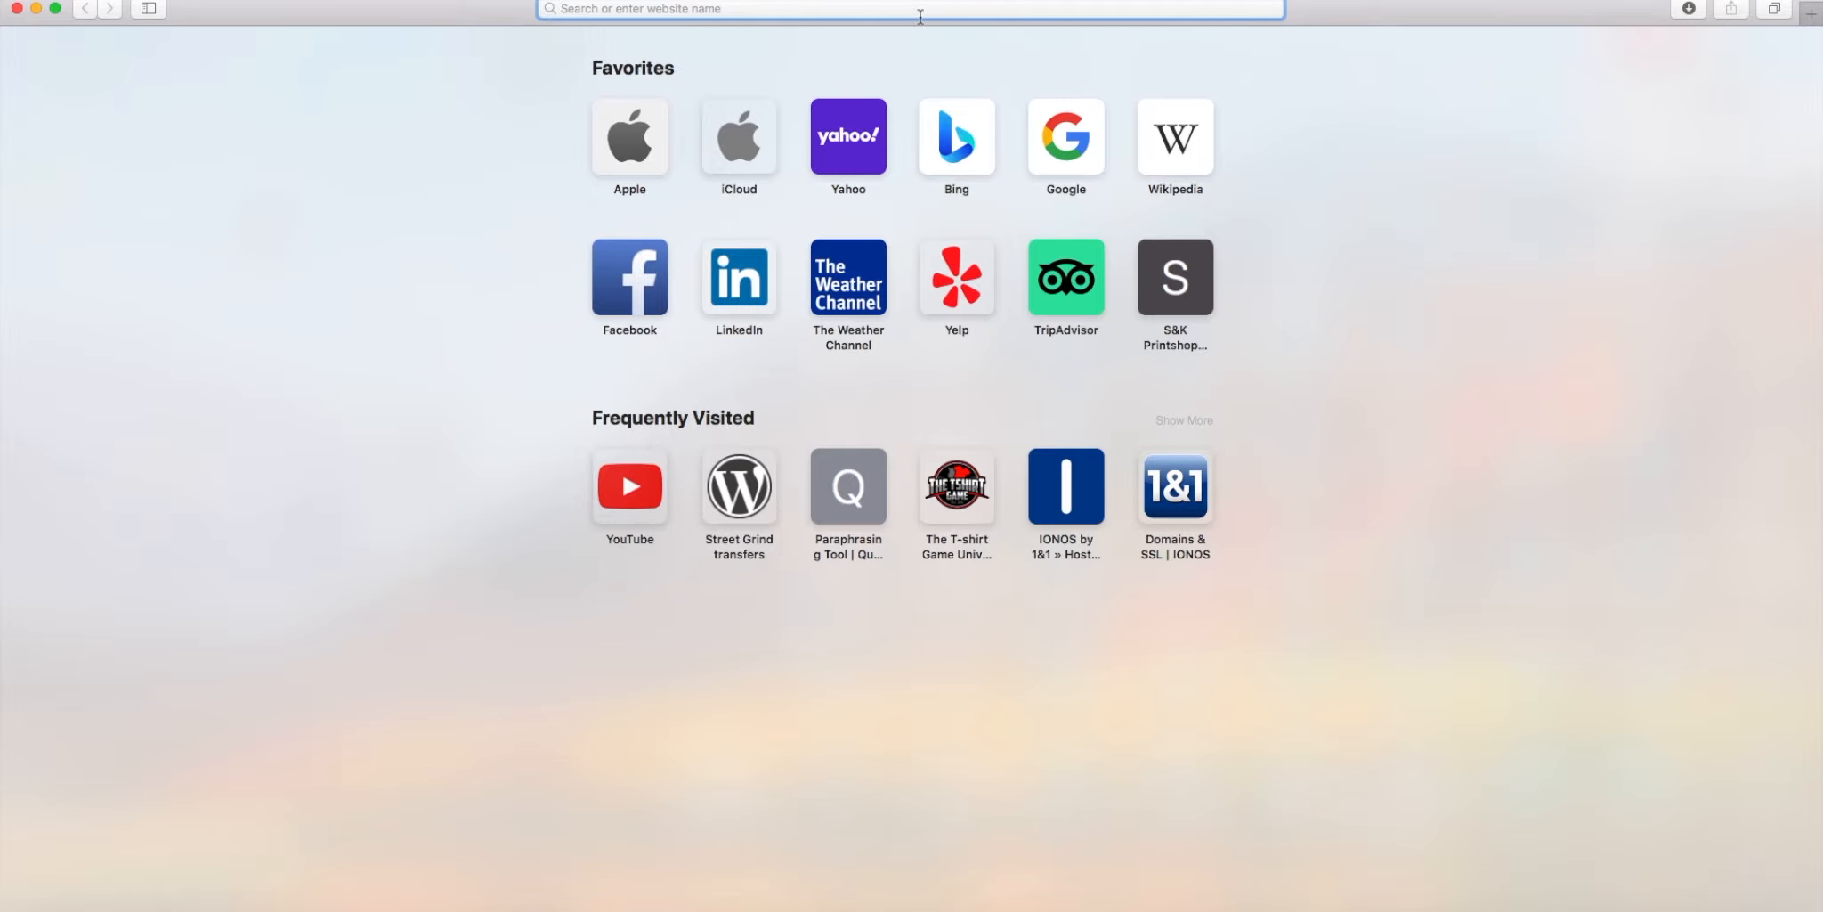
# On dafont.com, browse Dingbats > Sexy and download the Beauty Marks font.
pyautogui.write('d')
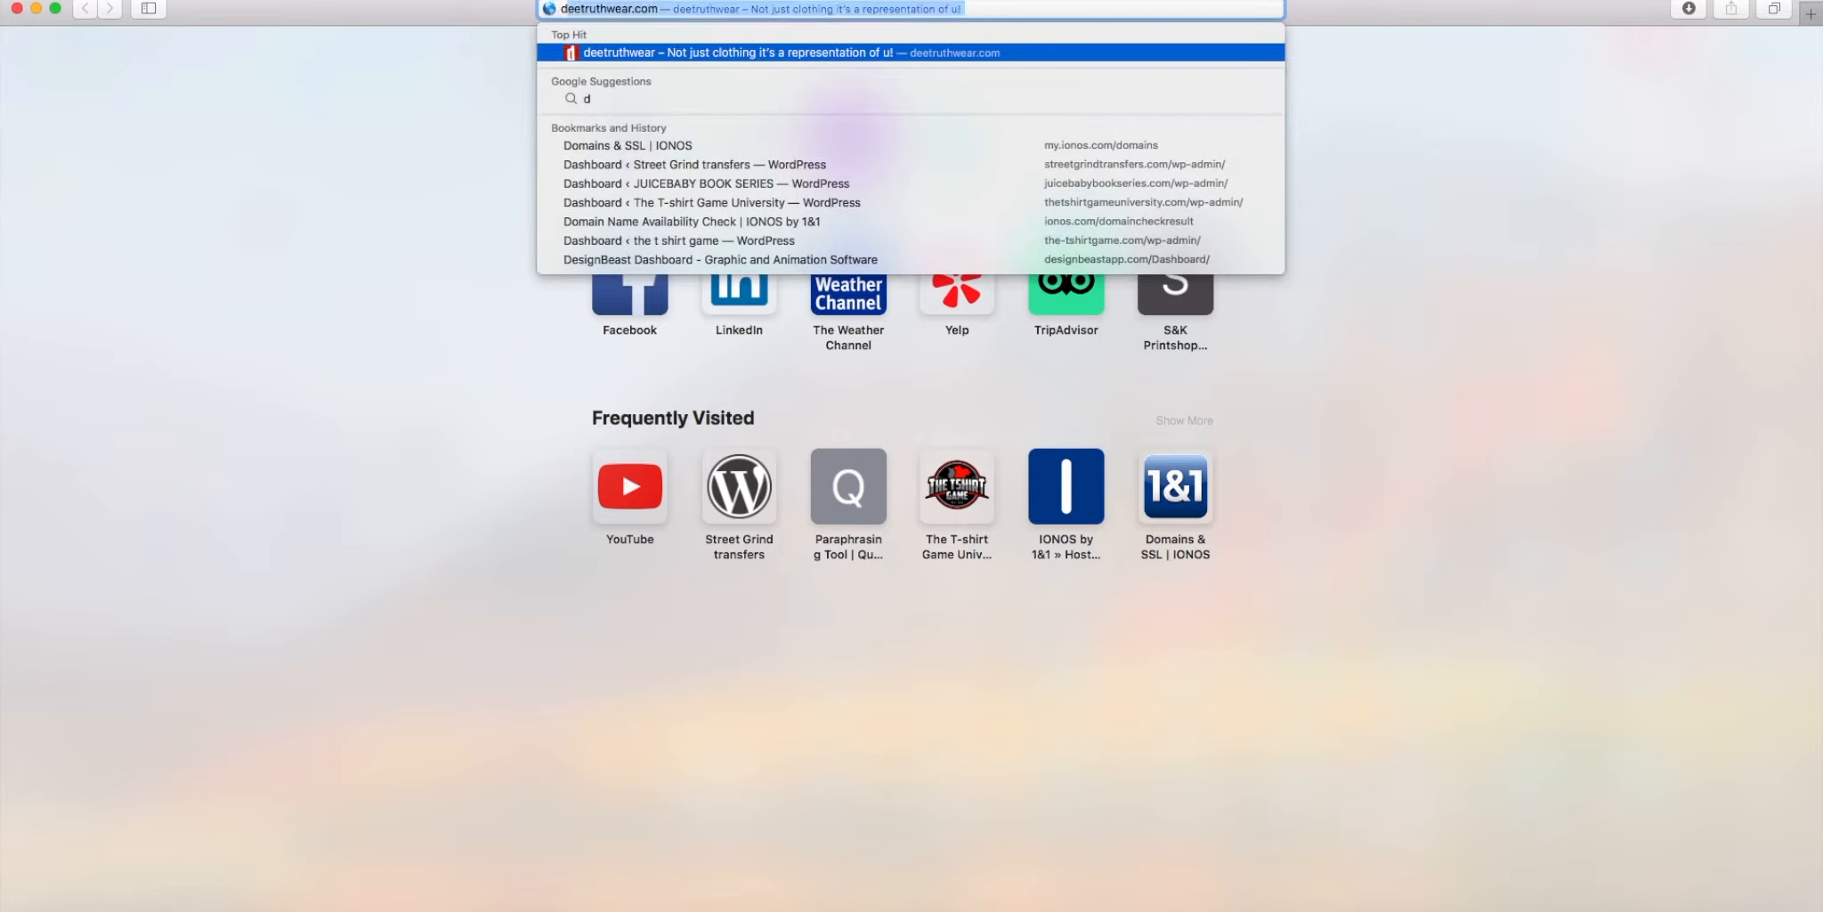
pyautogui.write('afont.com')
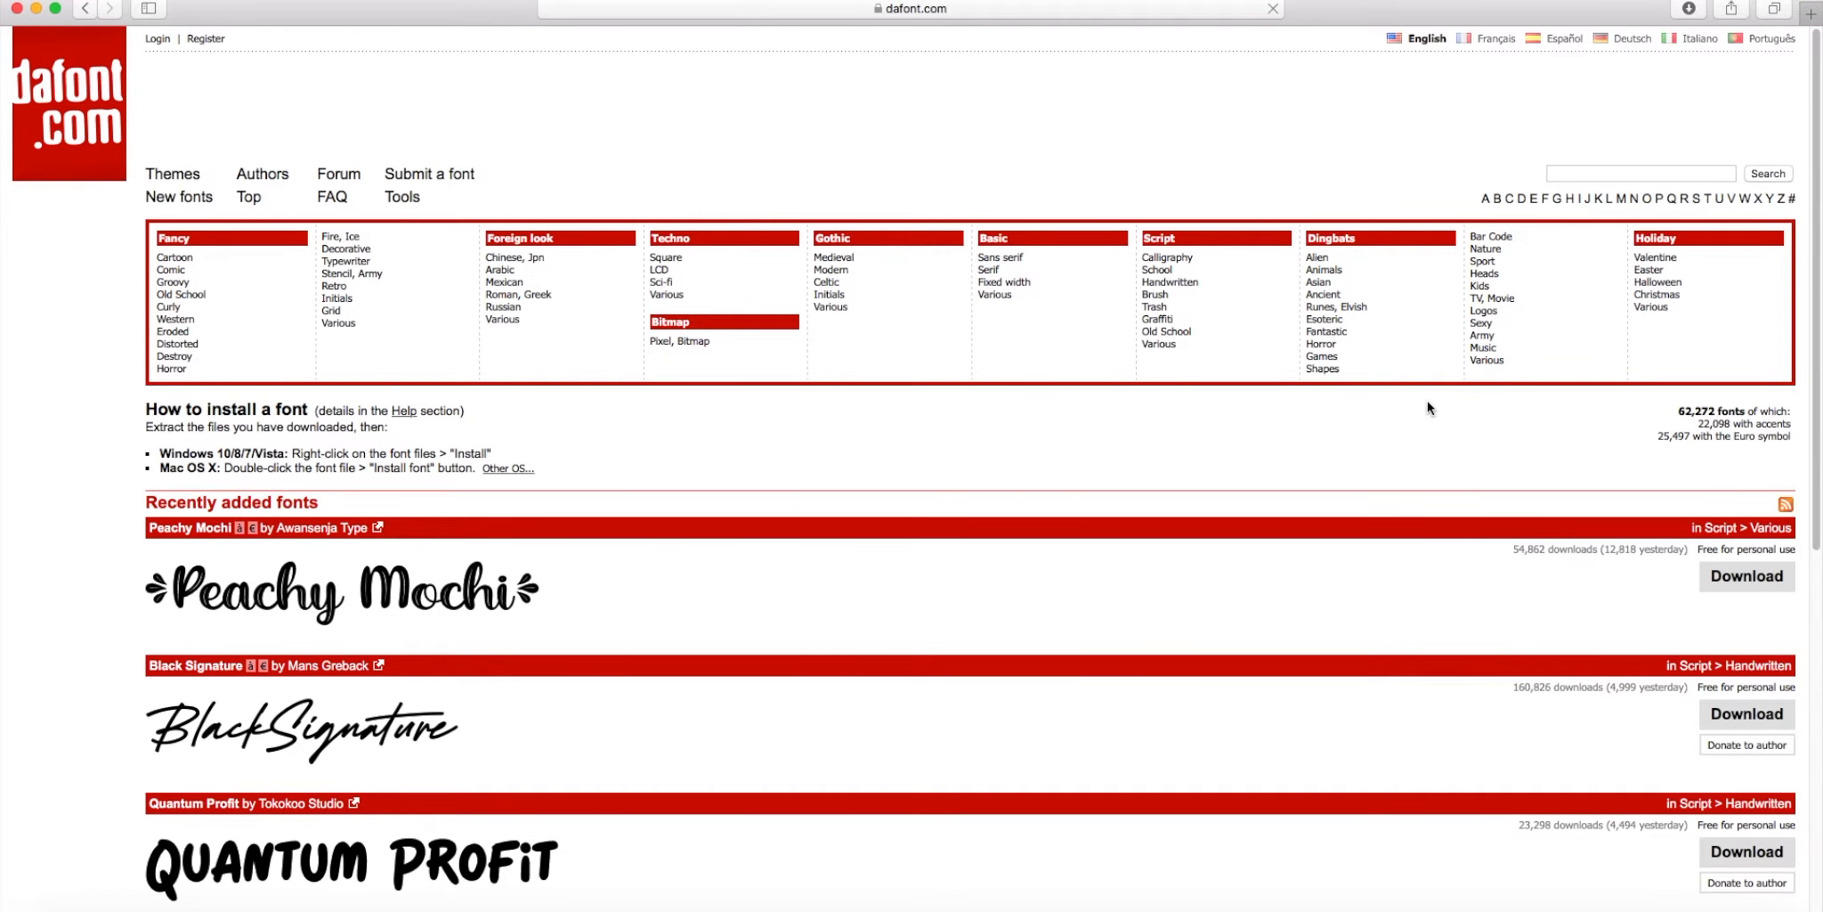
pyautogui.moveTo(1485, 272)
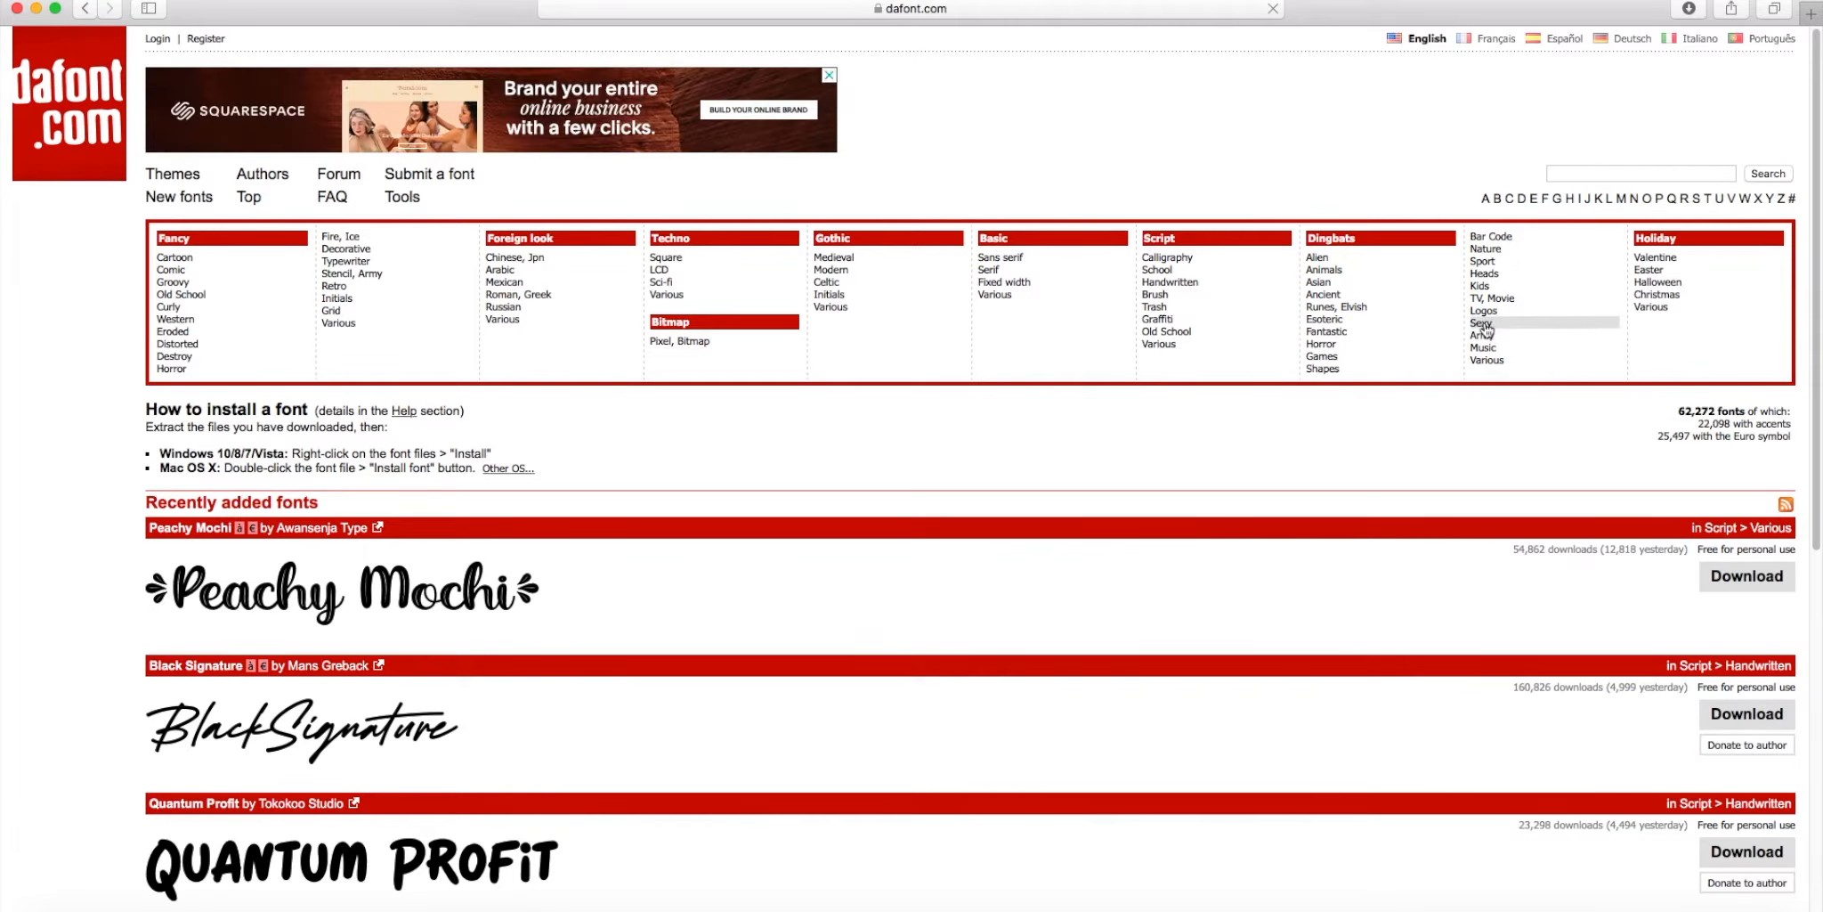
pyautogui.click(1482, 325)
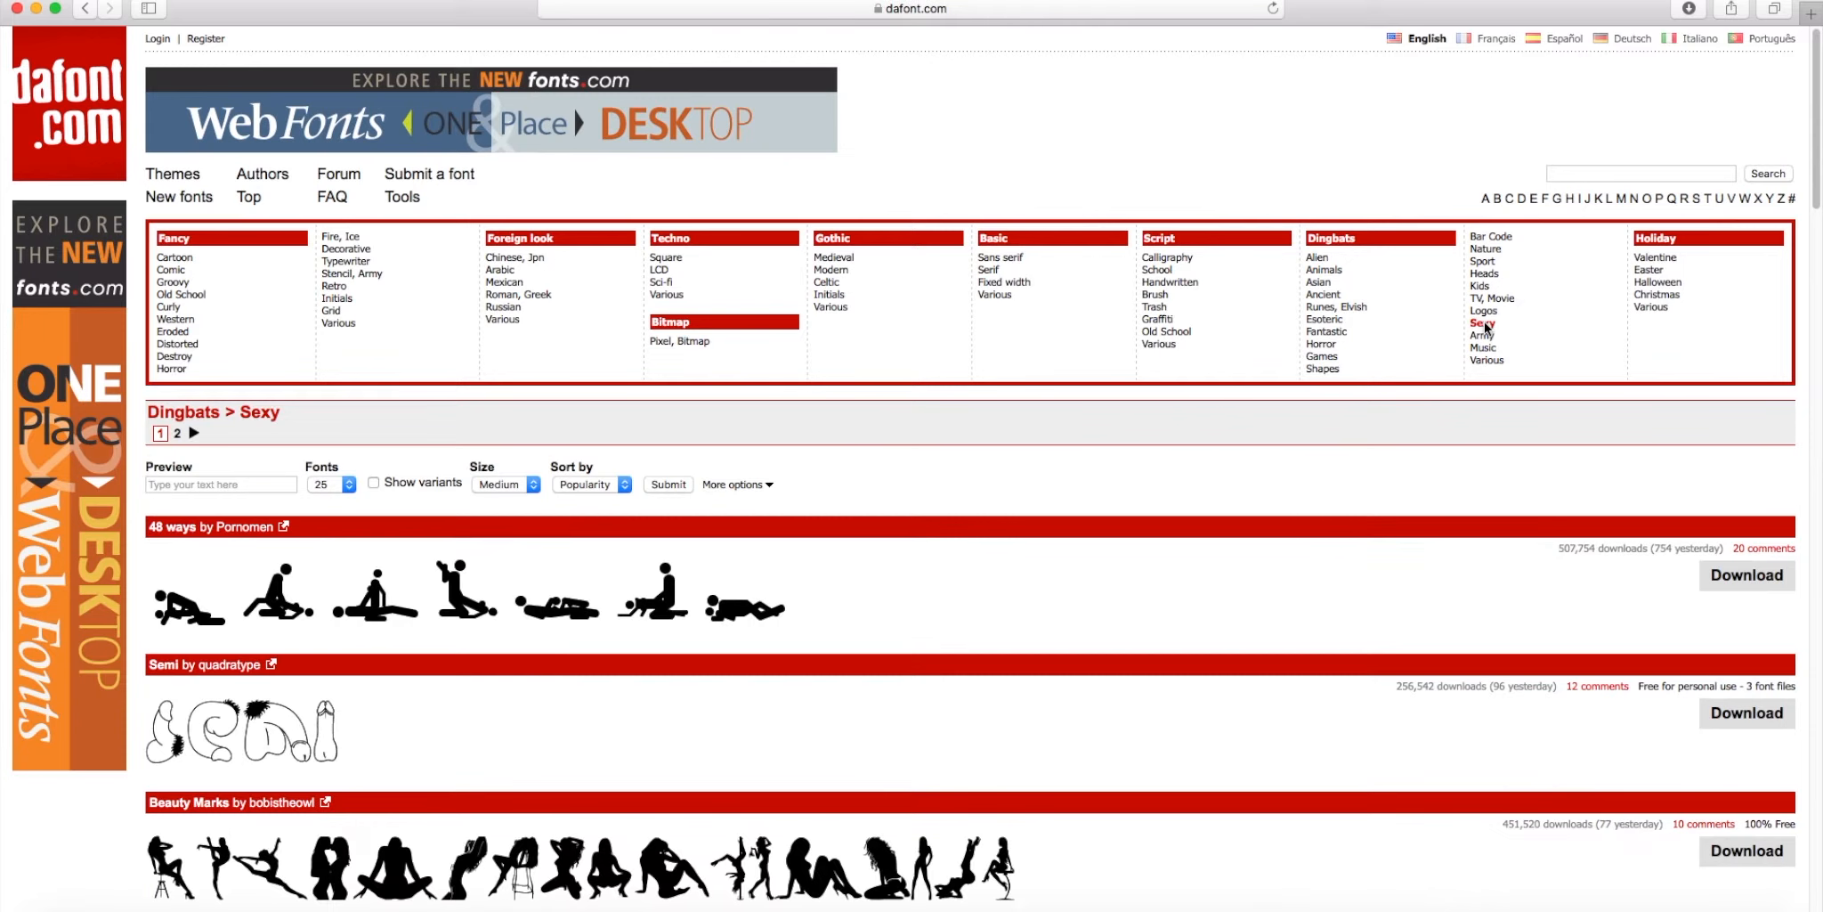
pyautogui.scroll(-3)
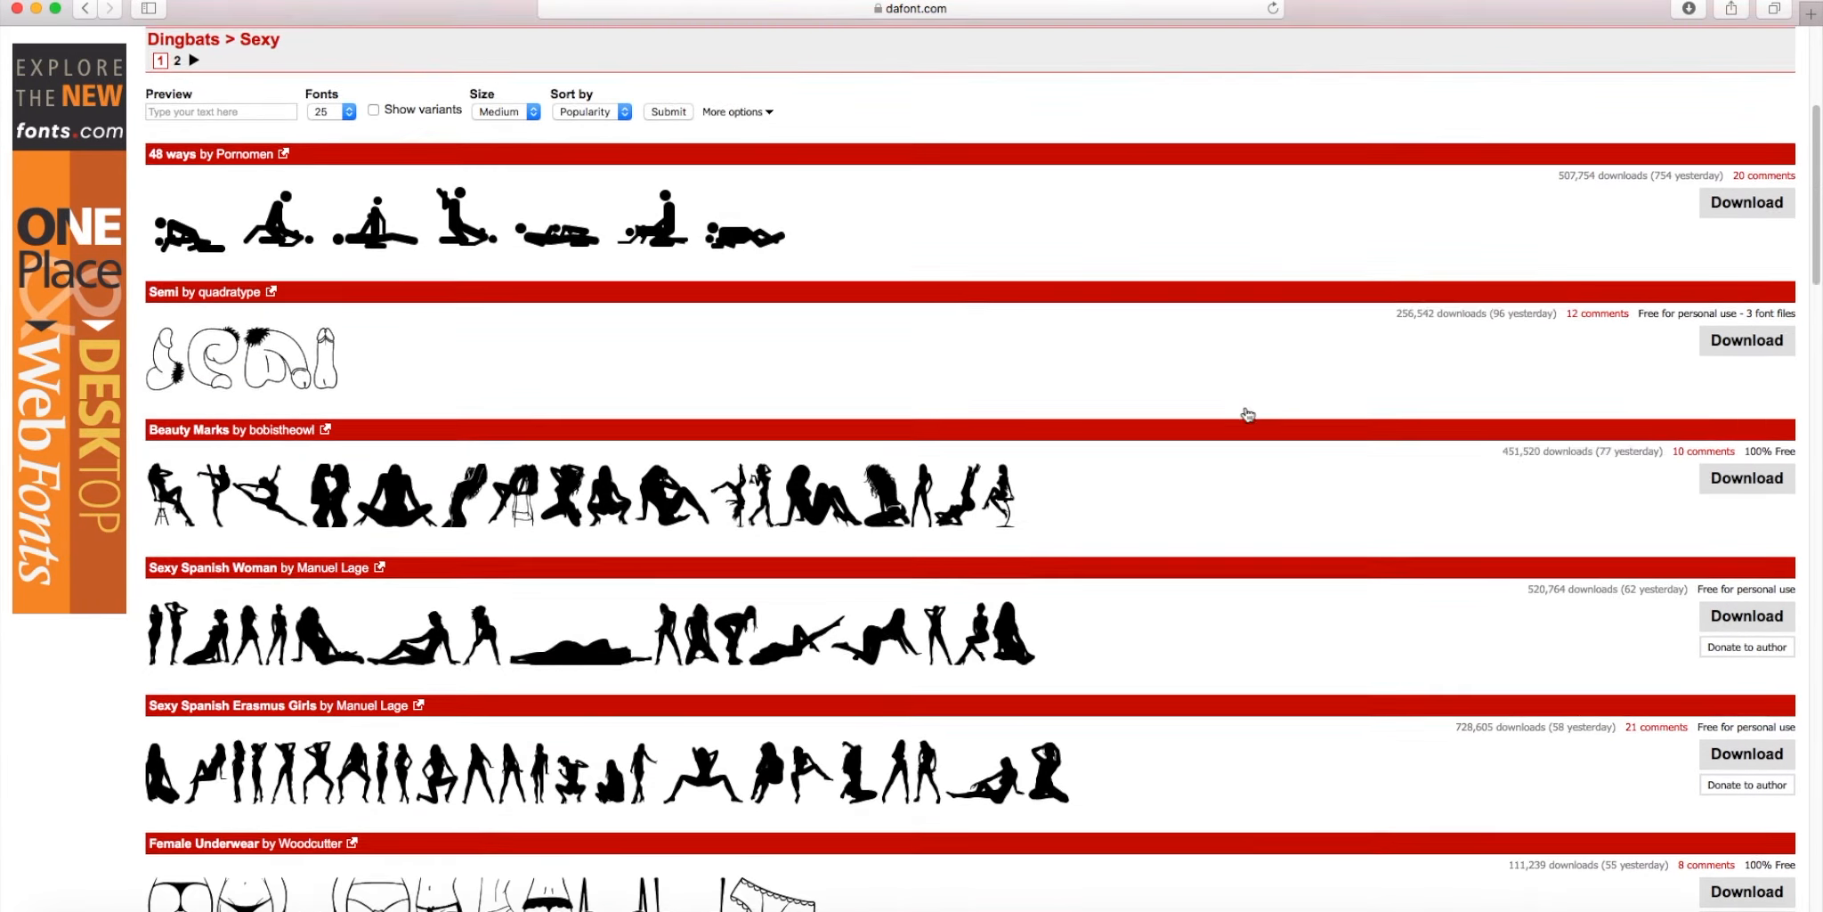
pyautogui.scroll(-3)
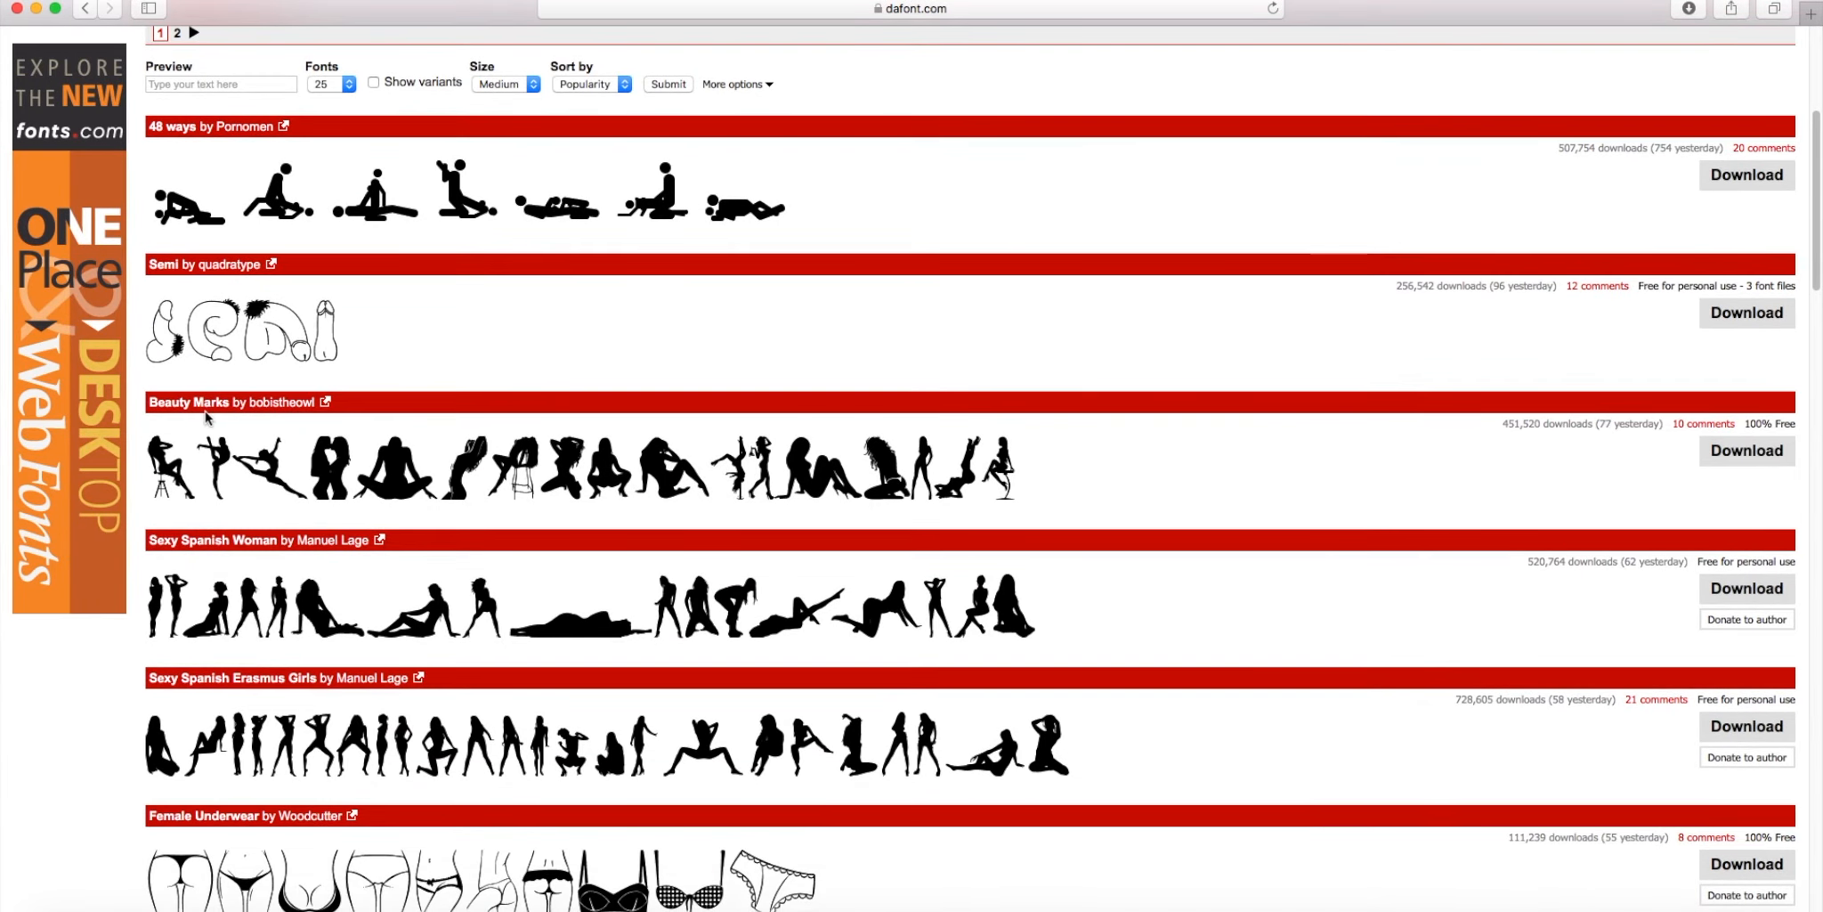
pyautogui.moveTo(1034, 416)
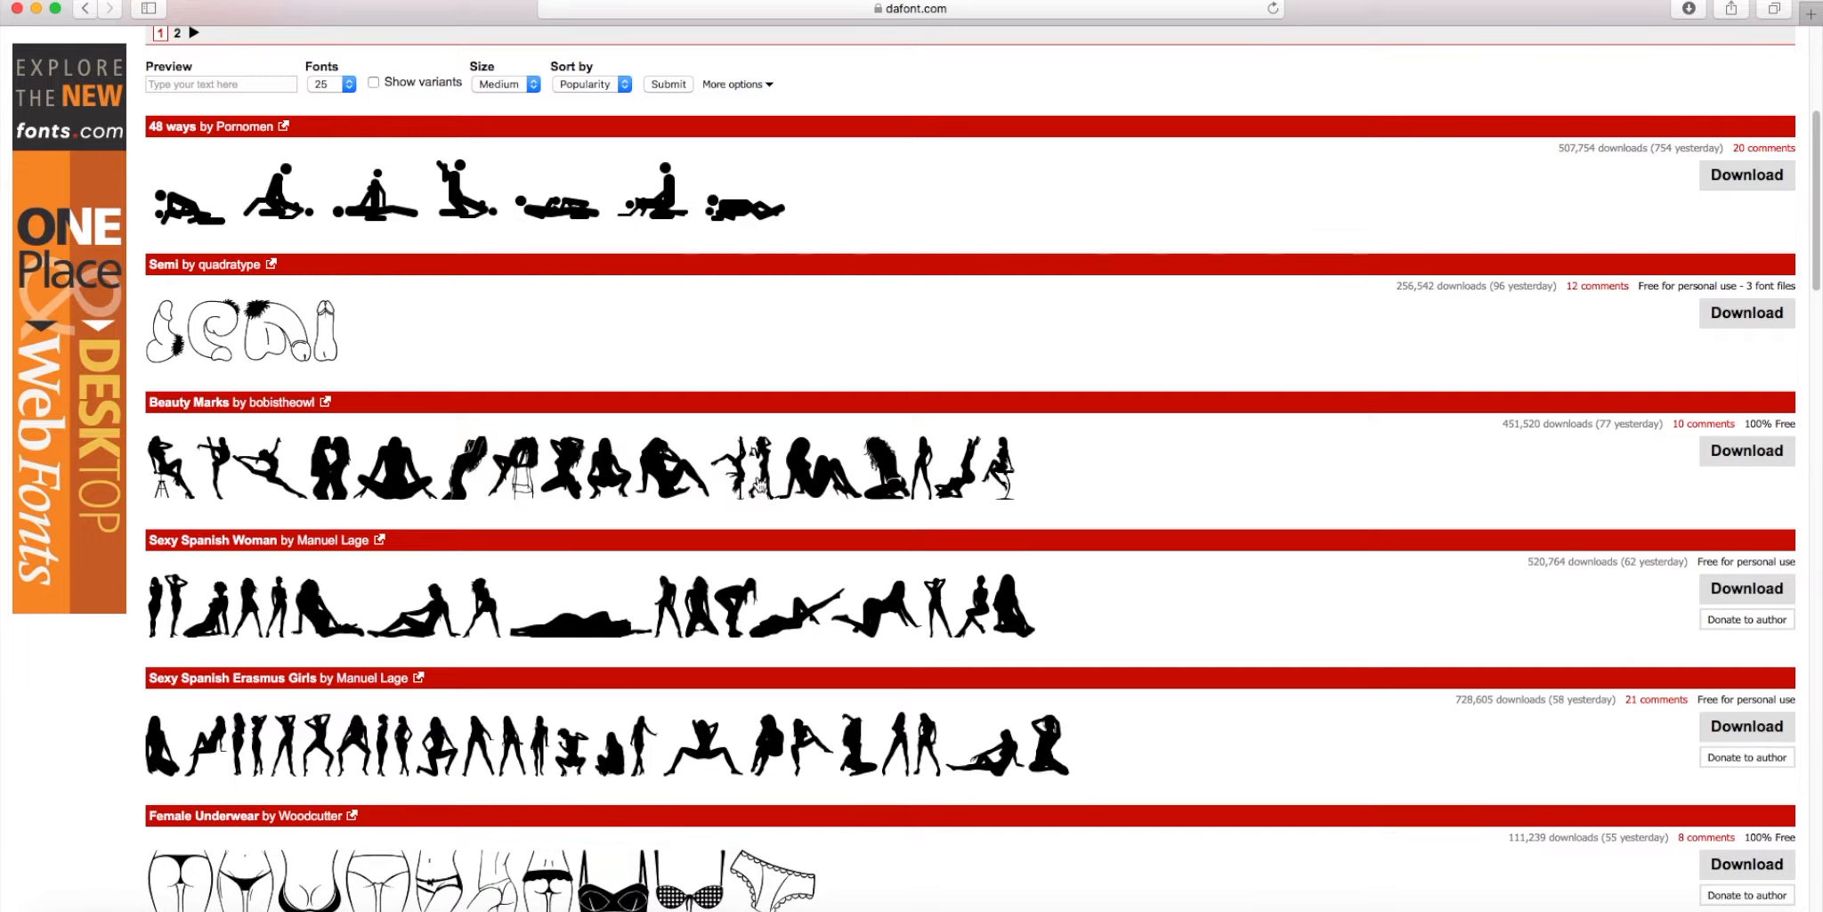
pyautogui.click(1747, 450)
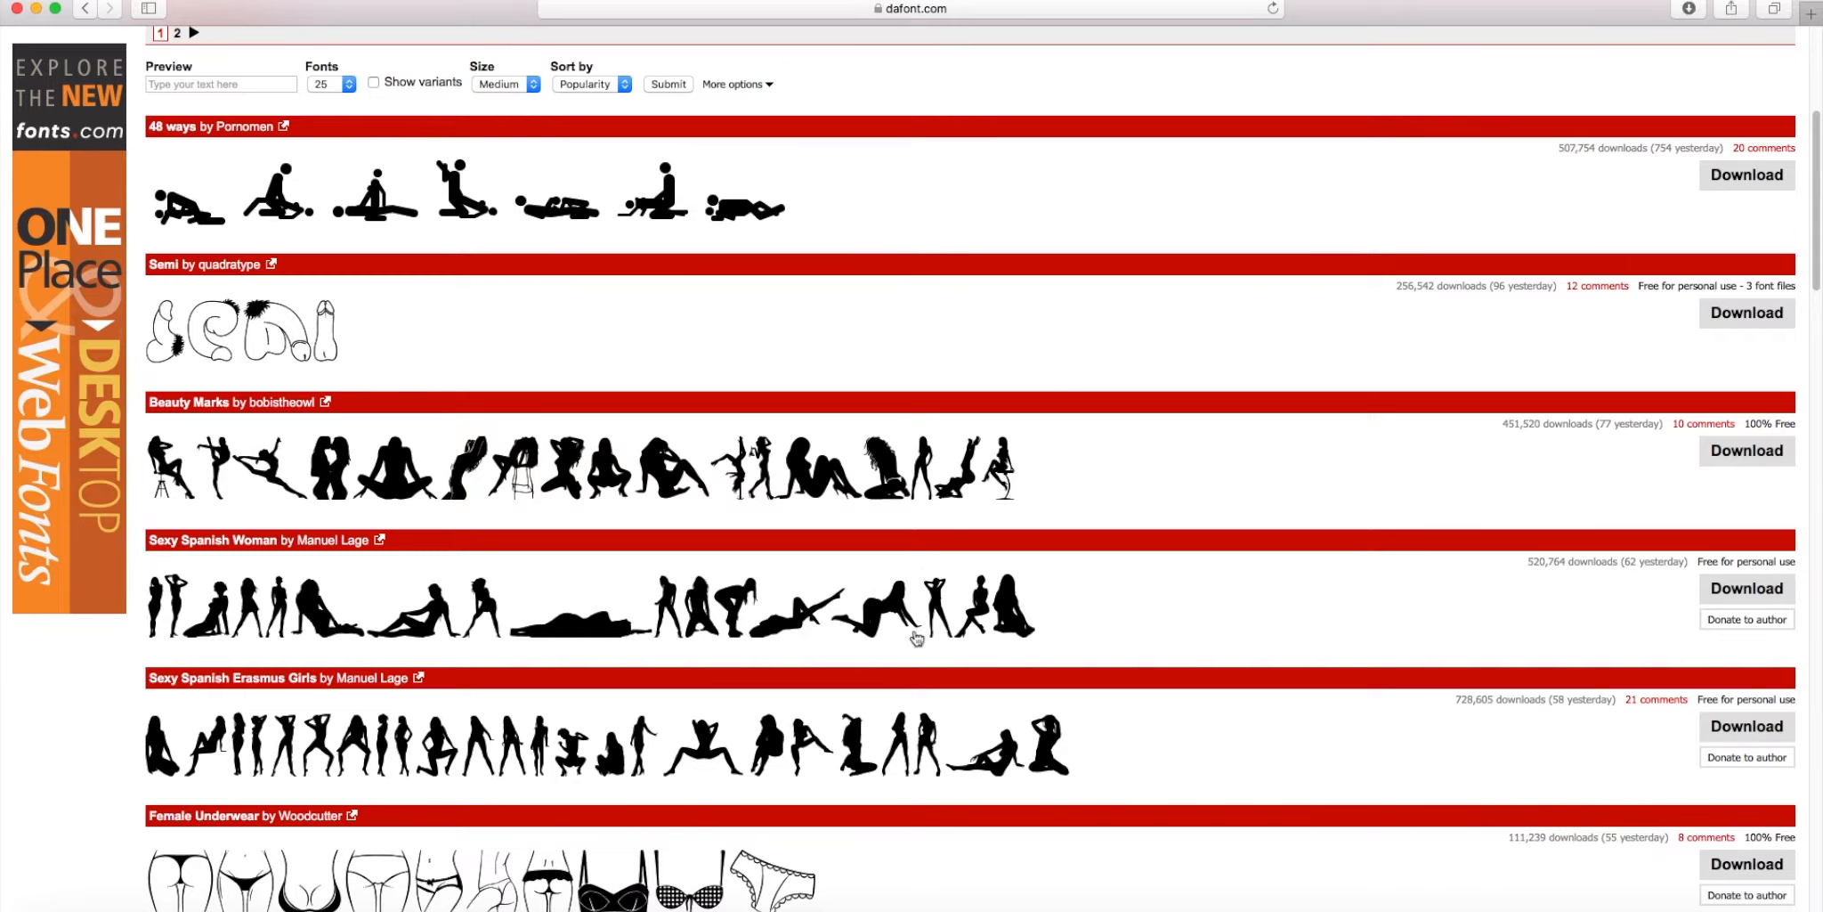
pyautogui.moveTo(893, 655)
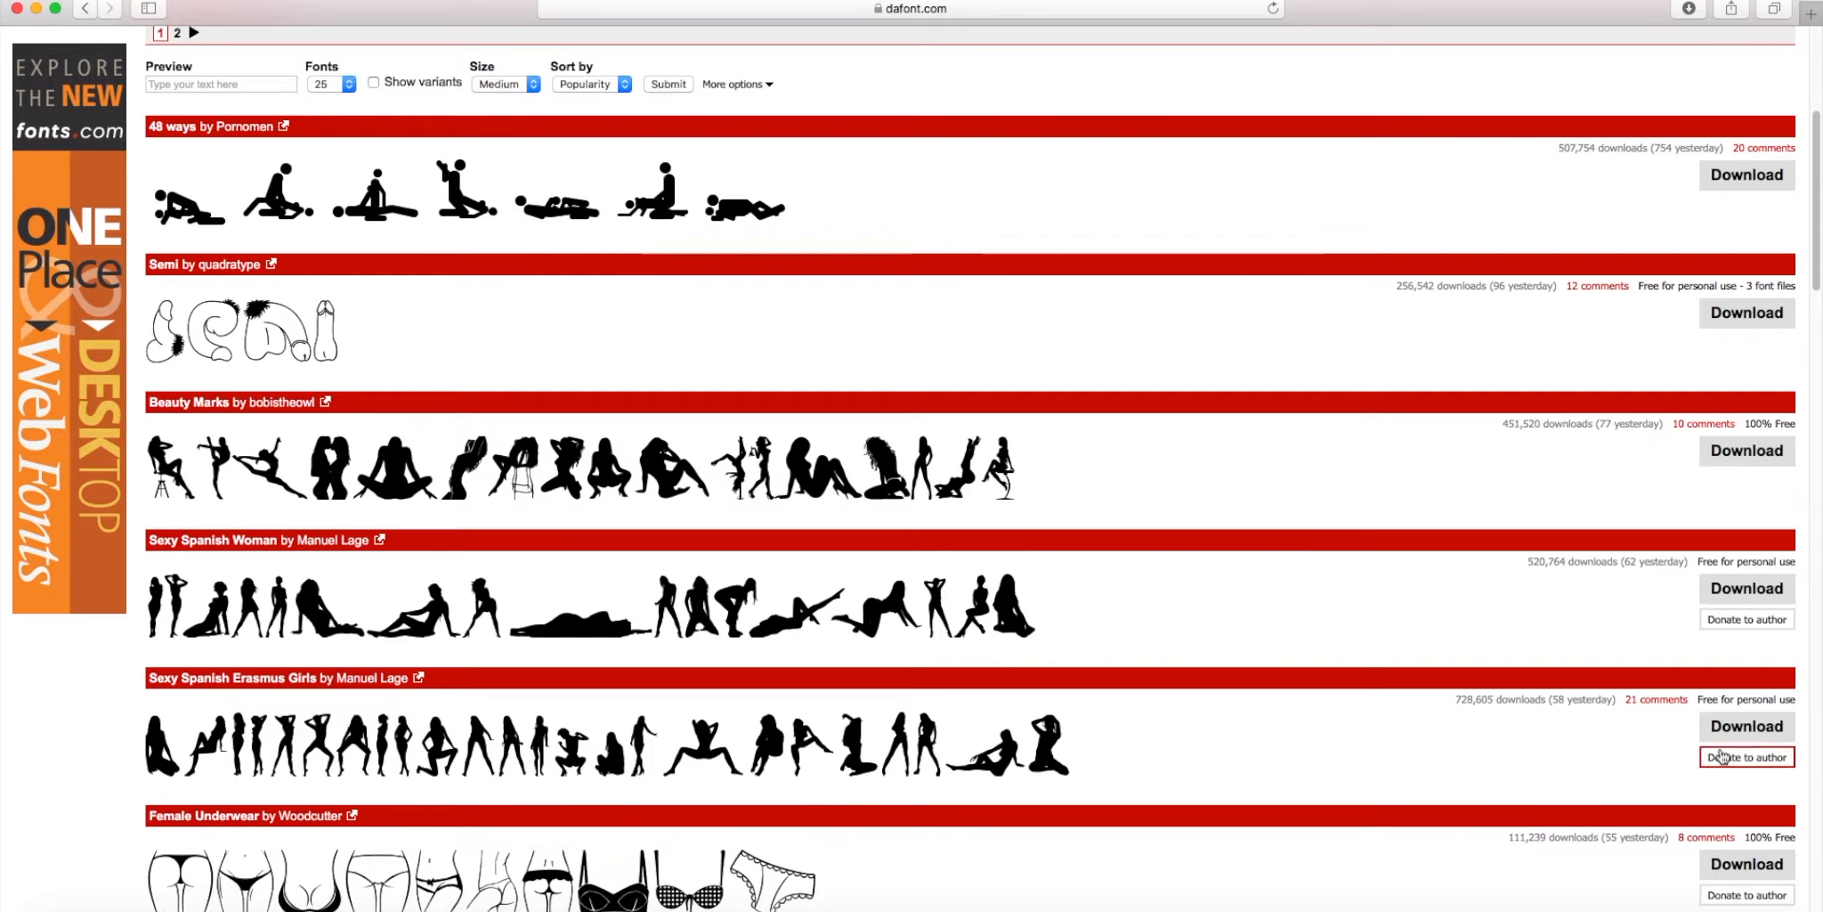
pyautogui.moveTo(1737, 686)
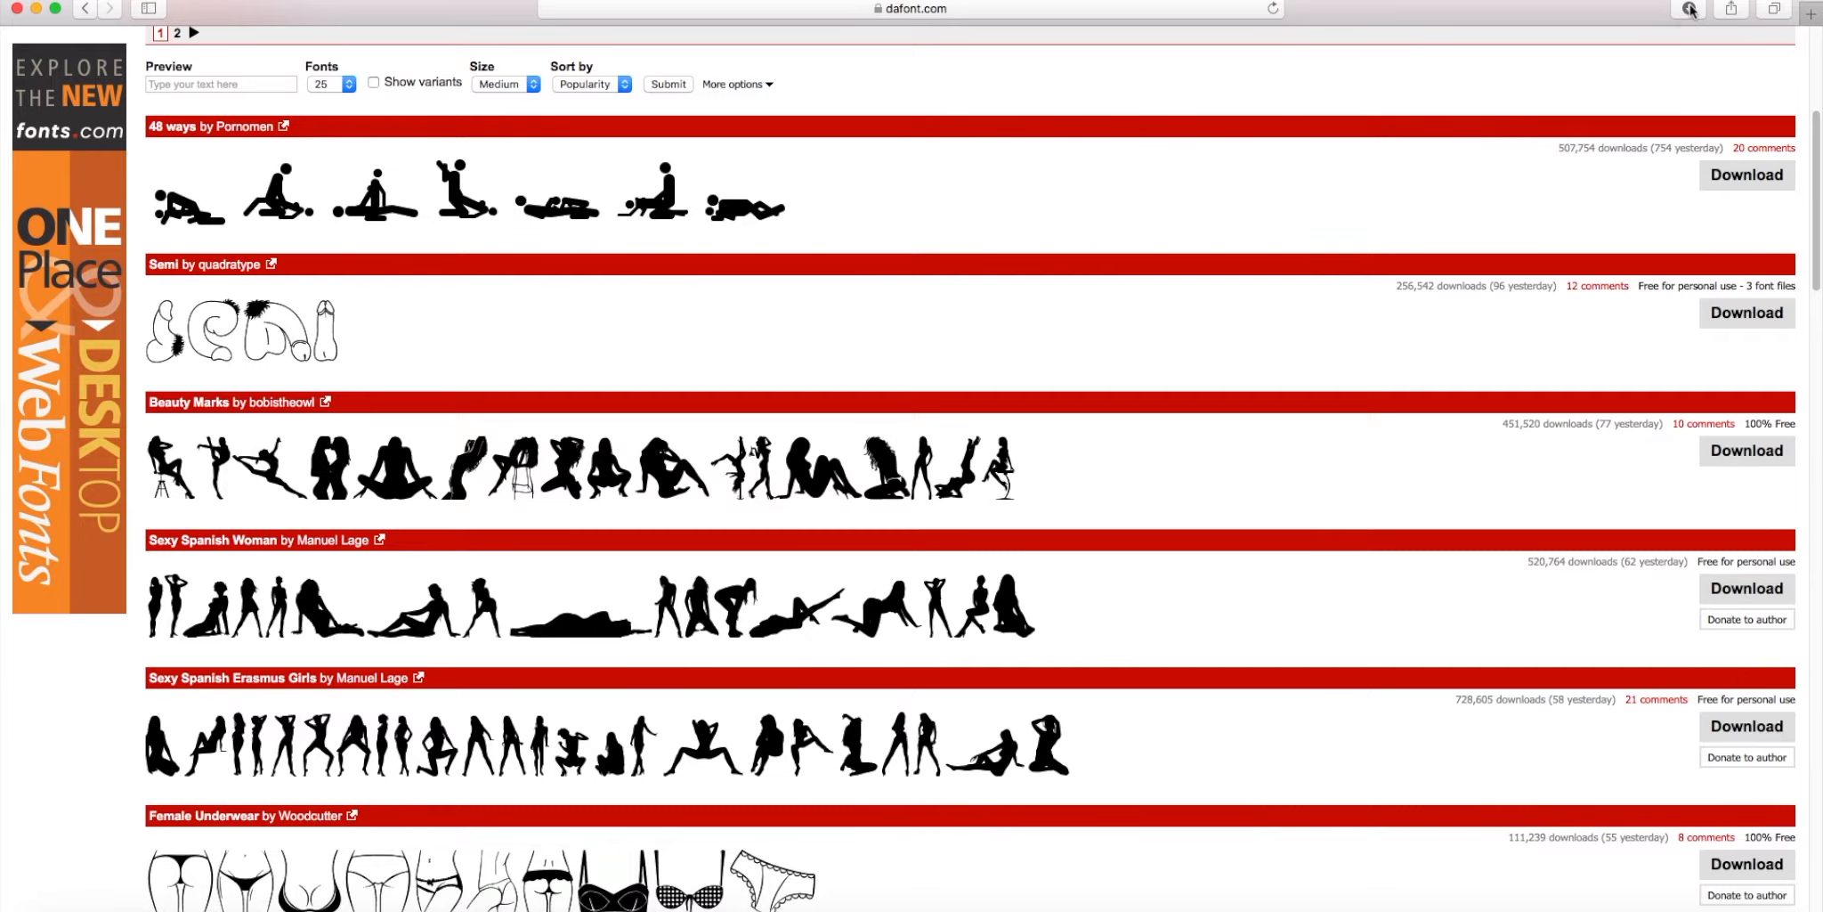
# From Safari Downloads, open the beautymarks folder and preview BeautyMarks.ttf in Font Book.
pyautogui.click(1689, 9)
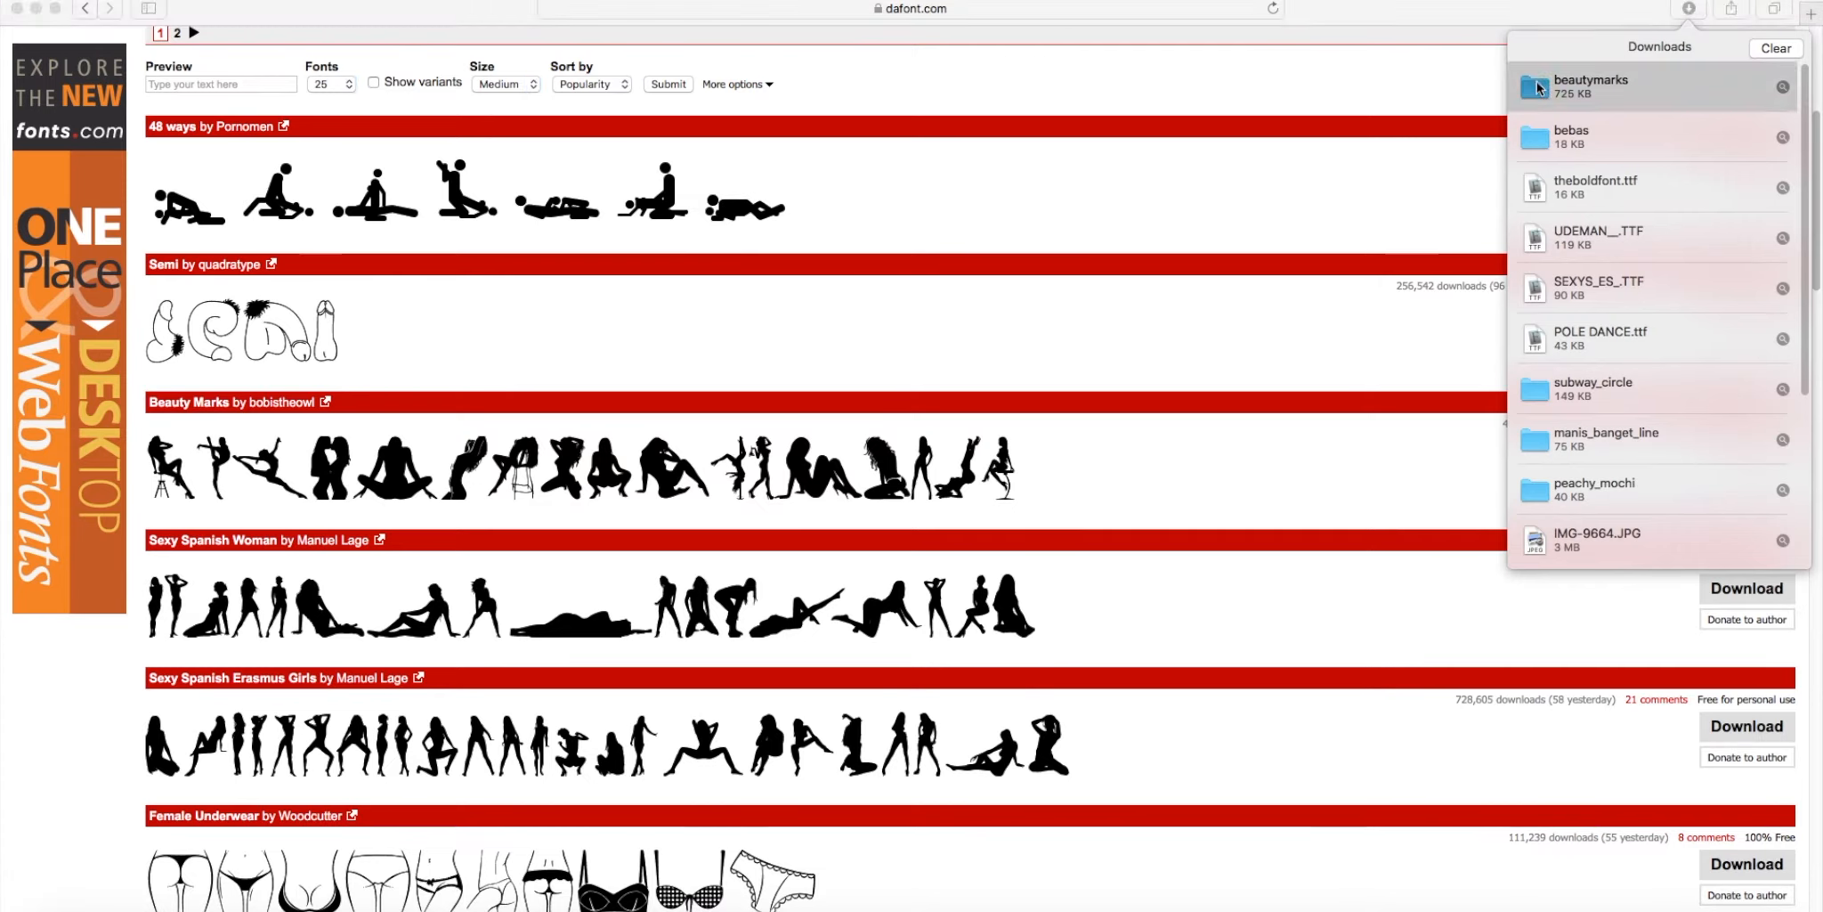
pyautogui.doubleClick(1590, 87)
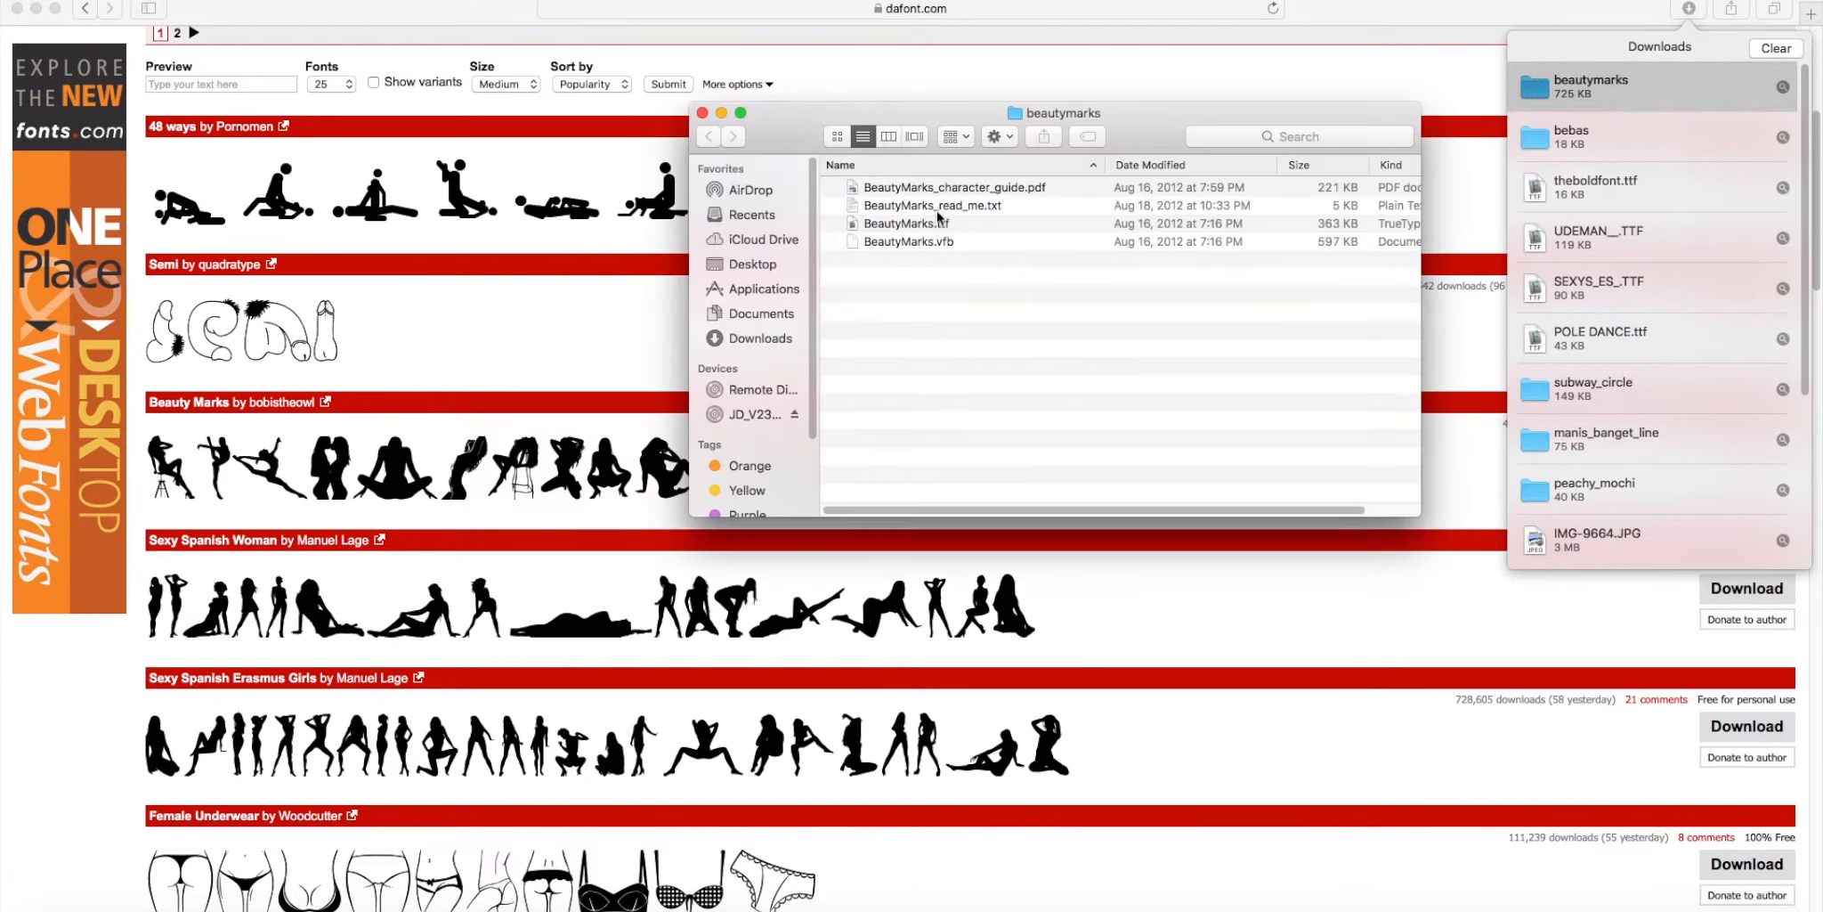
pyautogui.click(907, 223)
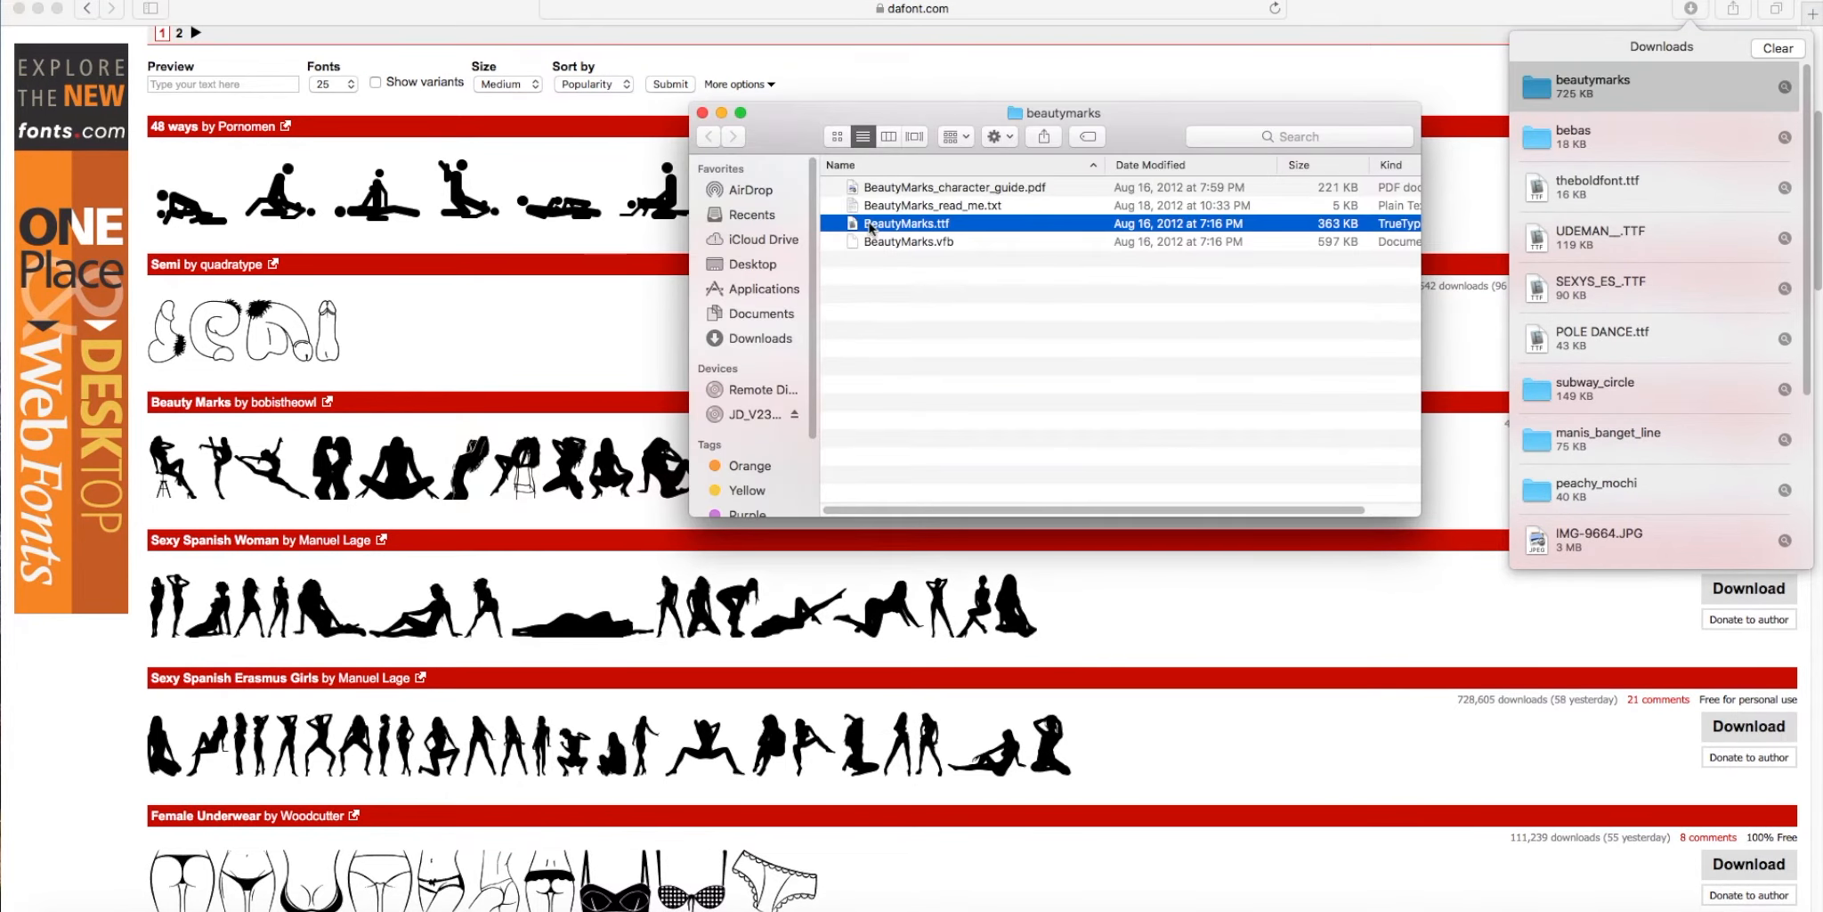
pyautogui.doubleClick(904, 222)
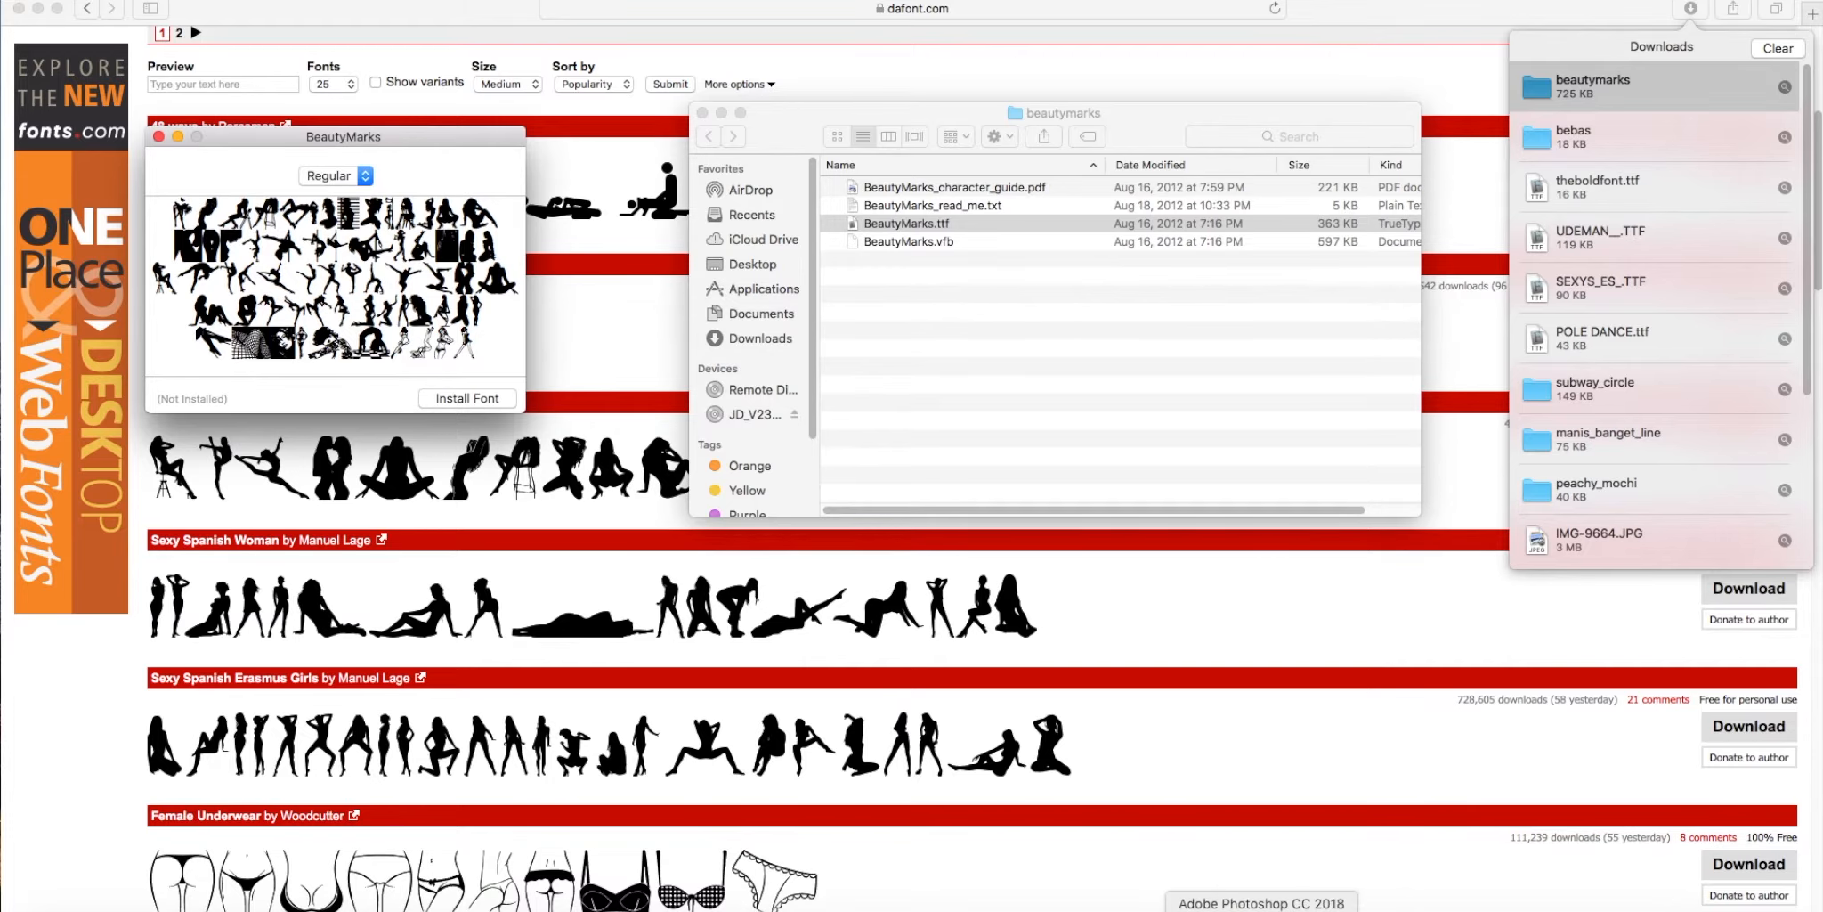
# Install the BeautyMarks font through Font Book's Install Font button.
pyautogui.moveTo(344, 135); pyautogui.dragTo(364, 159)
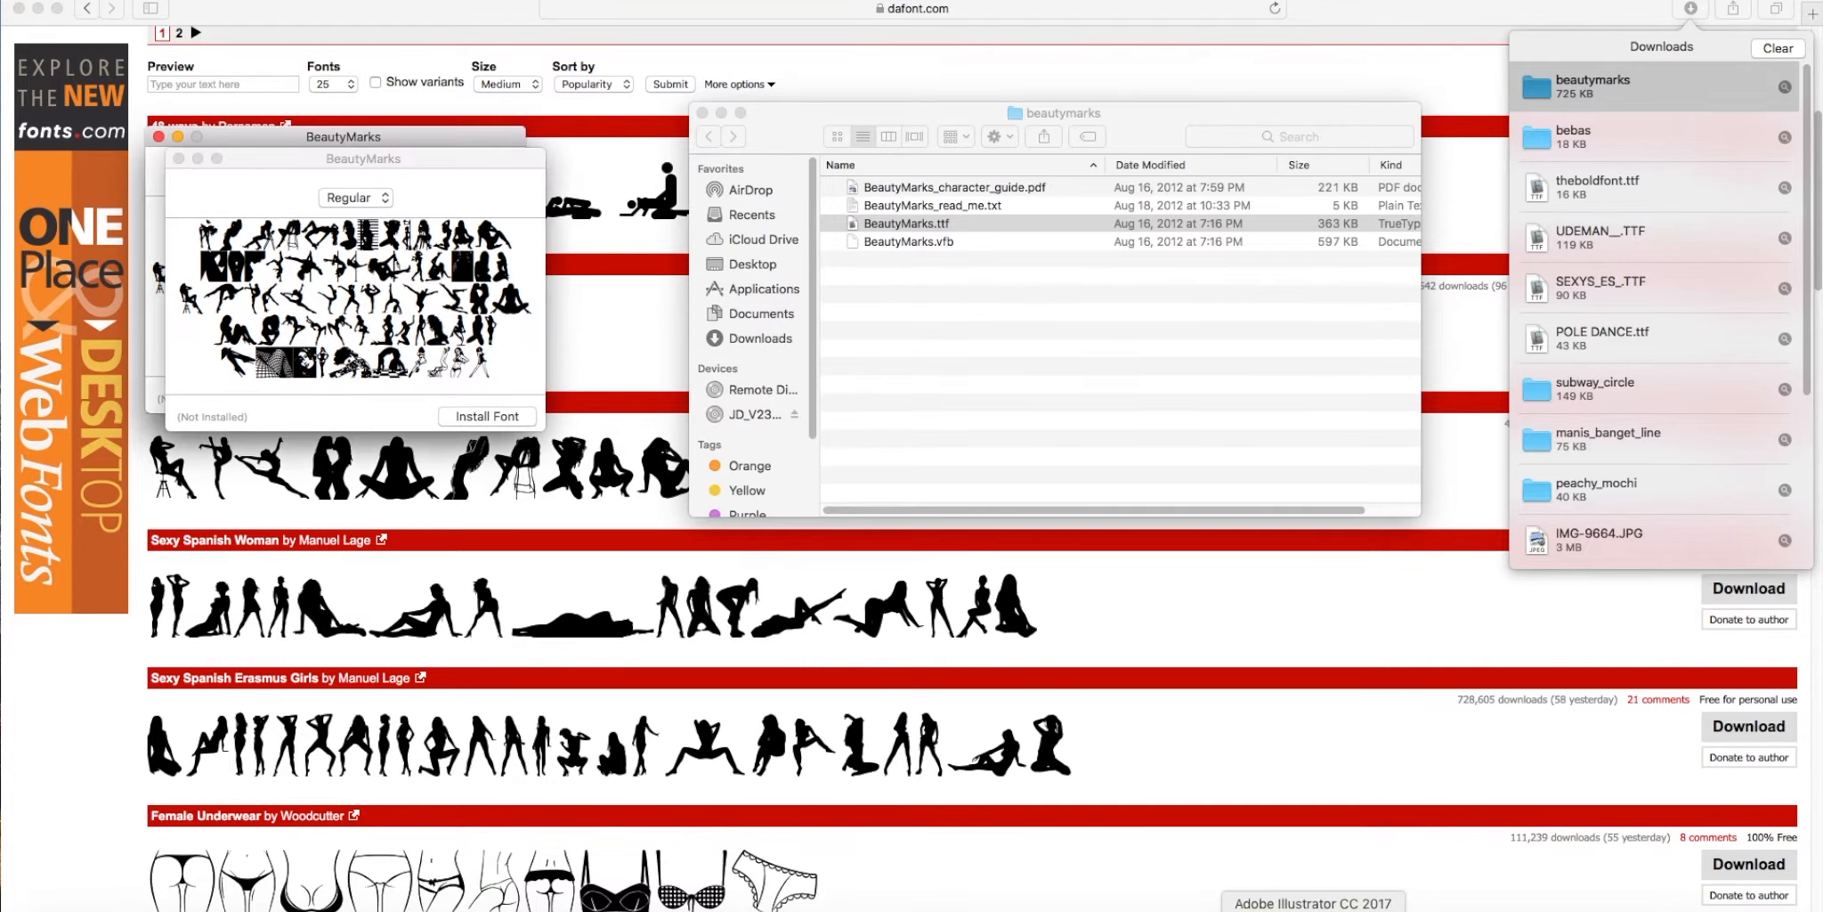
pyautogui.click(488, 415)
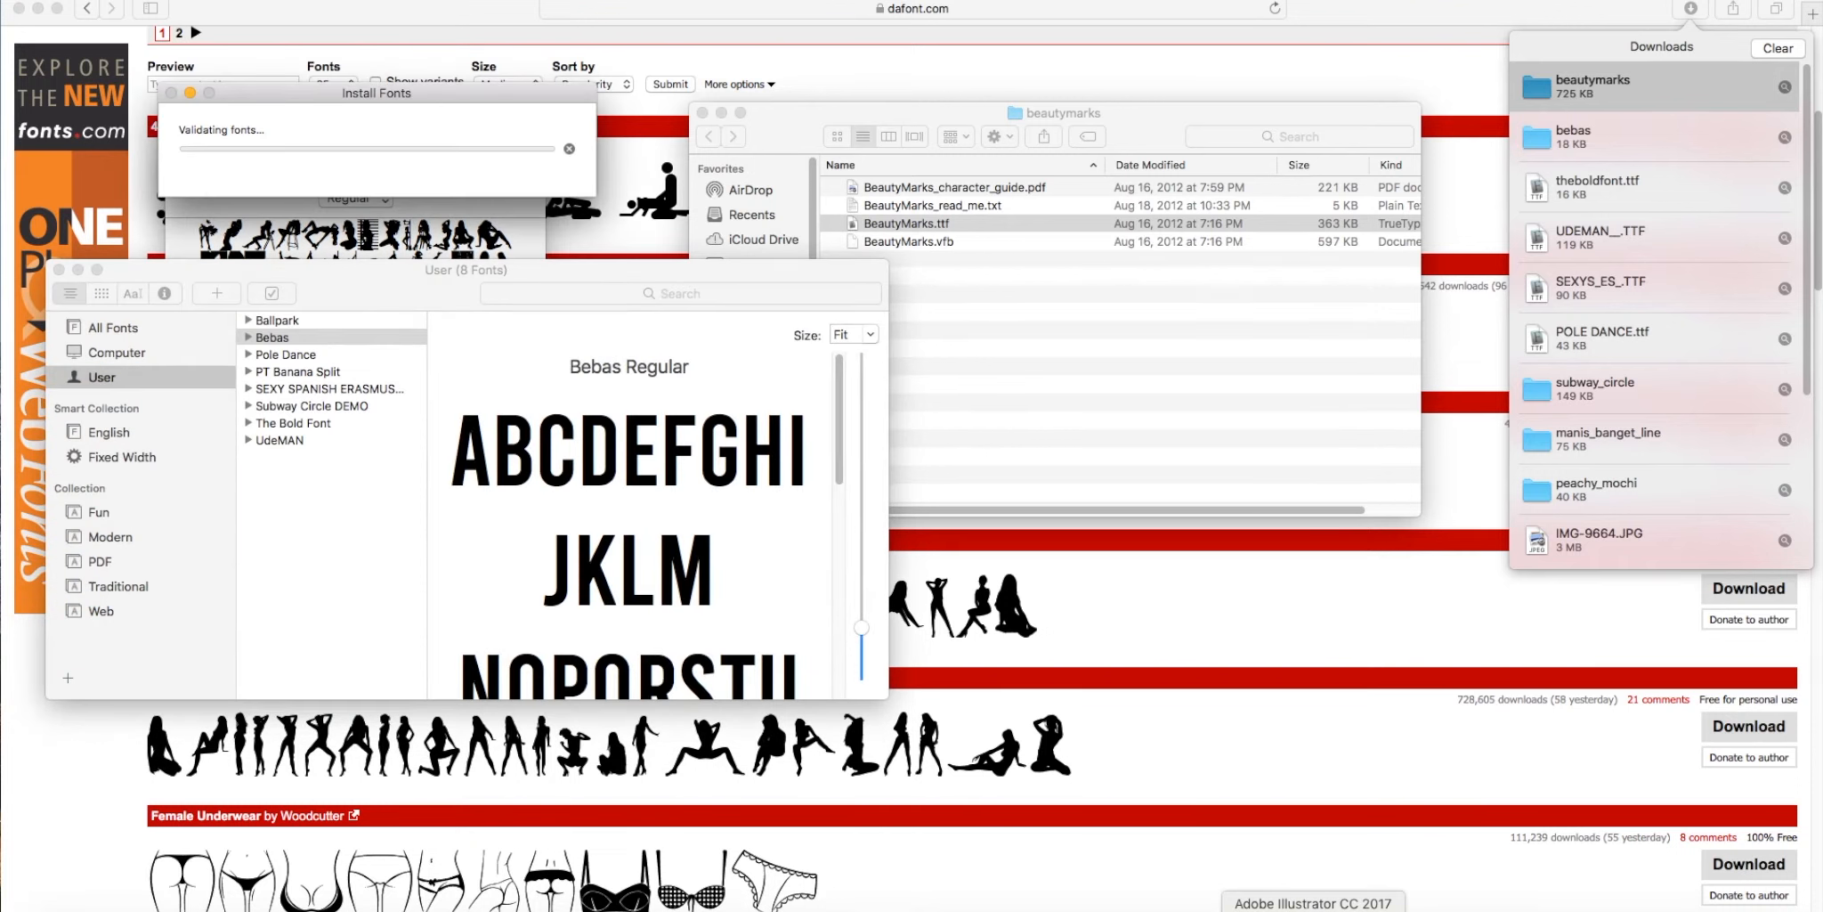
pyautogui.rightClick(1312, 902)
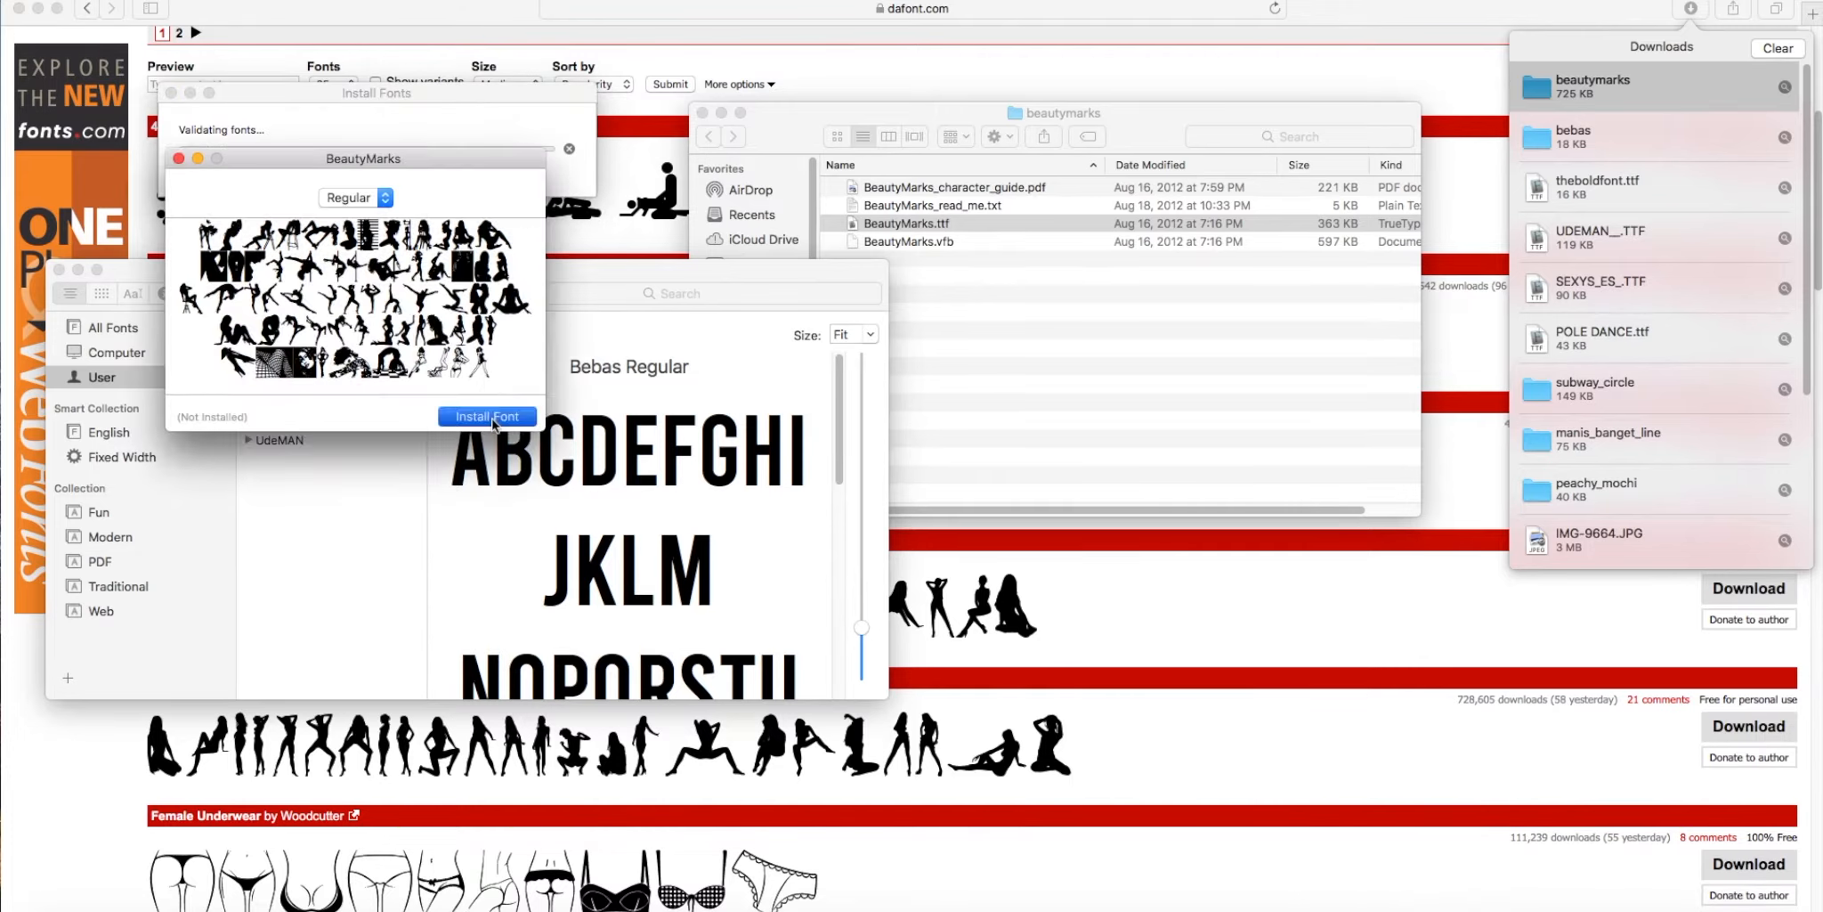
pyautogui.click(487, 417)
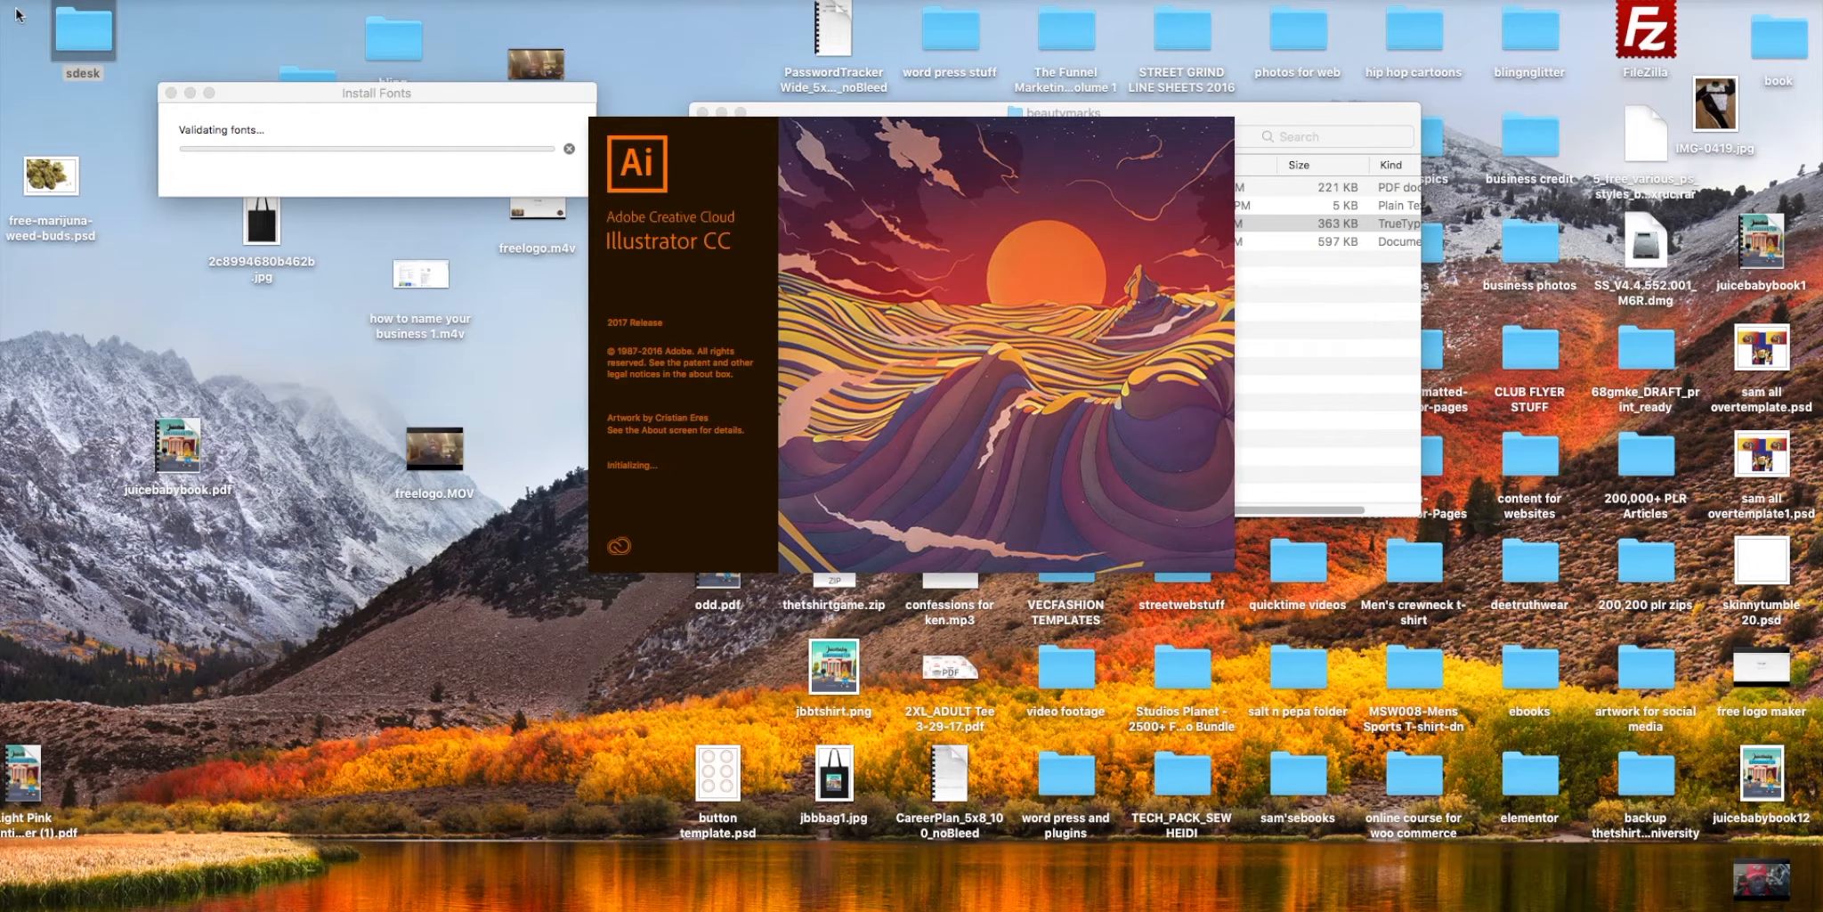
pyautogui.moveTo(514, 137)
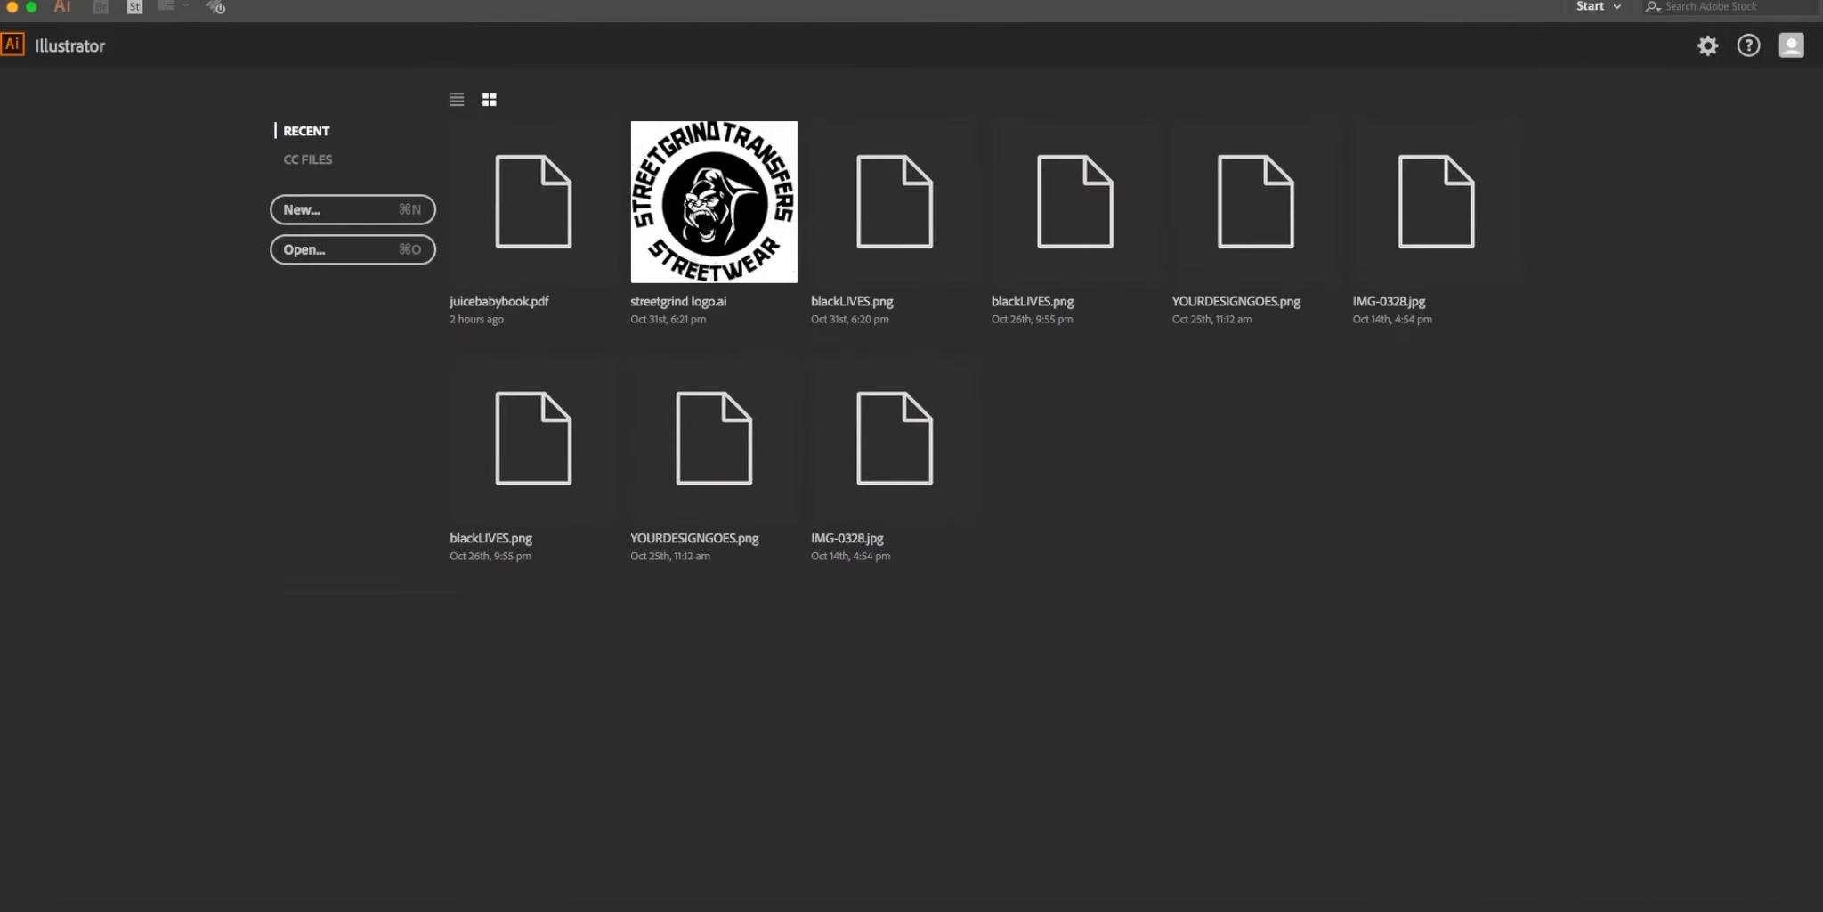
pyautogui.moveTo(483, 262)
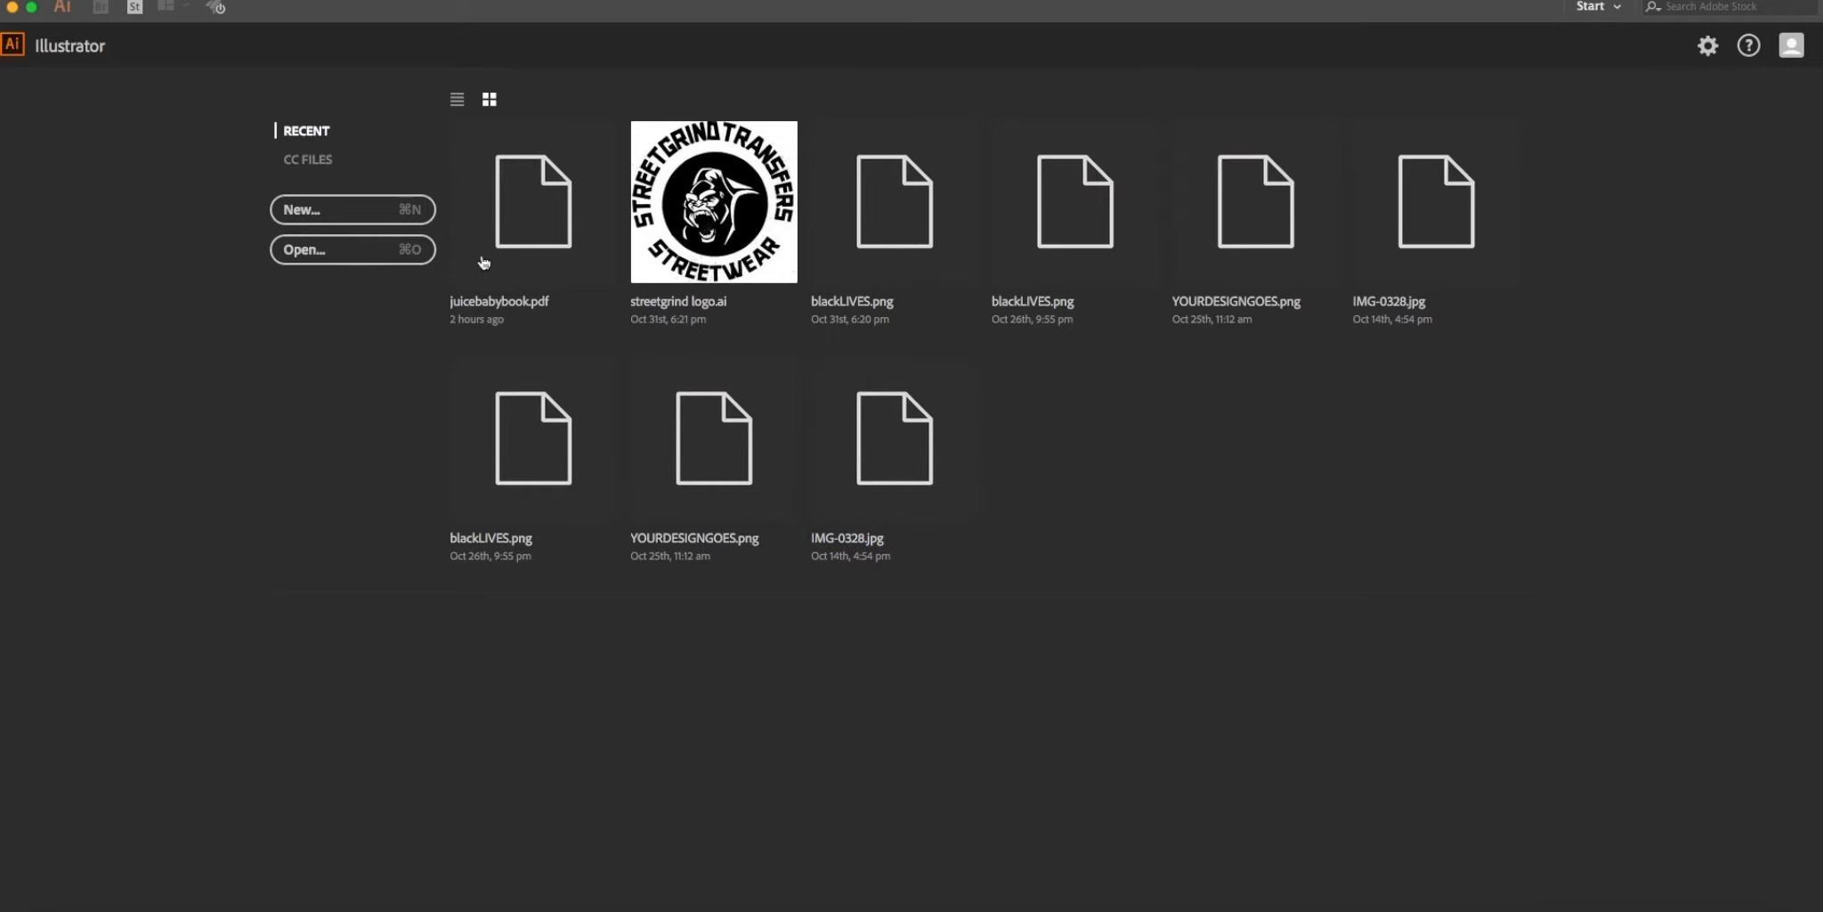
pyautogui.moveTo(353, 210)
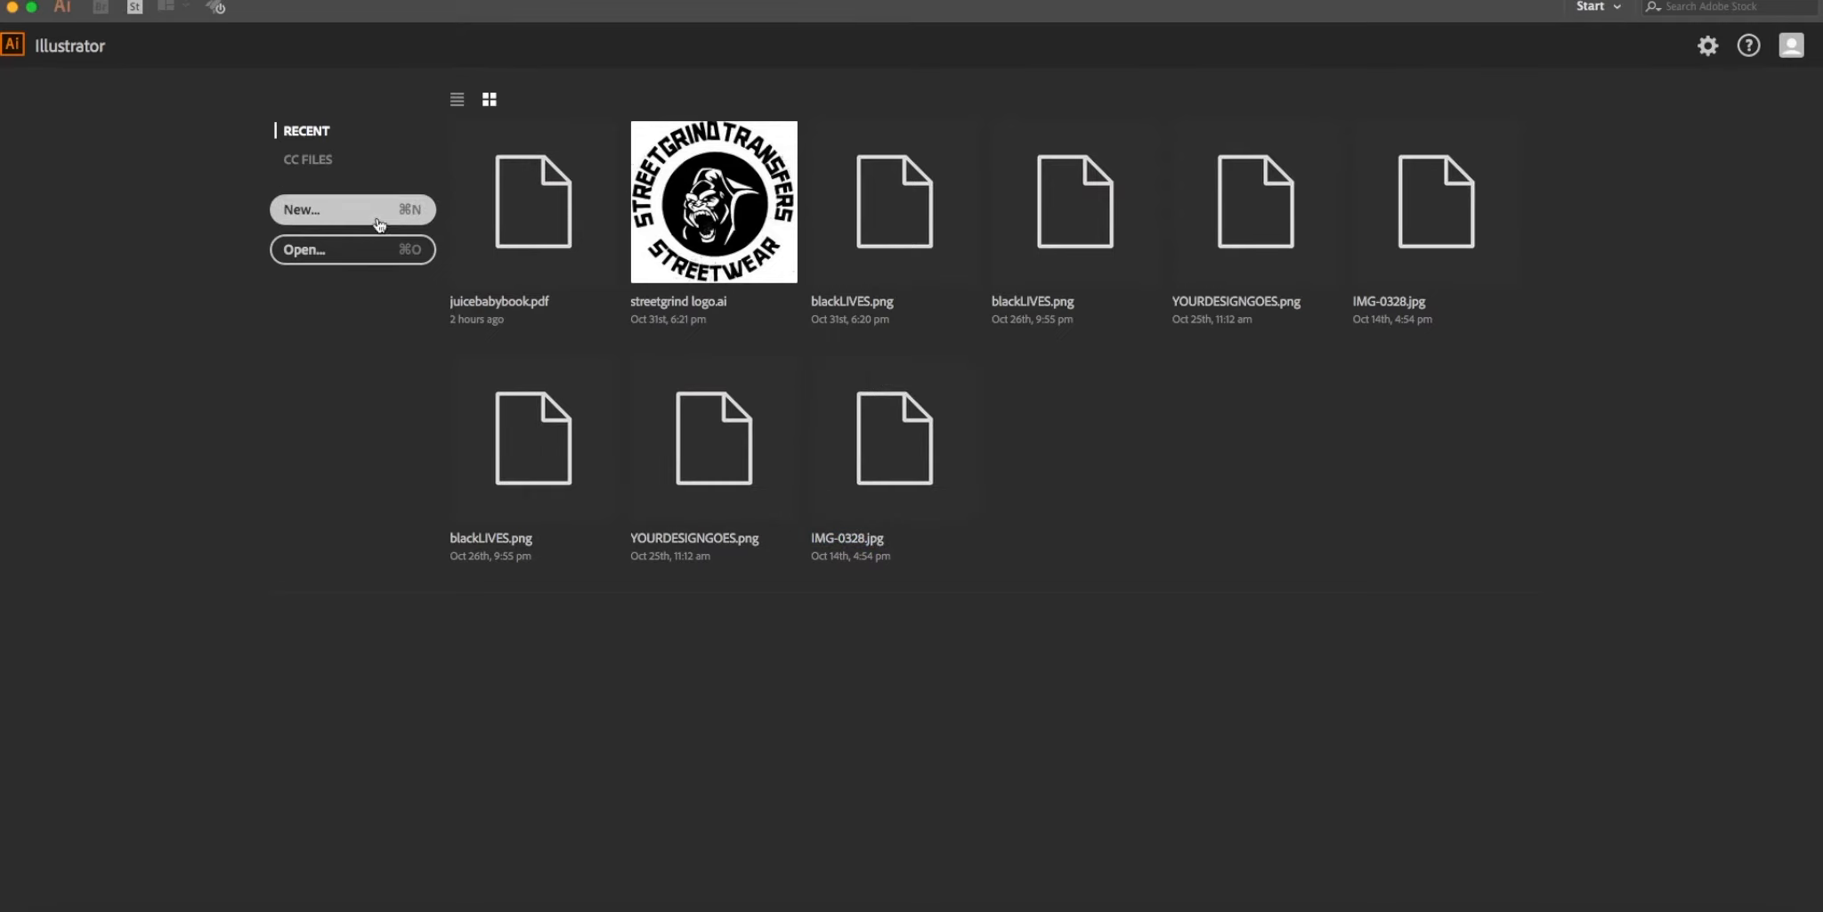
# Create a new 12 x 12 in custom document and show rulers via View > Rulers.
pyautogui.click(352, 210)
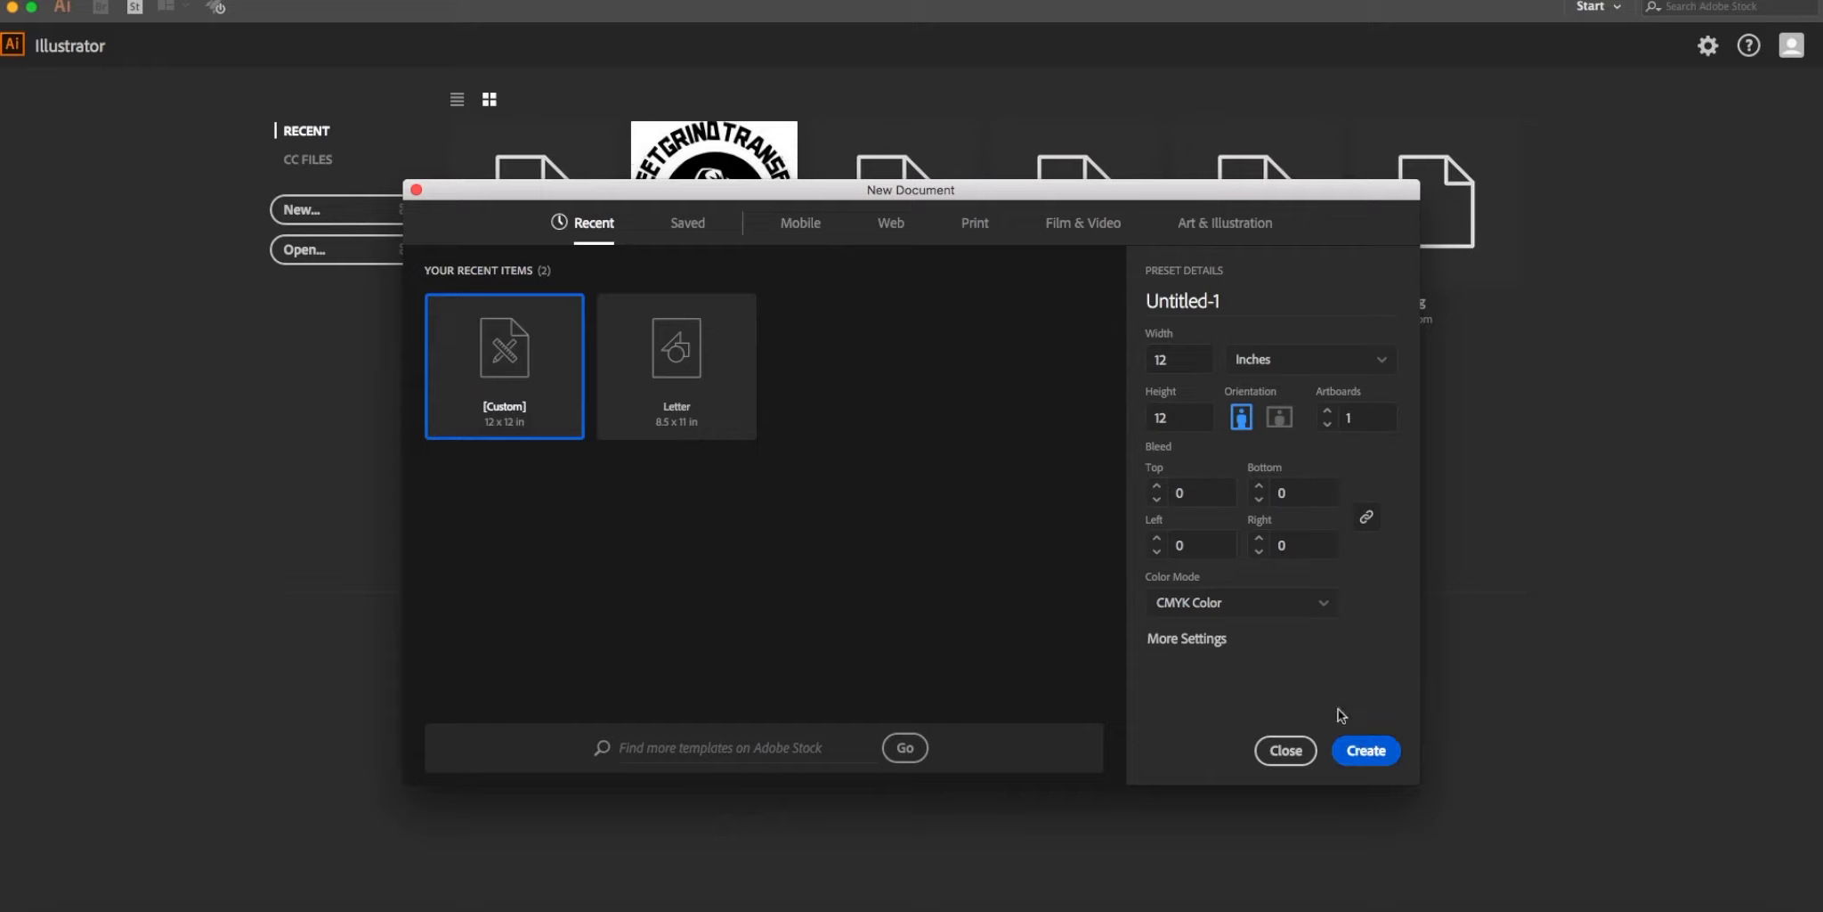
pyautogui.click(1284, 750)
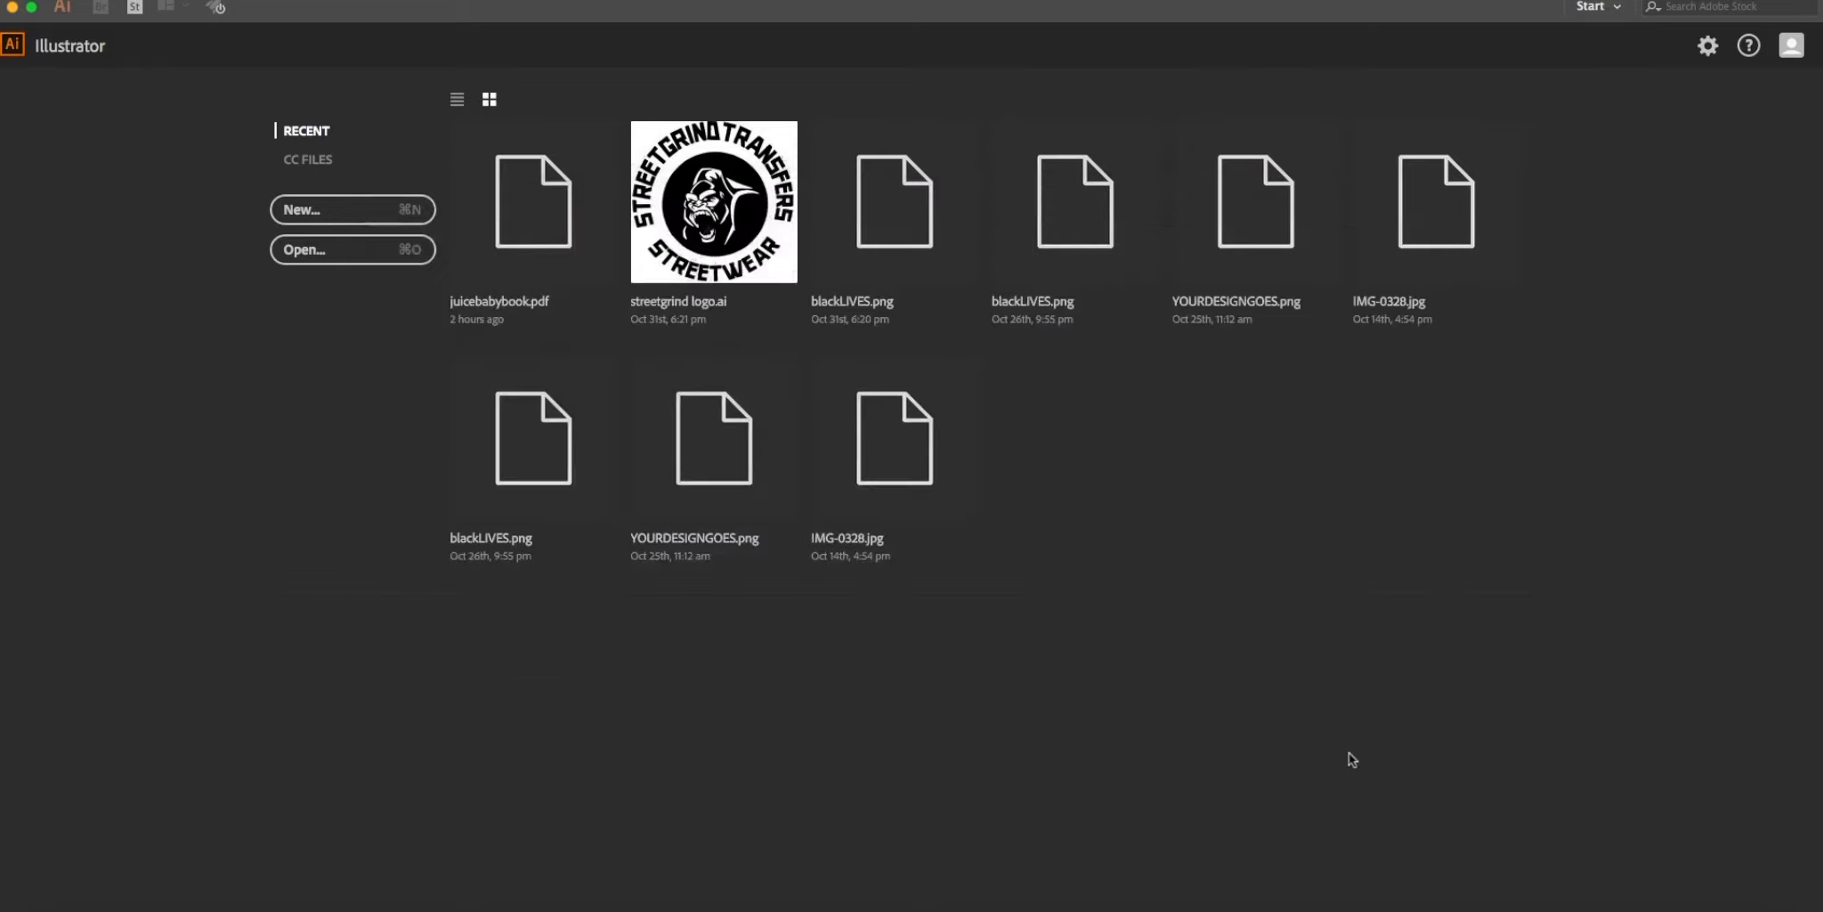
pyautogui.click(303, 210)
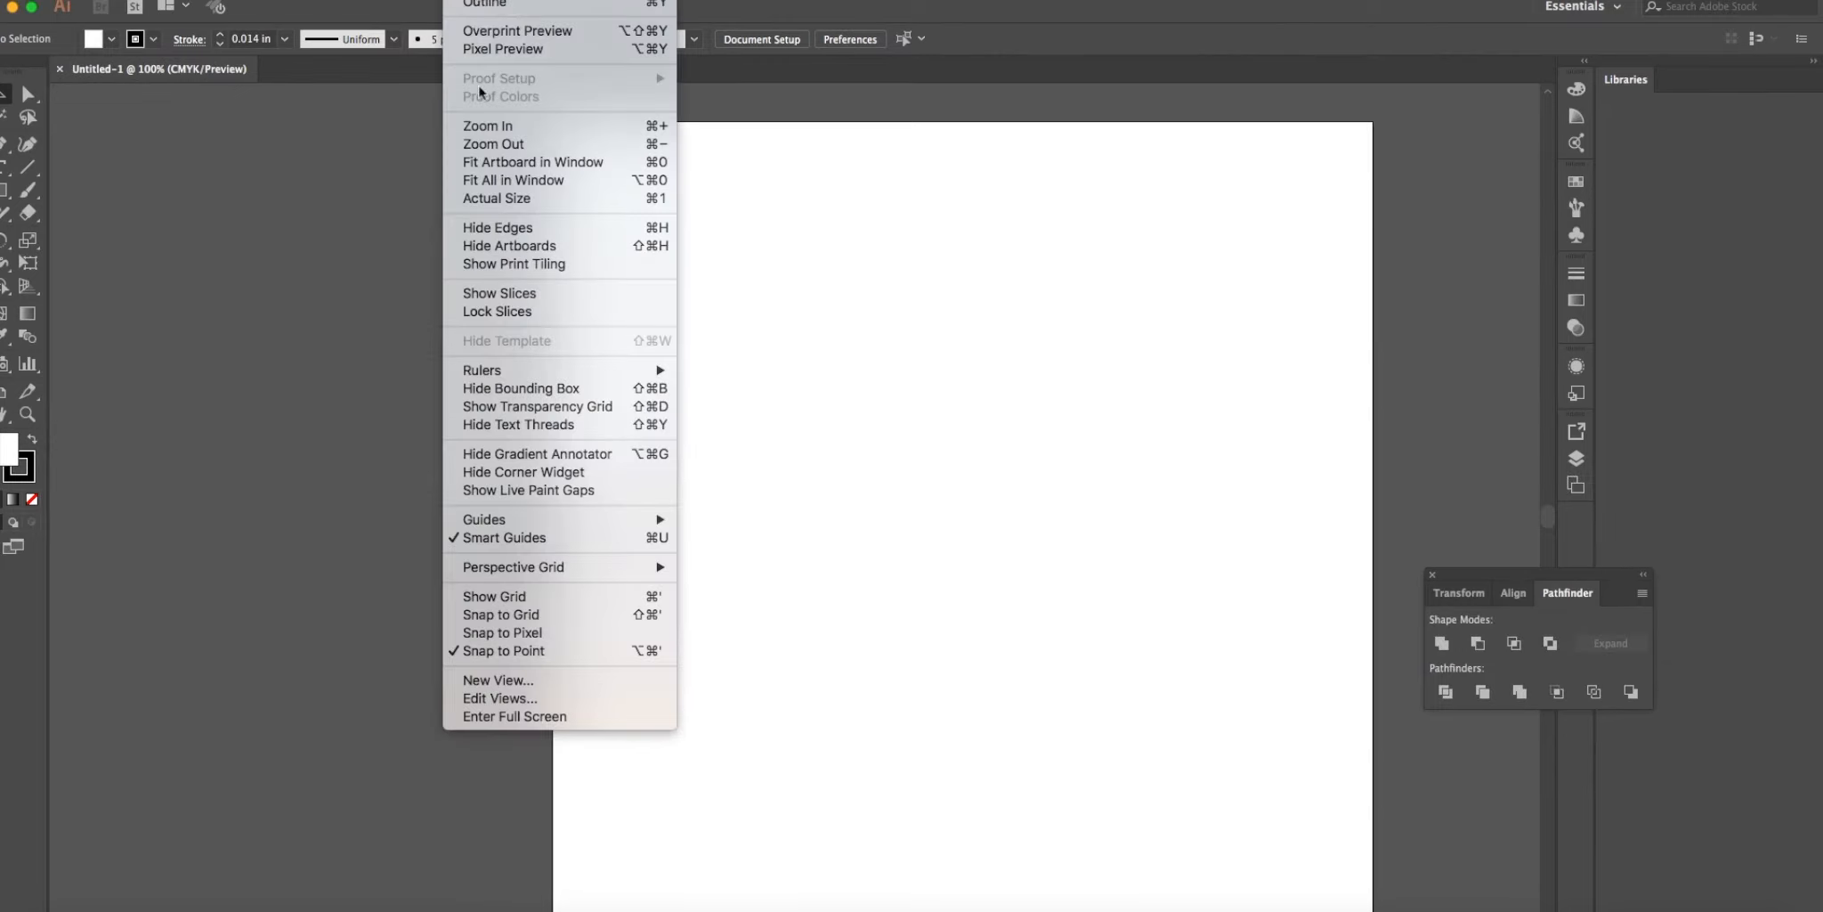
pyautogui.moveTo(481, 370)
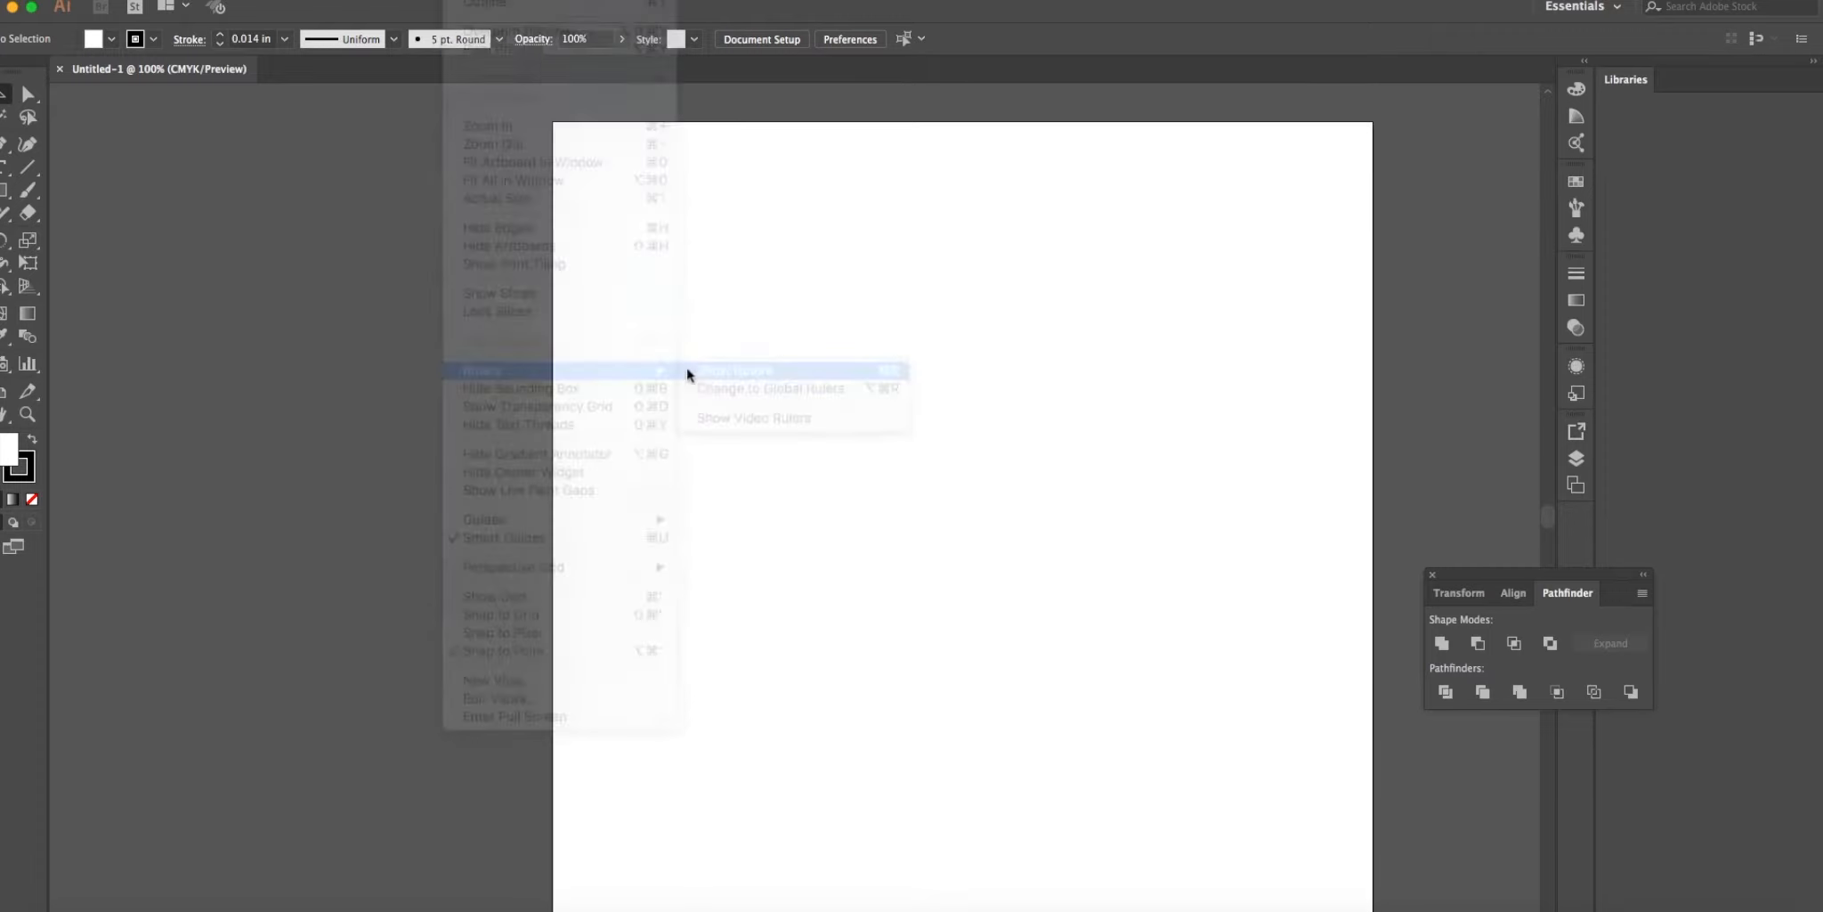
pyautogui.click(736, 370)
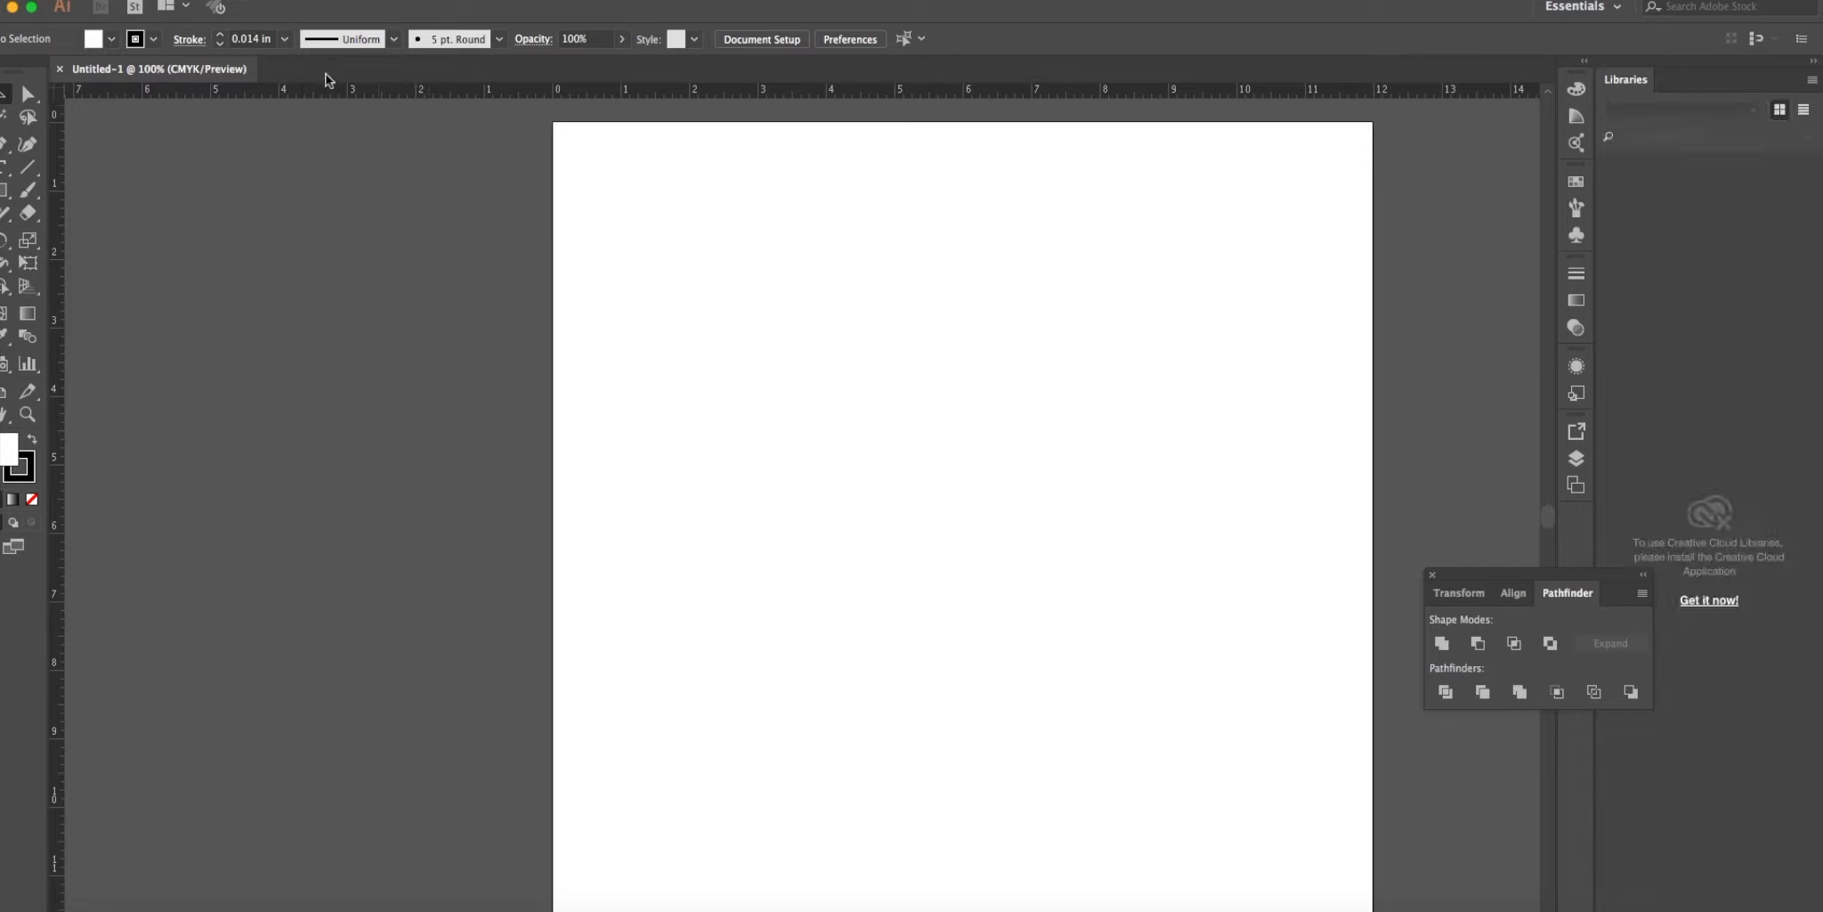
pyautogui.moveTo(362, 28)
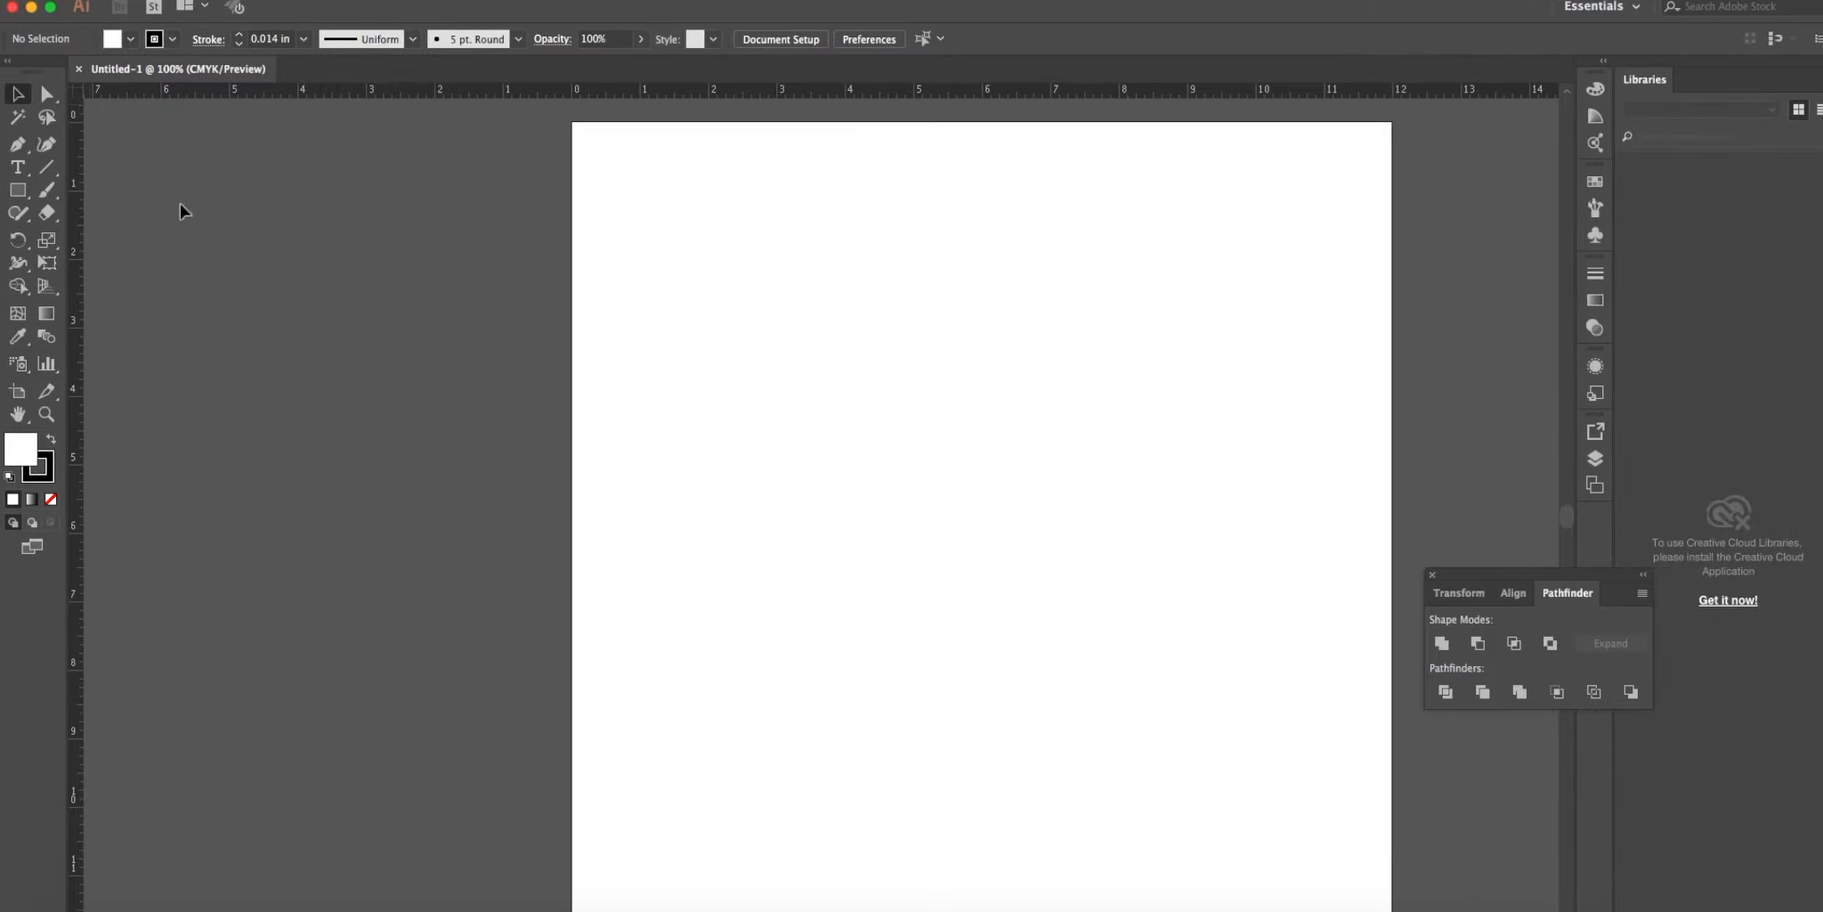
pyautogui.moveTo(173, 251)
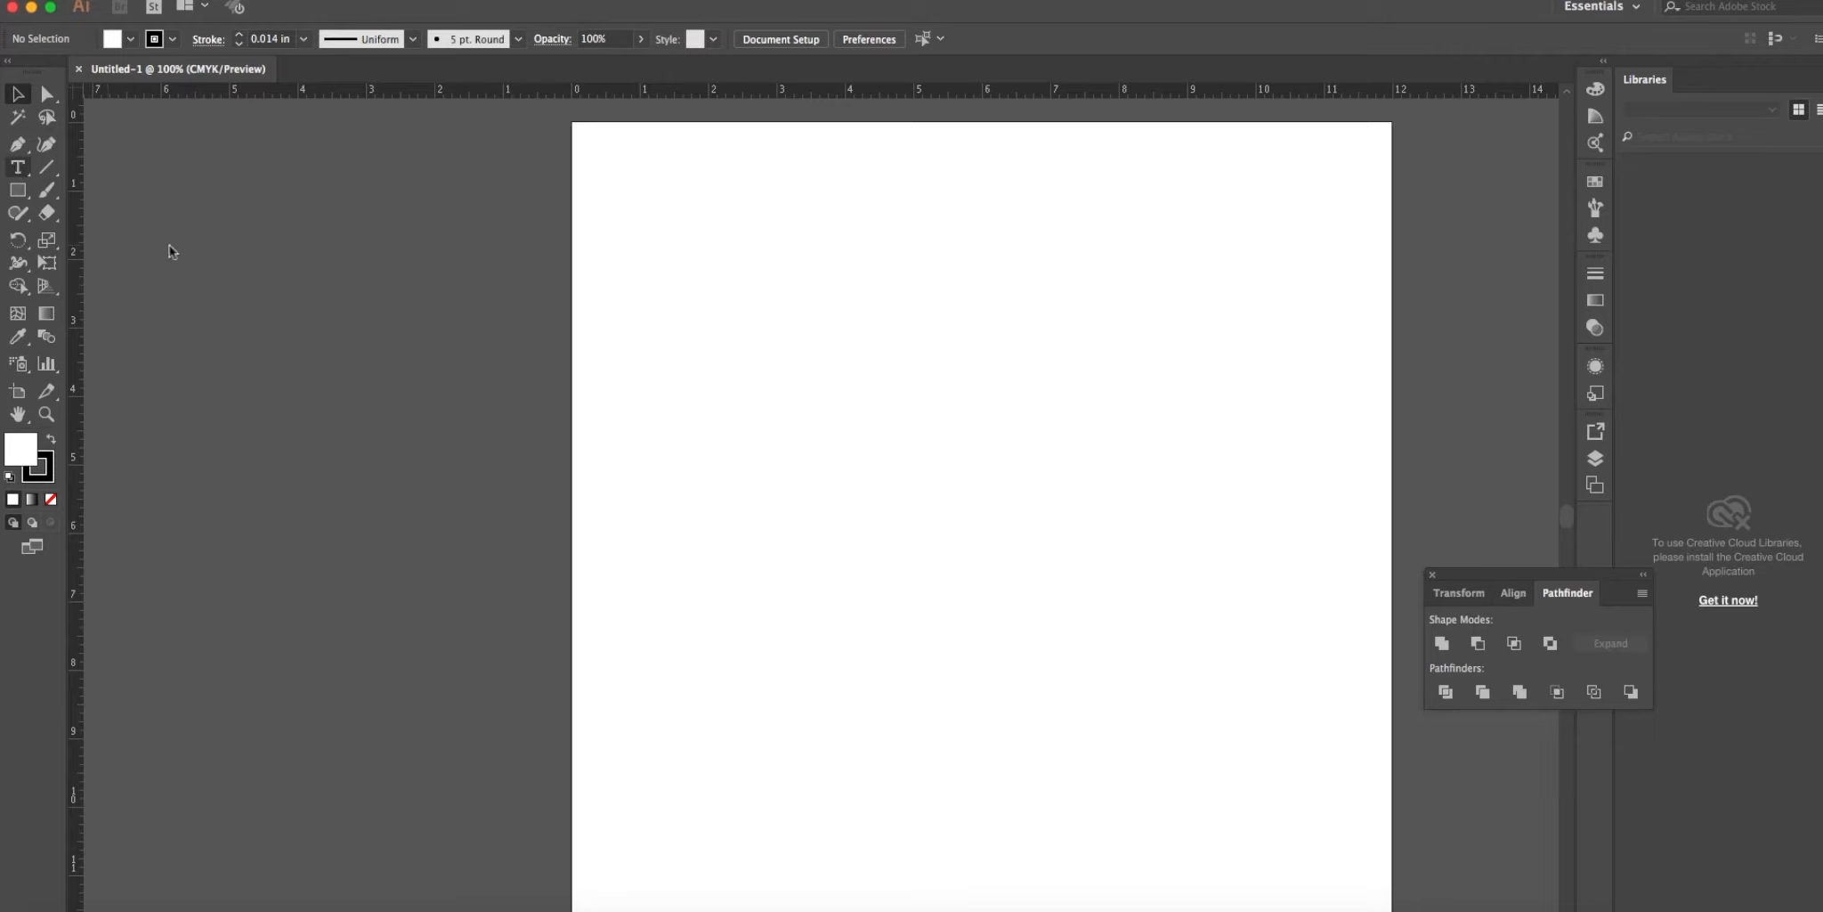
# Type JULIA near the top-left of the artboard and select it as an object.
pyautogui.click(18, 165)
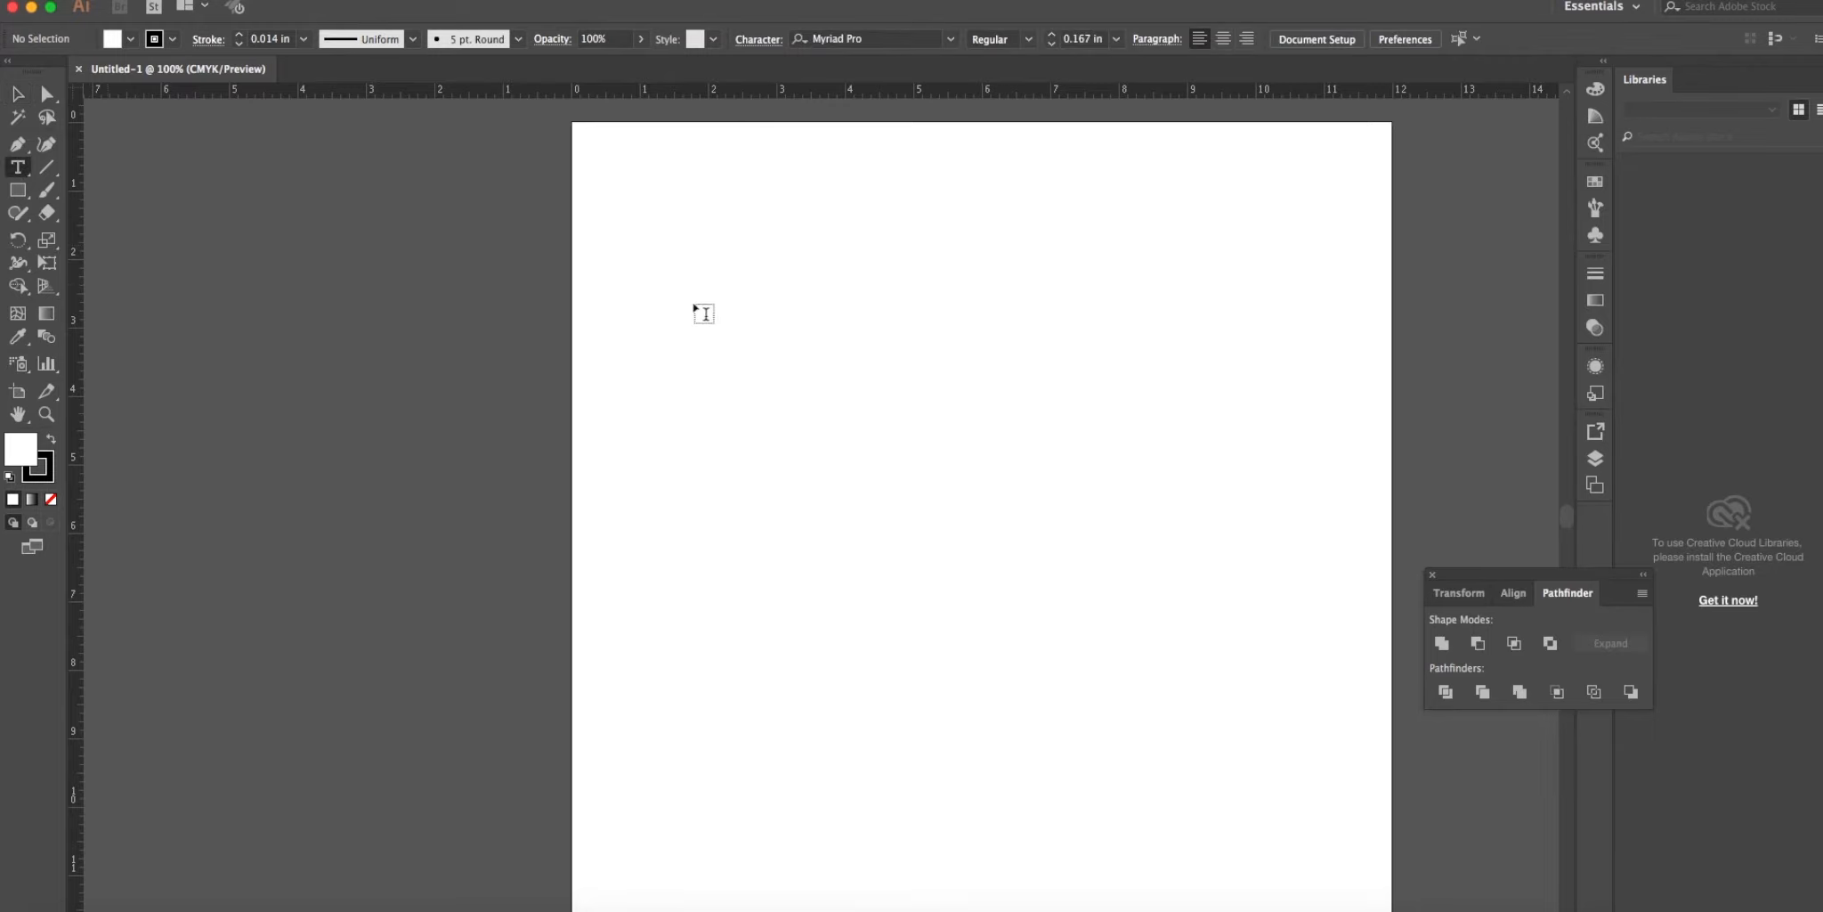
pyautogui.moveTo(686, 304)
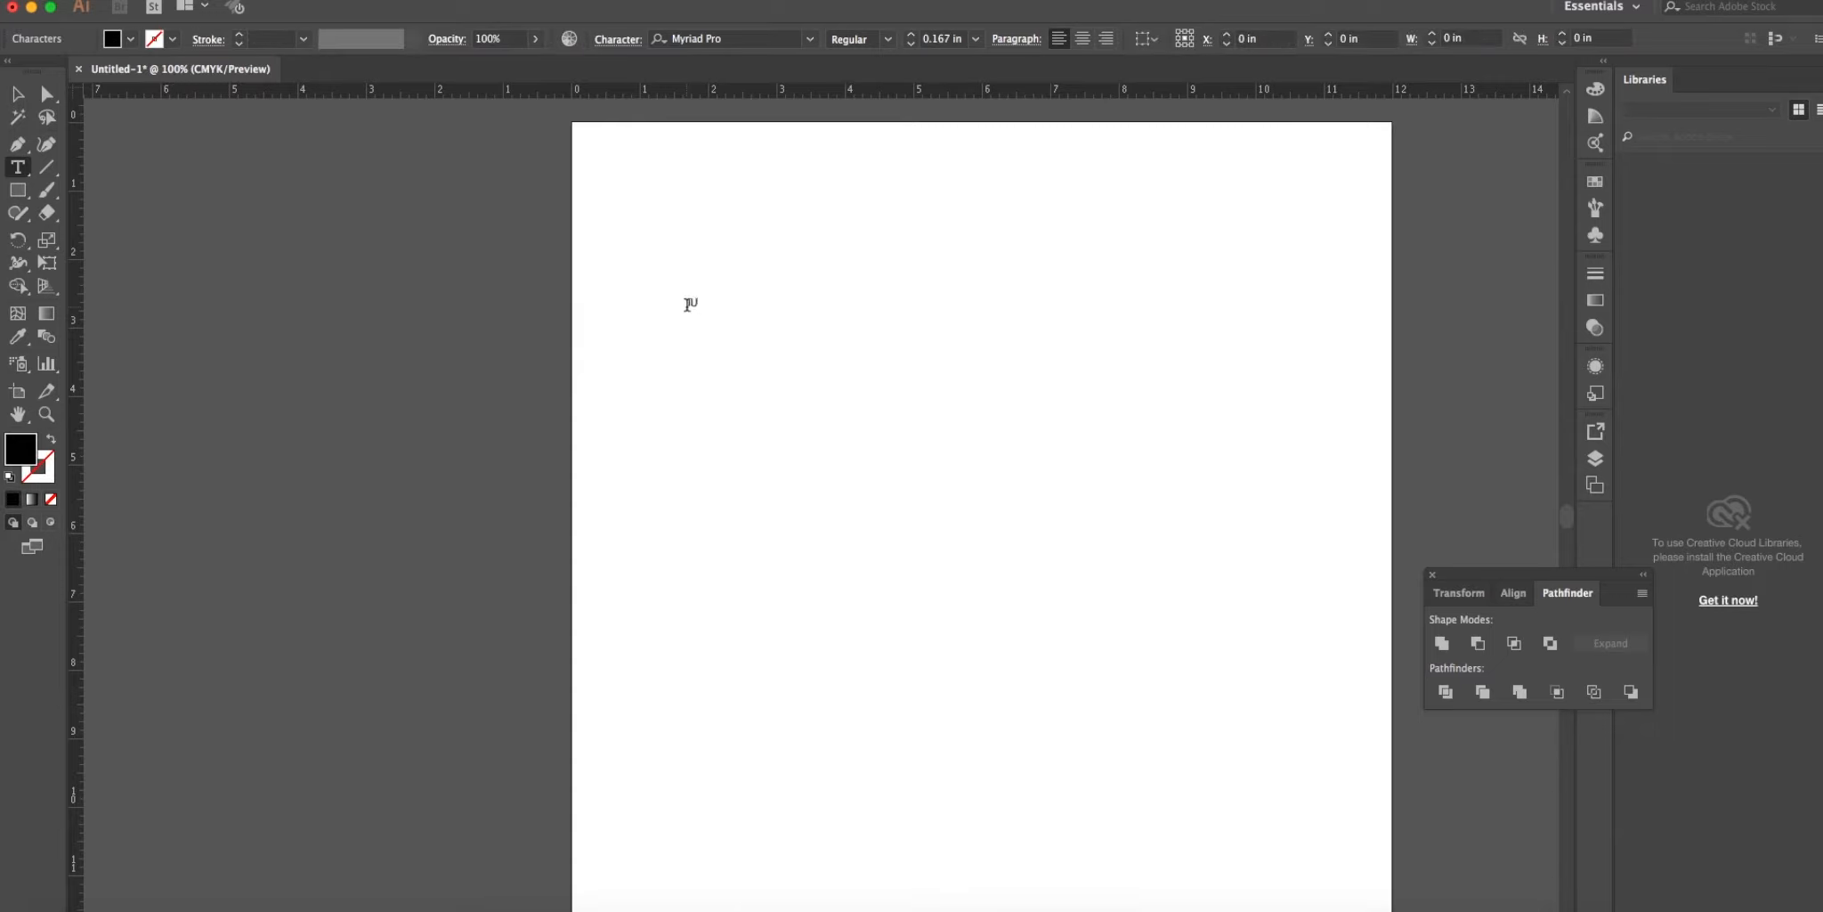
pyautogui.write('ULI')
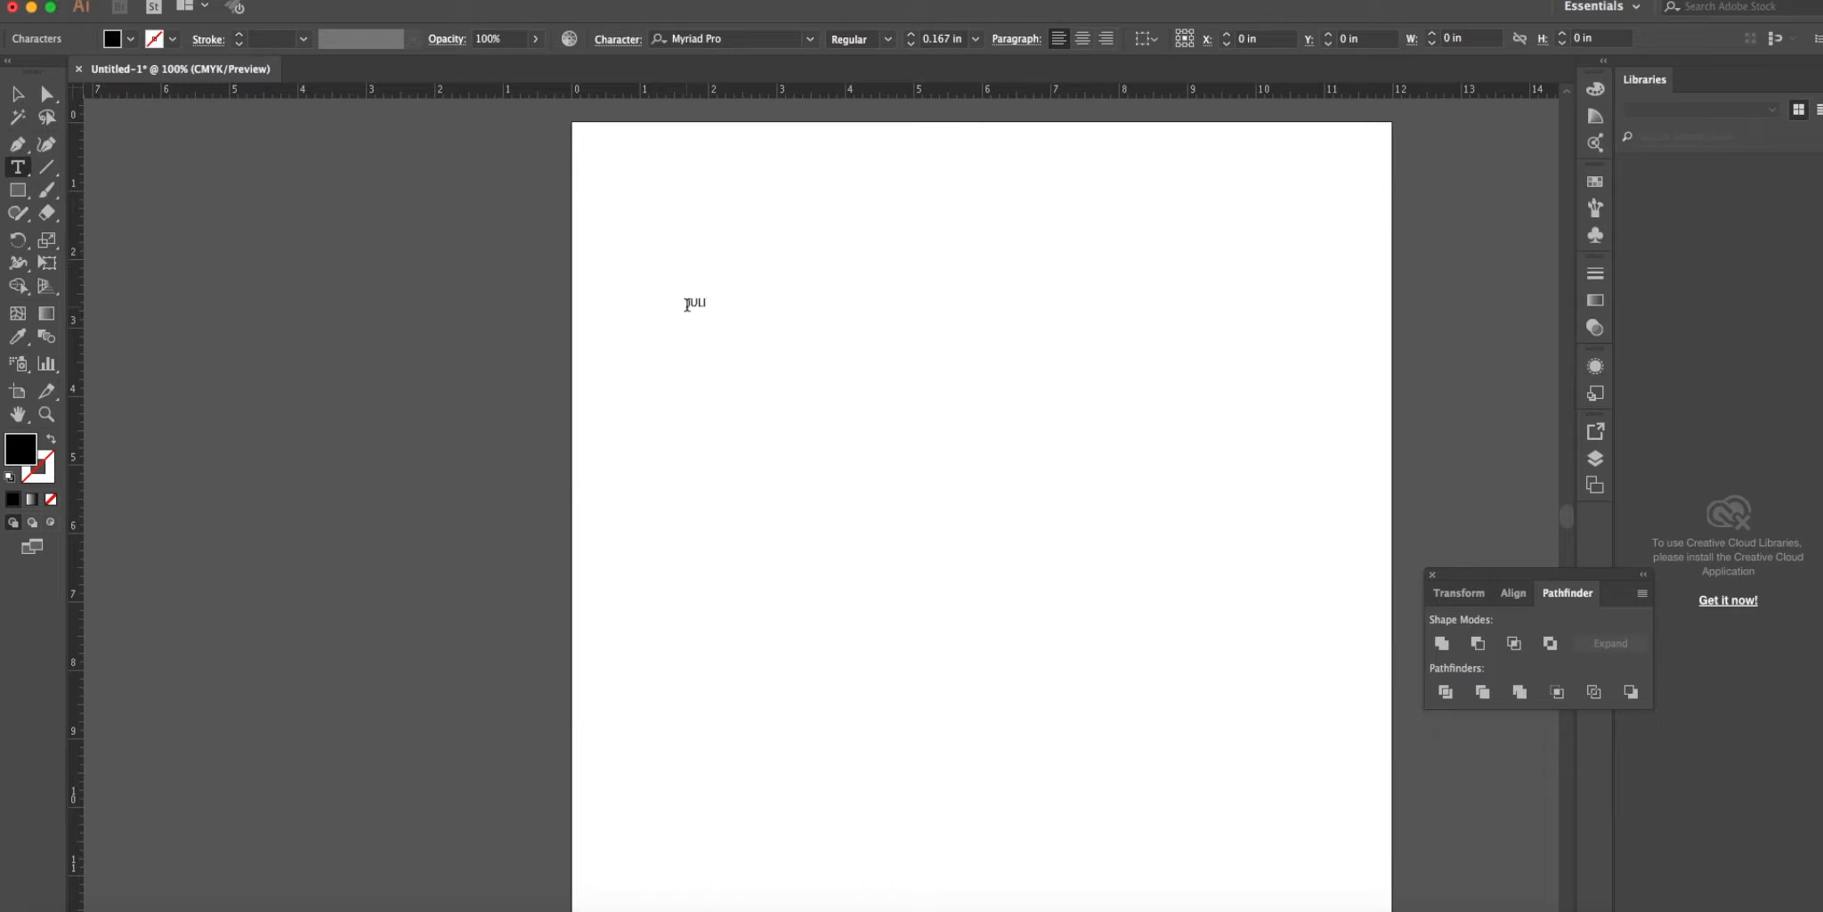
pyautogui.write('A')
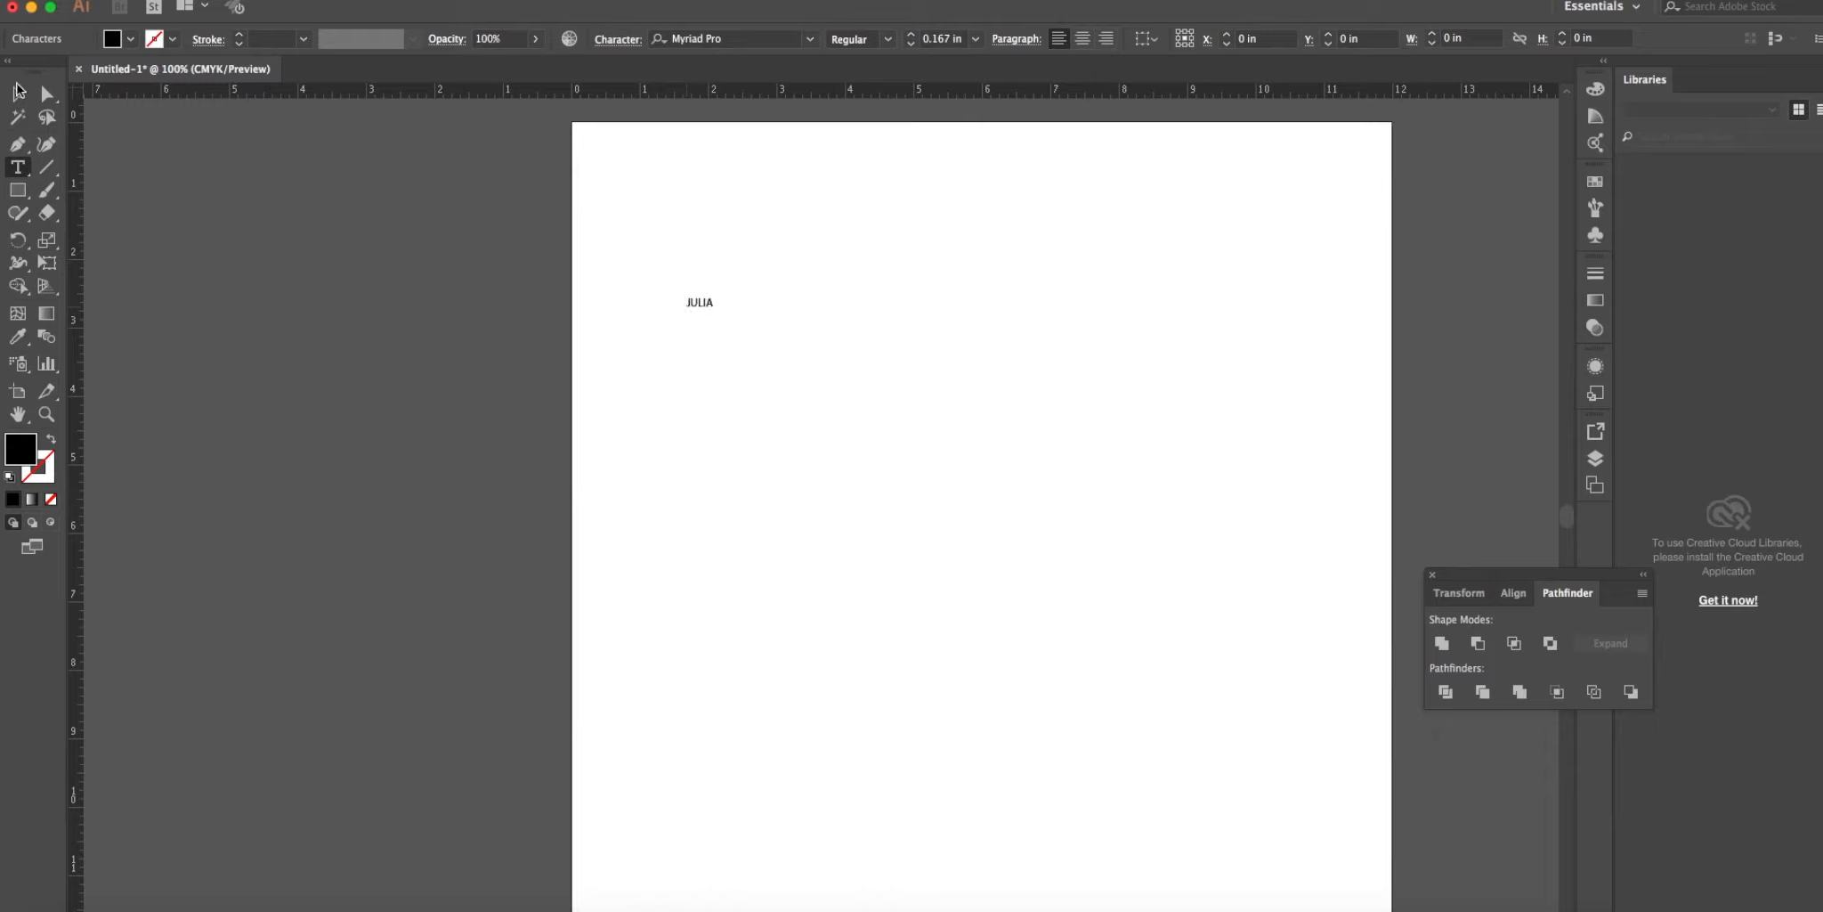
pyautogui.click(698, 303)
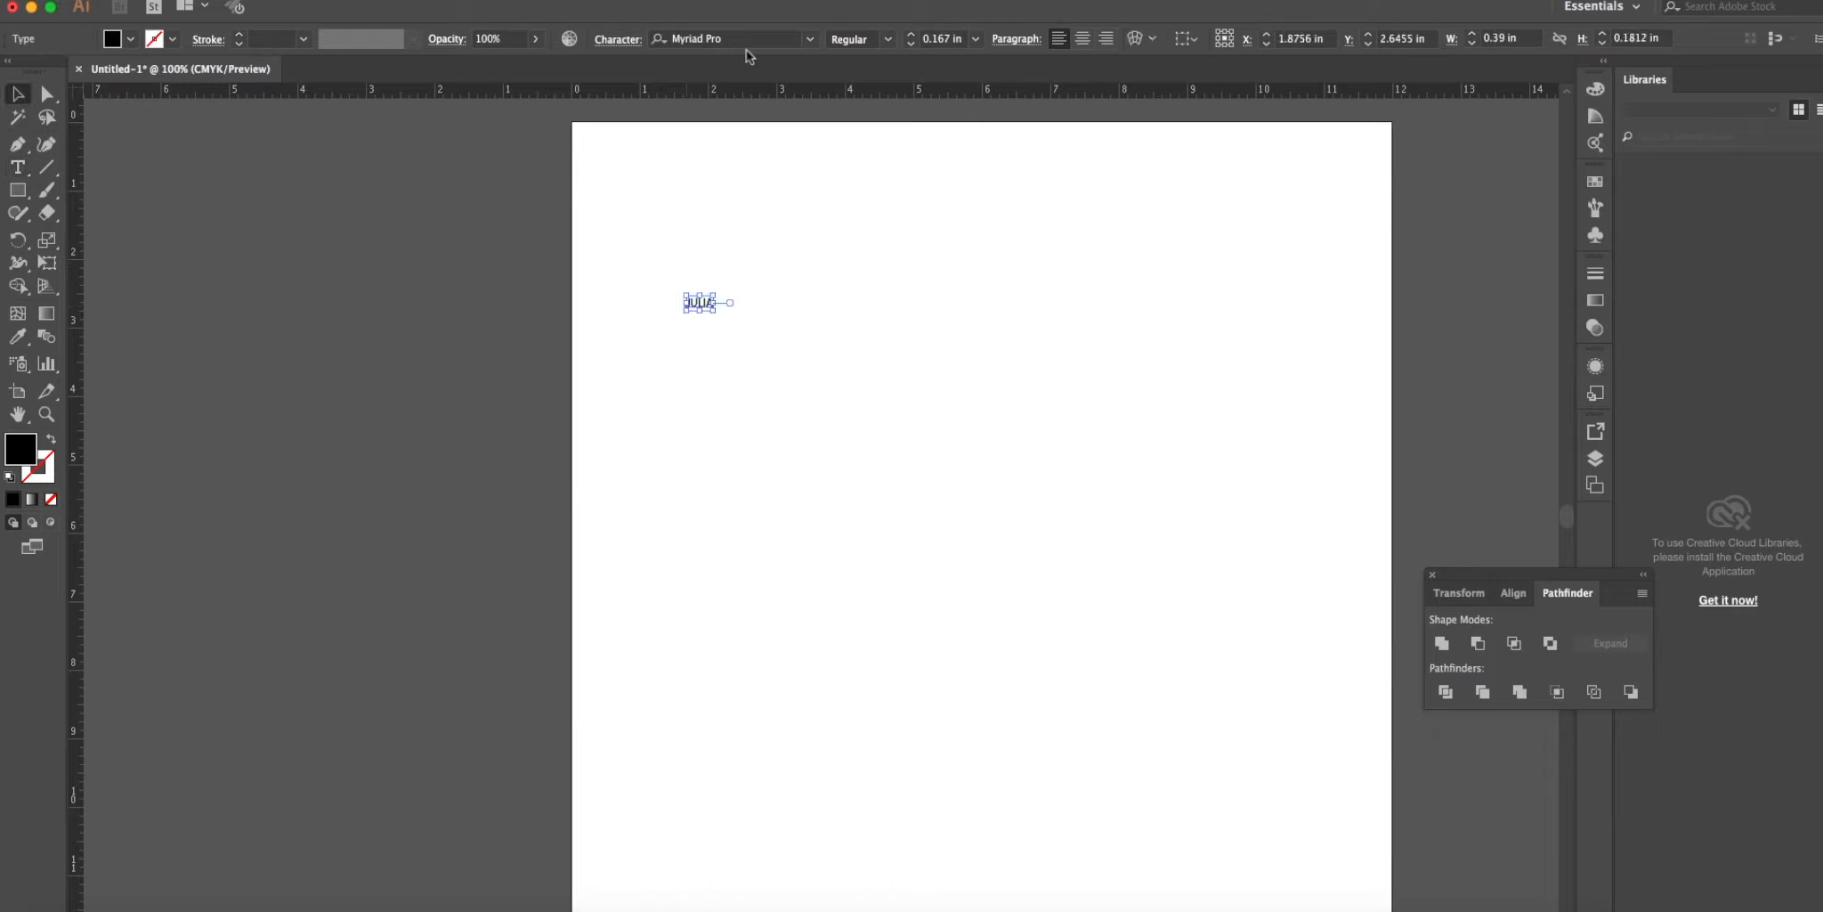
# Bring up the Character font family list and scroll through the installed fonts.
pyautogui.click(727, 39)
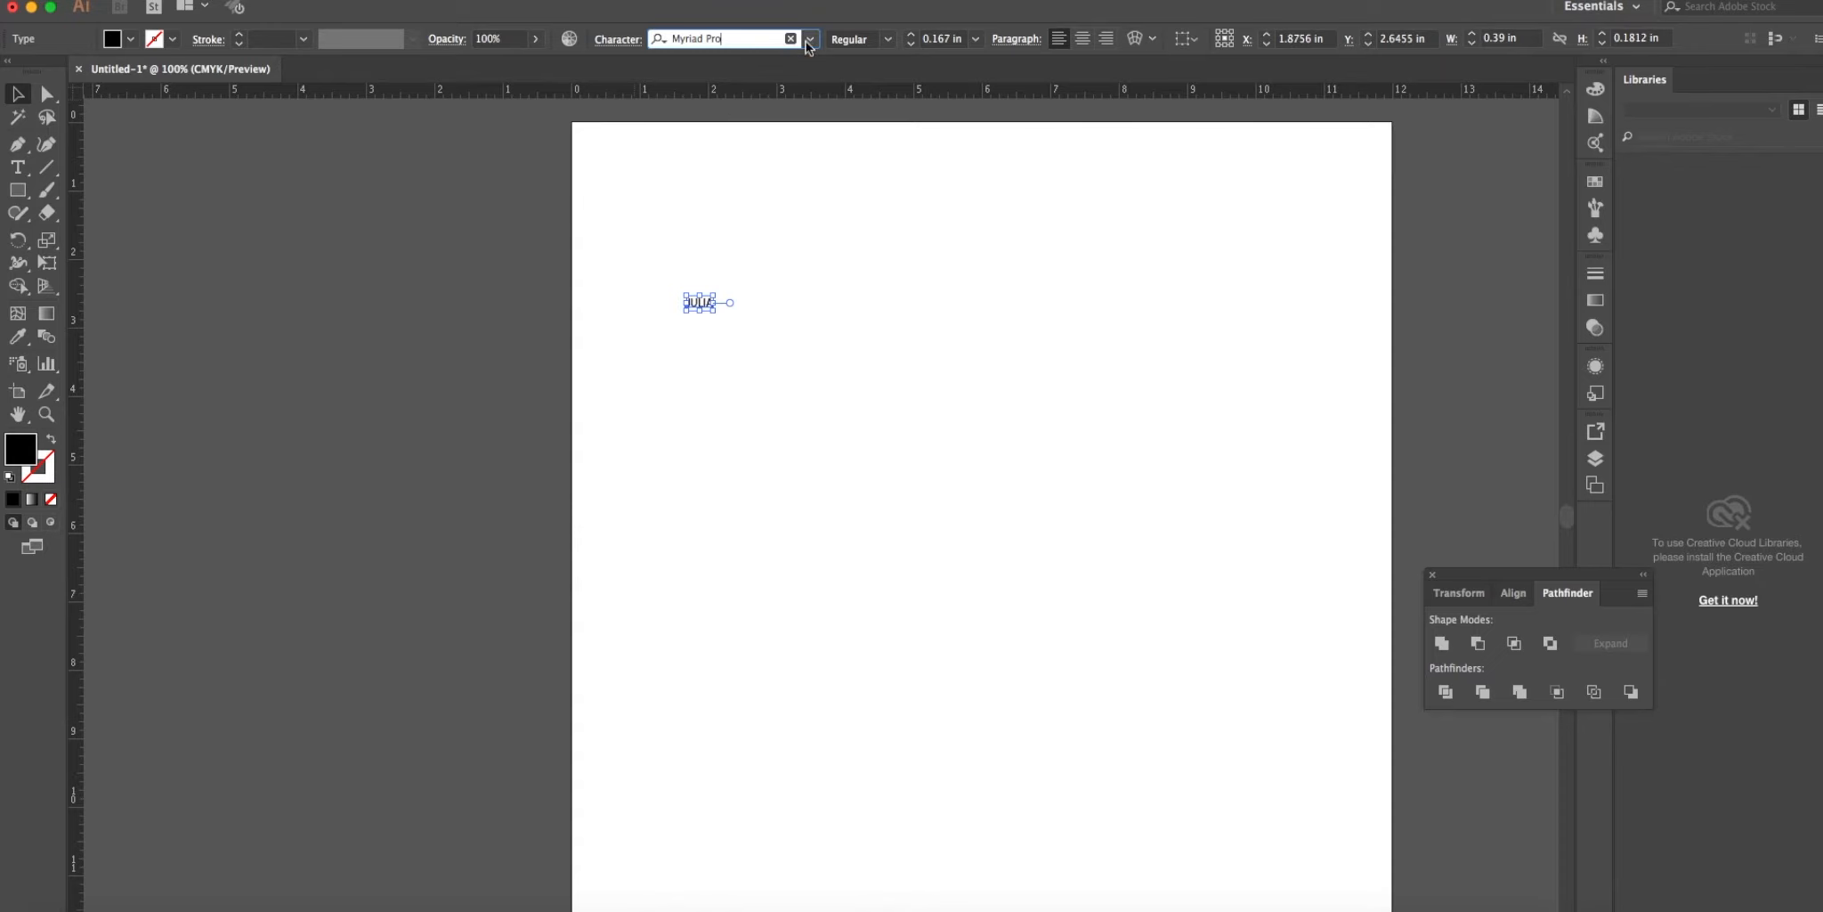
pyautogui.click(806, 39)
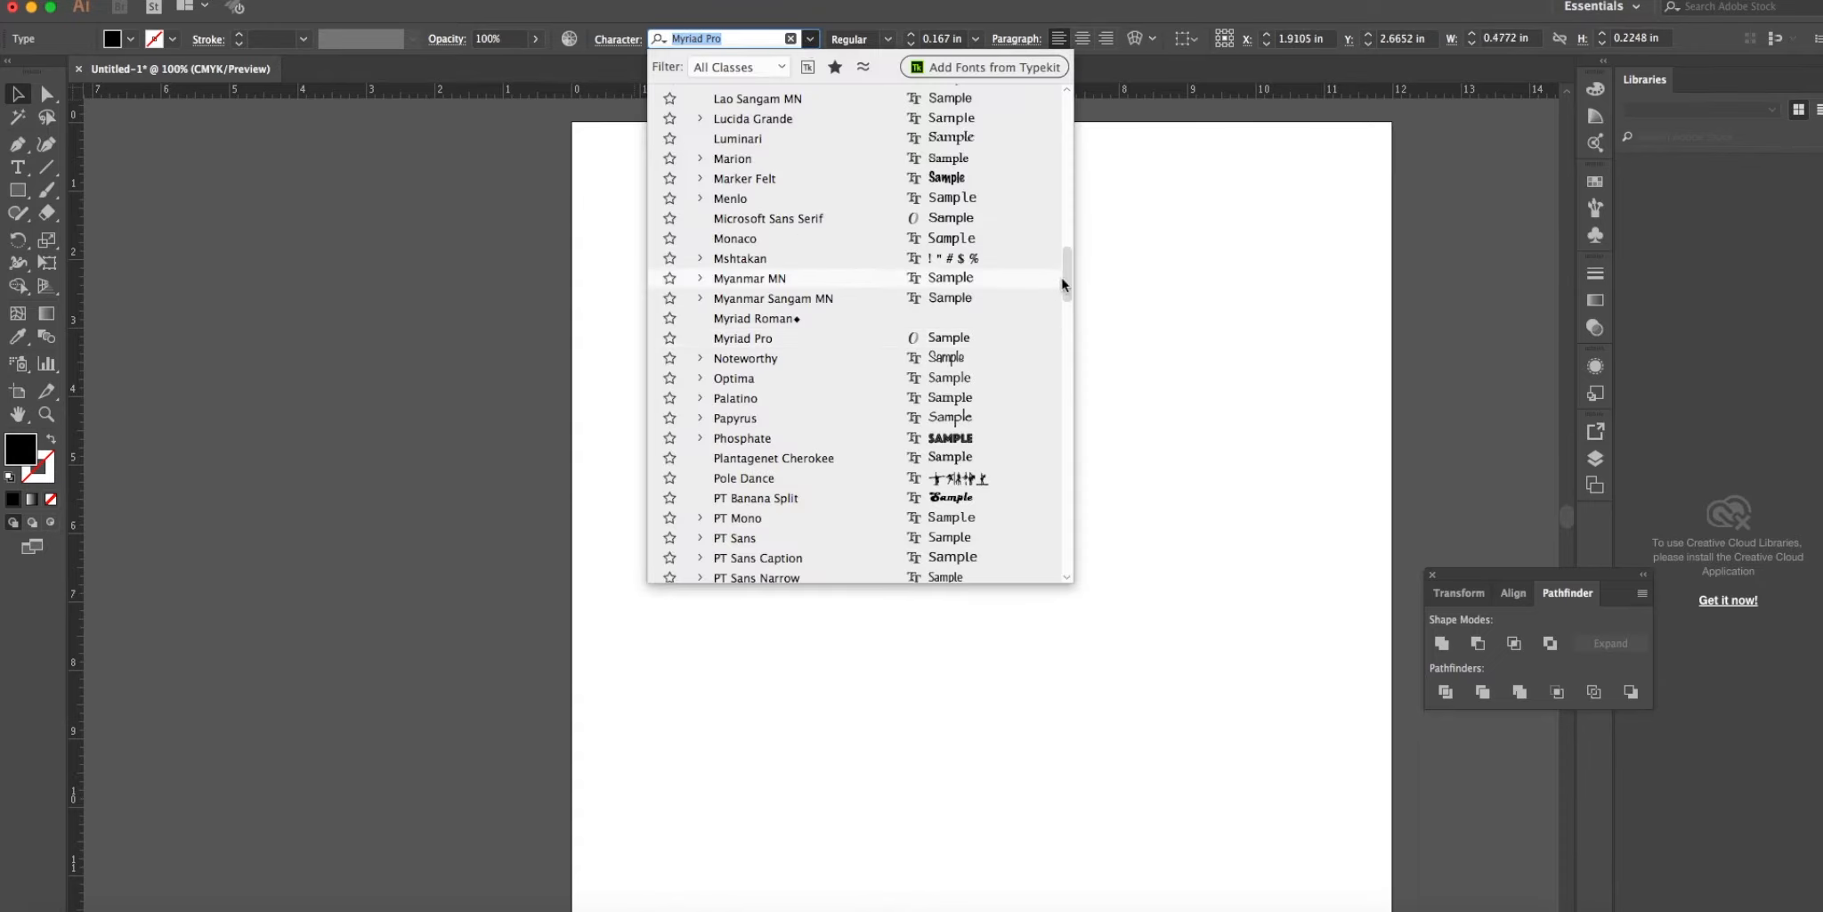
pyautogui.scroll(-3)
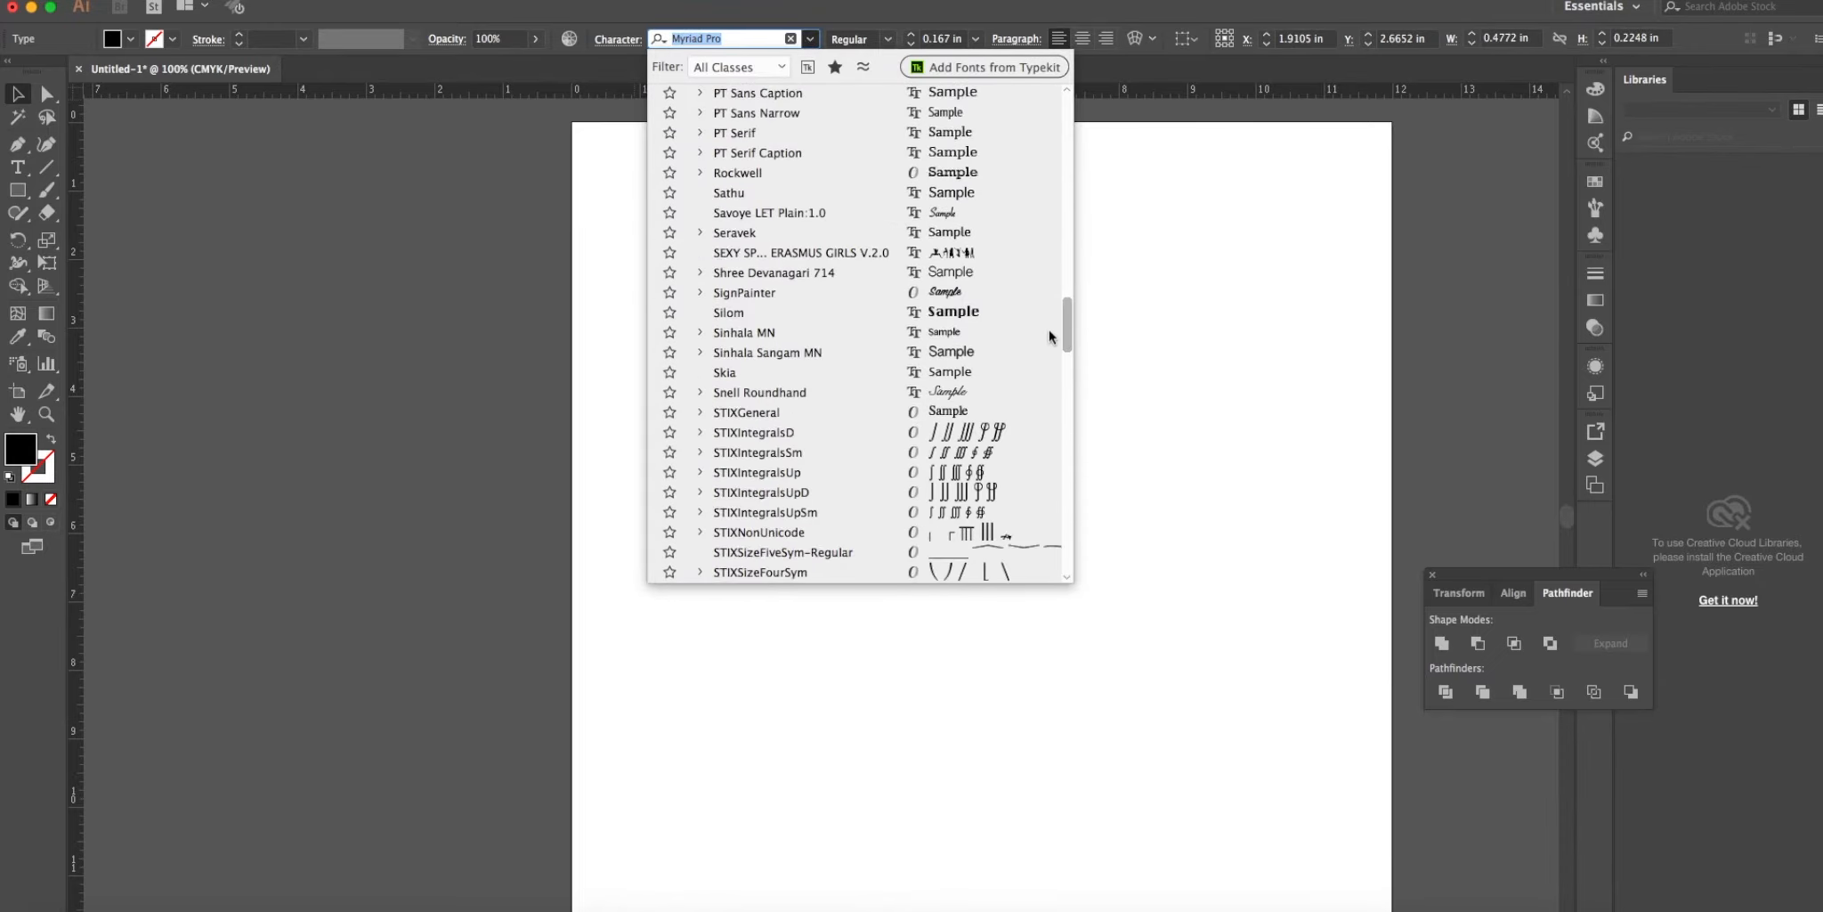
pyautogui.scroll(-3)
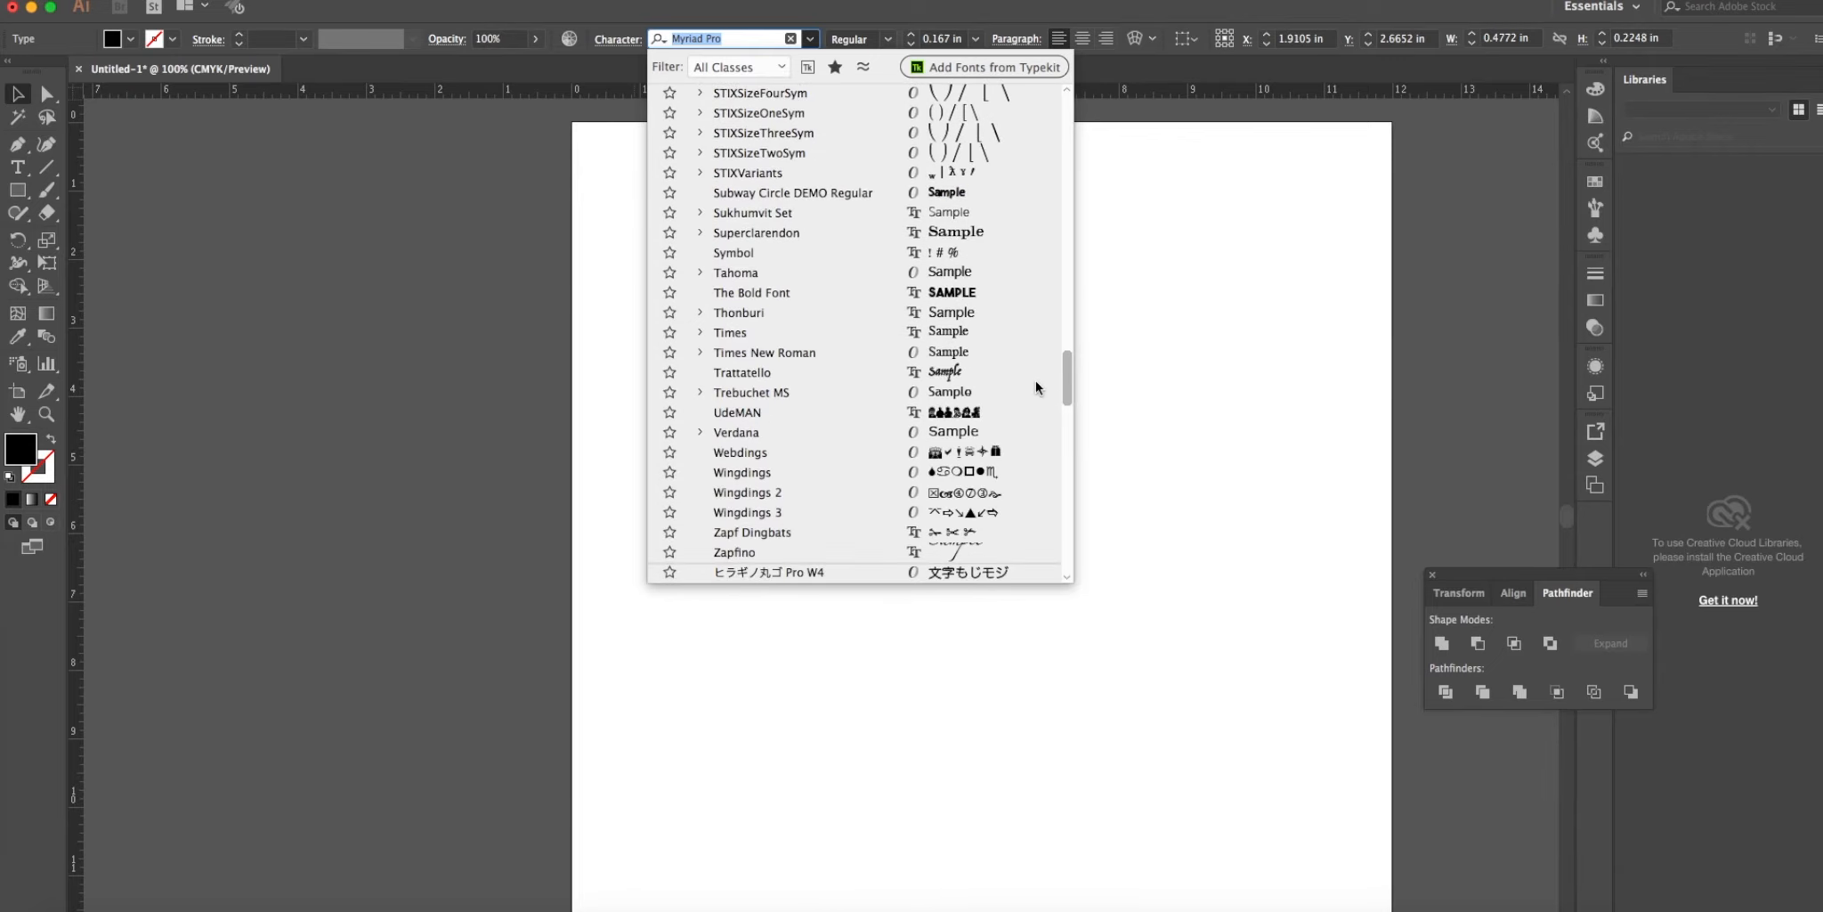
pyautogui.scroll(-3)
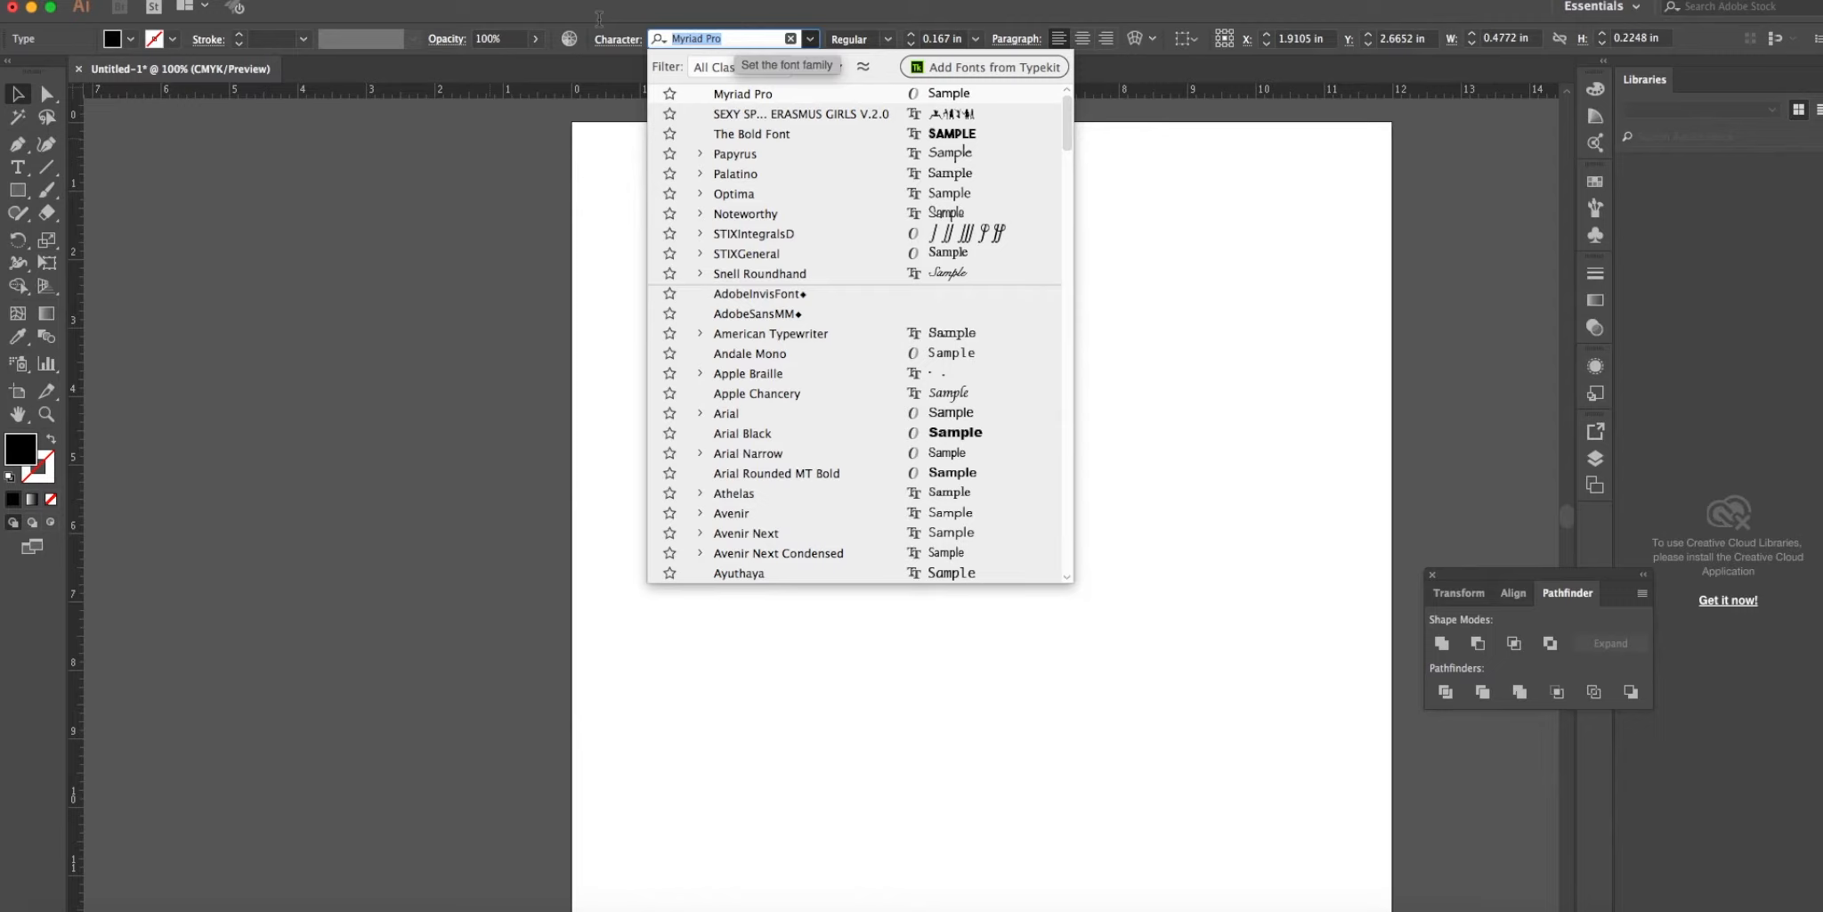
# Set JULIA in The Bold Font at 4.375 in and nudge it slightly lower on the page.
pyautogui.write('T')
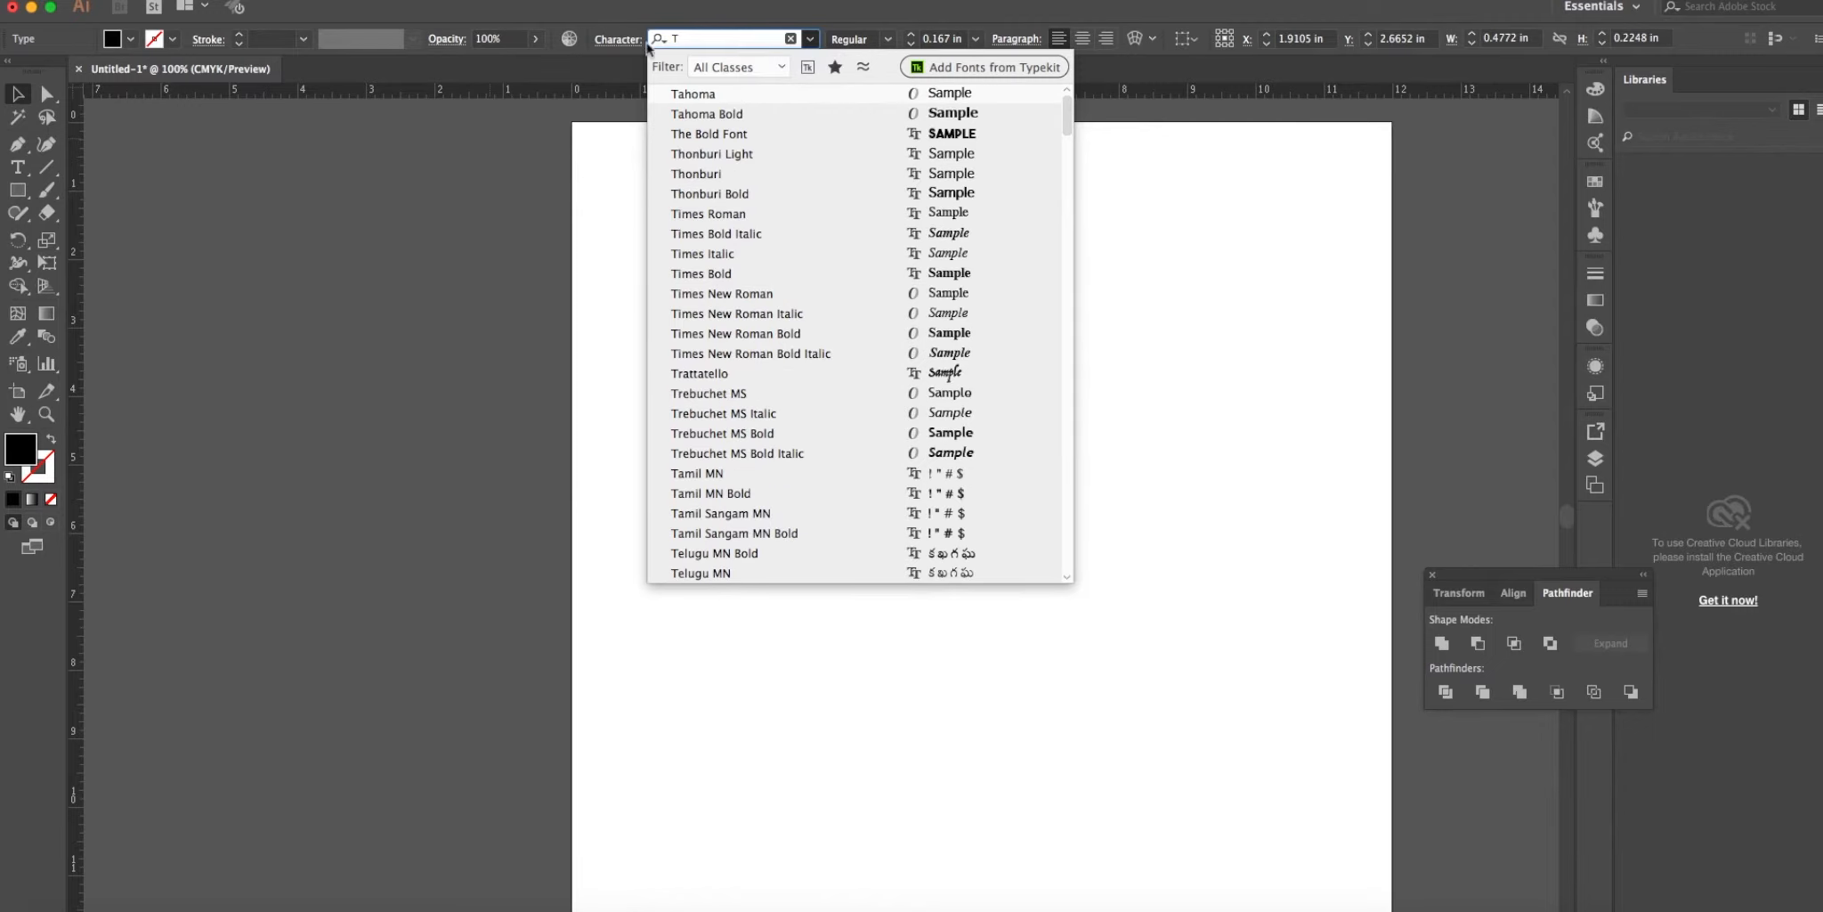
pyautogui.click(709, 132)
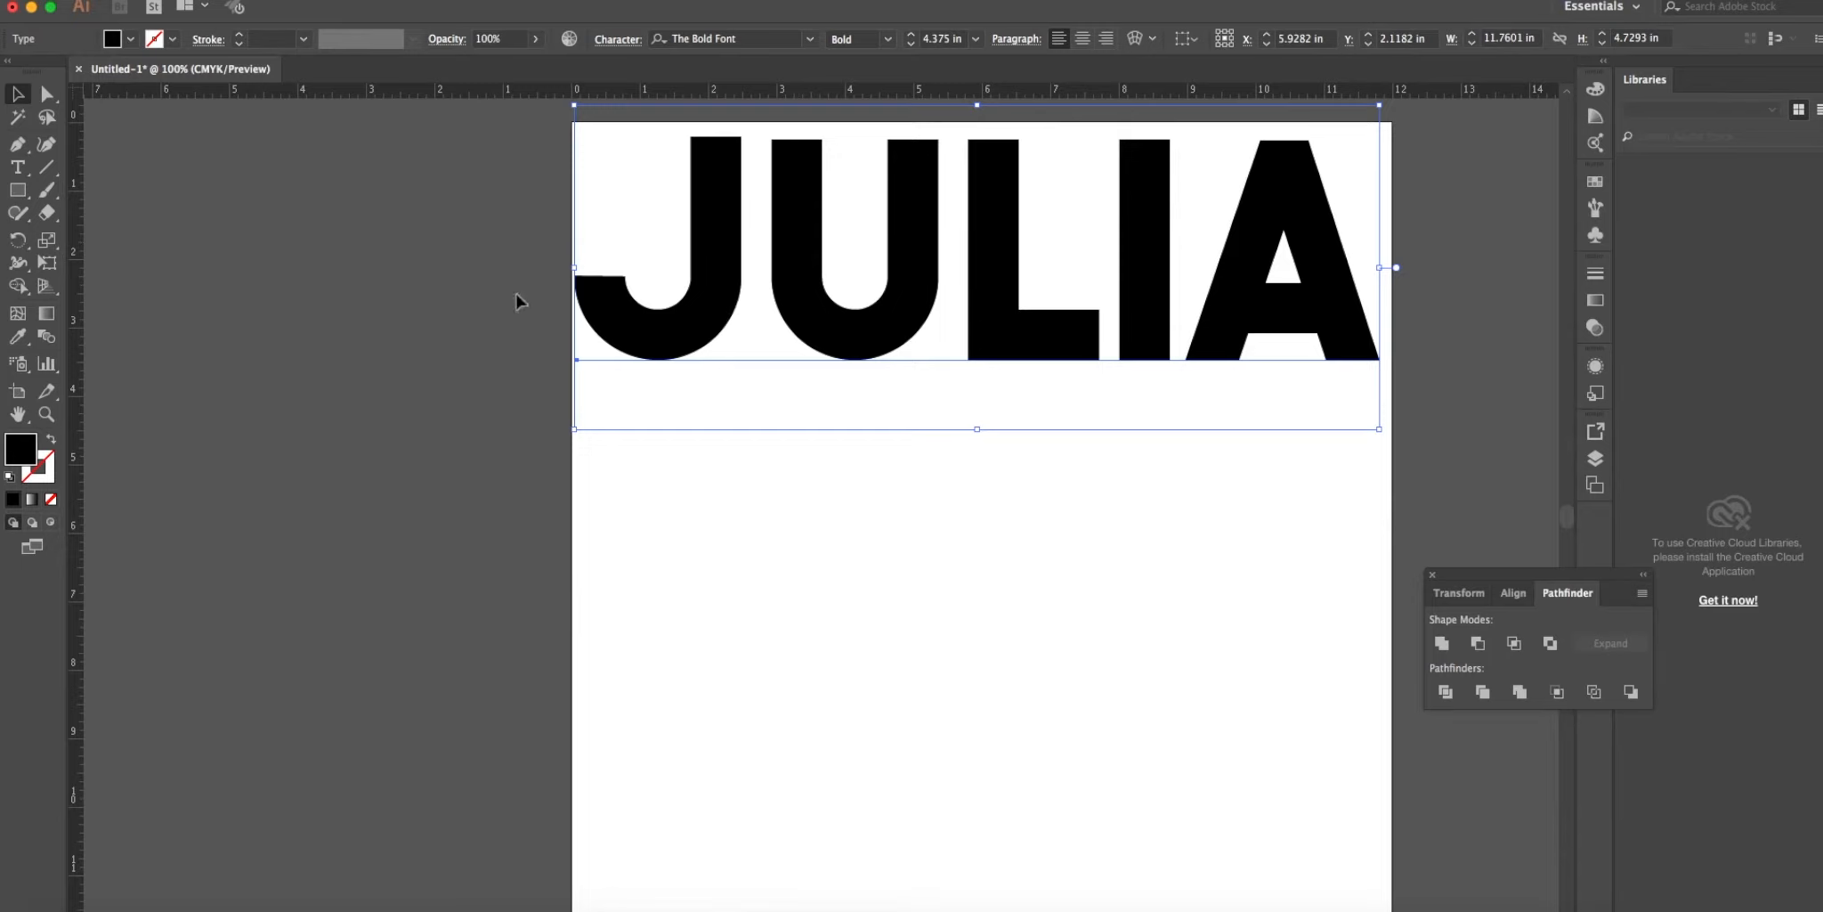
pyautogui.click(477, 288)
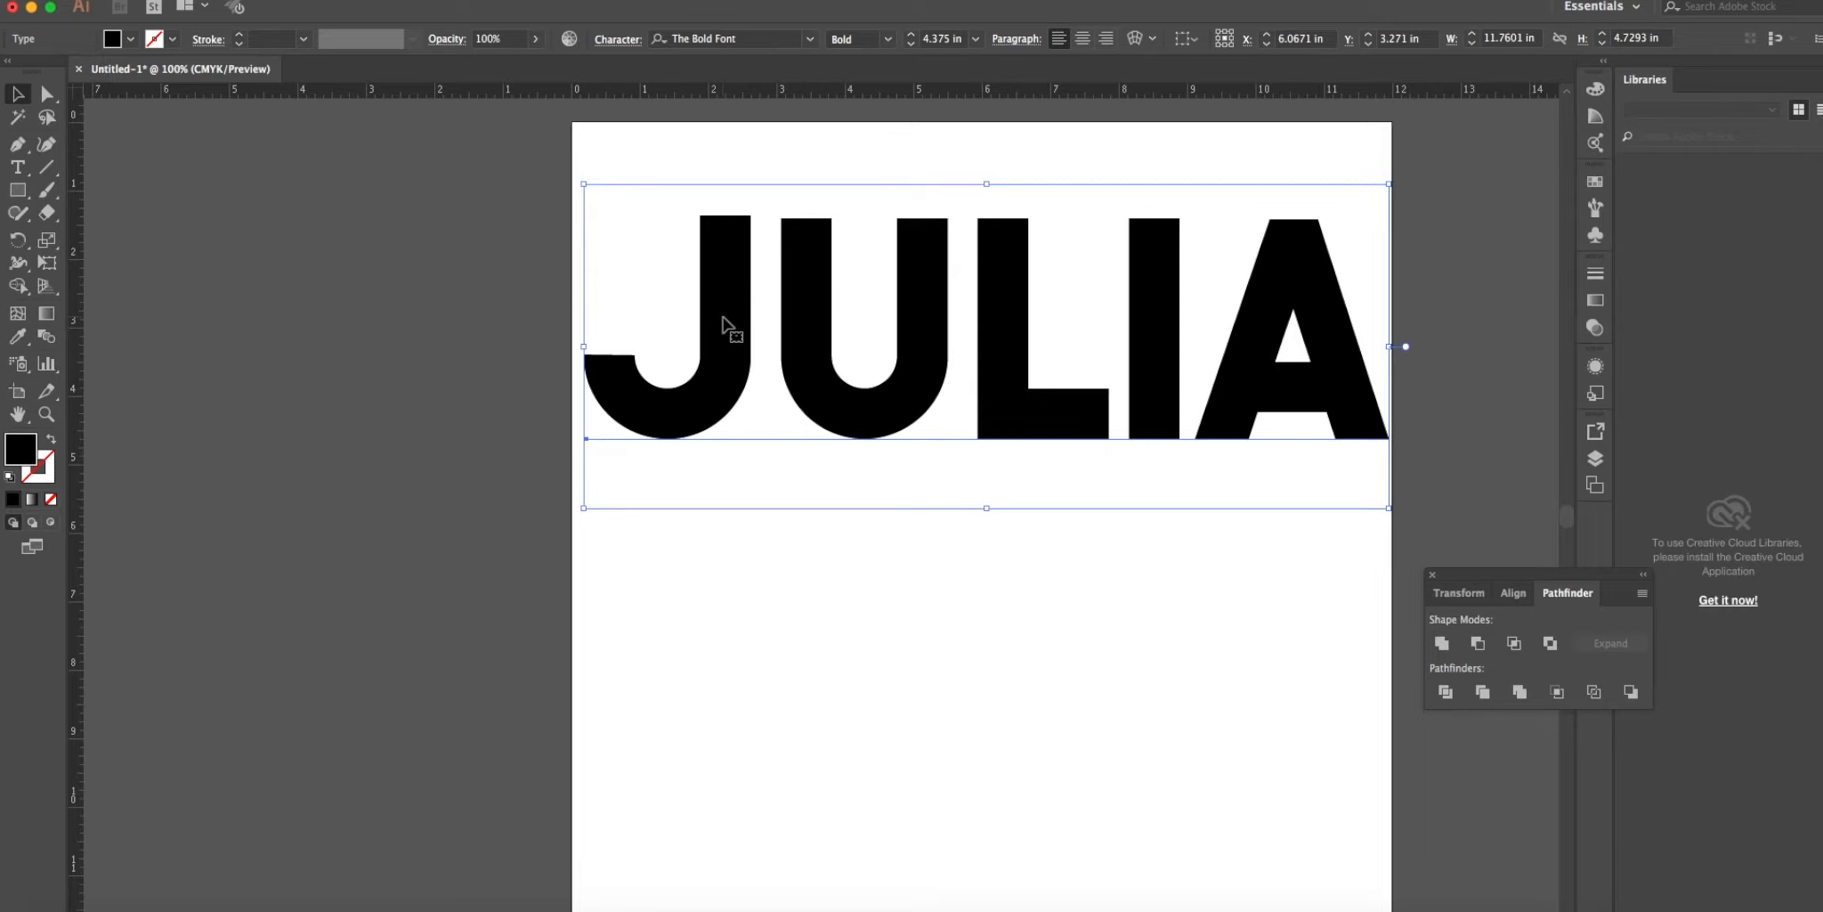
pyautogui.moveTo(1020, 354)
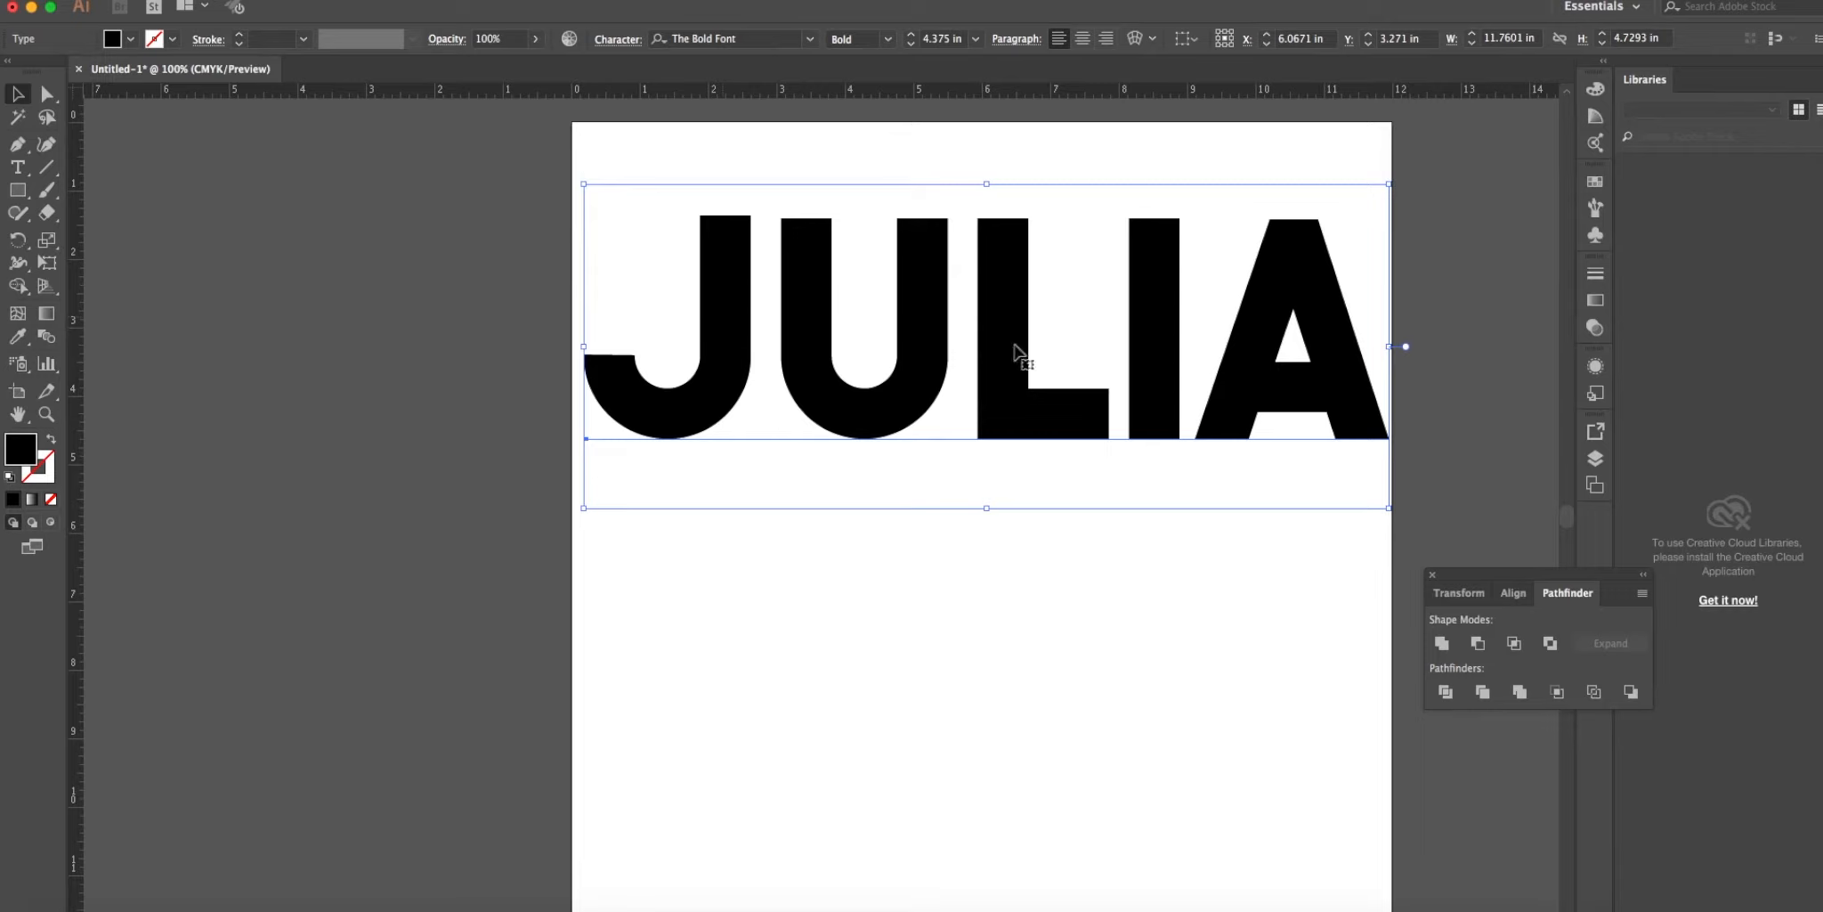
pyautogui.moveTo(1289, 340)
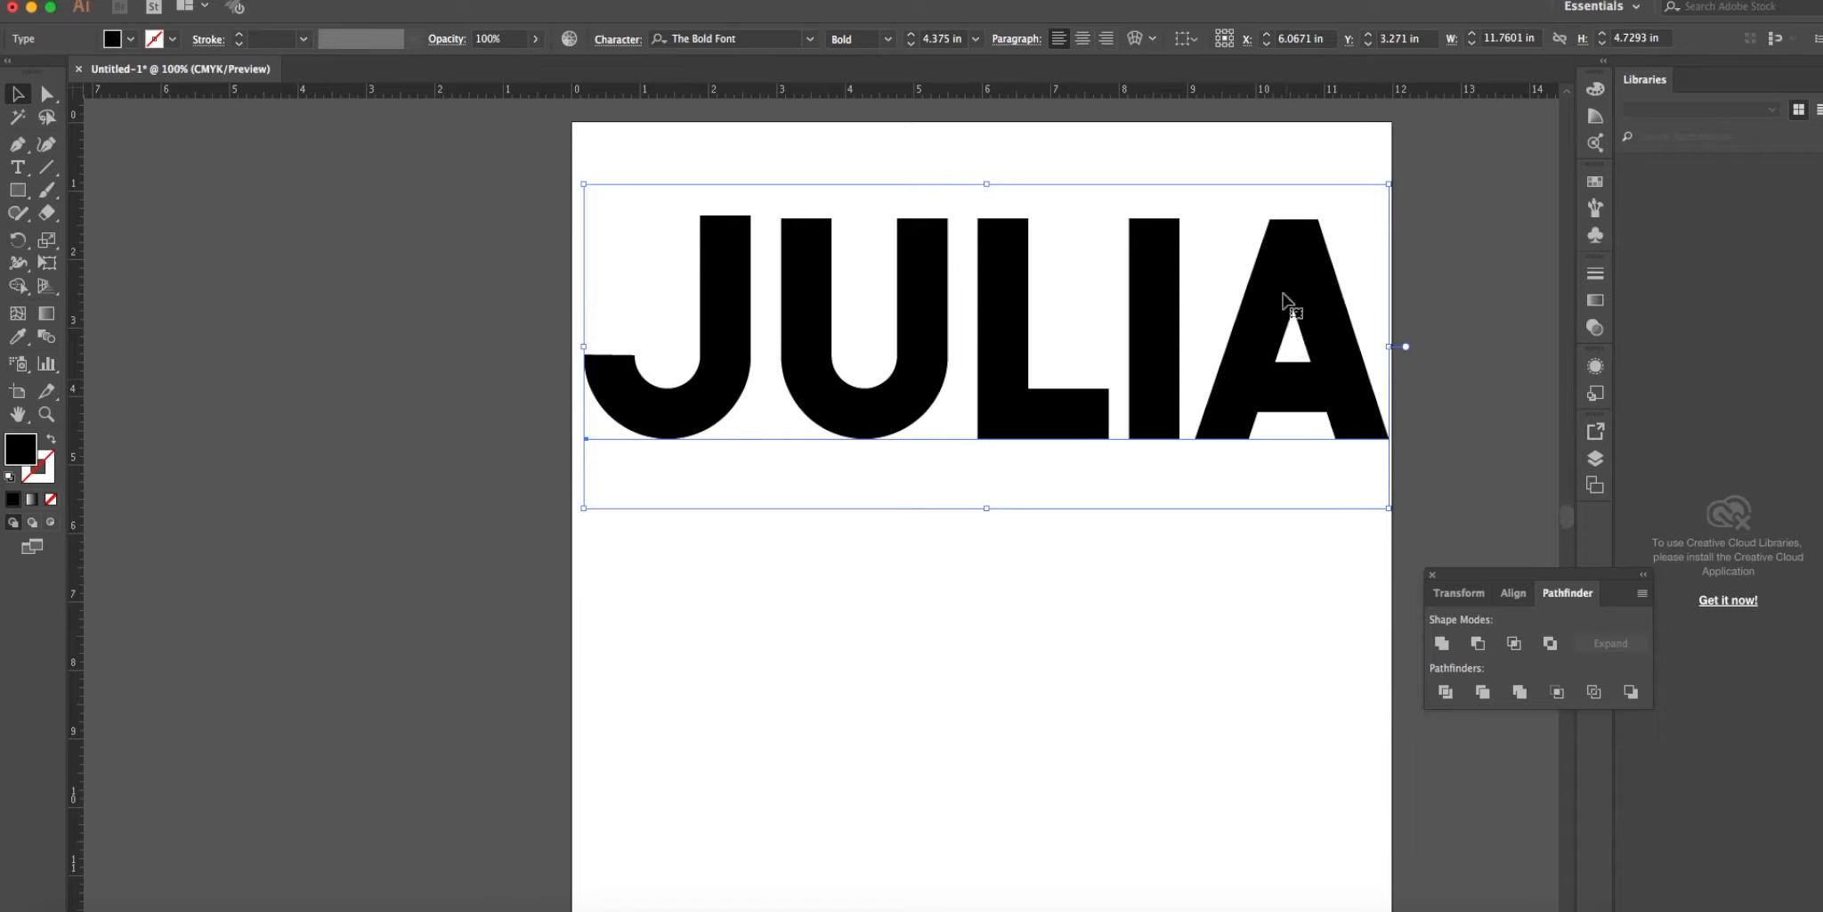
pyautogui.moveTo(1282, 349)
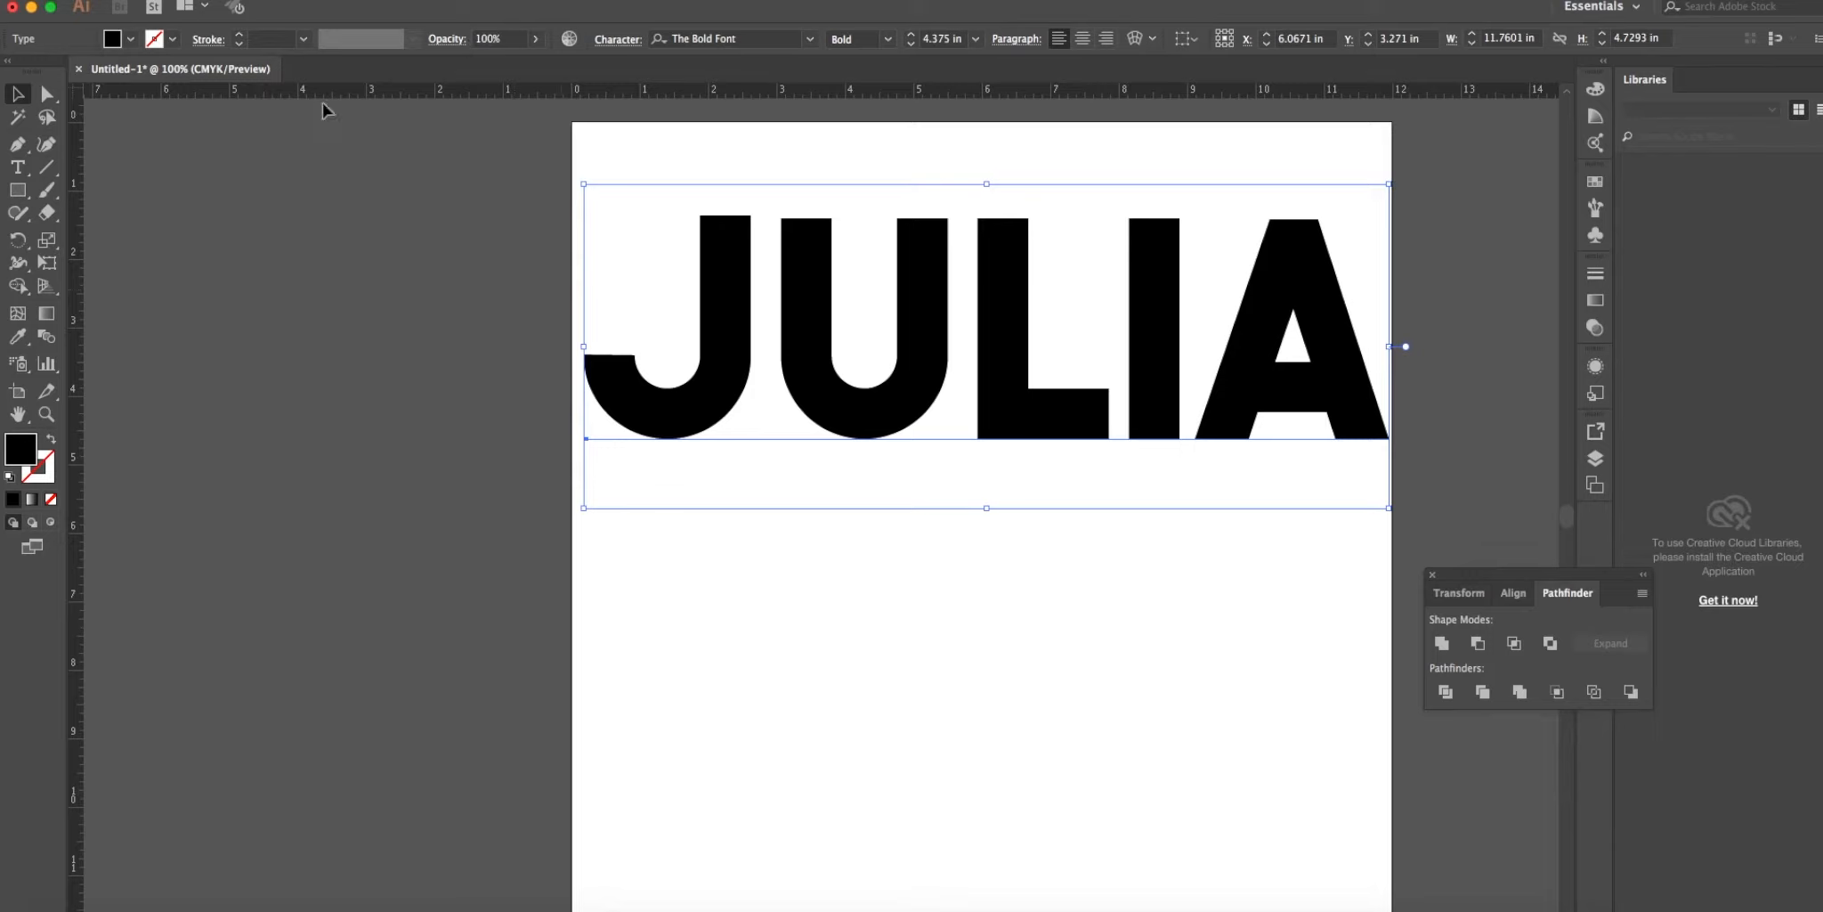
pyautogui.moveTo(317, 139)
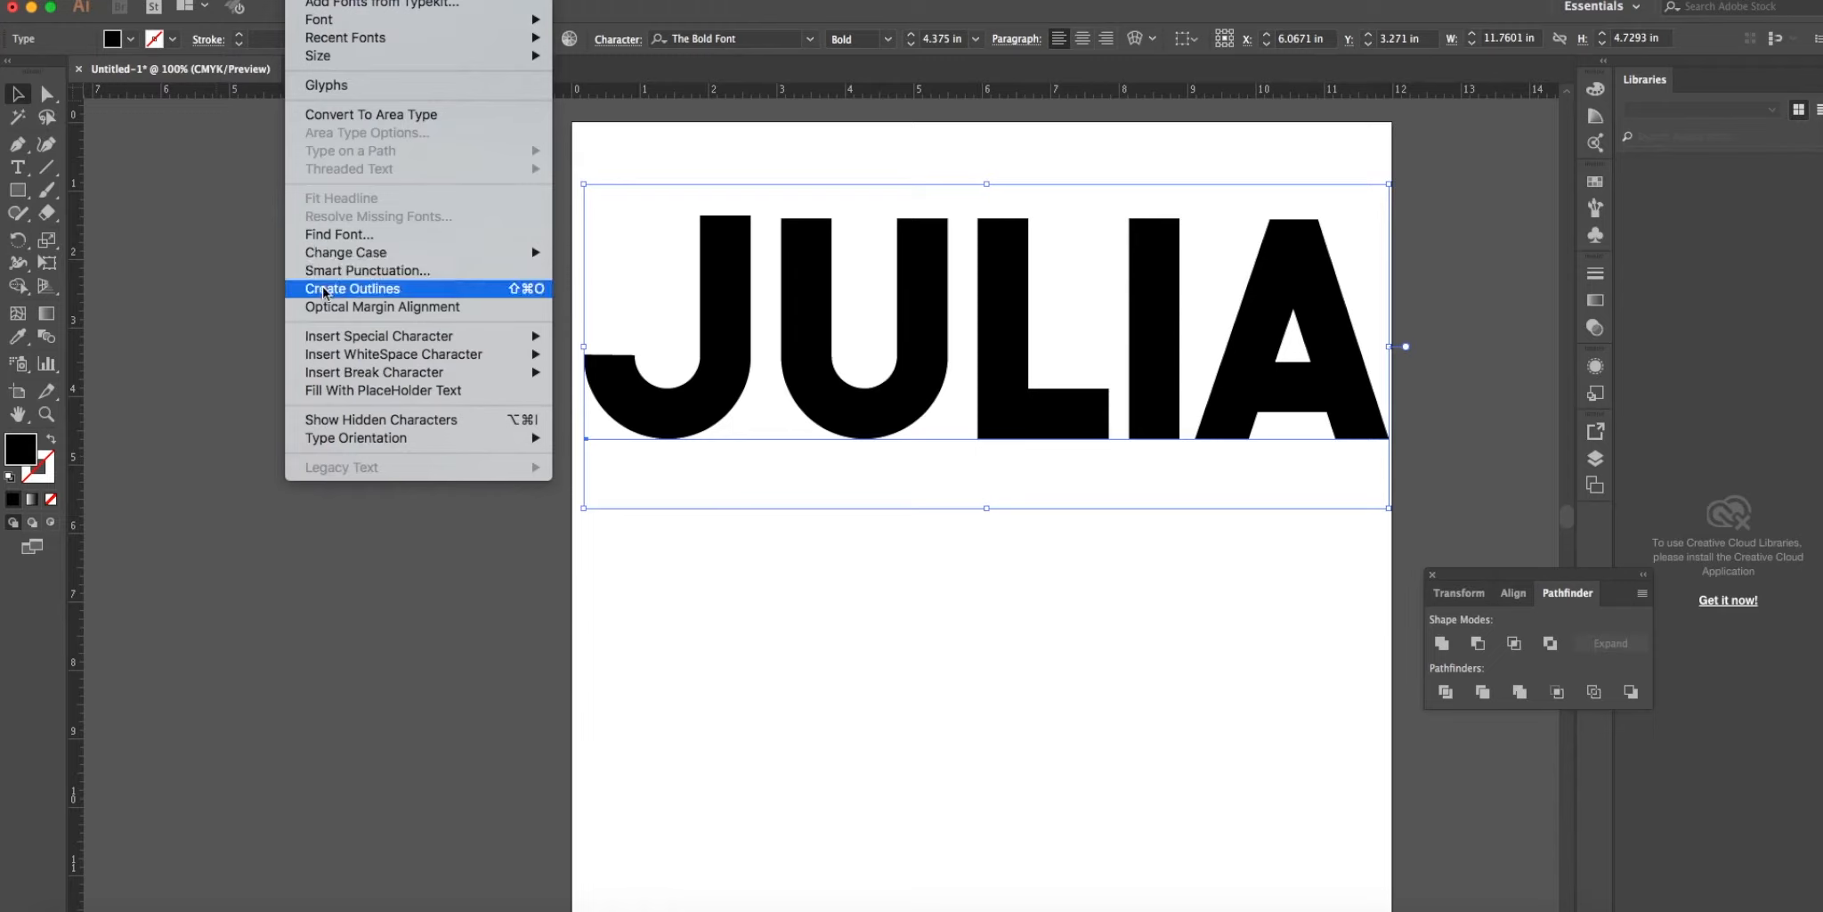
# Convert the selected JULIA text to outlines with Type > Create Outlines.
pyautogui.click(353, 288)
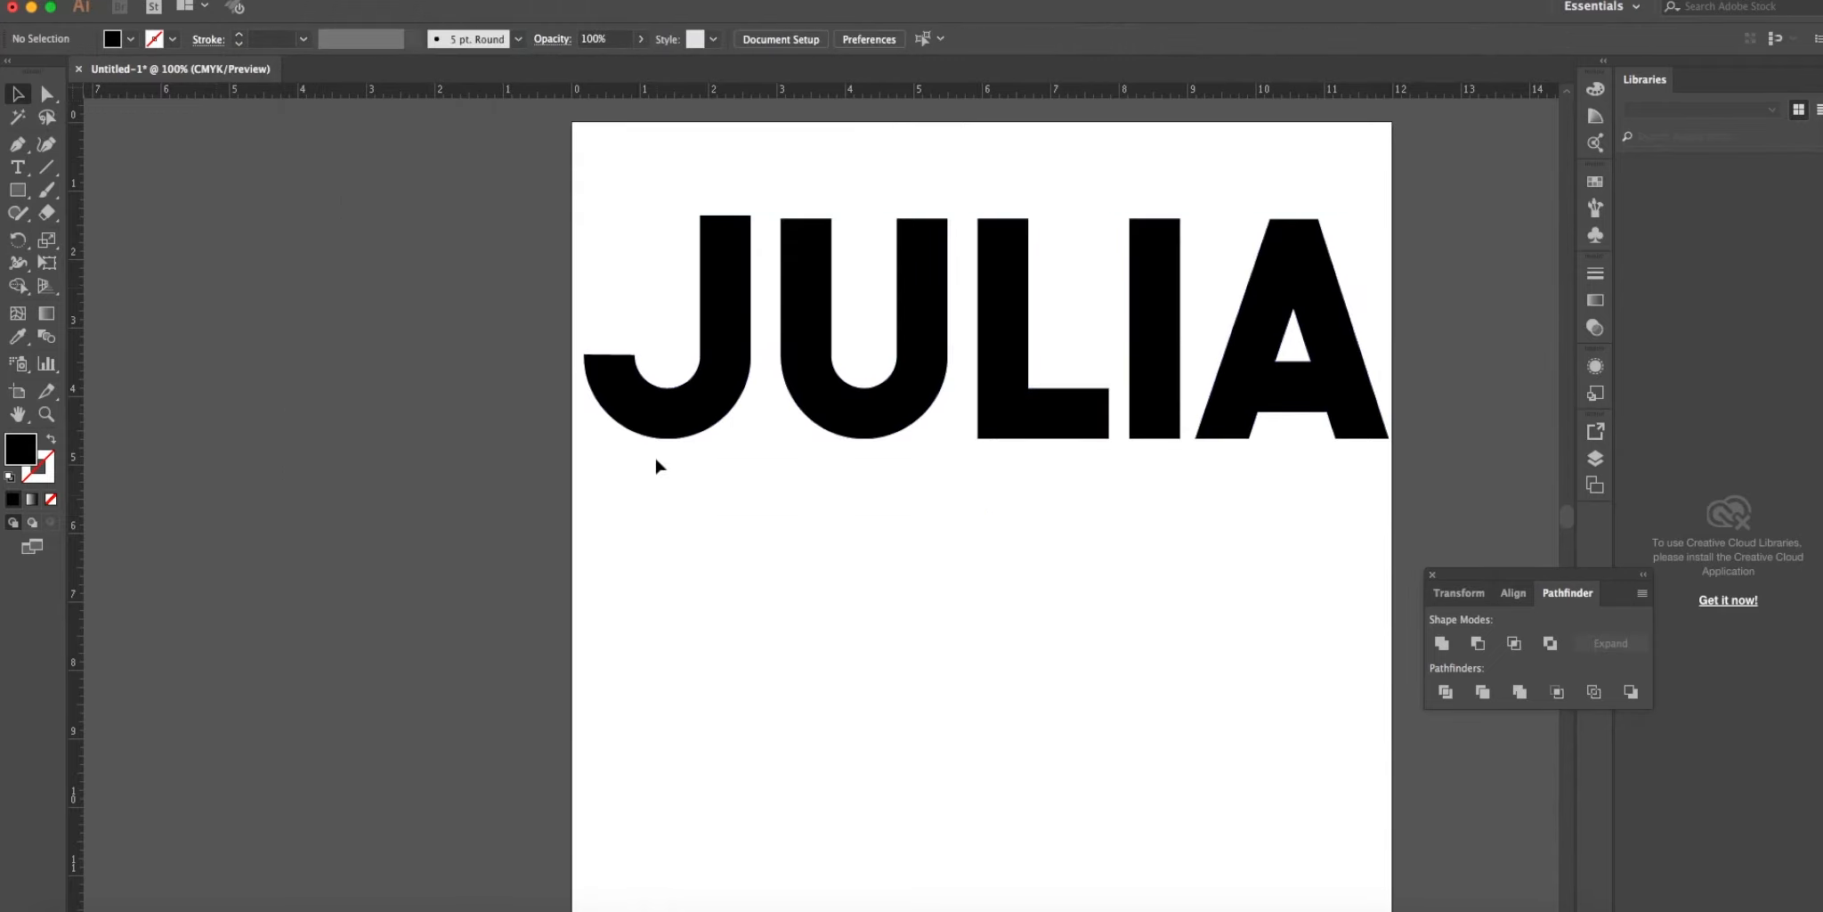
# With the Selection tool, pick the L outline to shift it closer to the U.
pyautogui.click(18, 166)
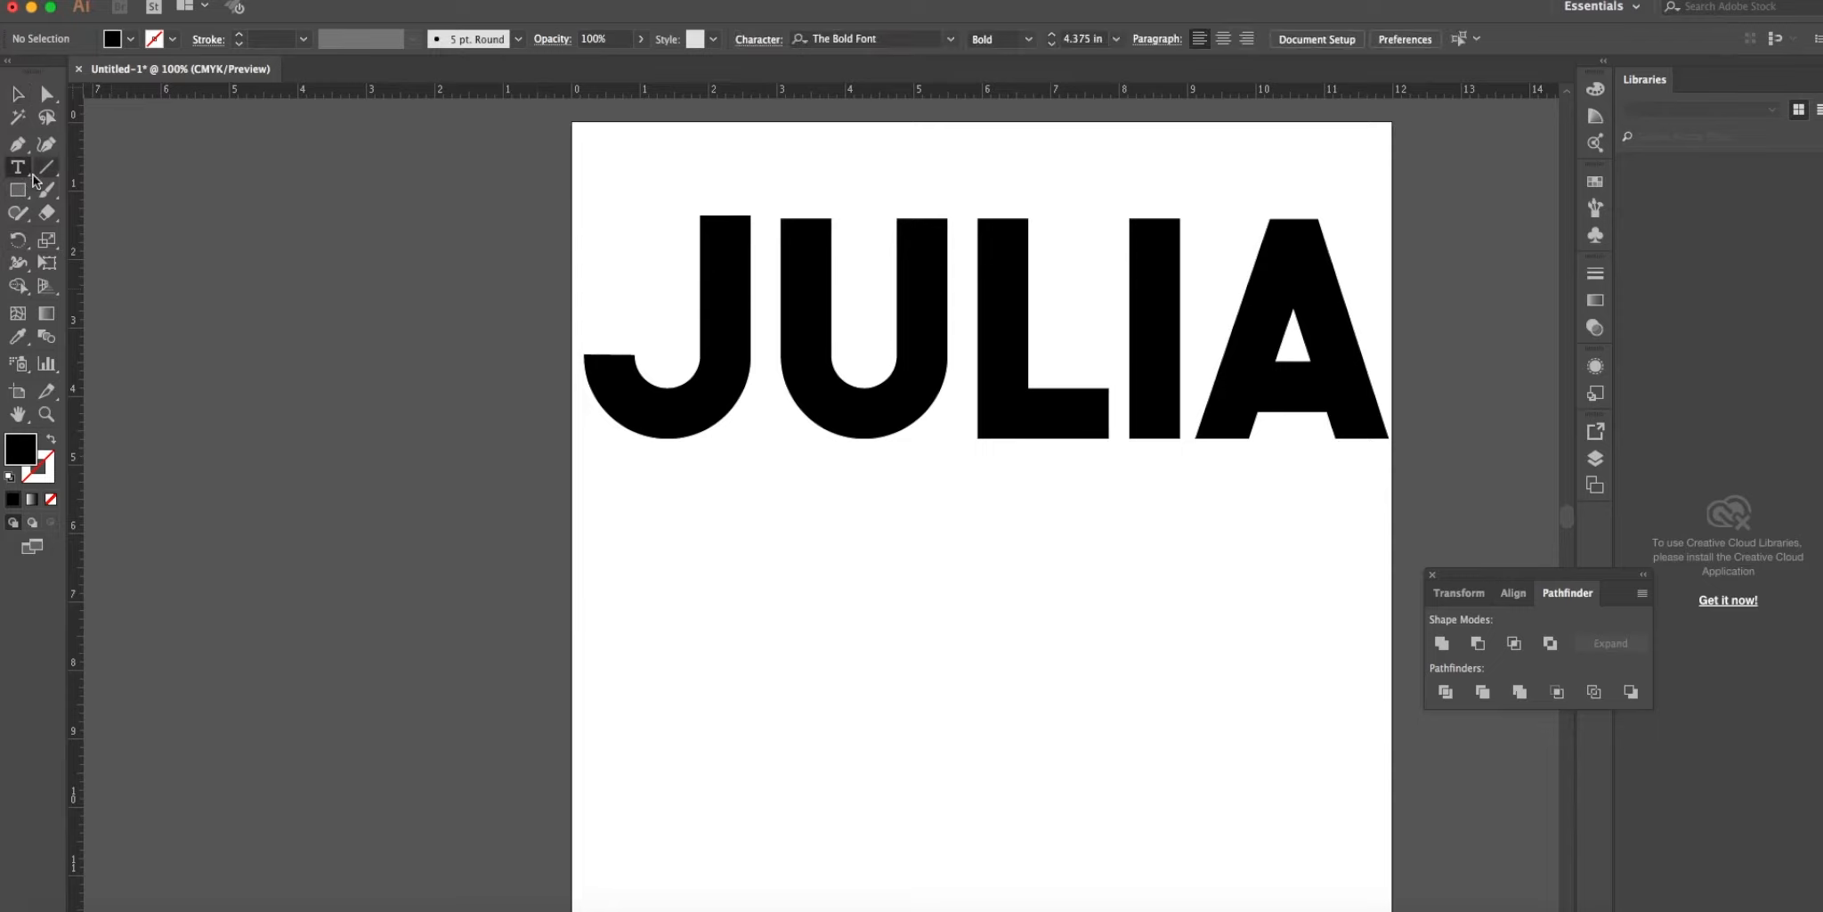
pyautogui.click(18, 168)
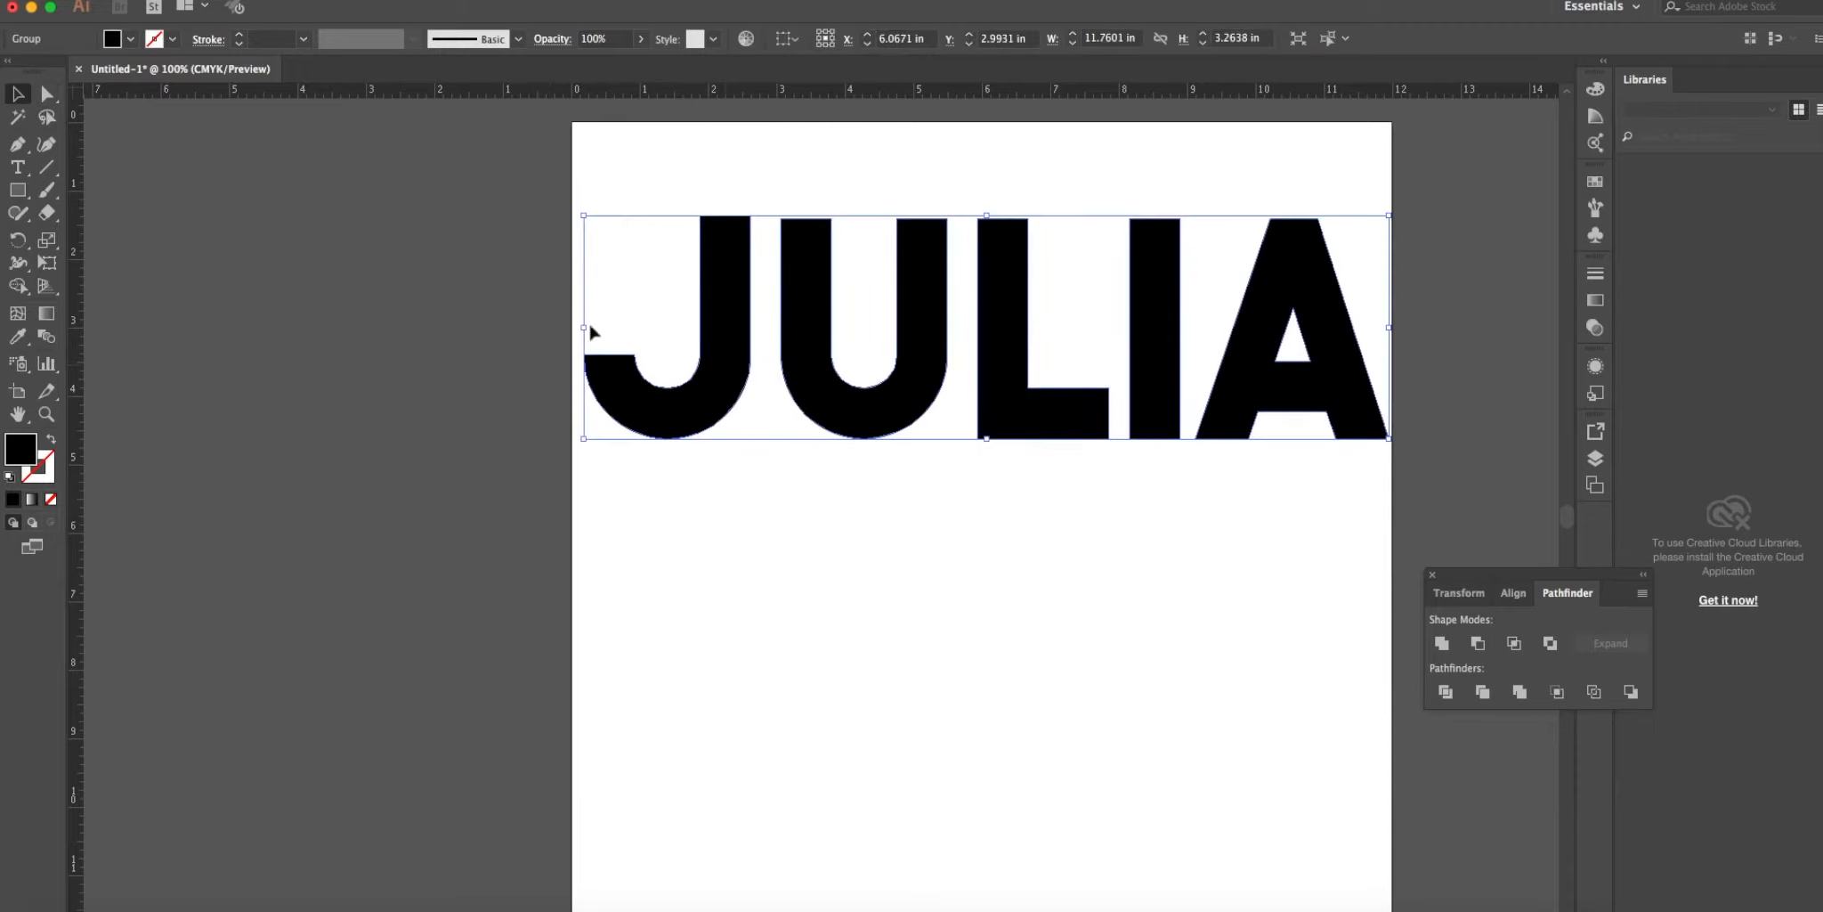
pyautogui.moveTo(262, 40)
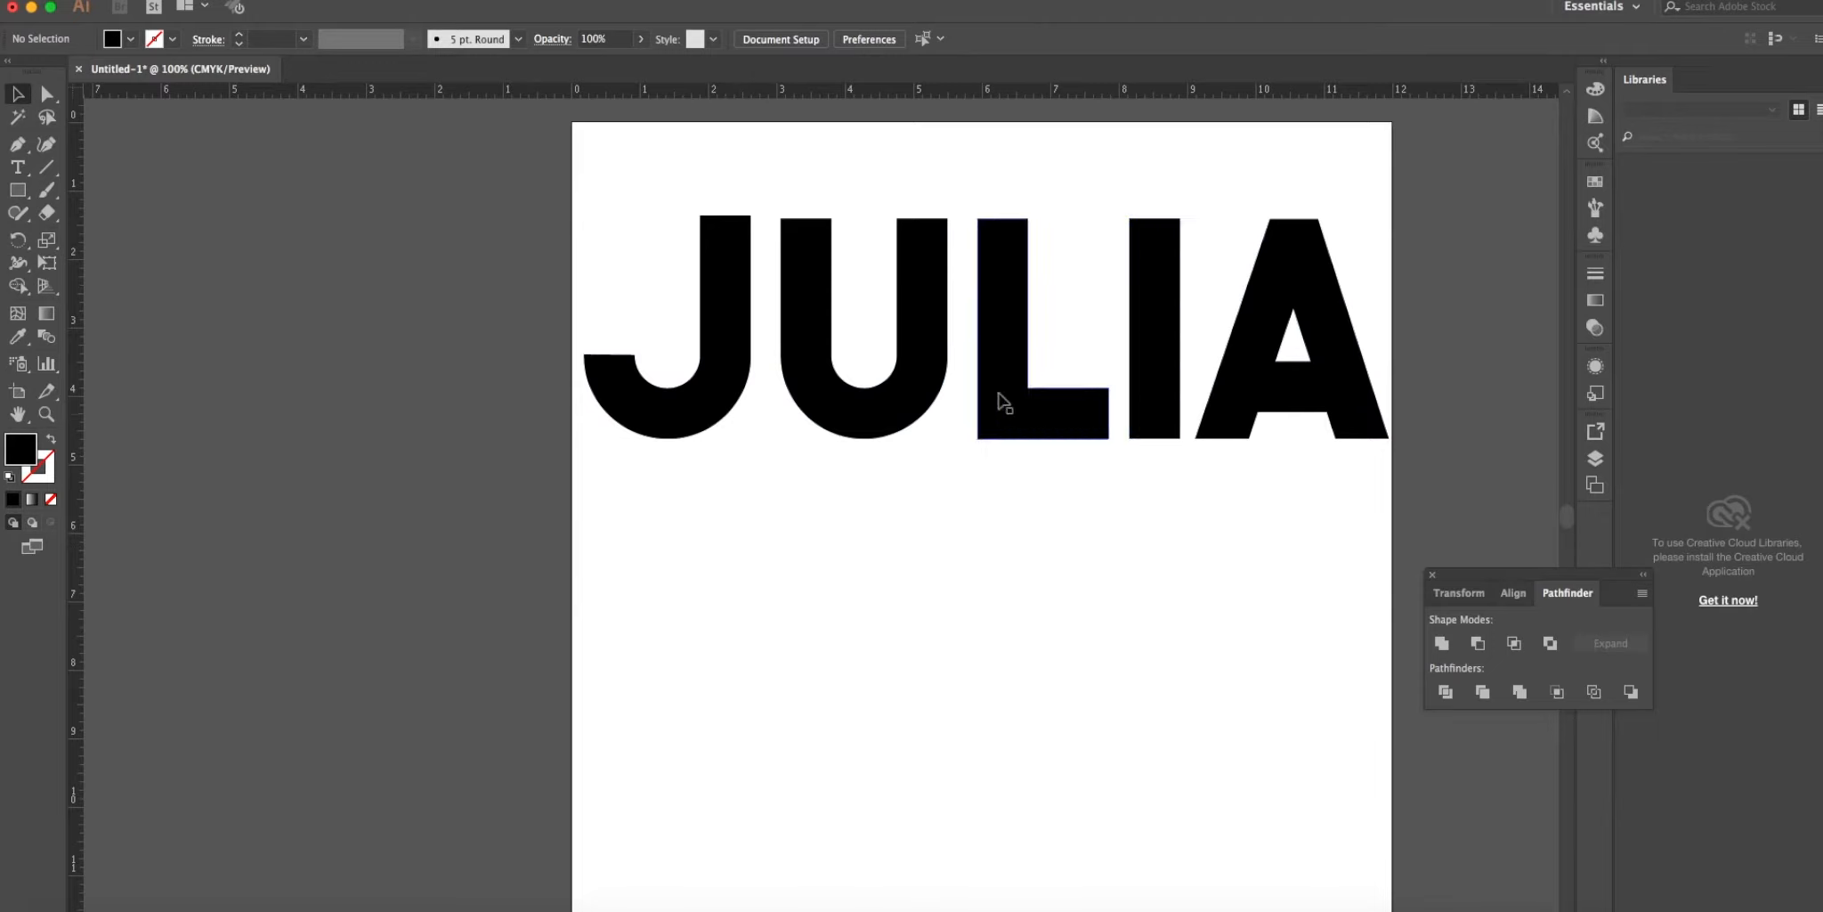
pyautogui.click(1040, 349)
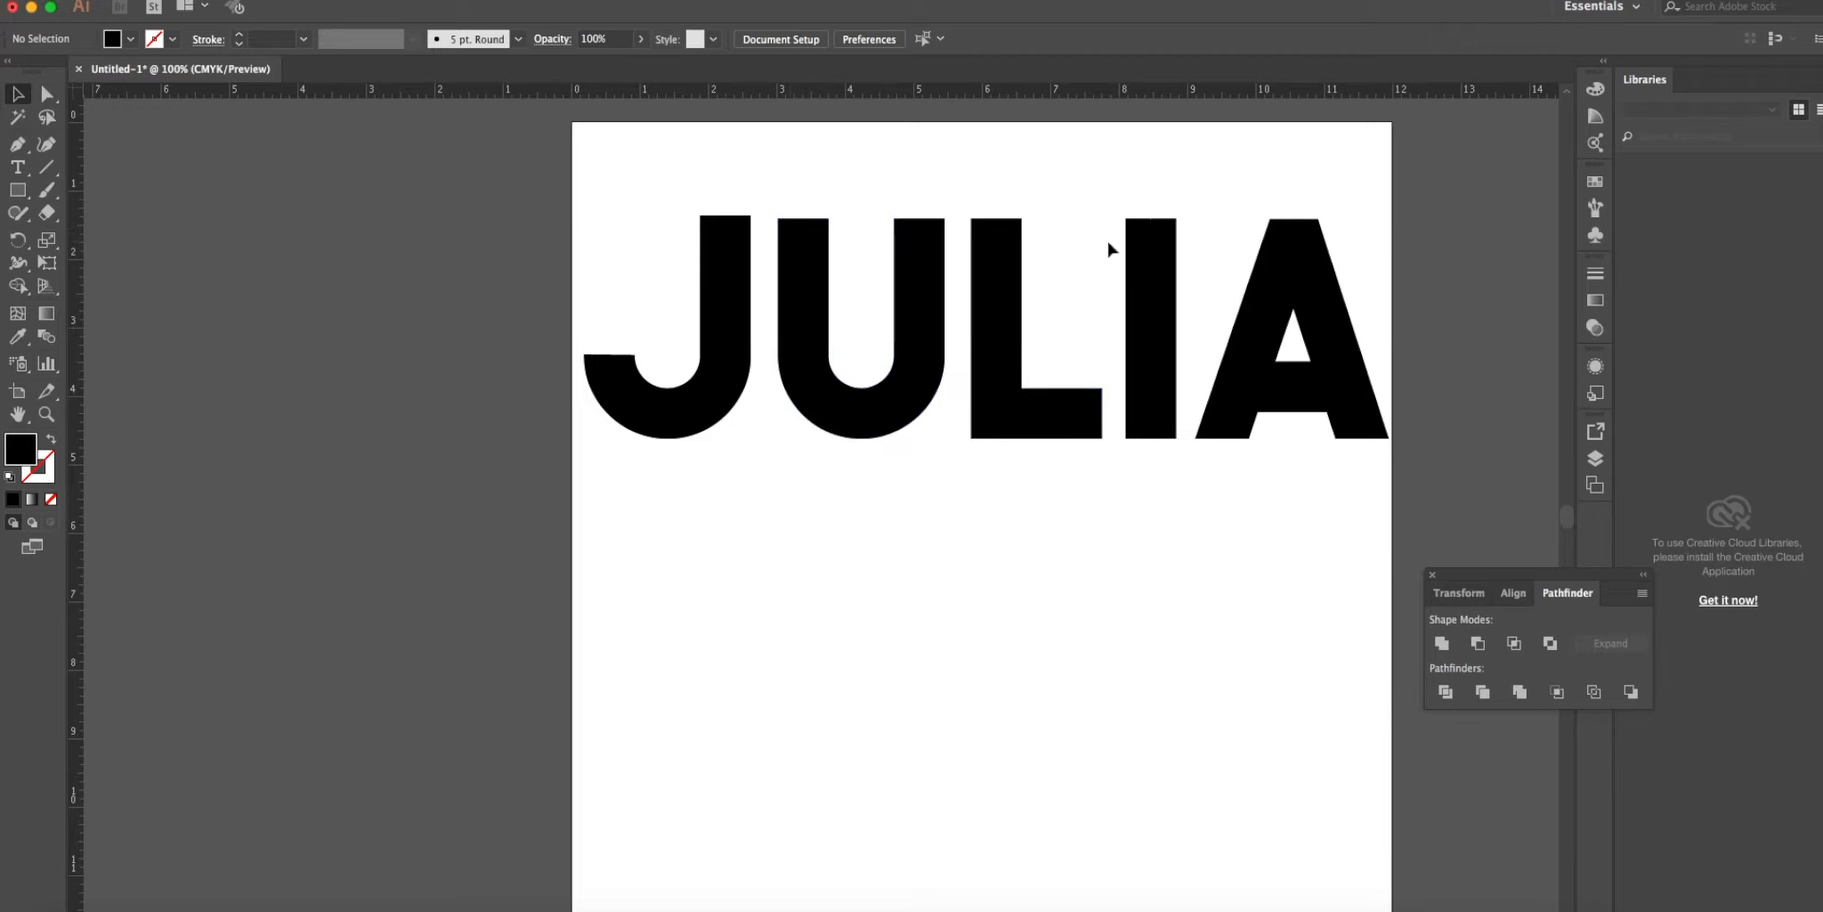
pyautogui.moveTo(762, 733)
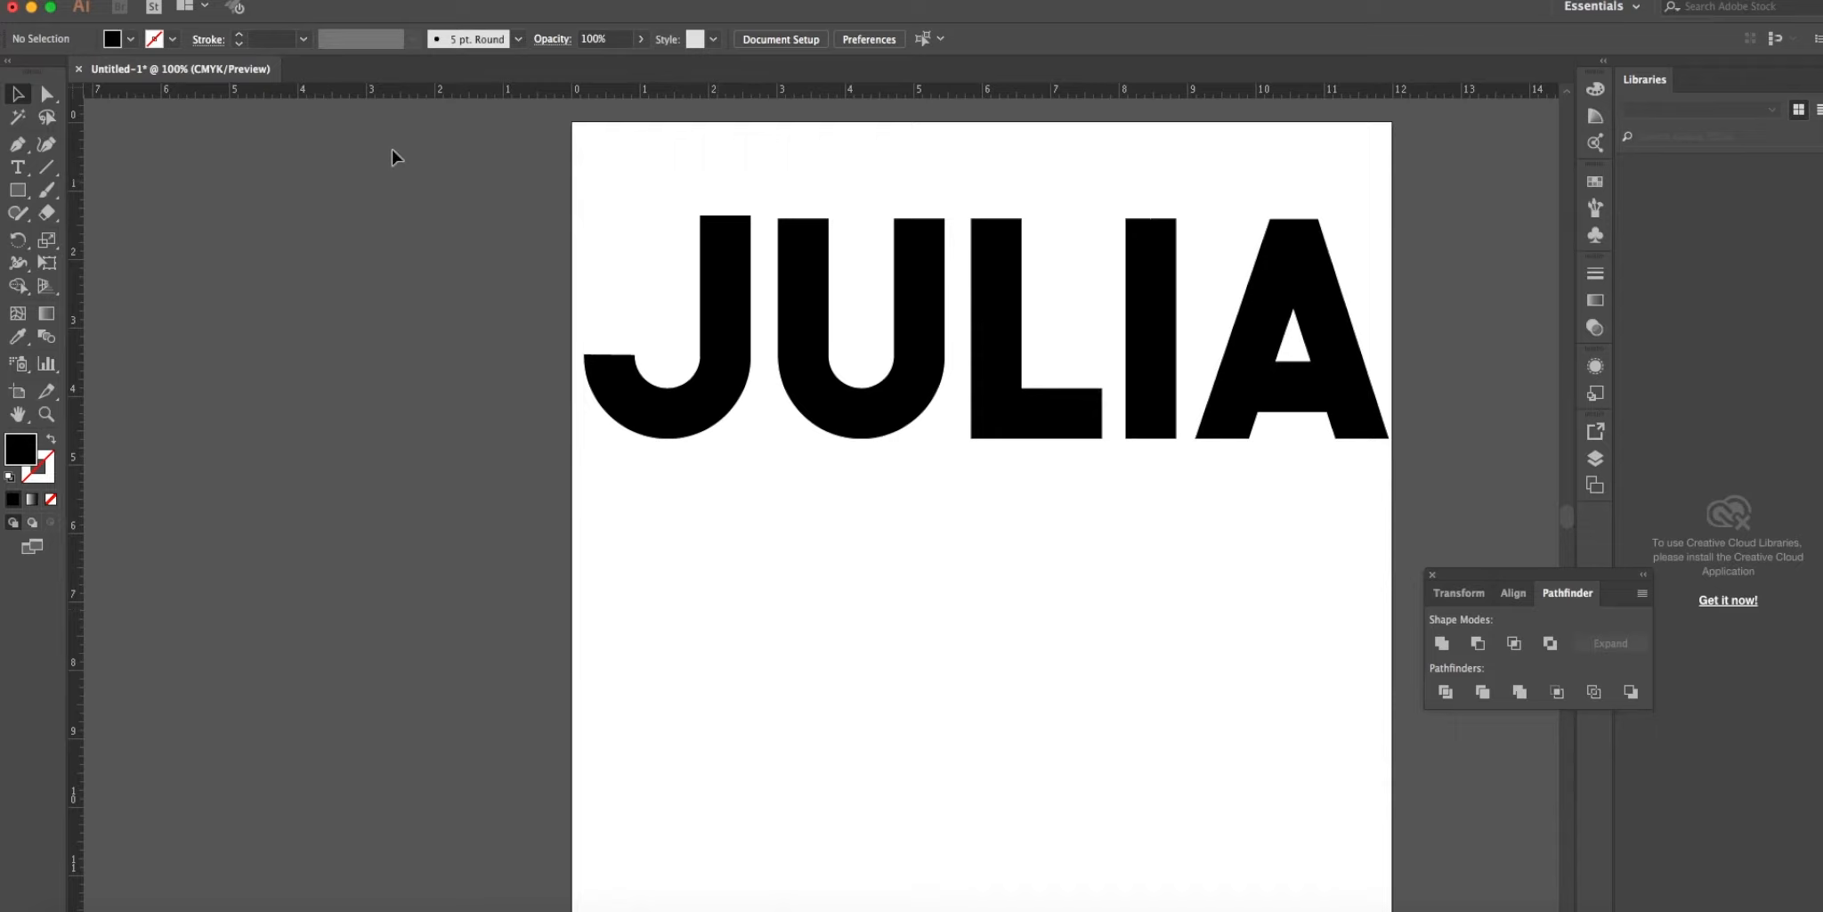
pyautogui.moveTo(127, 138)
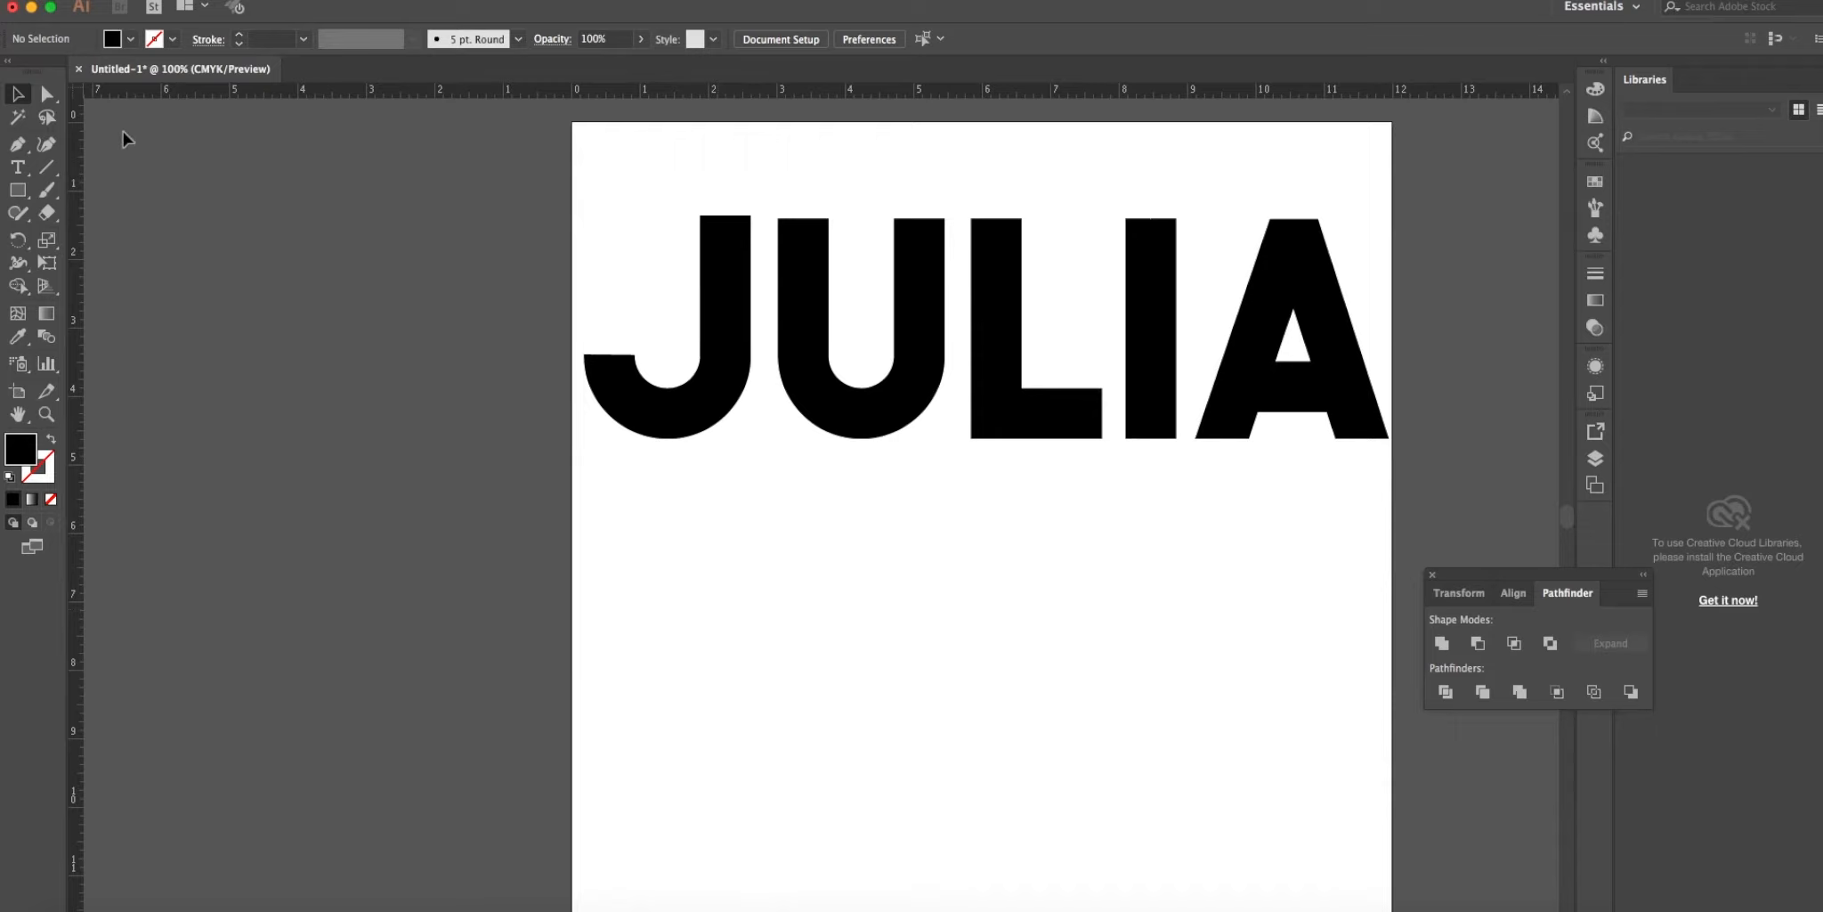
pyautogui.moveTo(708, 434)
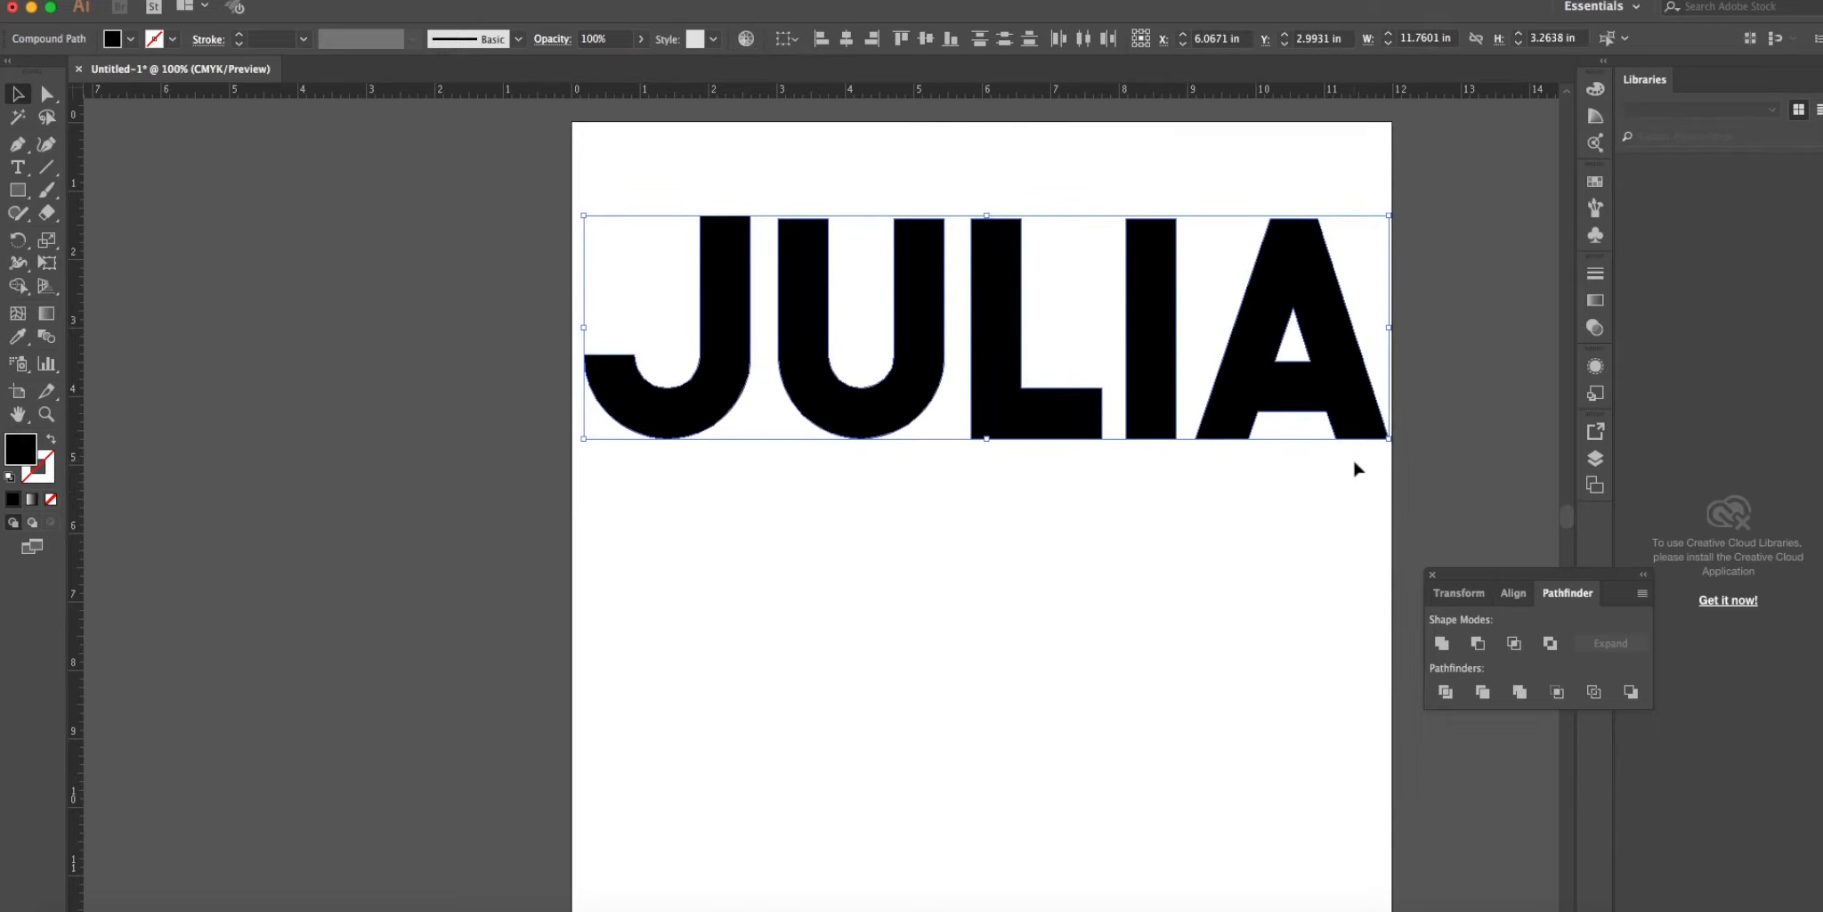
# Fill the JULIA compound path with red from the Control bar swatches.
pyautogui.click(112, 39)
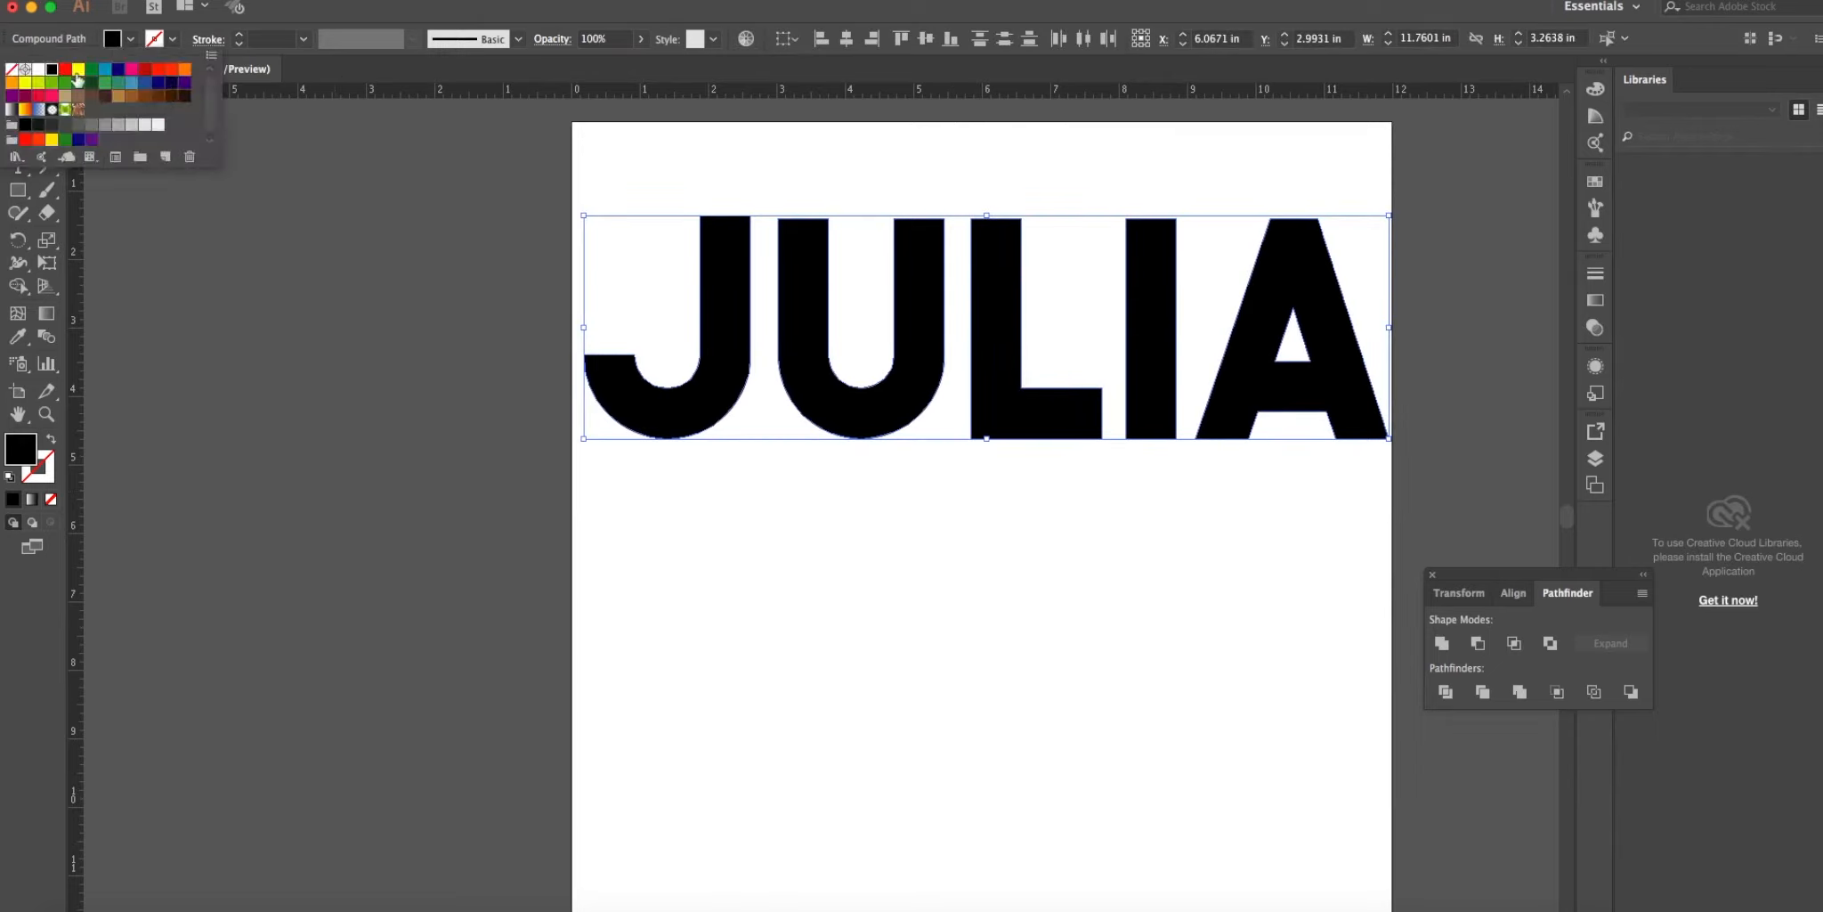
pyautogui.click(66, 69)
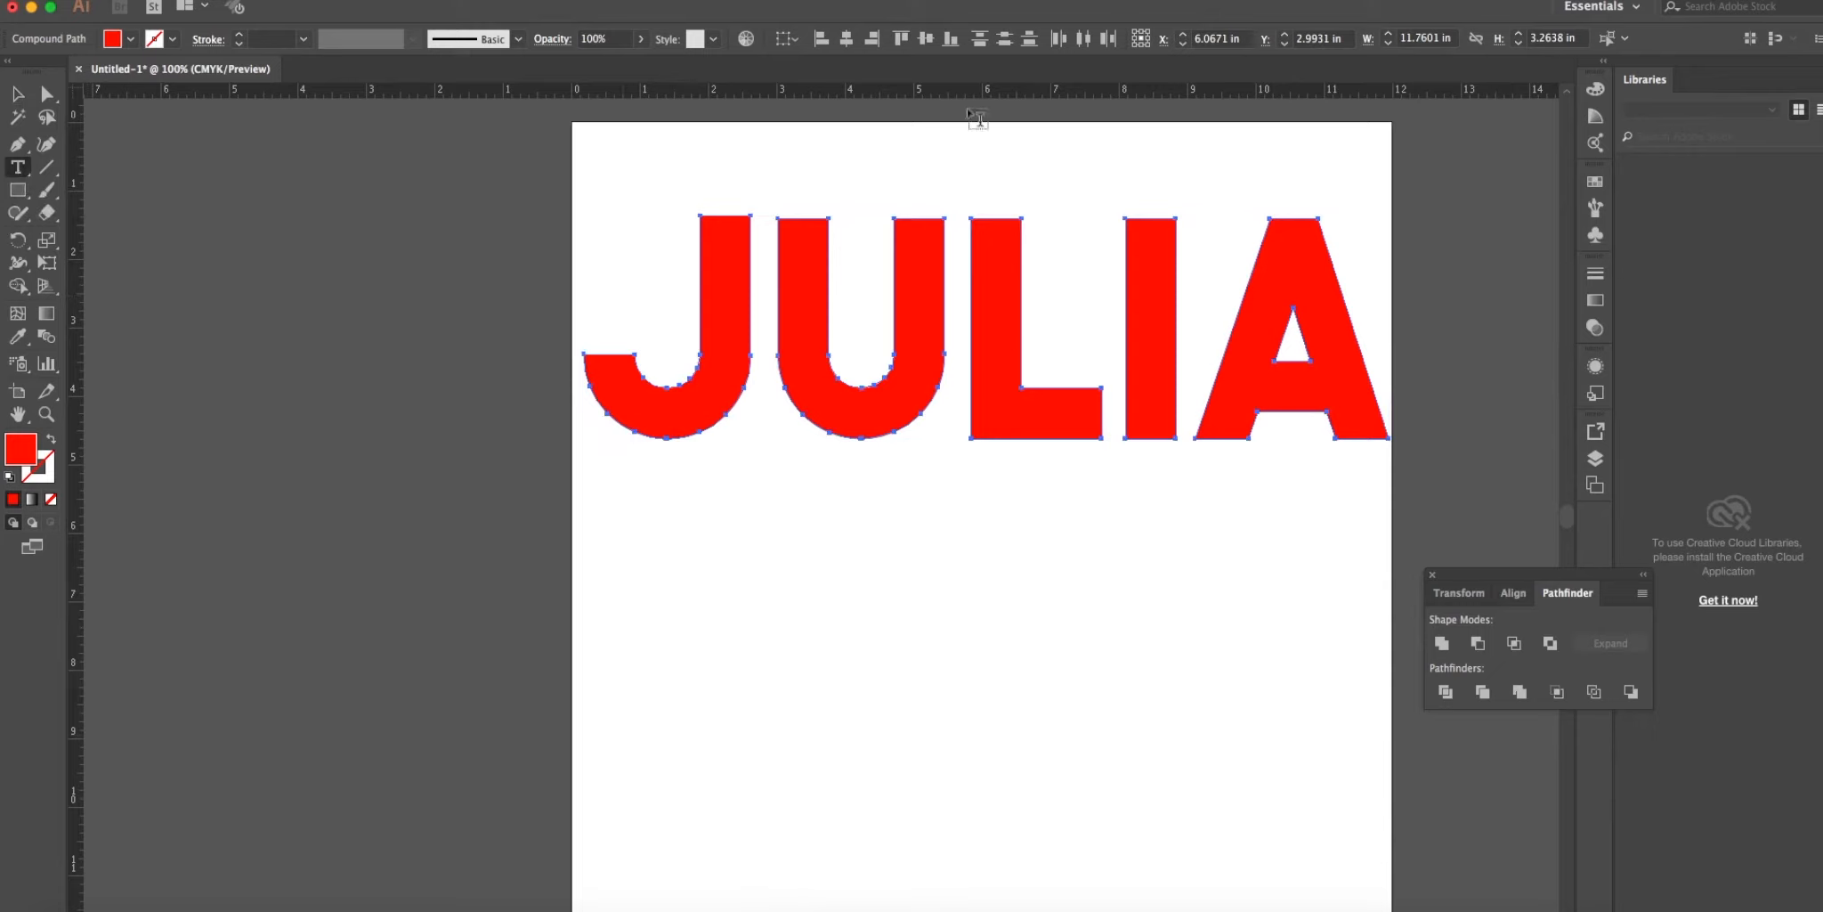
pyautogui.moveTo(641, 703)
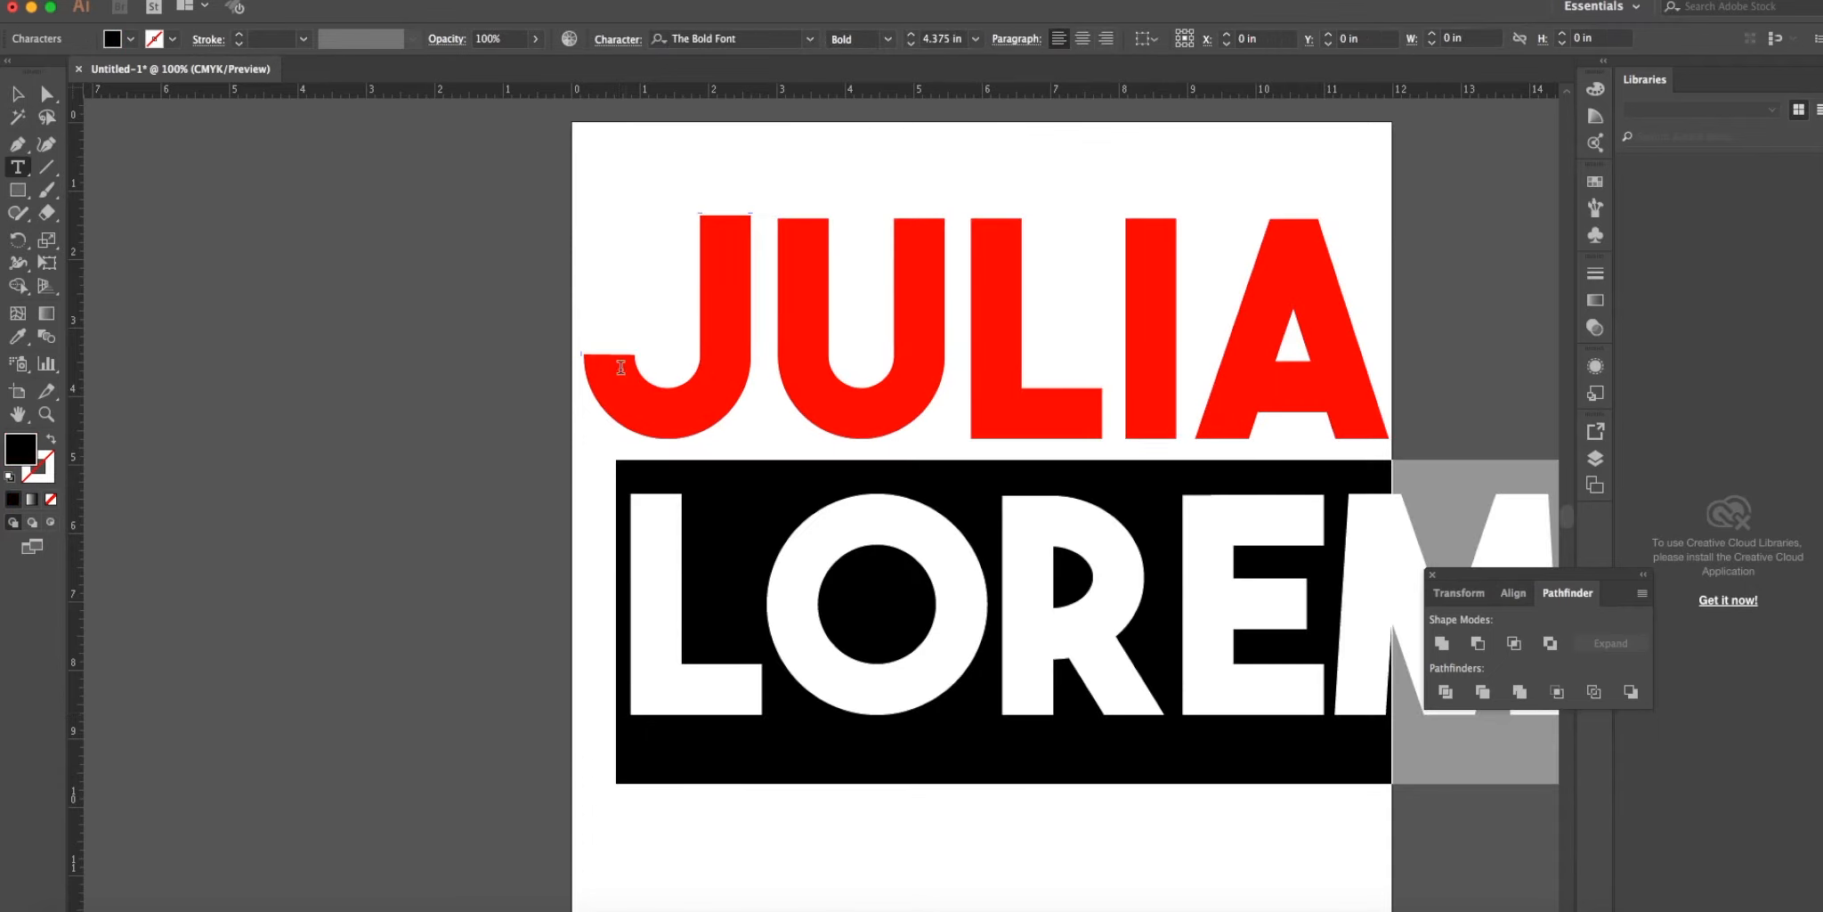
# Set the text in Pole Dance, delete the silhouette row and ready a new text line below JULIA.
pyautogui.click(811, 39)
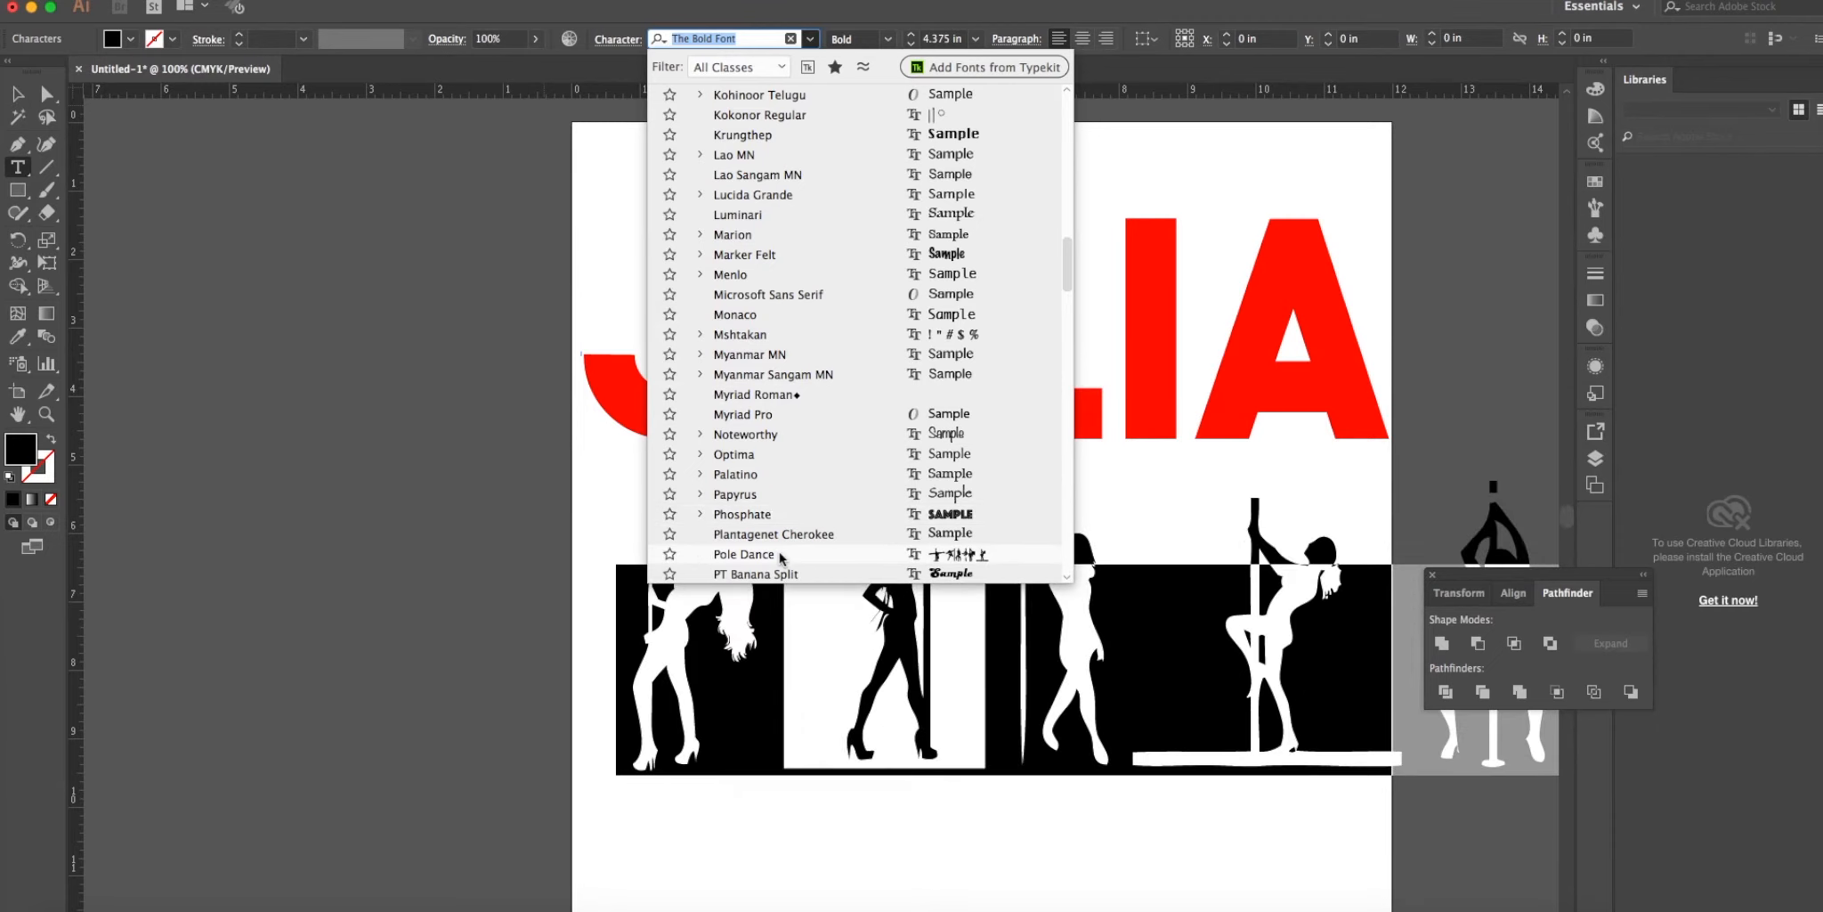
pyautogui.click(744, 554)
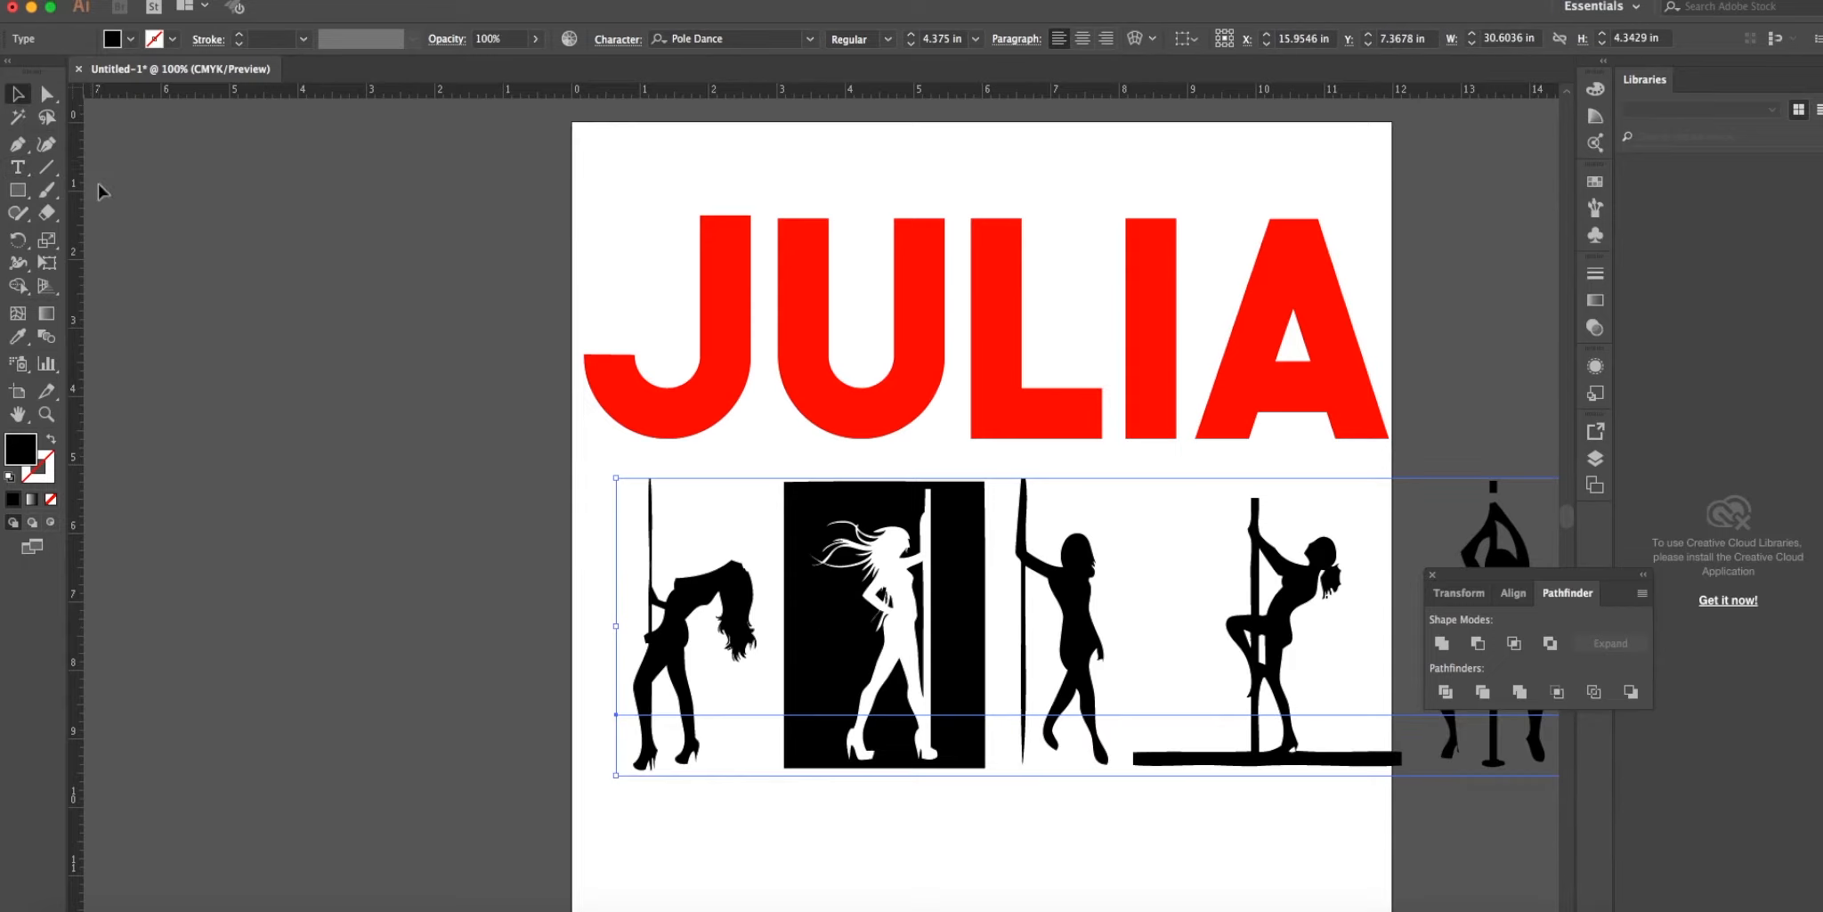
pyautogui.press('Delete')
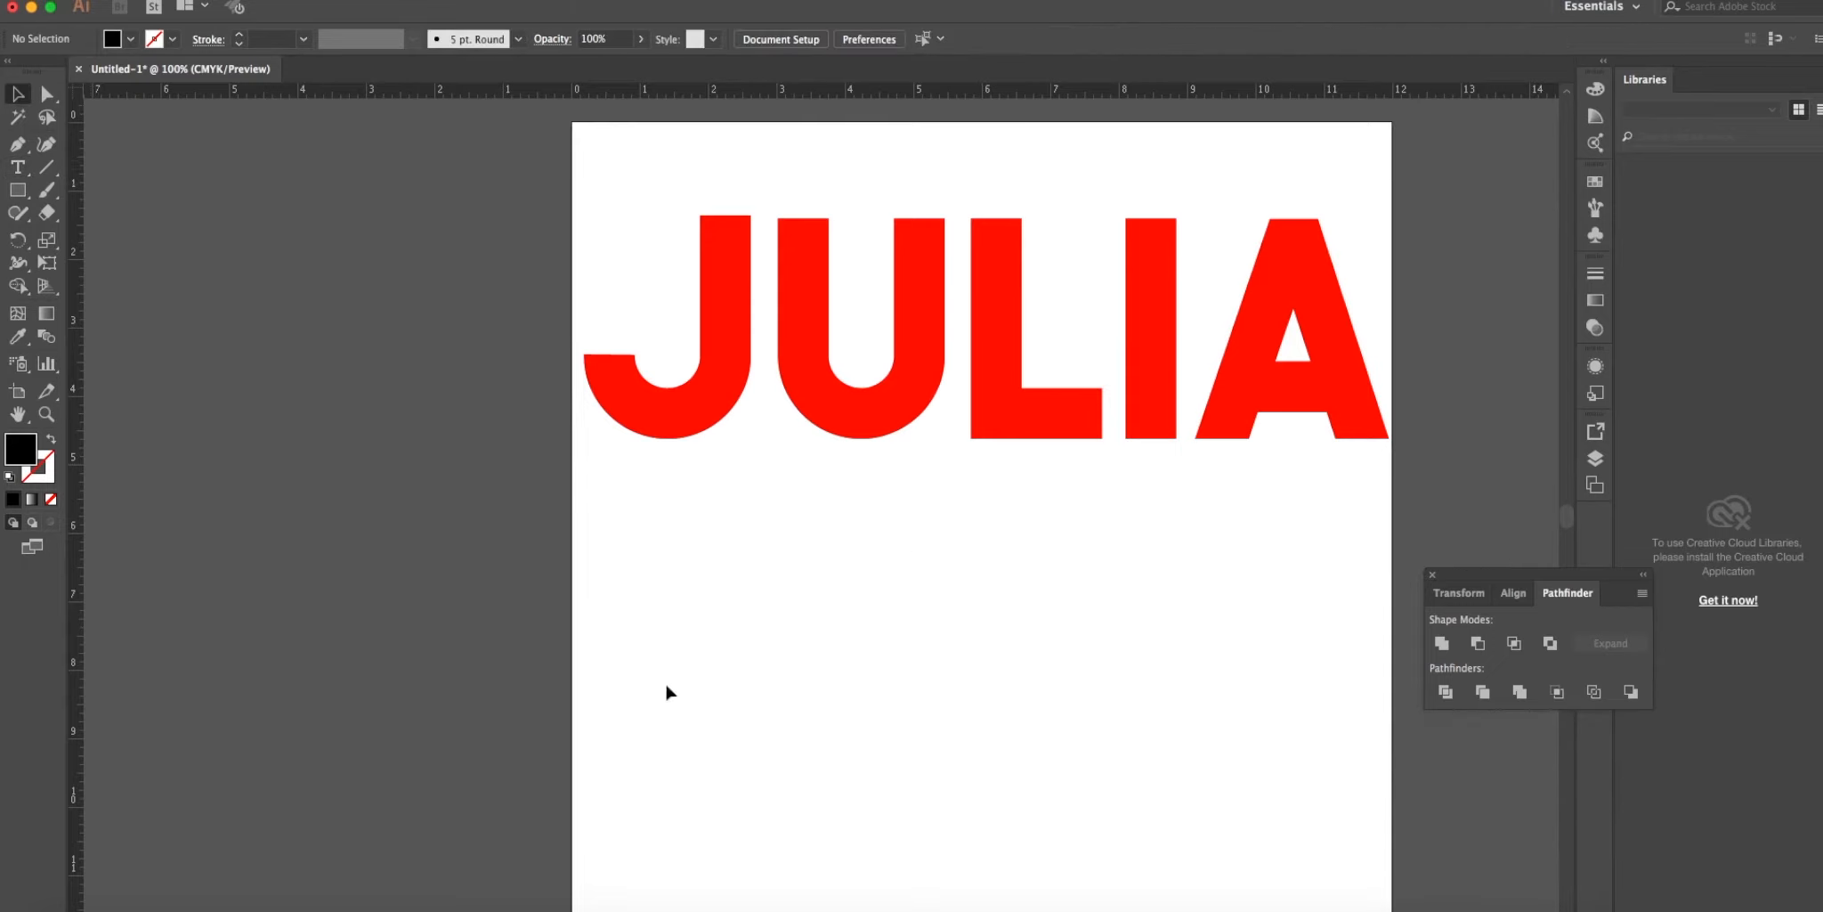
pyautogui.click(18, 167)
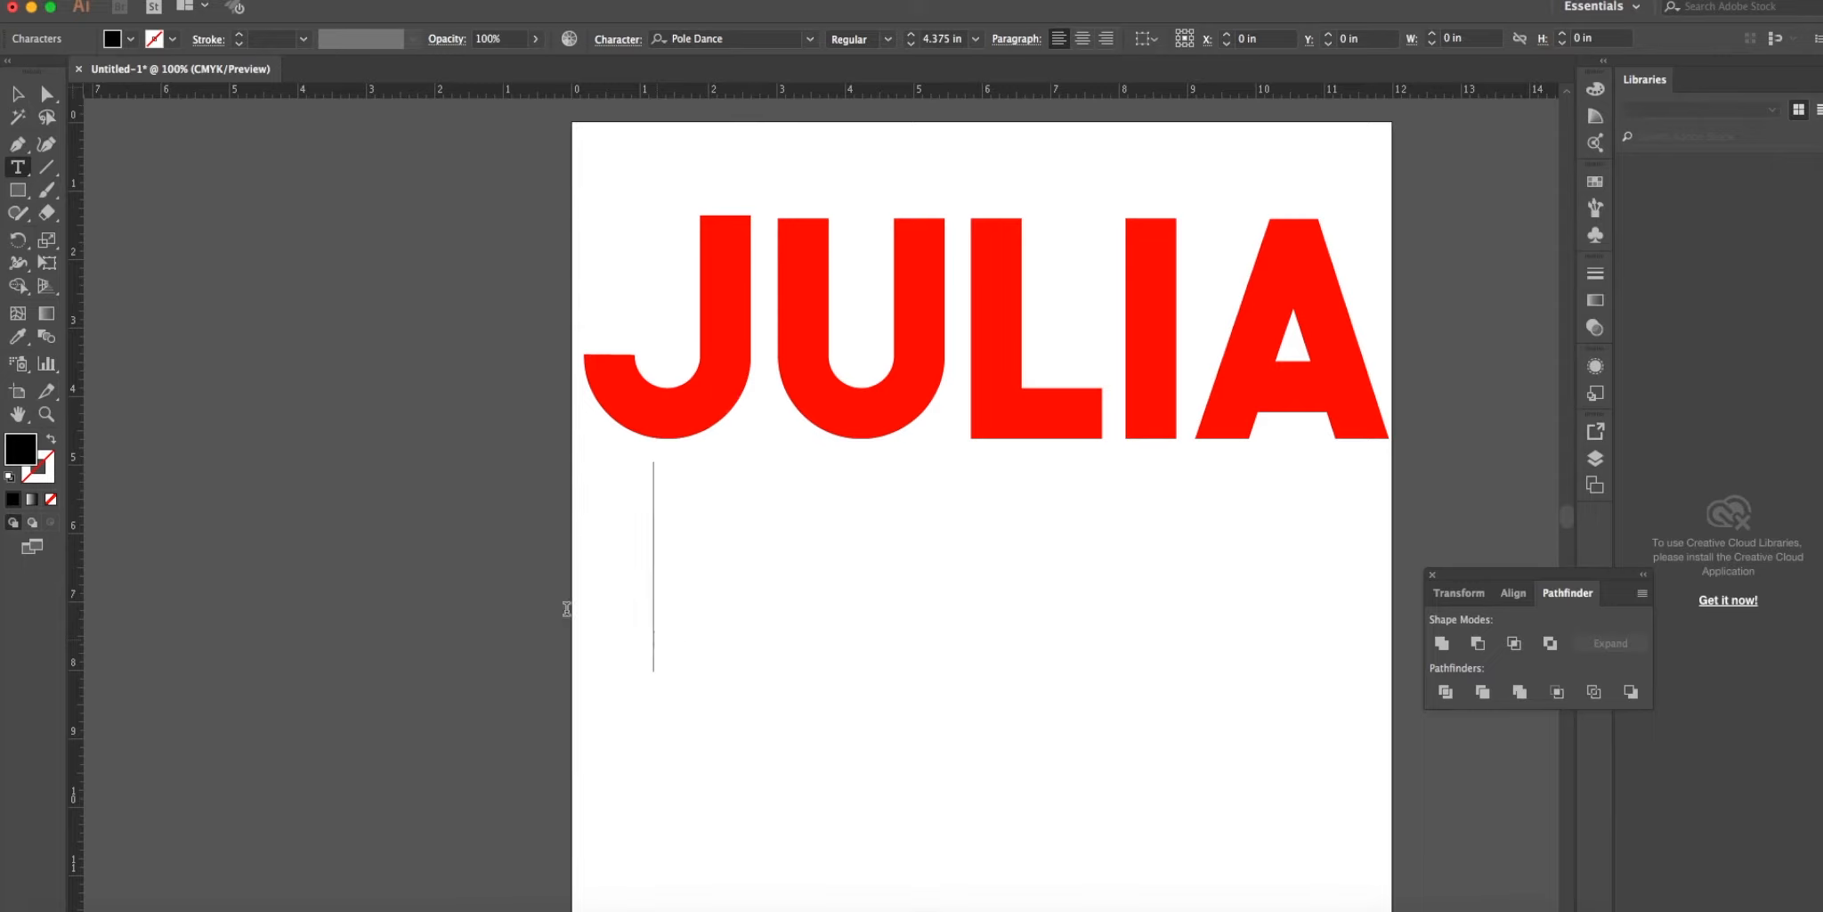
pyautogui.moveTo(47, 116)
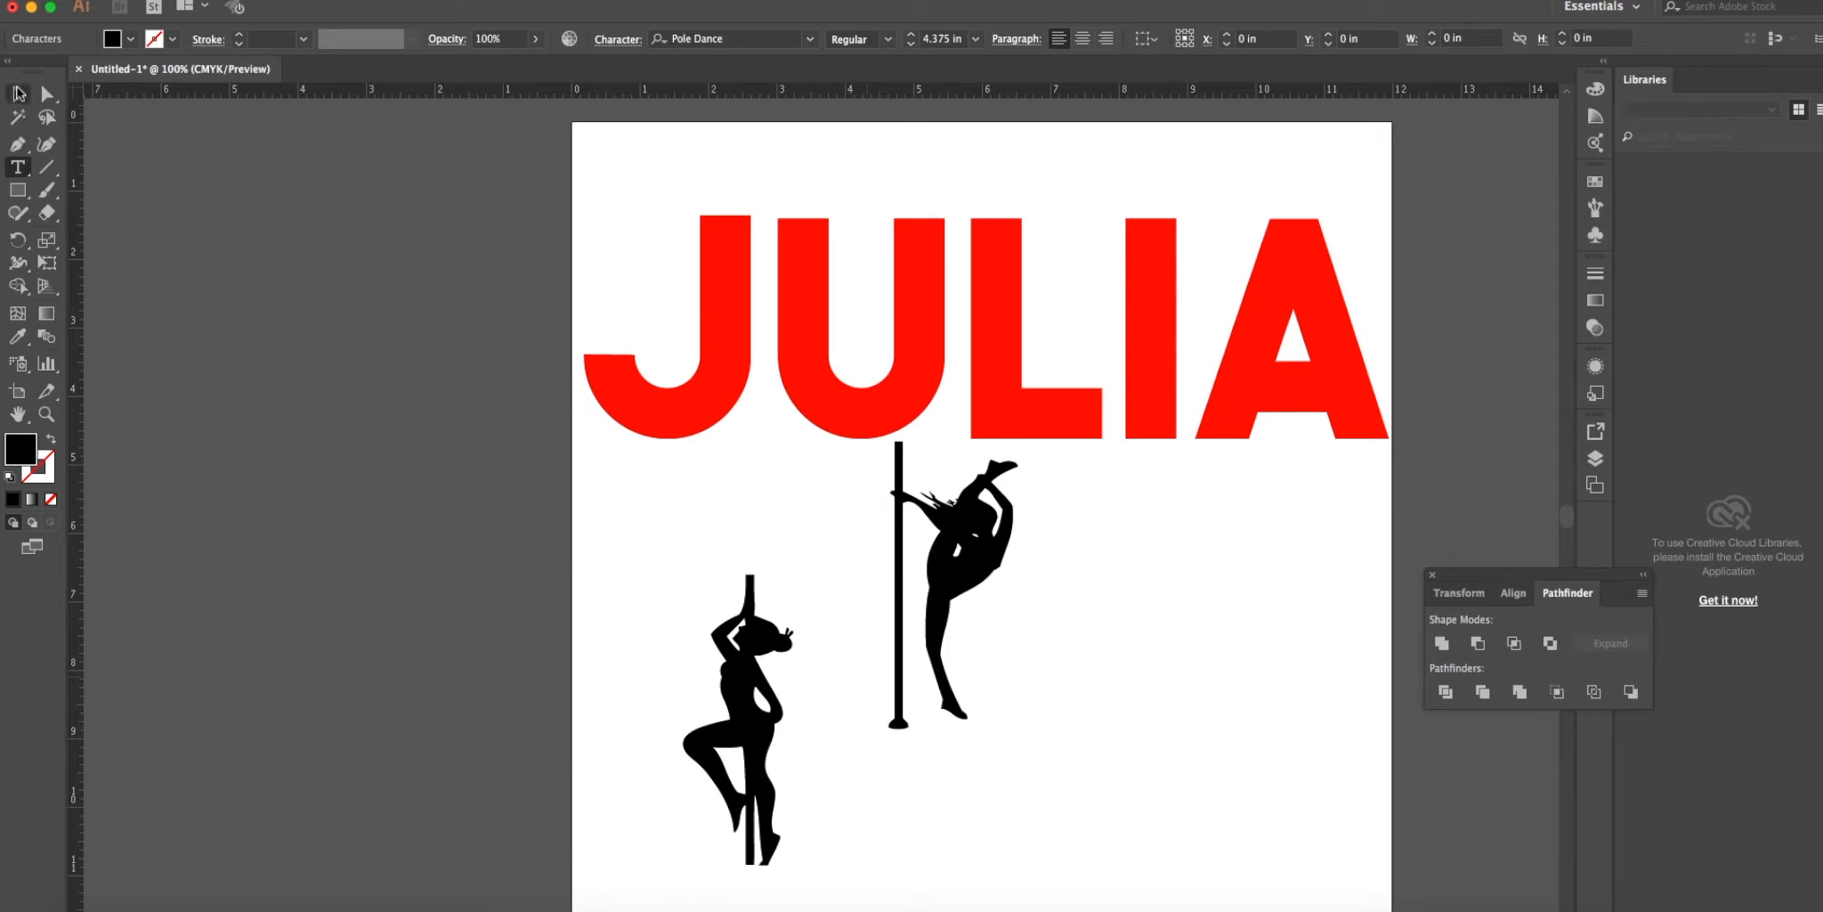
# Delete the left dancer, move the split-leg dancer down-left, outline it and deselect.
pyautogui.click(735, 721)
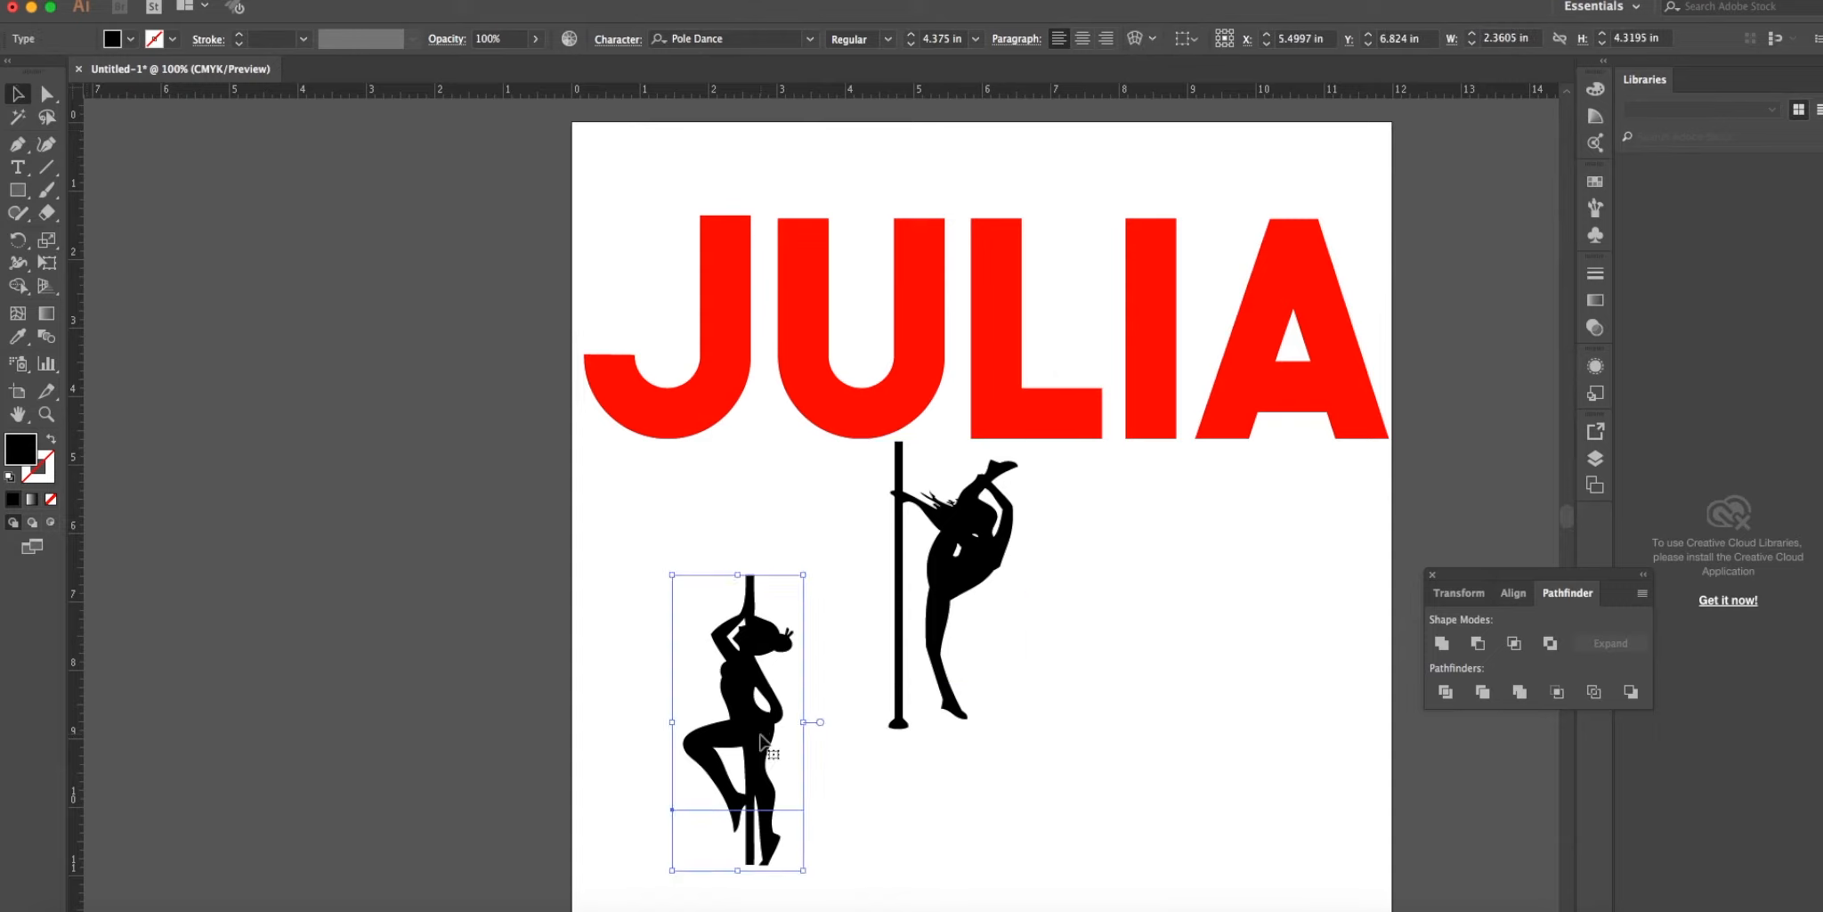
pyautogui.press('Delete')
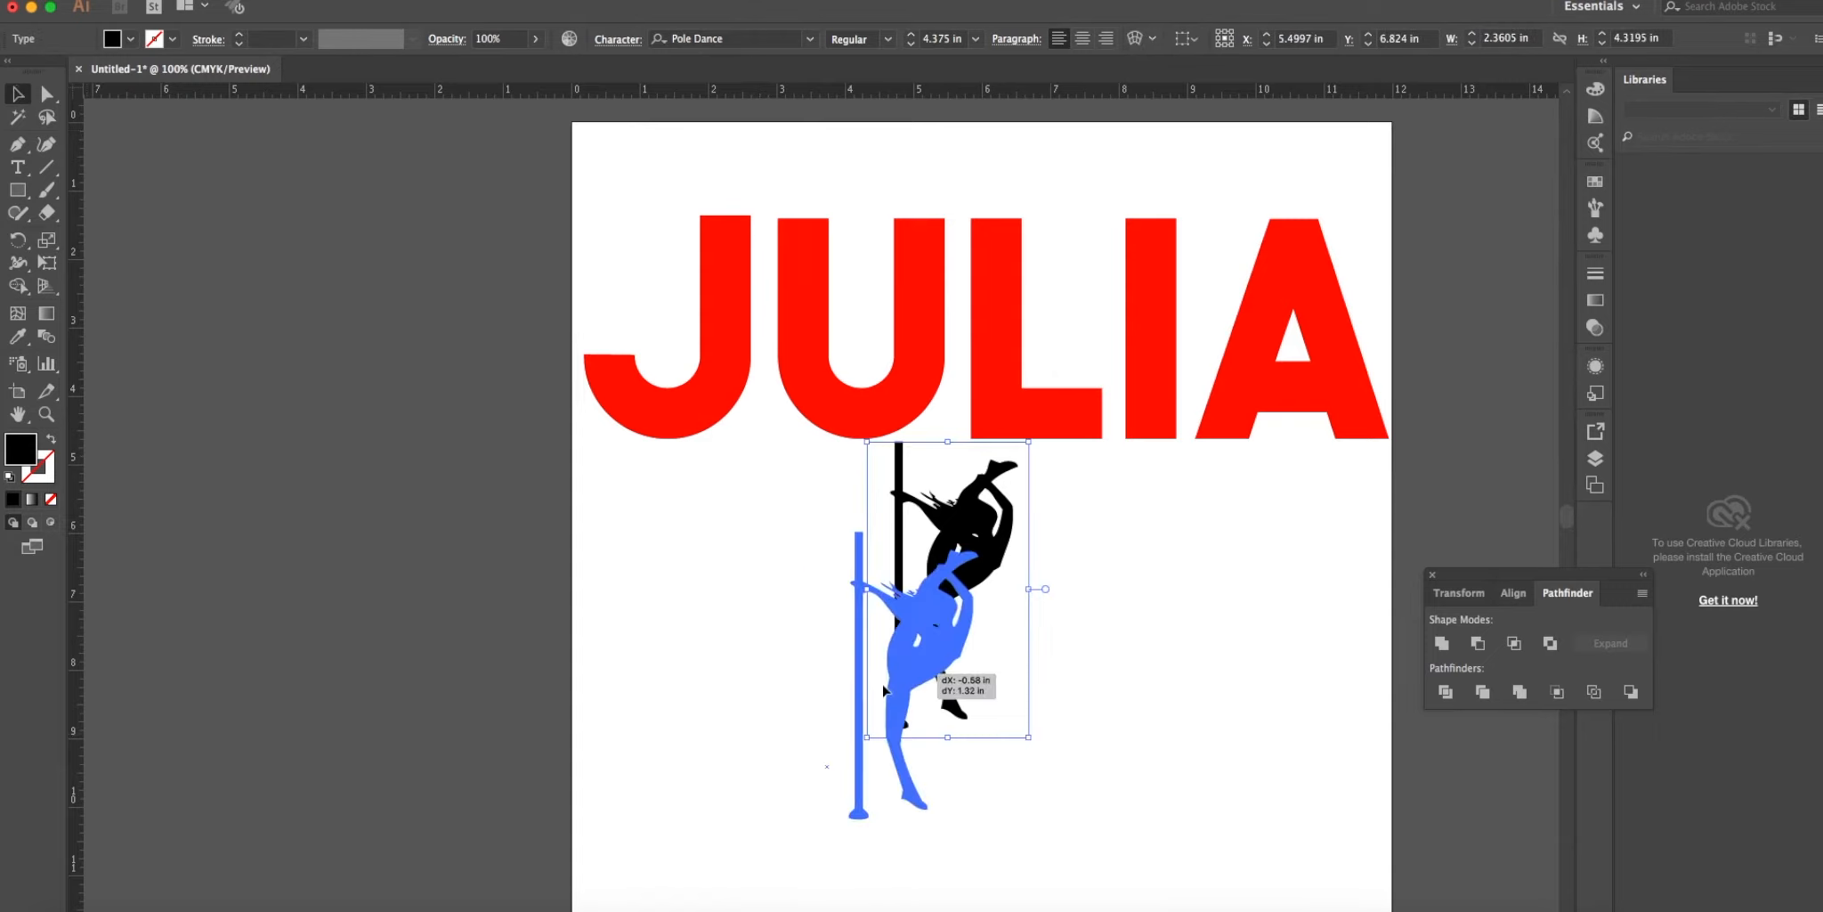
pyautogui.moveTo(945, 589); pyautogui.dragTo(876, 694)
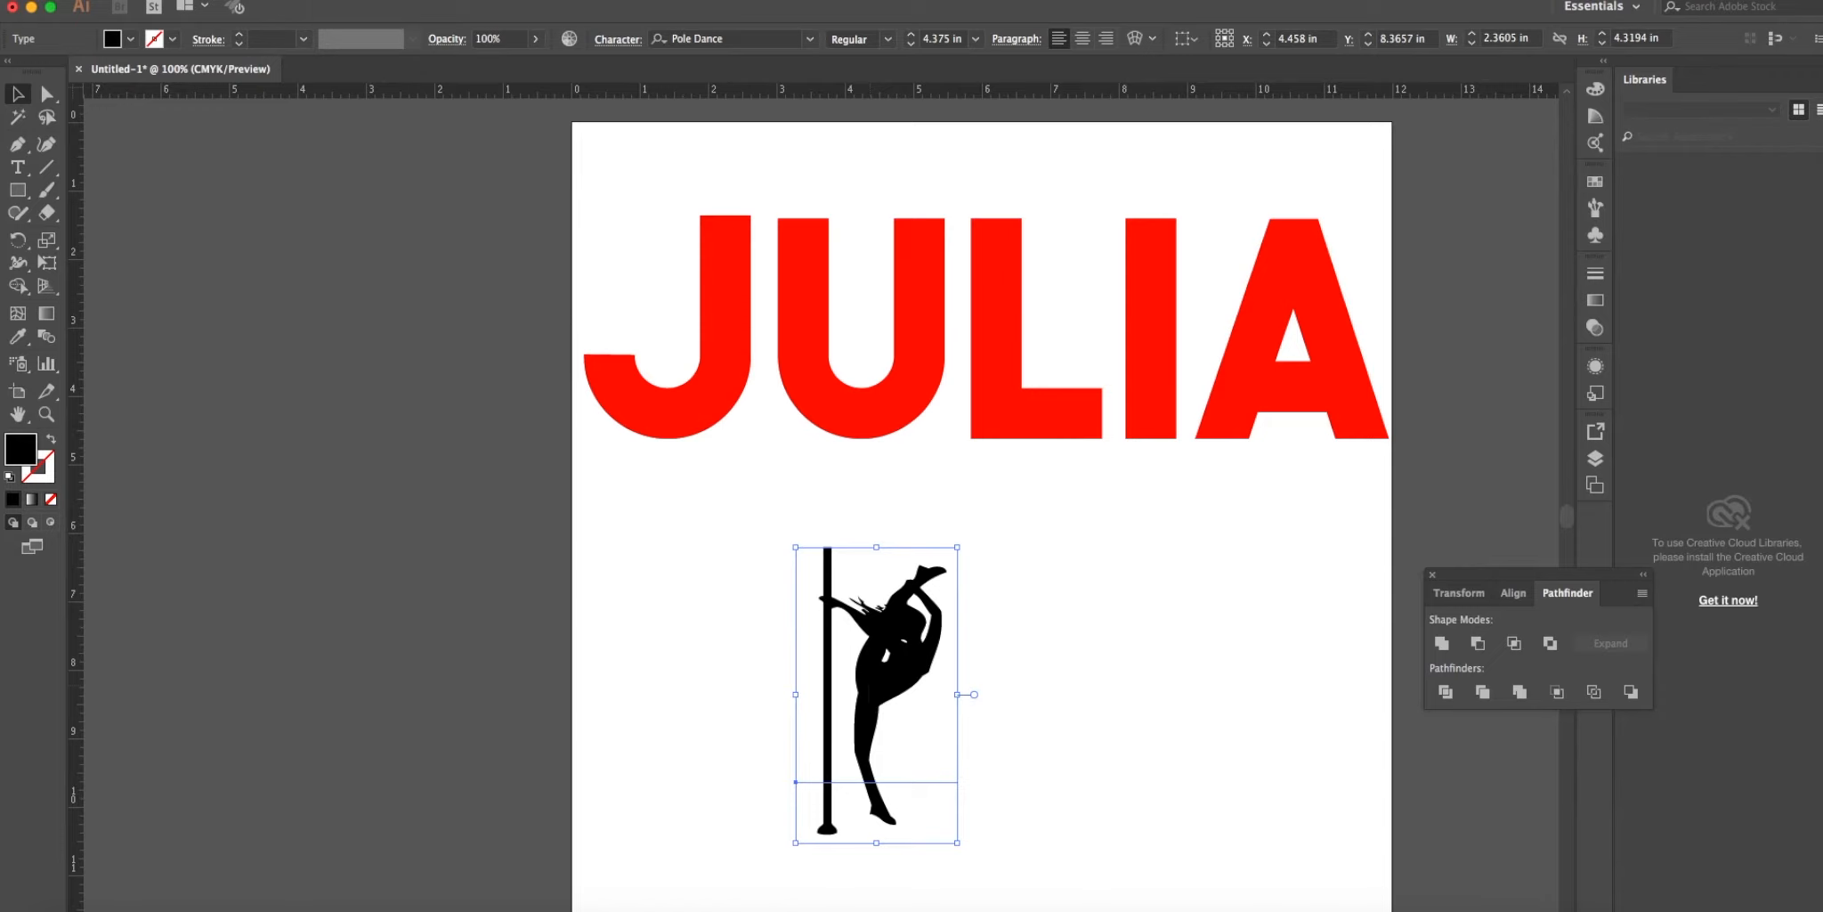
pyautogui.click(23, 39)
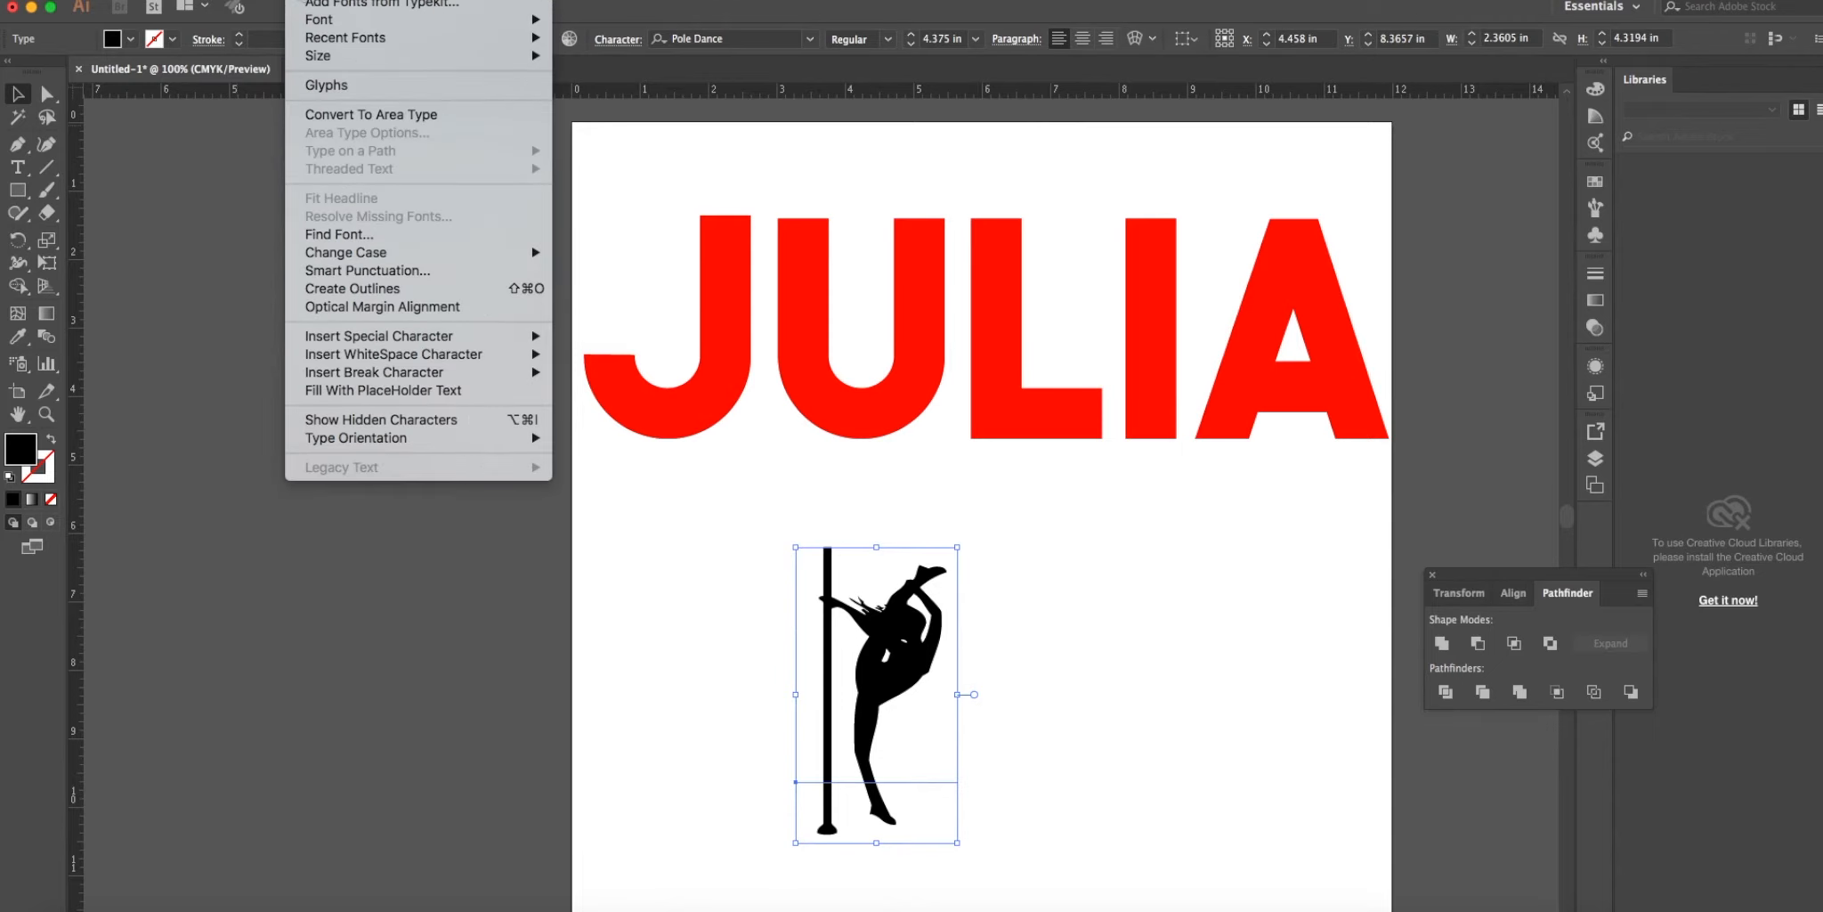
pyautogui.moveTo(339, 233)
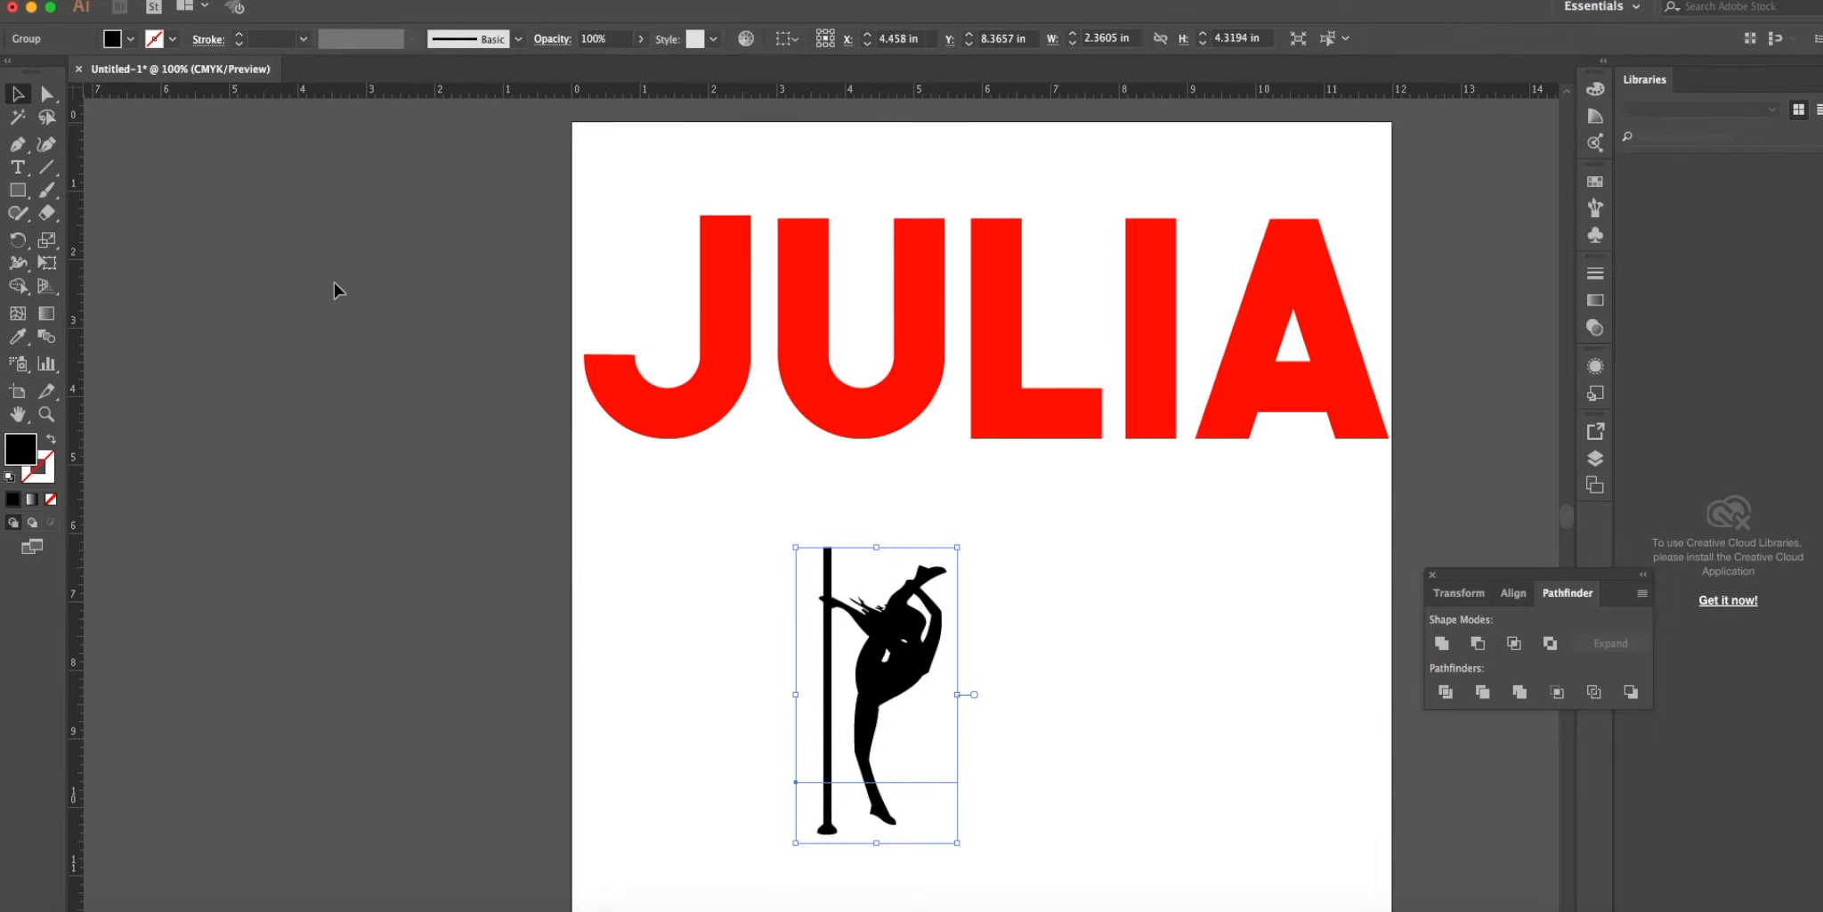
pyautogui.moveTo(972, 693); pyautogui.dragTo(947, 693)
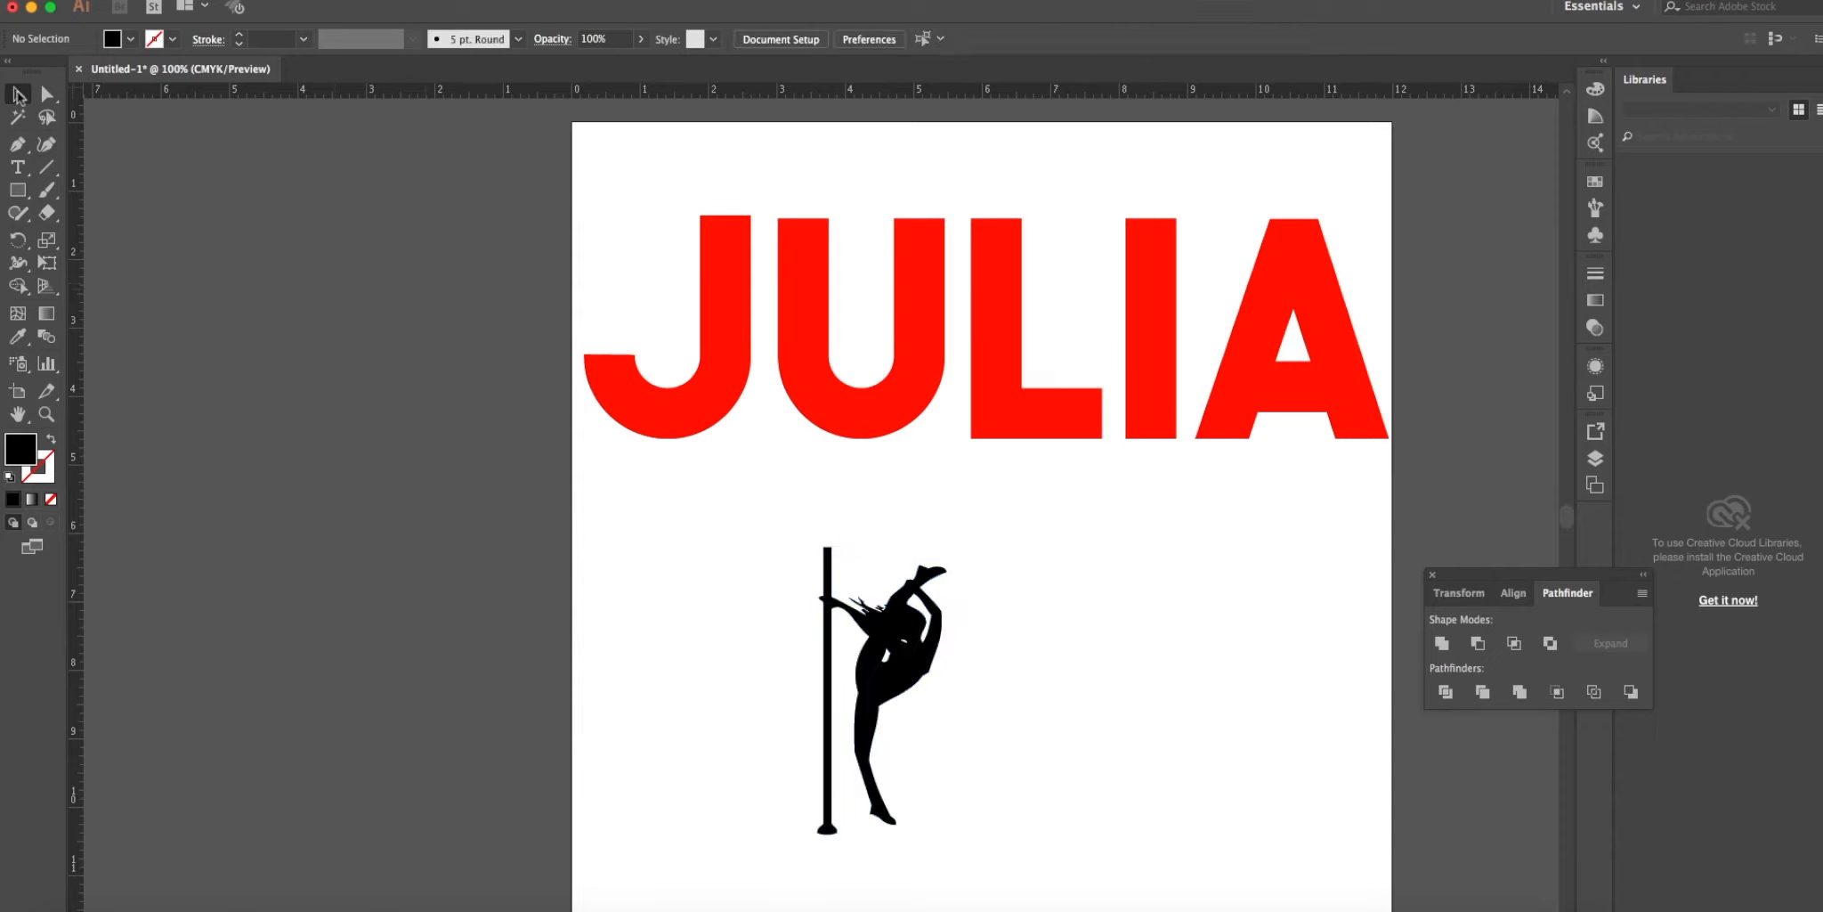
pyautogui.moveTo(18, 94)
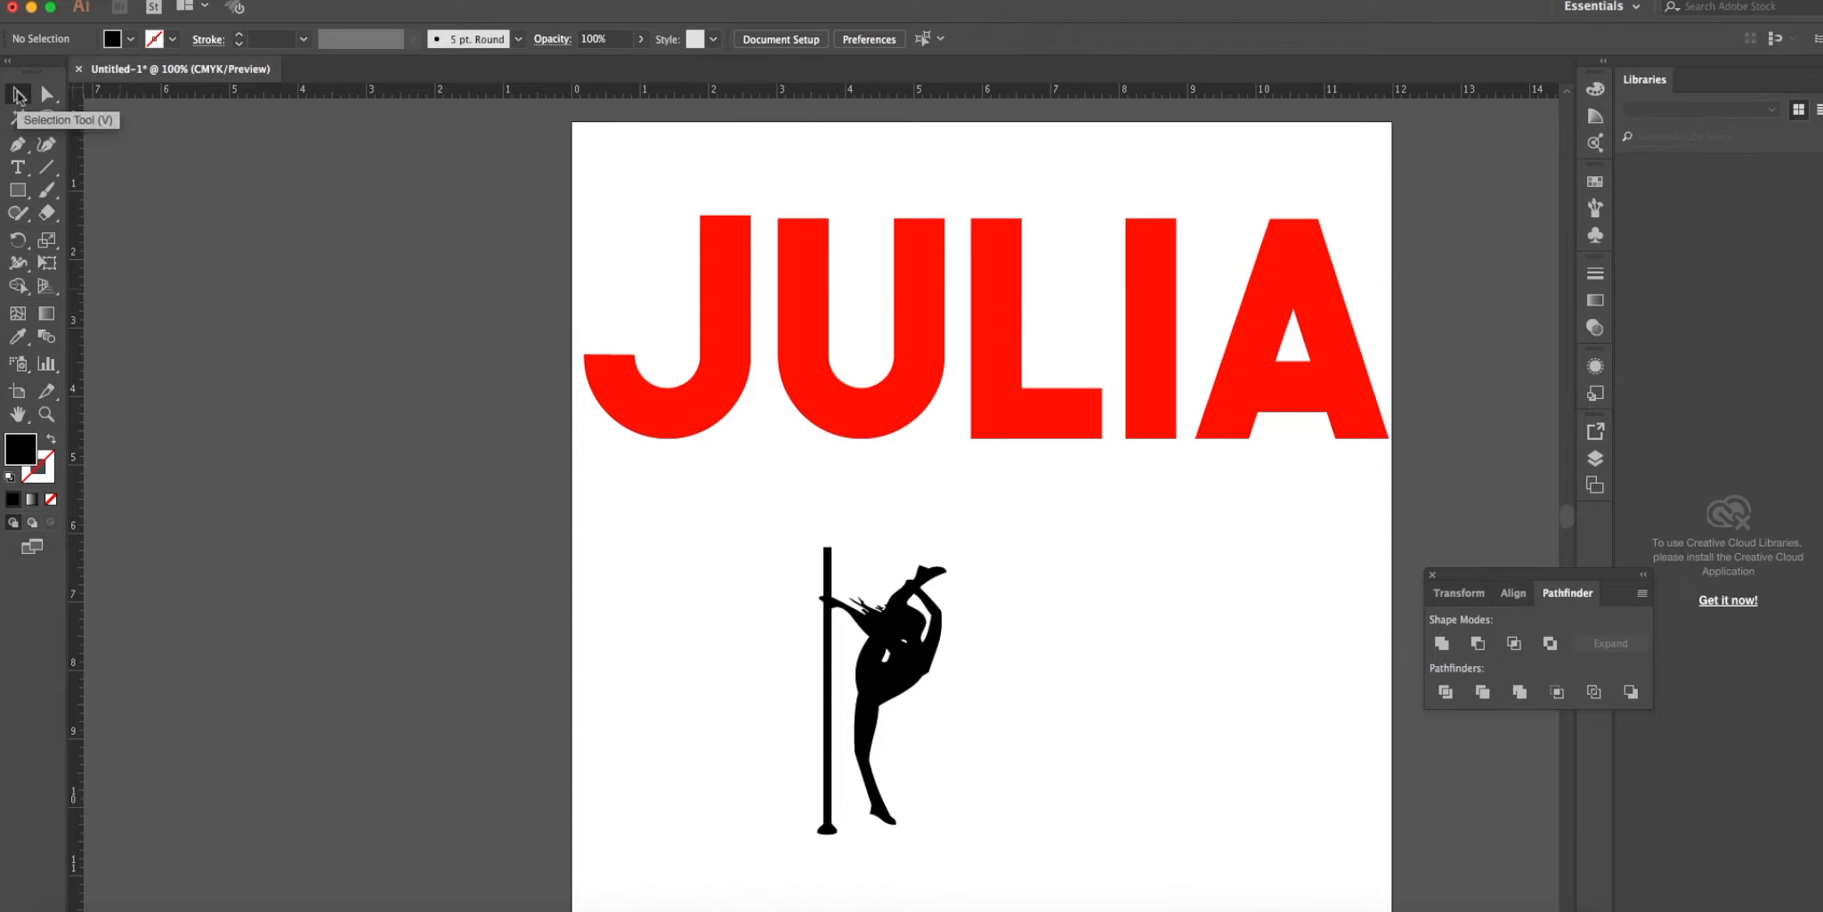
pyautogui.moveTo(46, 94)
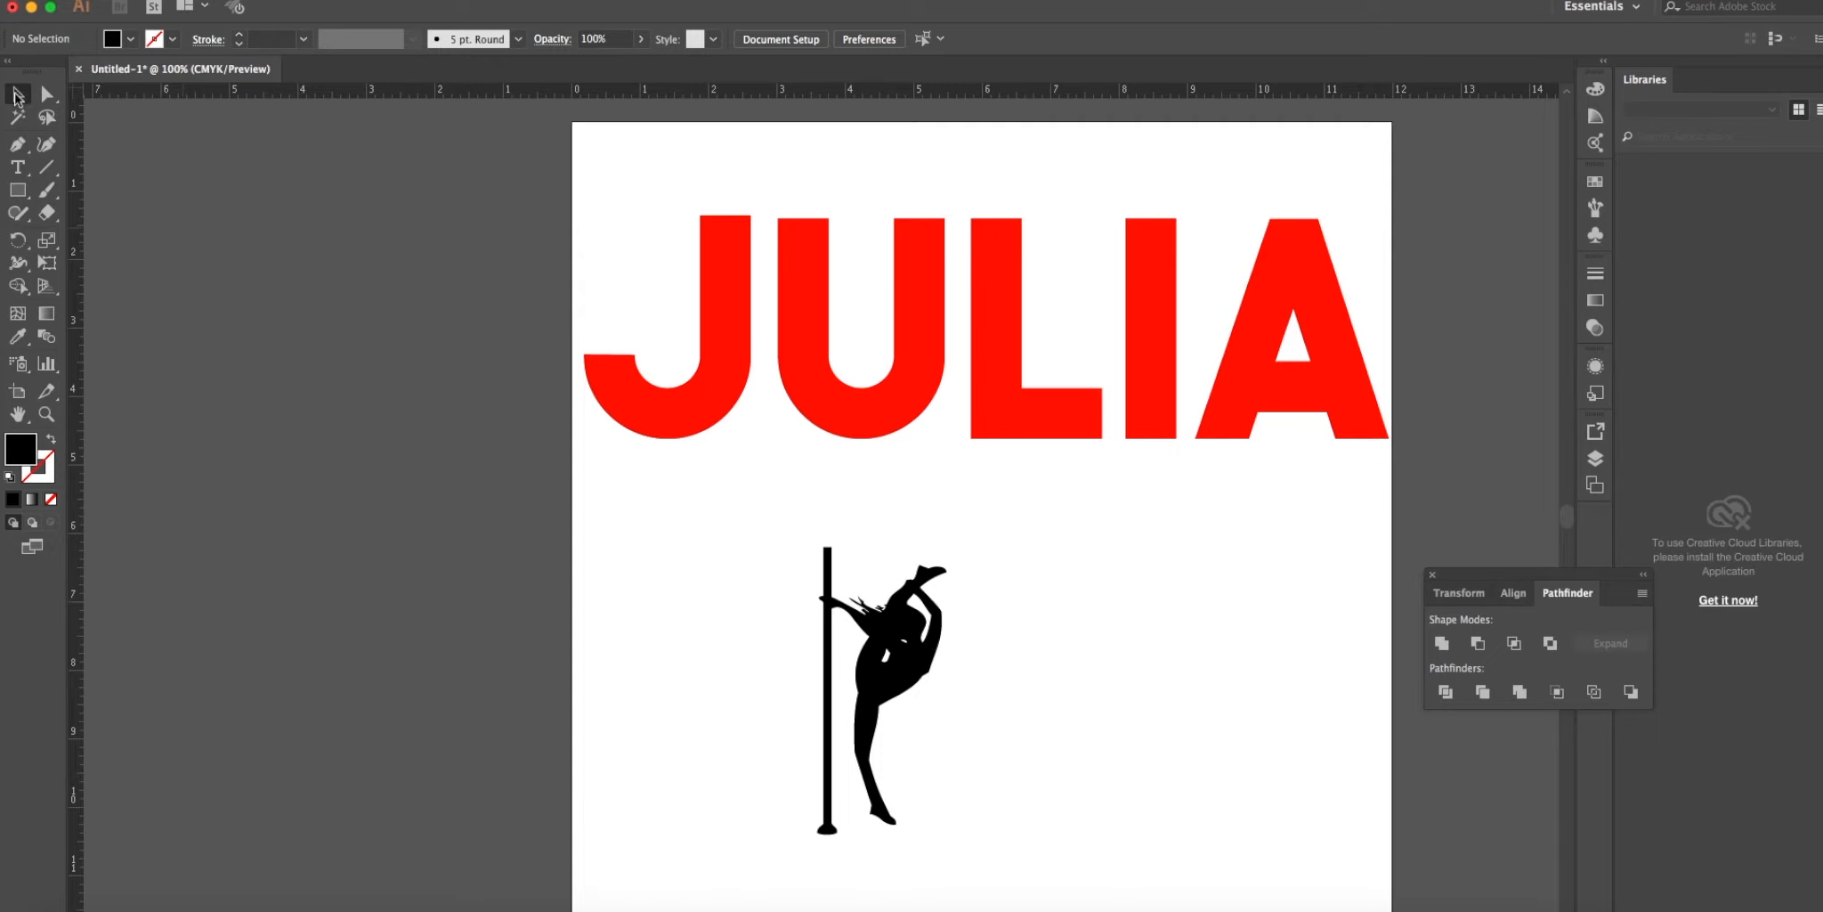
# Scale the pole-dancer silhouette down to fit the J's stroke width.
pyautogui.click(880, 689)
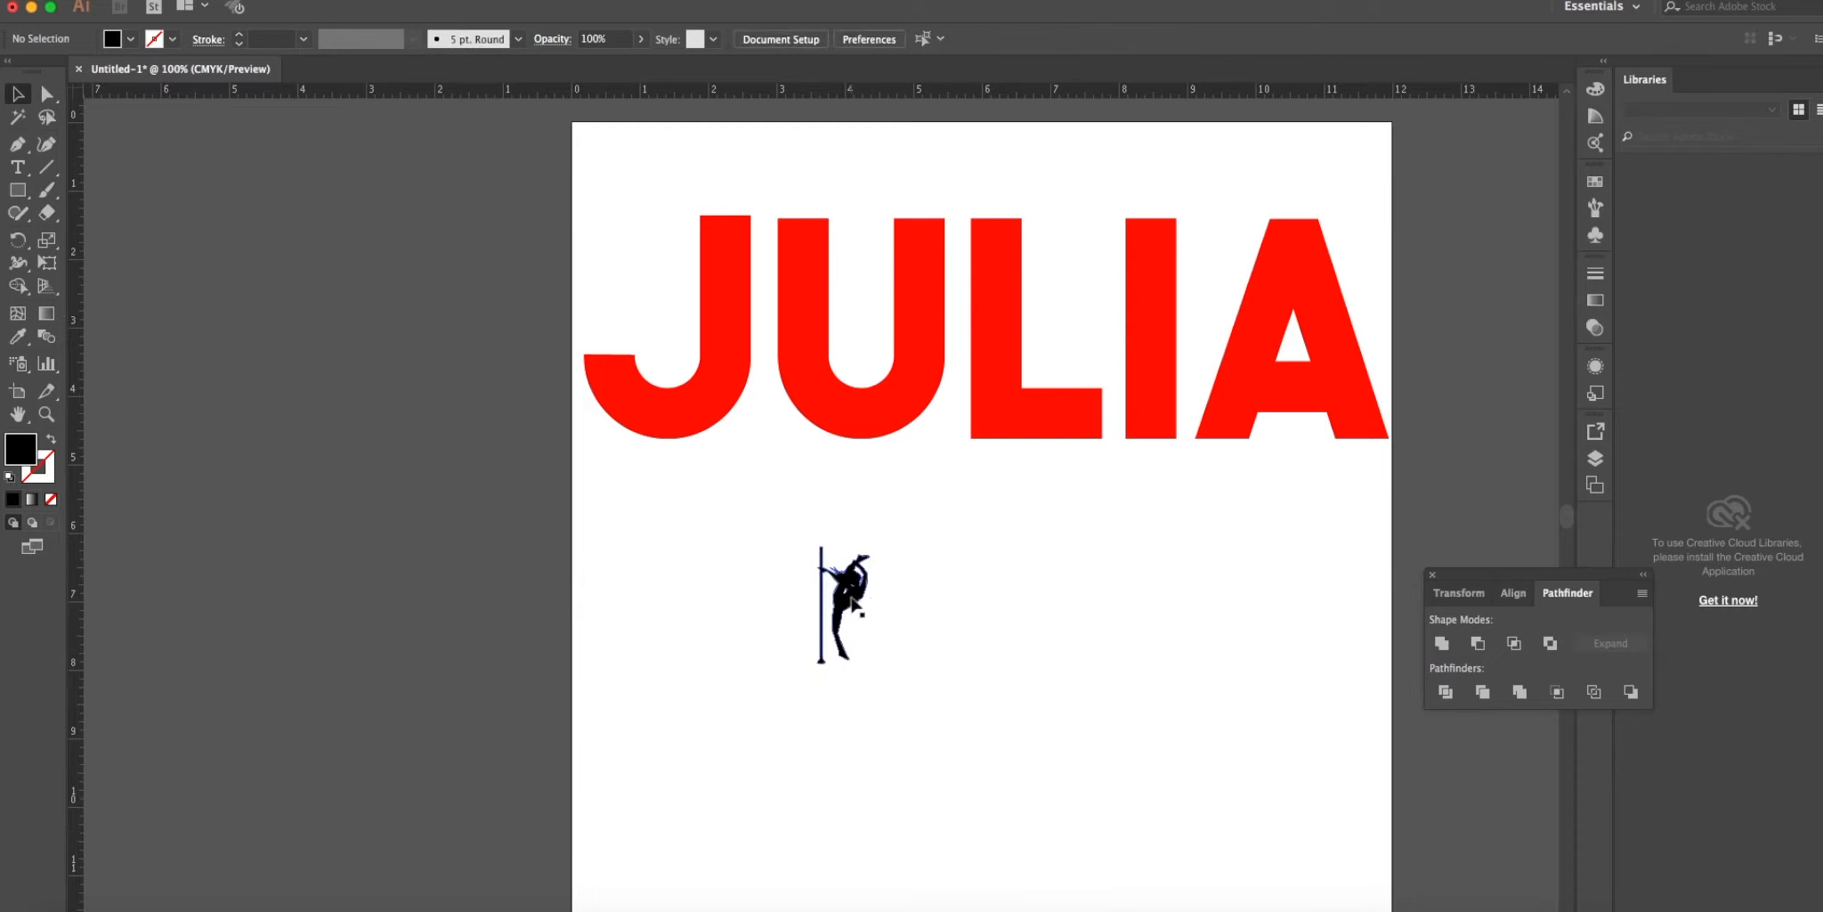
pyautogui.moveTo(842, 605); pyautogui.dragTo(808, 593)
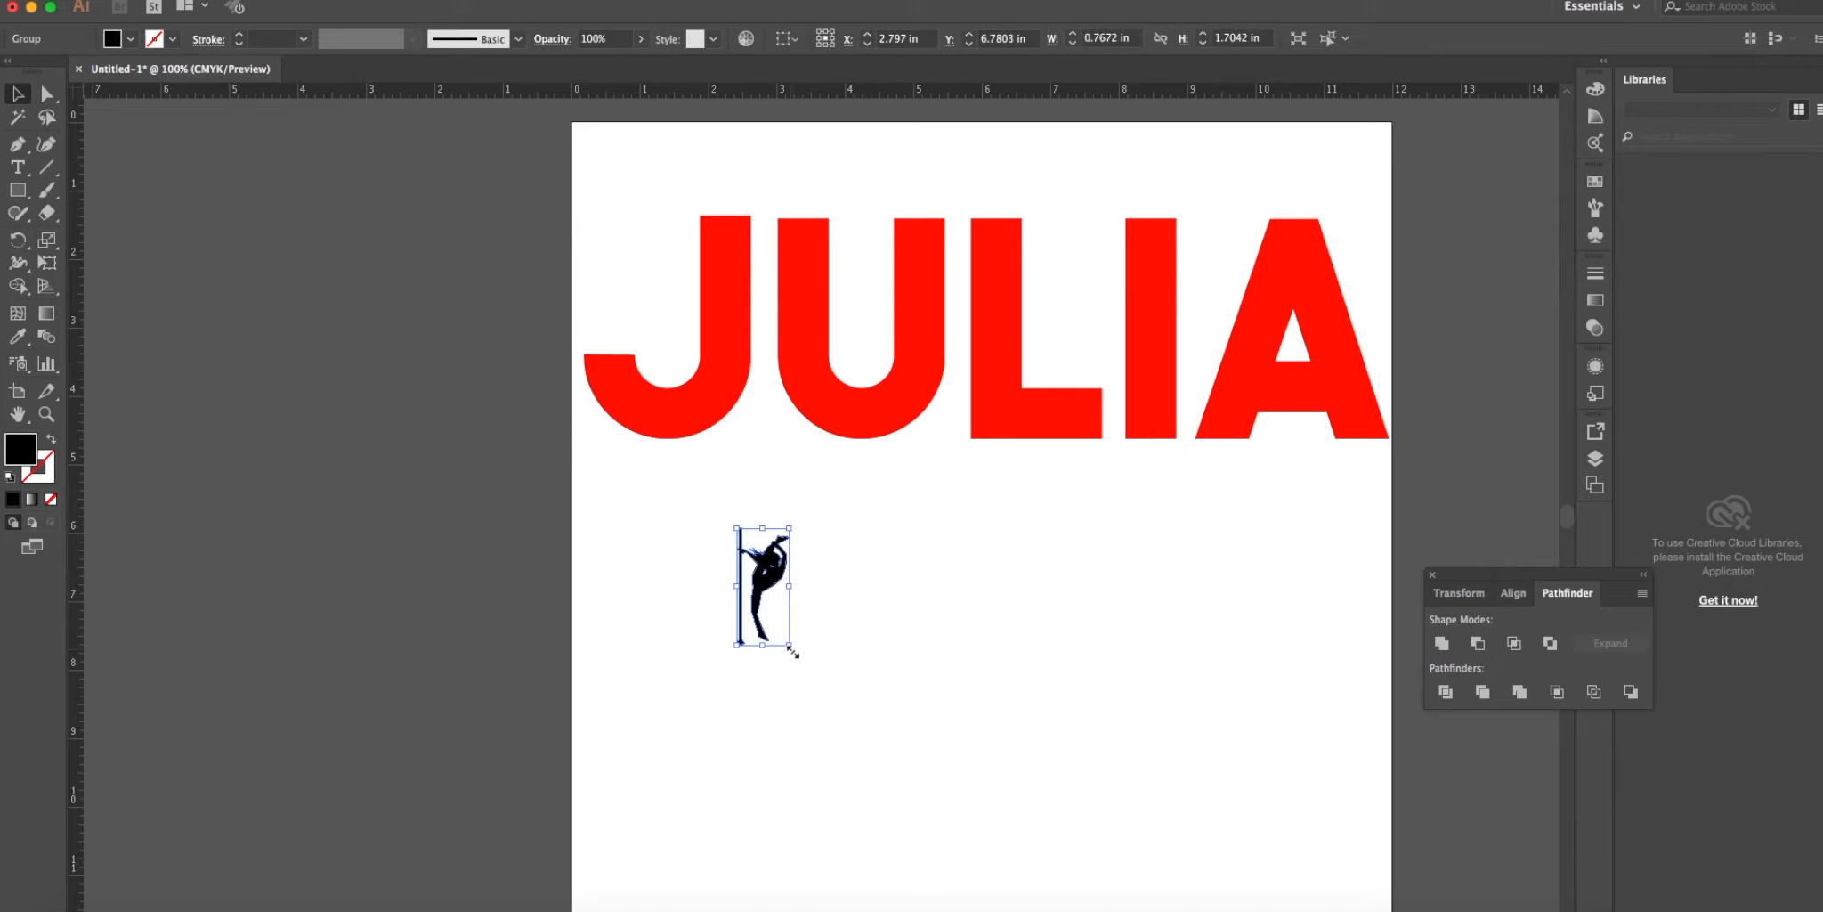
pyautogui.moveTo(792, 654); pyautogui.dragTo(782, 614)
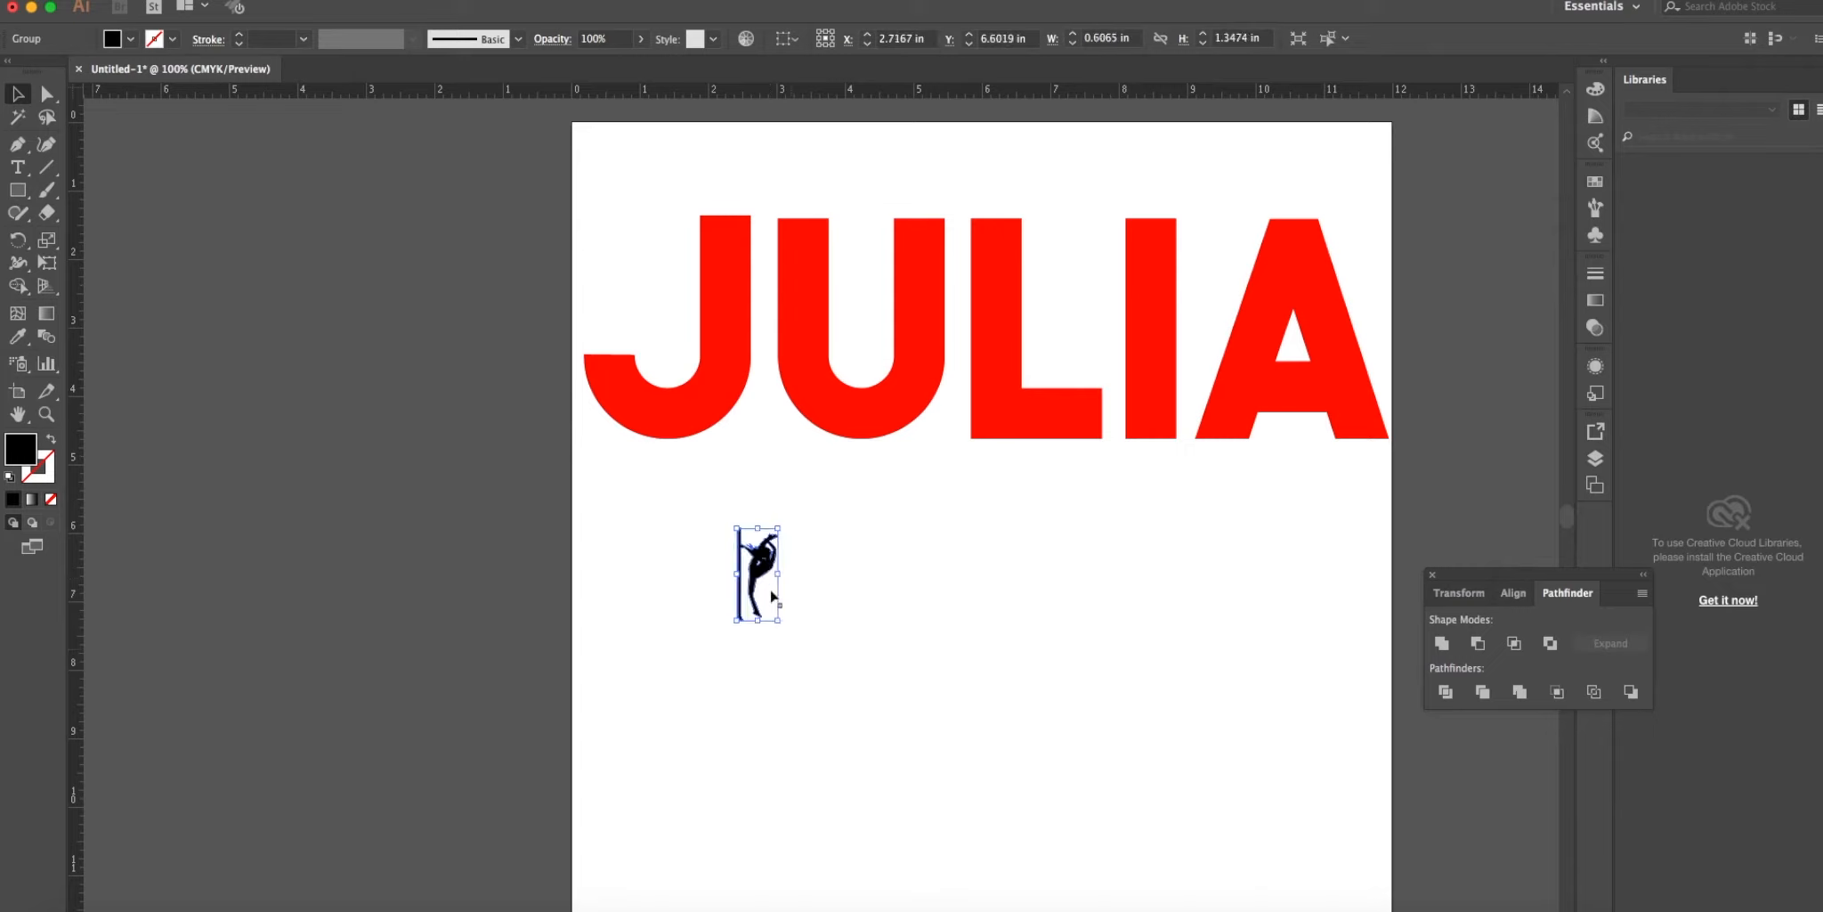
# Drag the shrunken dancer up into the upright stem of the red J.
pyautogui.moveTo(757, 570); pyautogui.dragTo(709, 454)
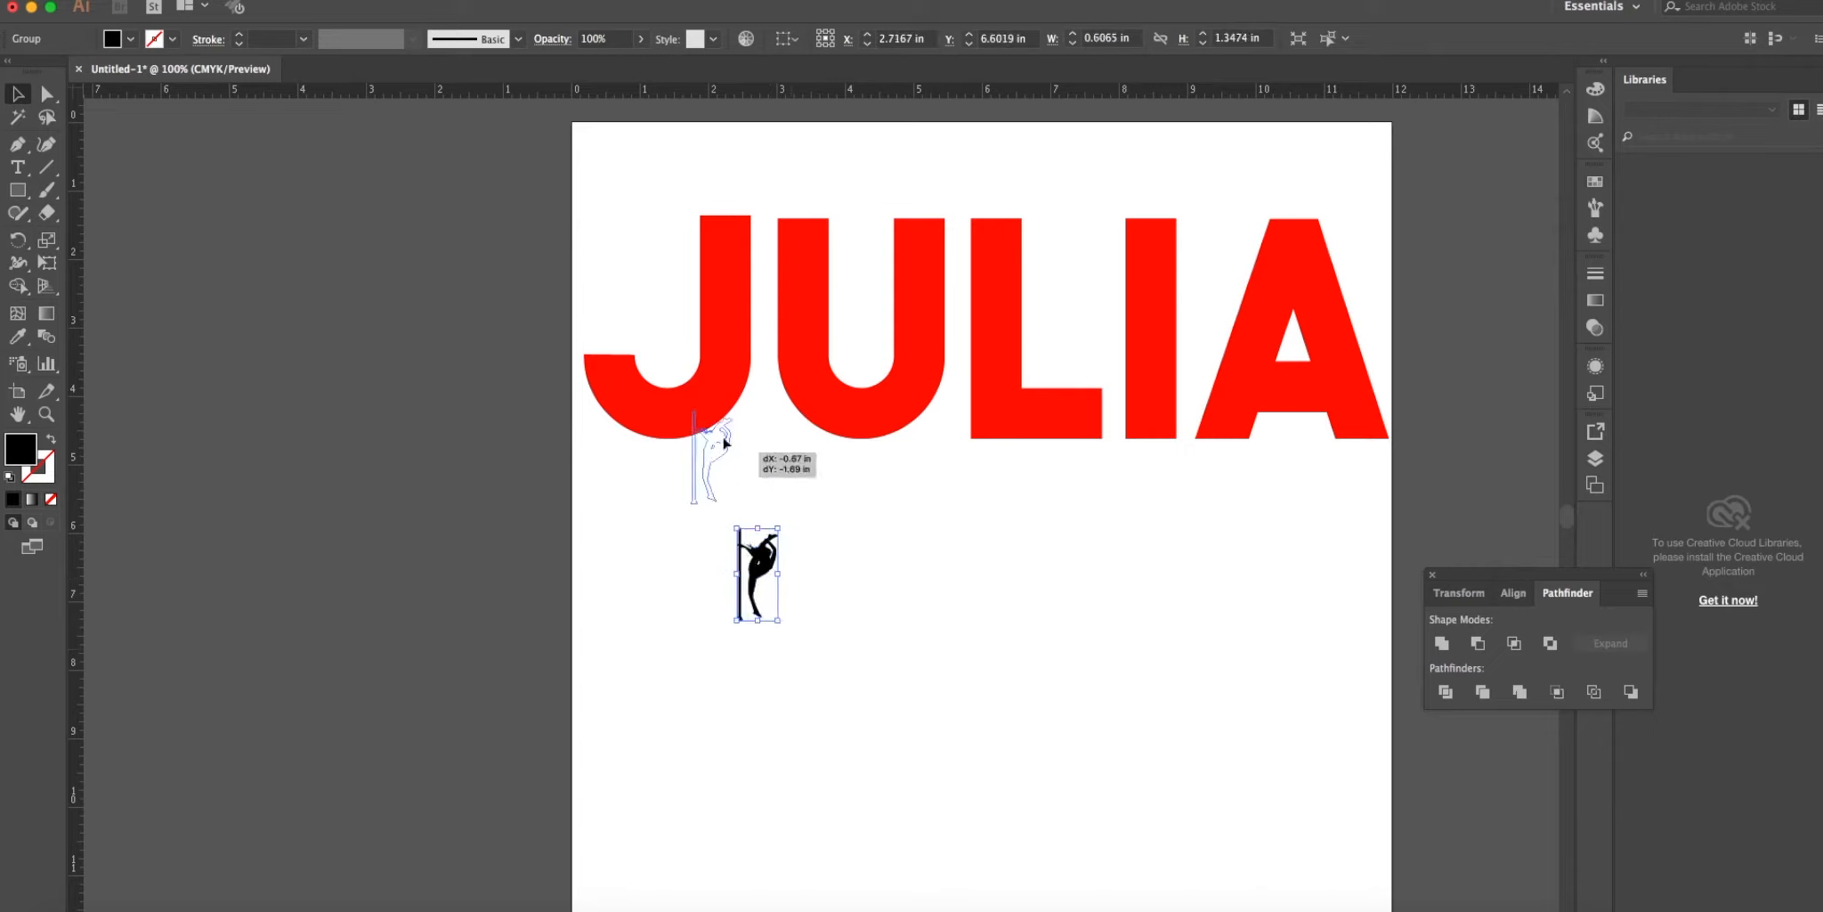
pyautogui.moveTo(709, 454); pyautogui.dragTo(726, 314)
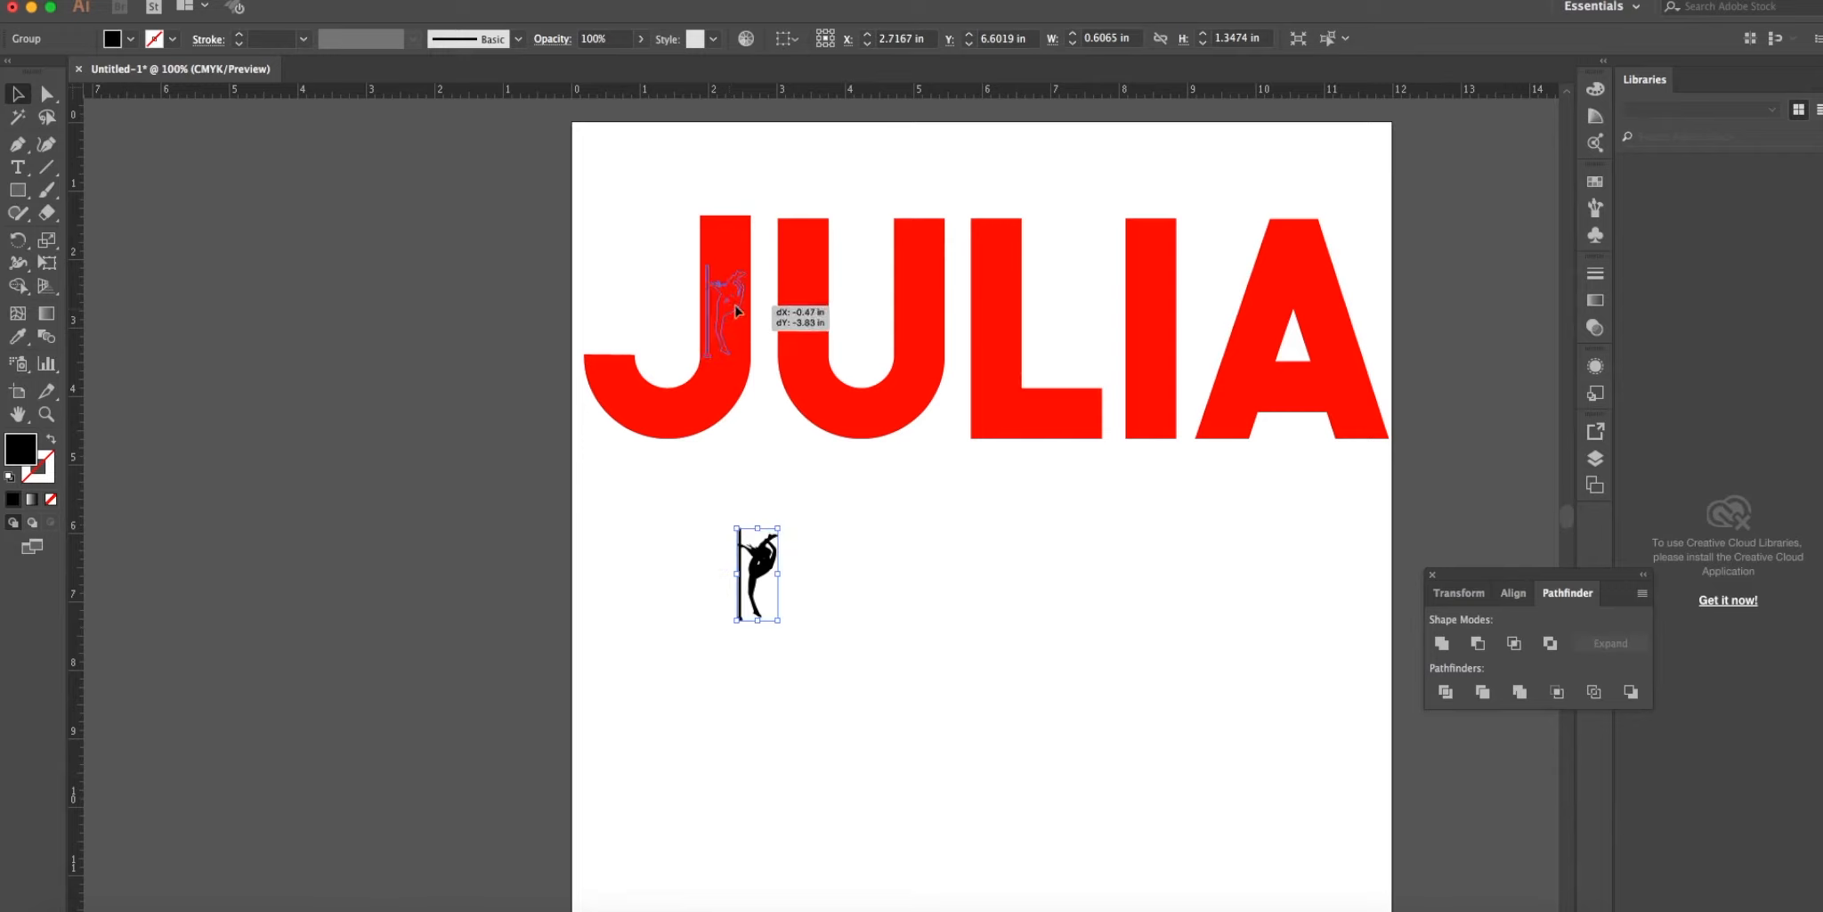
pyautogui.moveTo(757, 573); pyautogui.dragTo(721, 314)
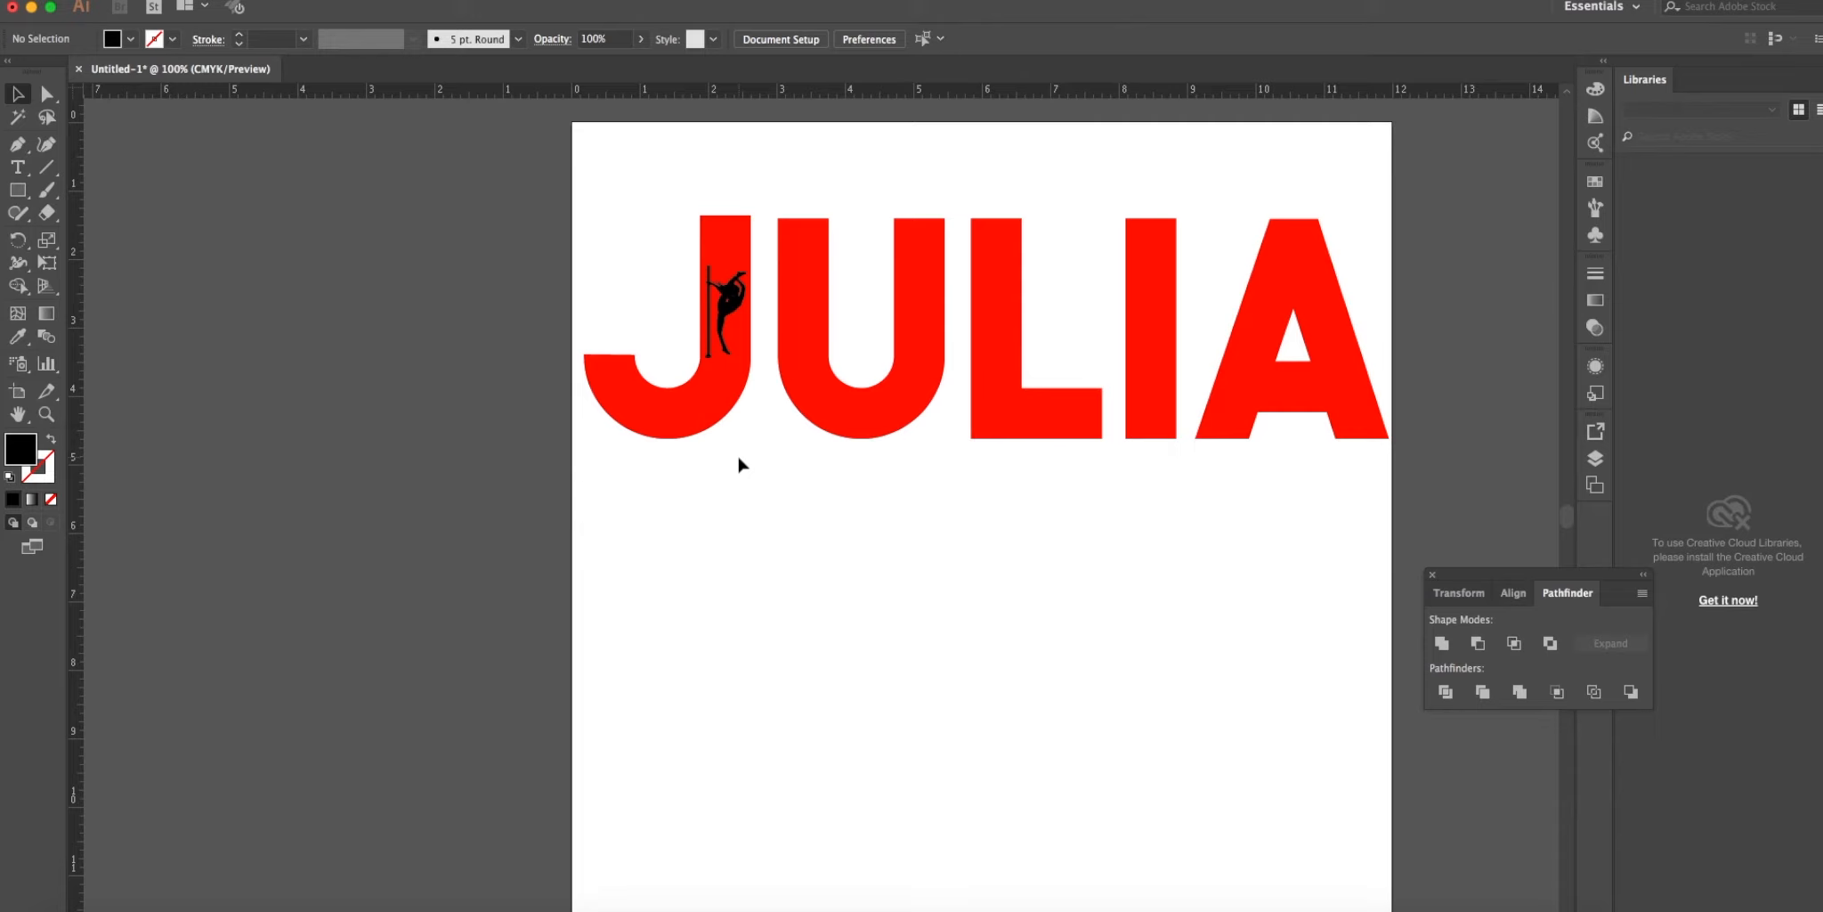
pyautogui.moveTo(560, 233)
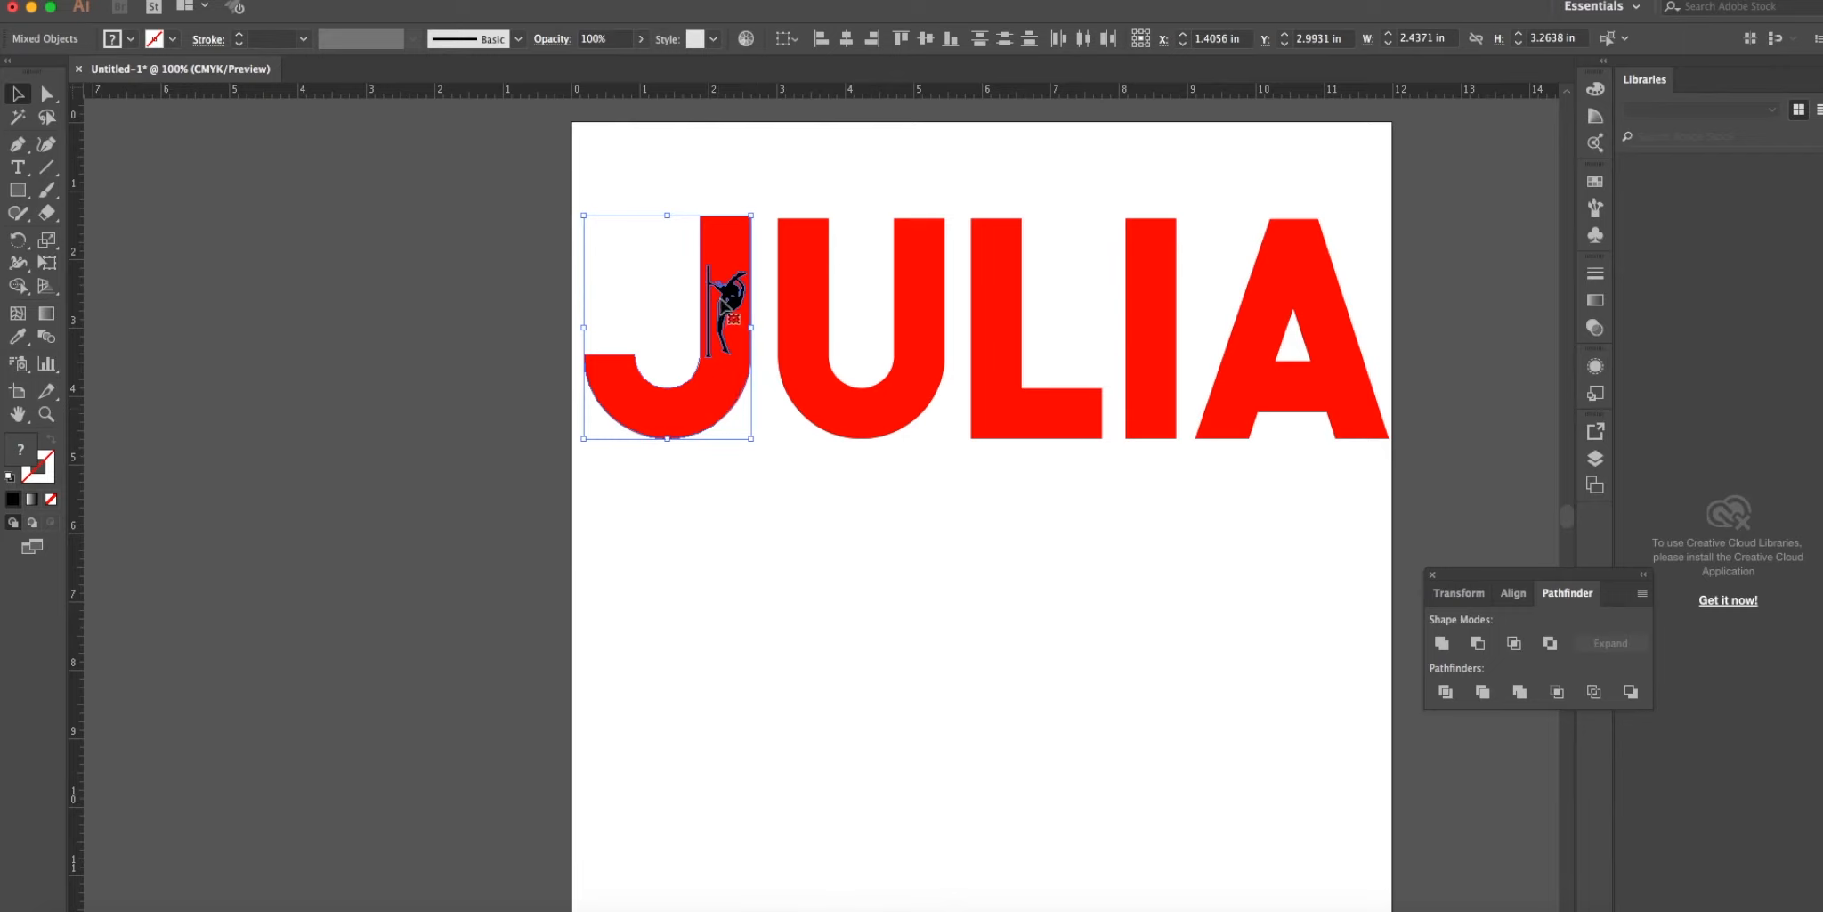
pyautogui.moveTo(765, 499)
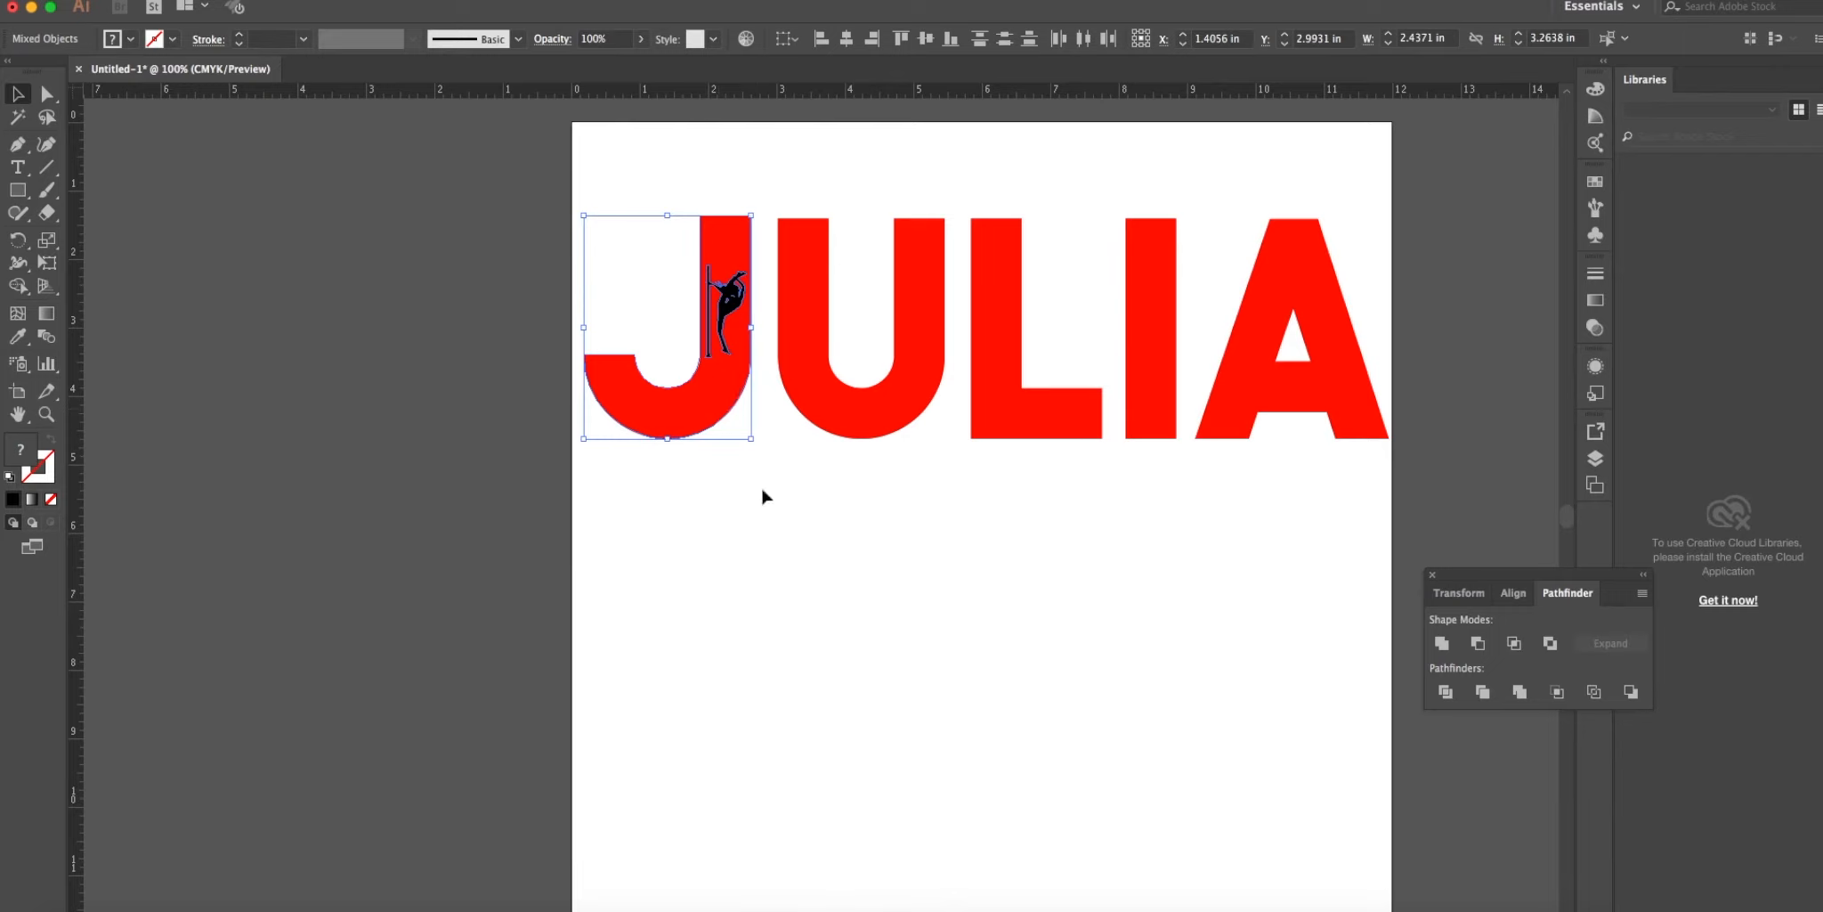
pyautogui.moveTo(1336, 646)
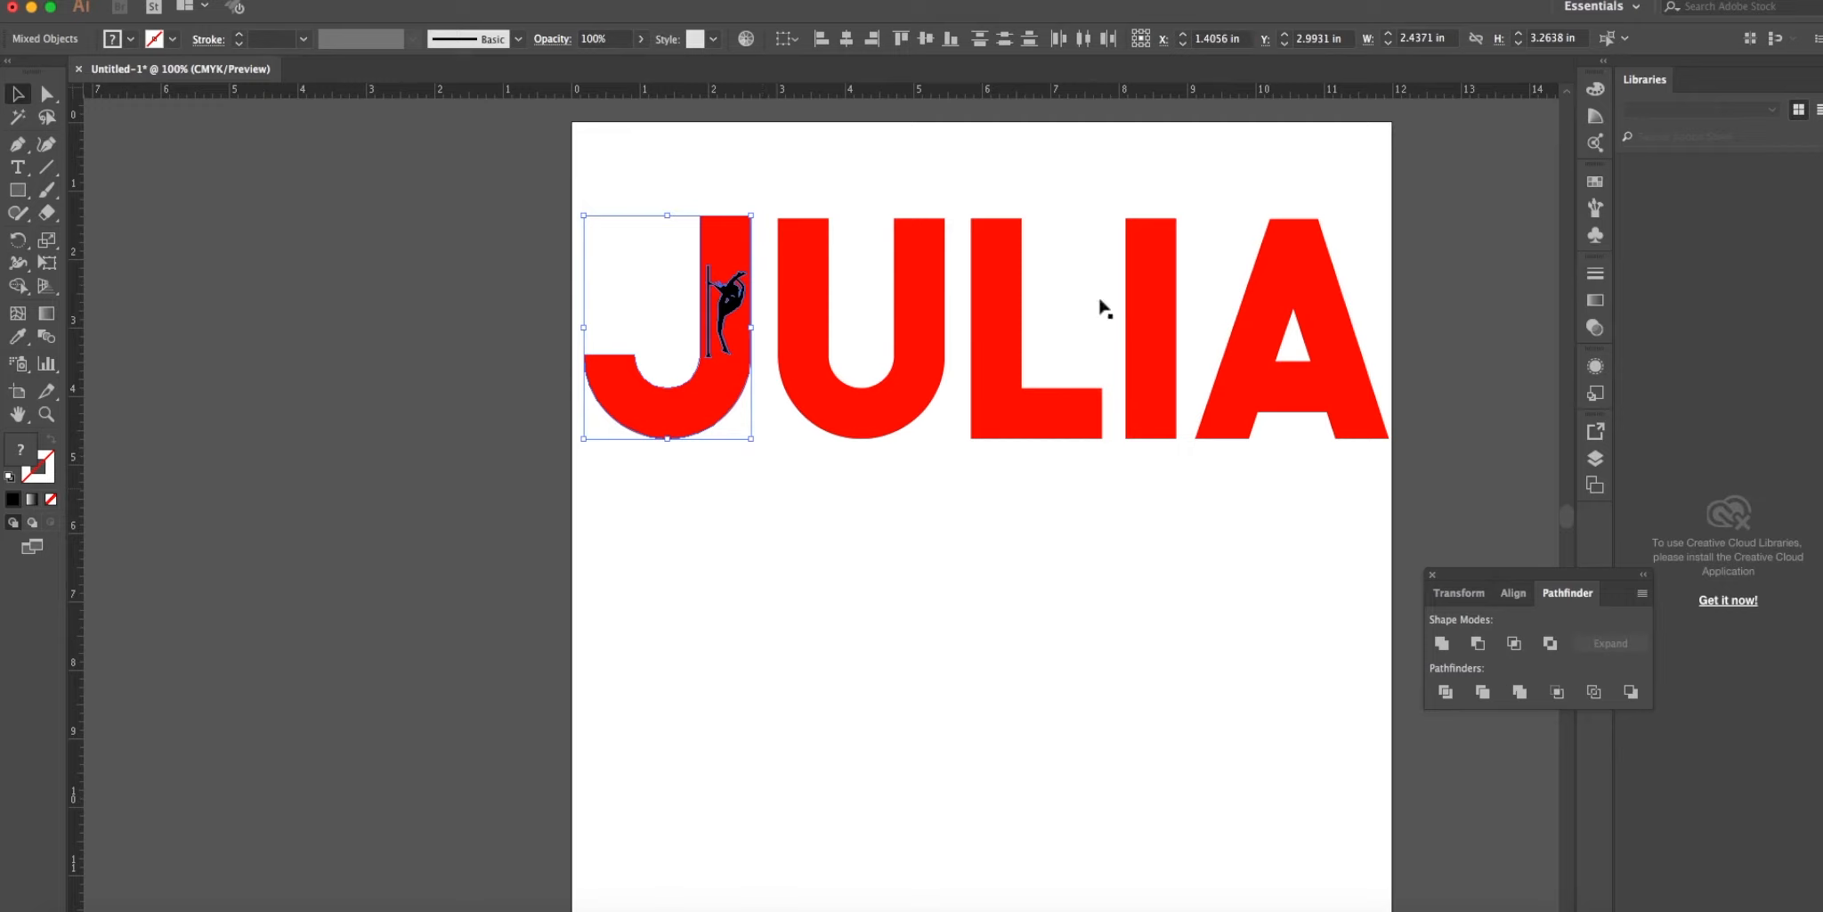
pyautogui.moveTo(1649, 477)
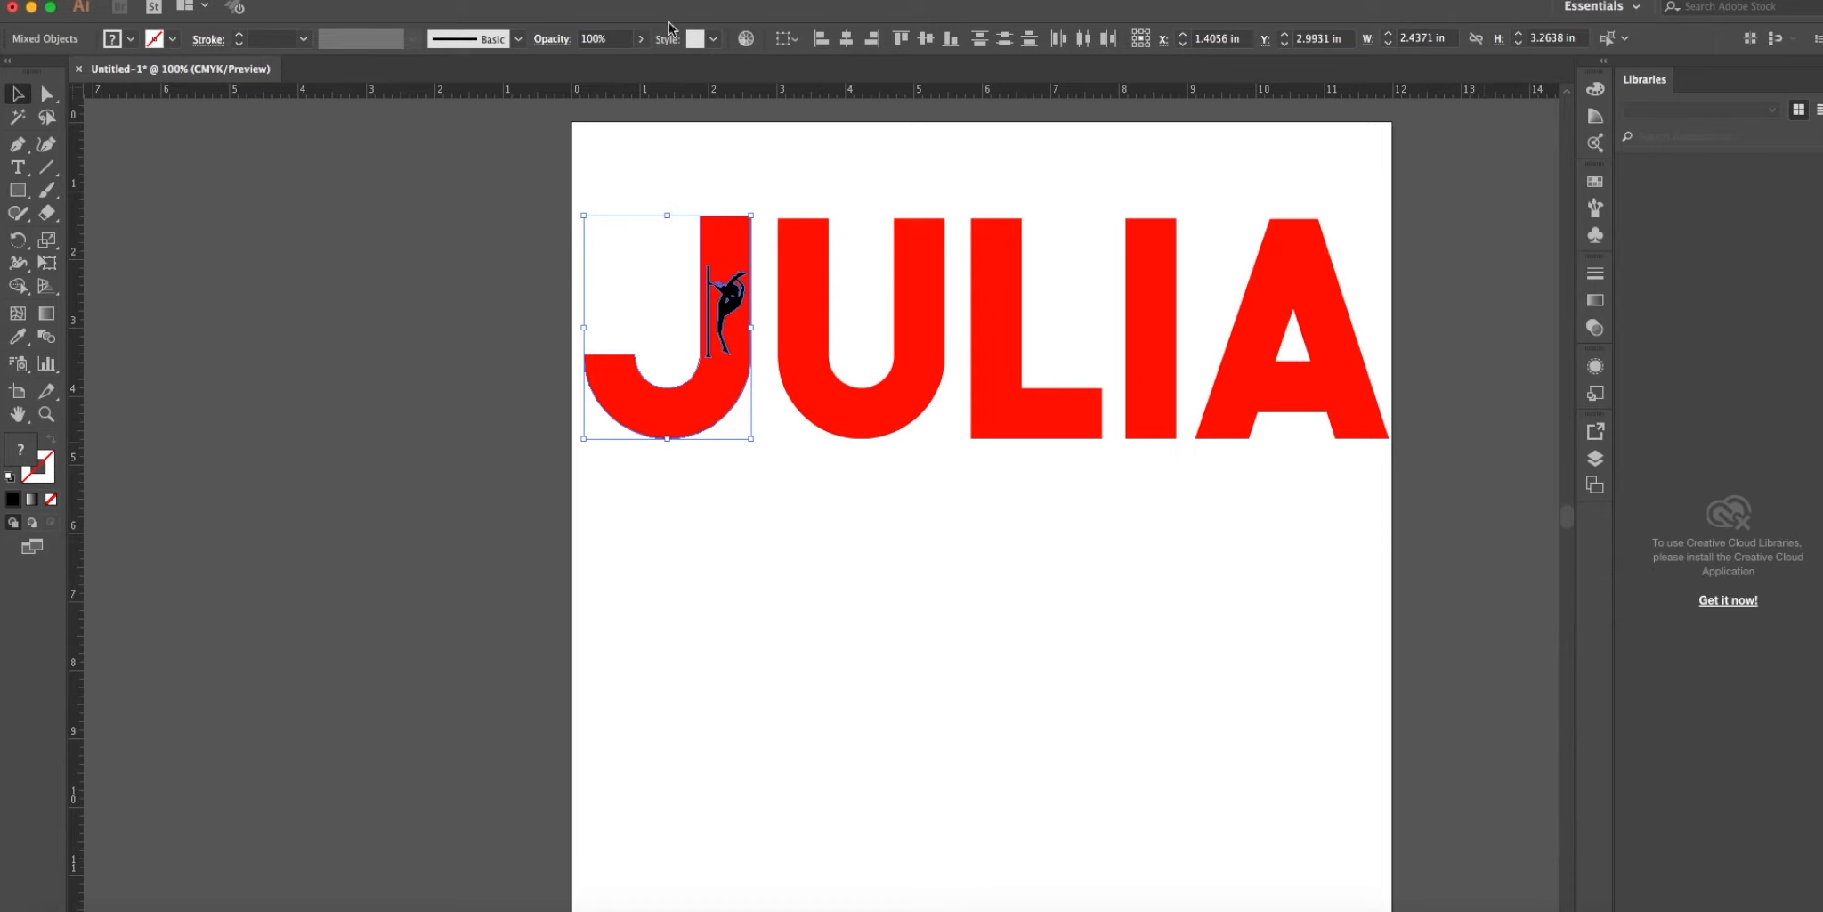
# Bring up the Window panel list to reach Pathfinder for the J and dancer.
pyautogui.click(621, 5)
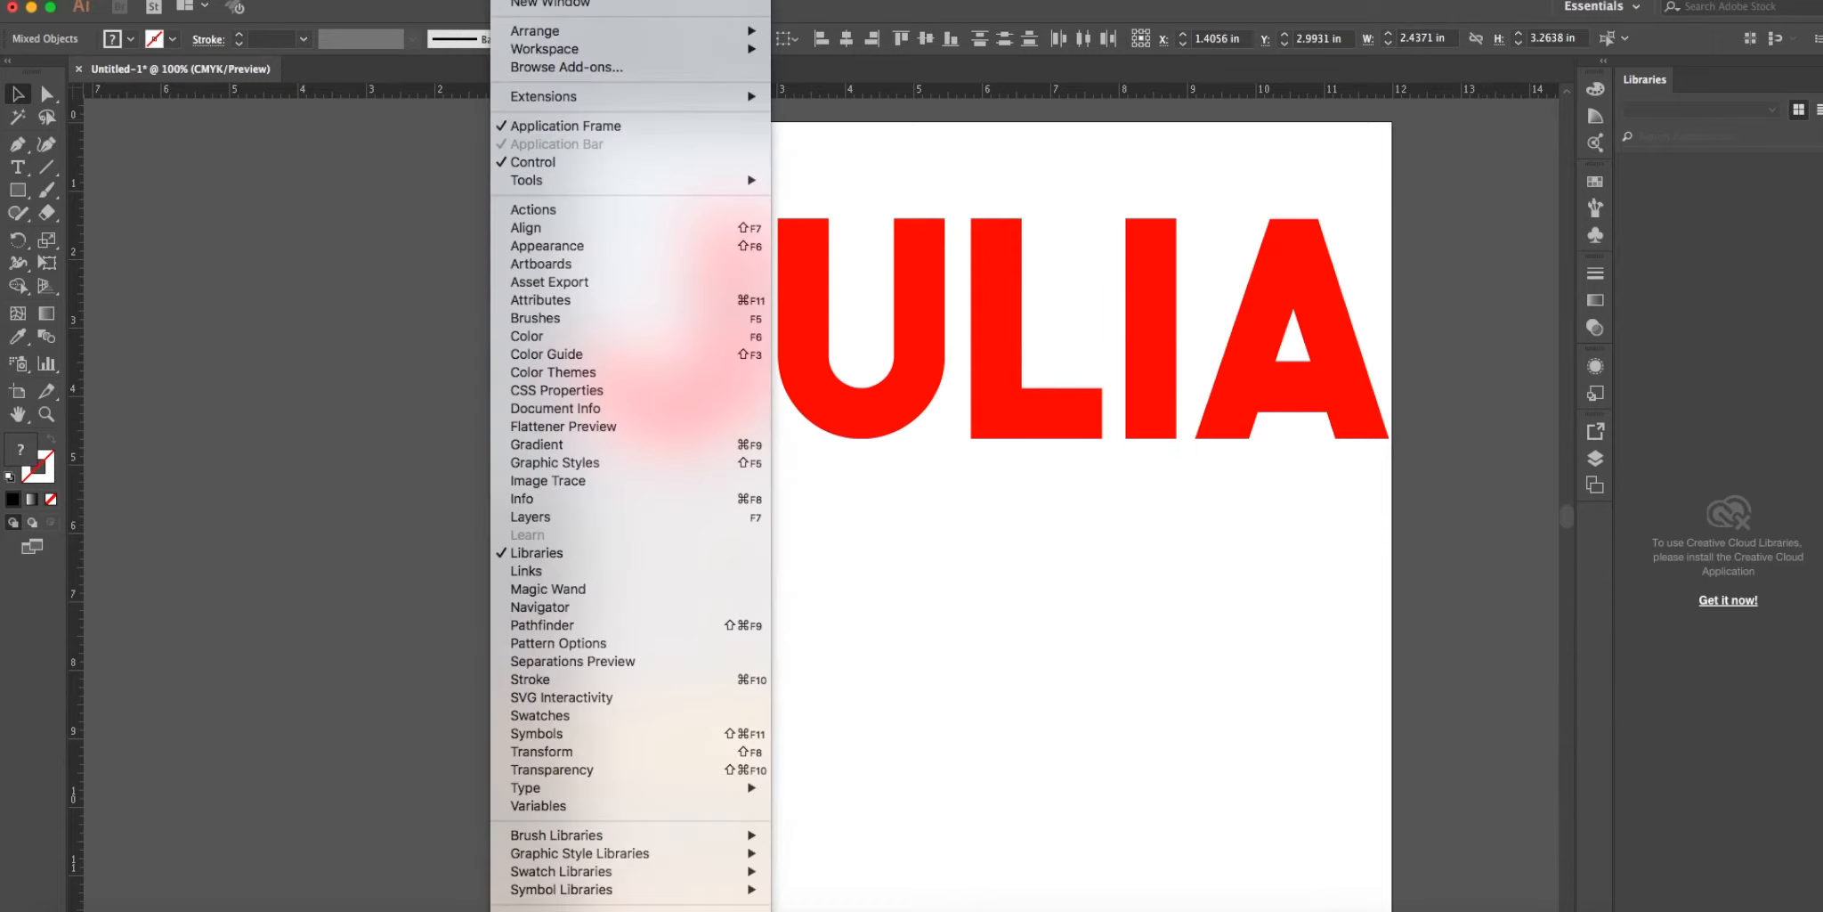
pyautogui.moveTo(556, 408)
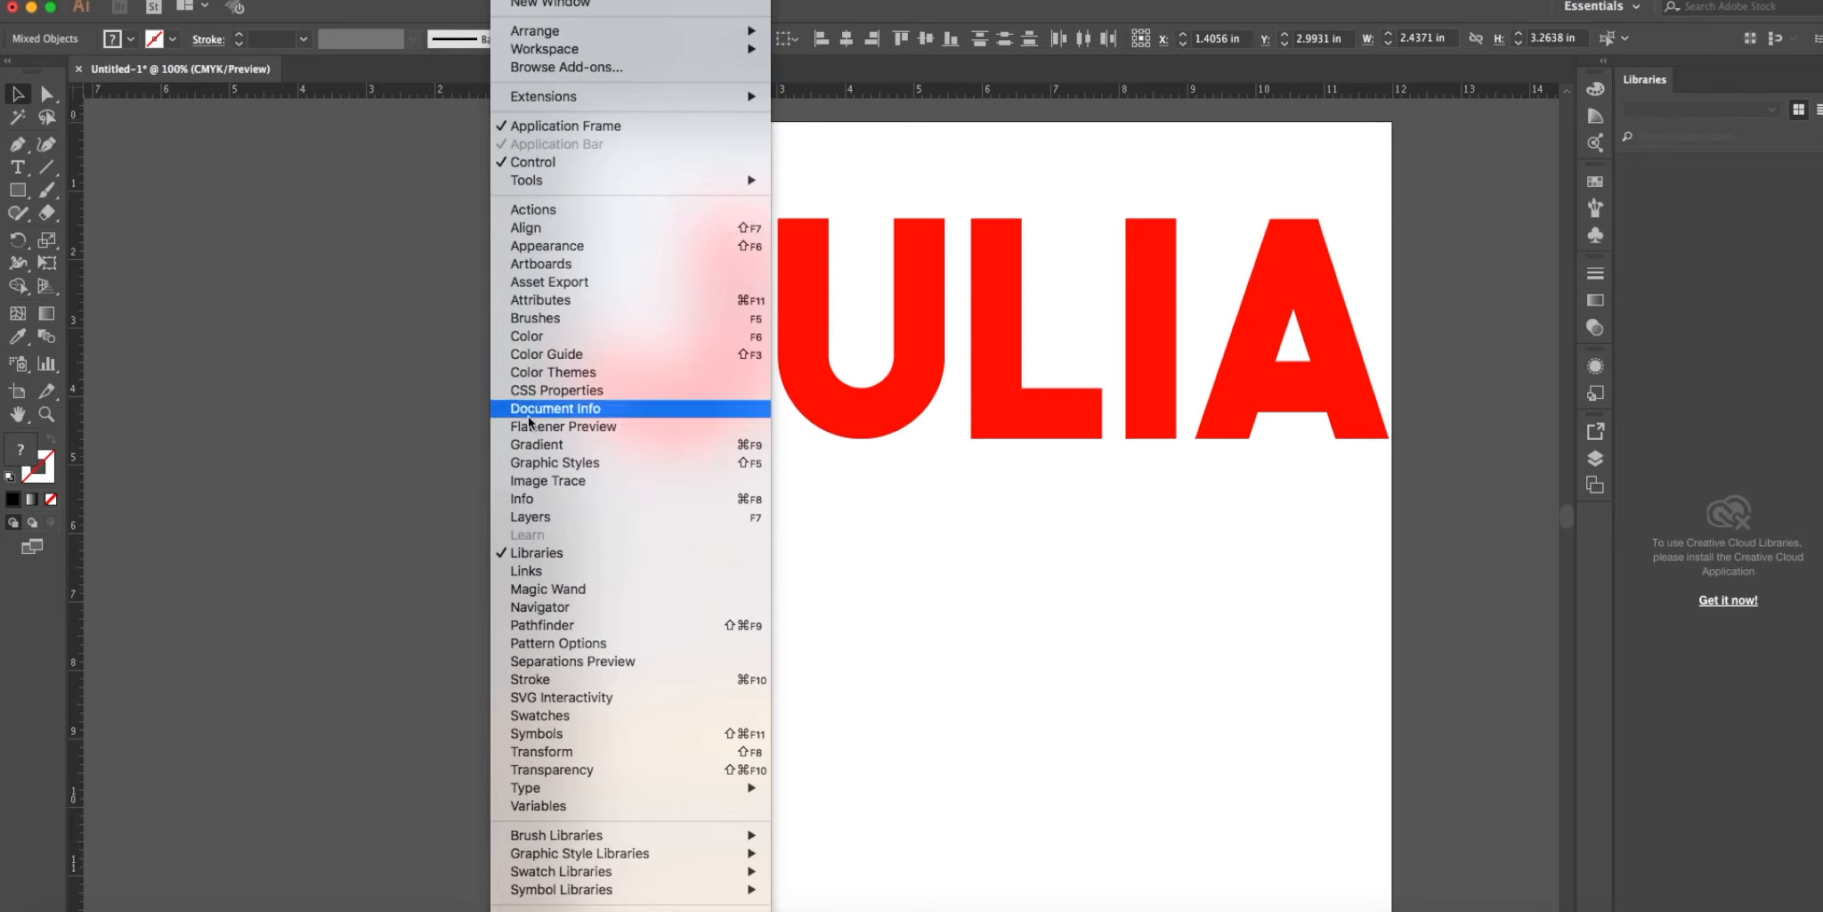
pyautogui.moveTo(538, 605)
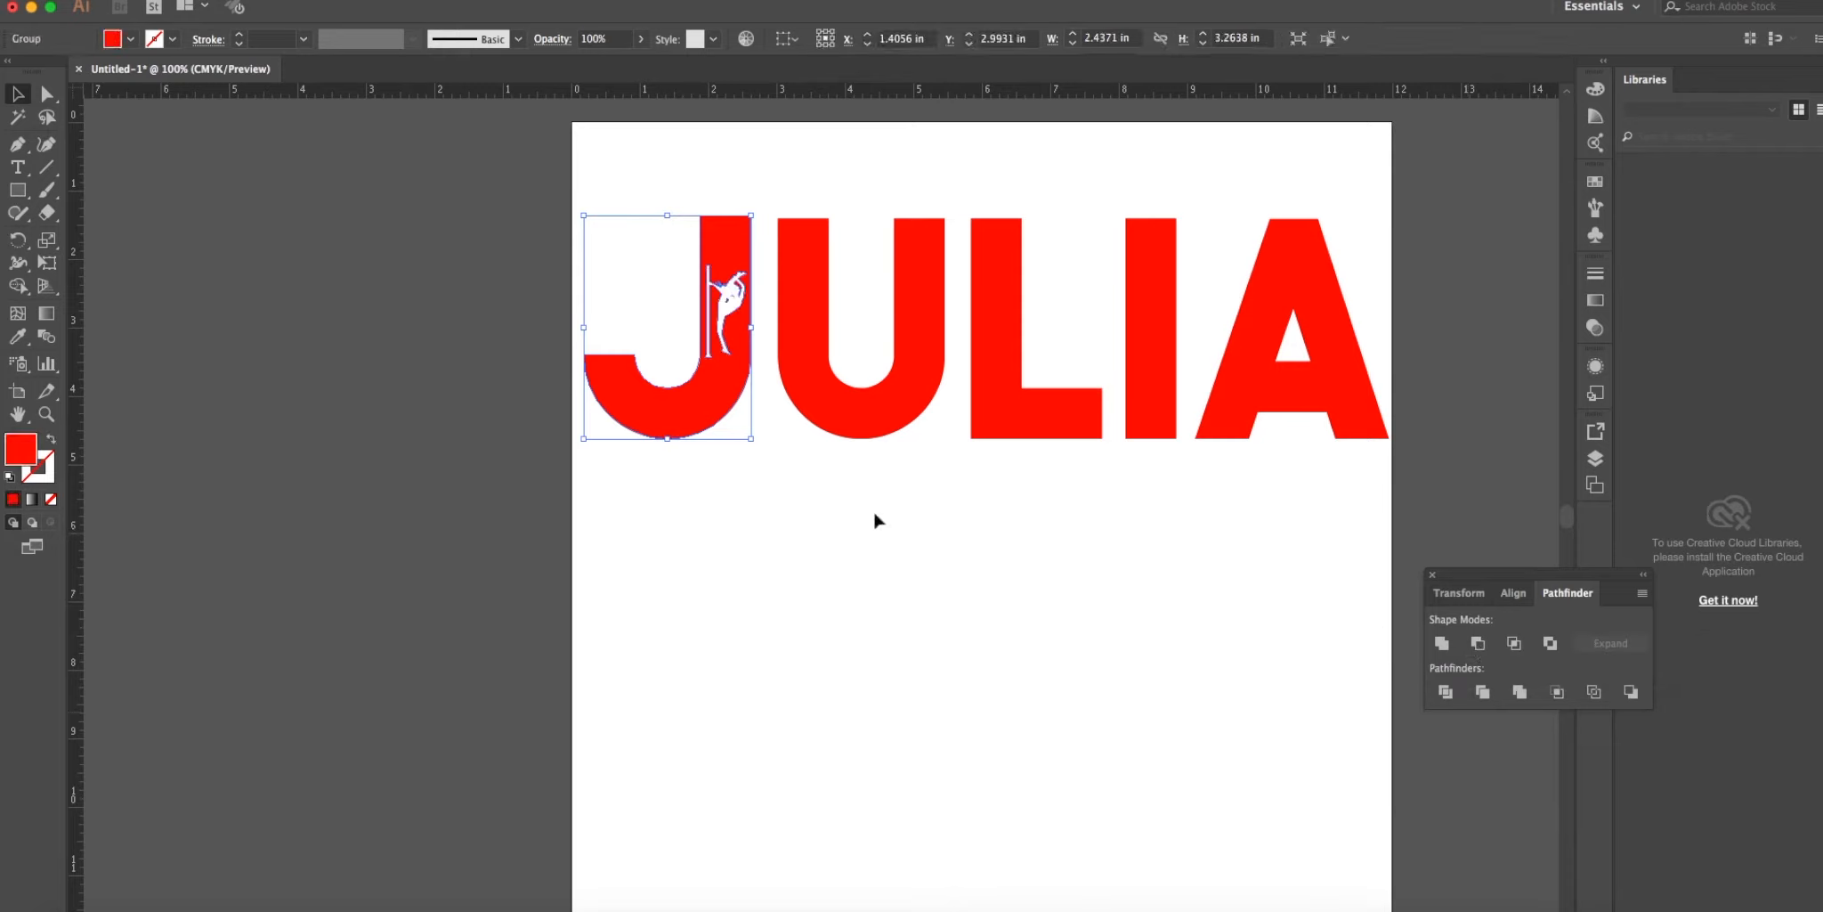
# Deselect the knocked-out J, then choose a dark green from the Fill swatches.
pyautogui.click(876, 522)
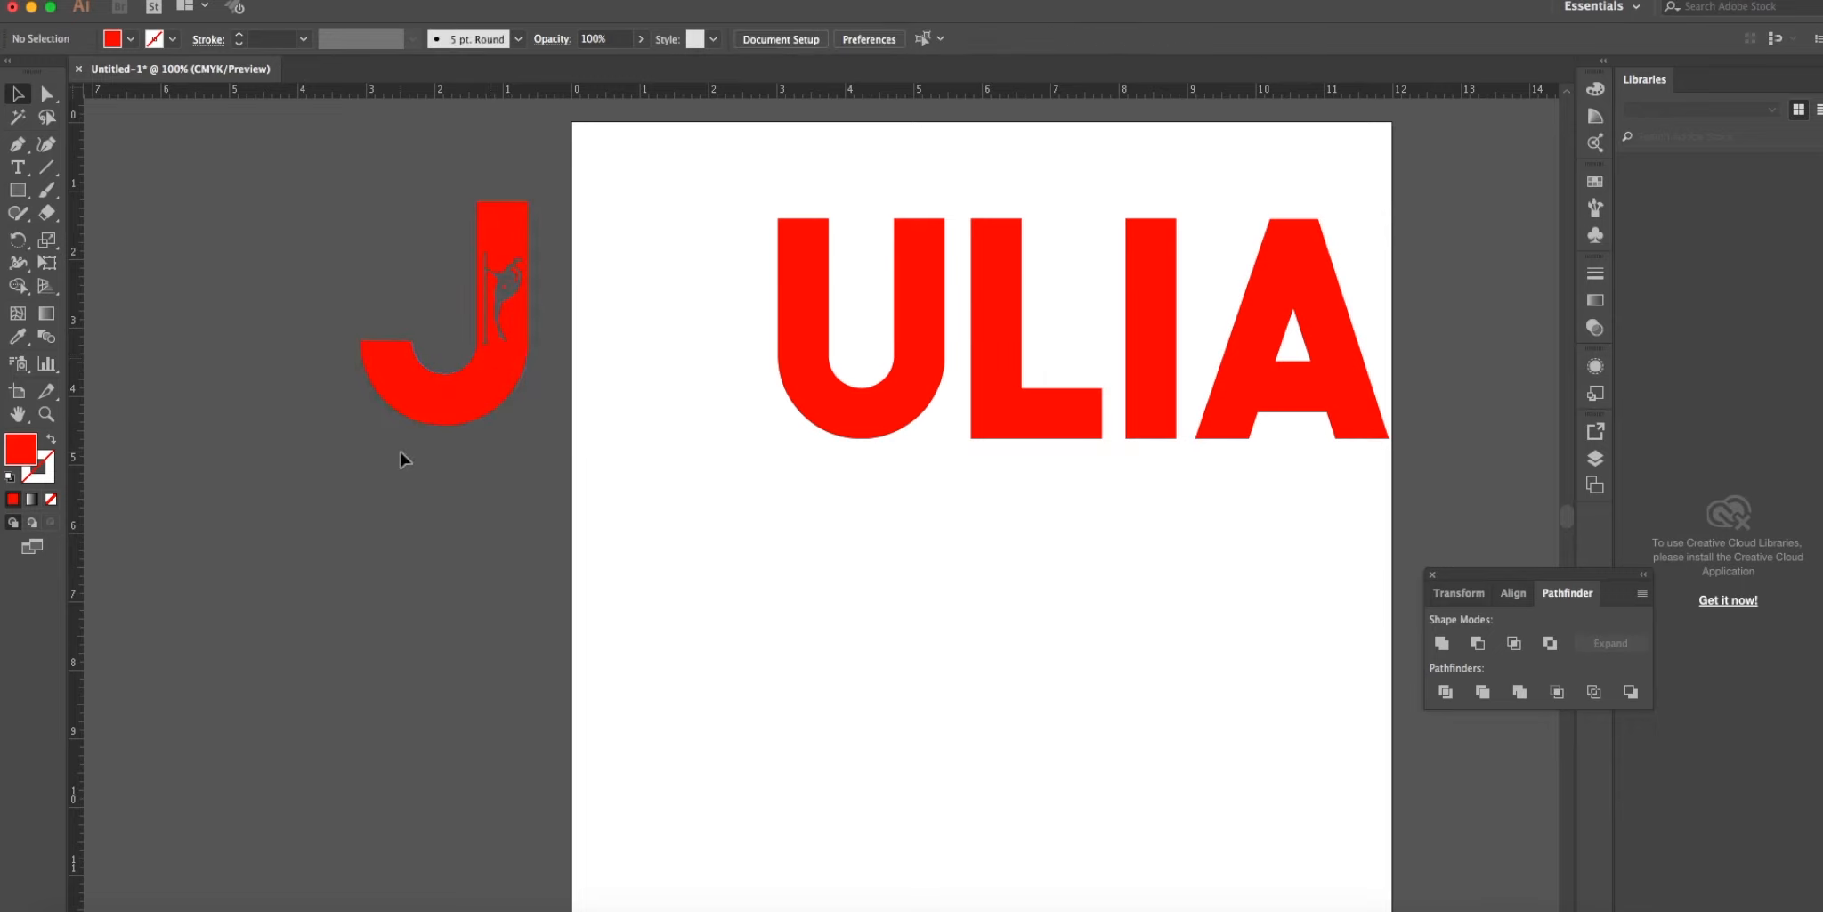
pyautogui.moveTo(386, 271)
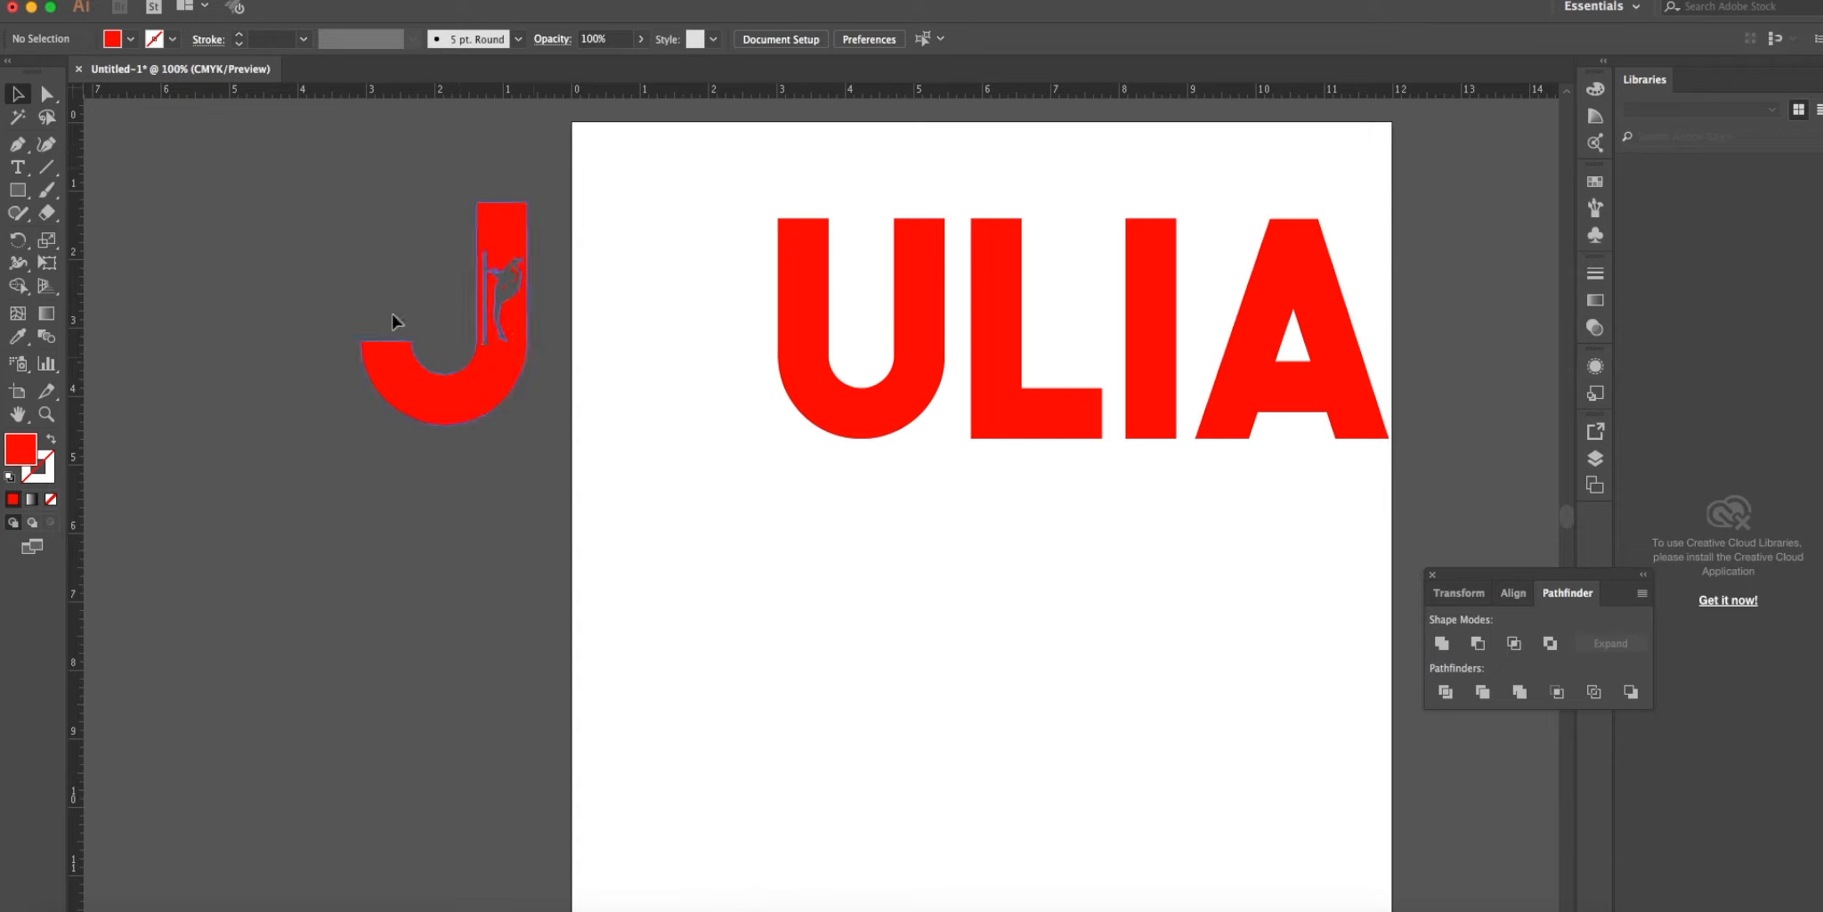
pyautogui.click(132, 40)
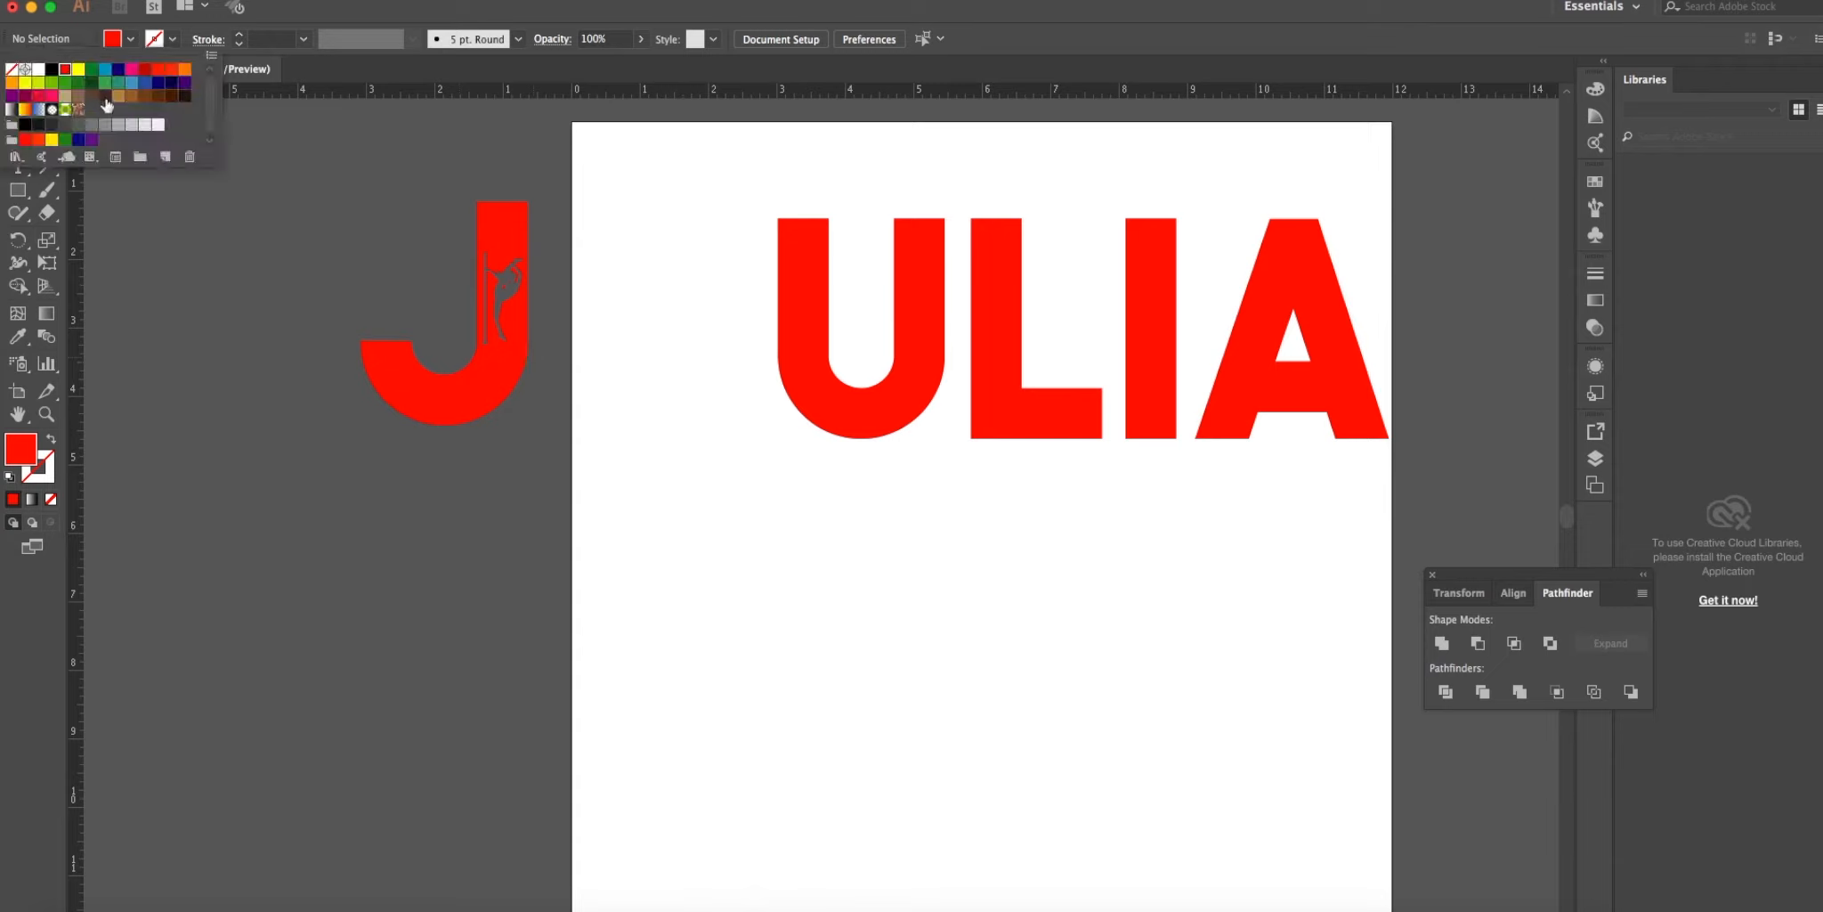
pyautogui.click(90, 82)
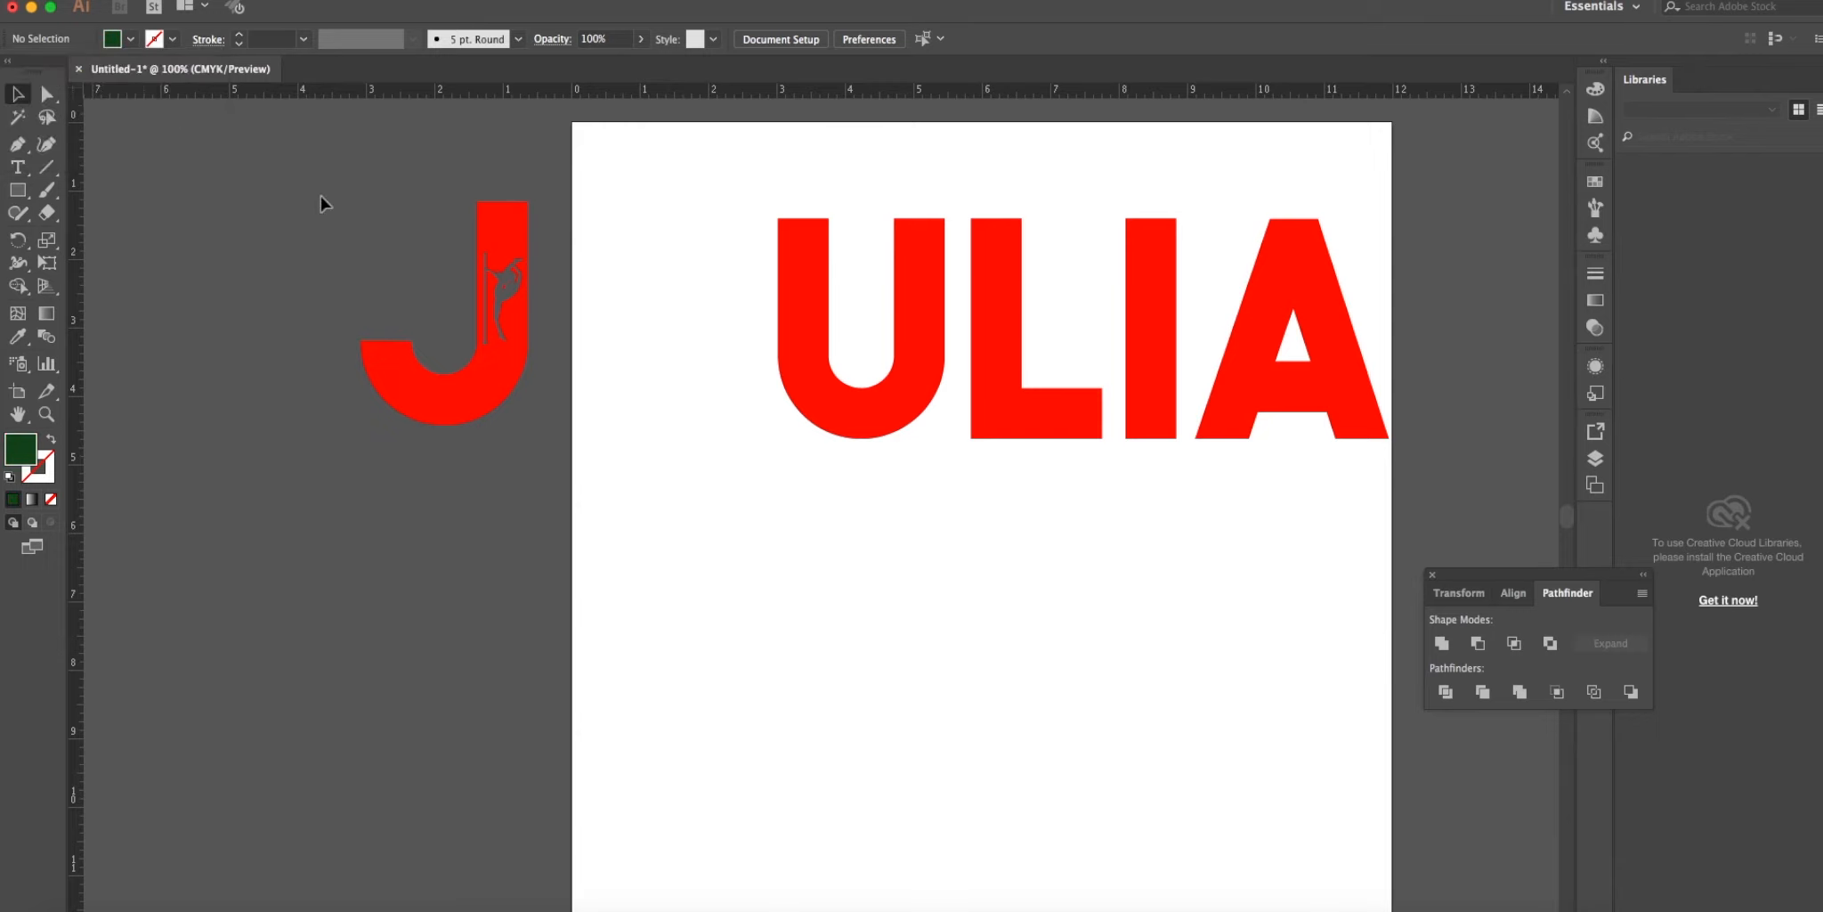
# Try green on the J, restore its red fill and drag it back in front of ULIA.
pyautogui.click(442, 313)
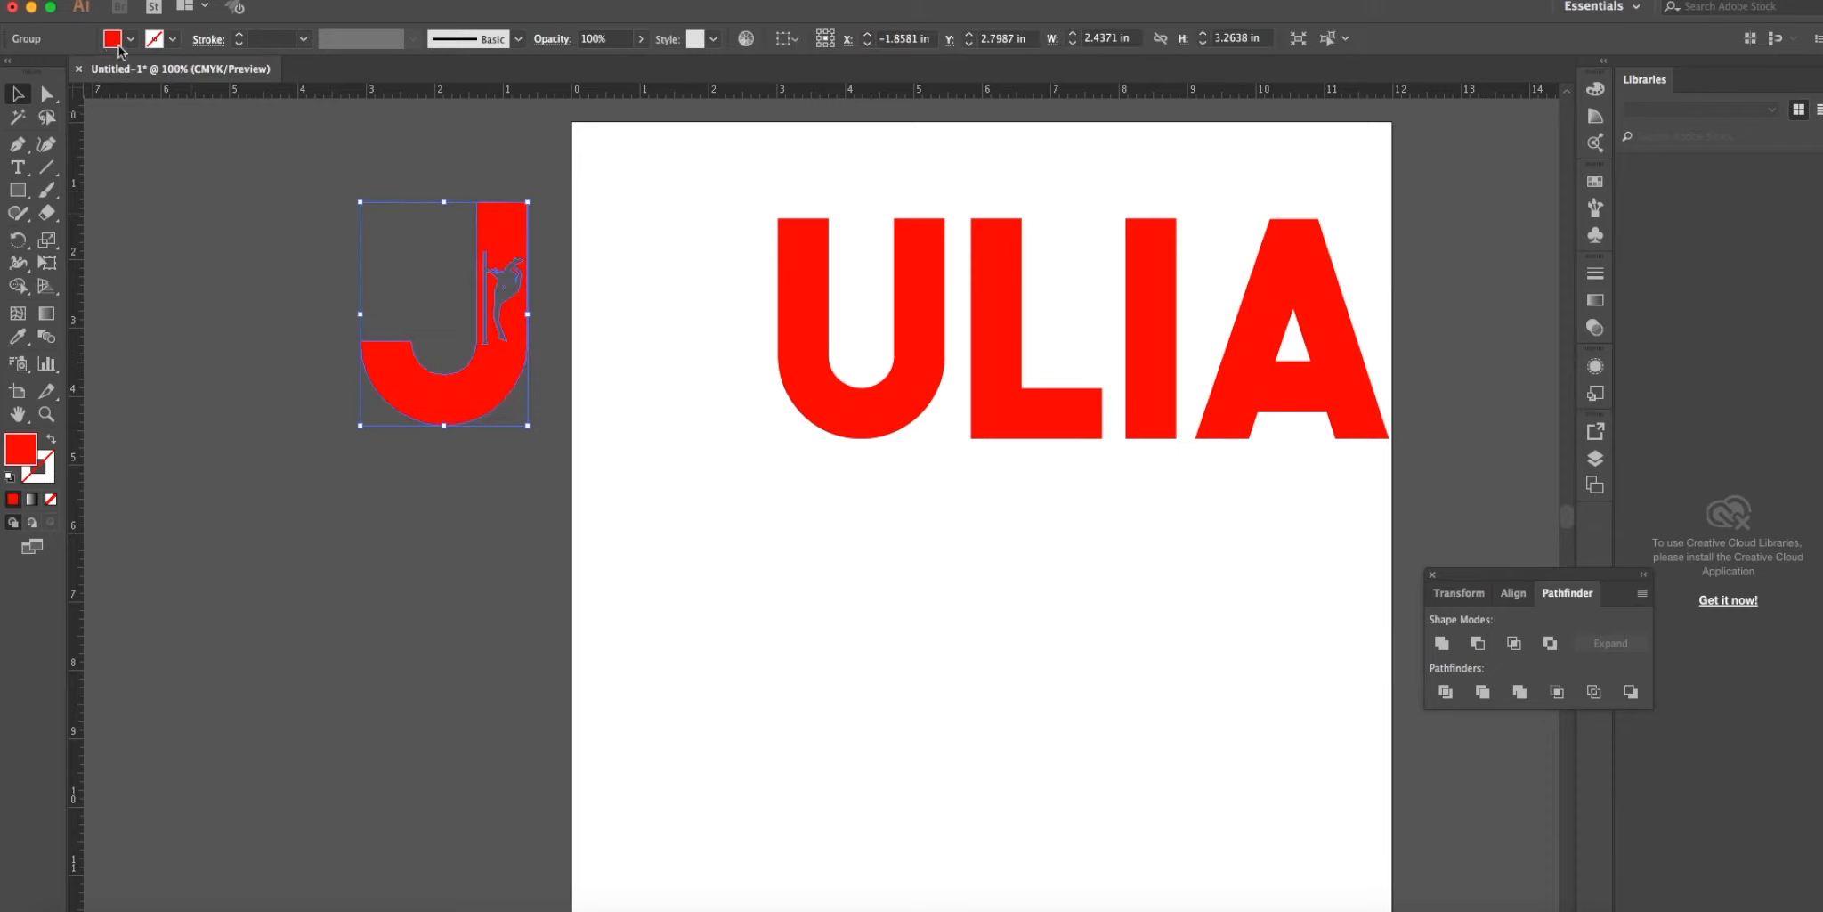
pyautogui.click(128, 39)
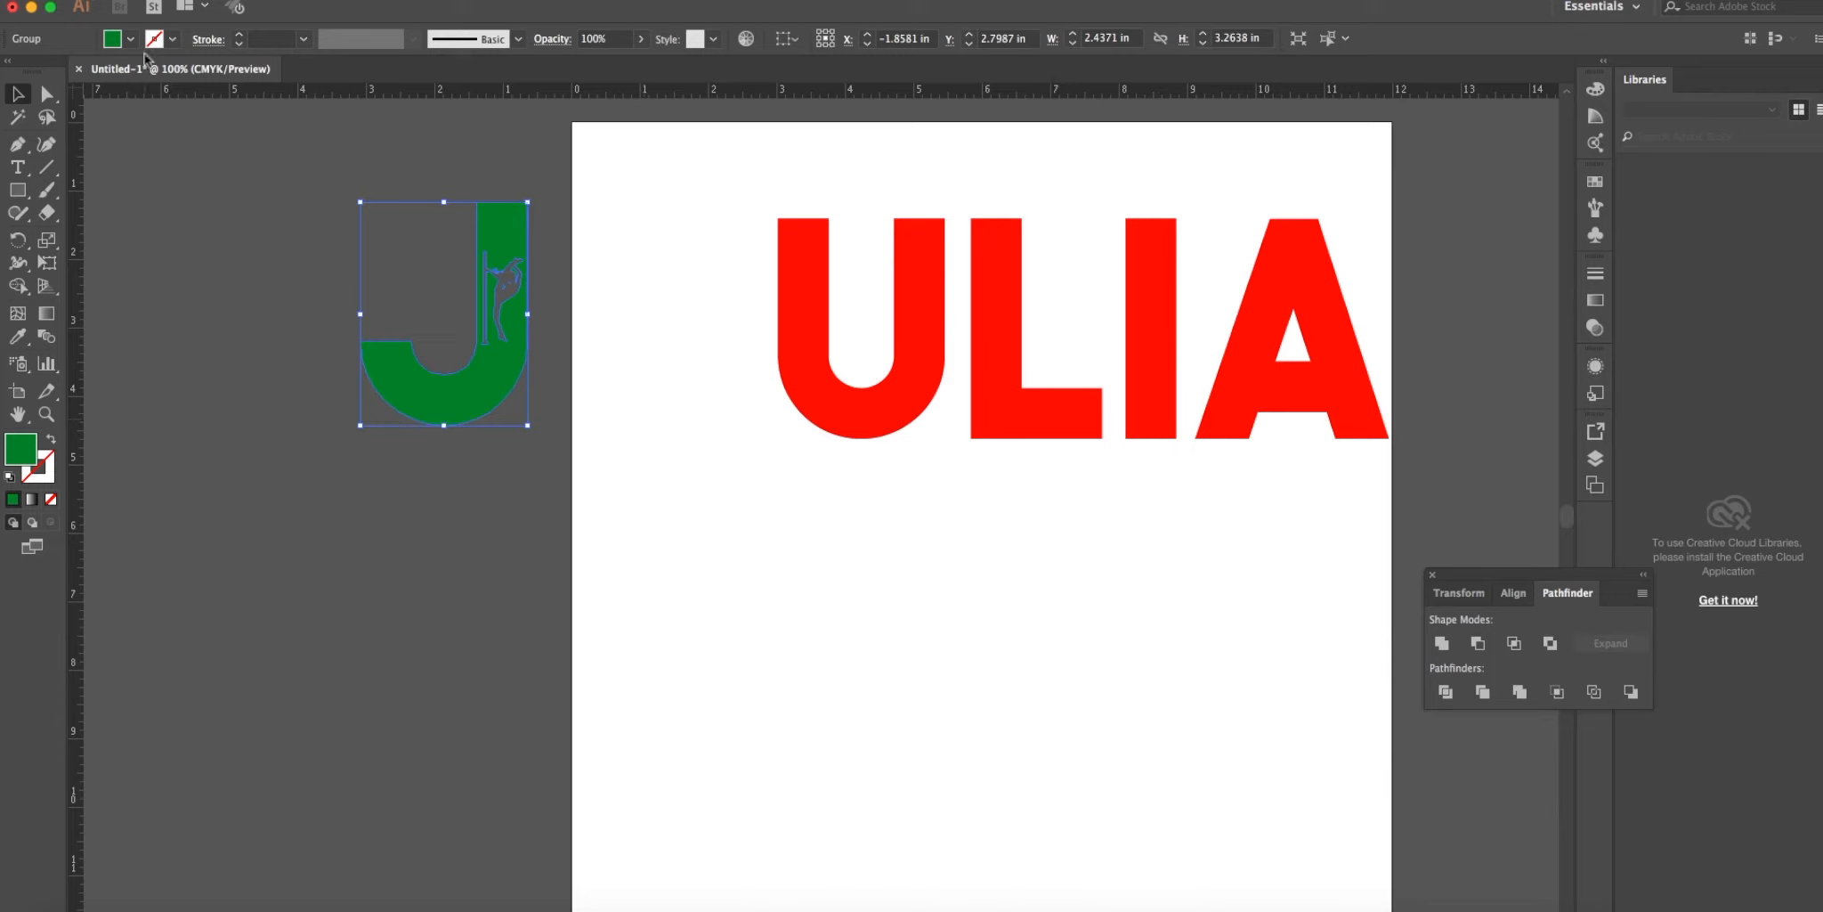
pyautogui.click(130, 40)
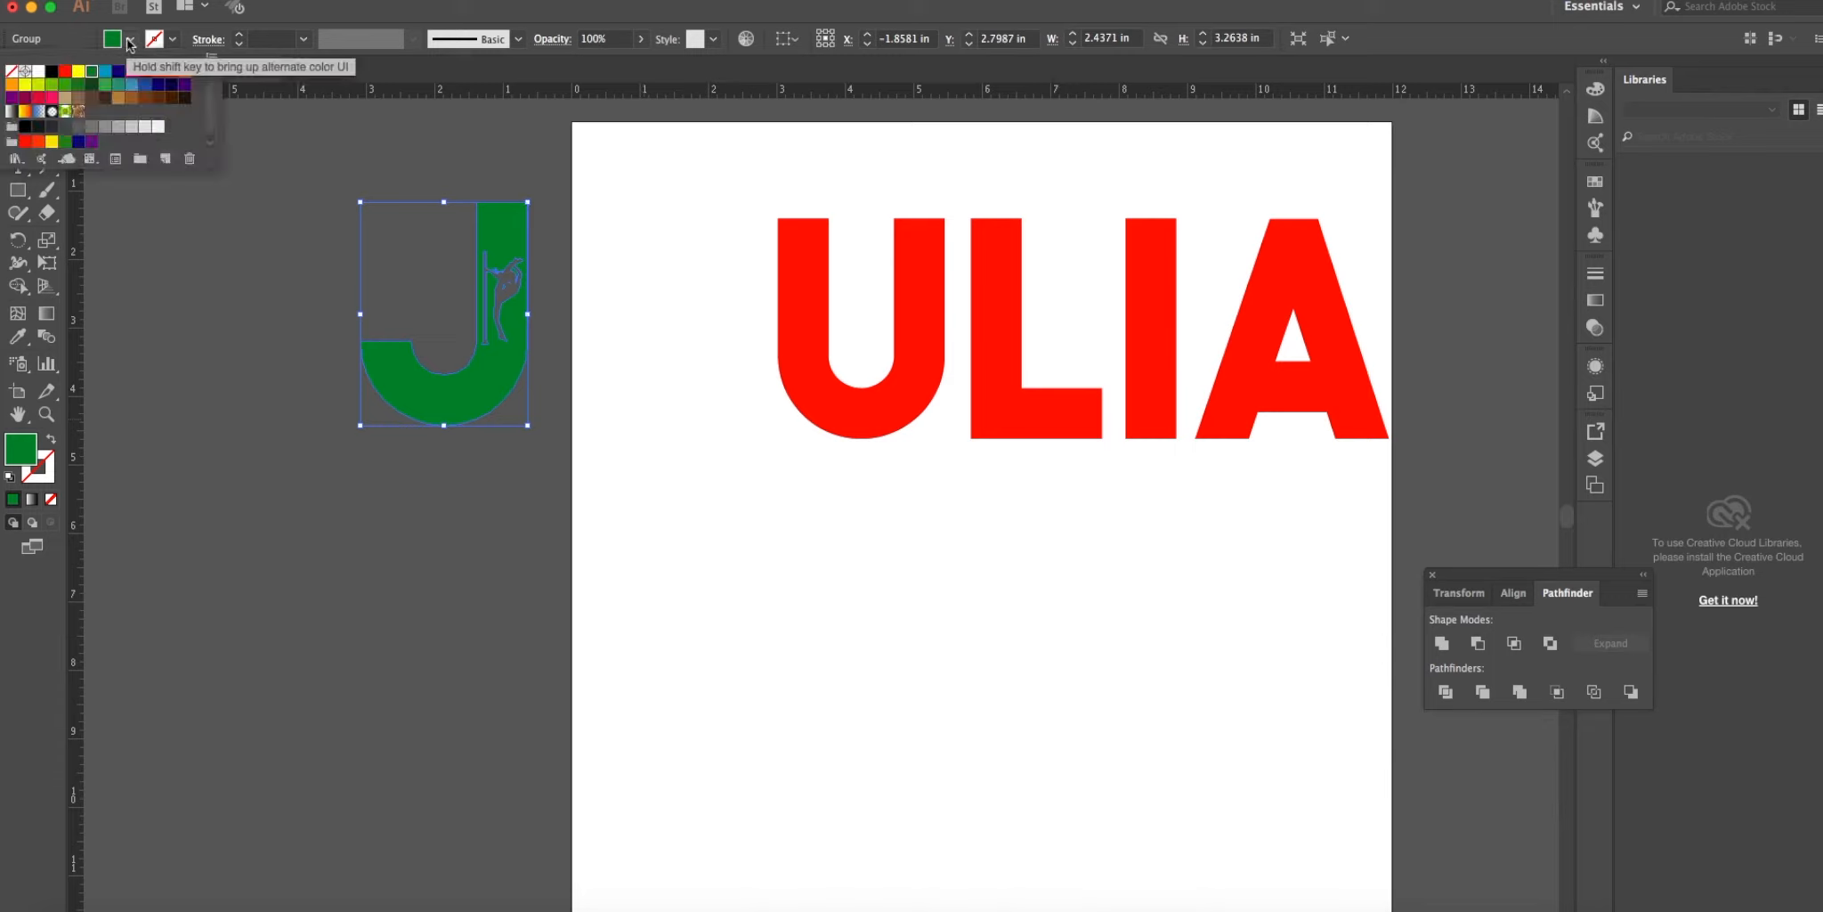
pyautogui.click(114, 39)
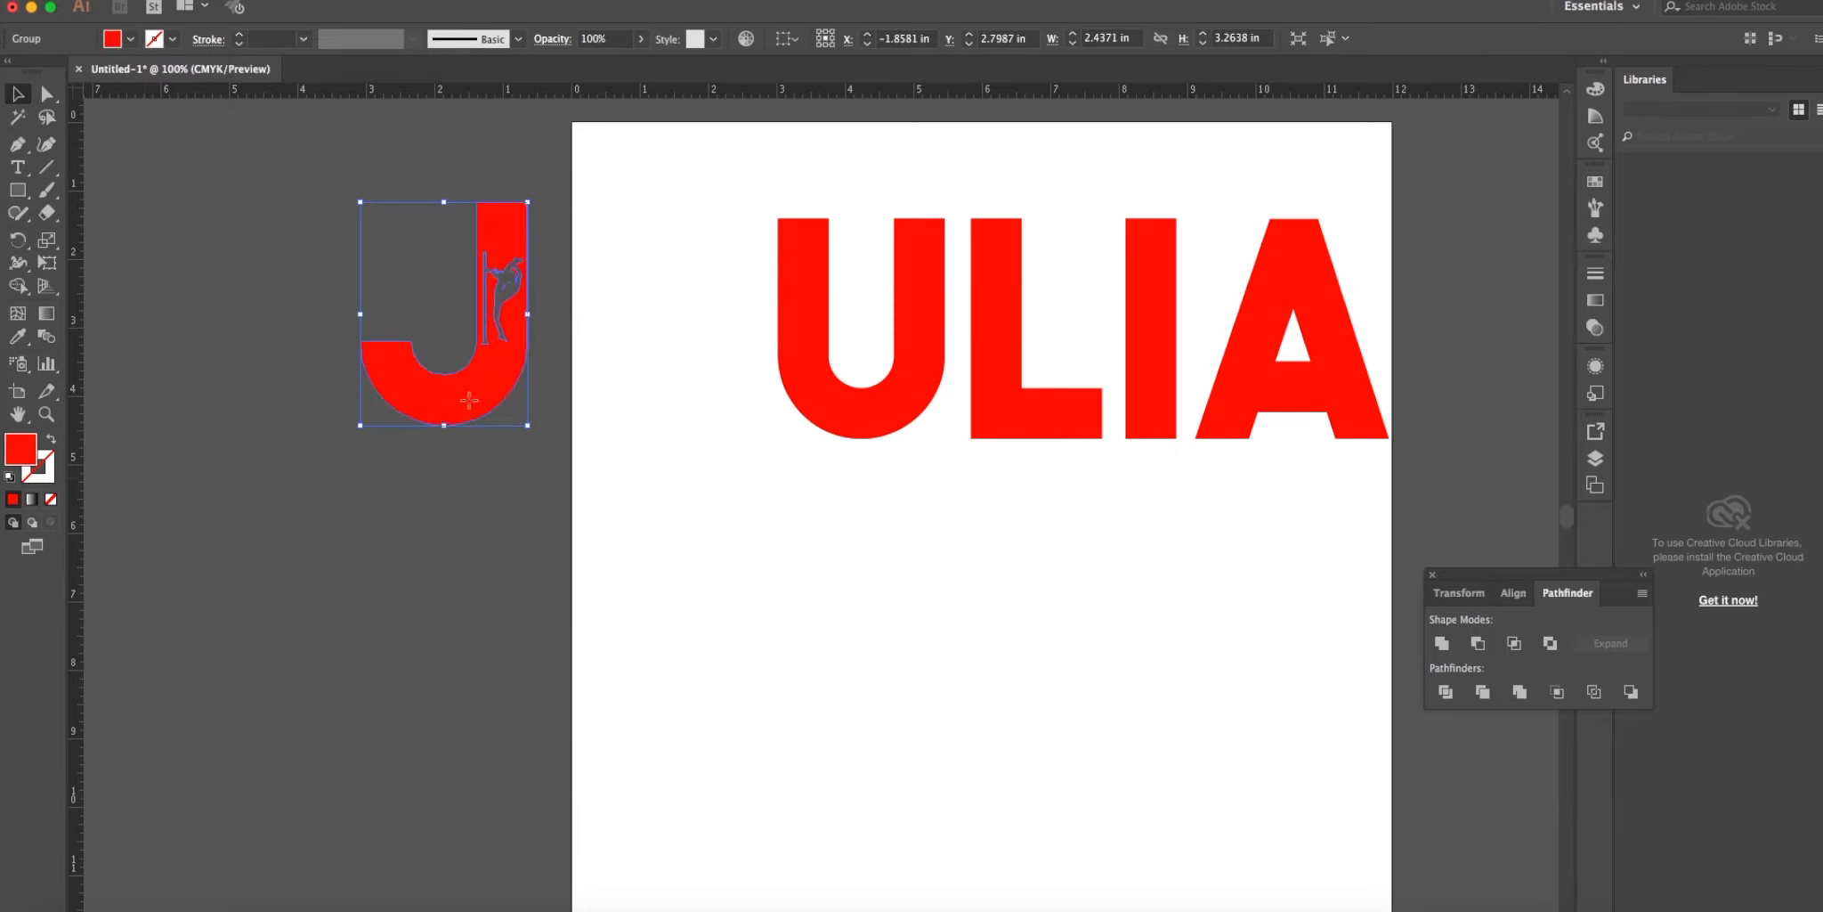
pyautogui.moveTo(470, 401); pyautogui.dragTo(662, 431)
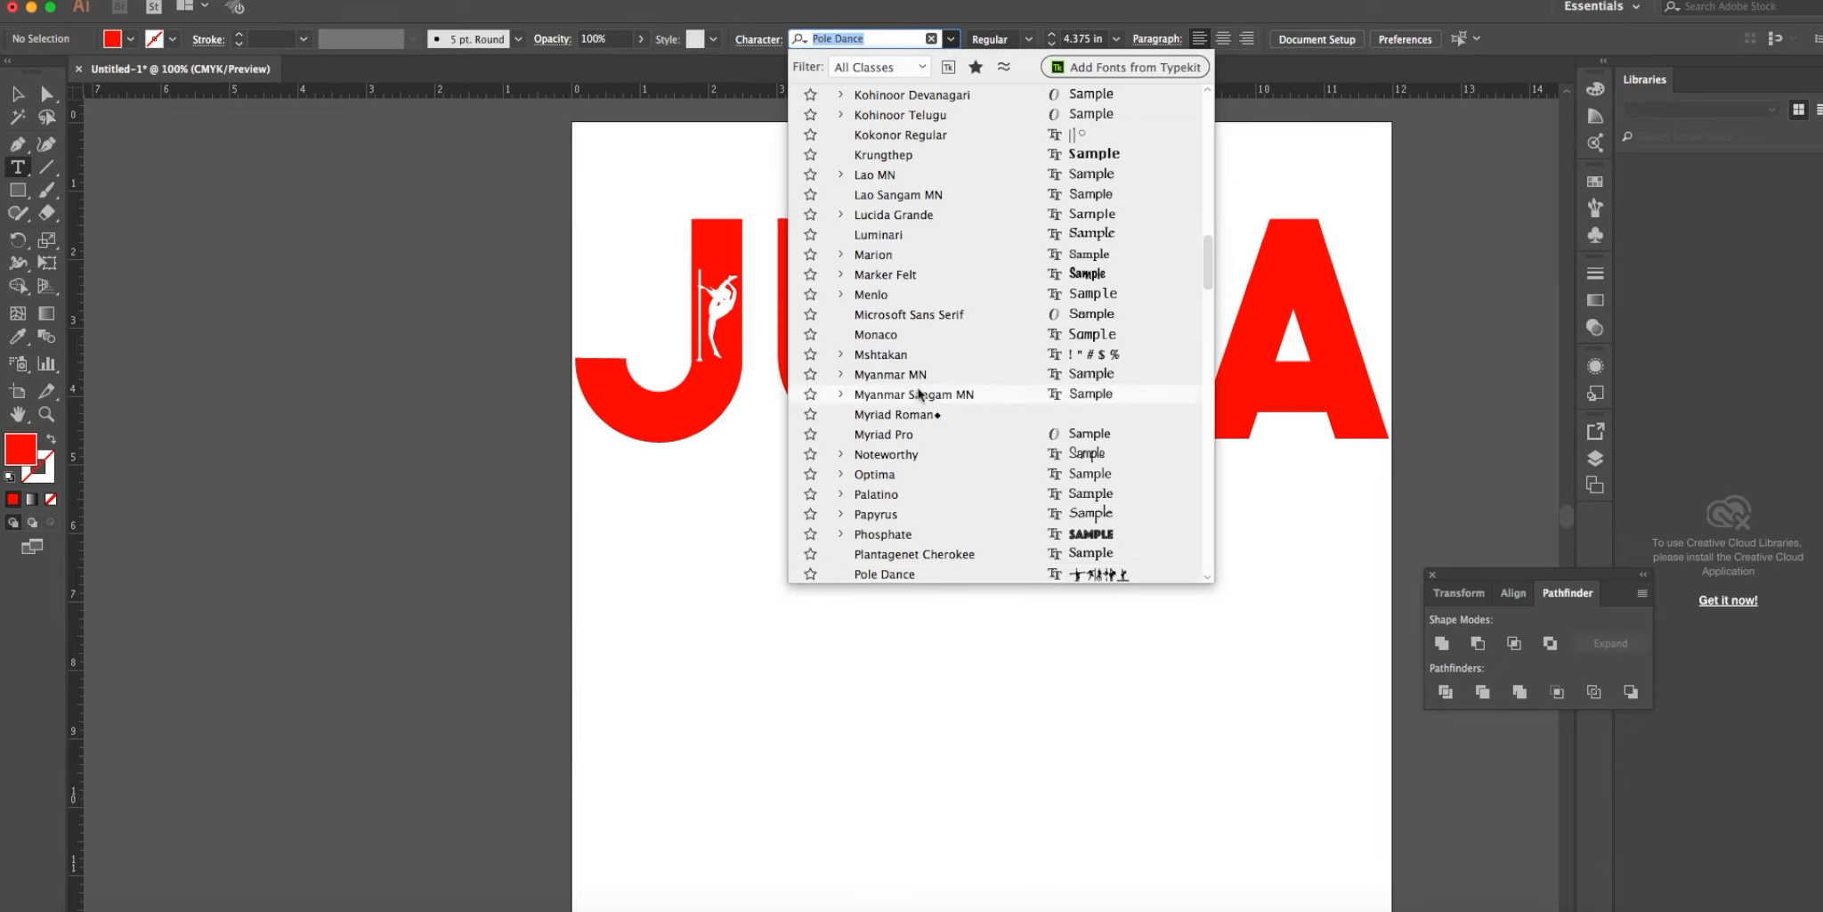
# Scroll the font list and choose the Sexy Spanish Erasmus Girls silhouette font.
pyautogui.scroll(-3)
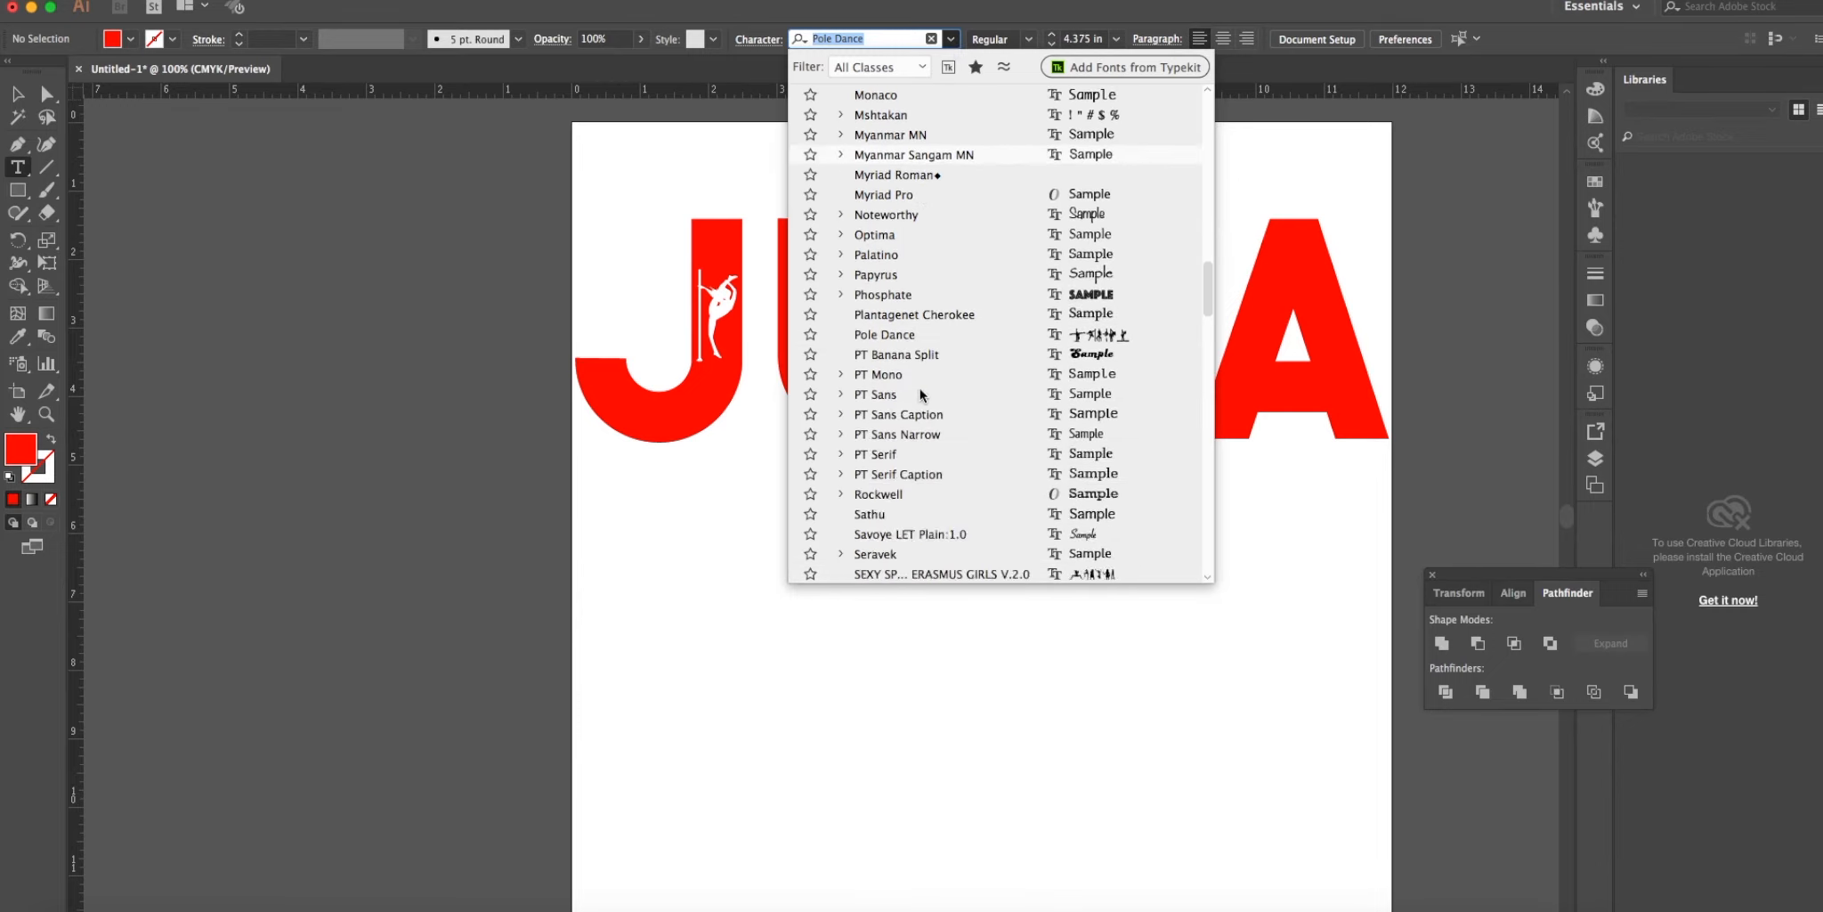
pyautogui.scroll(-3)
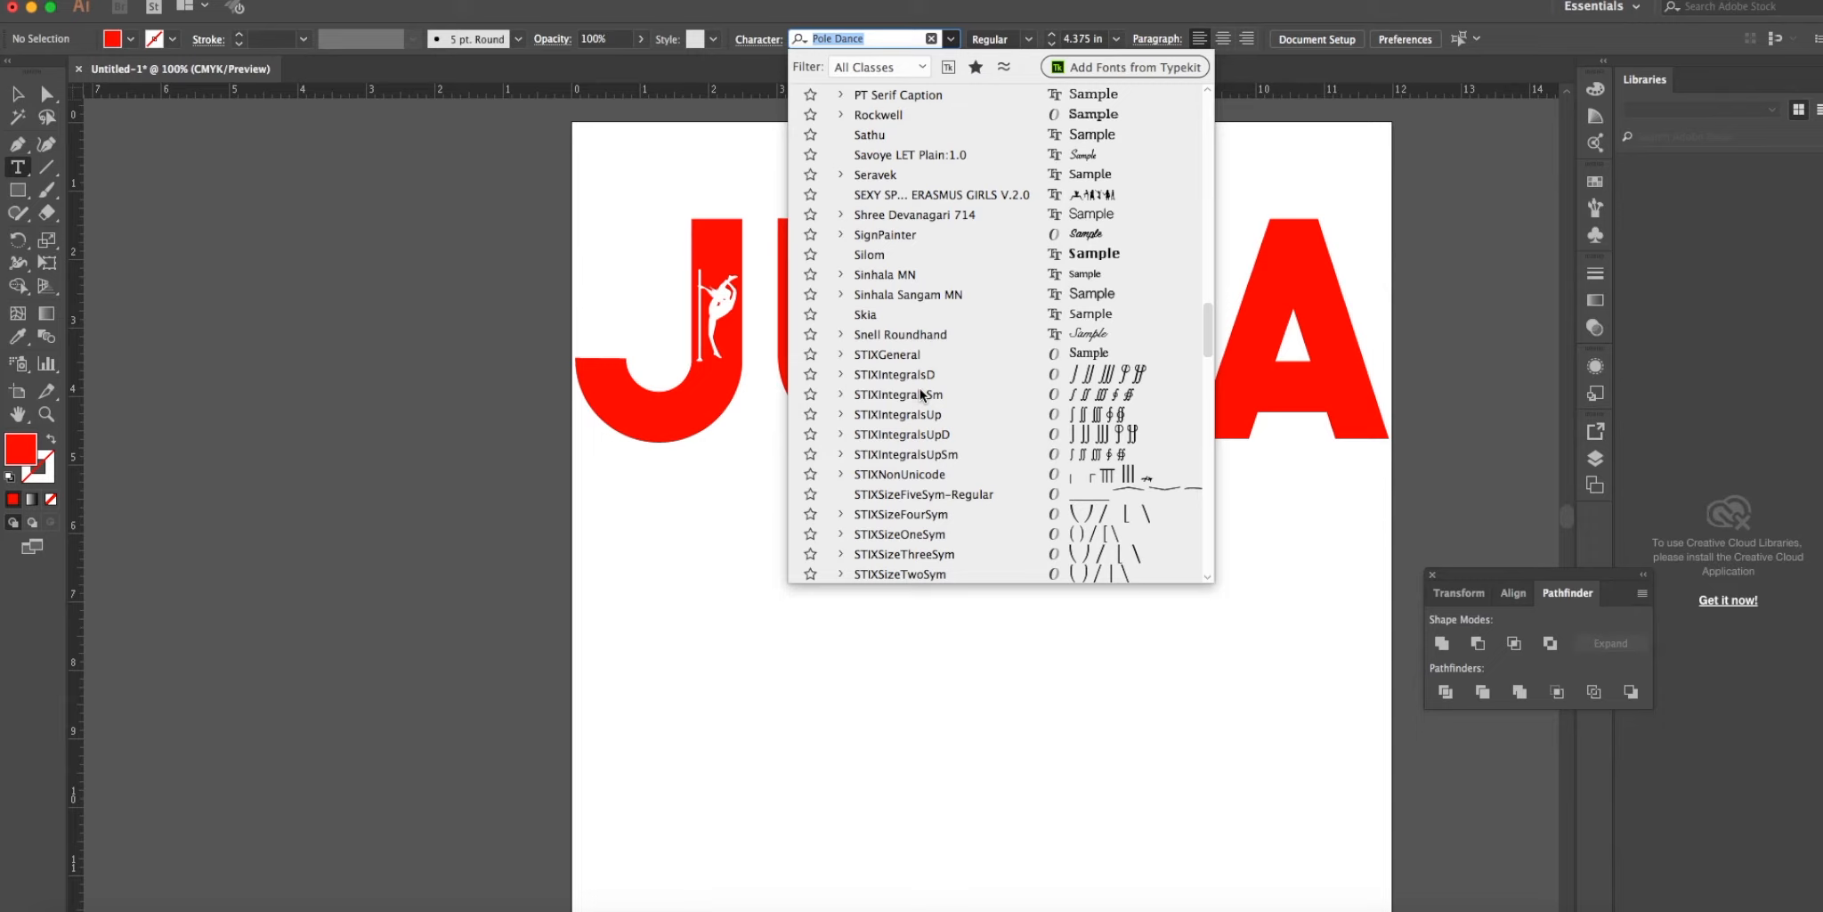
pyautogui.scroll(-3)
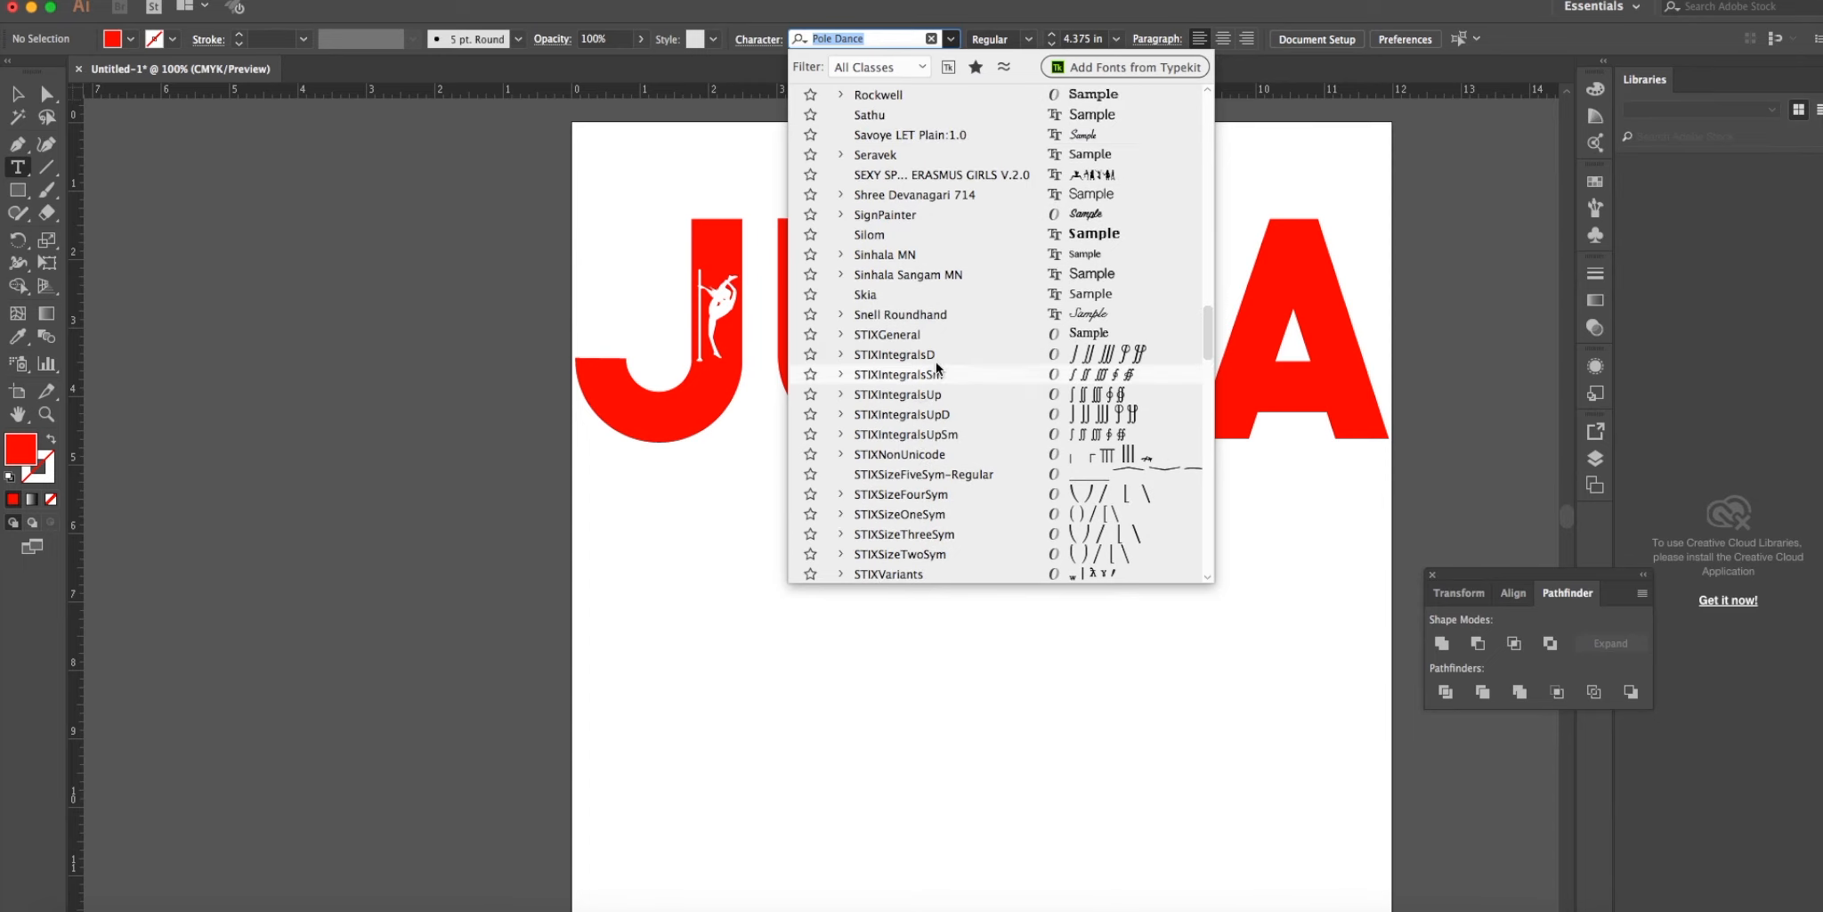
pyautogui.click(940, 174)
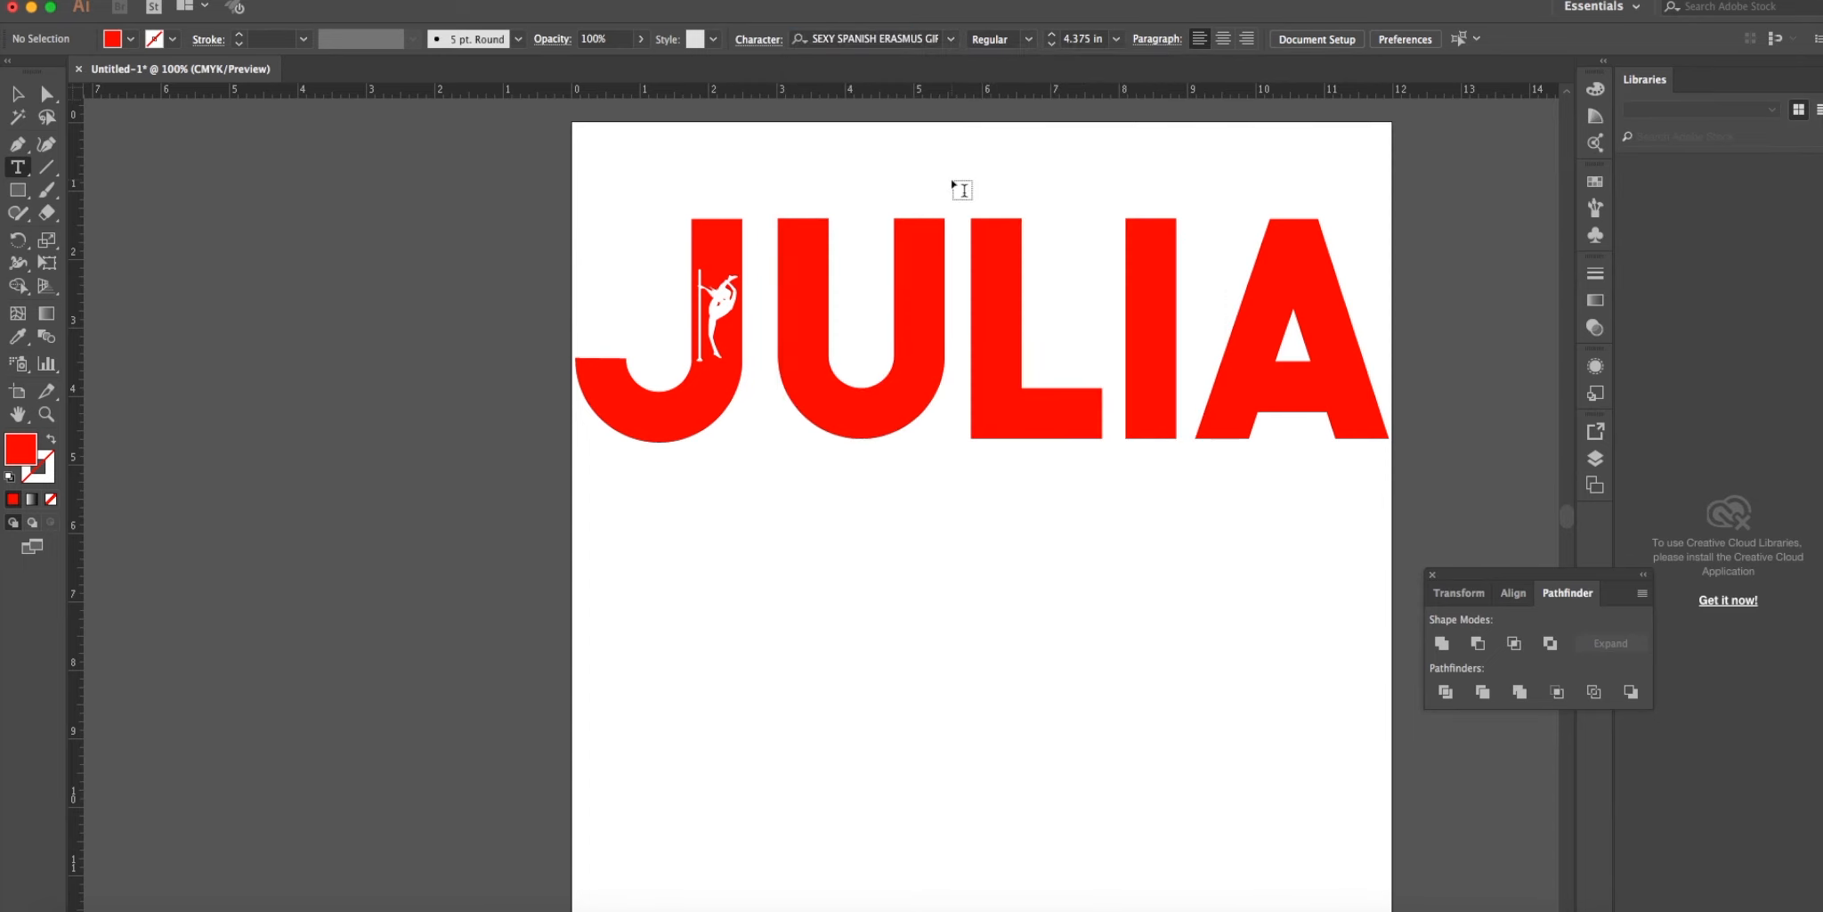
pyautogui.moveTo(736, 643)
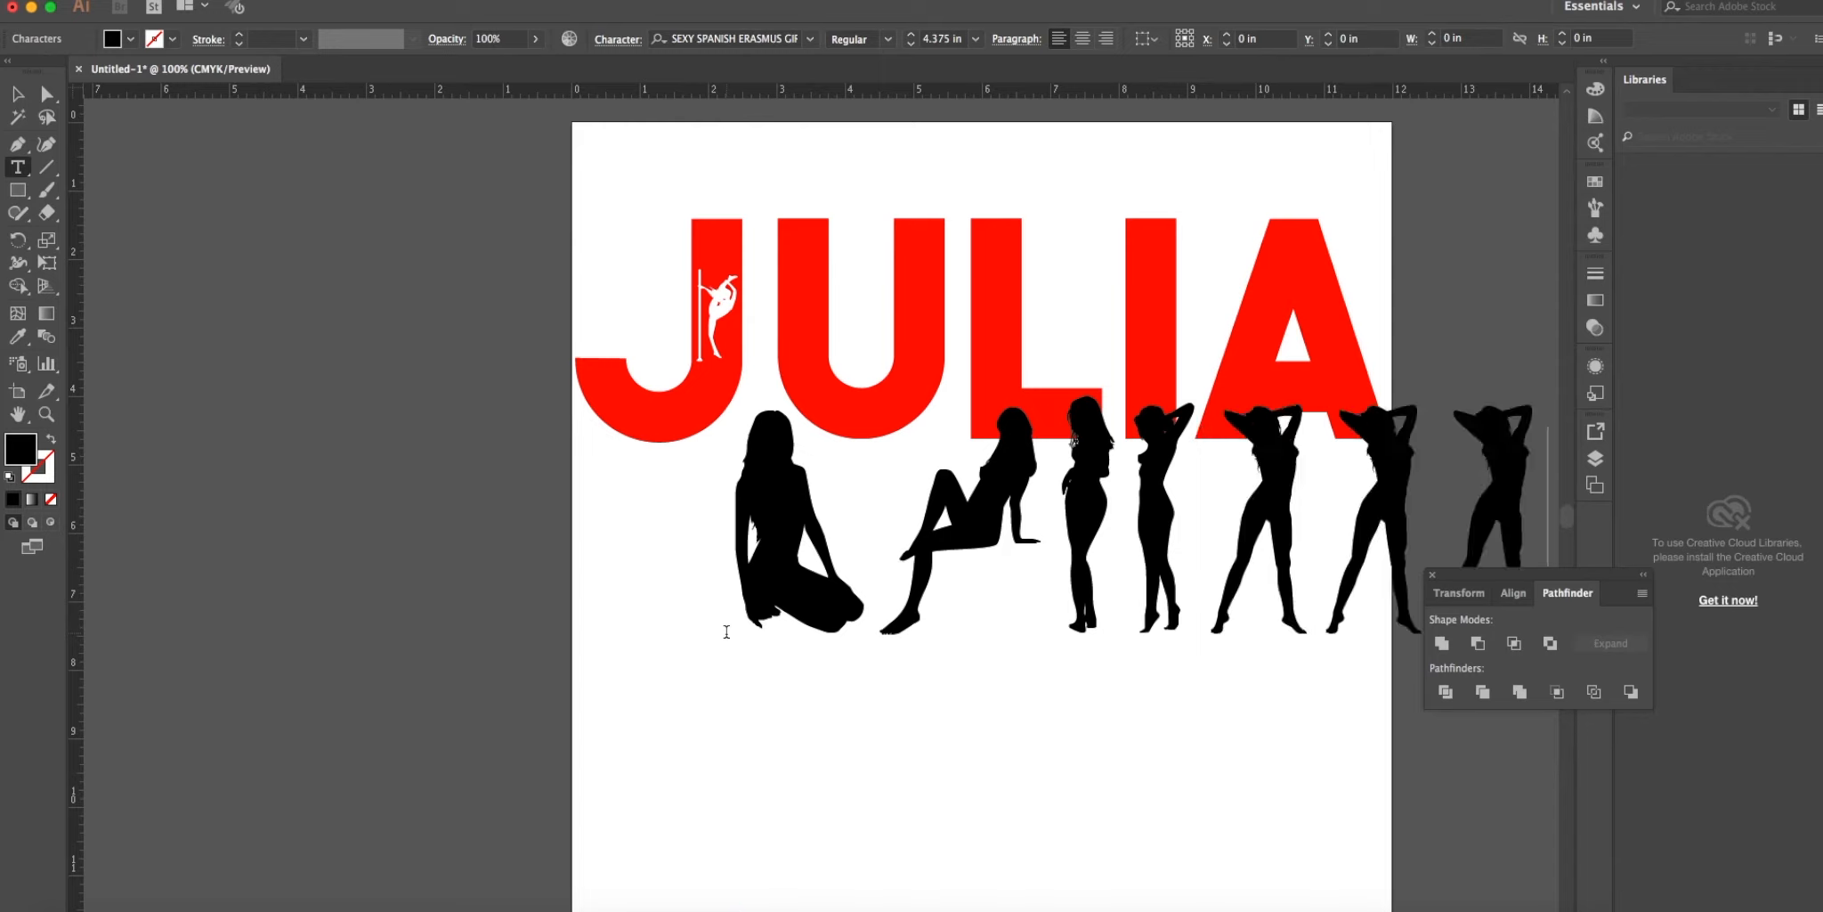
# Delete extra glyphs, shrink the standing silhouette and convert it to outlines.
pyautogui.press('Delete')
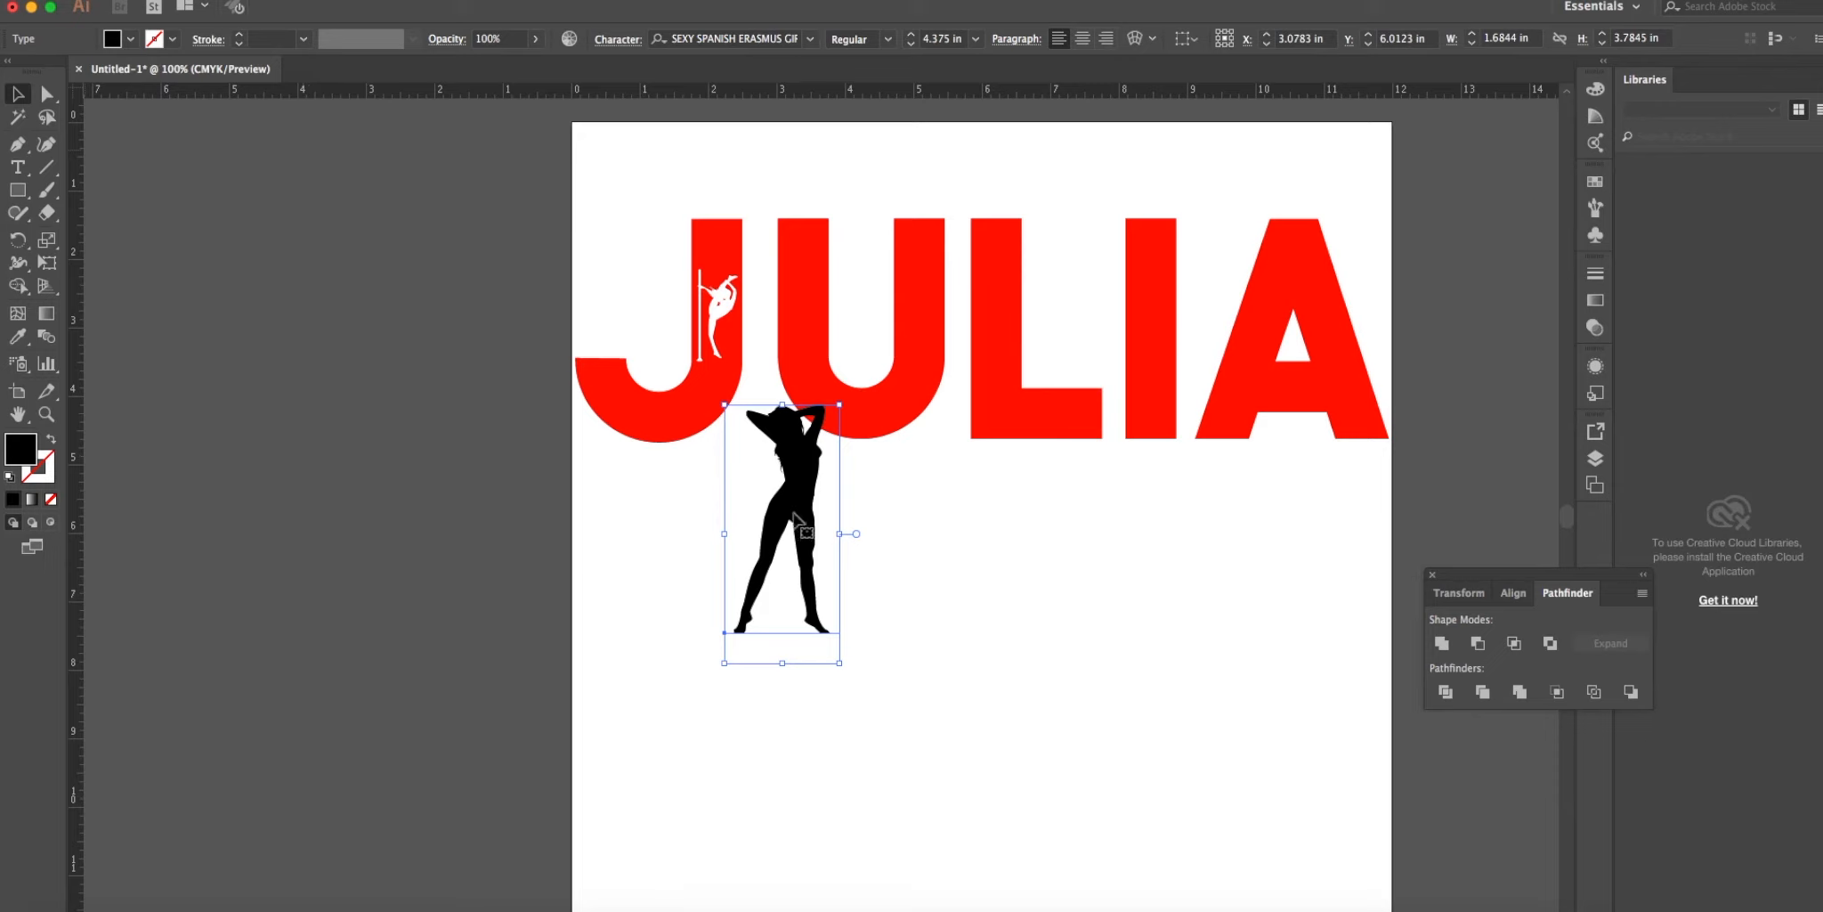
pyautogui.moveTo(782, 533); pyautogui.dragTo(782, 634)
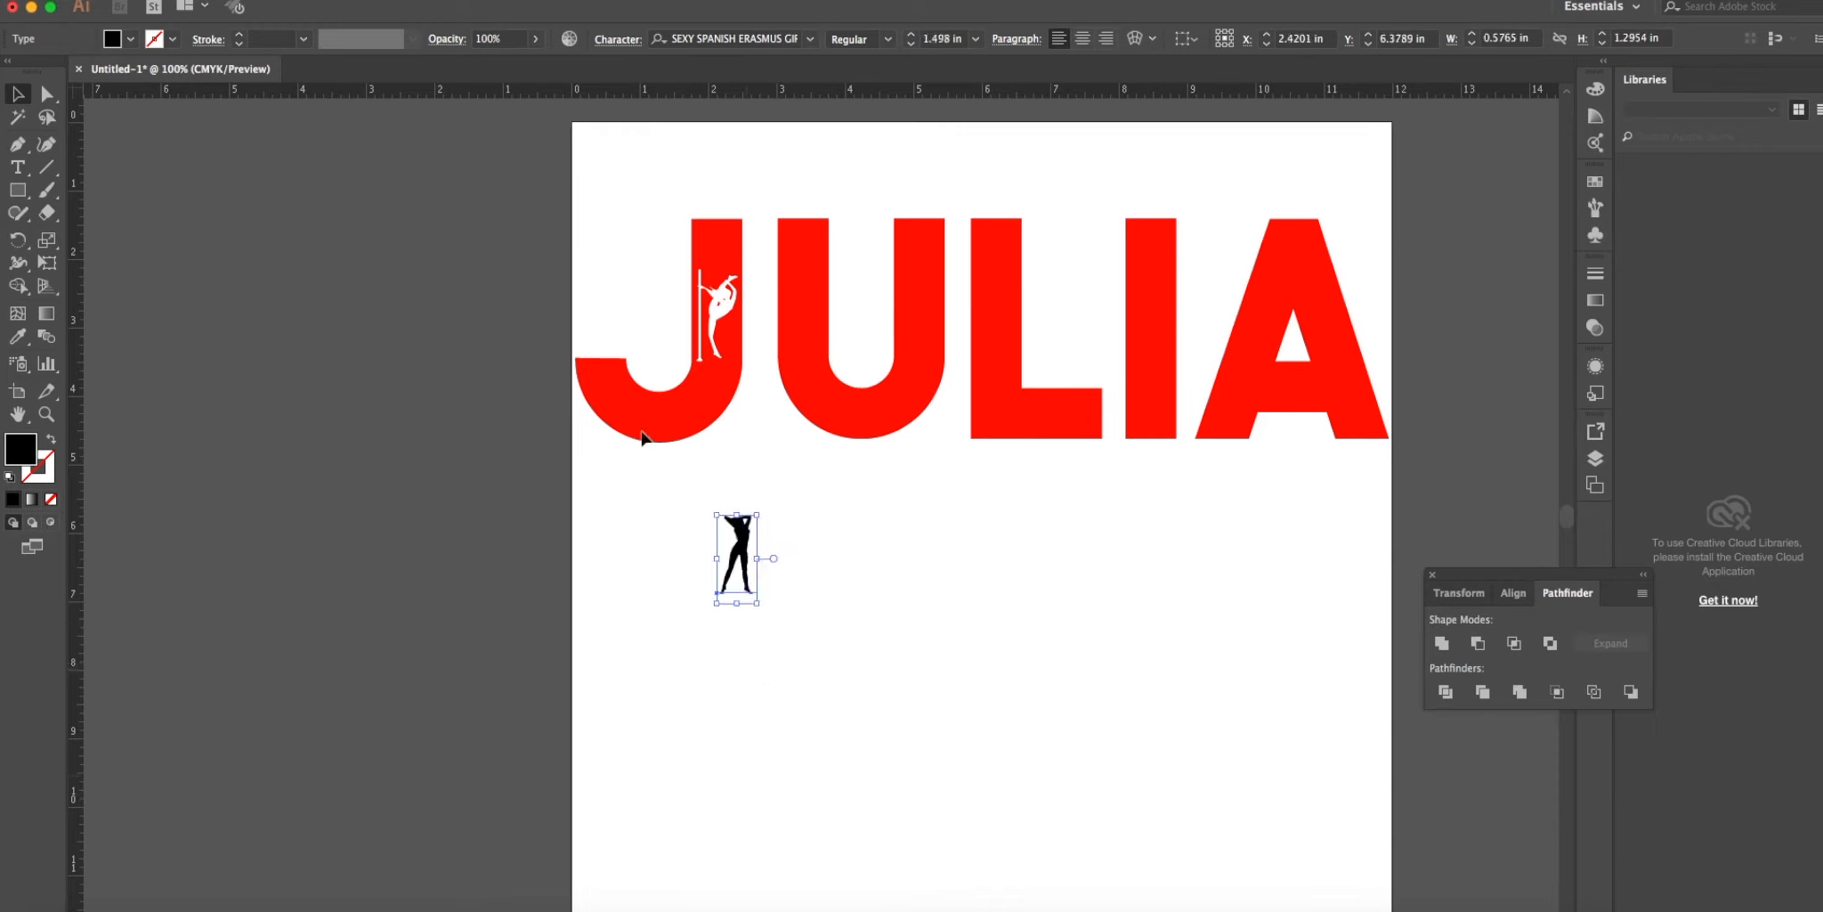
pyautogui.click(267, 3)
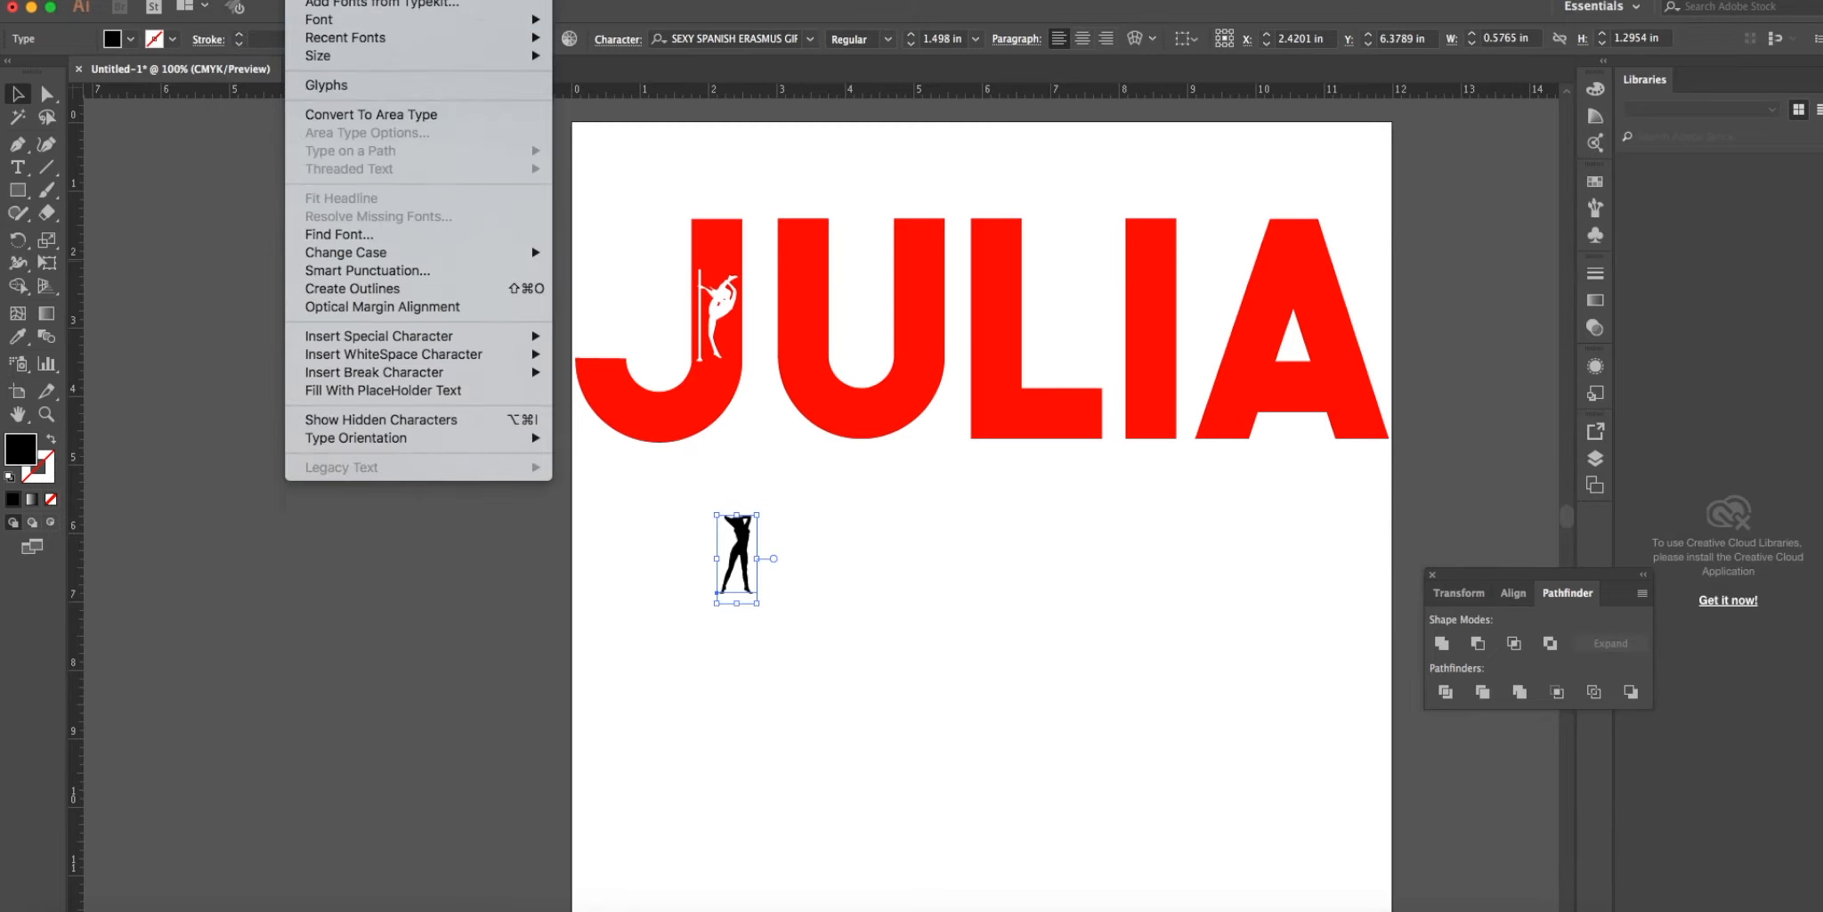
pyautogui.moveTo(353, 288)
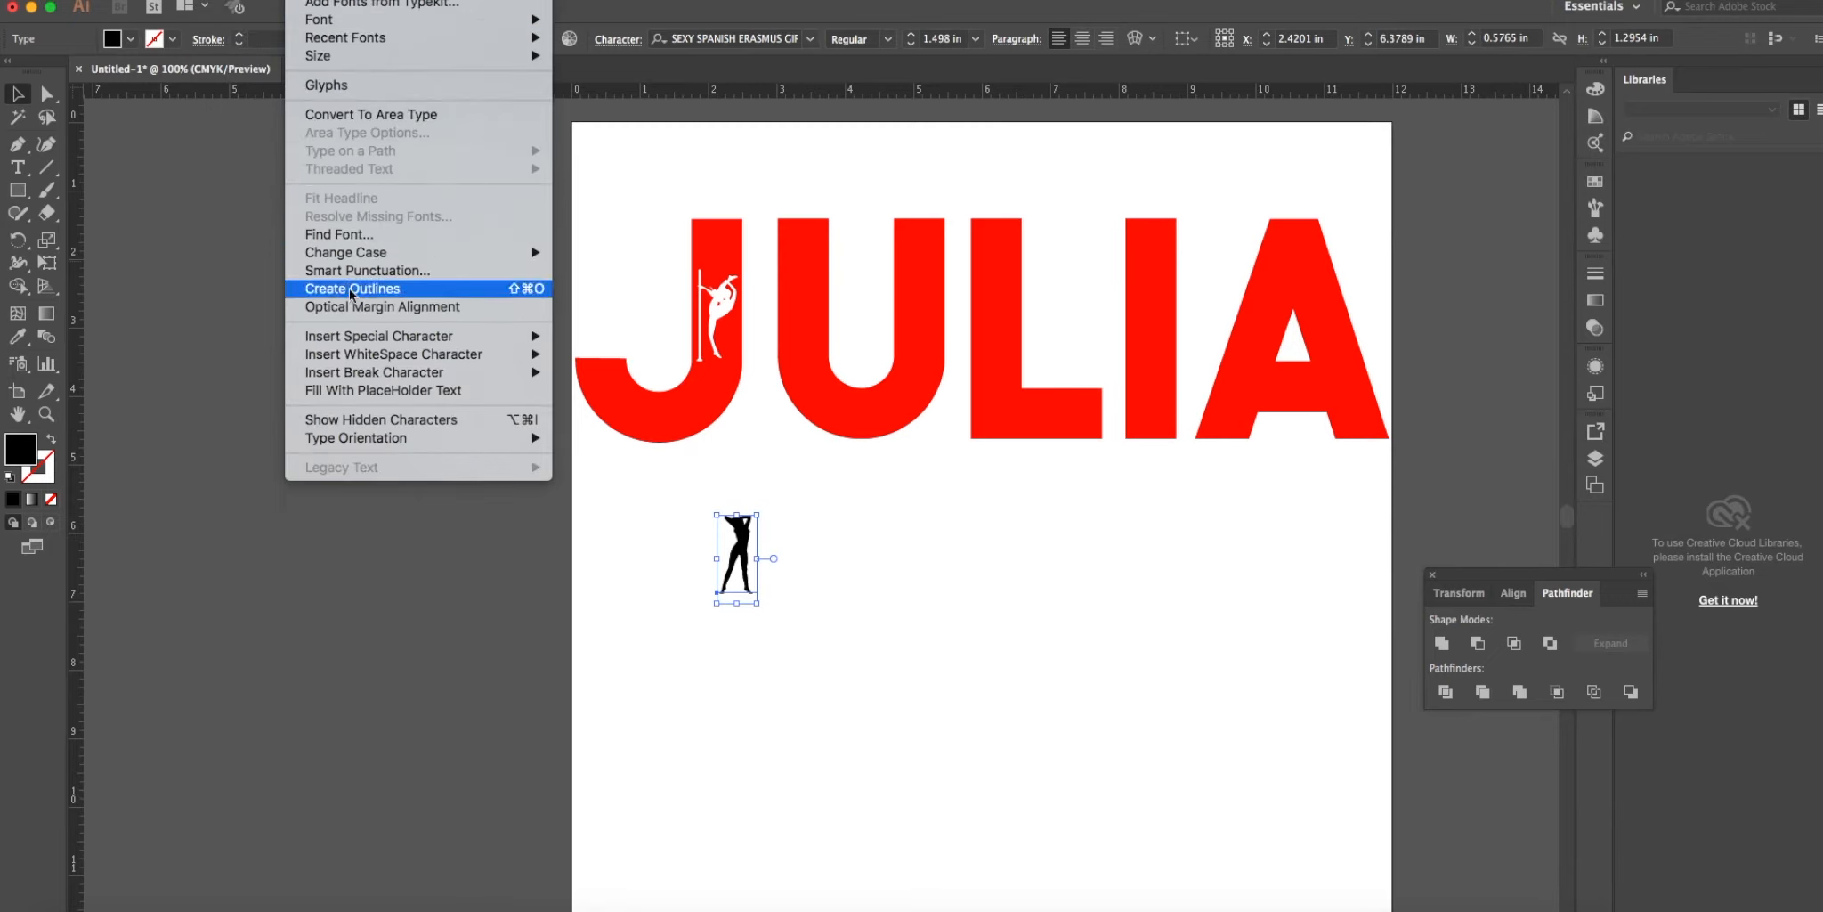
pyautogui.click(351, 288)
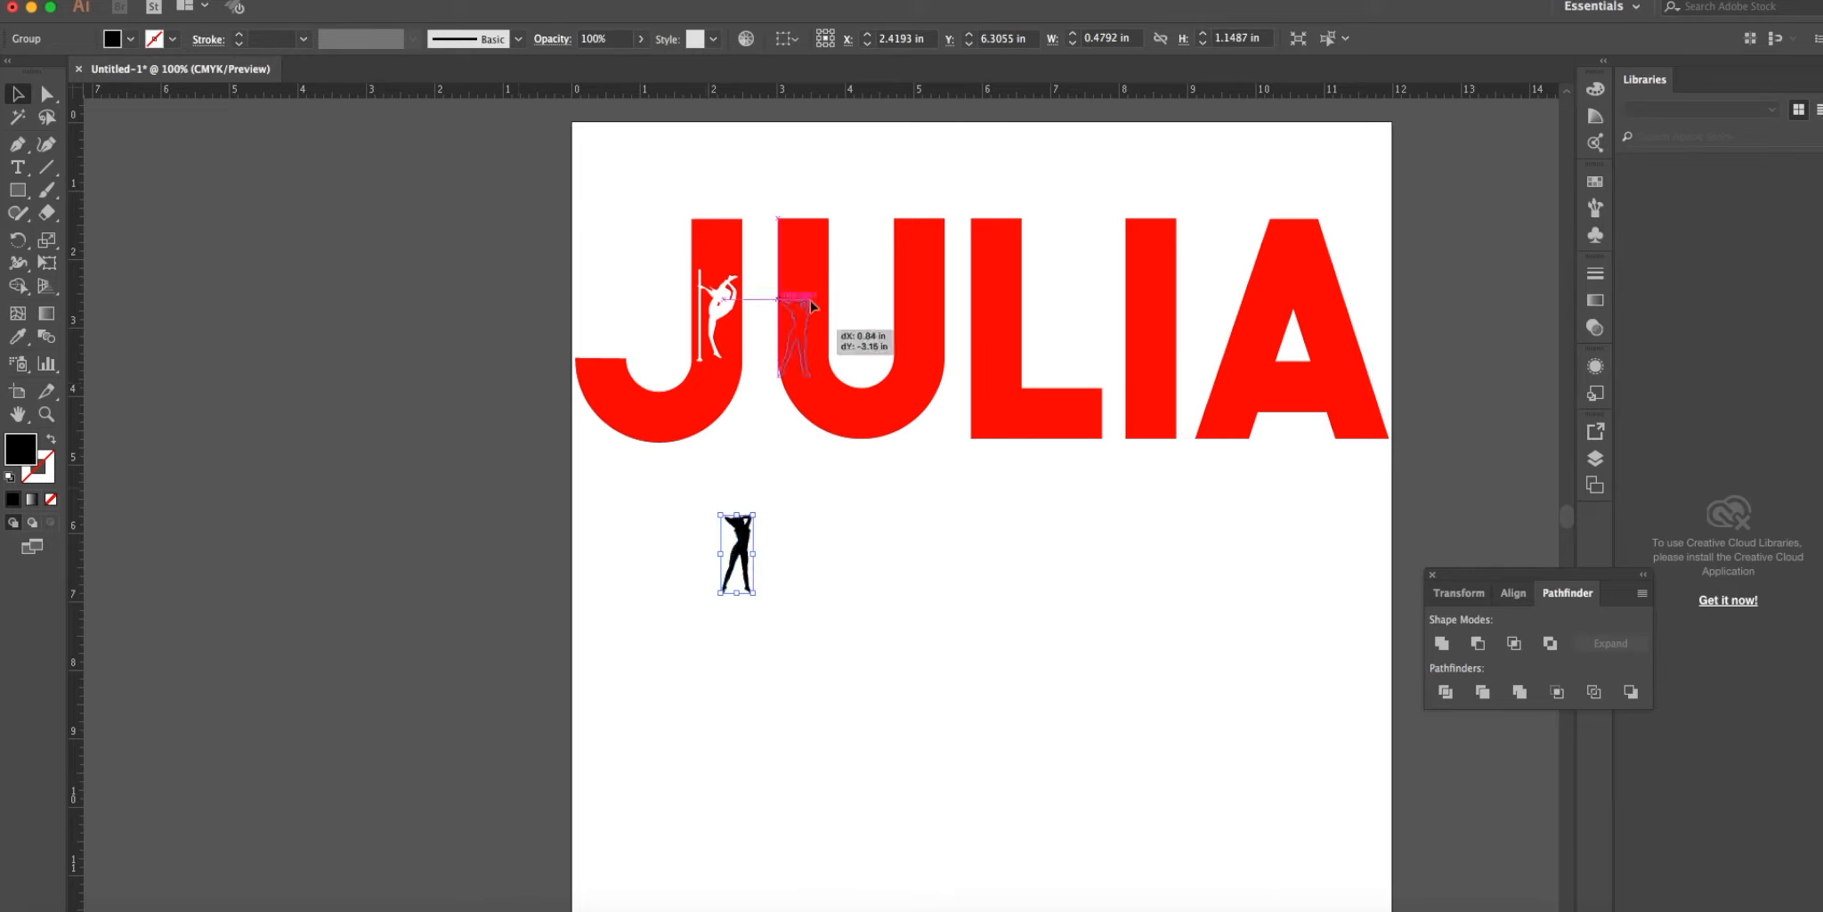
# Drag the outlined silhouette into the U's left stem and review its placement.
pyautogui.moveTo(767, 313); pyautogui.dragTo(796, 320)
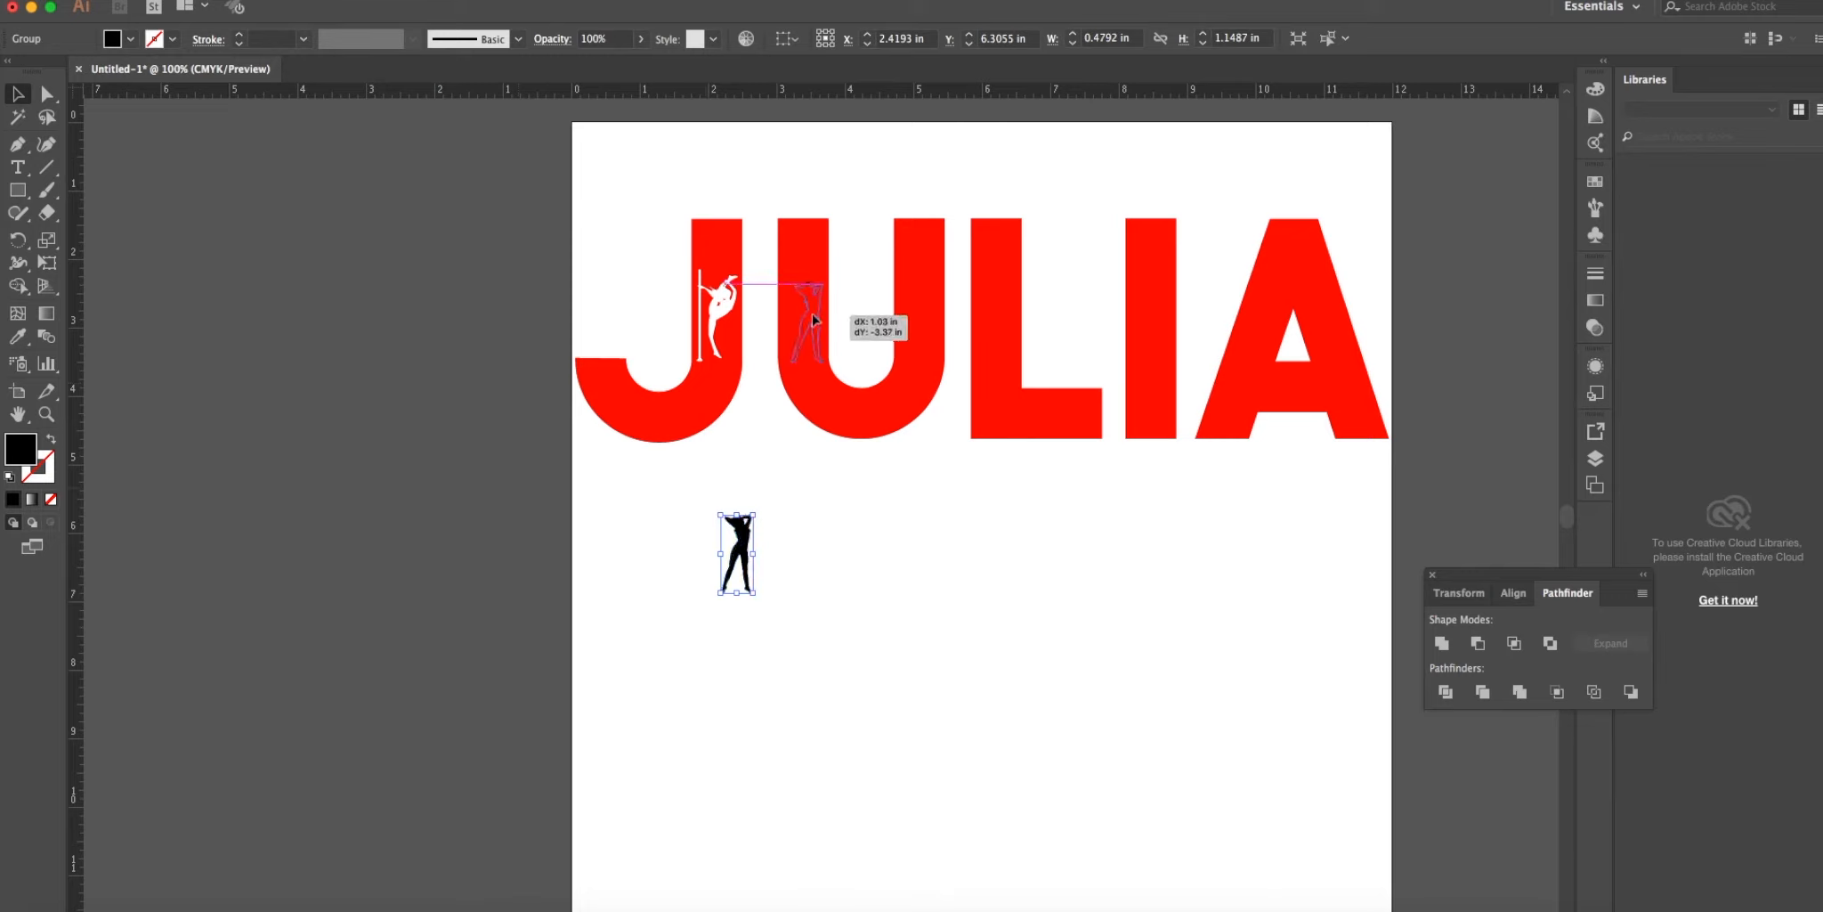
pyautogui.moveTo(736, 554); pyautogui.dragTo(803, 323)
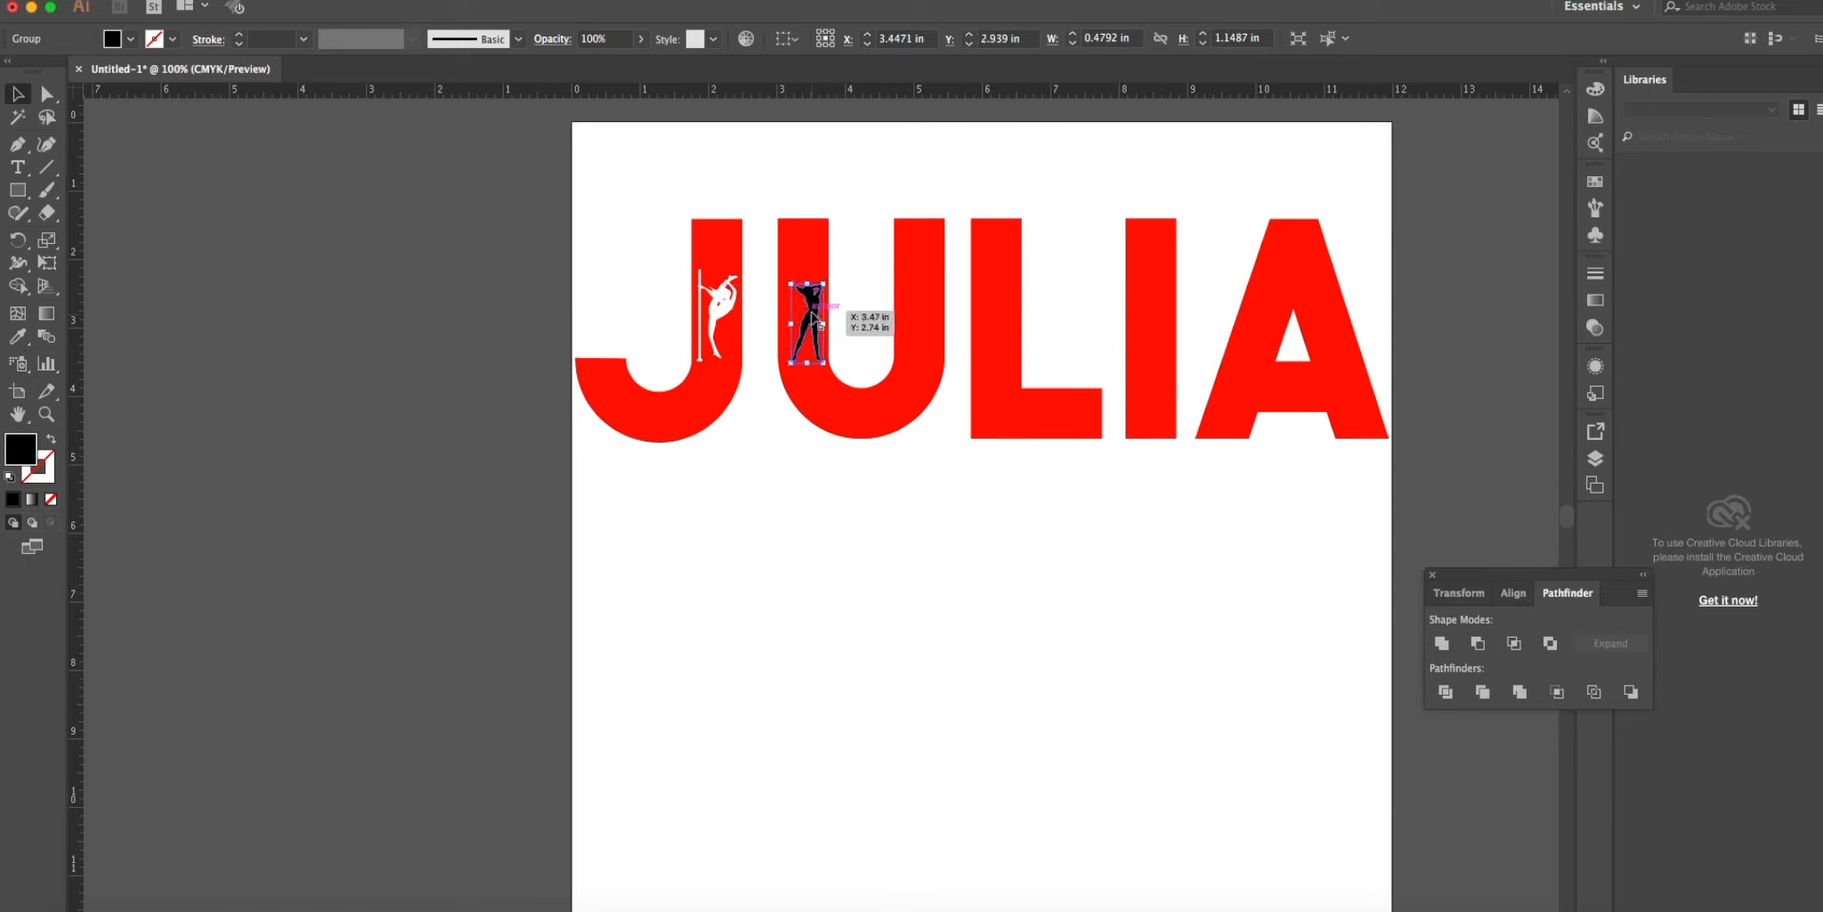
pyautogui.moveTo(804, 320); pyautogui.dragTo(799, 313)
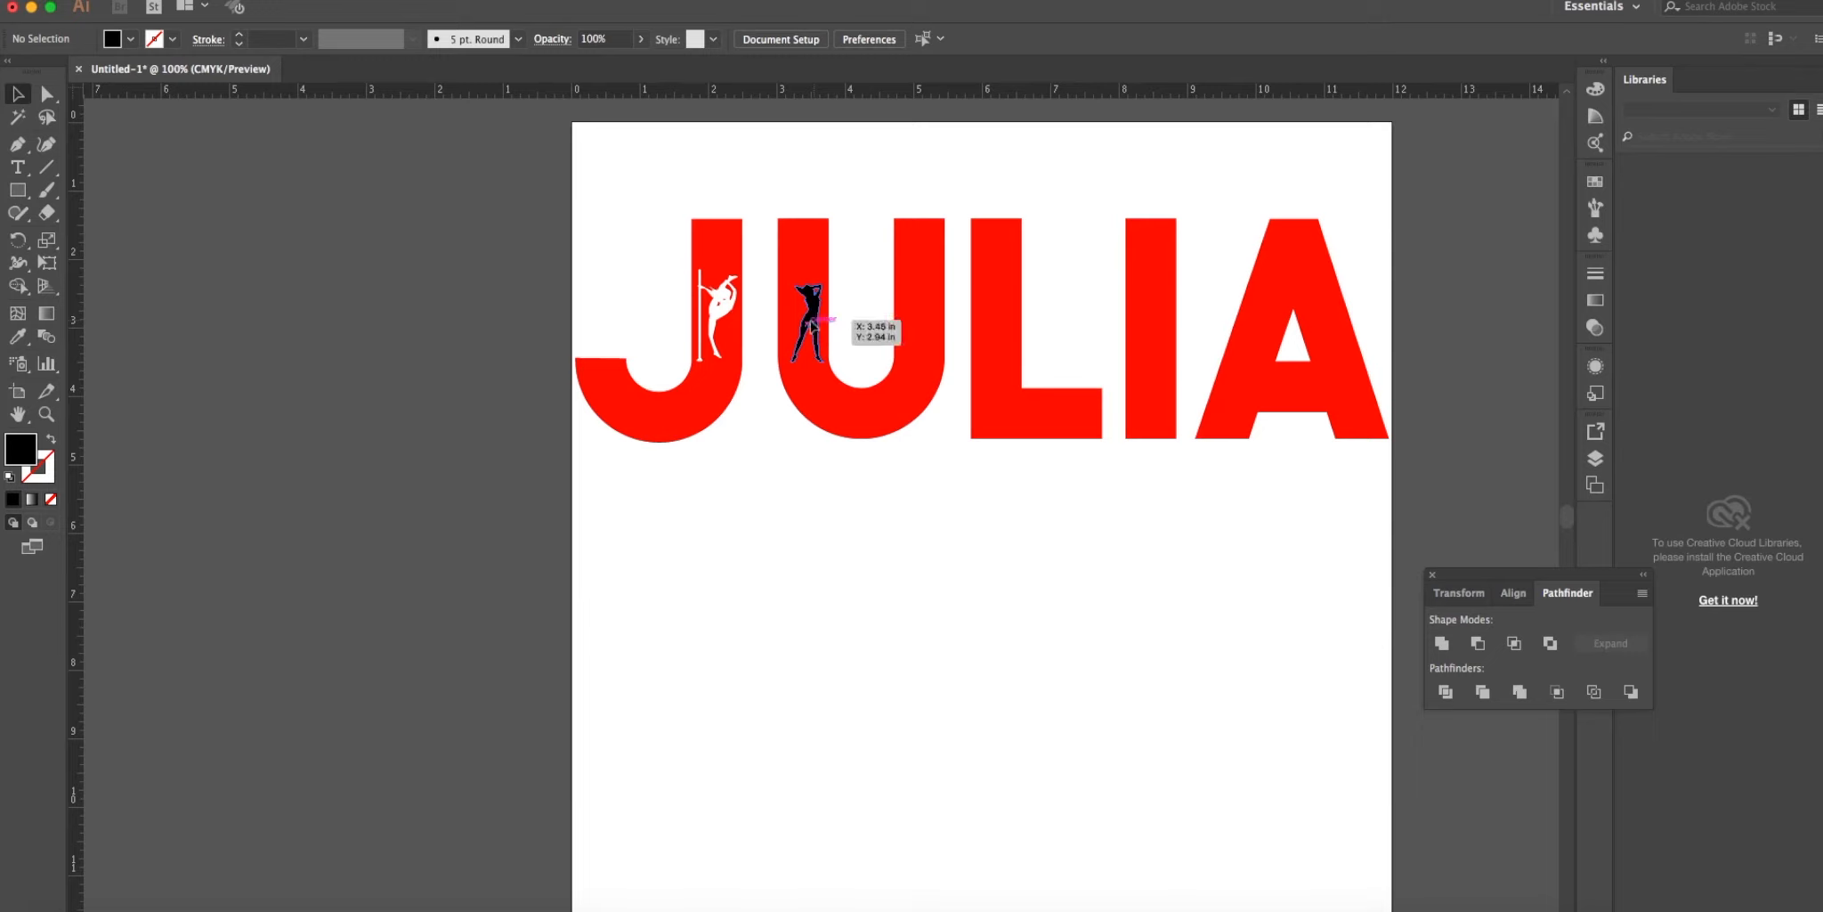
pyautogui.click(799, 324)
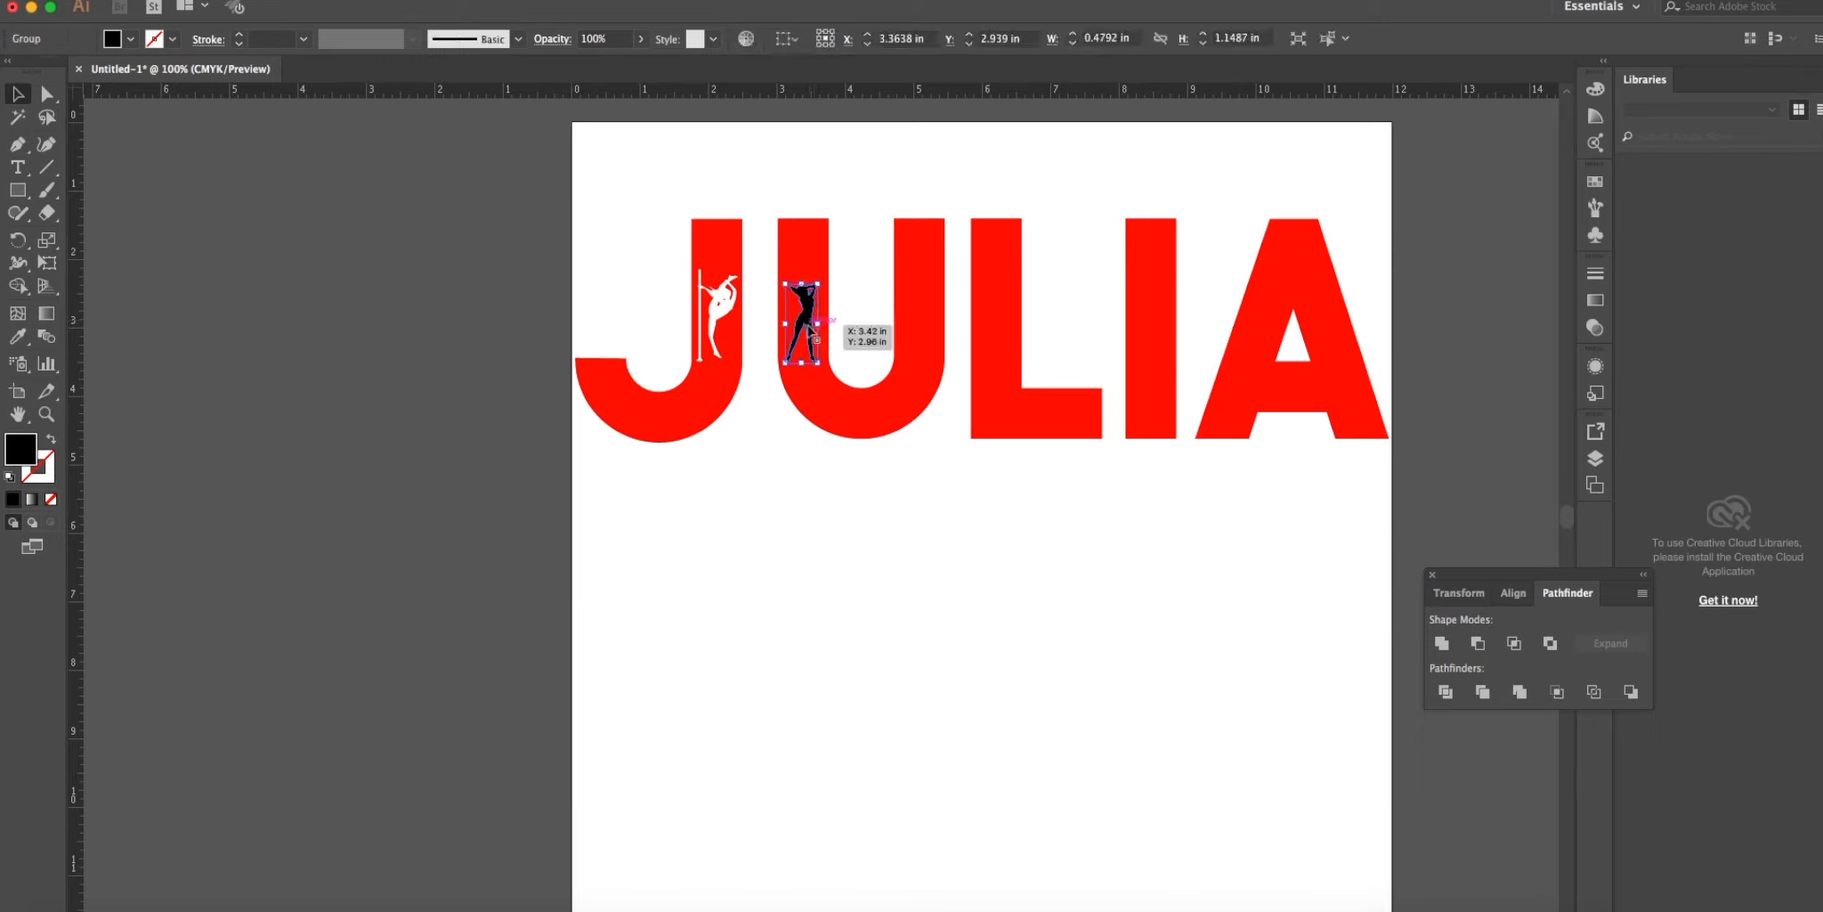
pyautogui.click(742, 473)
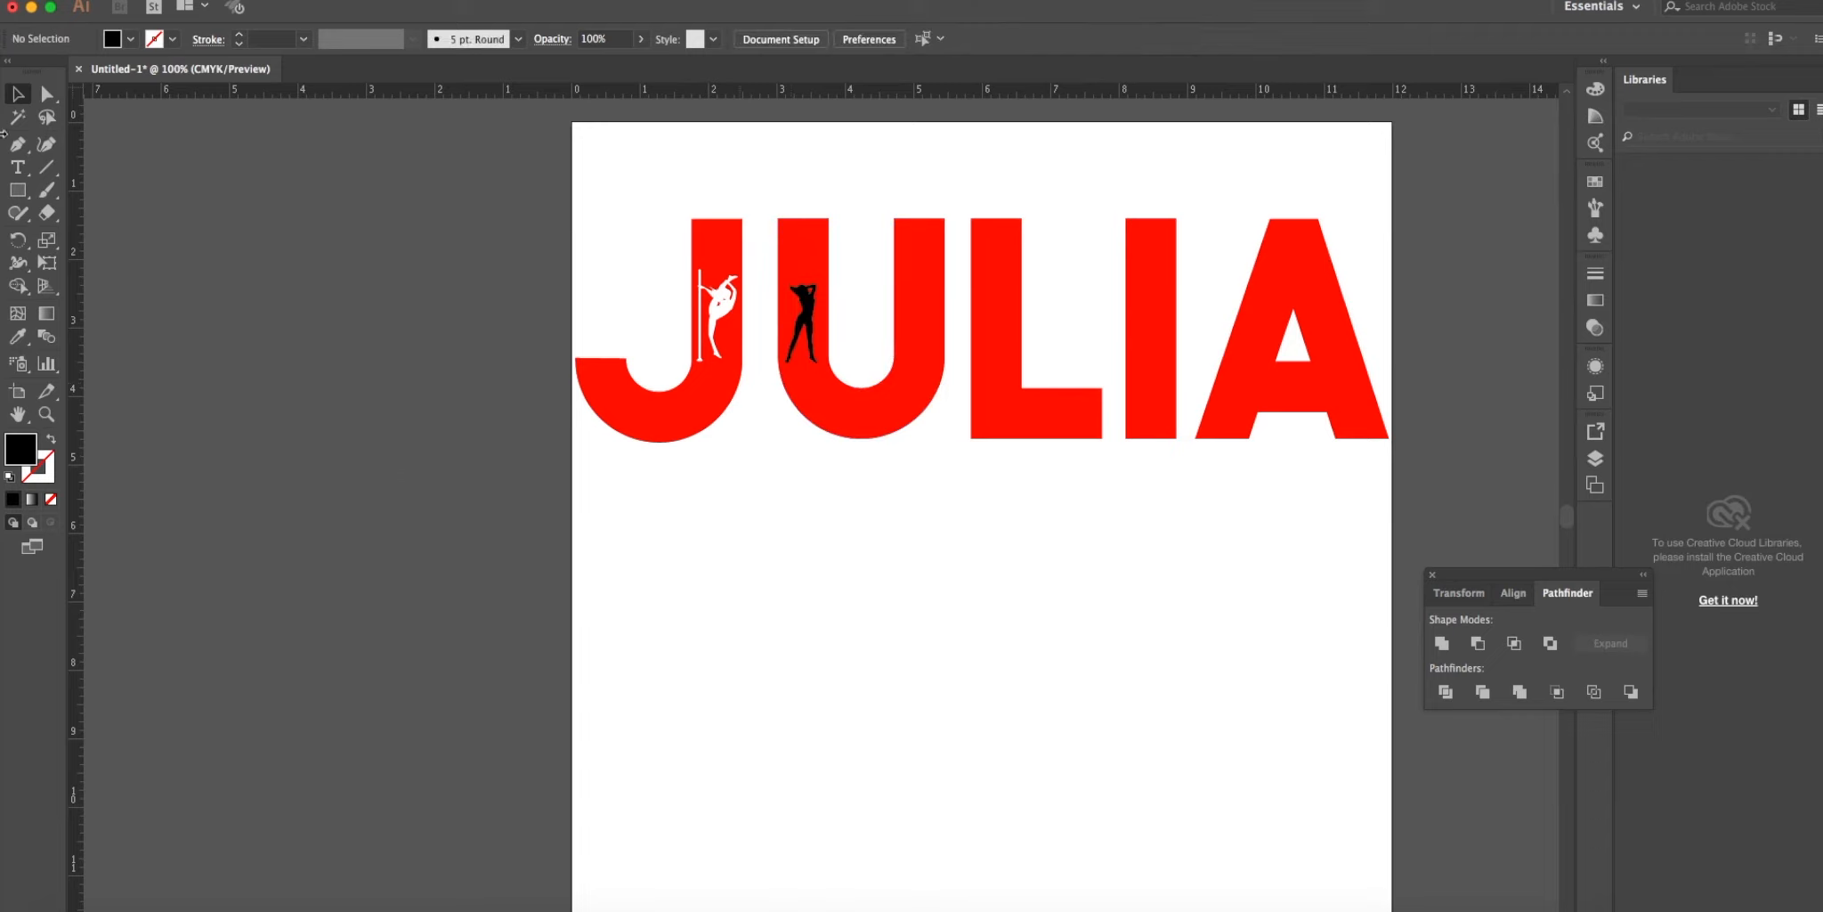
# Type a side-facing silhouette glyph, shrink it and set it in the U's right stem.
pyautogui.click(18, 167)
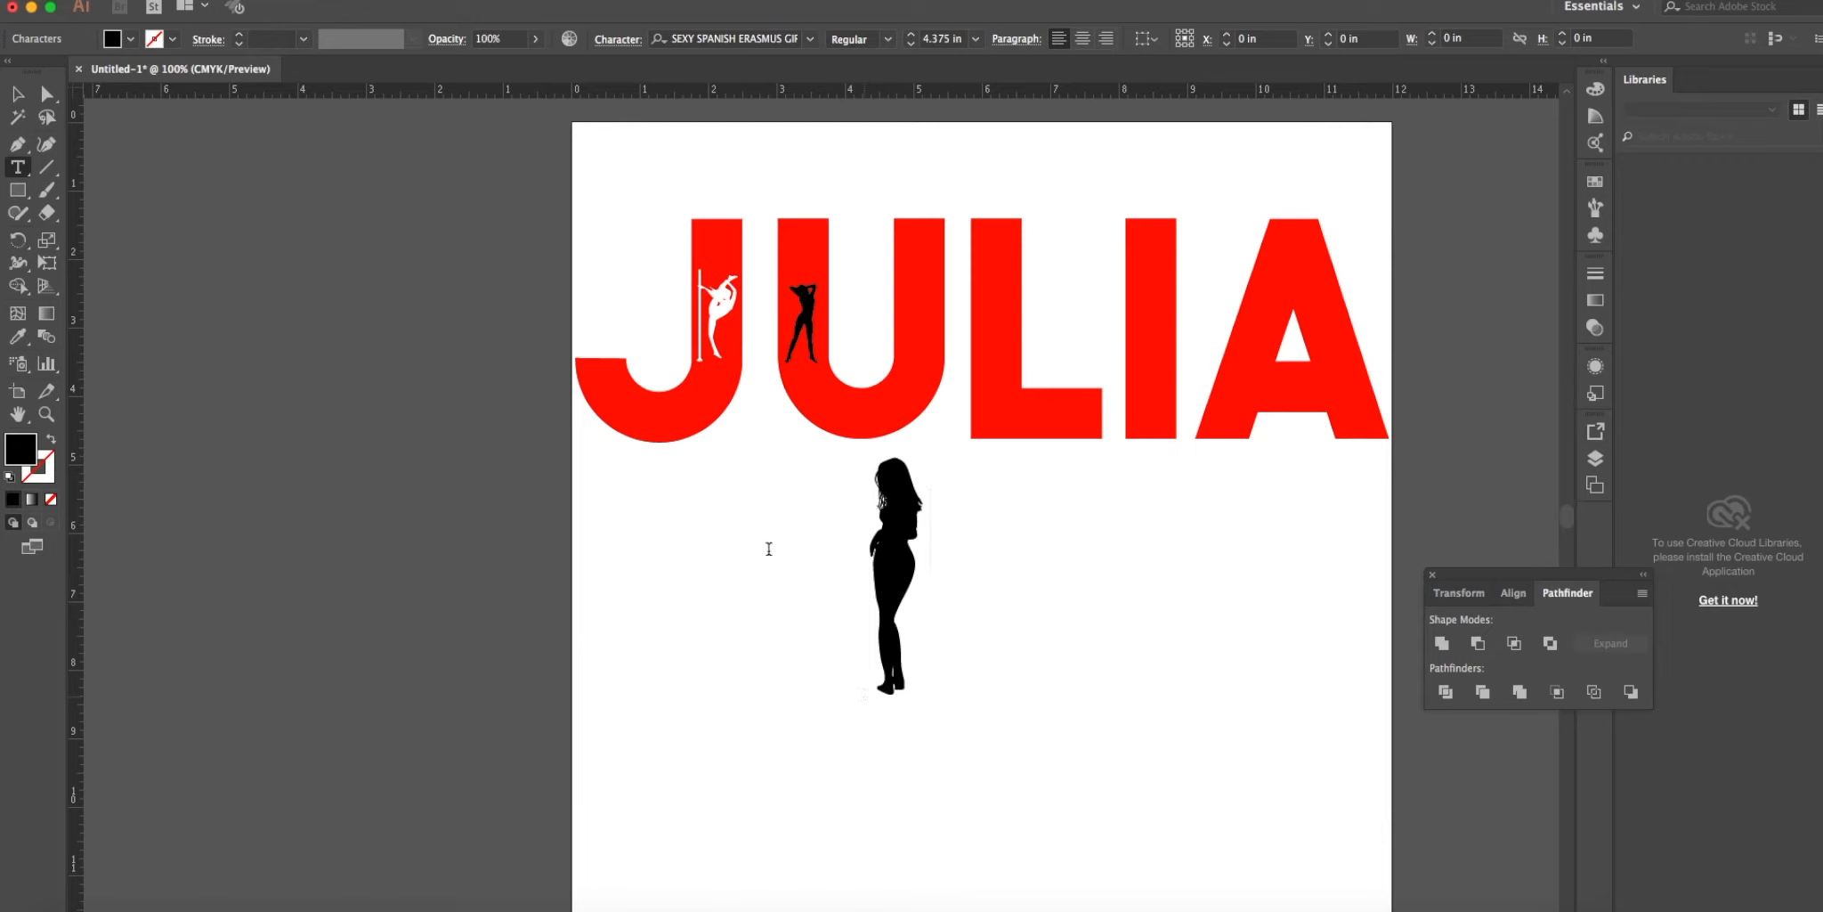
pyautogui.click(893, 582)
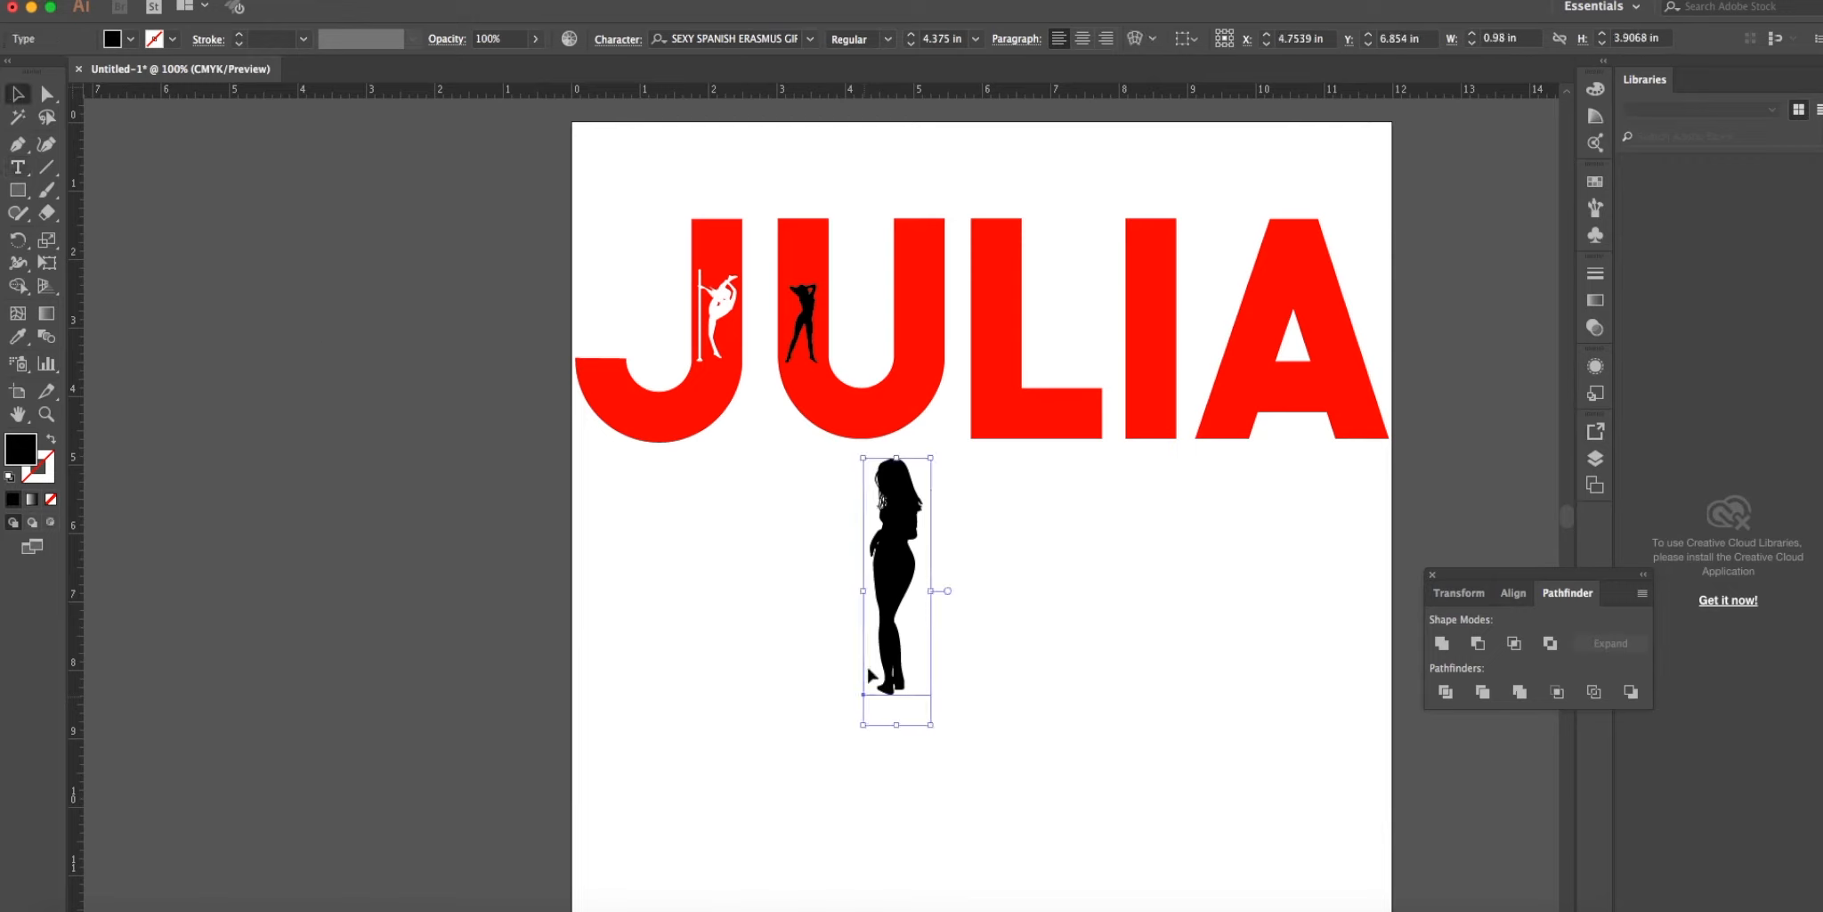
pyautogui.moveTo(960, 768)
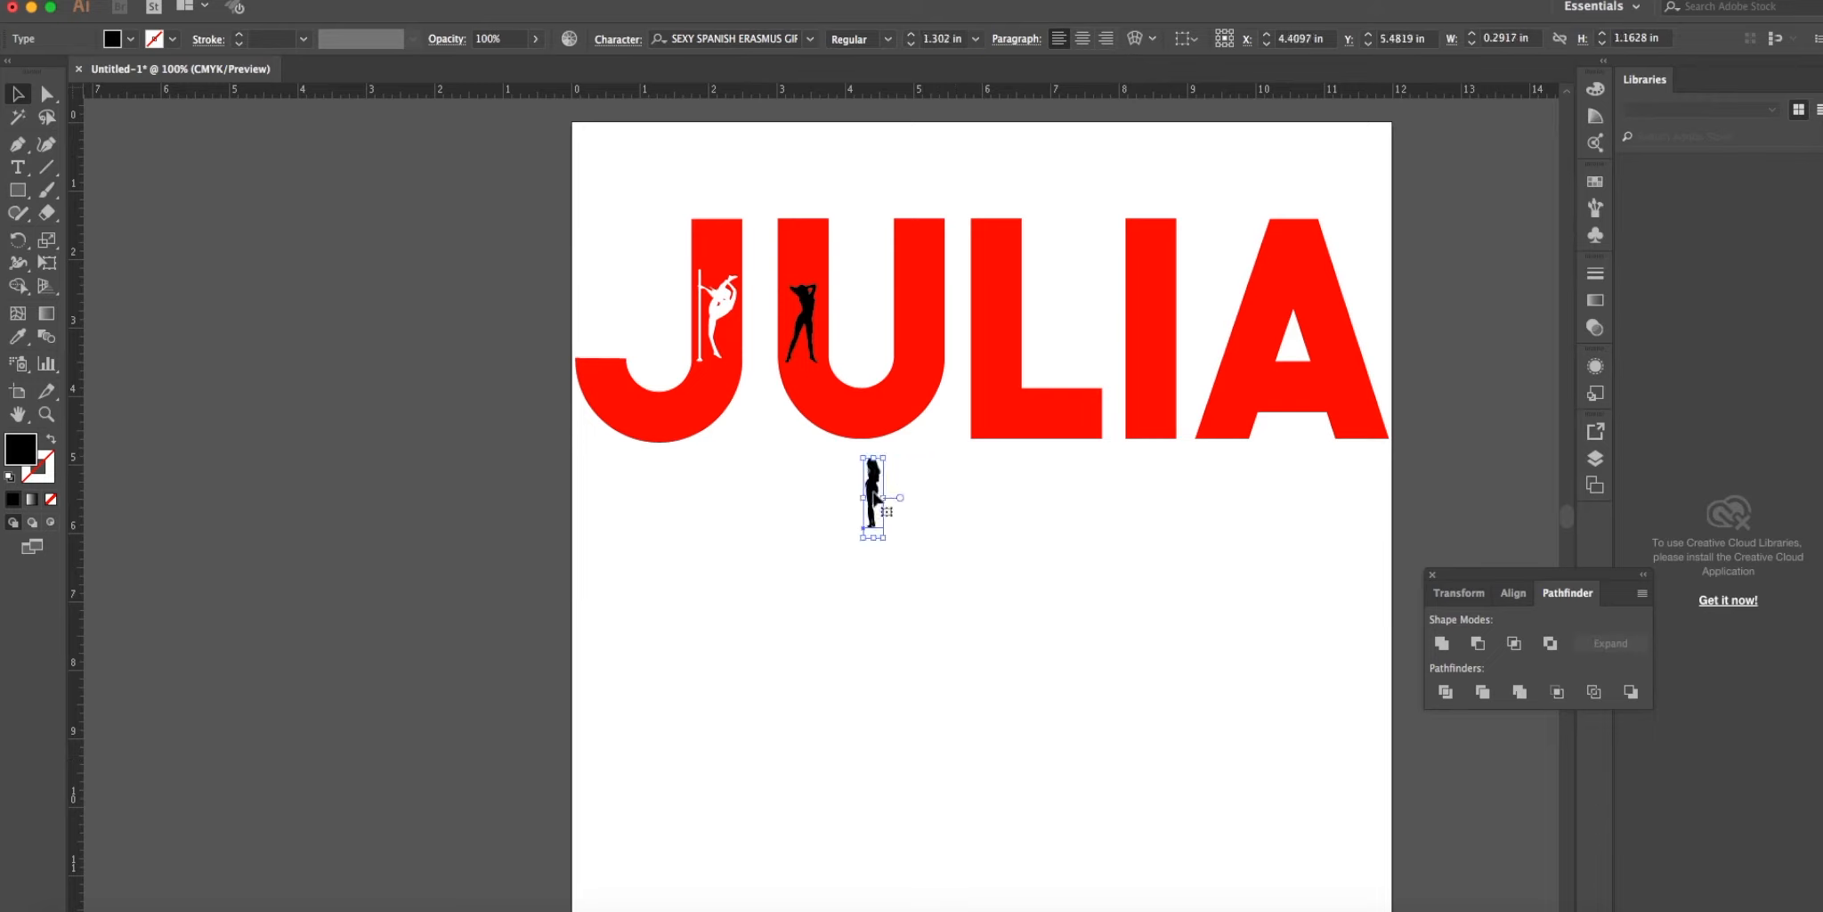
pyautogui.moveTo(872, 500); pyautogui.dragTo(921, 320)
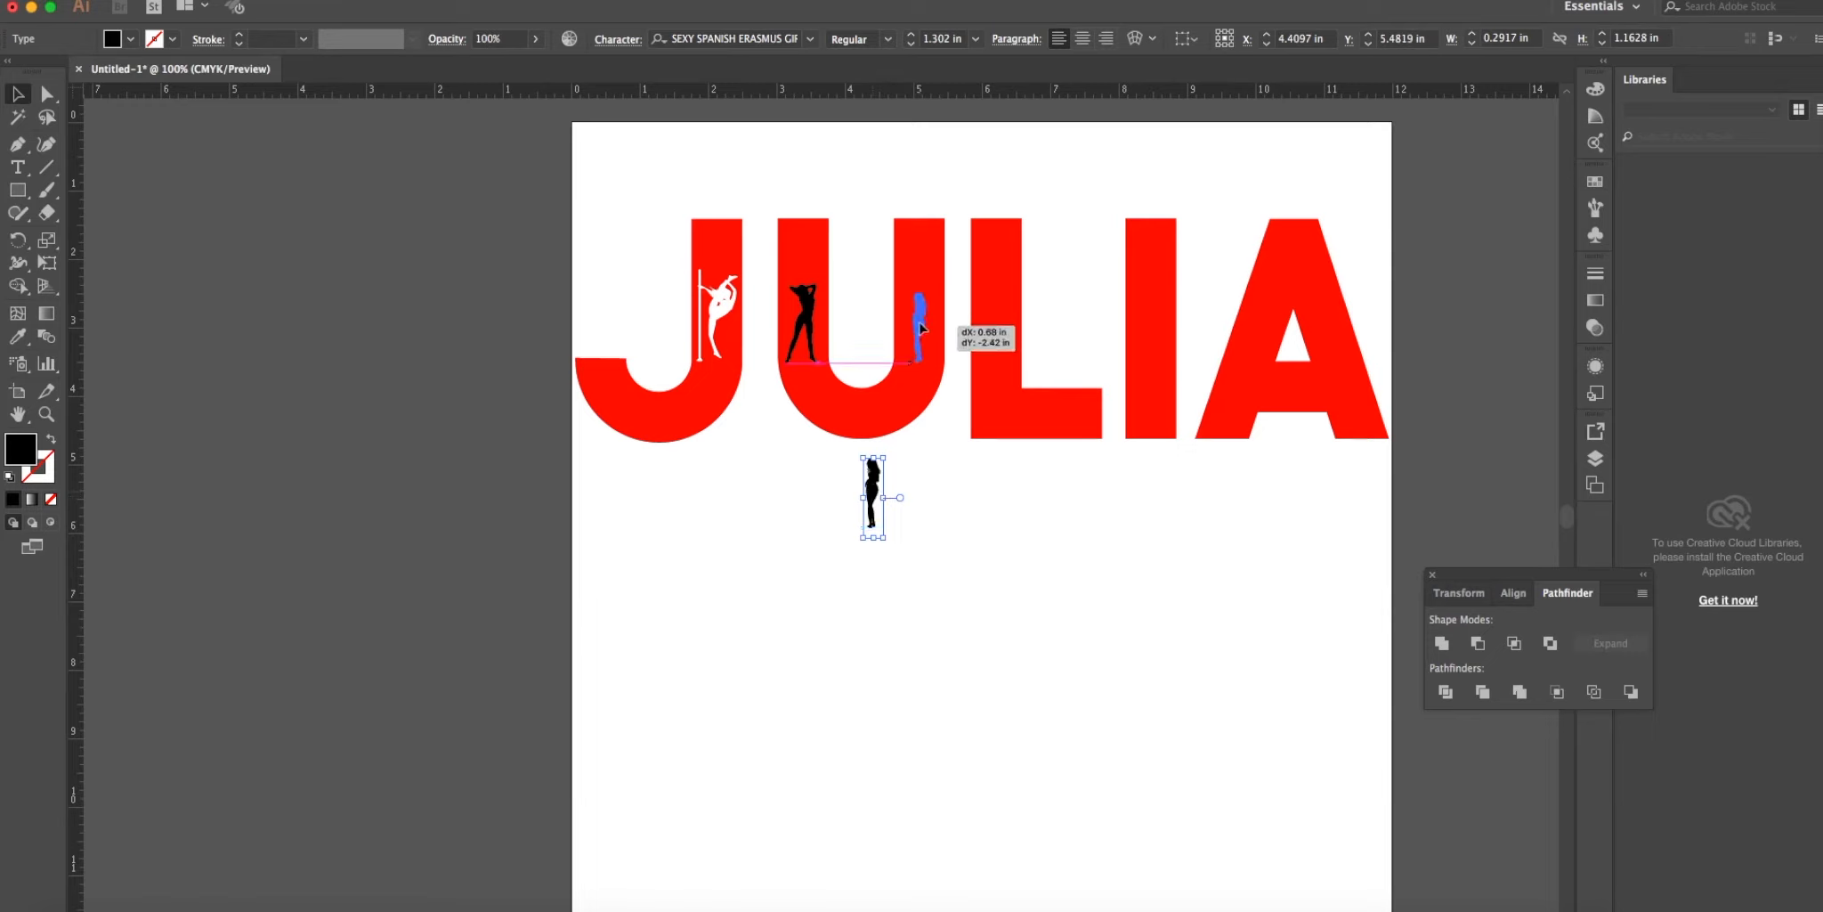
pyautogui.moveTo(873, 499); pyautogui.dragTo(919, 337)
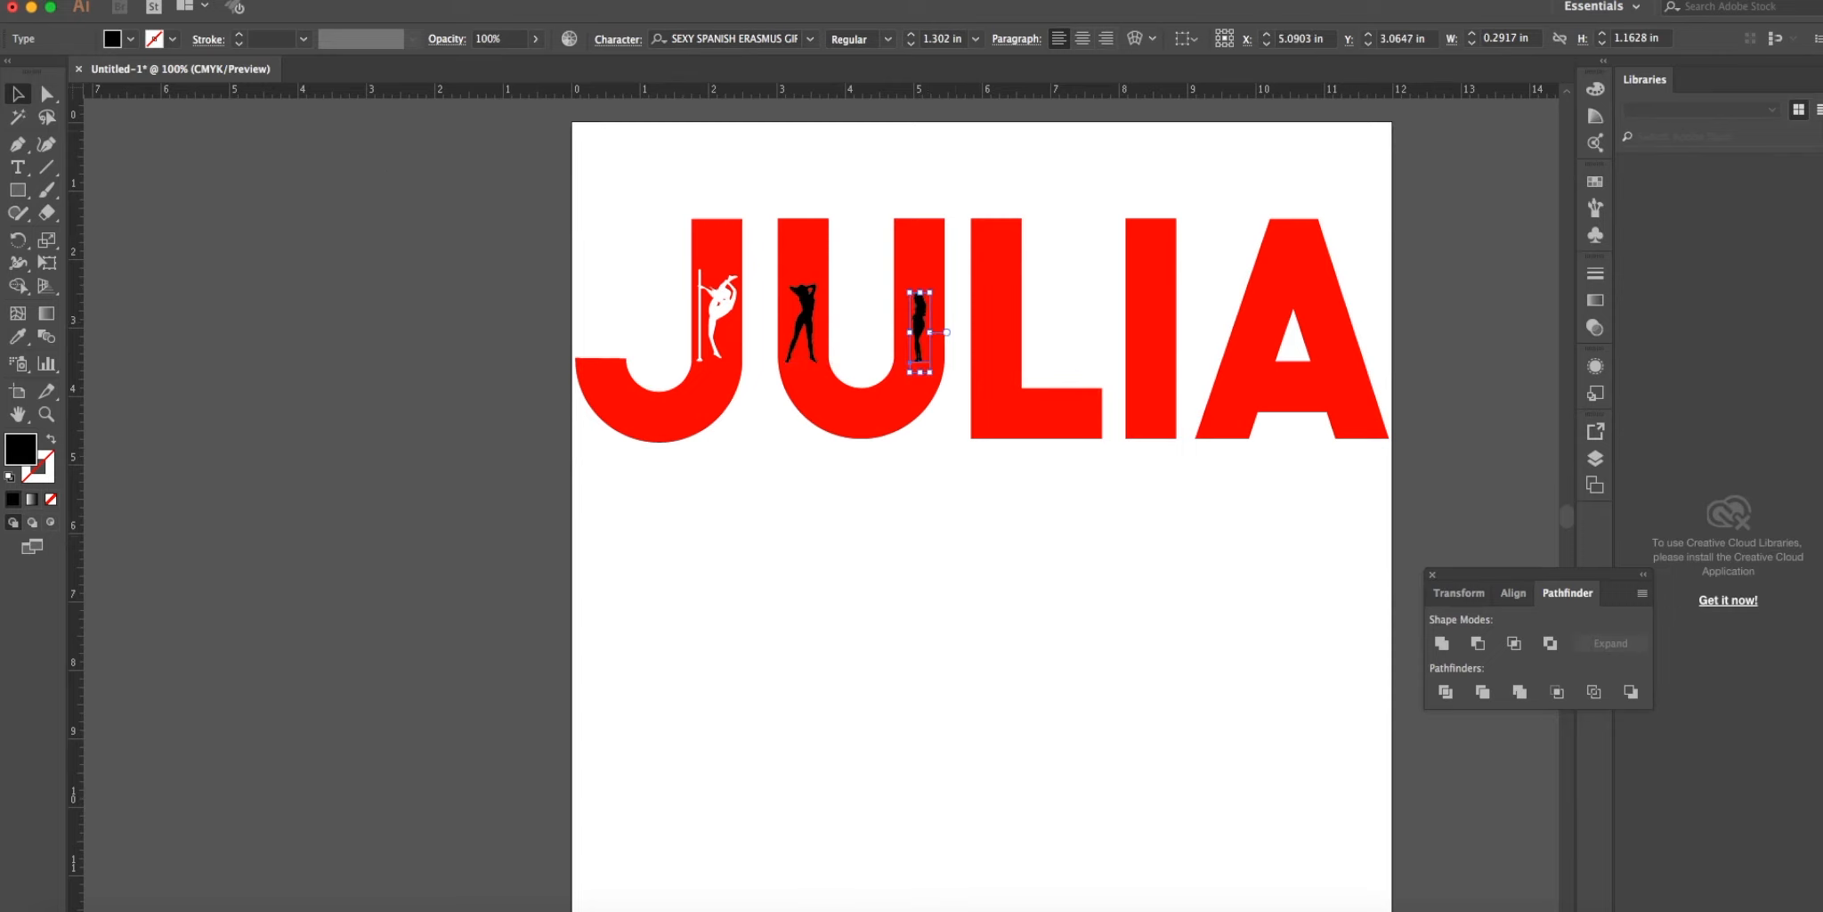
pyautogui.click(121, 7)
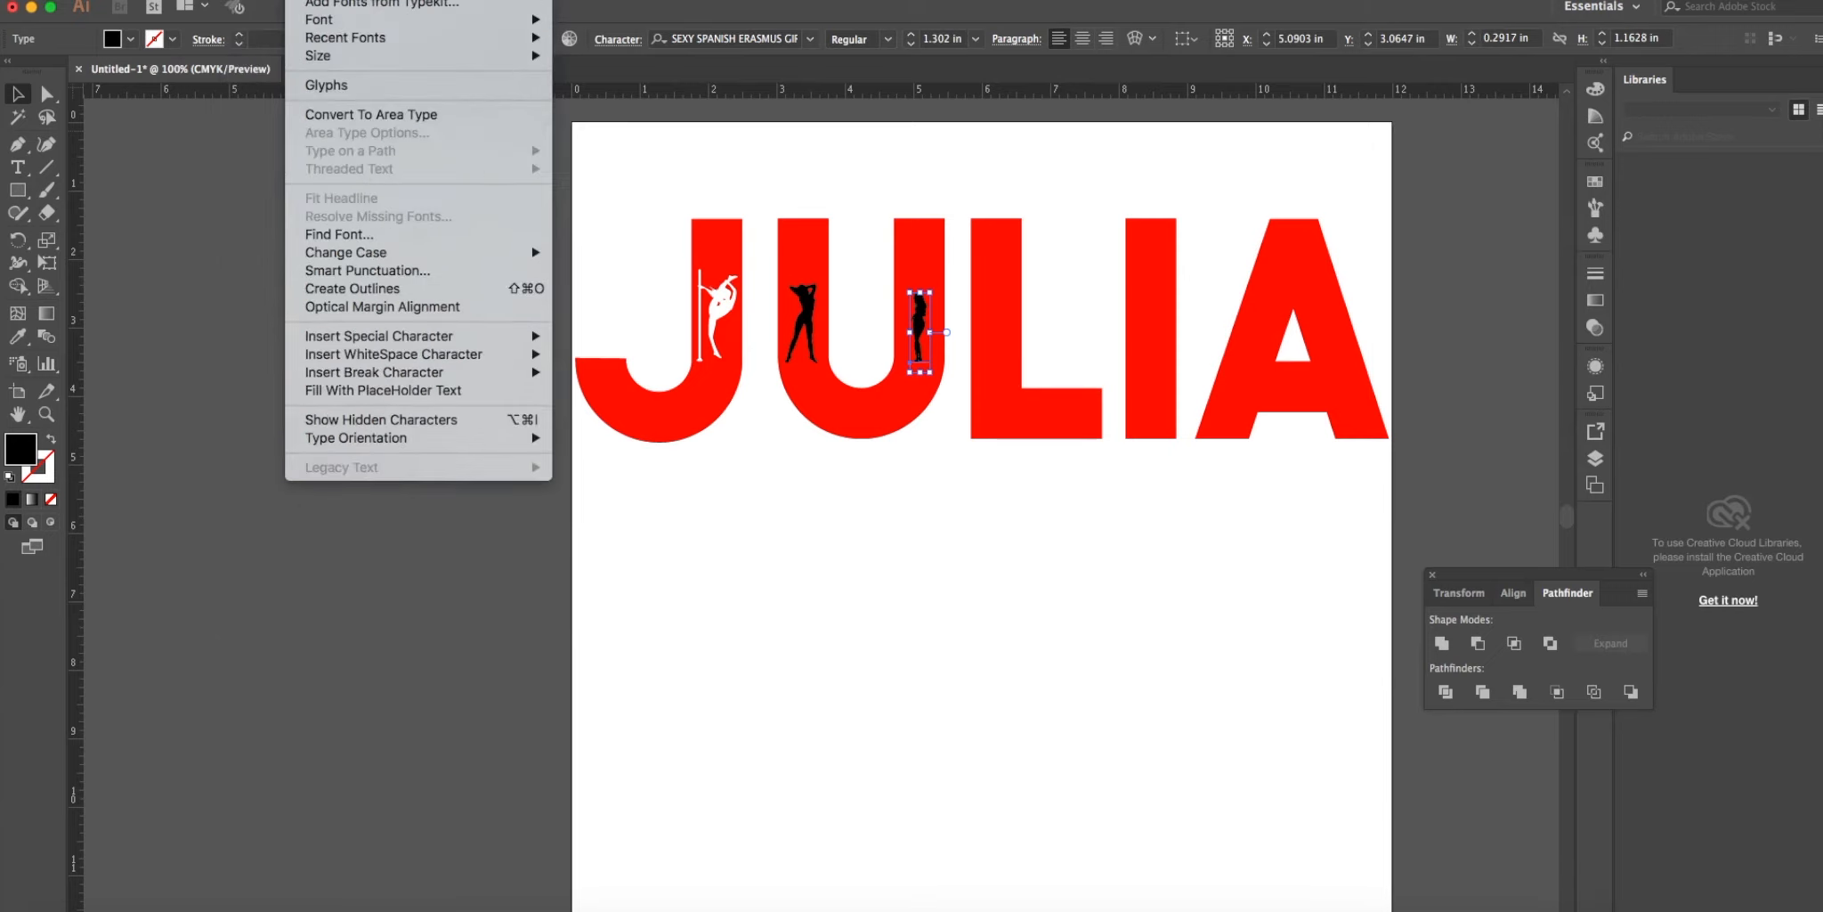
pyautogui.moveTo(367, 271)
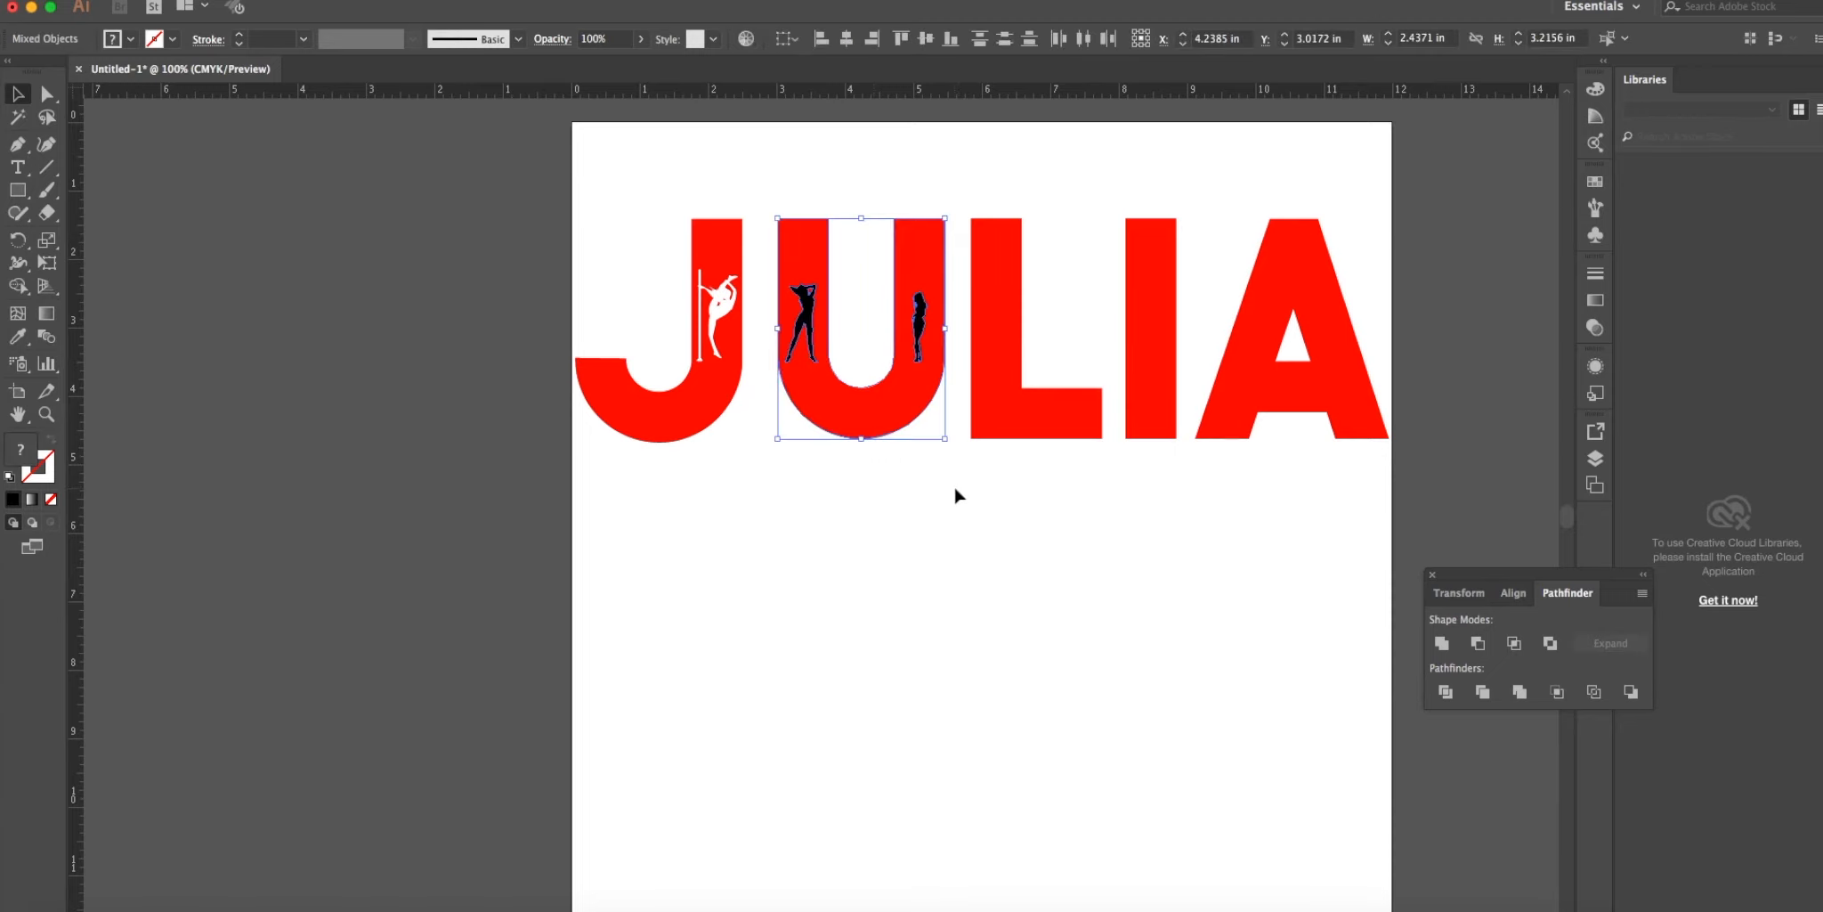
pyautogui.moveTo(1003, 484)
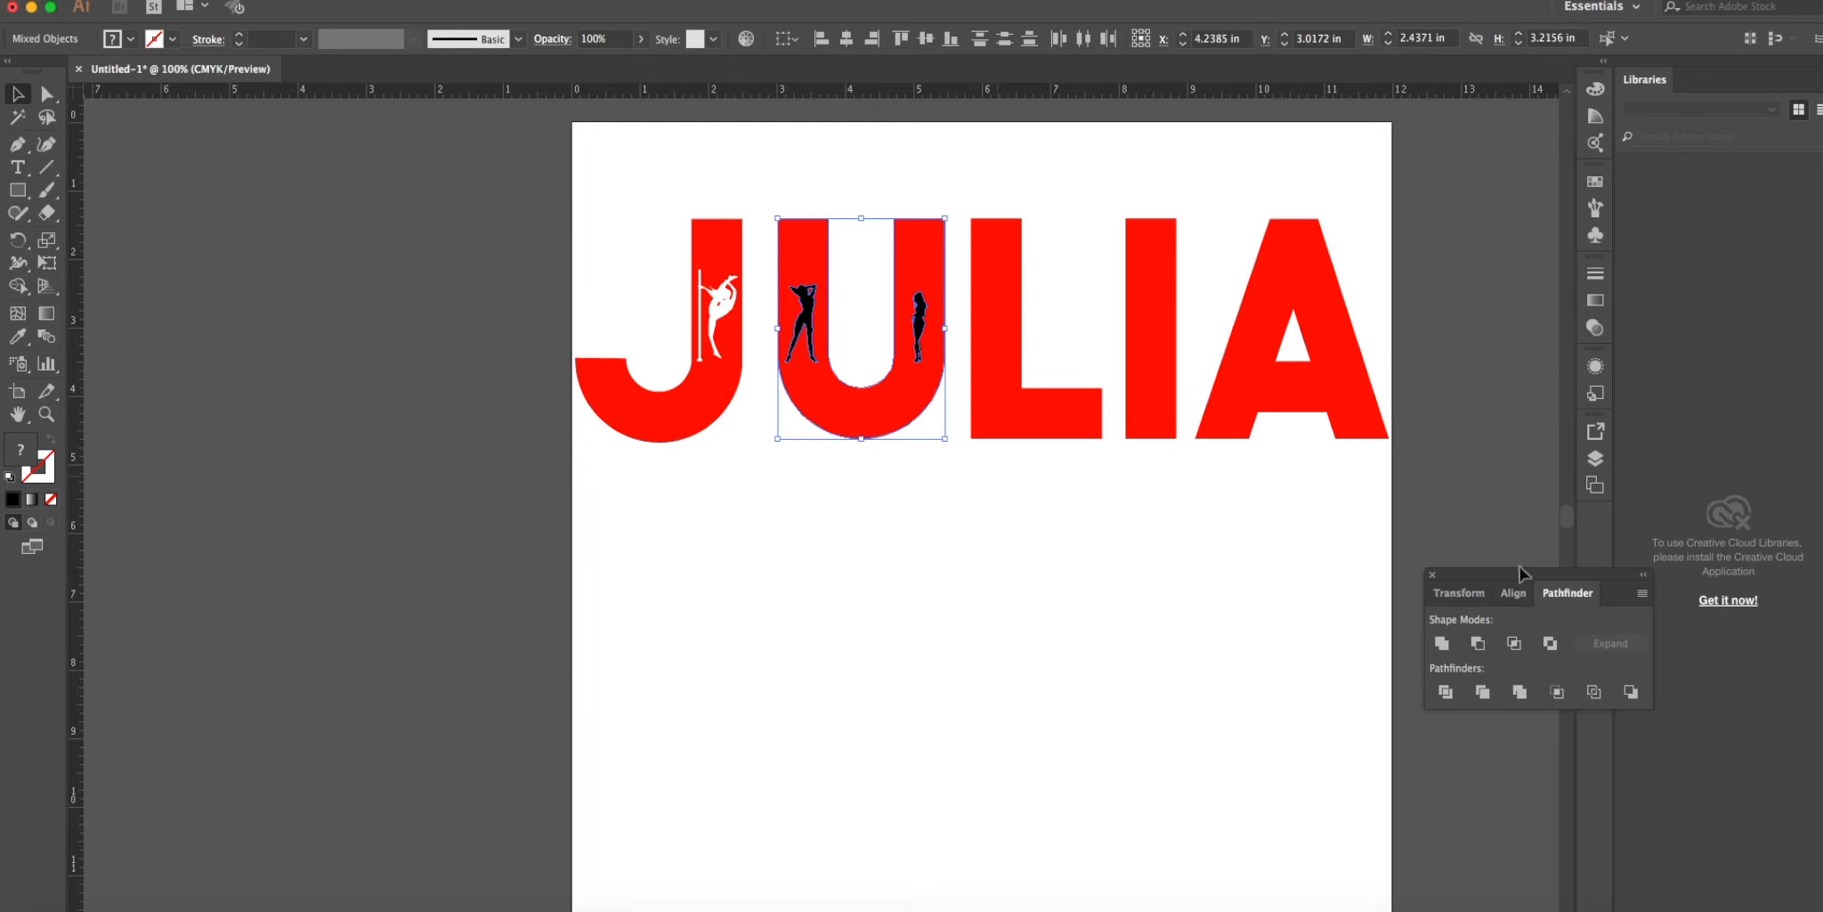
pyautogui.moveTo(1478, 643)
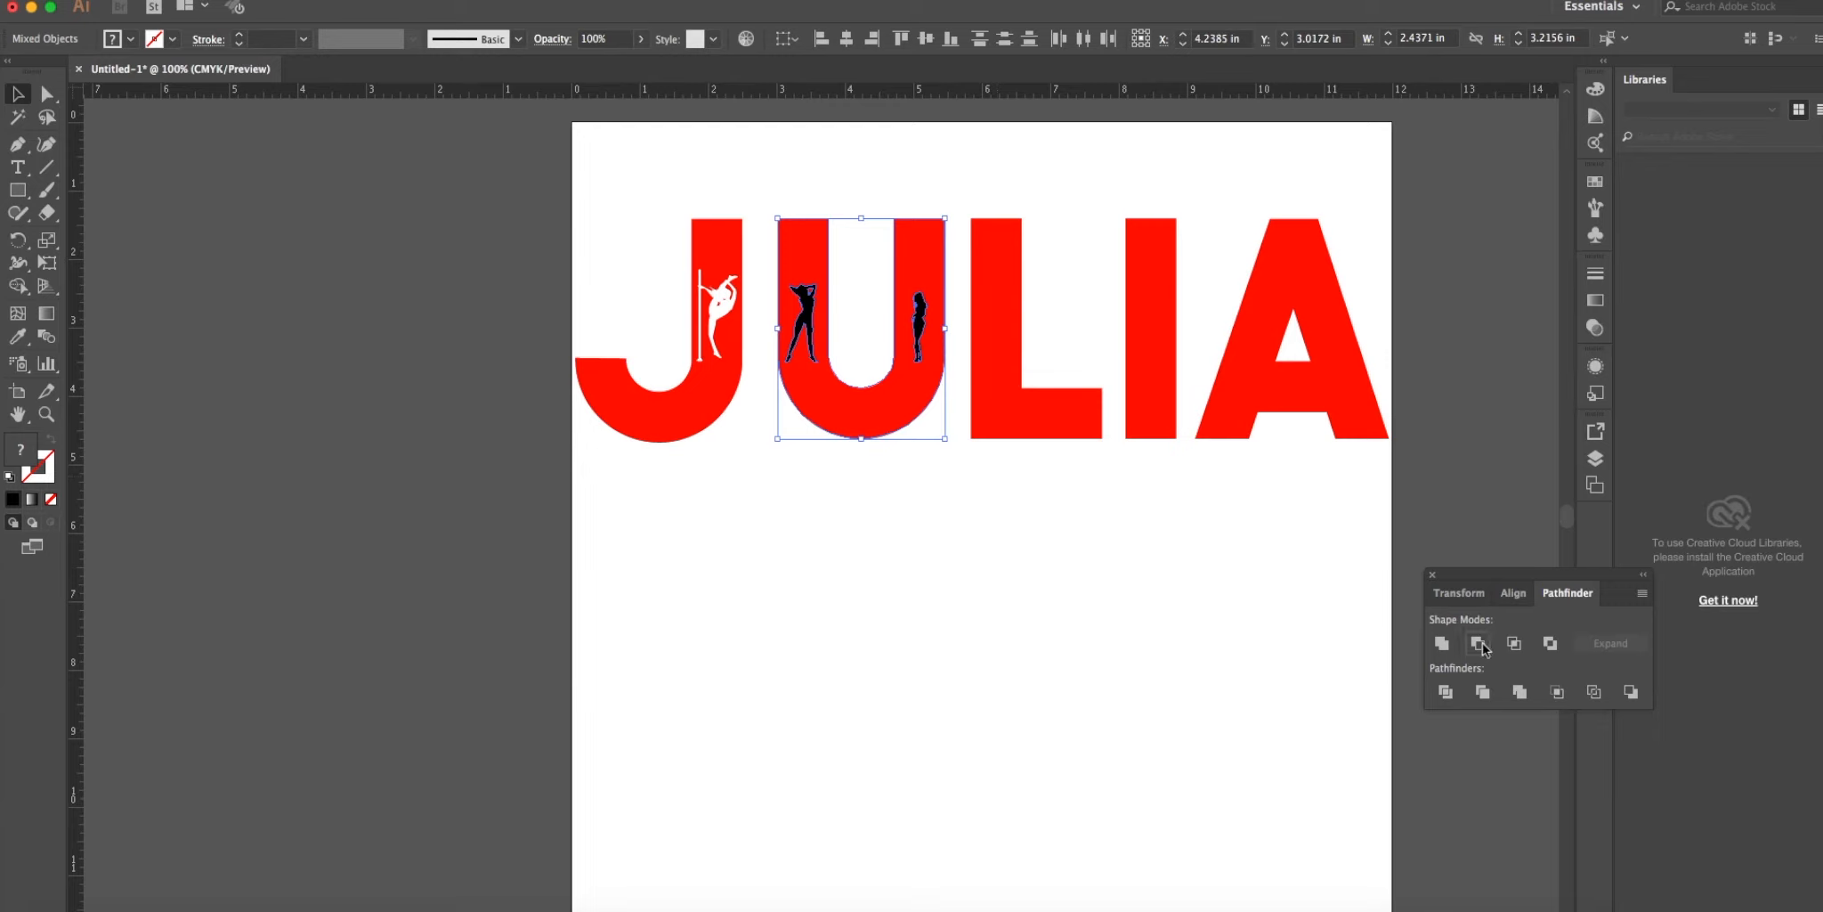
pyautogui.moveTo(1482, 644)
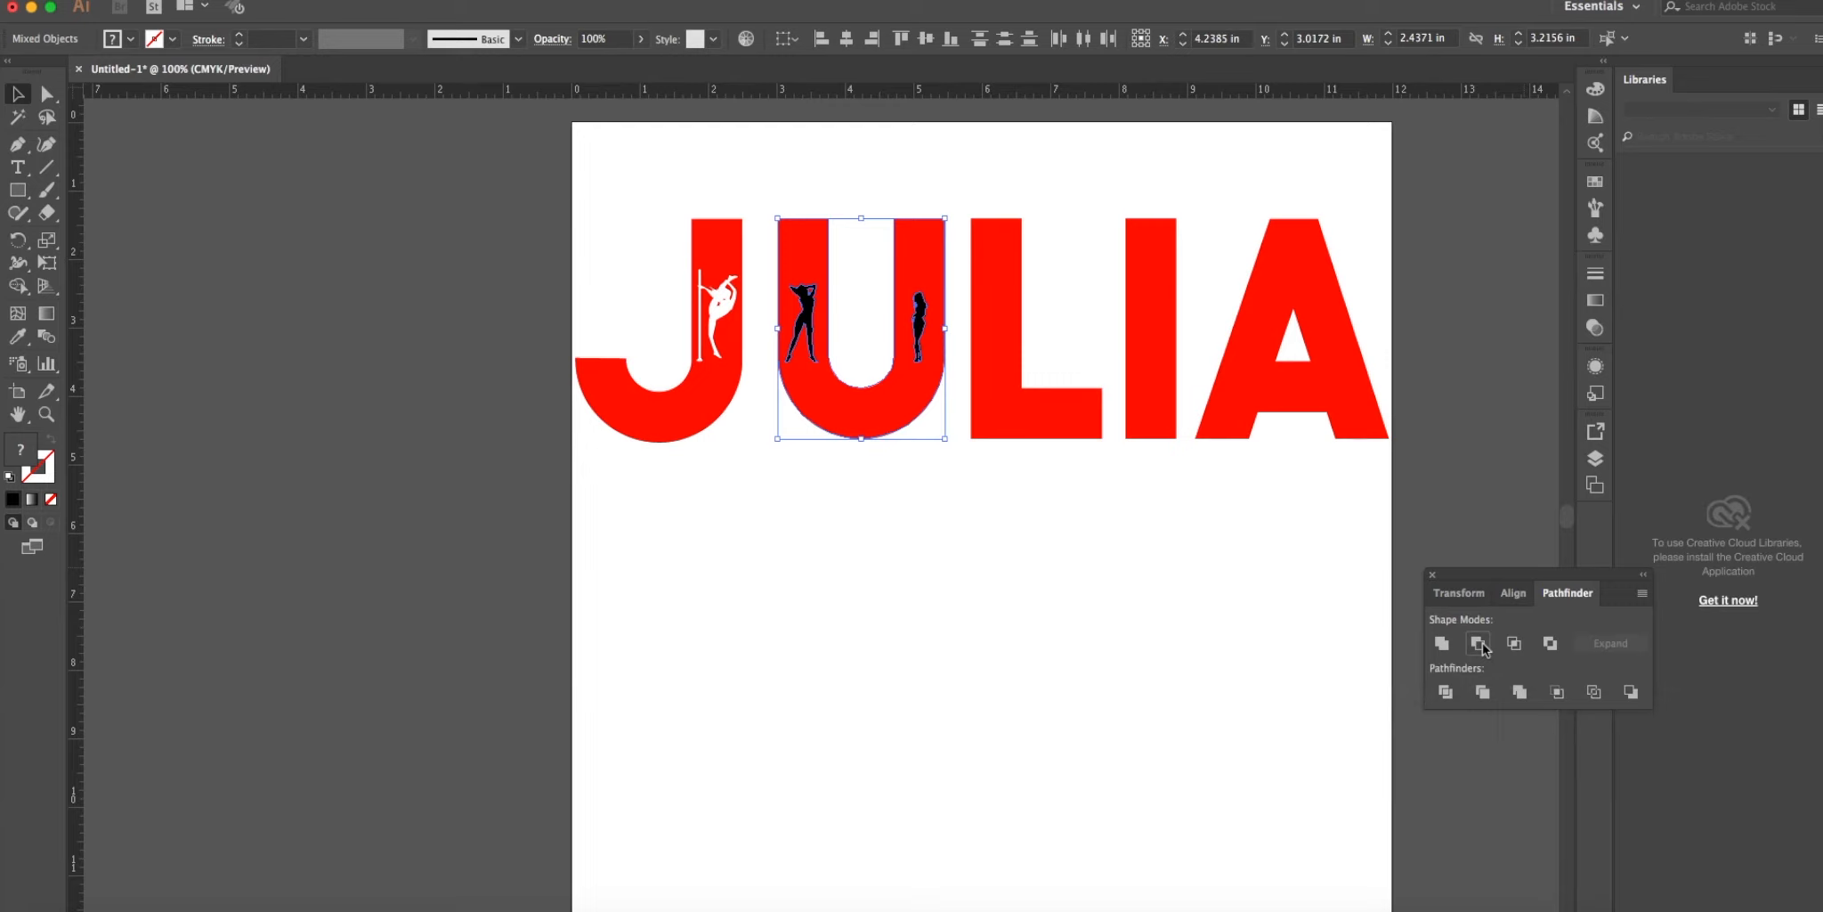
# Apply Pathfinder Minus Front so both silhouettes show white inside the U.
pyautogui.click(1480, 643)
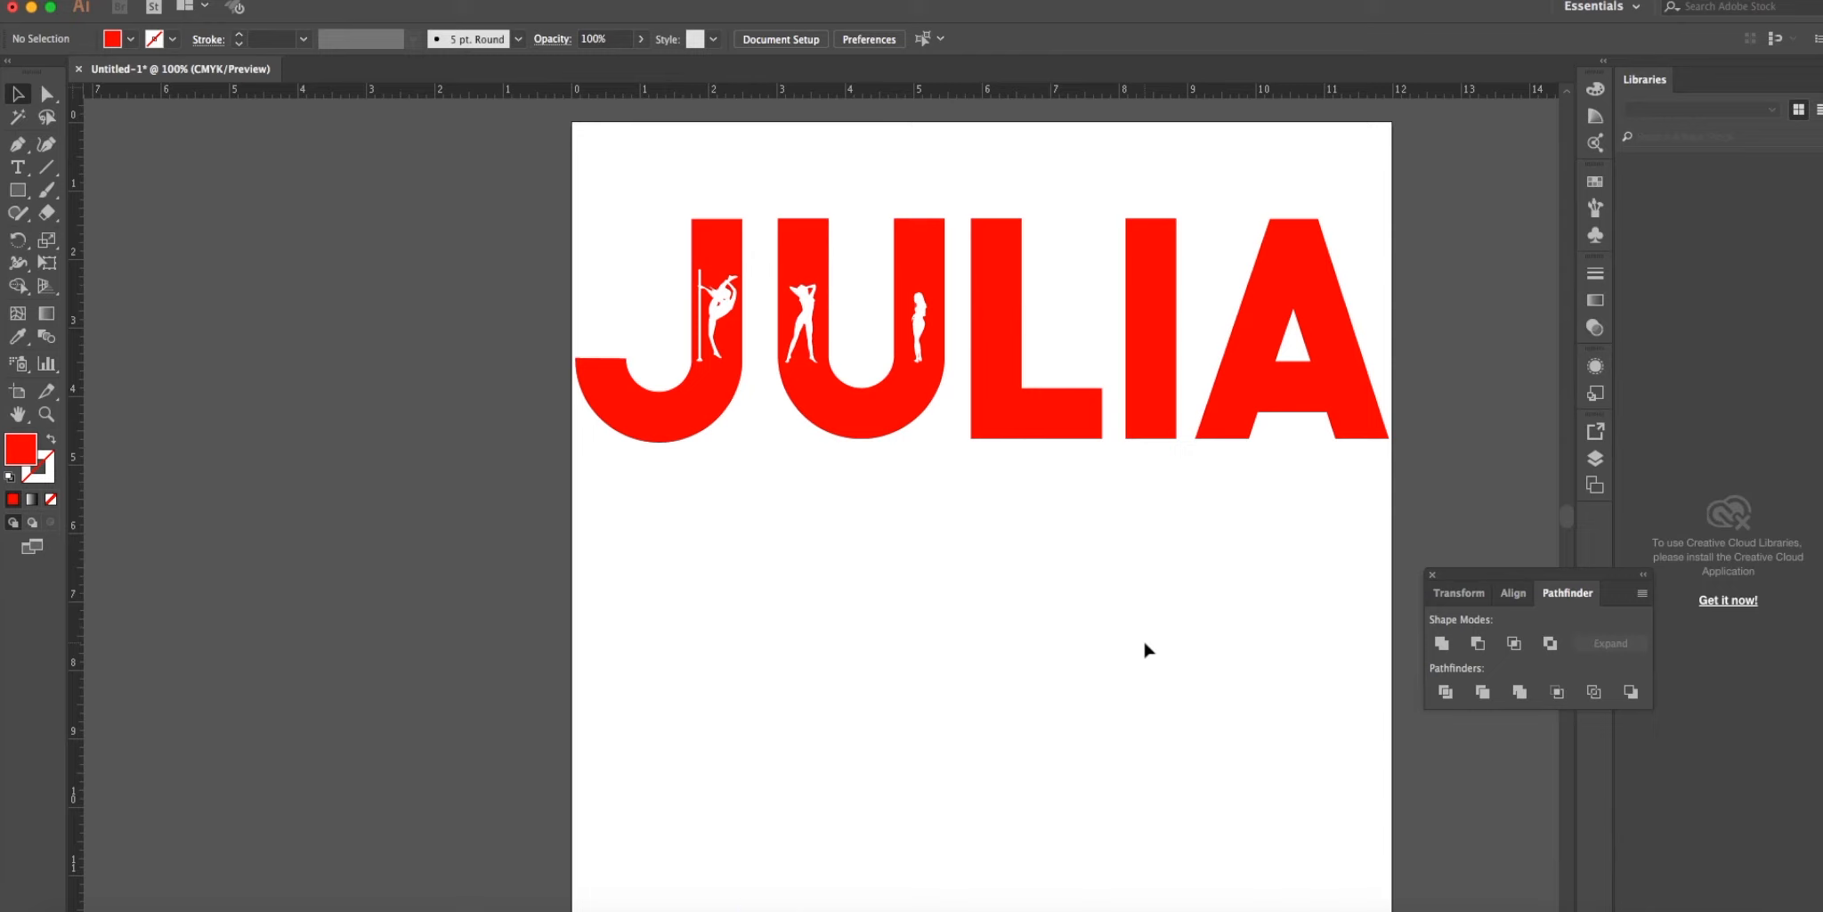
pyautogui.moveTo(1136, 636)
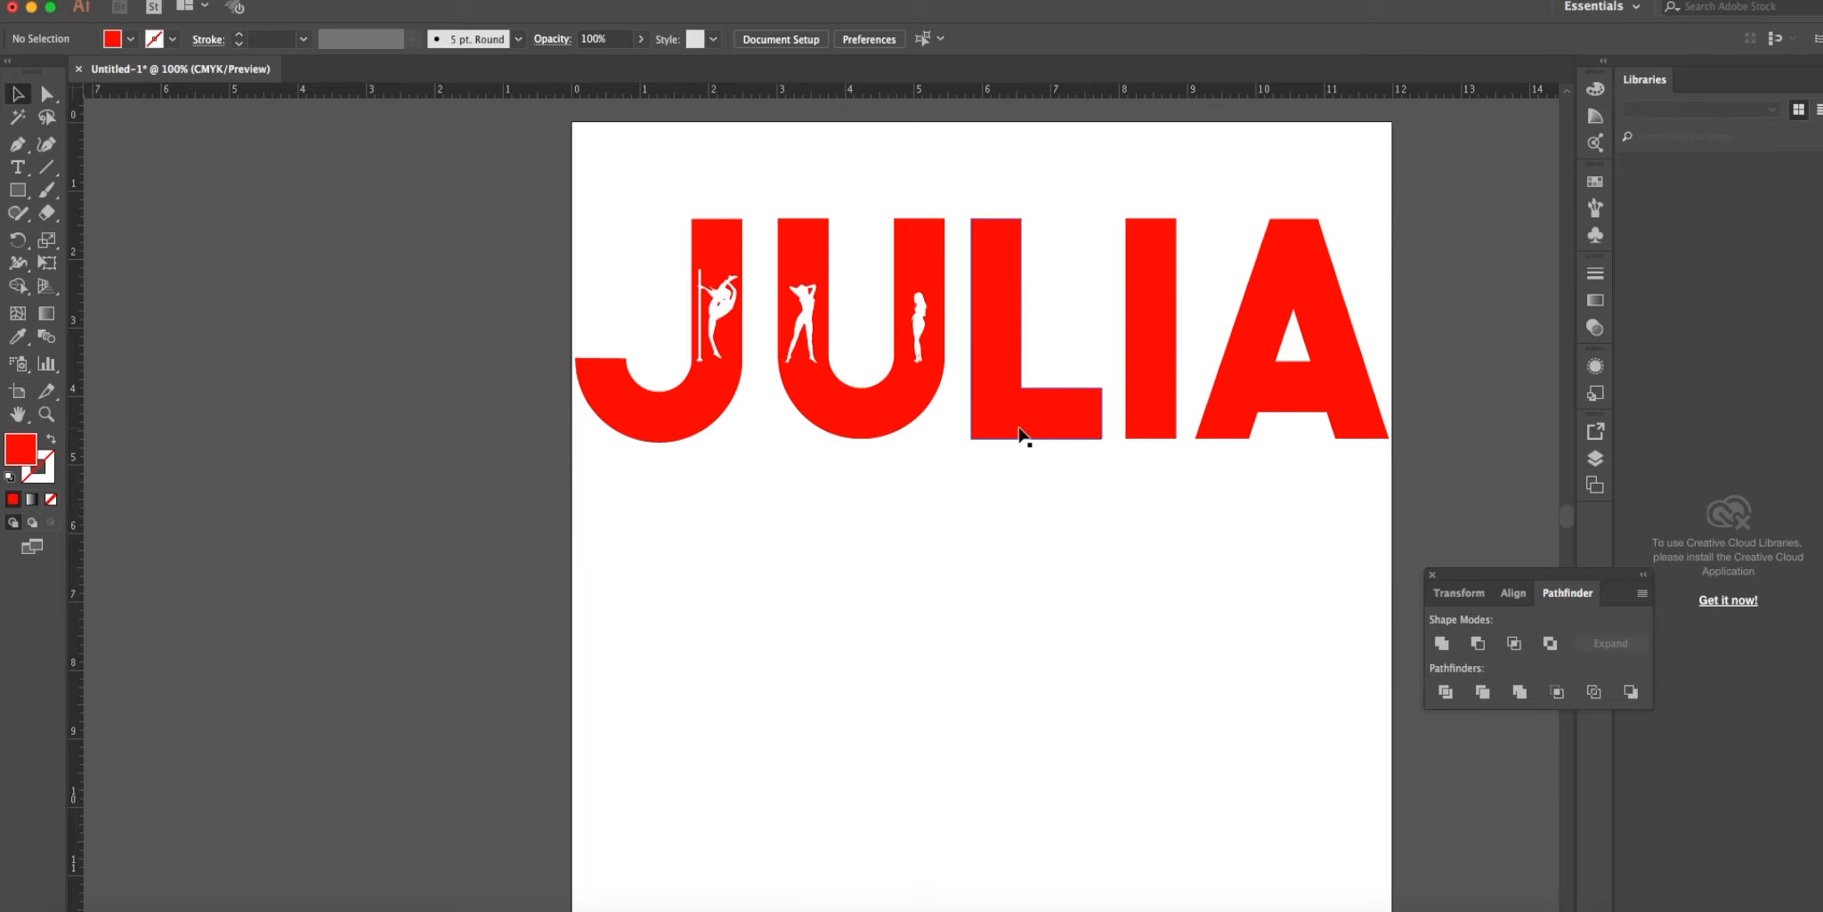
pyautogui.moveTo(46, 214)
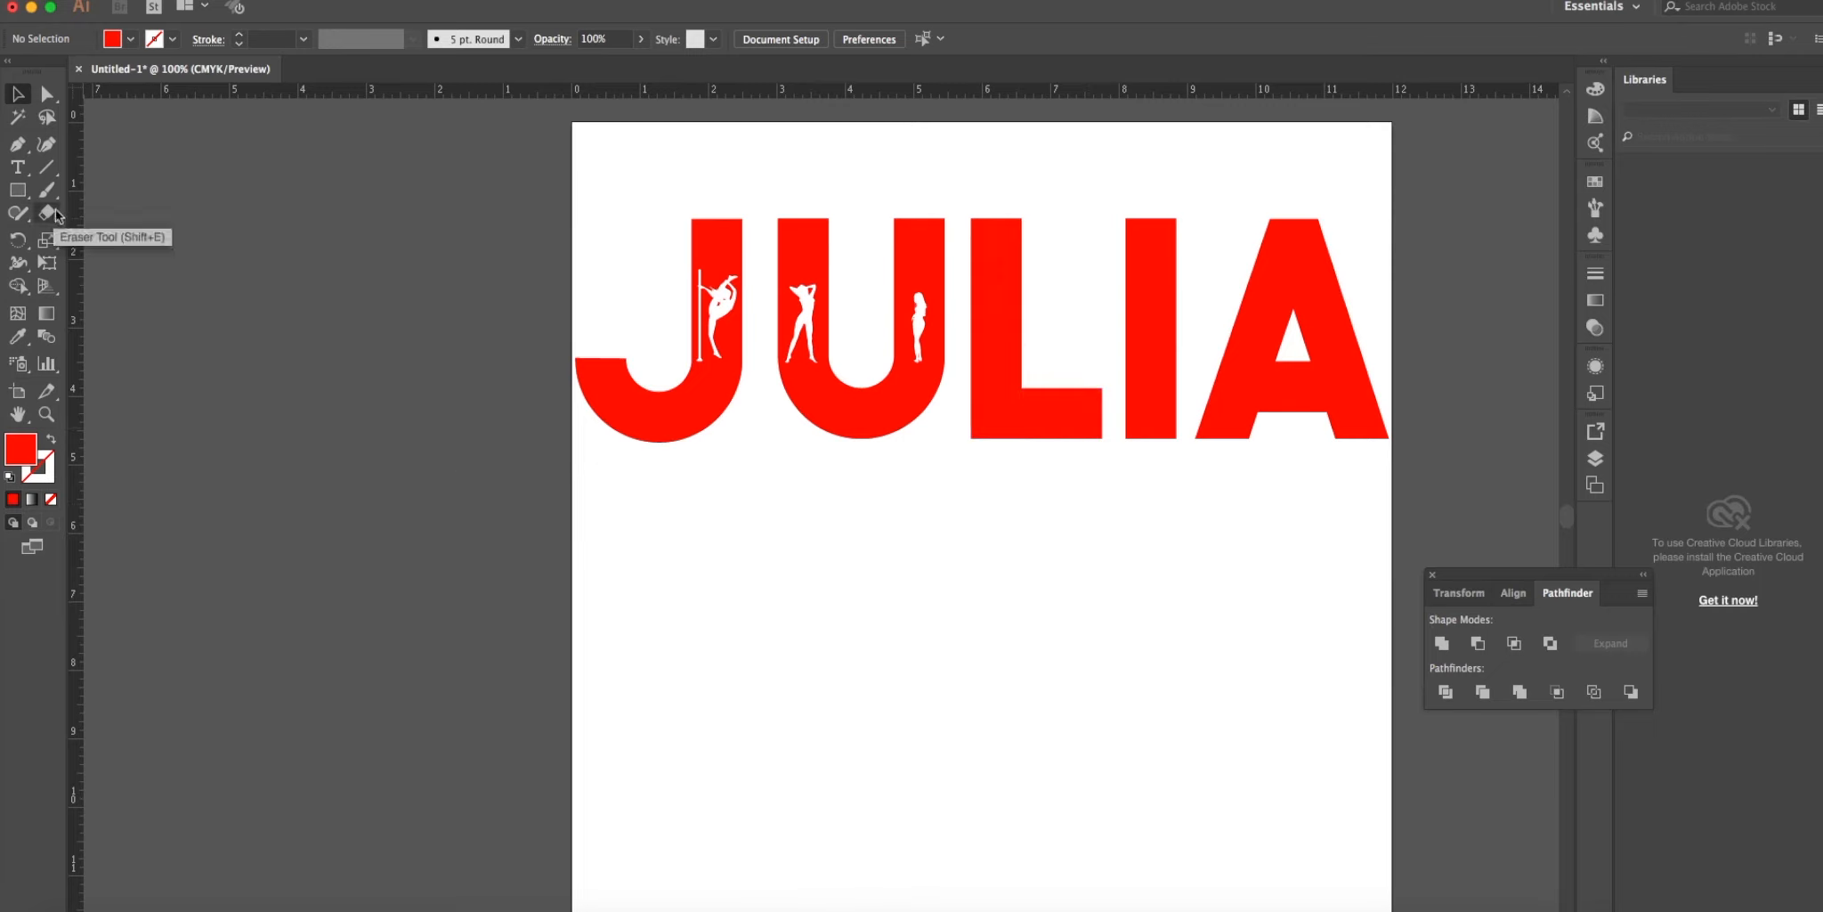
# Type a crouching-figure glyph and drag it into the L's upright stroke.
pyautogui.click(18, 168)
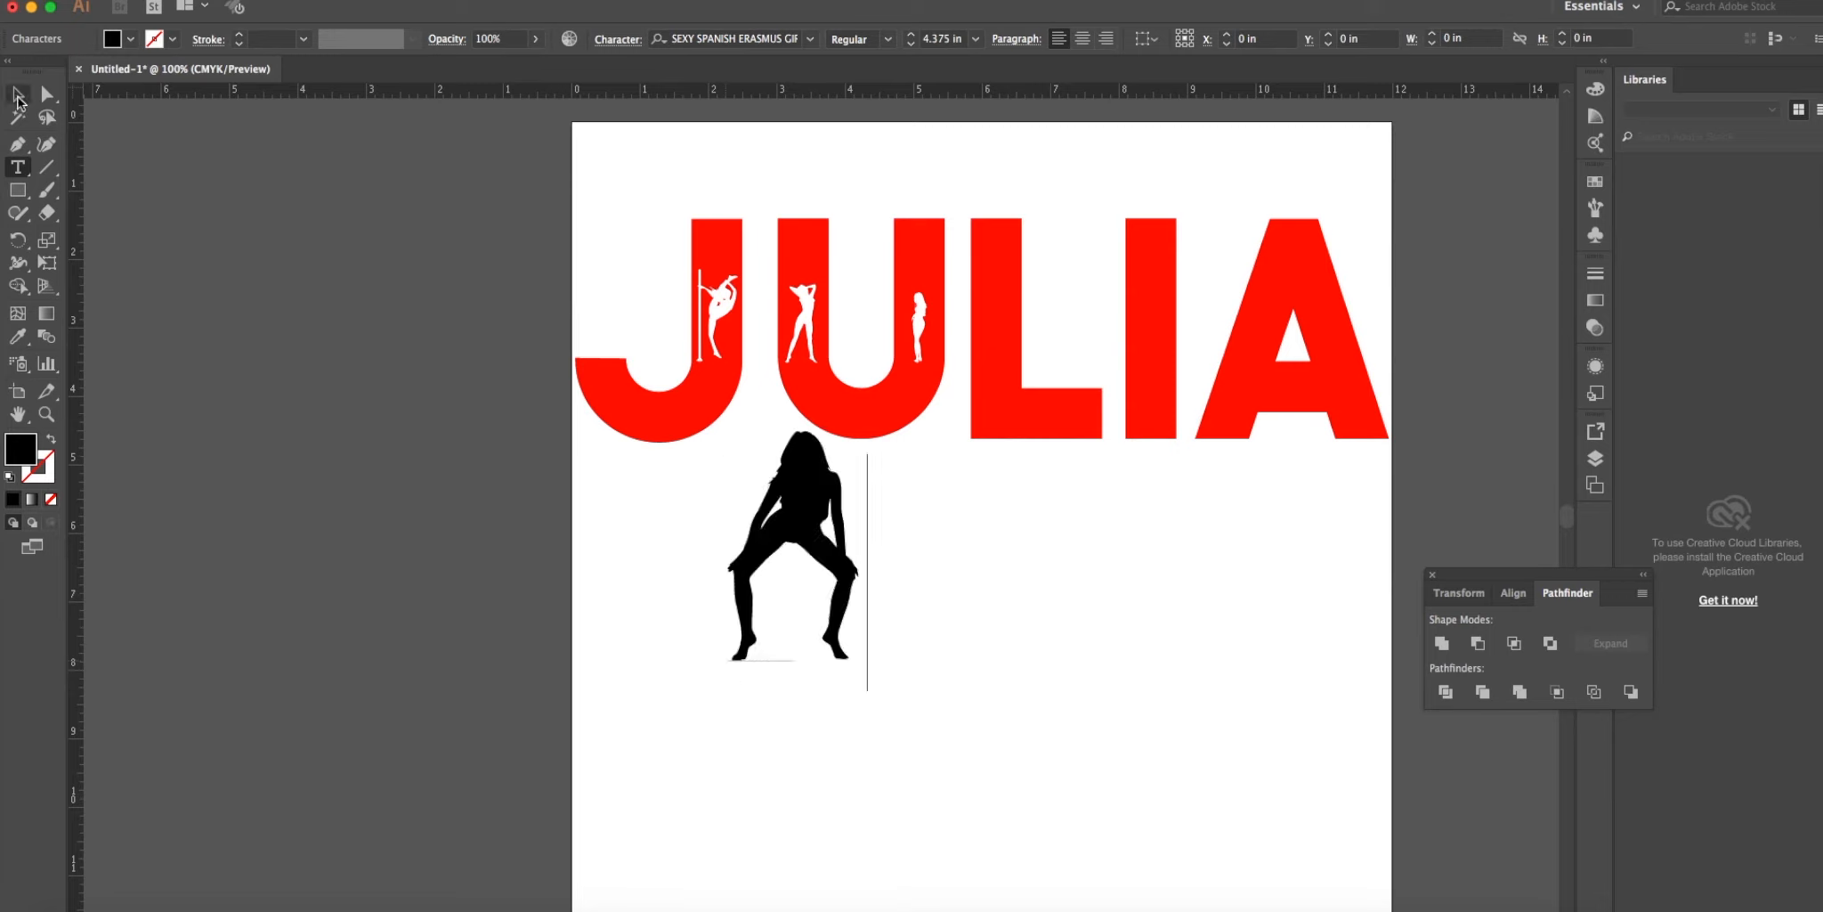
pyautogui.click(794, 552)
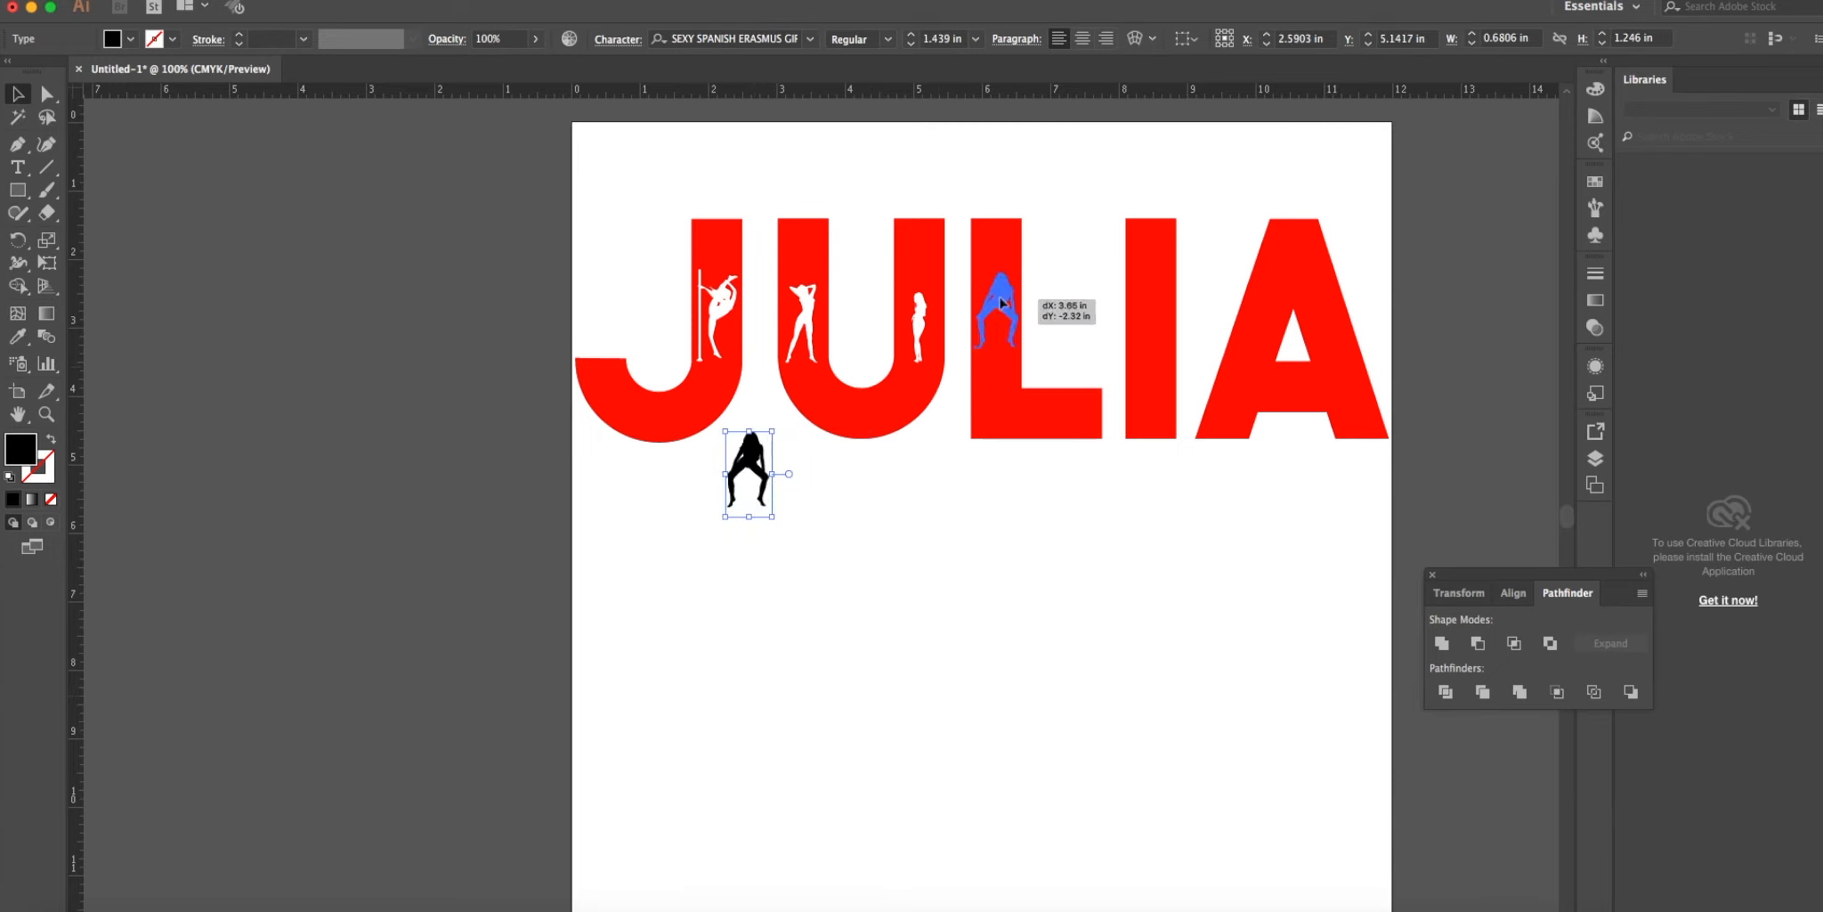
pyautogui.moveTo(1001, 308); pyautogui.dragTo(1002, 326)
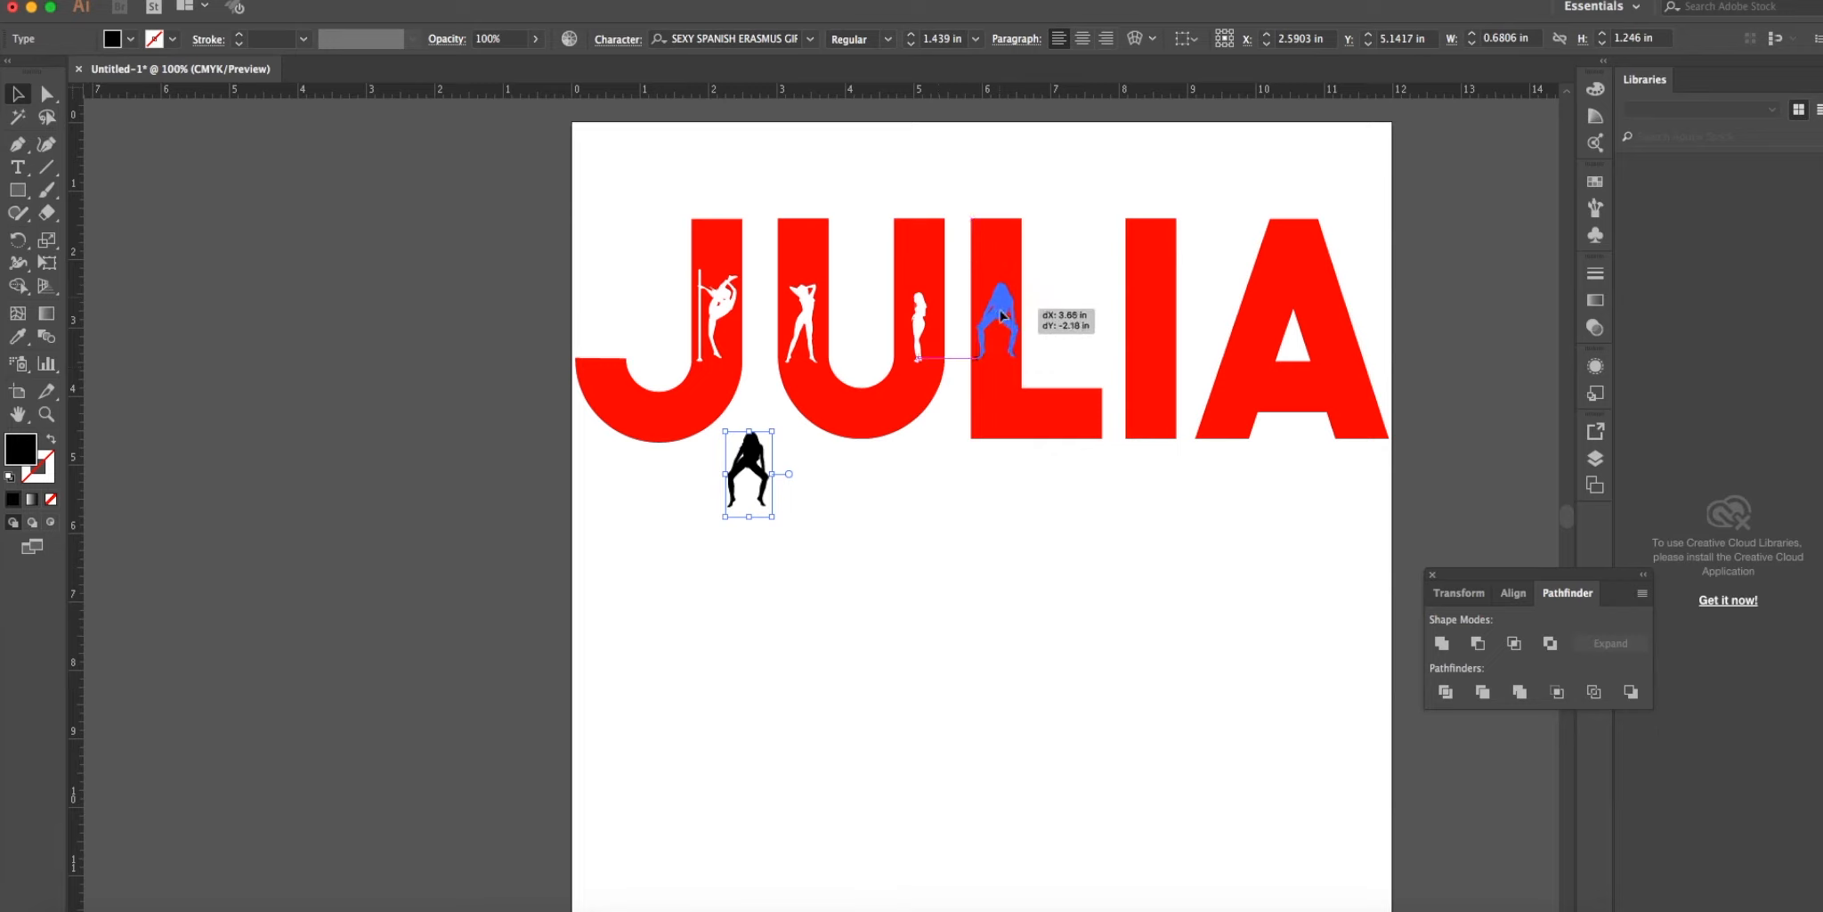
pyautogui.moveTo(749, 474); pyautogui.dragTo(994, 324)
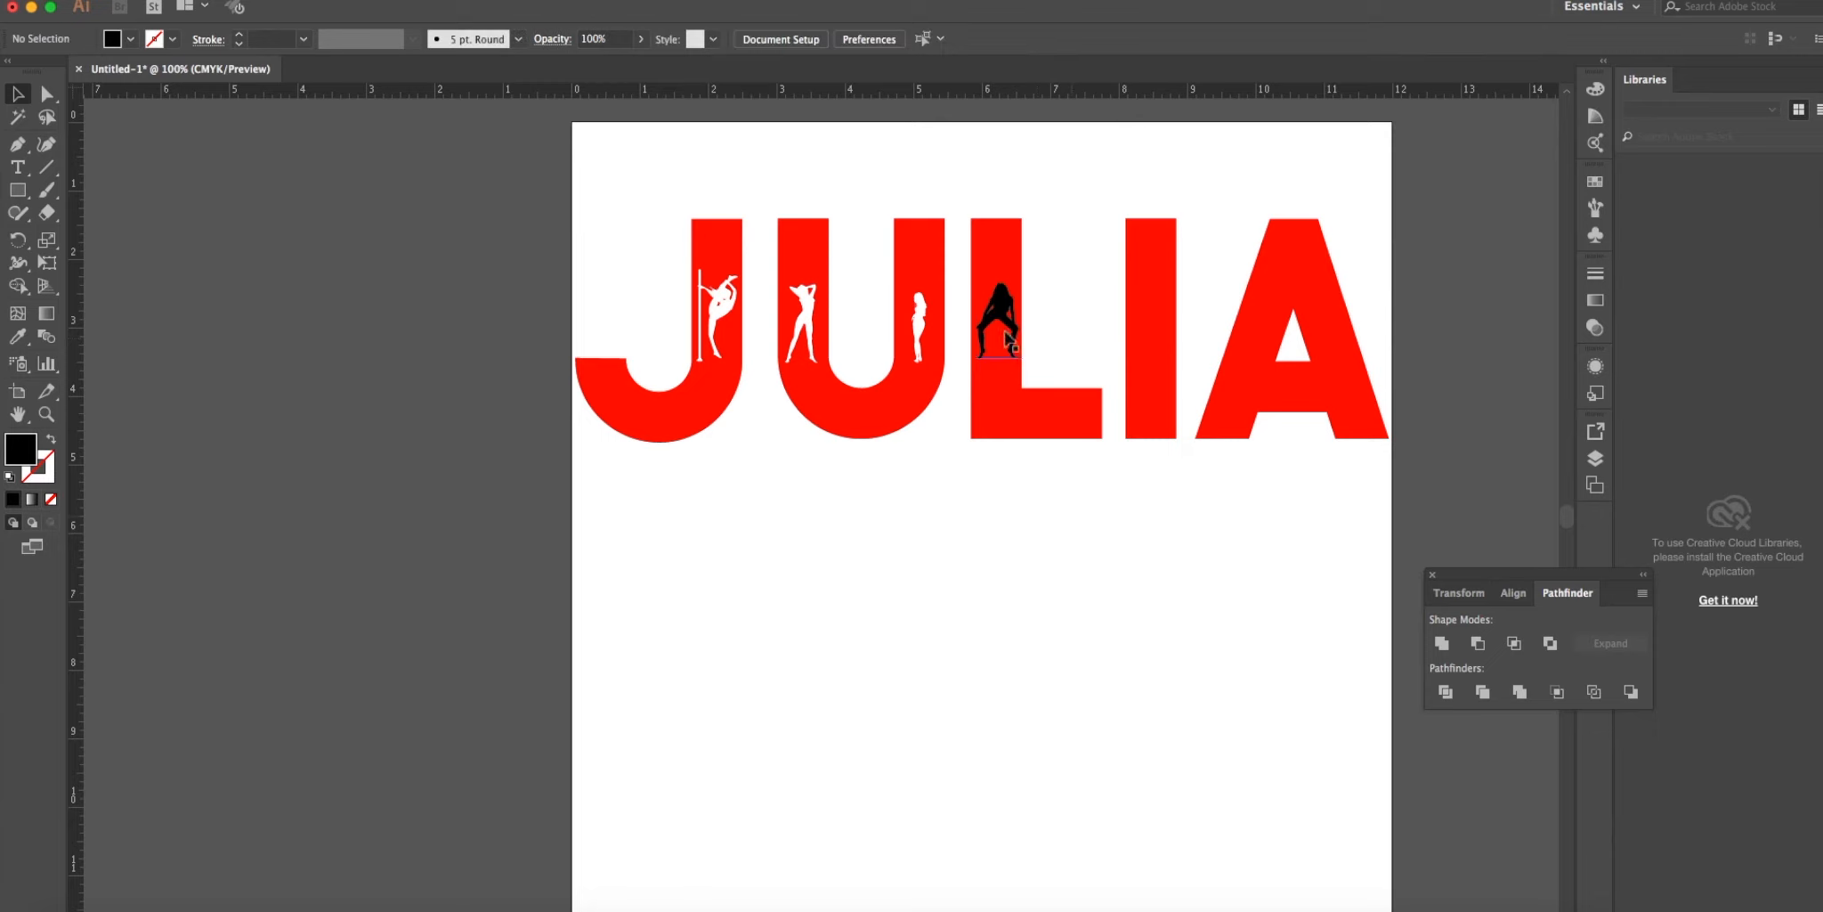
# Select the L with its silhouette and knock it out white with Minus Front.
pyautogui.click(279, 5)
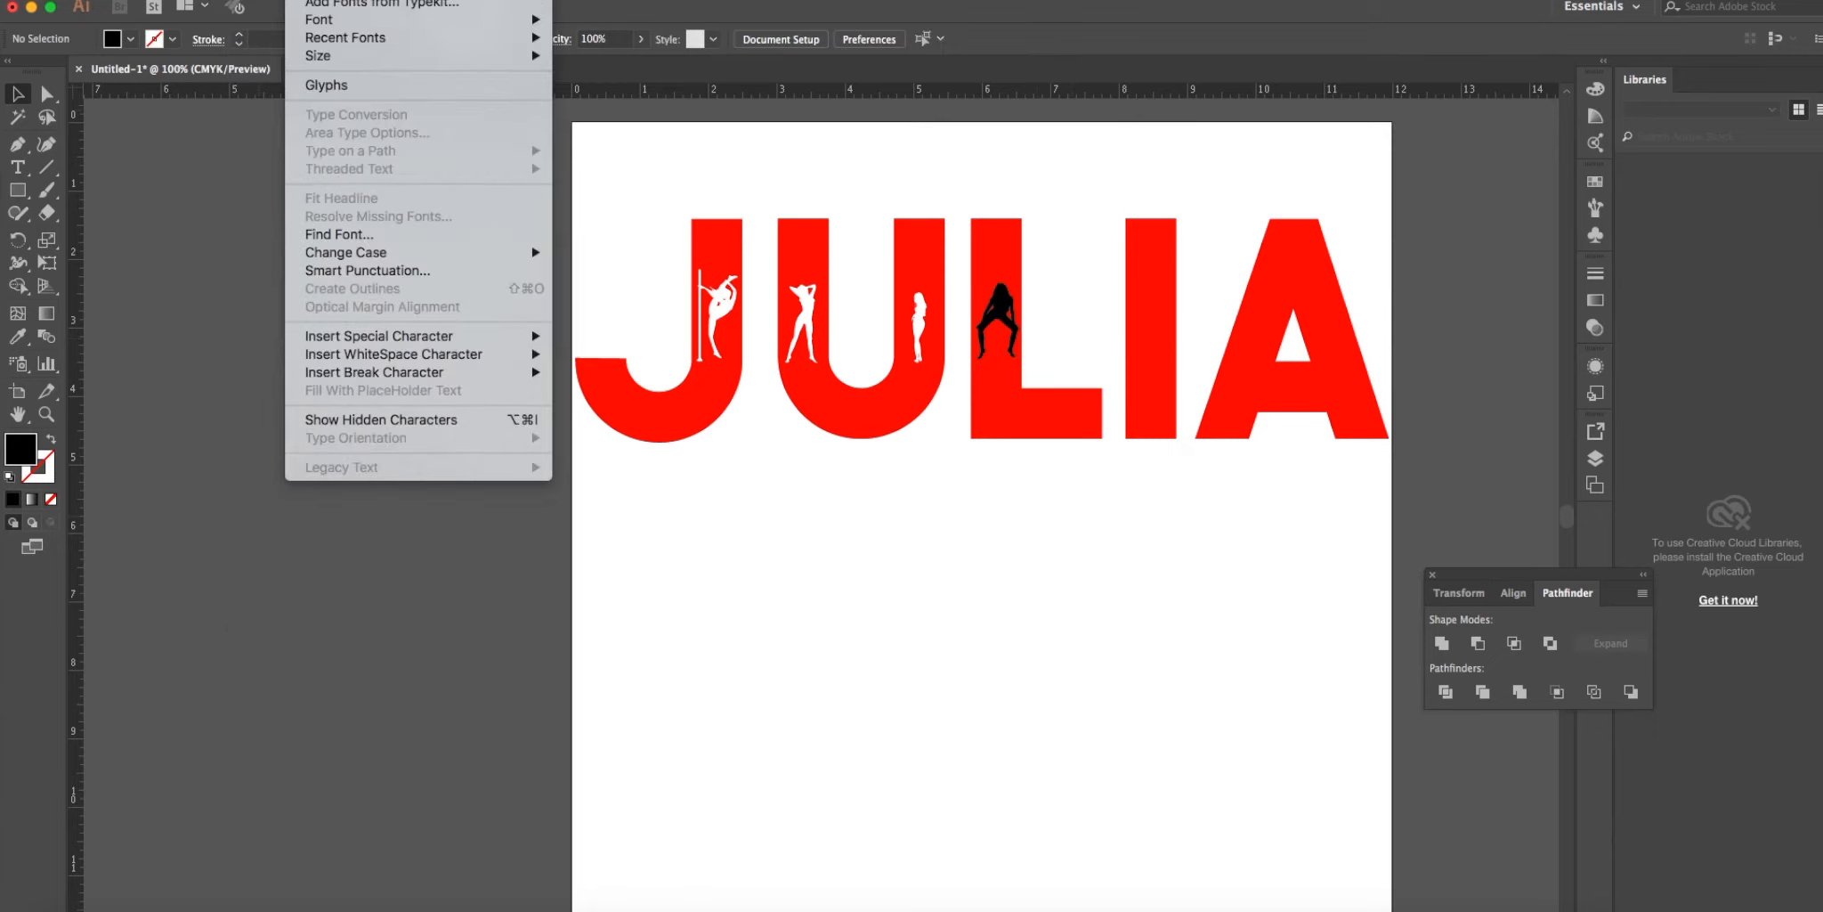
pyautogui.click(855, 495)
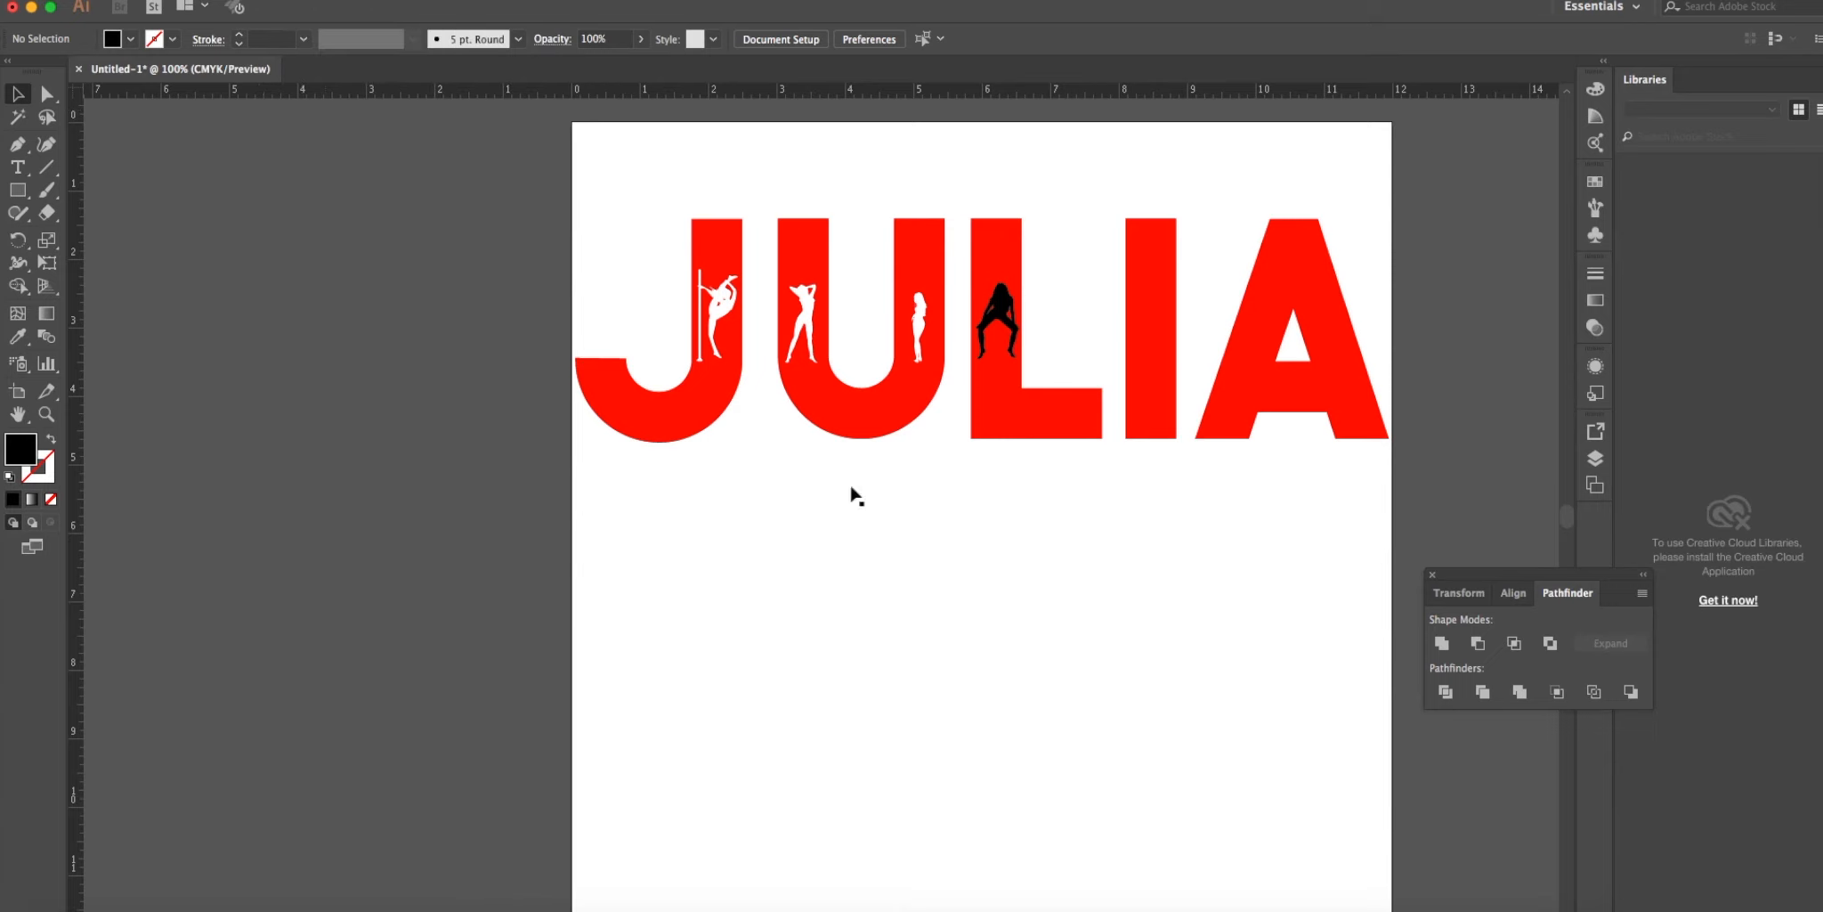
pyautogui.click(997, 324)
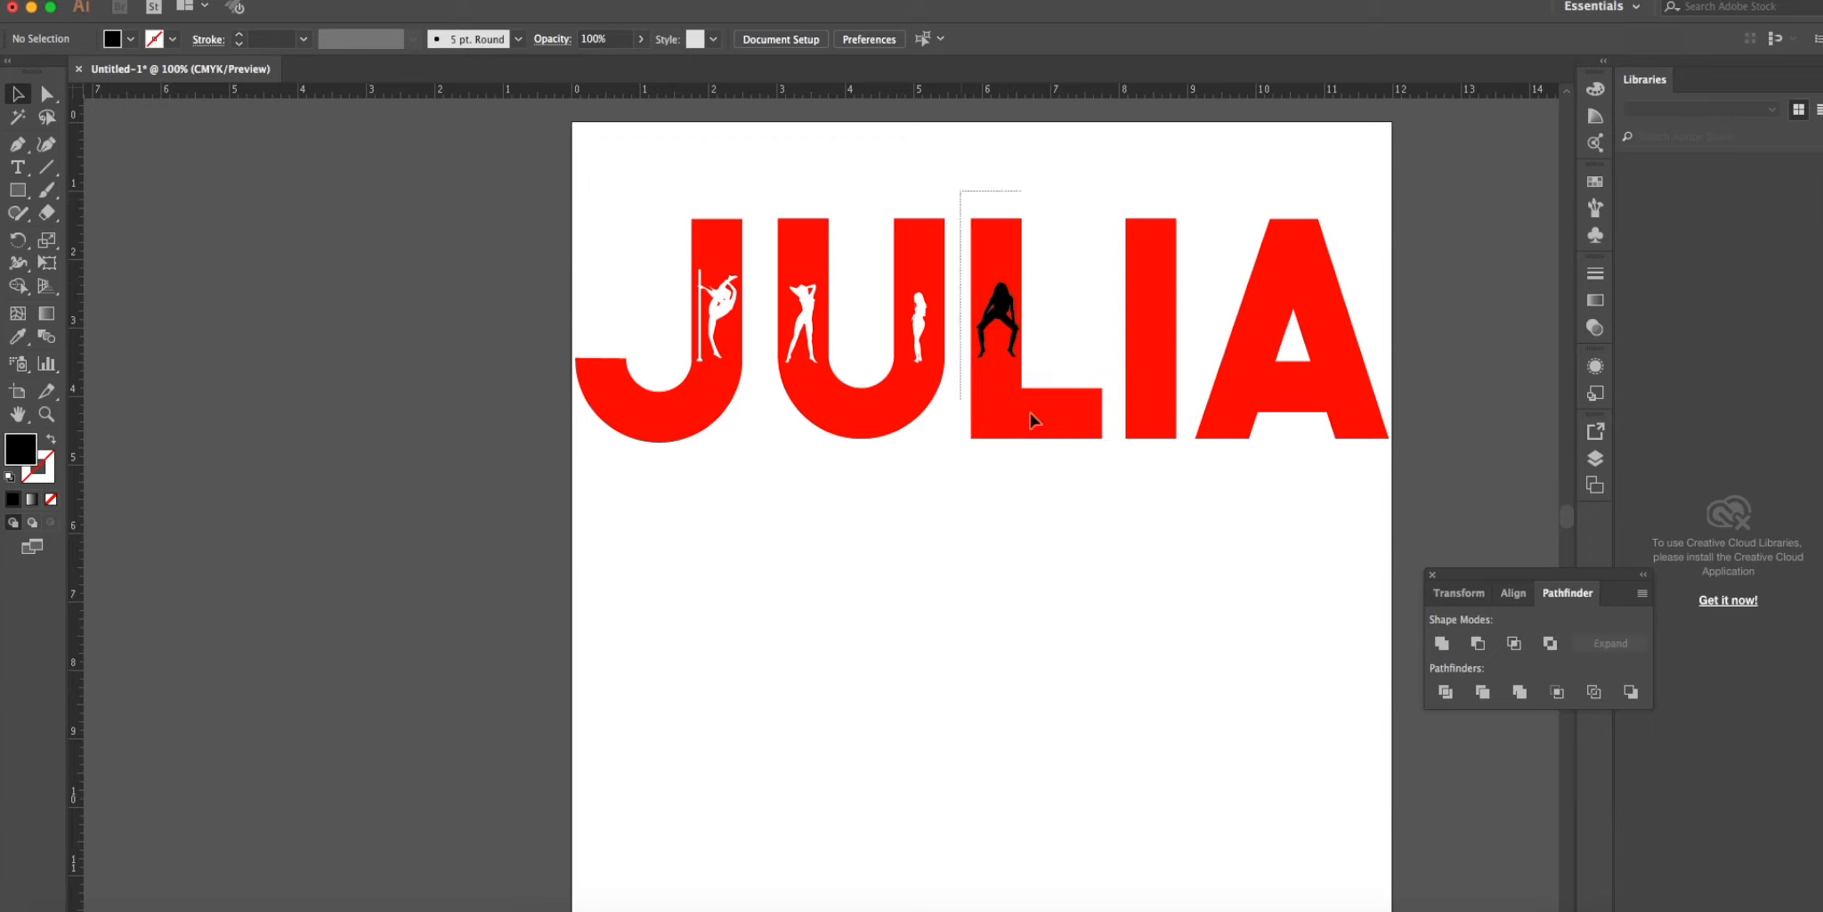
pyautogui.click(1001, 326)
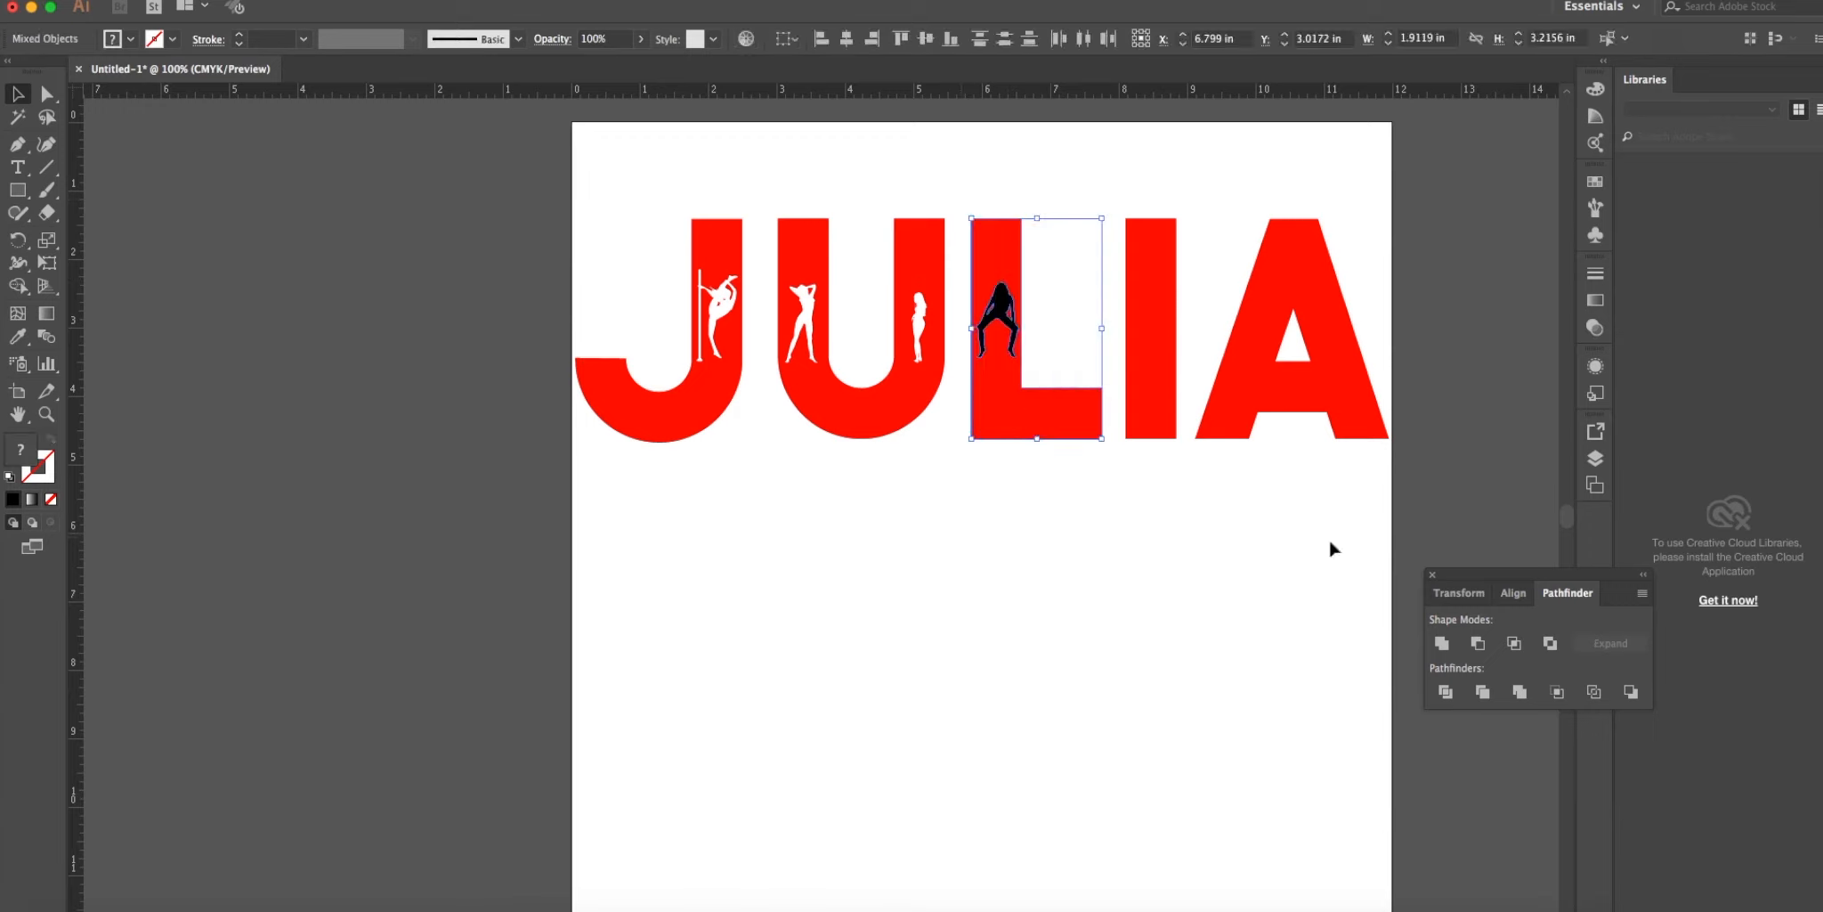
pyautogui.click(1478, 643)
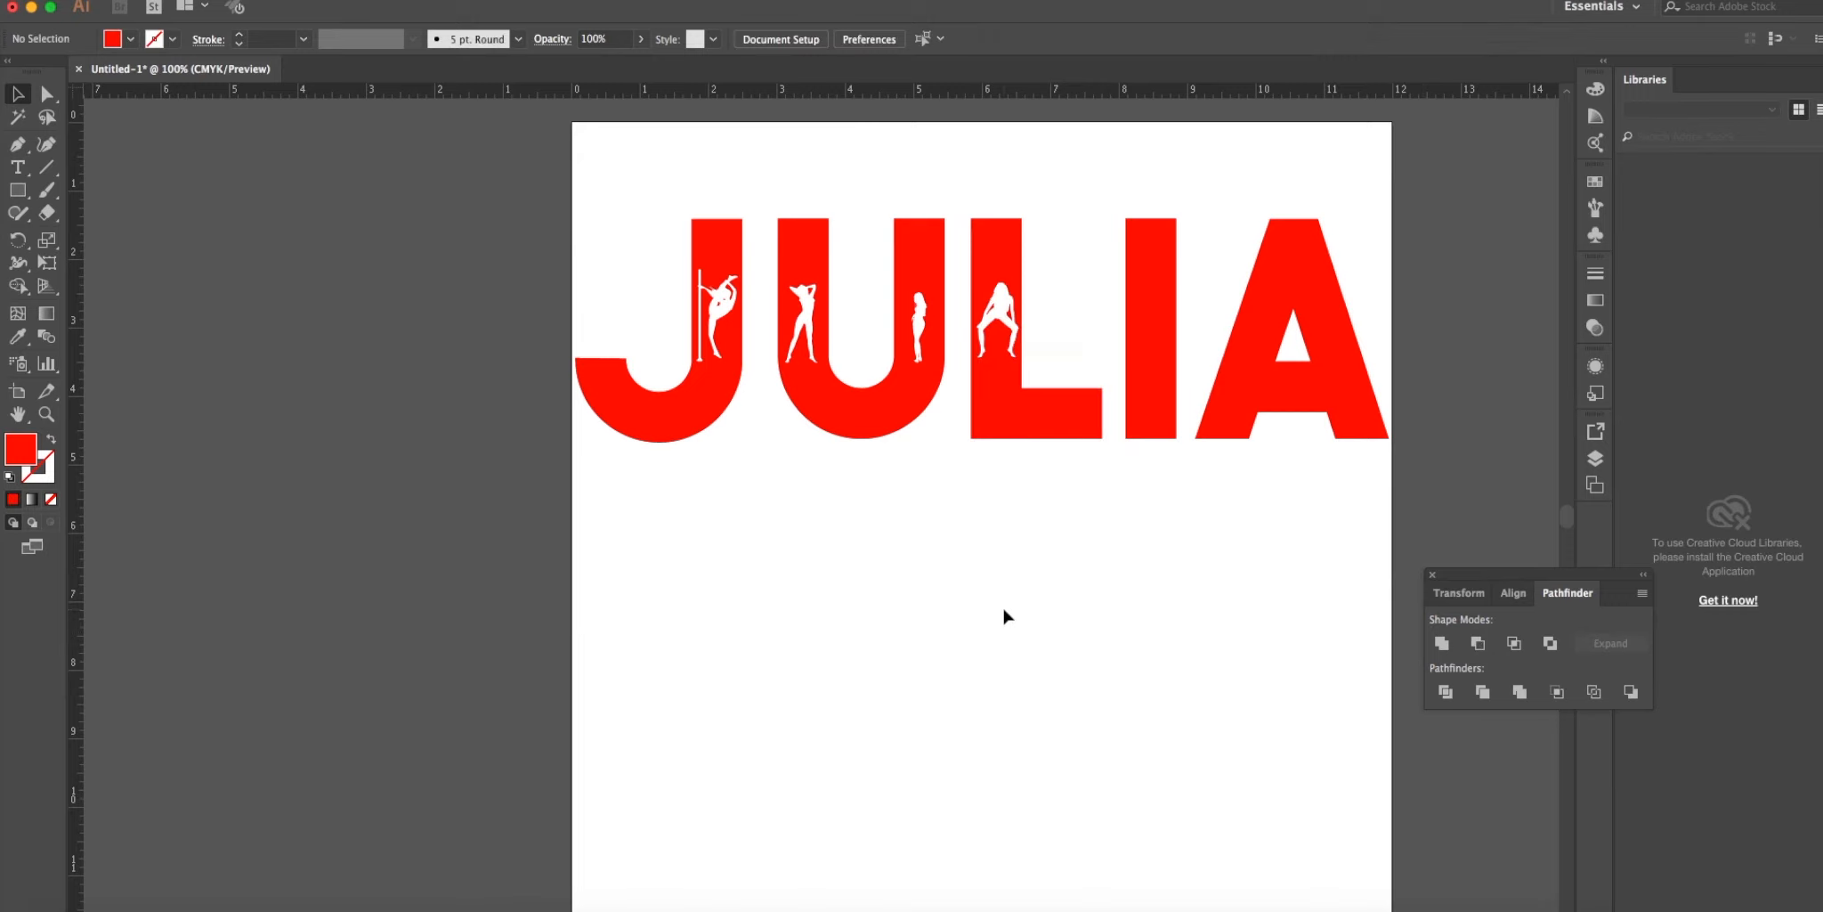
pyautogui.moveTo(1002, 618)
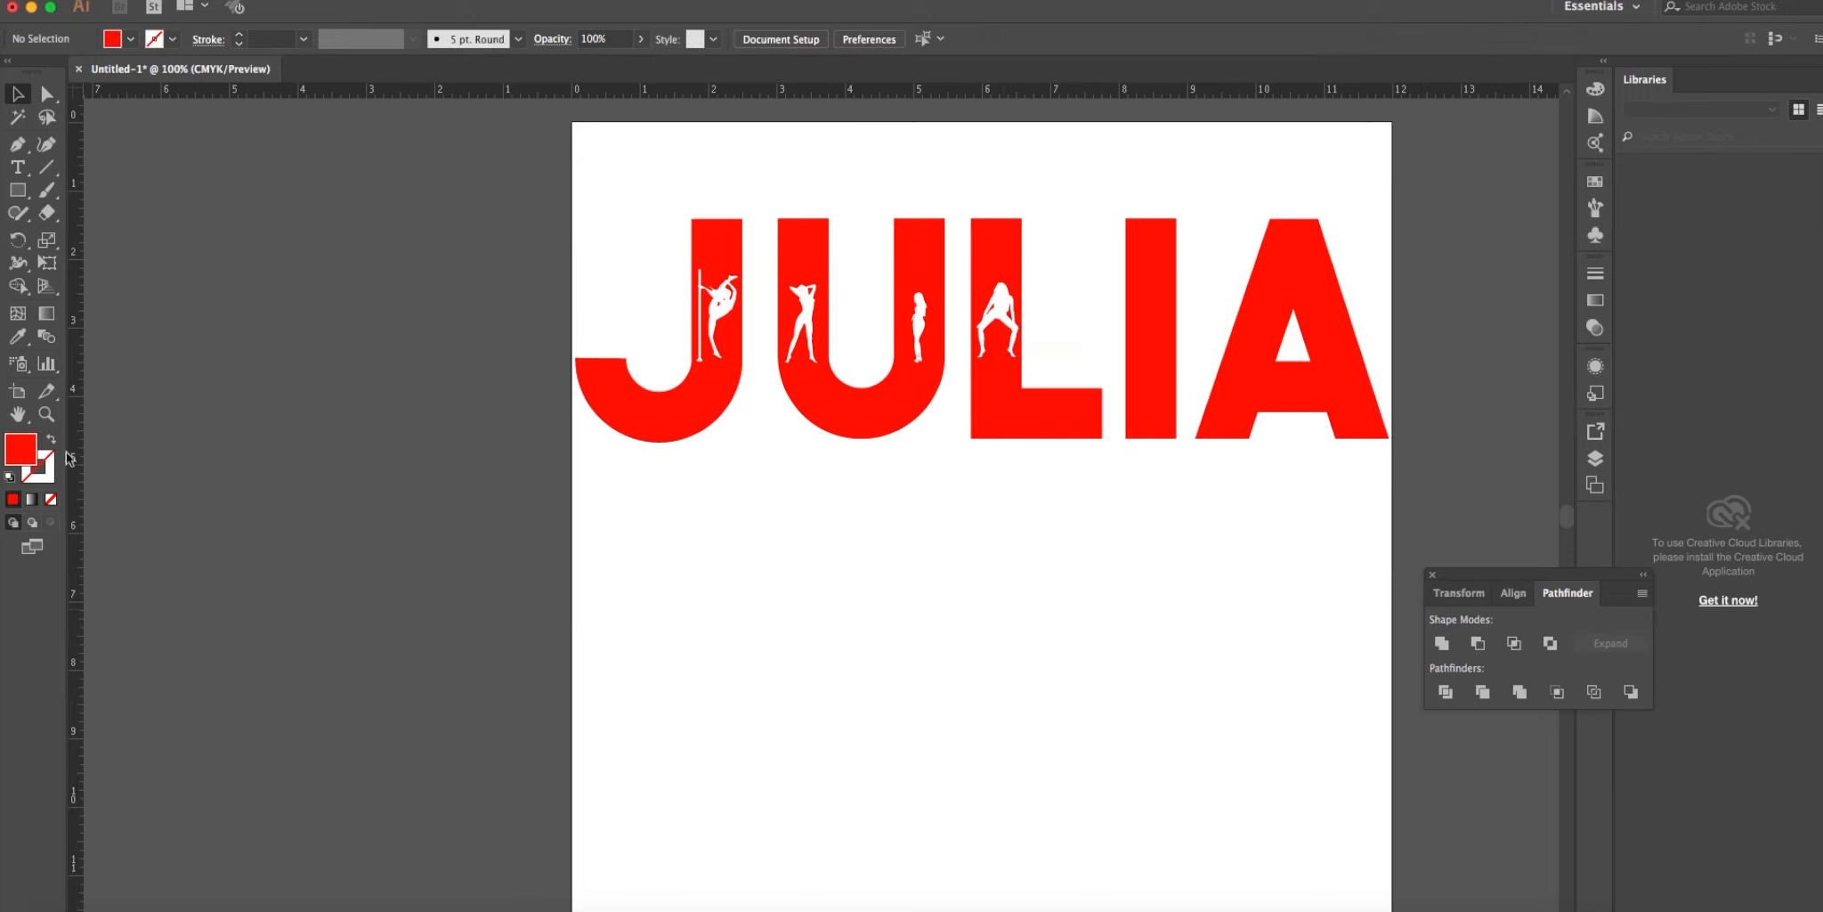
pyautogui.moveTo(18, 169)
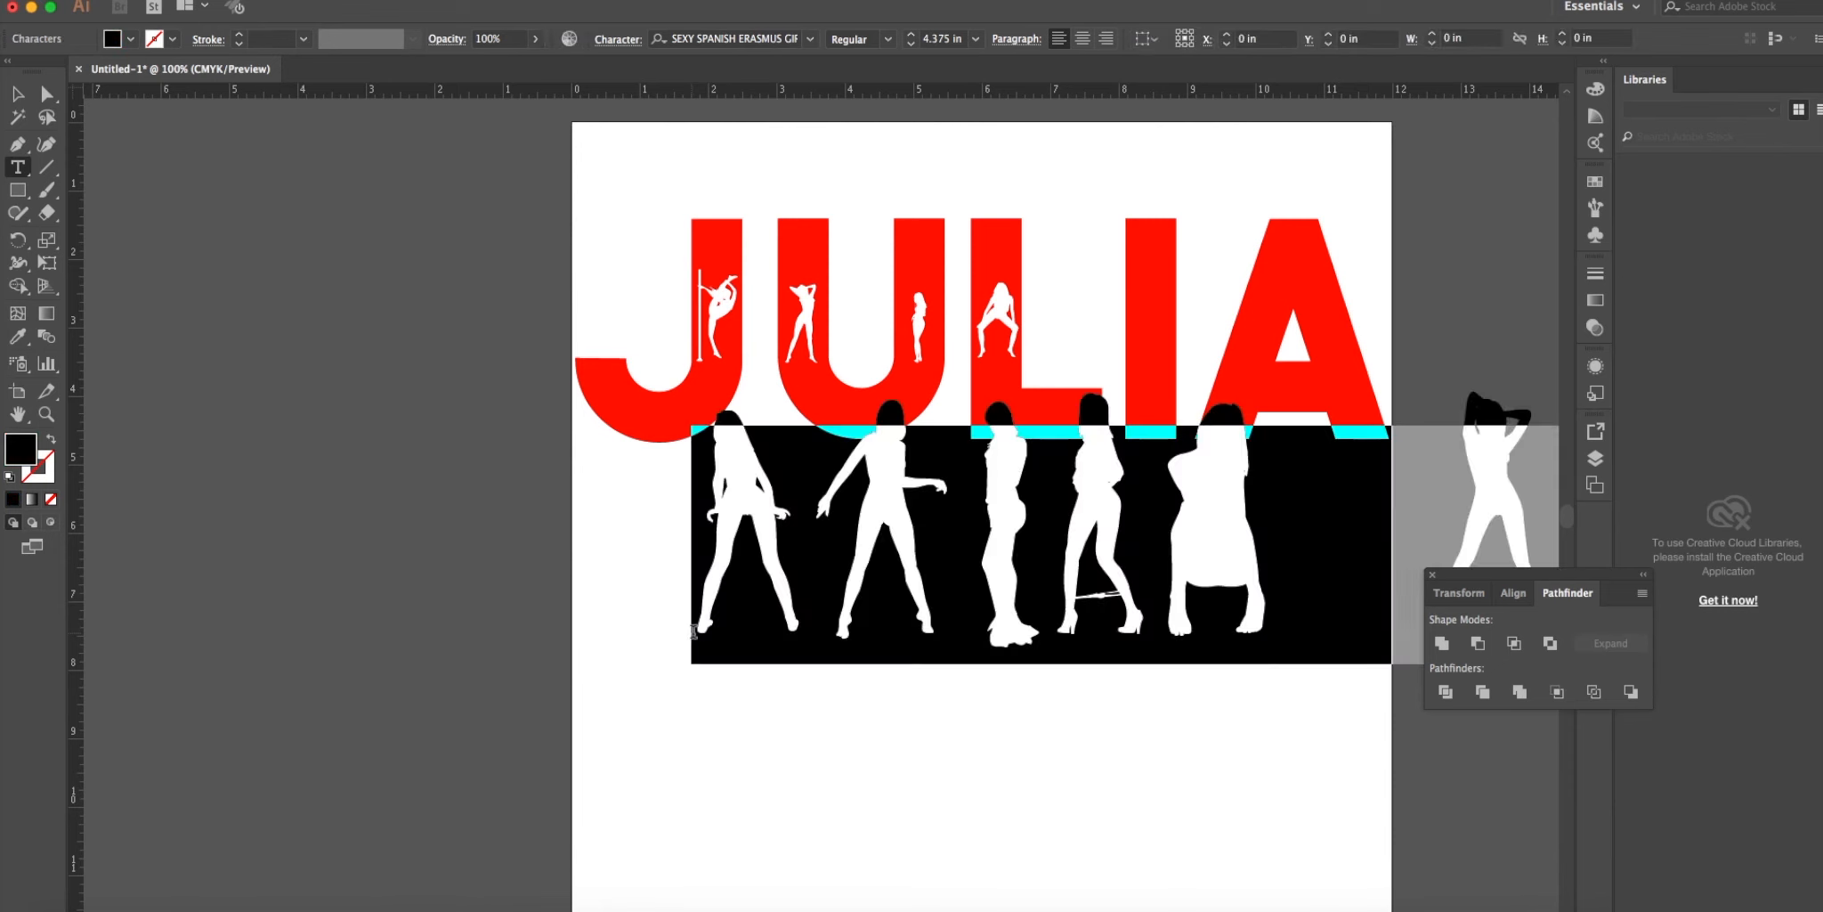
# Start a text object in the Pole Dance font and shrink the dancer glyph.
pyautogui.click(812, 39)
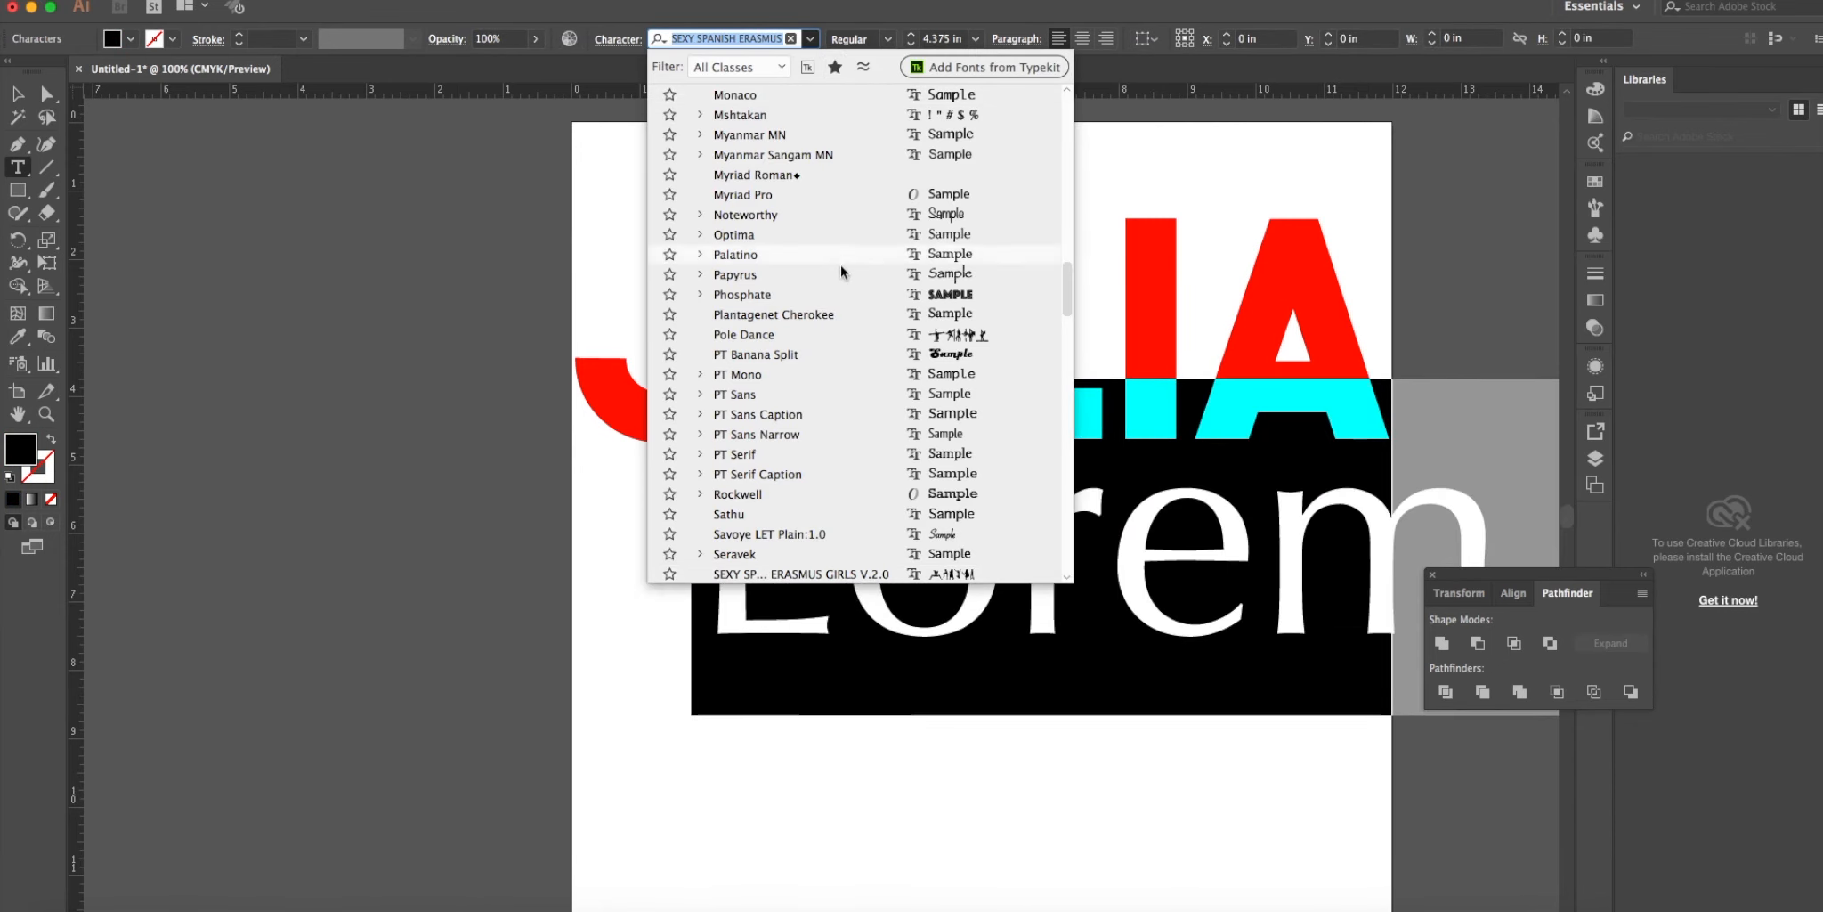
pyautogui.click(743, 334)
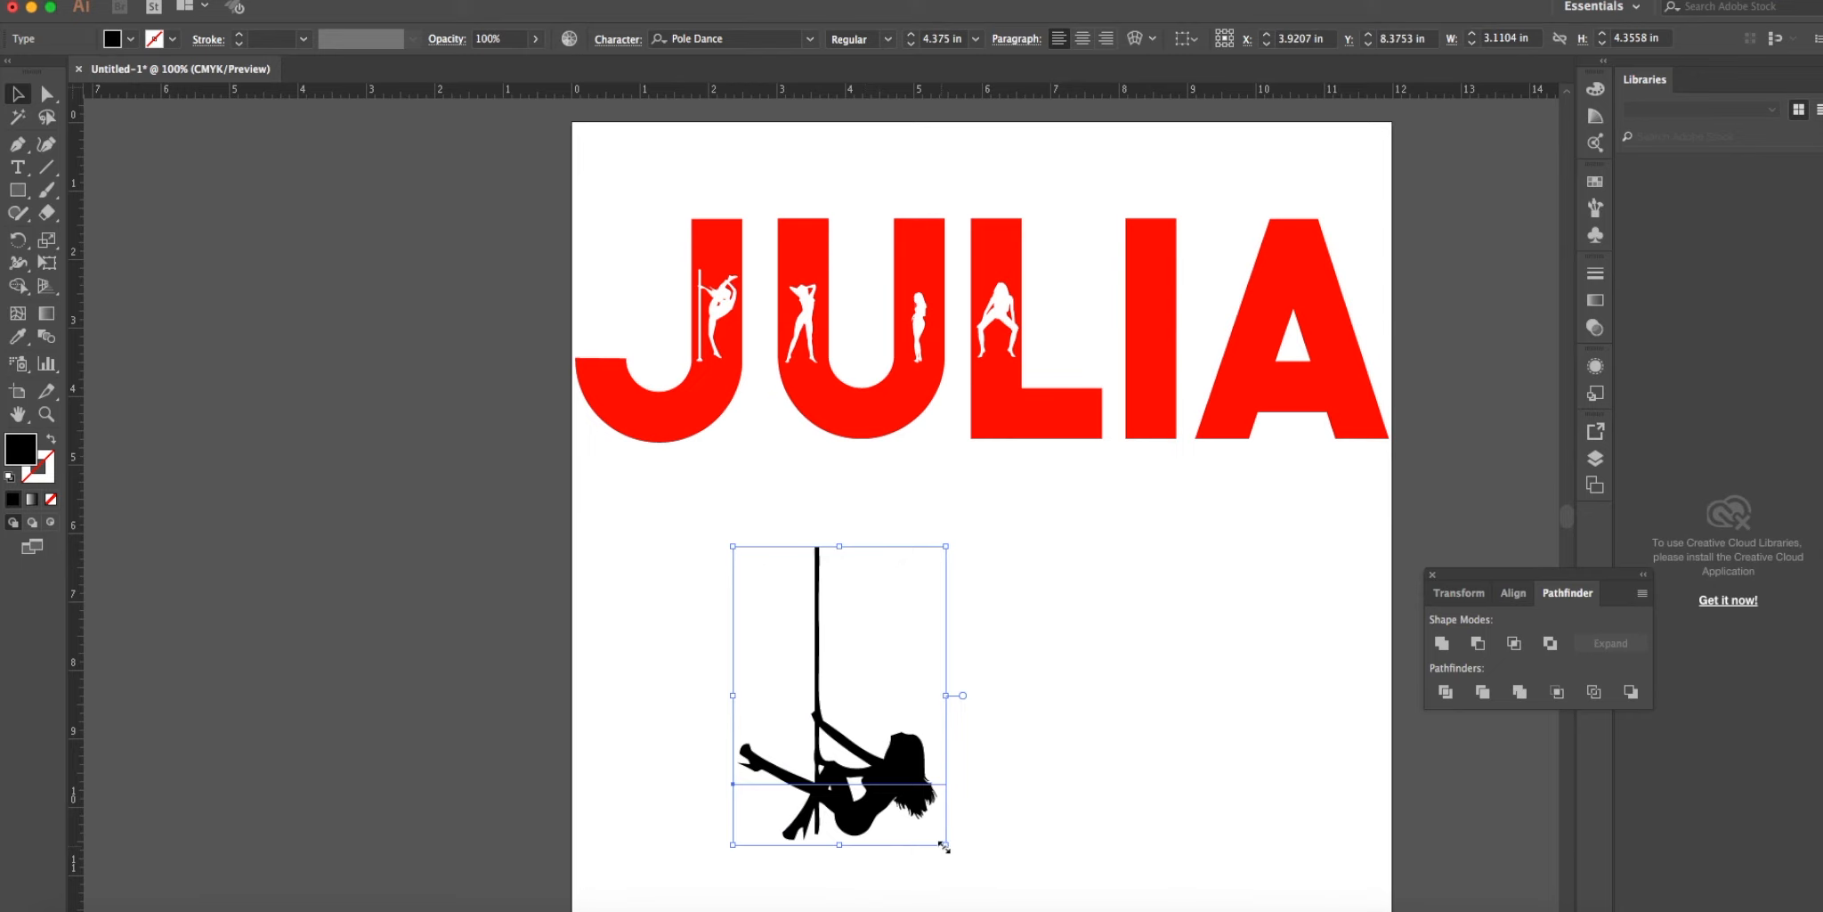
pyautogui.moveTo(837, 773); pyautogui.dragTo(781, 616)
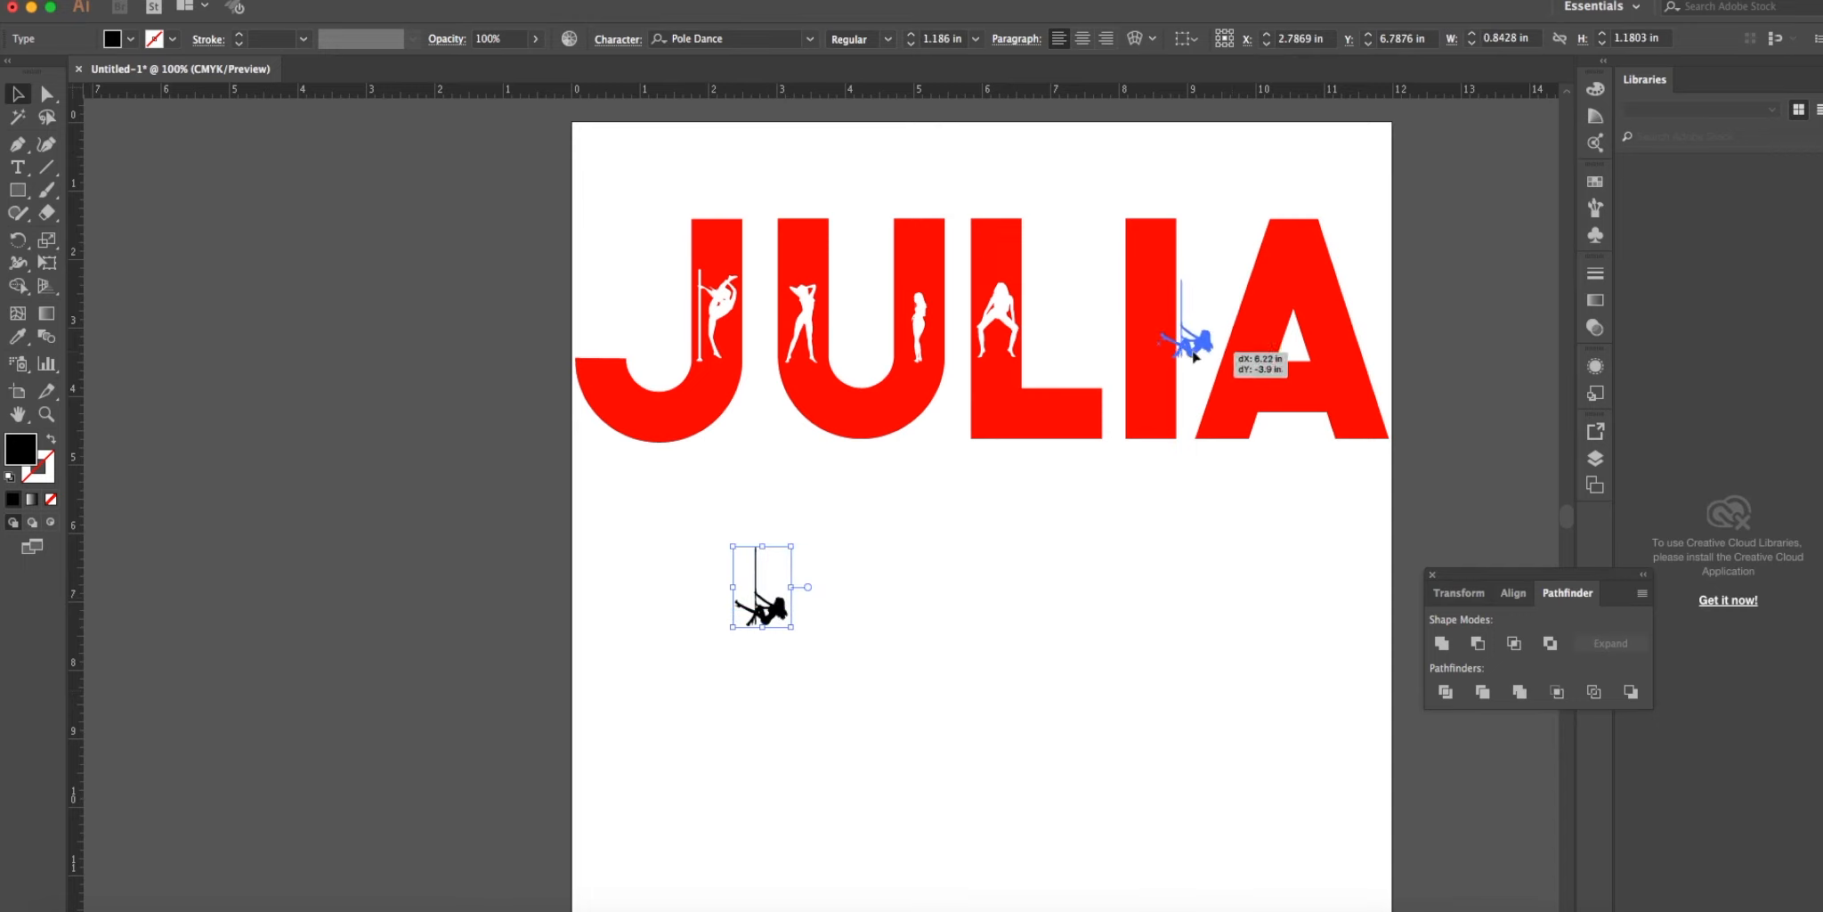
# Drag the small pole-hanging dancer into the red I and align it within the stroke.
pyautogui.moveTo(1186, 344); pyautogui.dragTo(1152, 343)
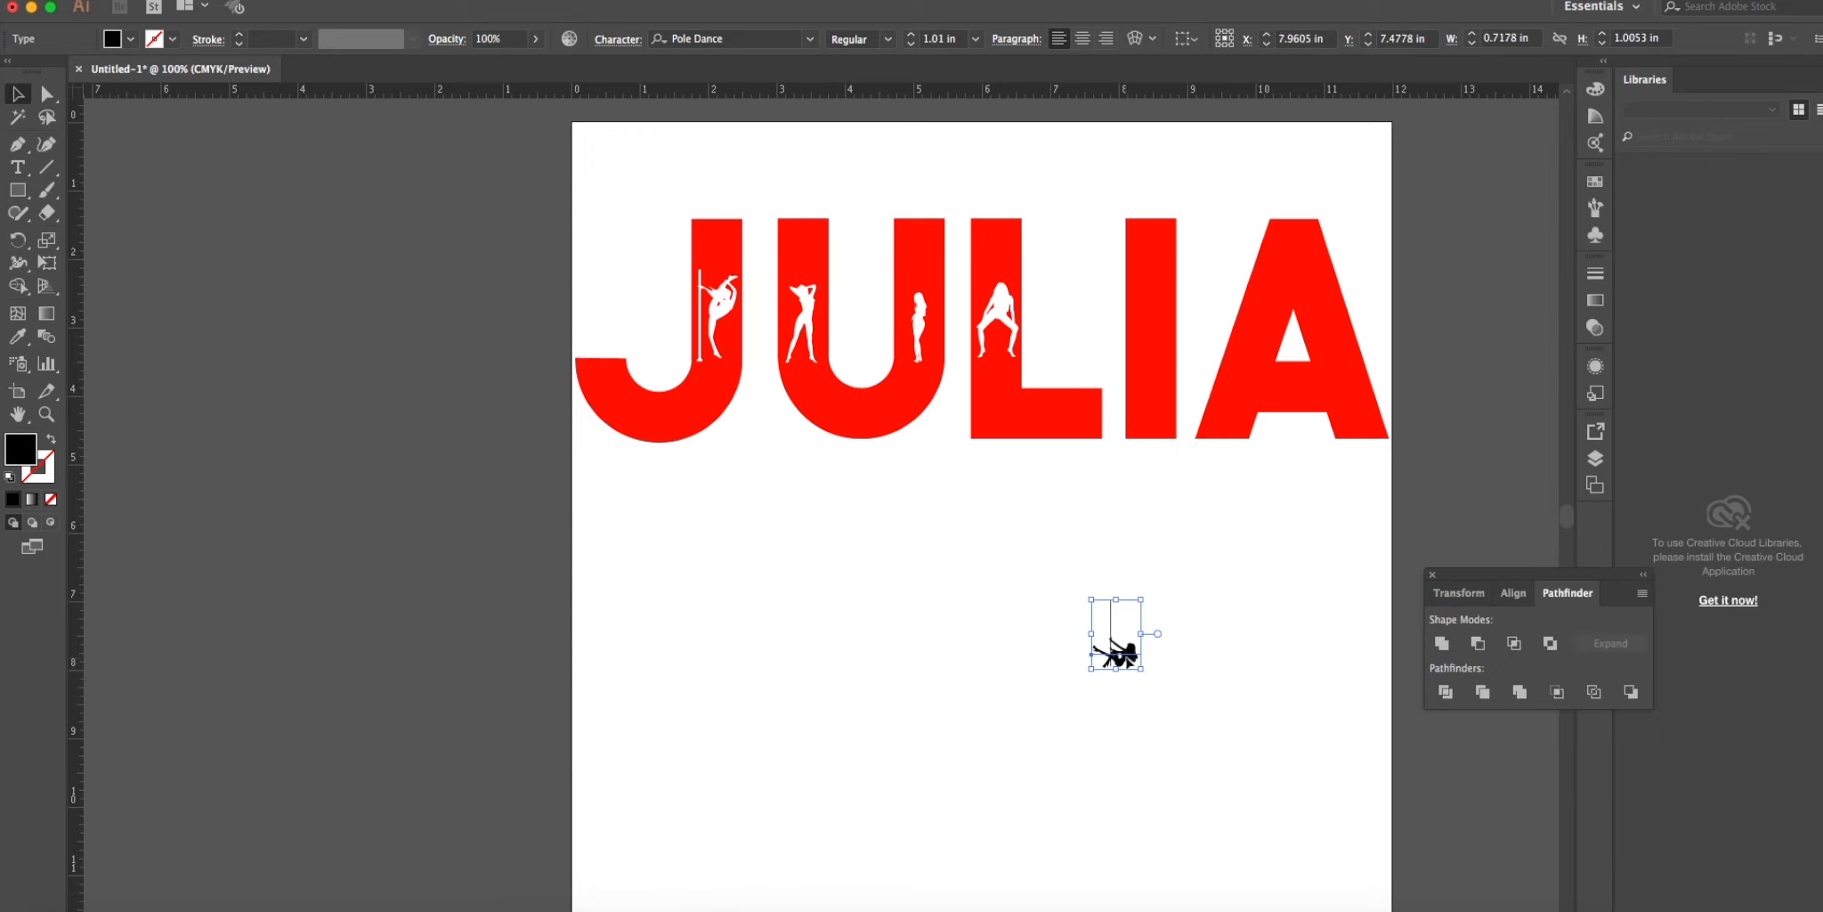
pyautogui.moveTo(1116, 636); pyautogui.dragTo(1152, 331)
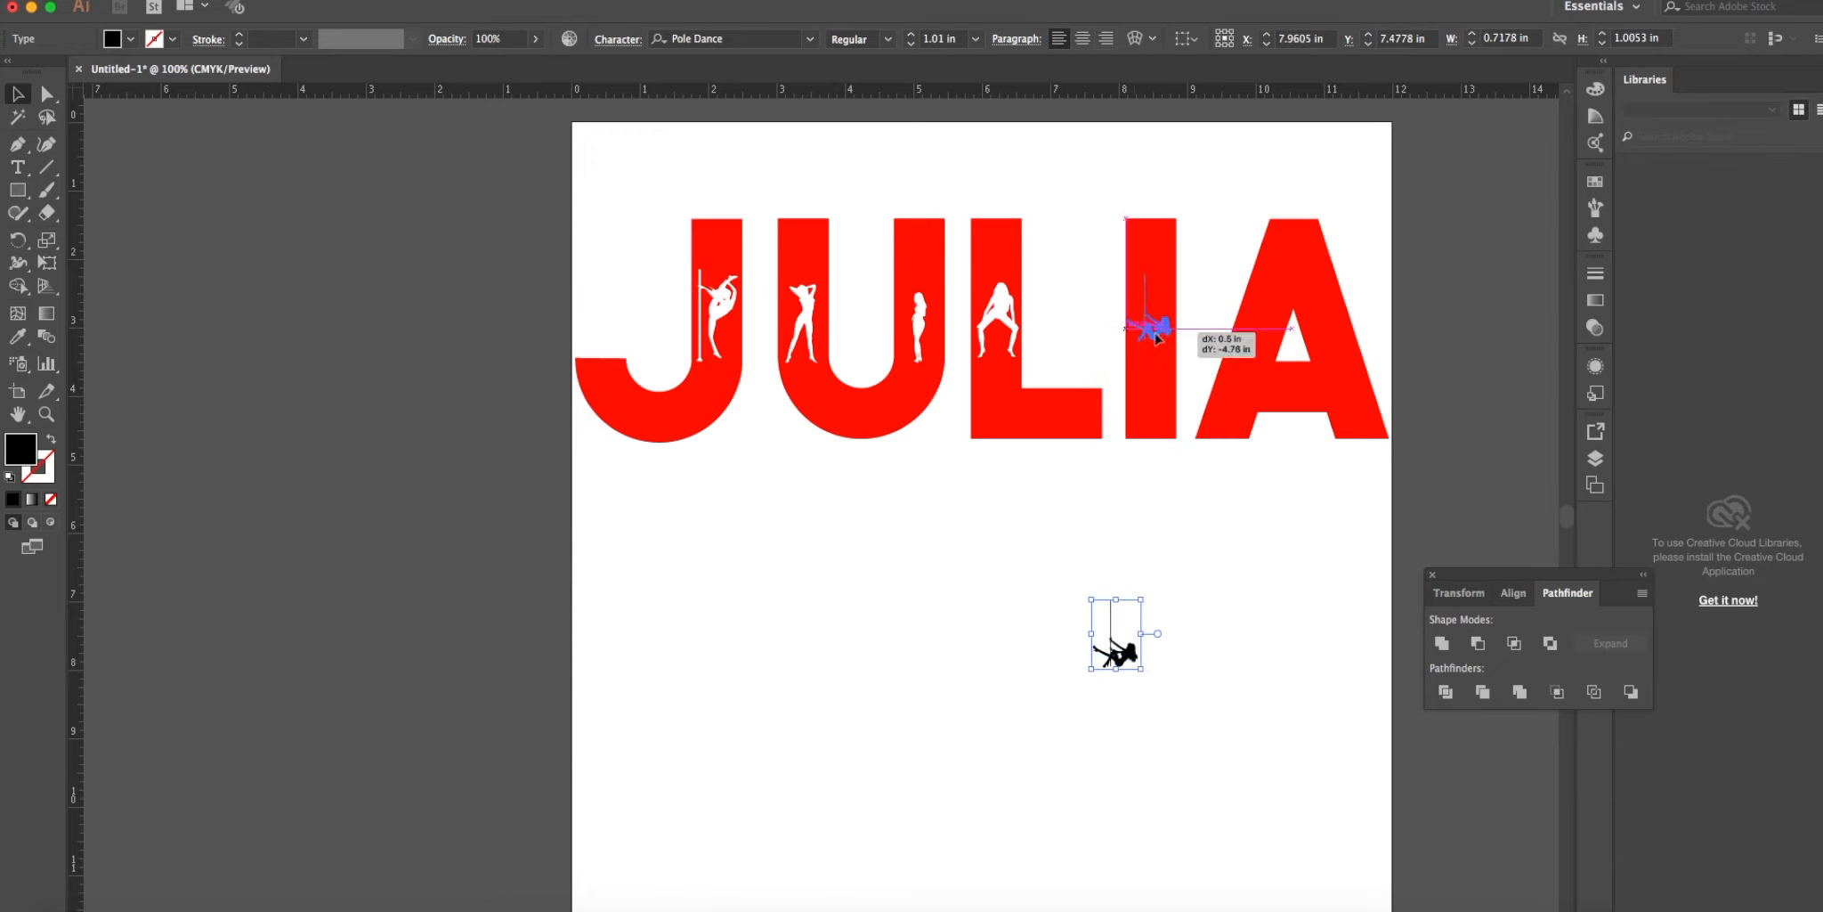
pyautogui.moveTo(1145, 326); pyautogui.dragTo(1145, 355)
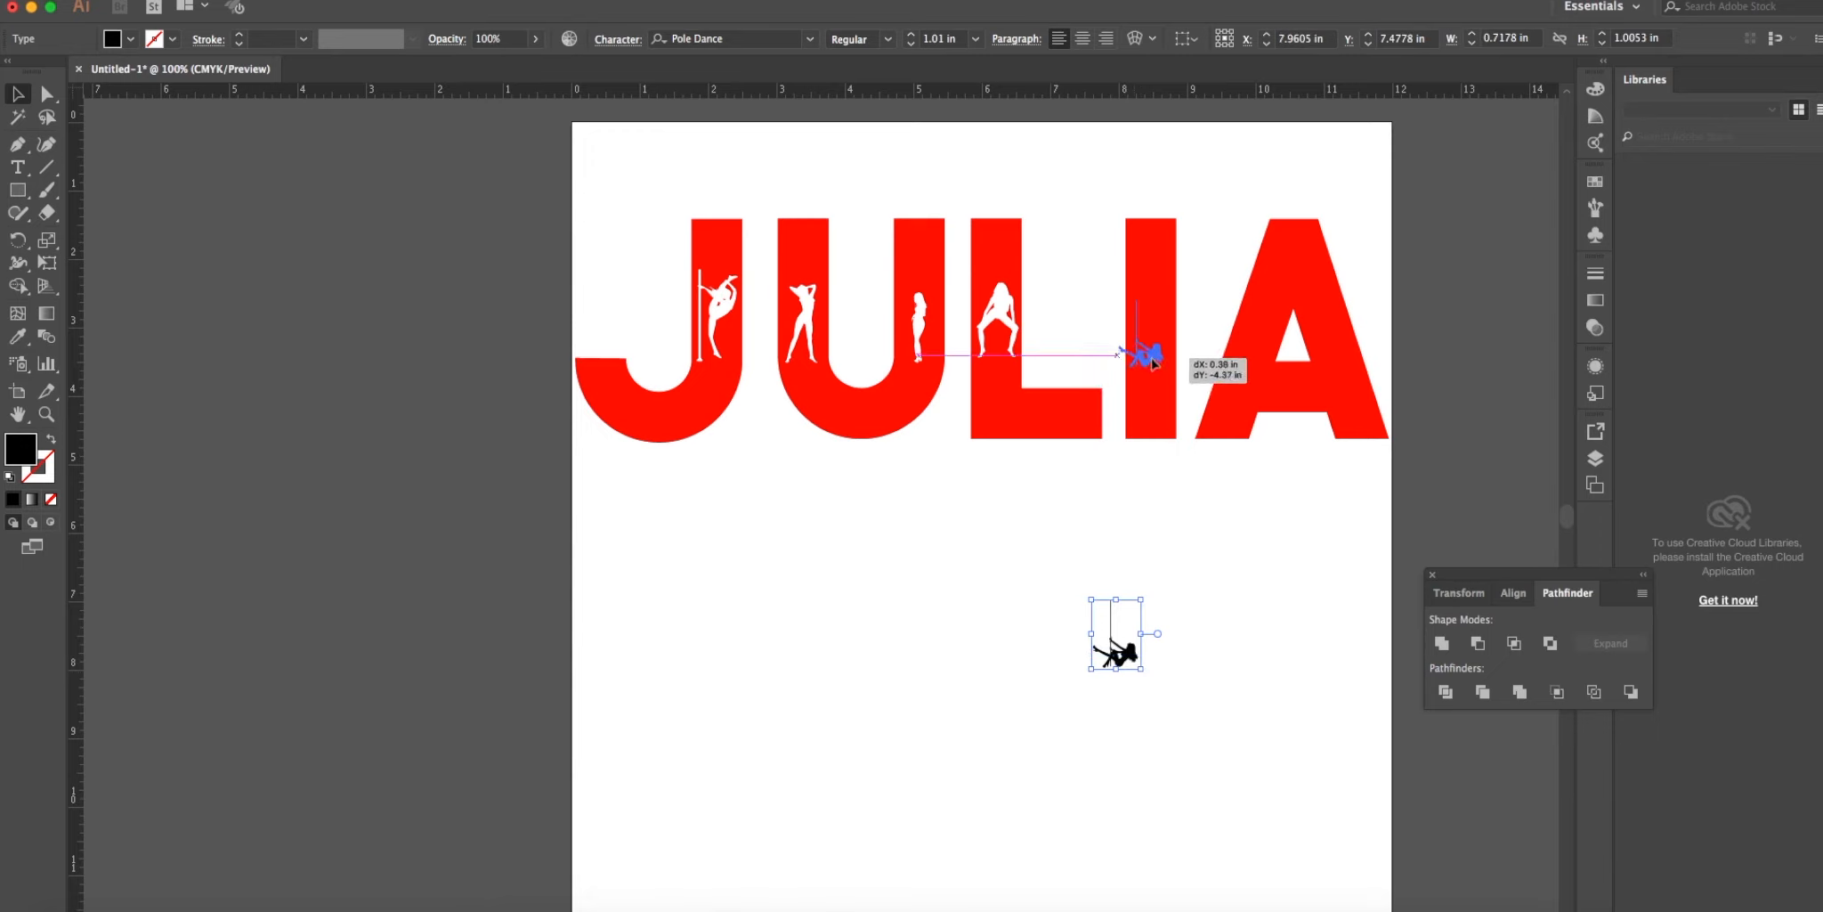
pyautogui.moveTo(1117, 354); pyautogui.dragTo(1152, 353)
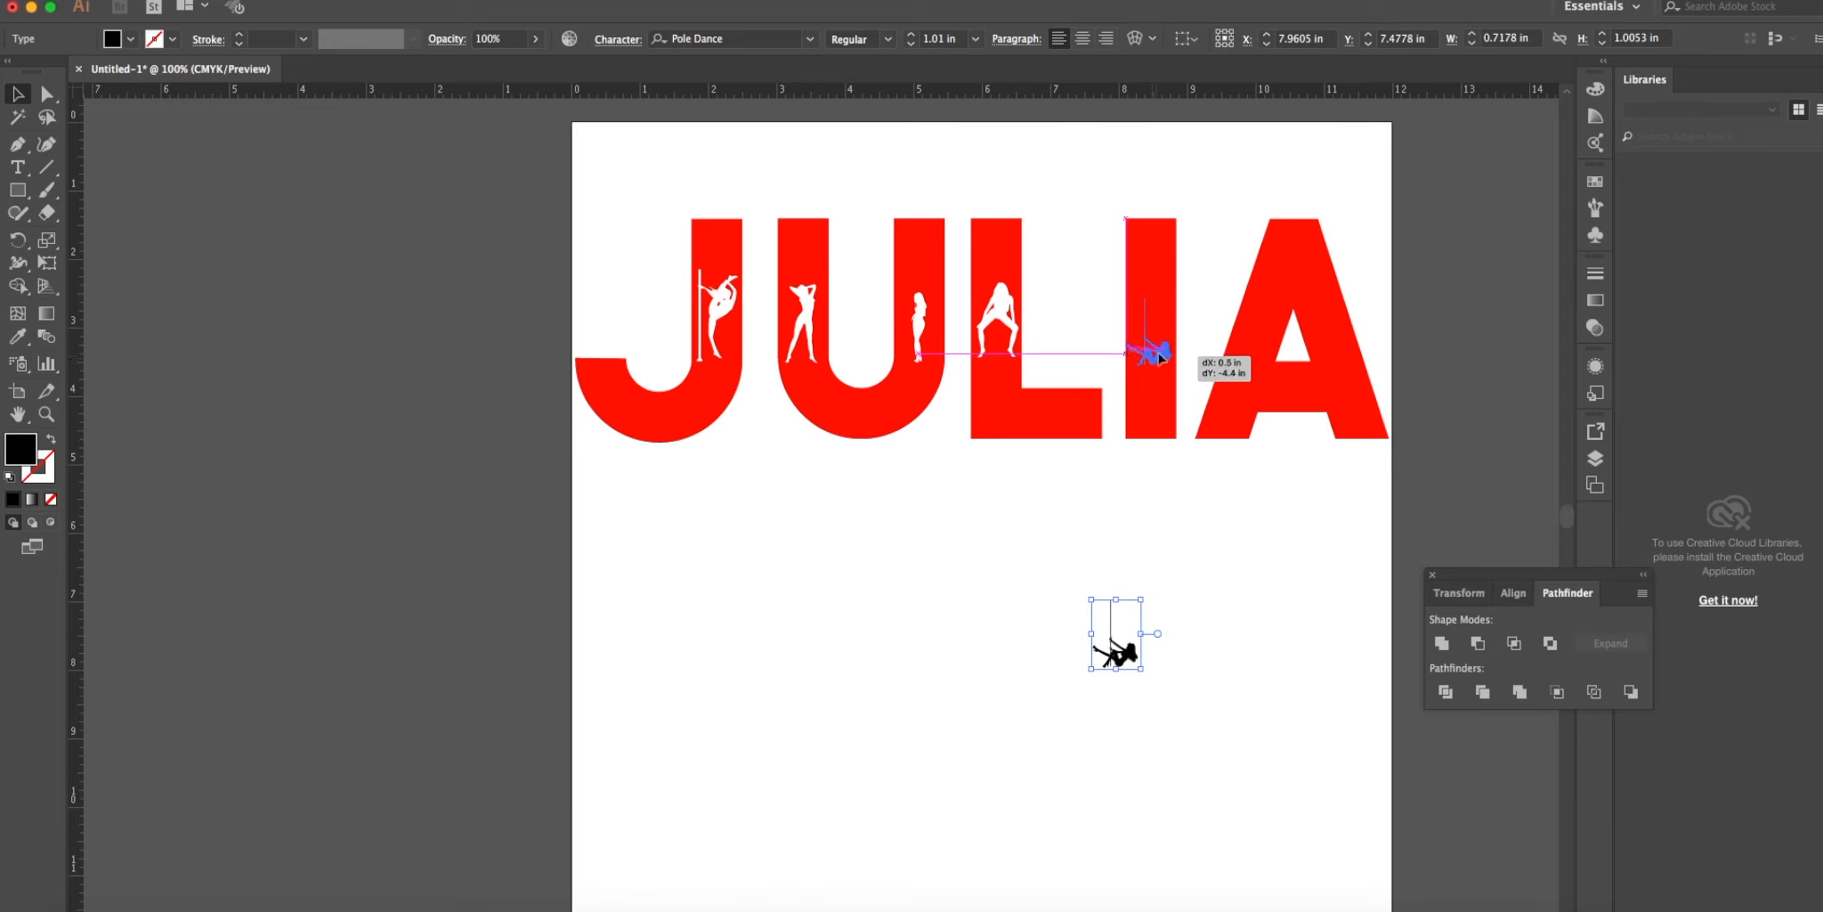
pyautogui.moveTo(1152, 349); pyautogui.dragTo(1157, 344)
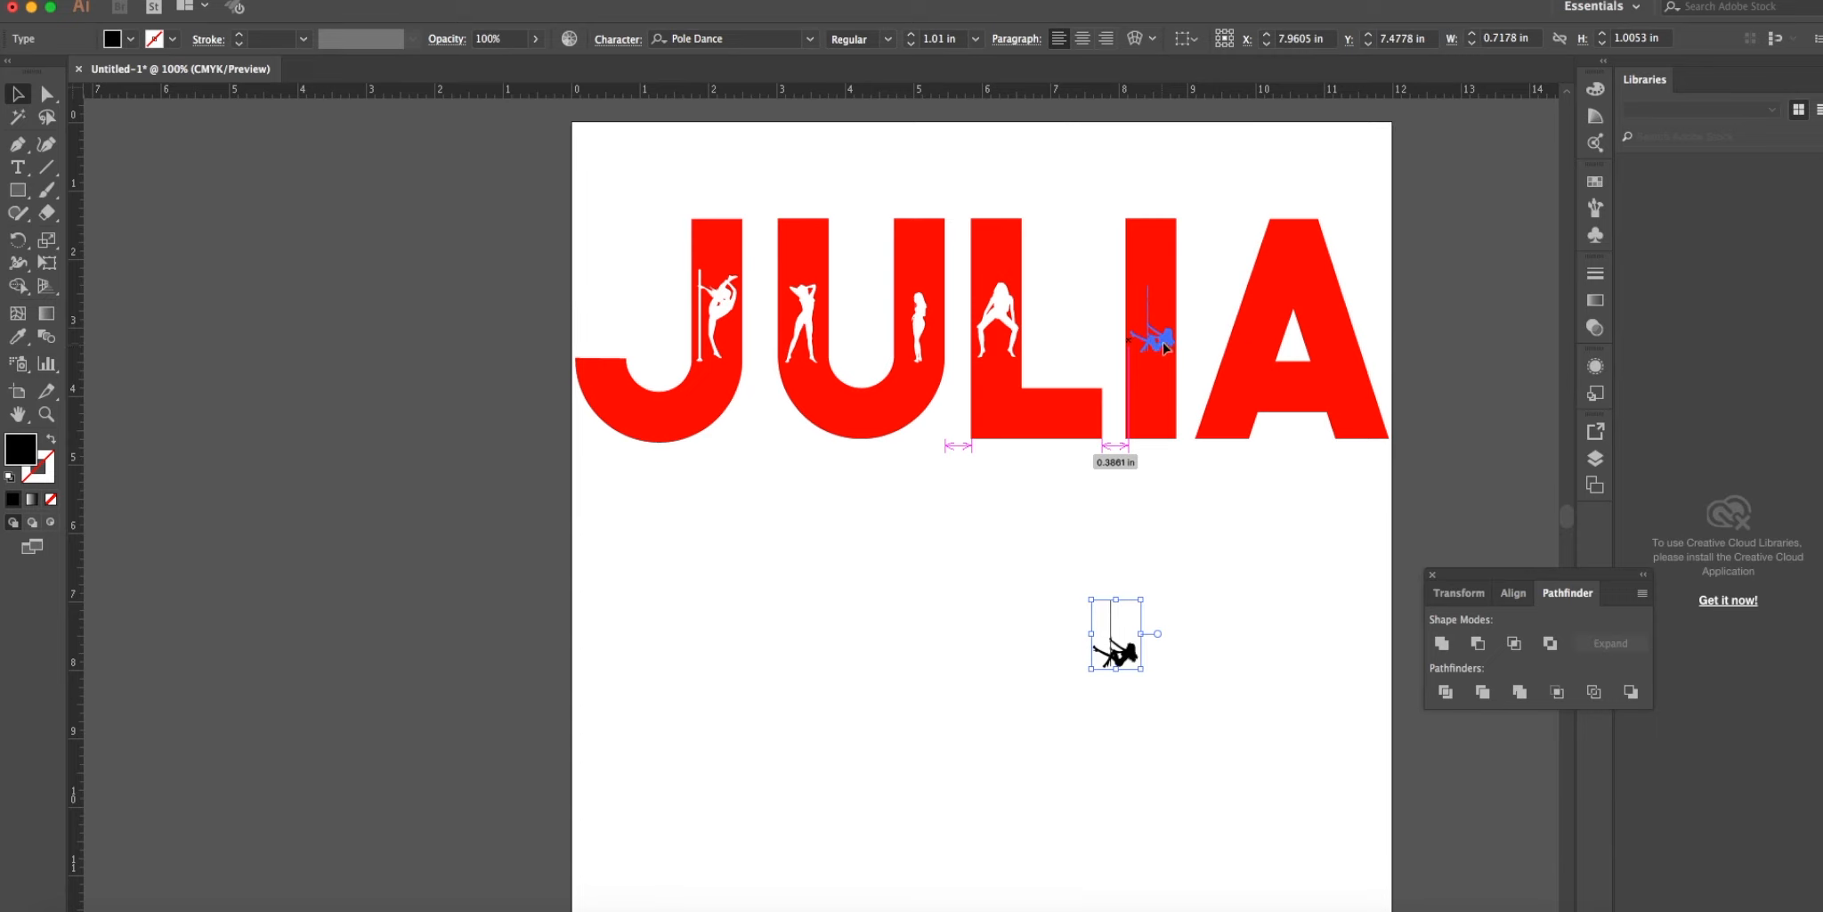
pyautogui.moveTo(1116, 636); pyautogui.dragTo(1152, 313)
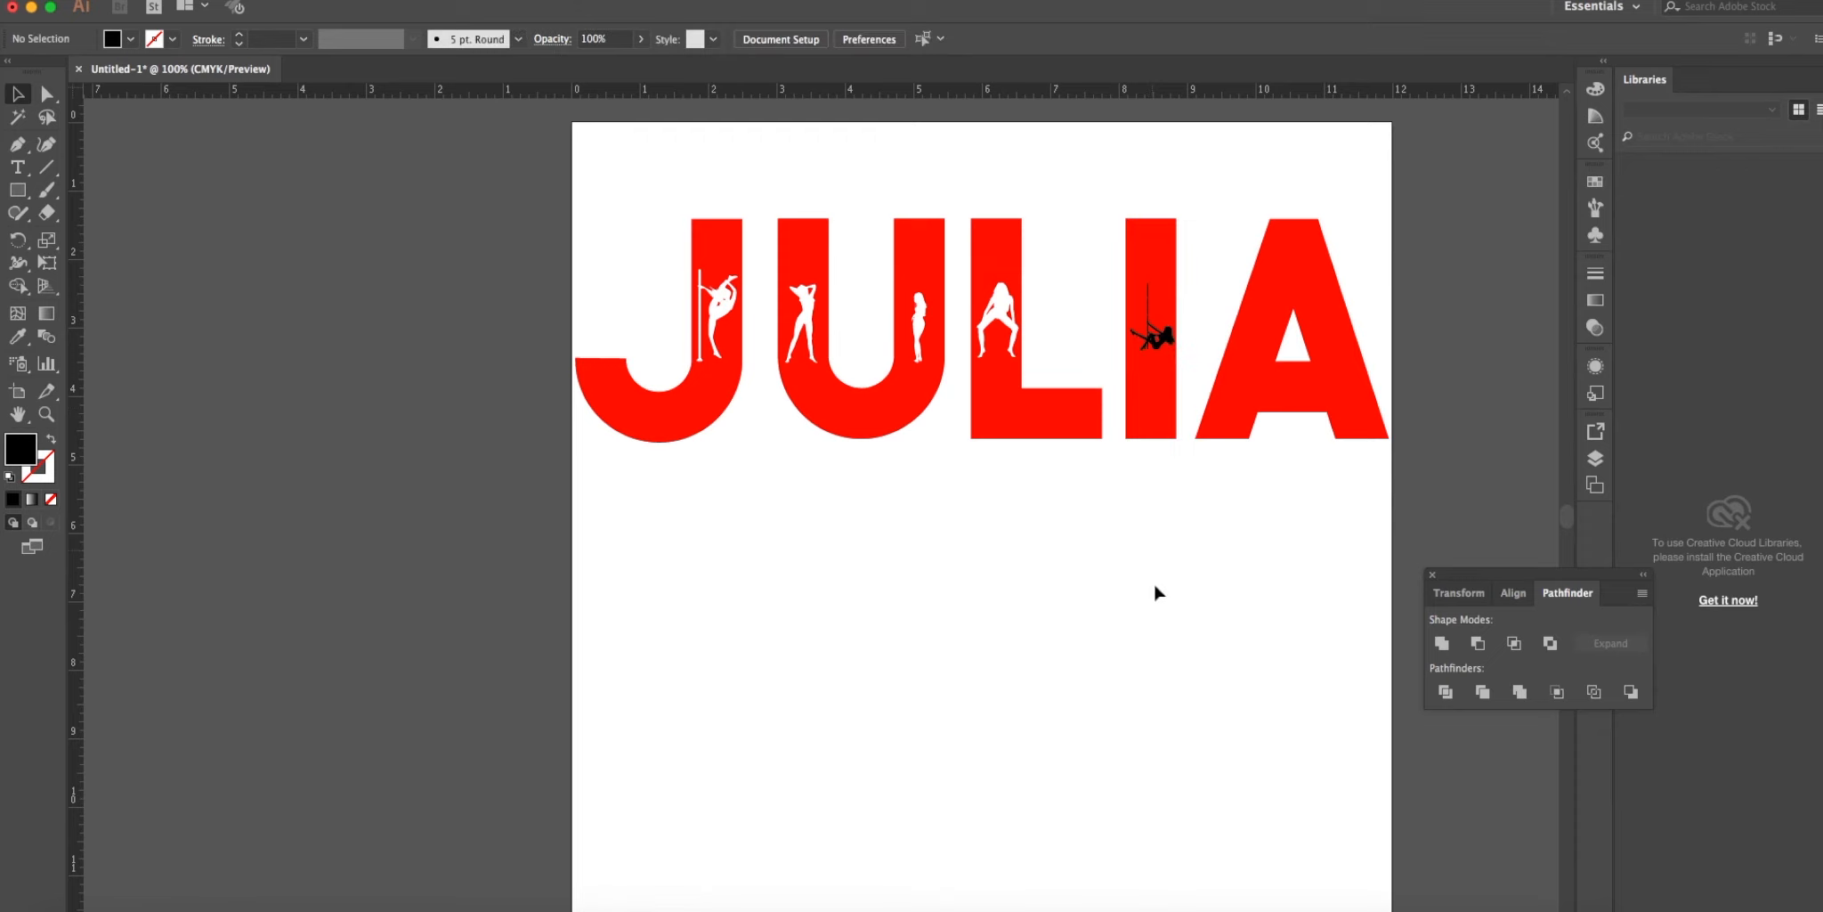
# Convert the dancer glyph to outlines and select it together with the red I.
pyautogui.click(1152, 337)
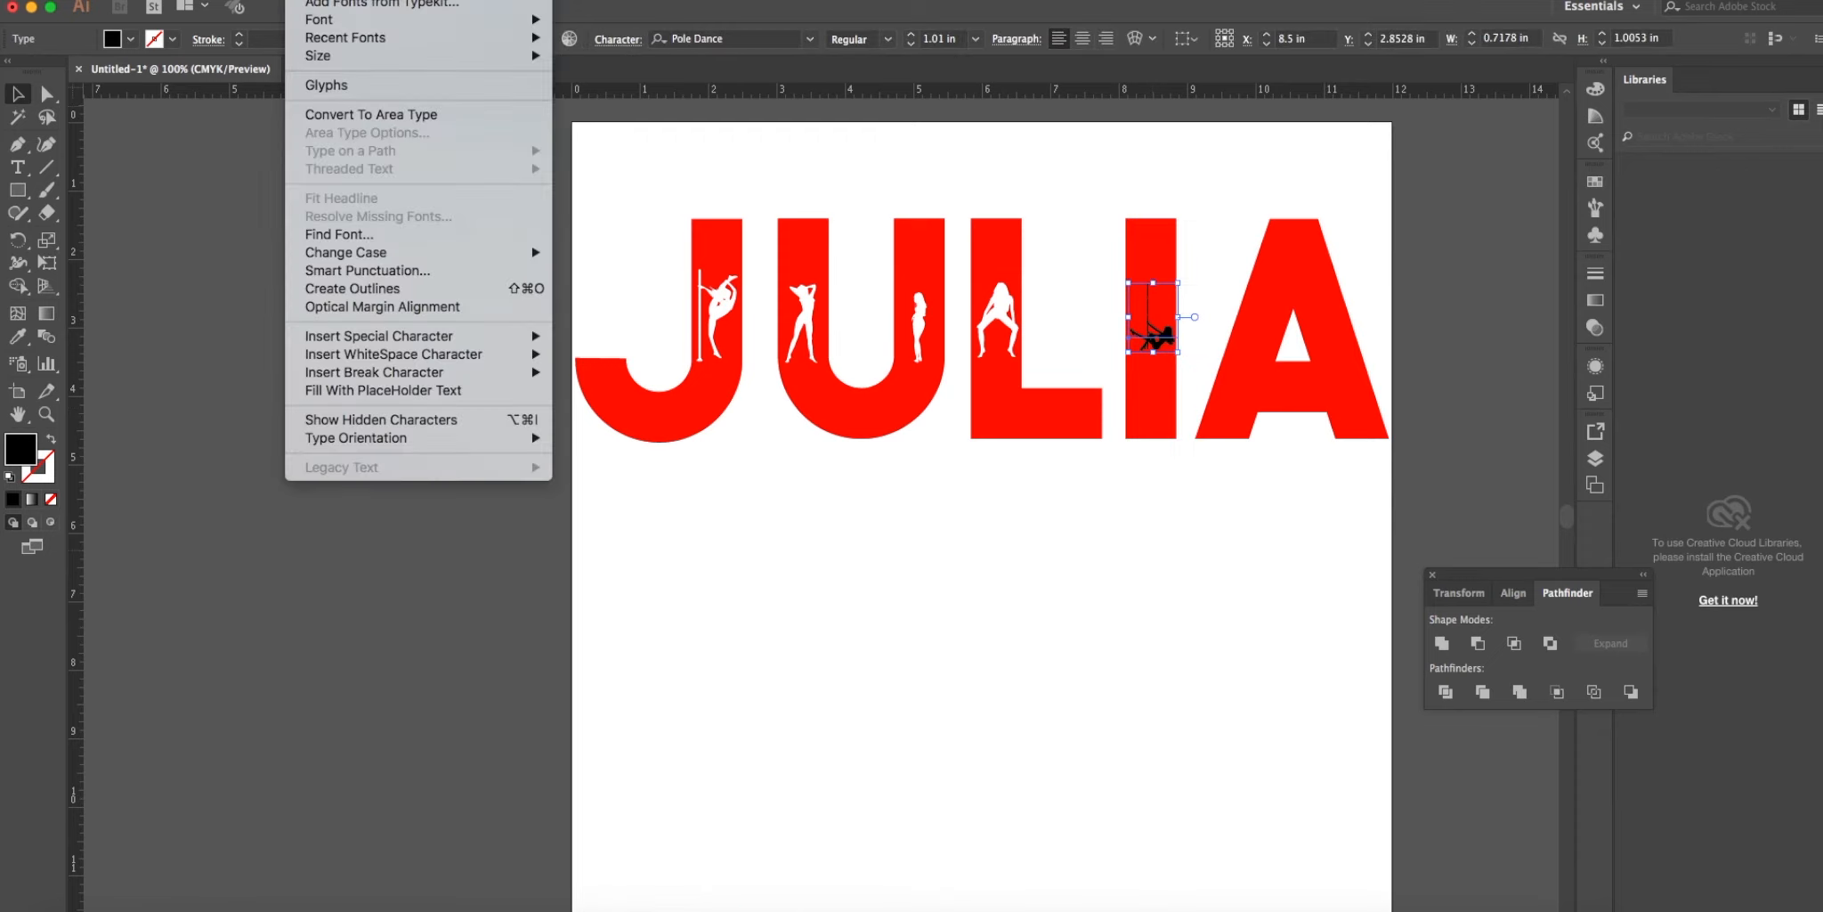
pyautogui.moveTo(353, 289)
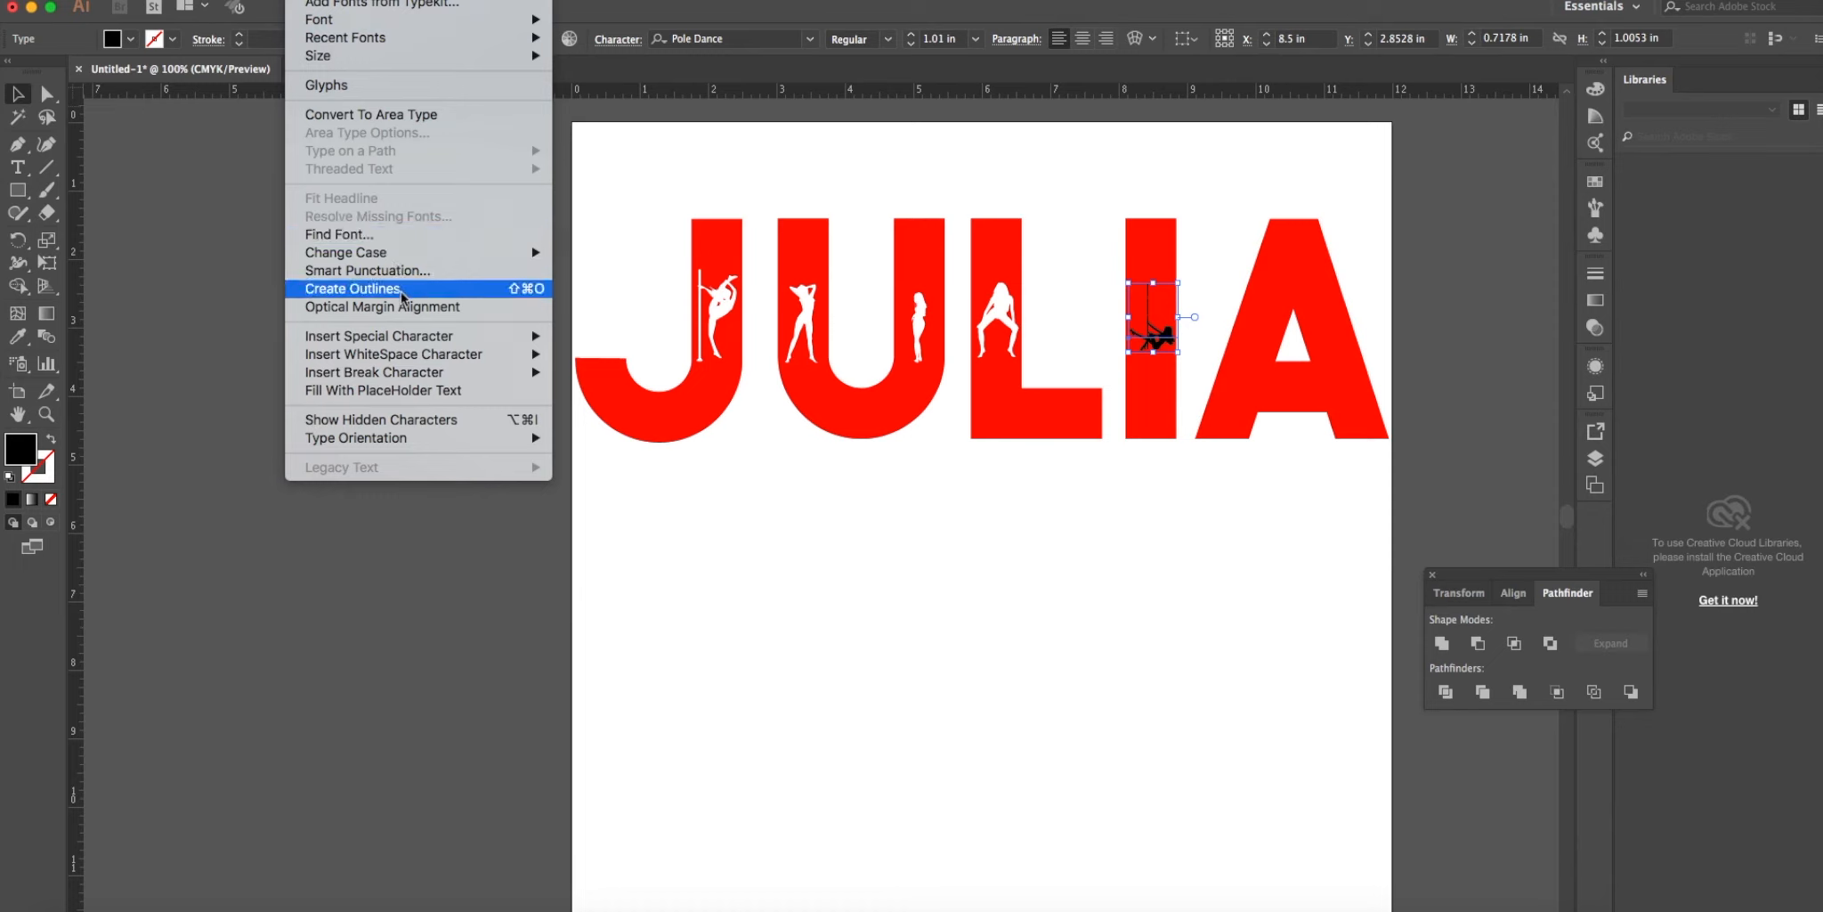
pyautogui.click(352, 288)
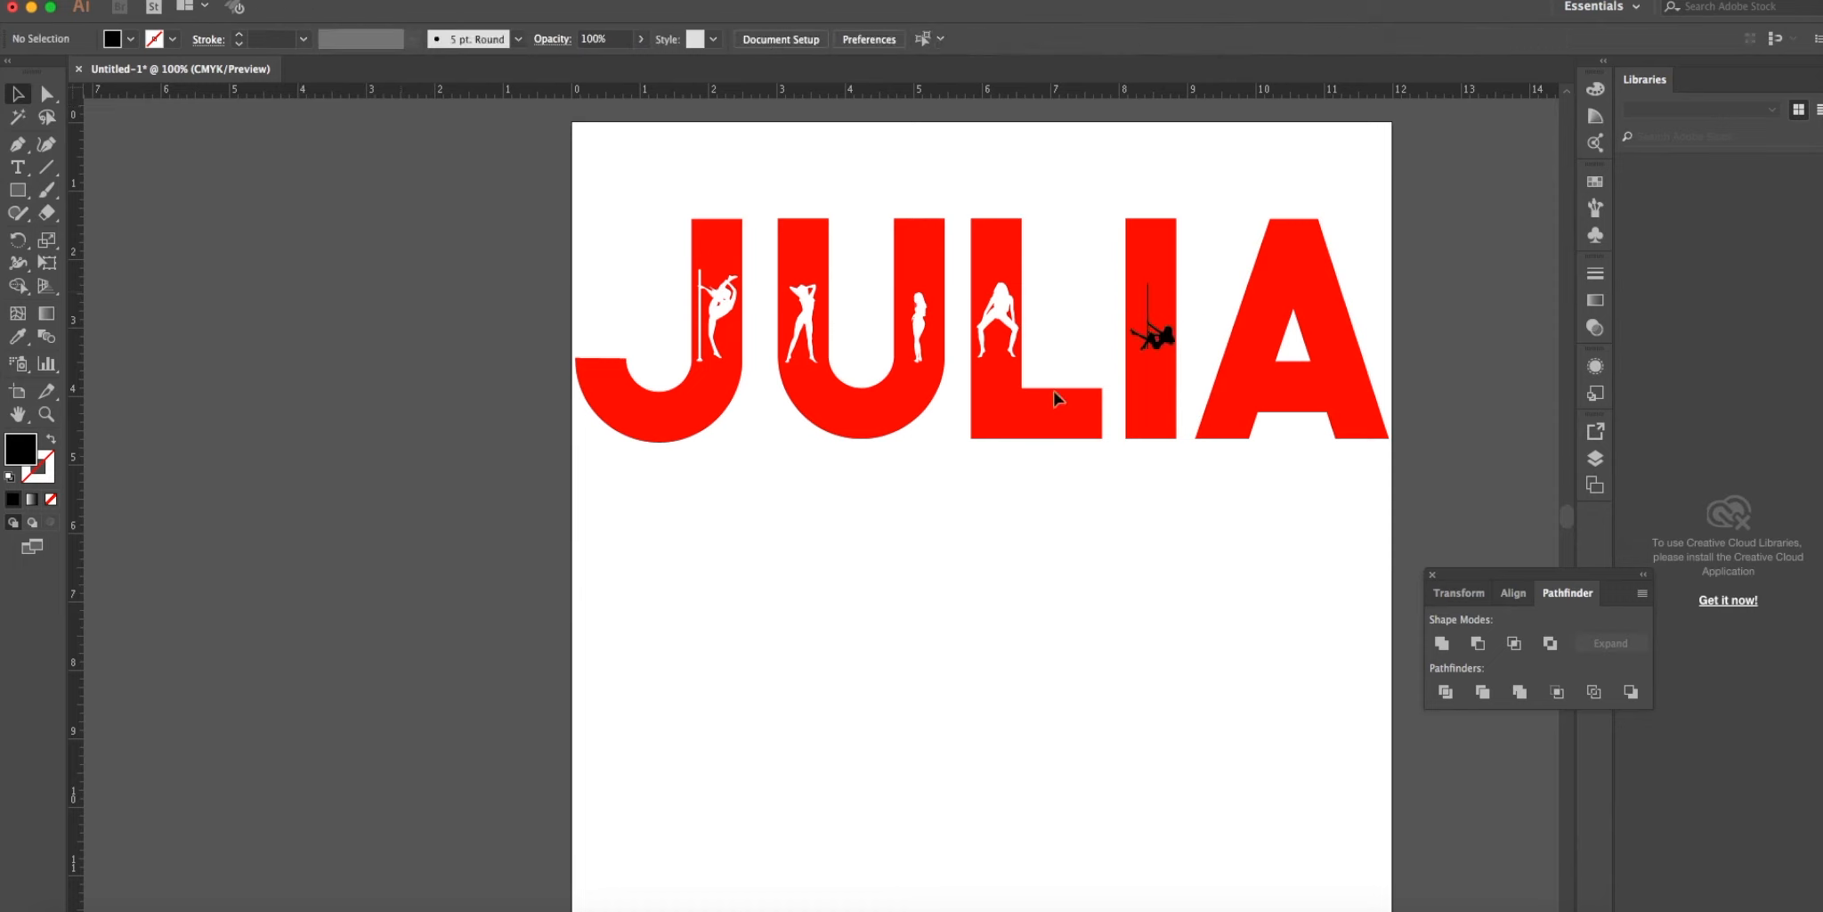
pyautogui.moveTo(1104, 192)
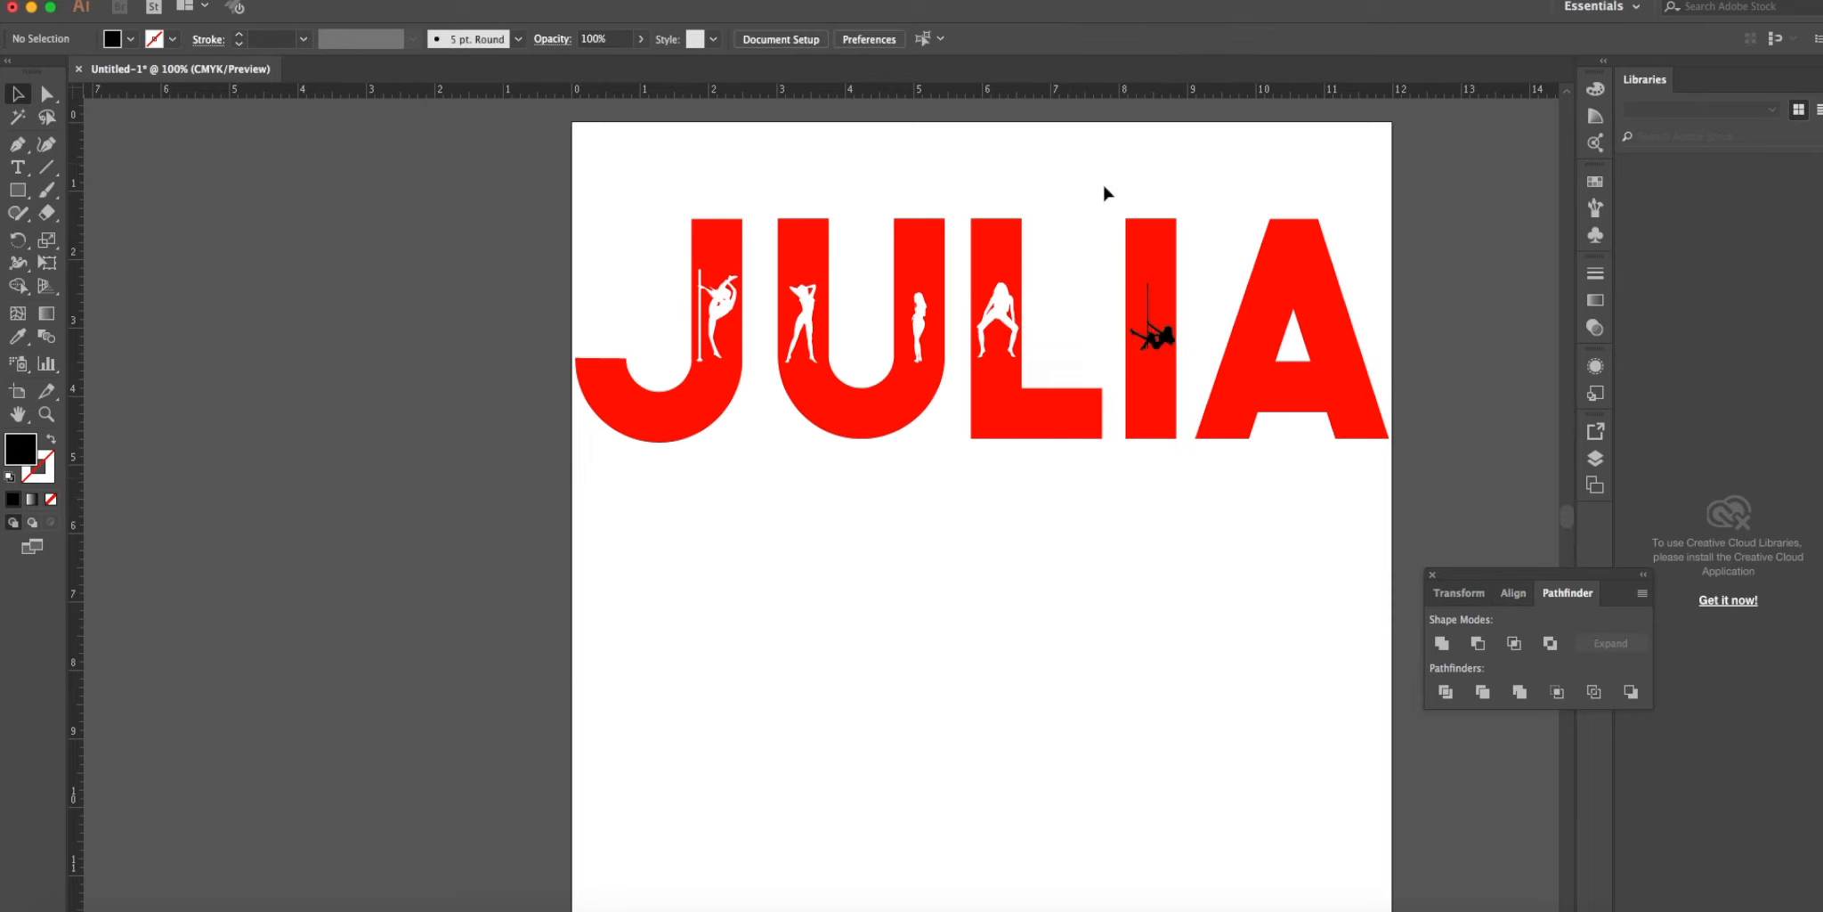
pyautogui.moveTo(1104, 192); pyautogui.dragTo(1195, 470)
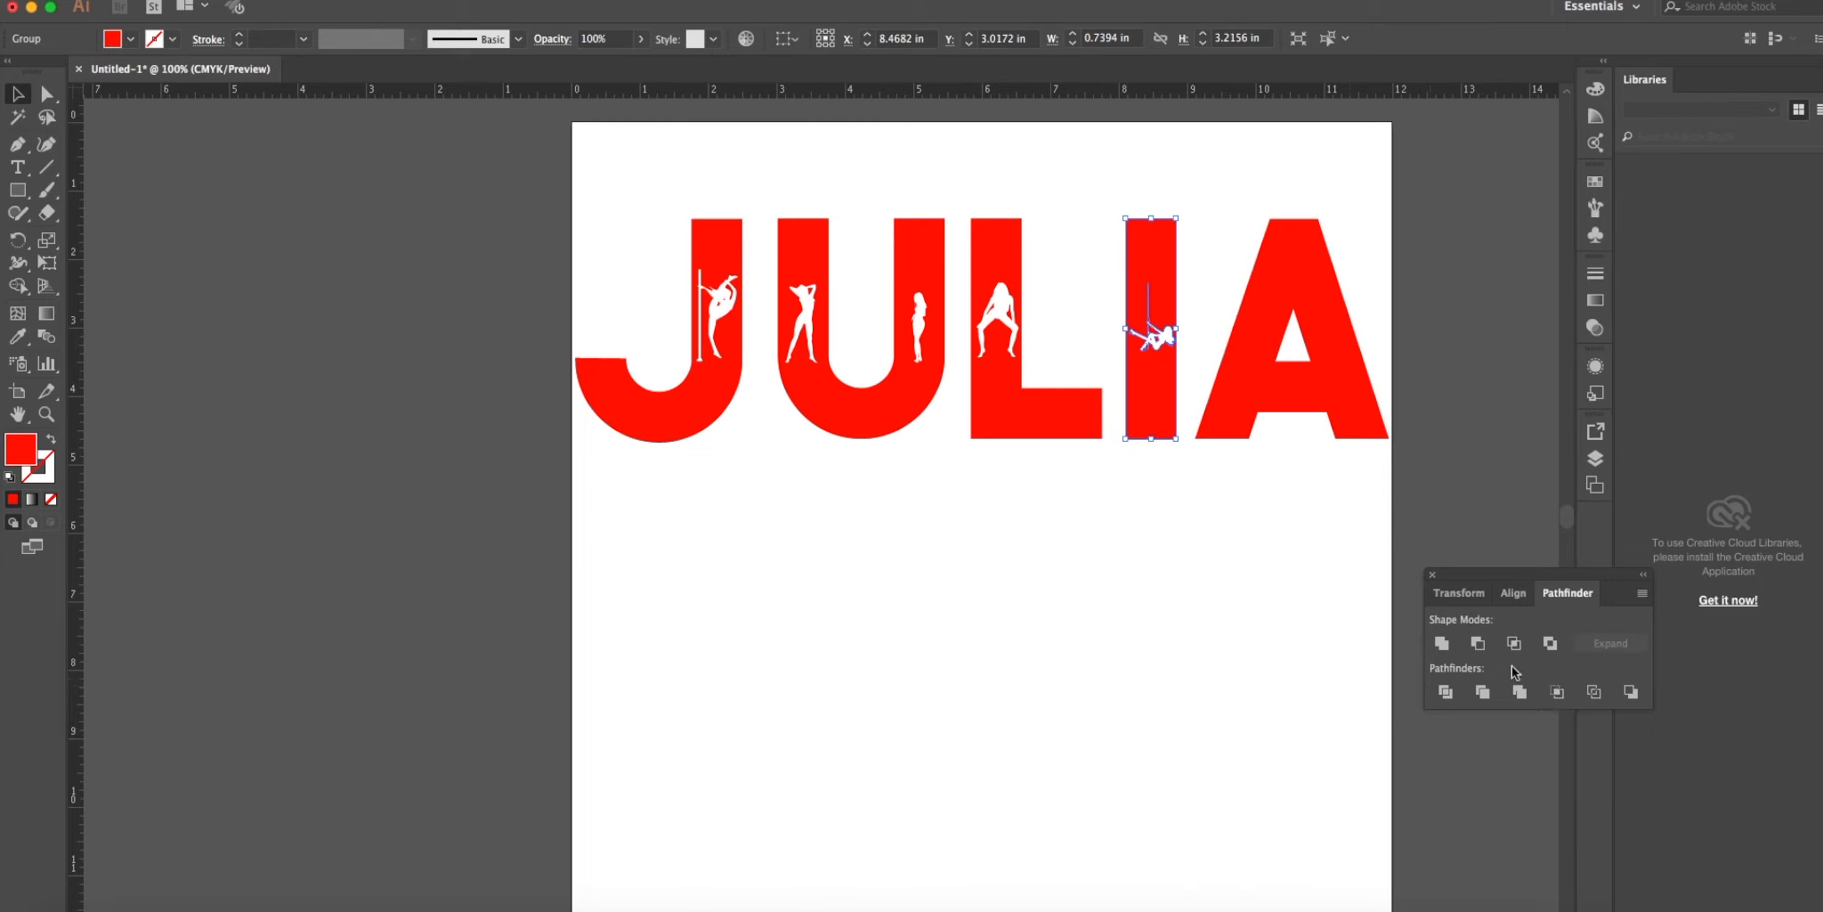
pyautogui.moveTo(1492, 660)
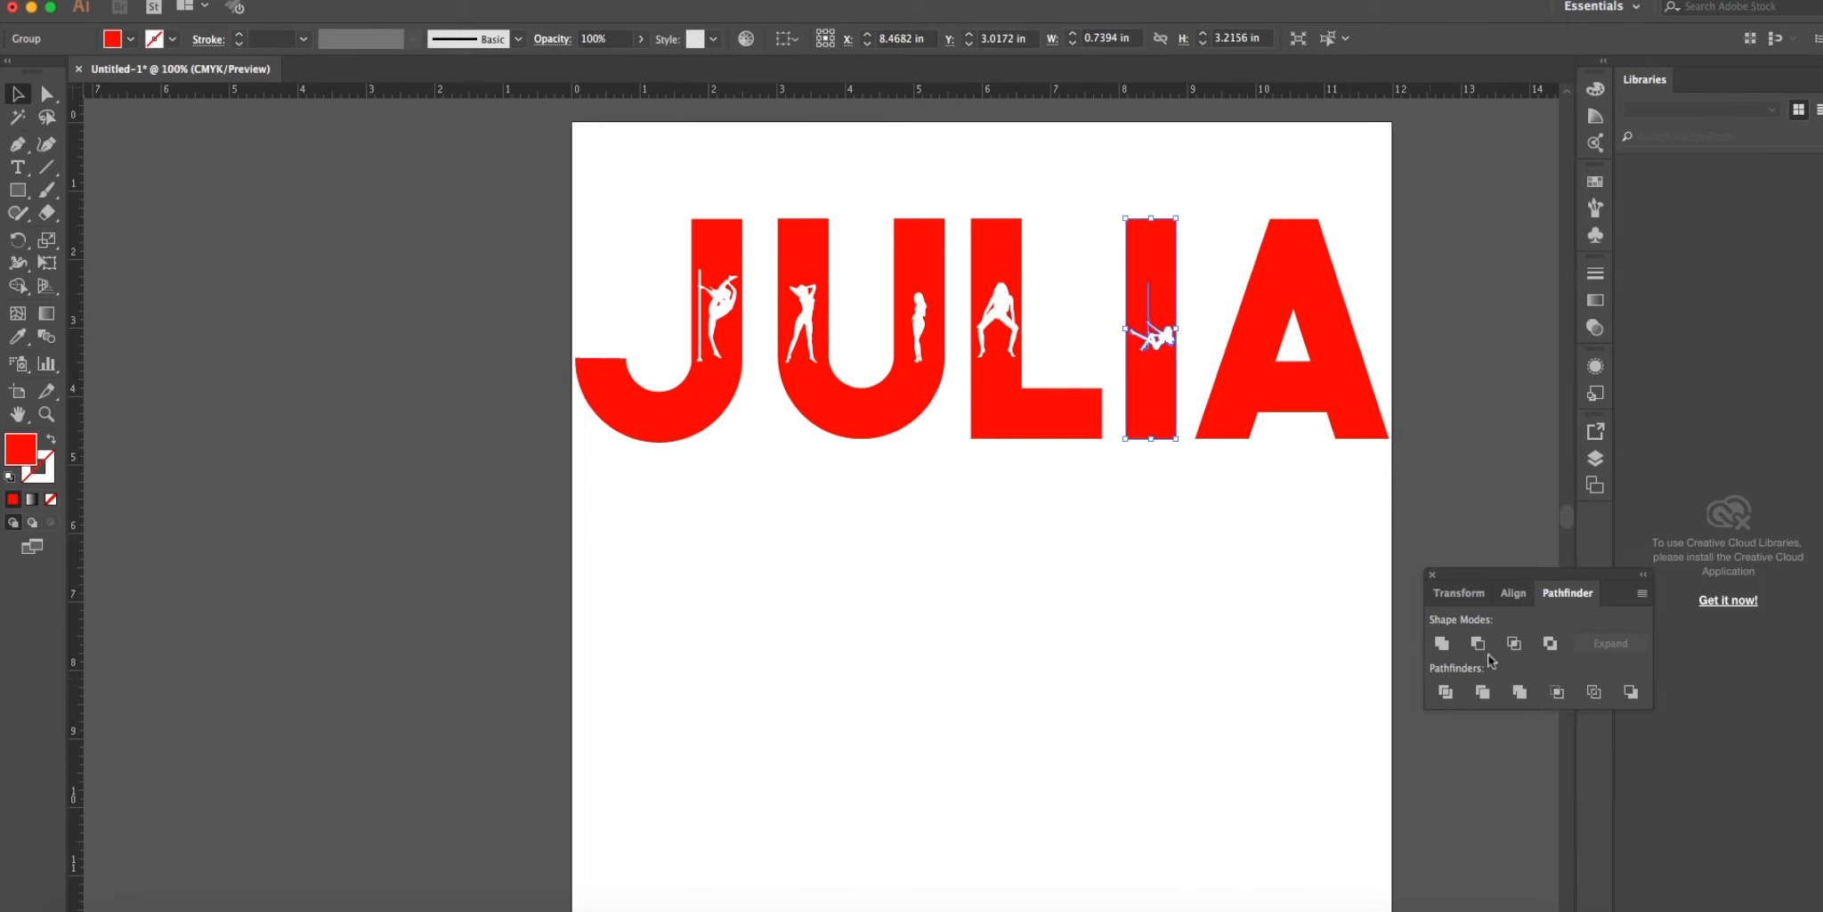
pyautogui.moveTo(997, 526)
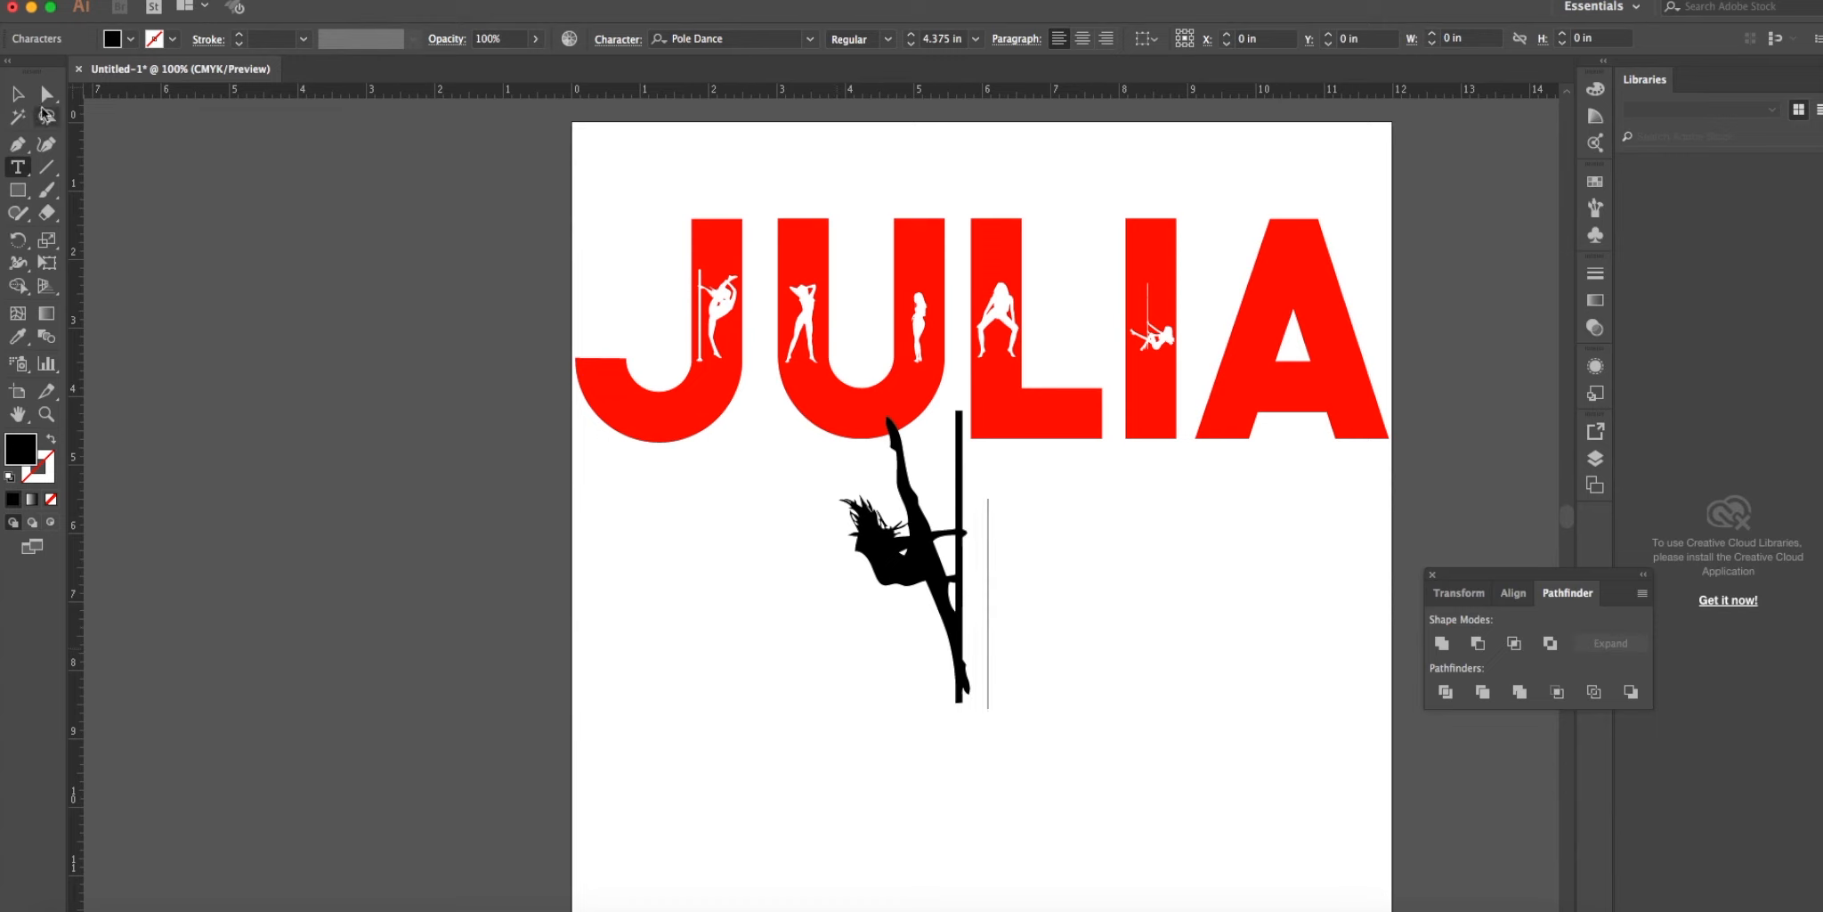
# Scale the new dancer glyph down, copy it onto the A and convert it to outlines.
pyautogui.click(910, 569)
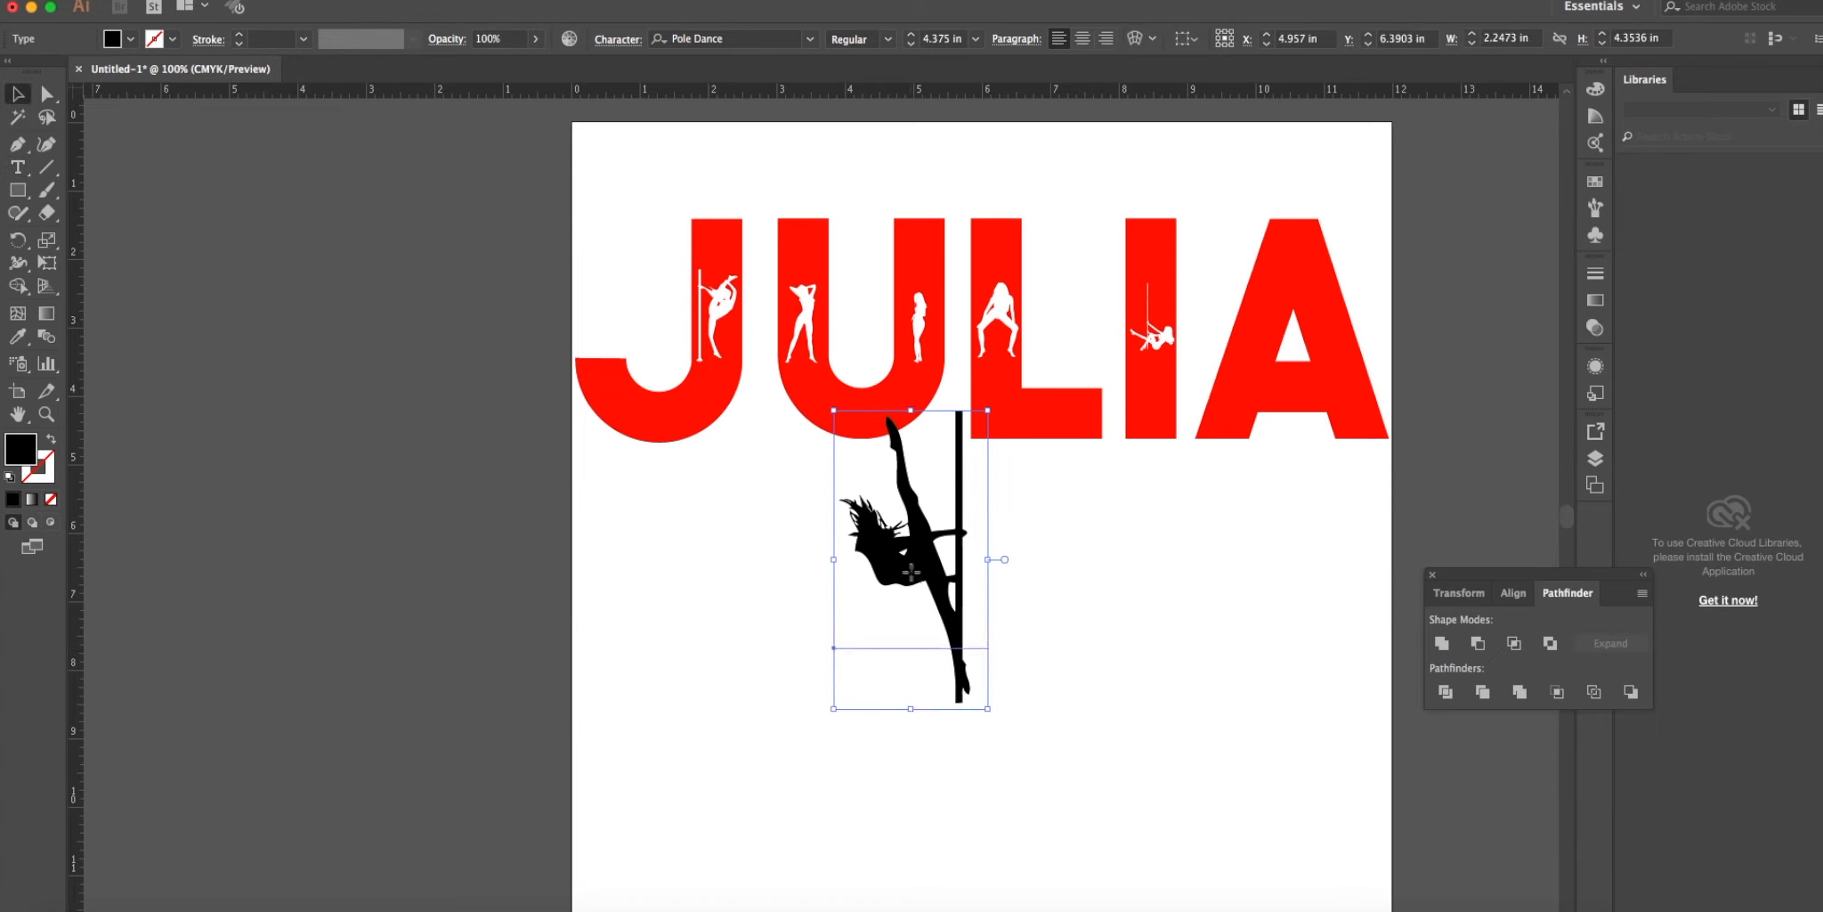
pyautogui.moveTo(906, 570); pyautogui.dragTo(951, 727)
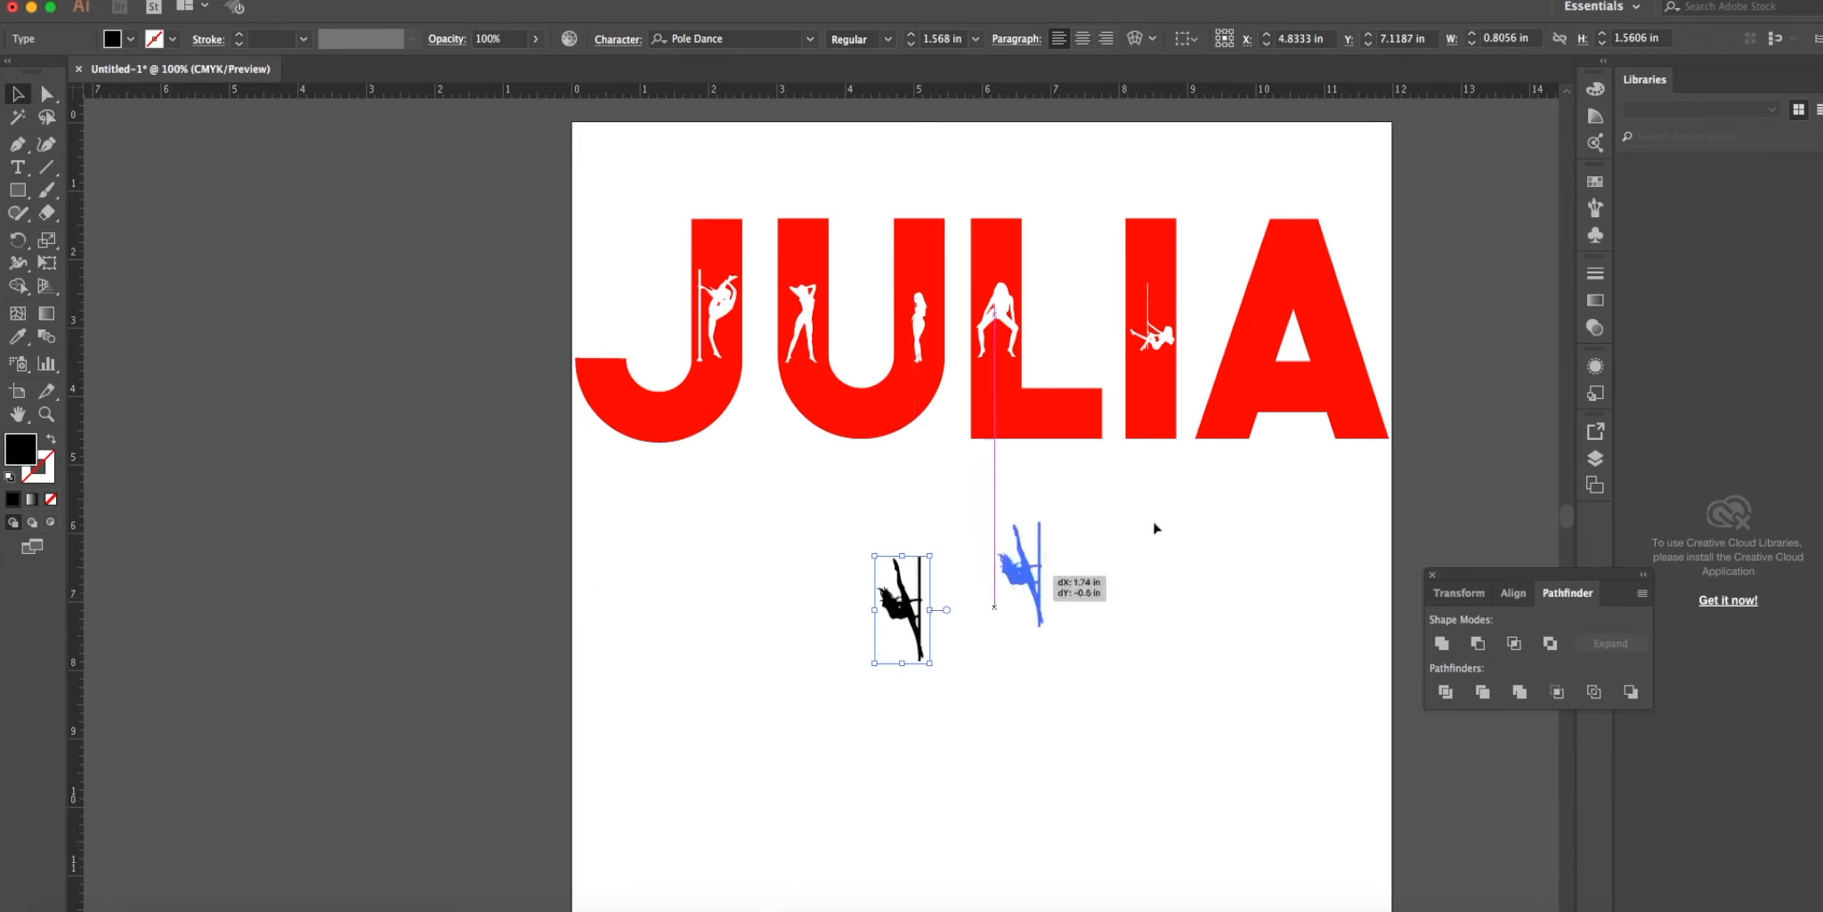
pyautogui.moveTo(1024, 582); pyautogui.dragTo(1285, 336)
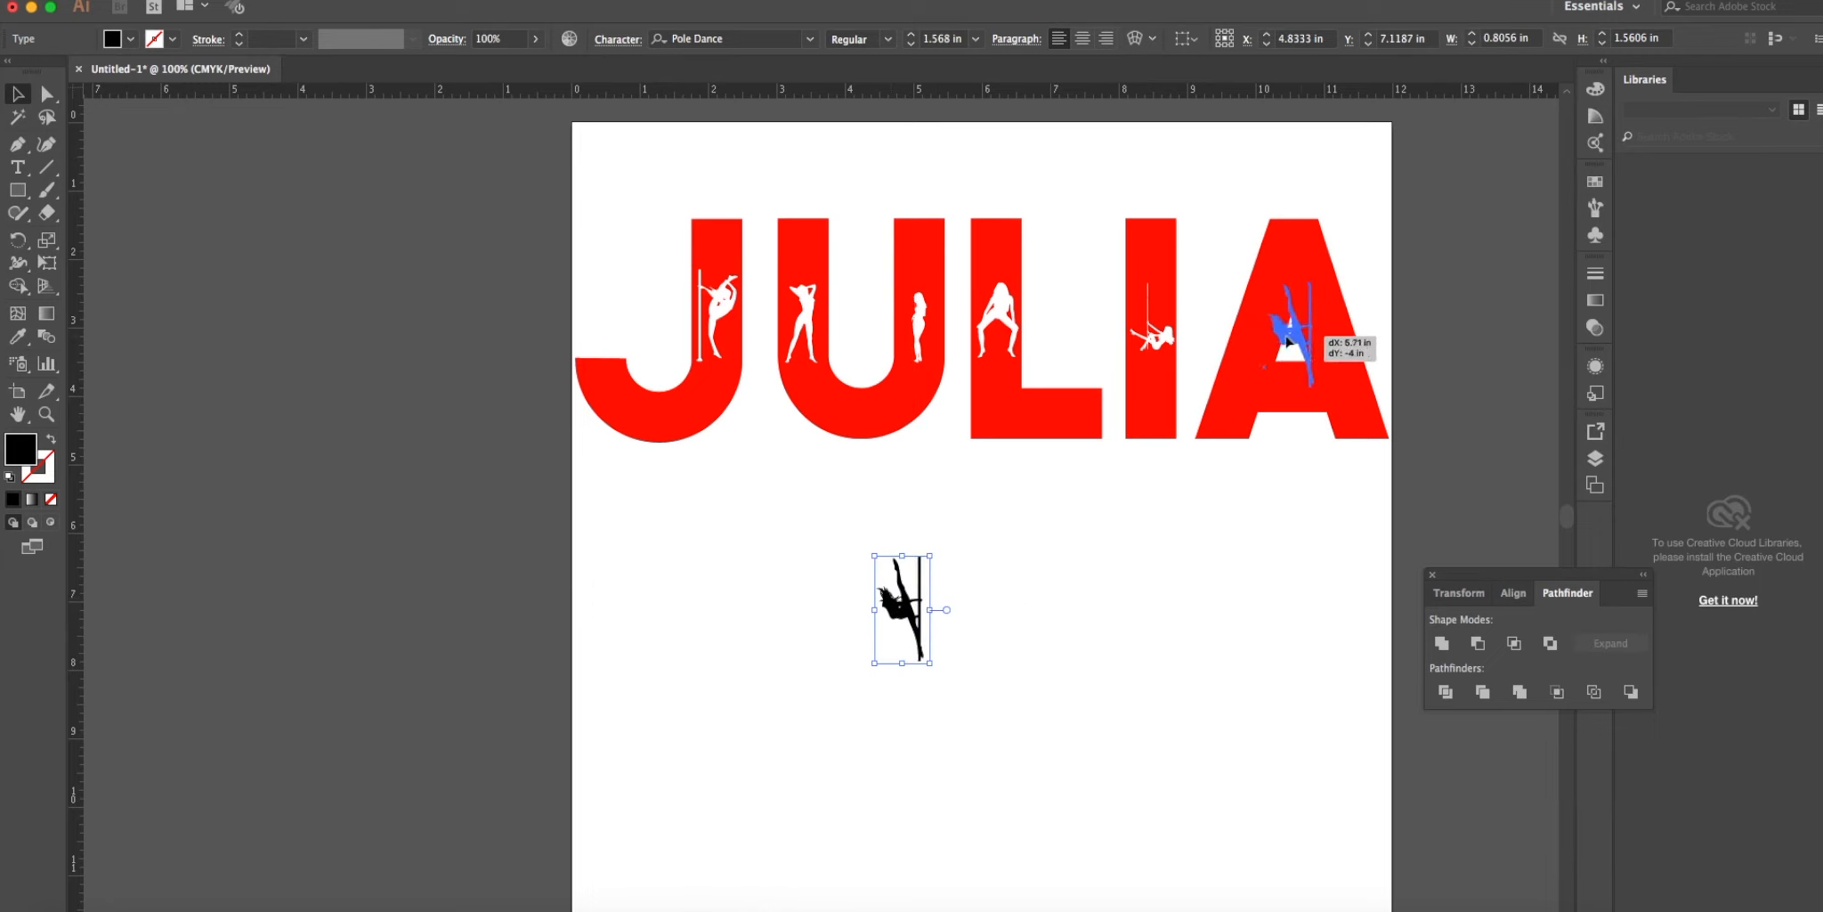
pyautogui.moveTo(905, 609); pyautogui.dragTo(1291, 336)
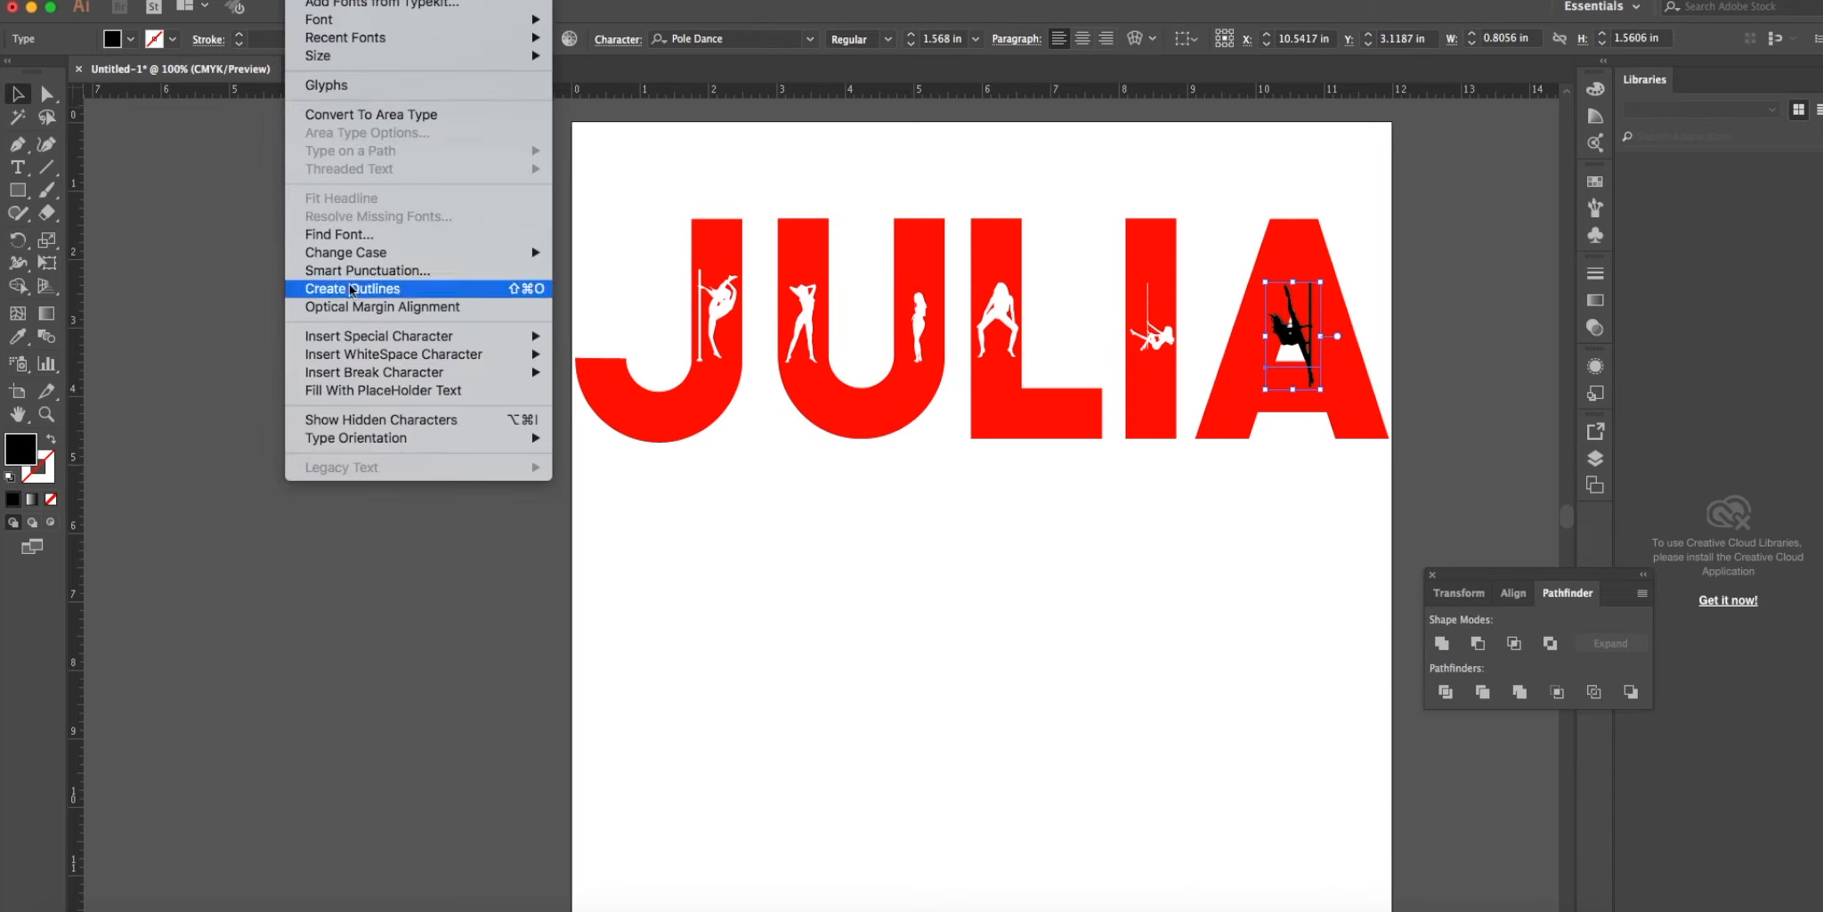
pyautogui.click(354, 288)
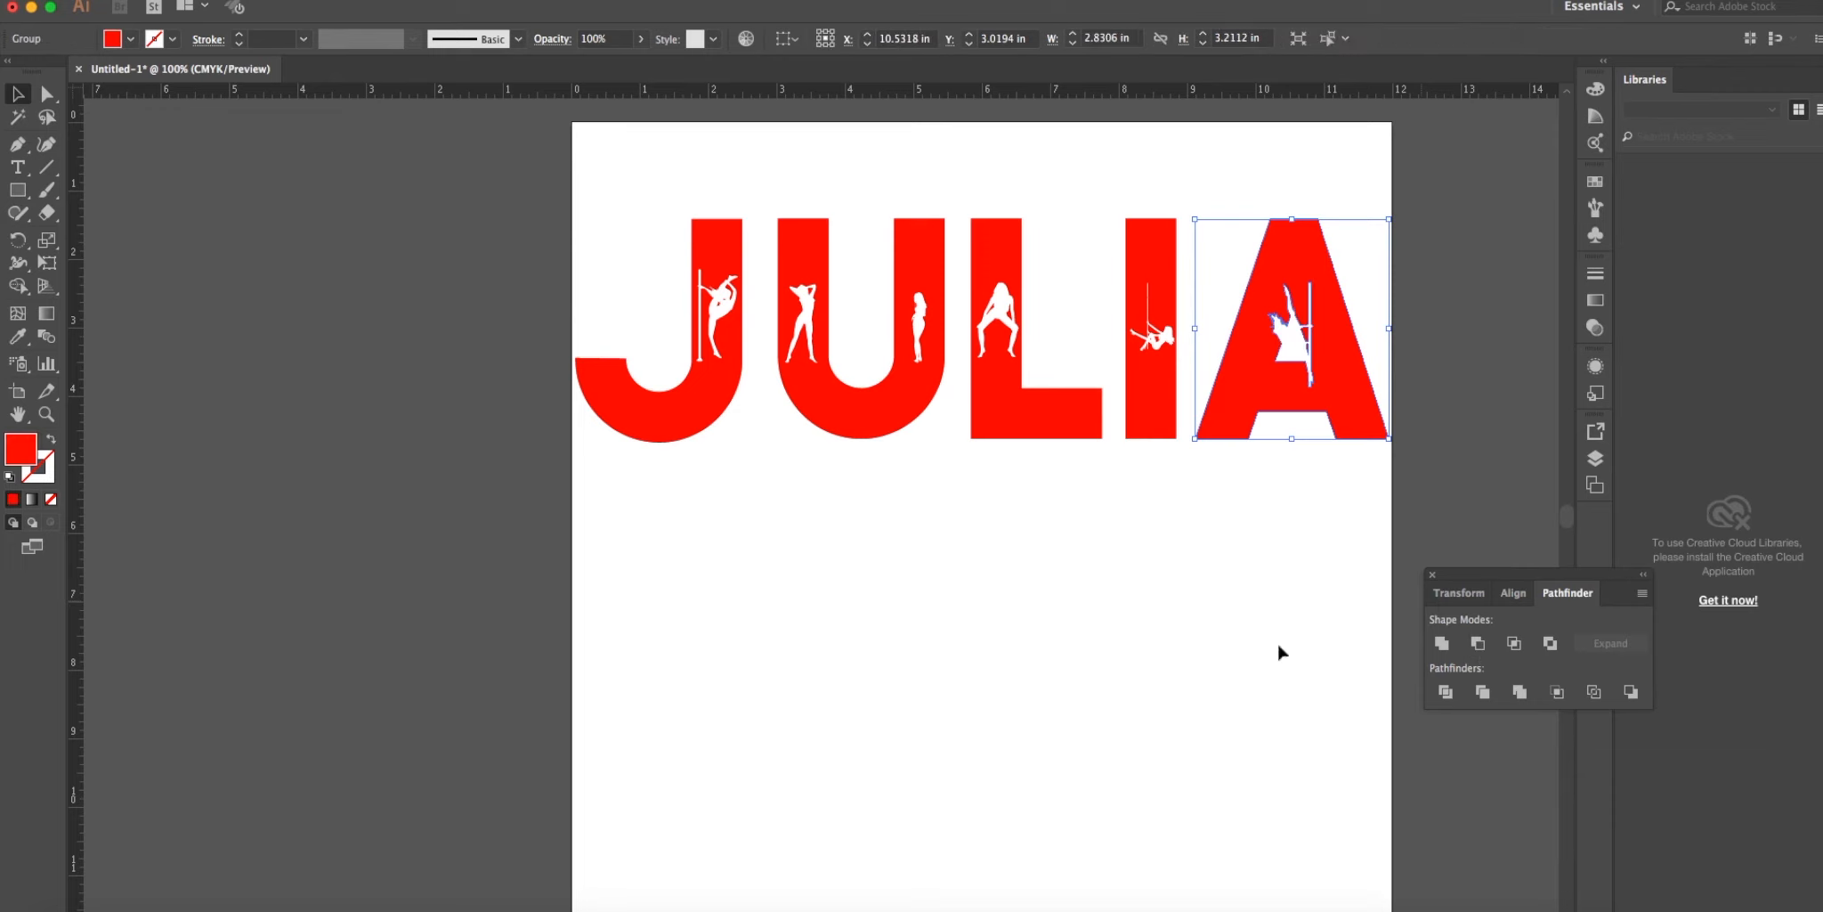
pyautogui.moveTo(1280, 652)
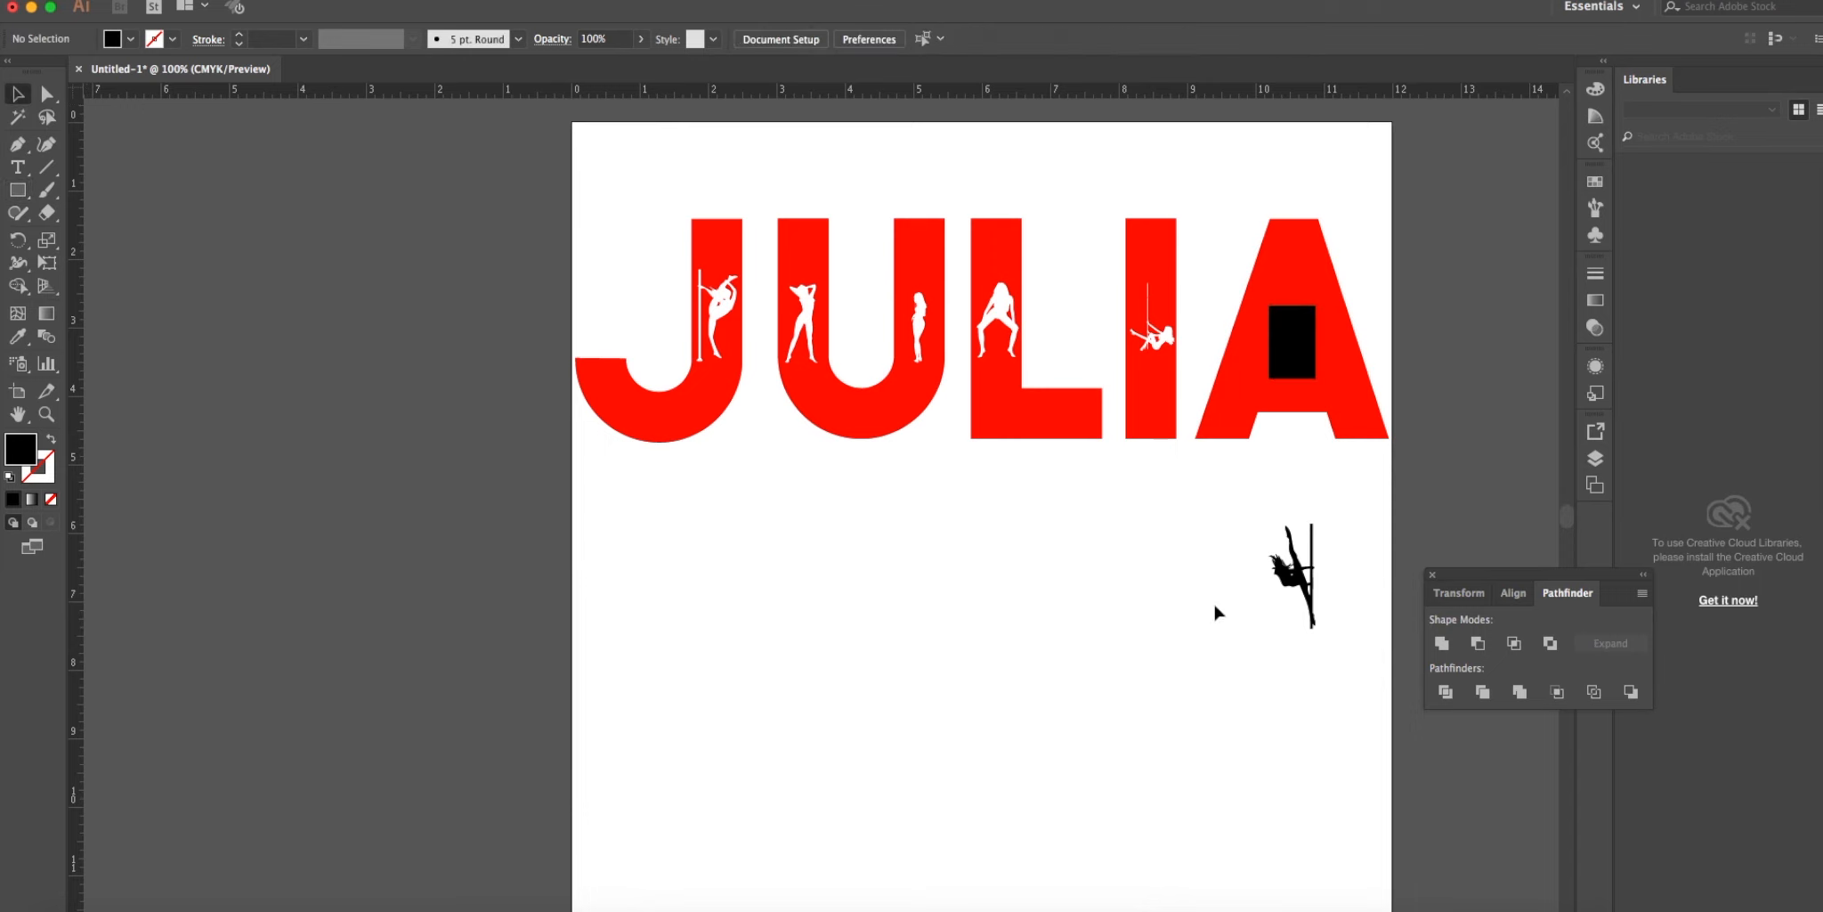
pyautogui.moveTo(1236, 207)
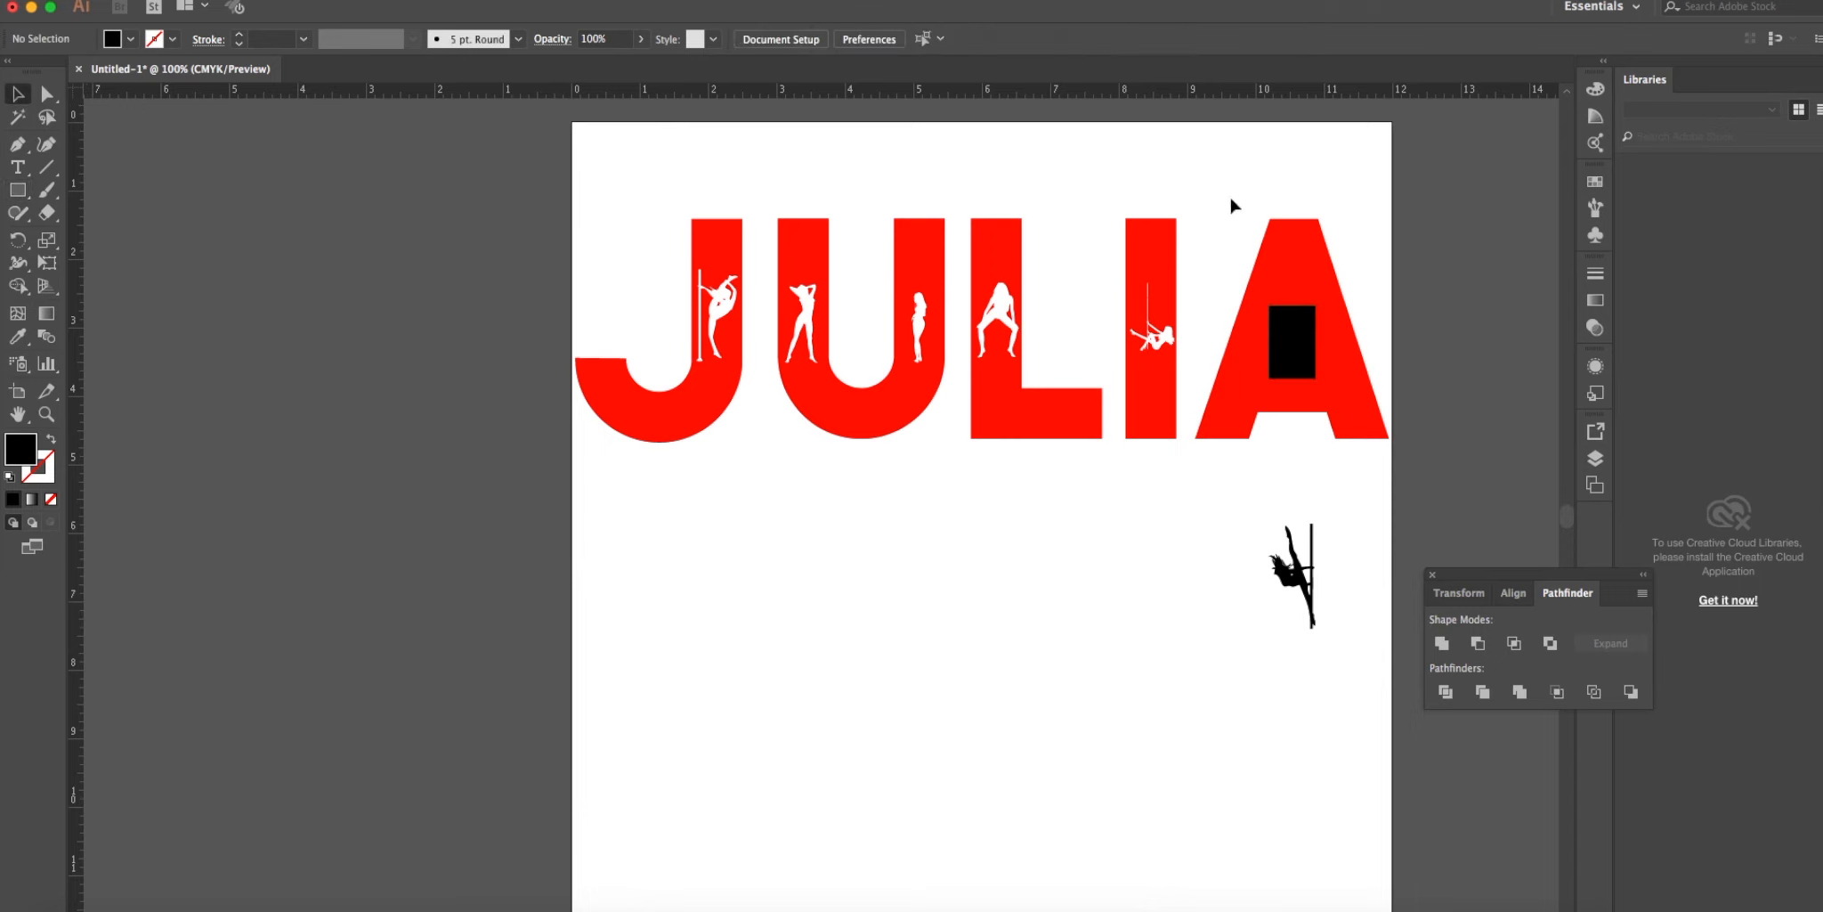
# Select the solid letter A shape after undoing the failed knockout.
pyautogui.click(1289, 336)
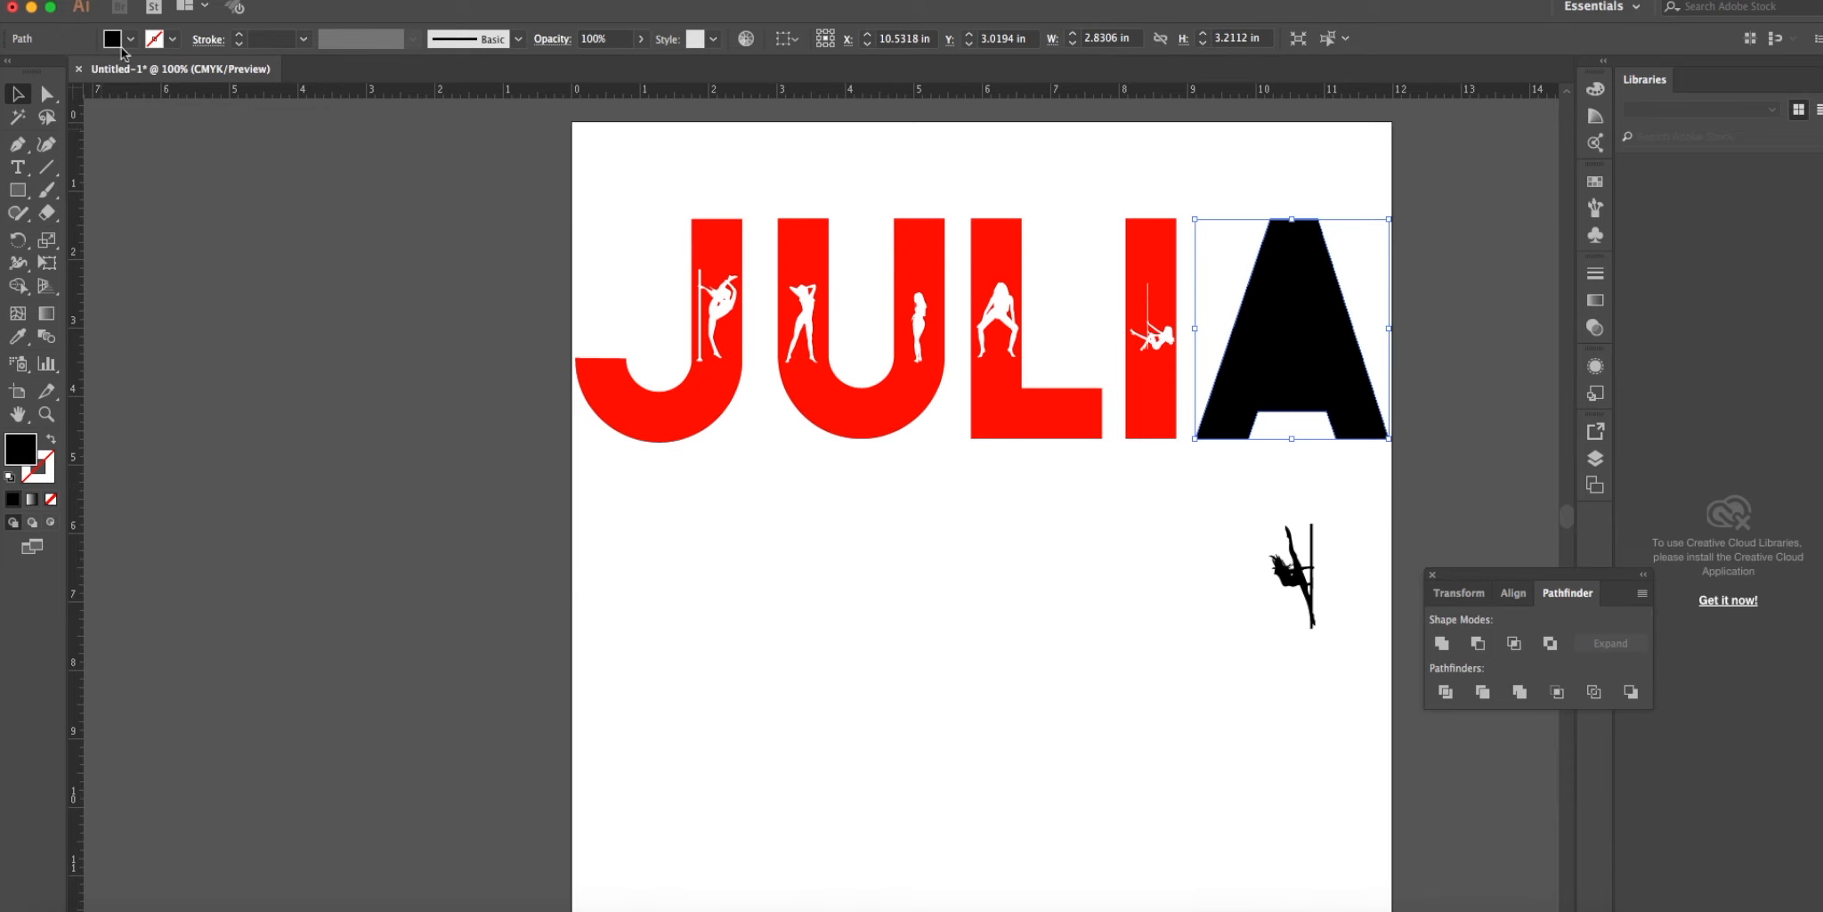
# Fill the A with CMYK Red and move the dancer figure up into it.
pyautogui.click(136, 39)
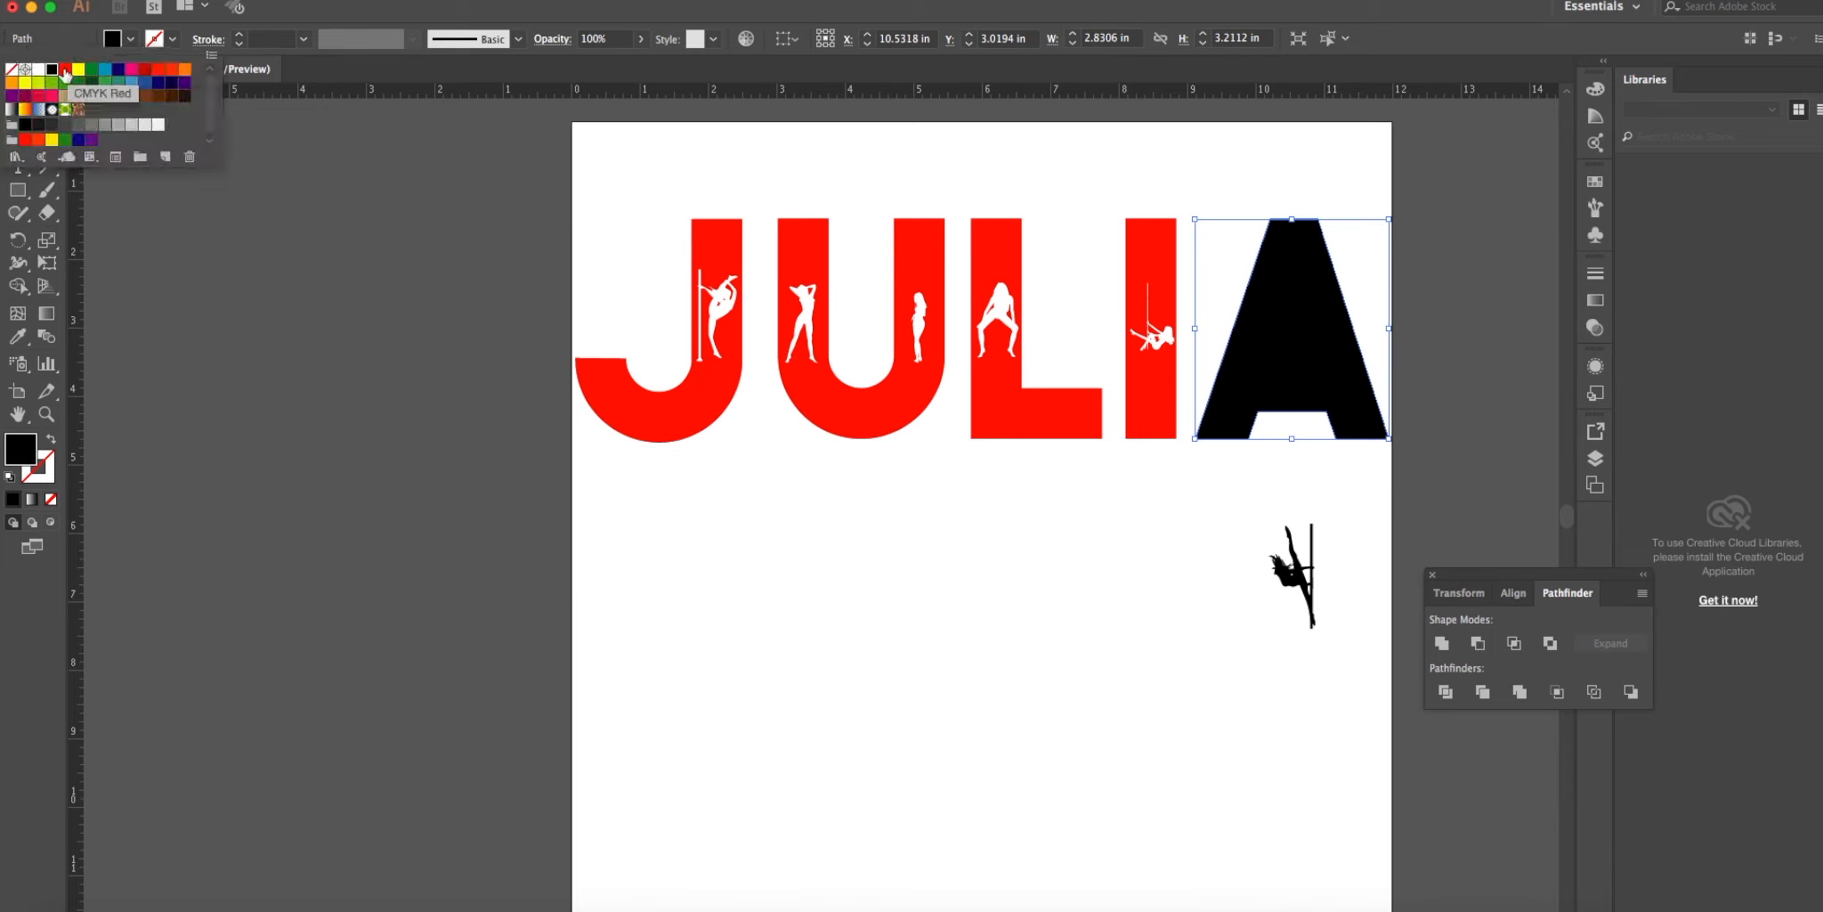
pyautogui.click(64, 71)
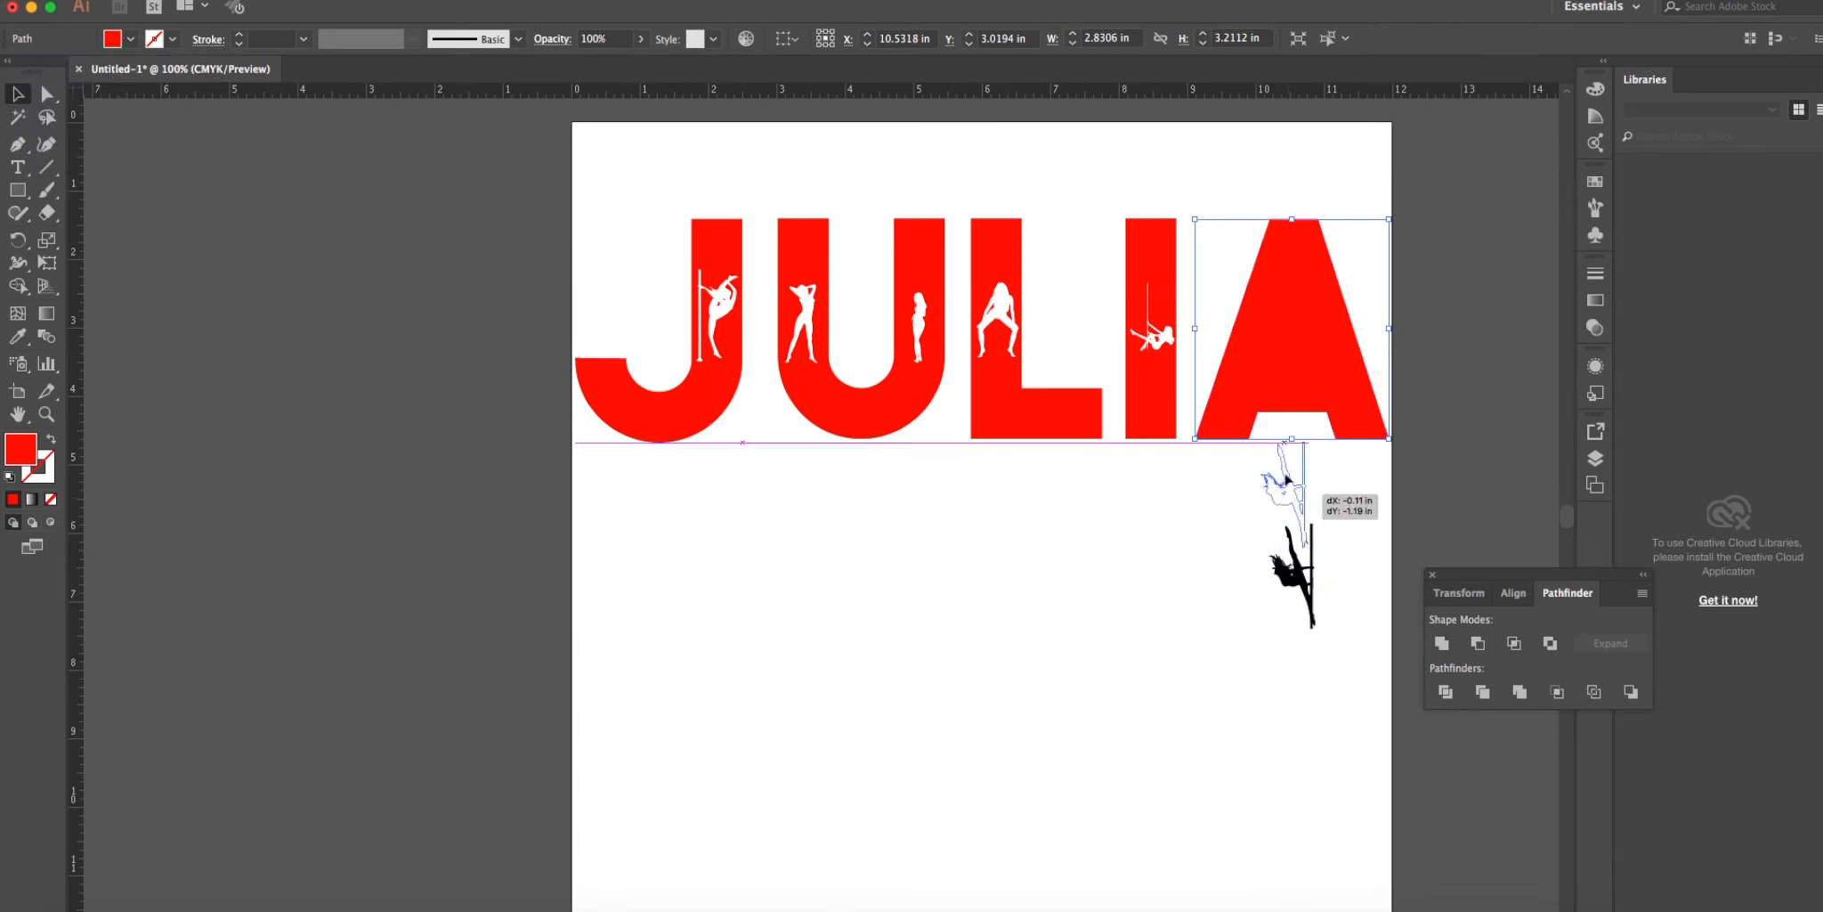
pyautogui.moveTo(1290, 547); pyautogui.dragTo(1291, 285)
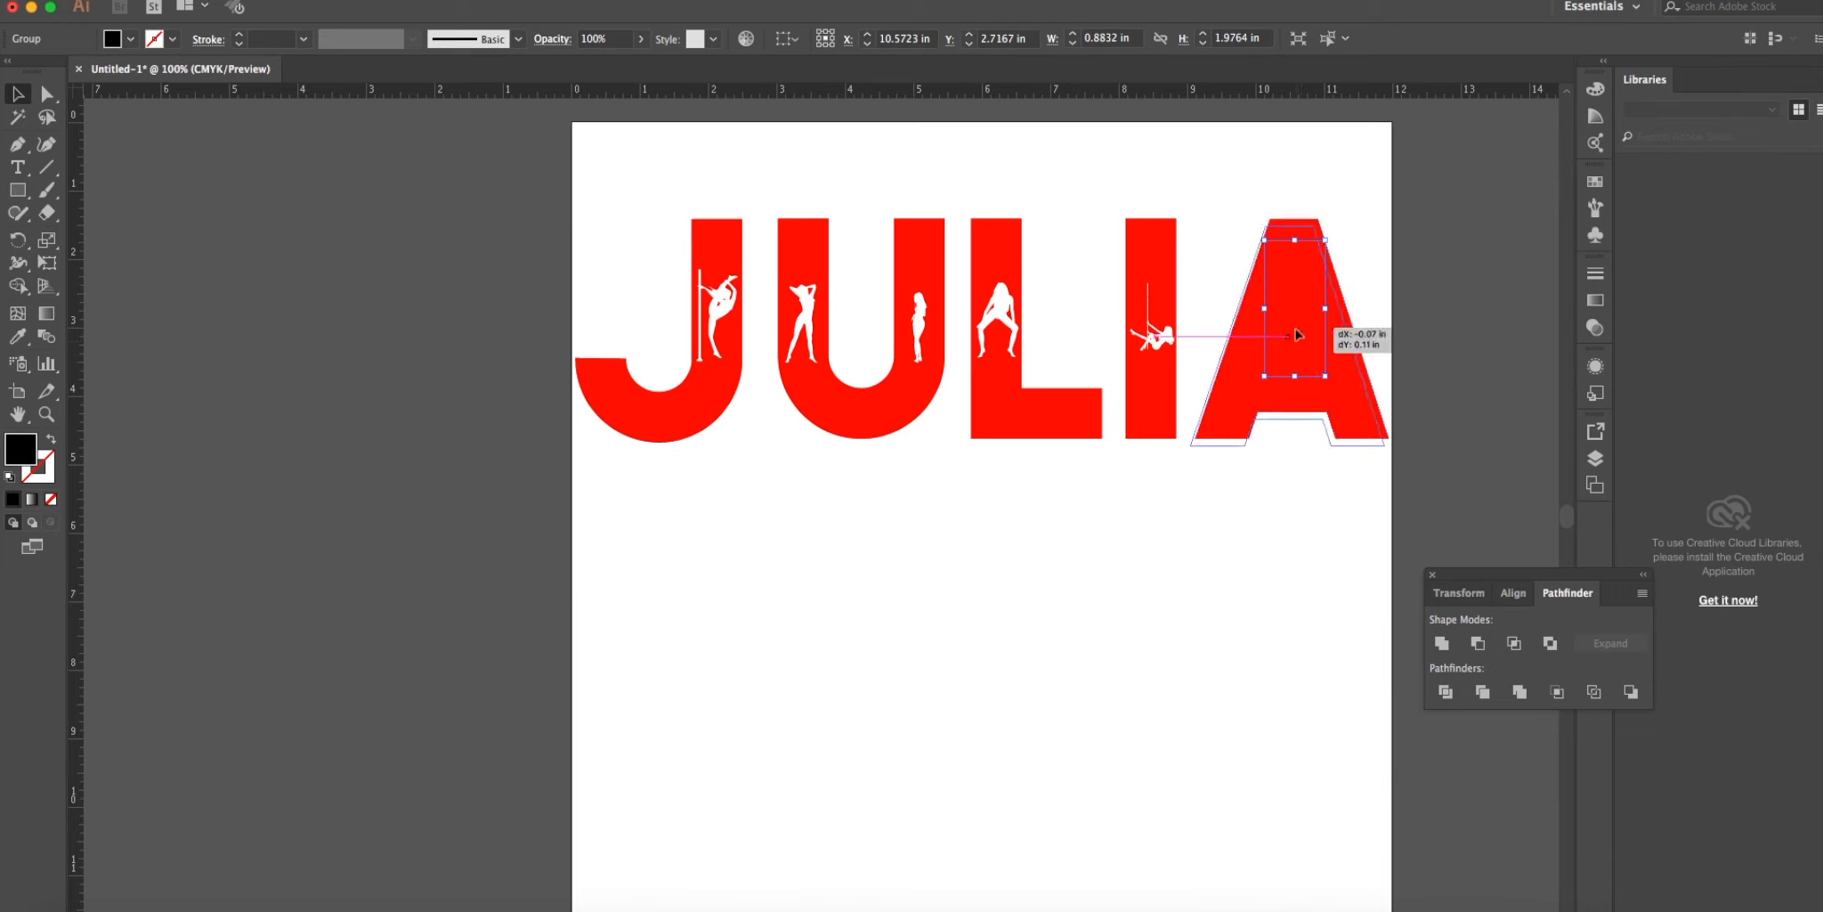
pyautogui.moveTo(1297, 336); pyautogui.dragTo(1302, 333)
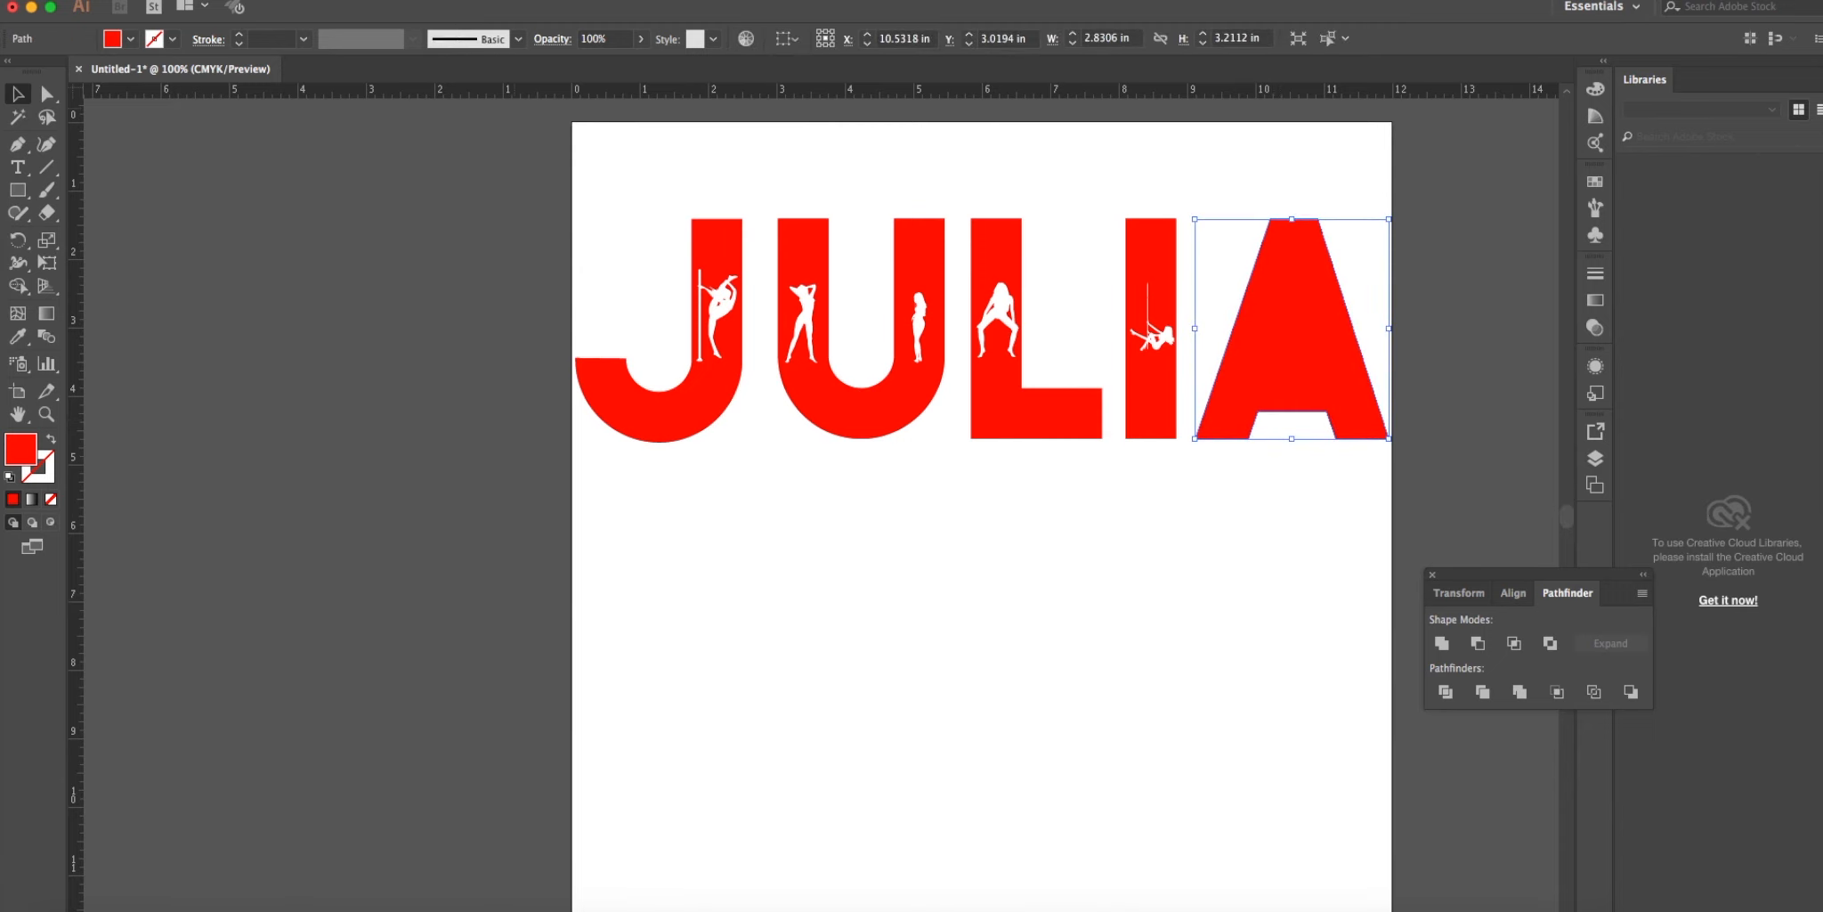
# Send the A behind the dancer via Object > Arrange and select both for Minus Front.
pyautogui.click(273, 19)
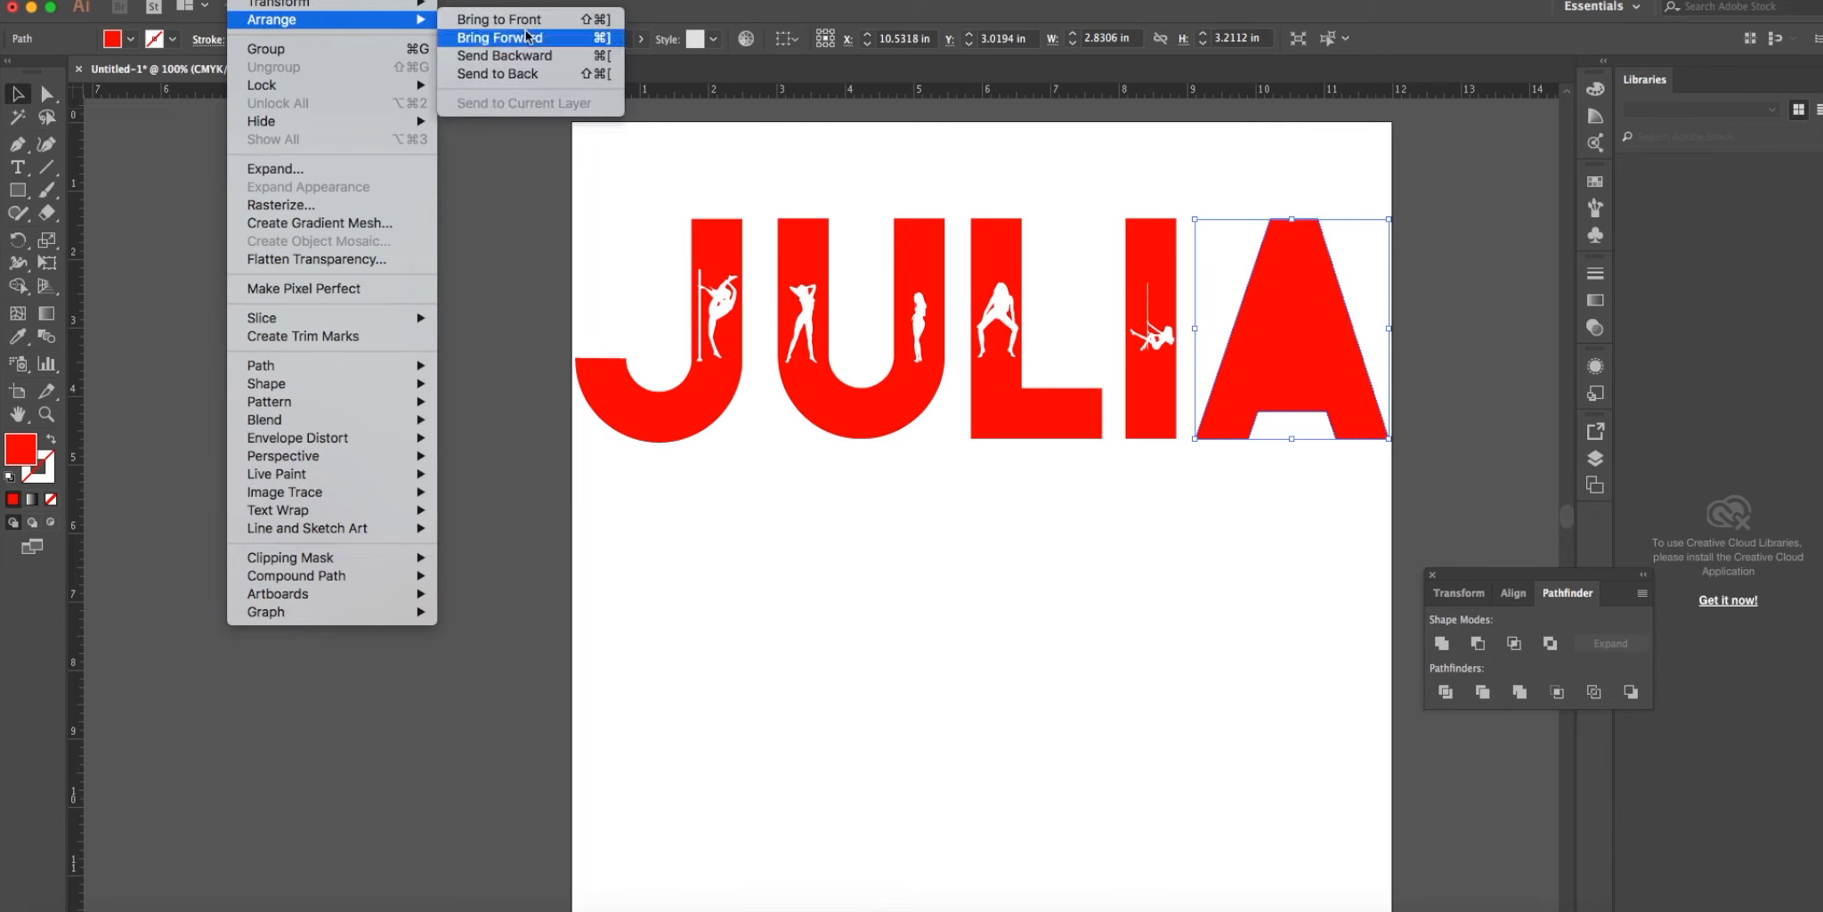
pyautogui.moveTo(504, 55)
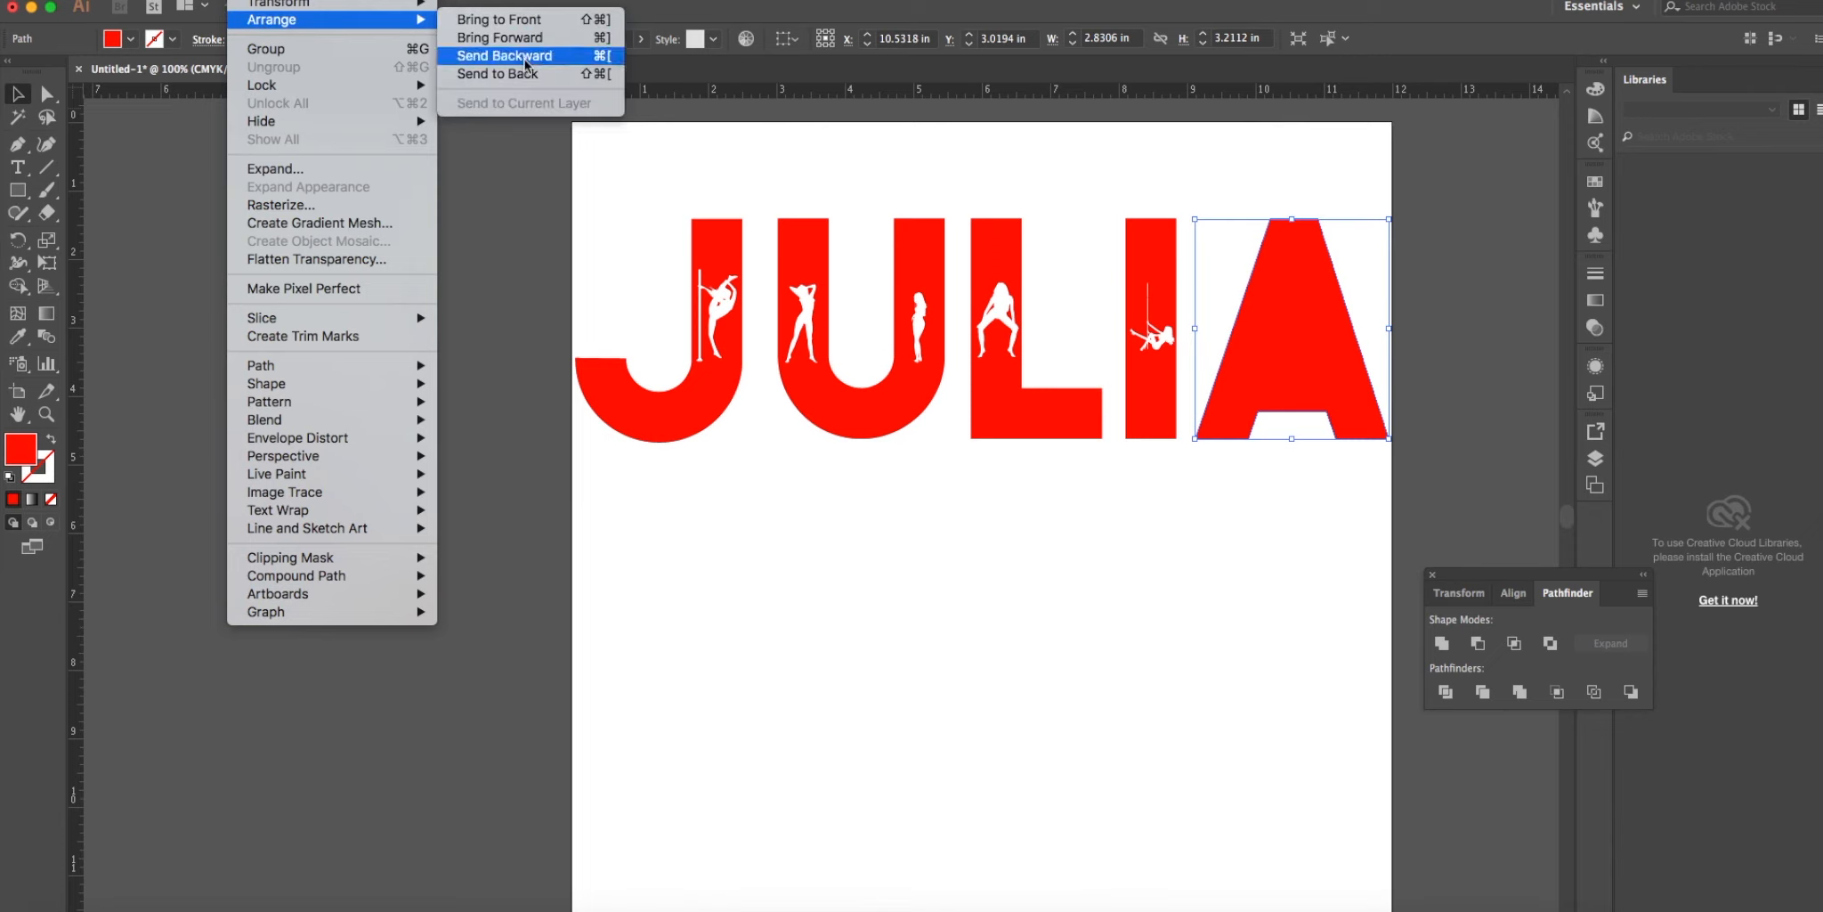
pyautogui.click(504, 55)
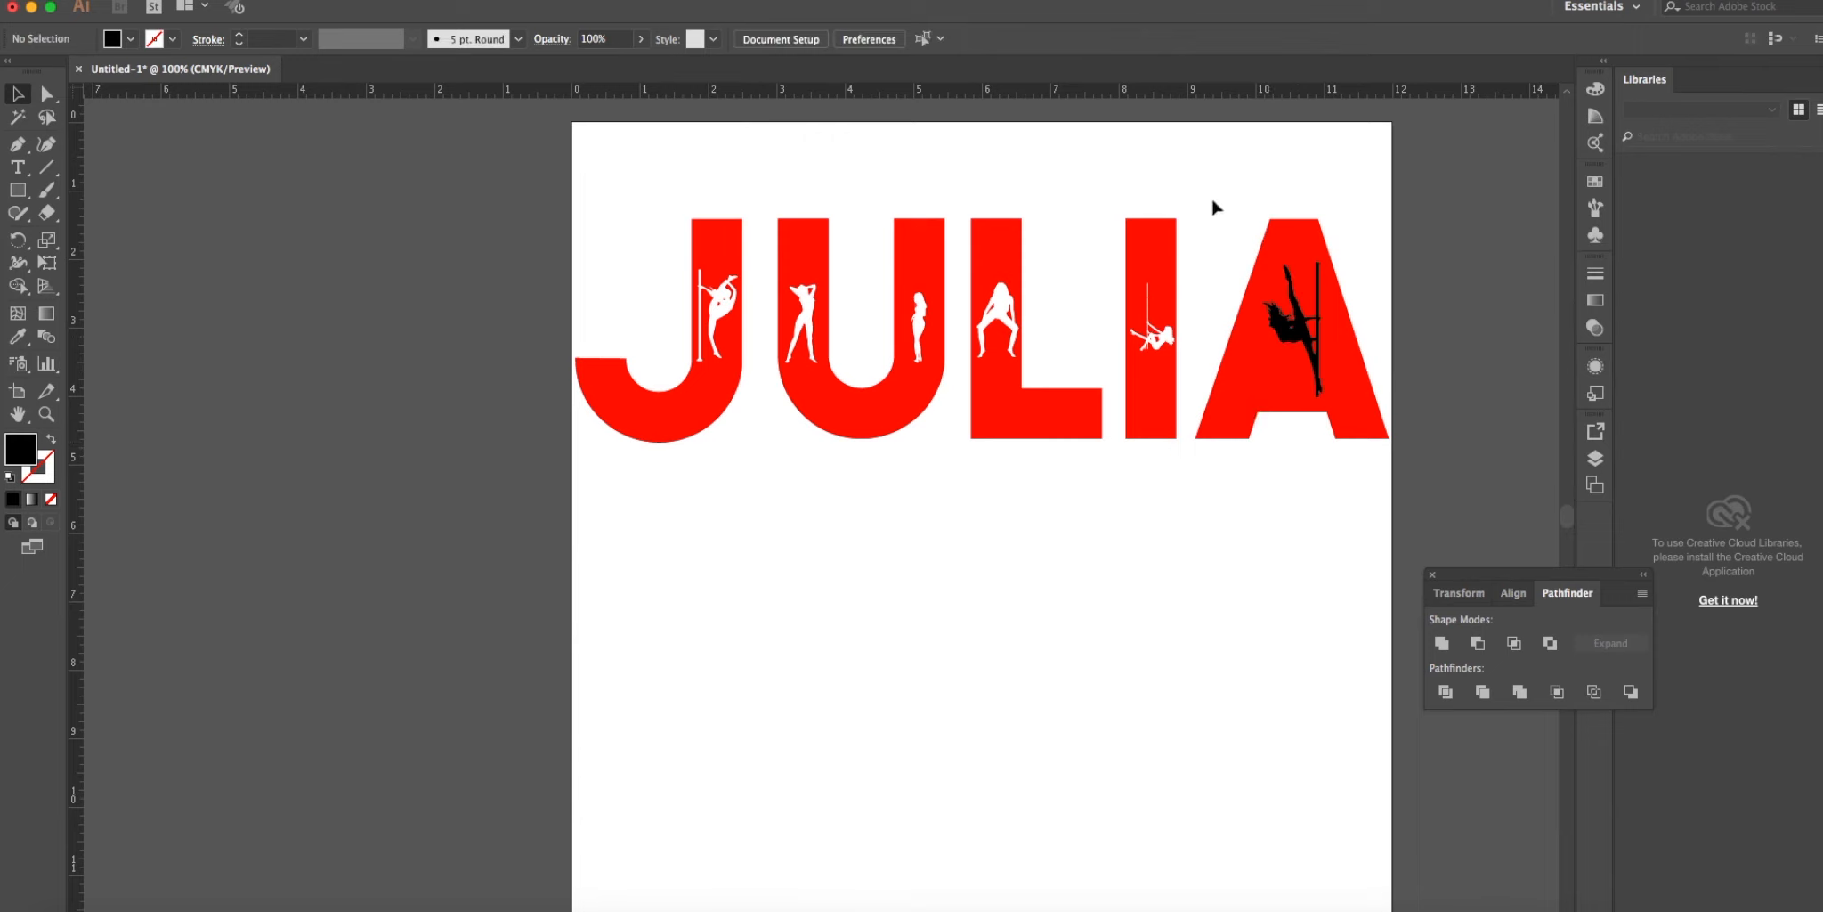
pyautogui.click(1287, 330)
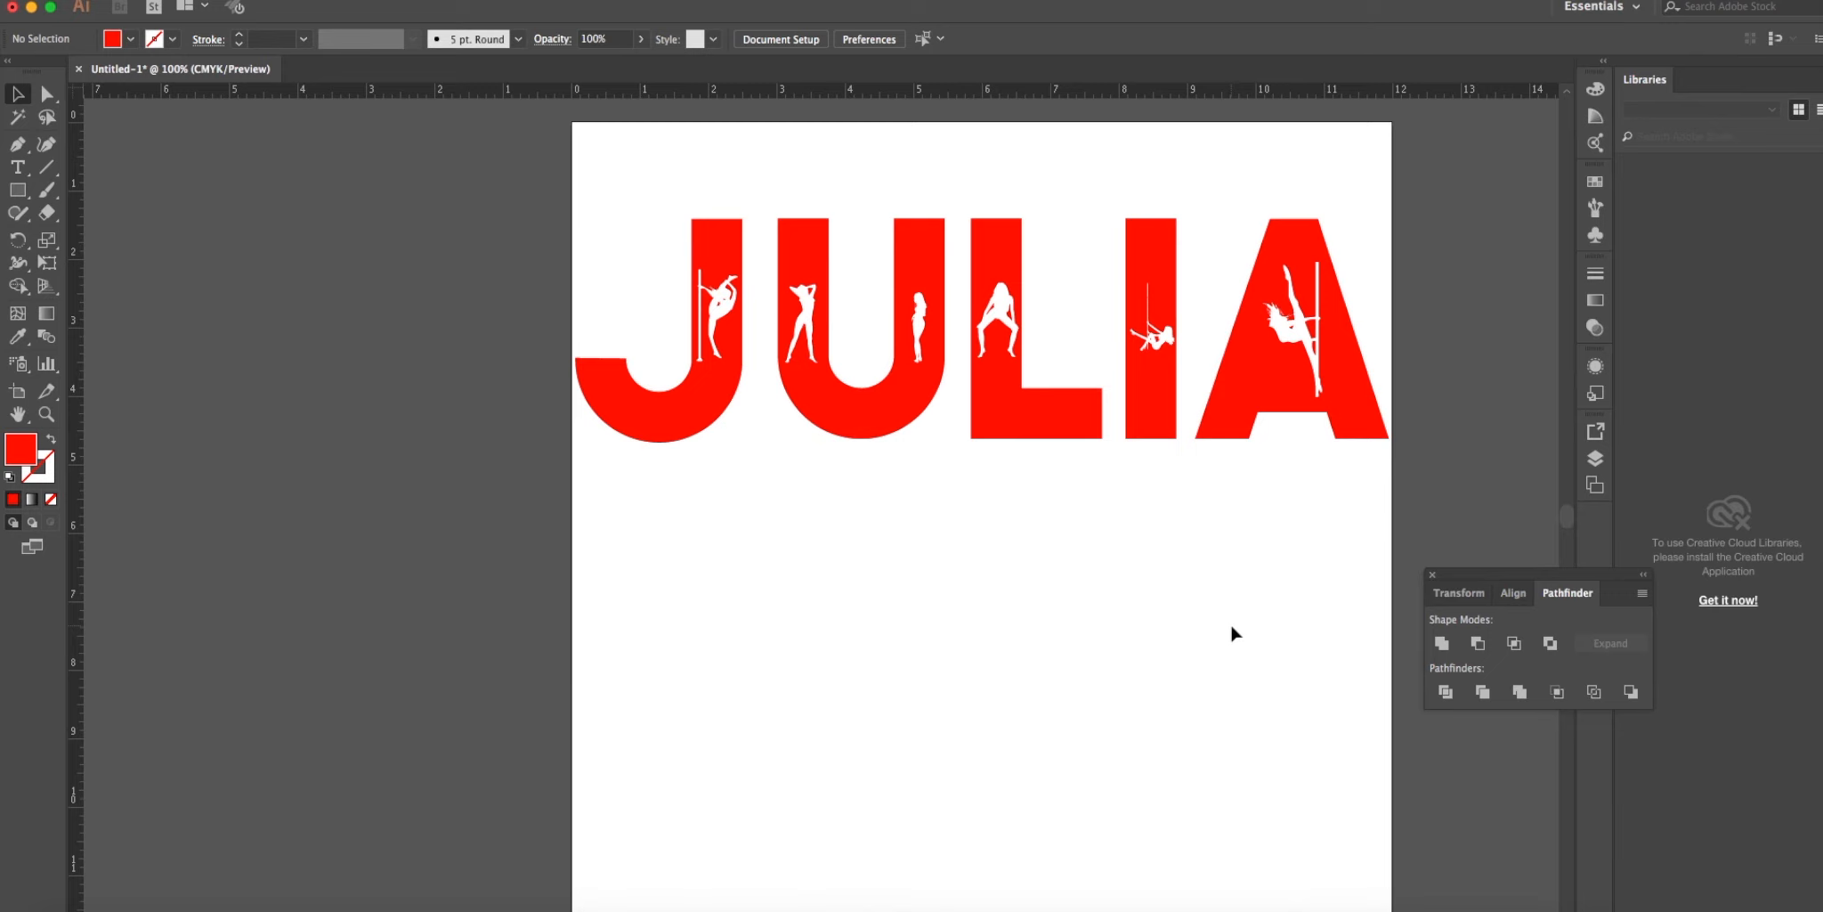
pyautogui.moveTo(206, 265)
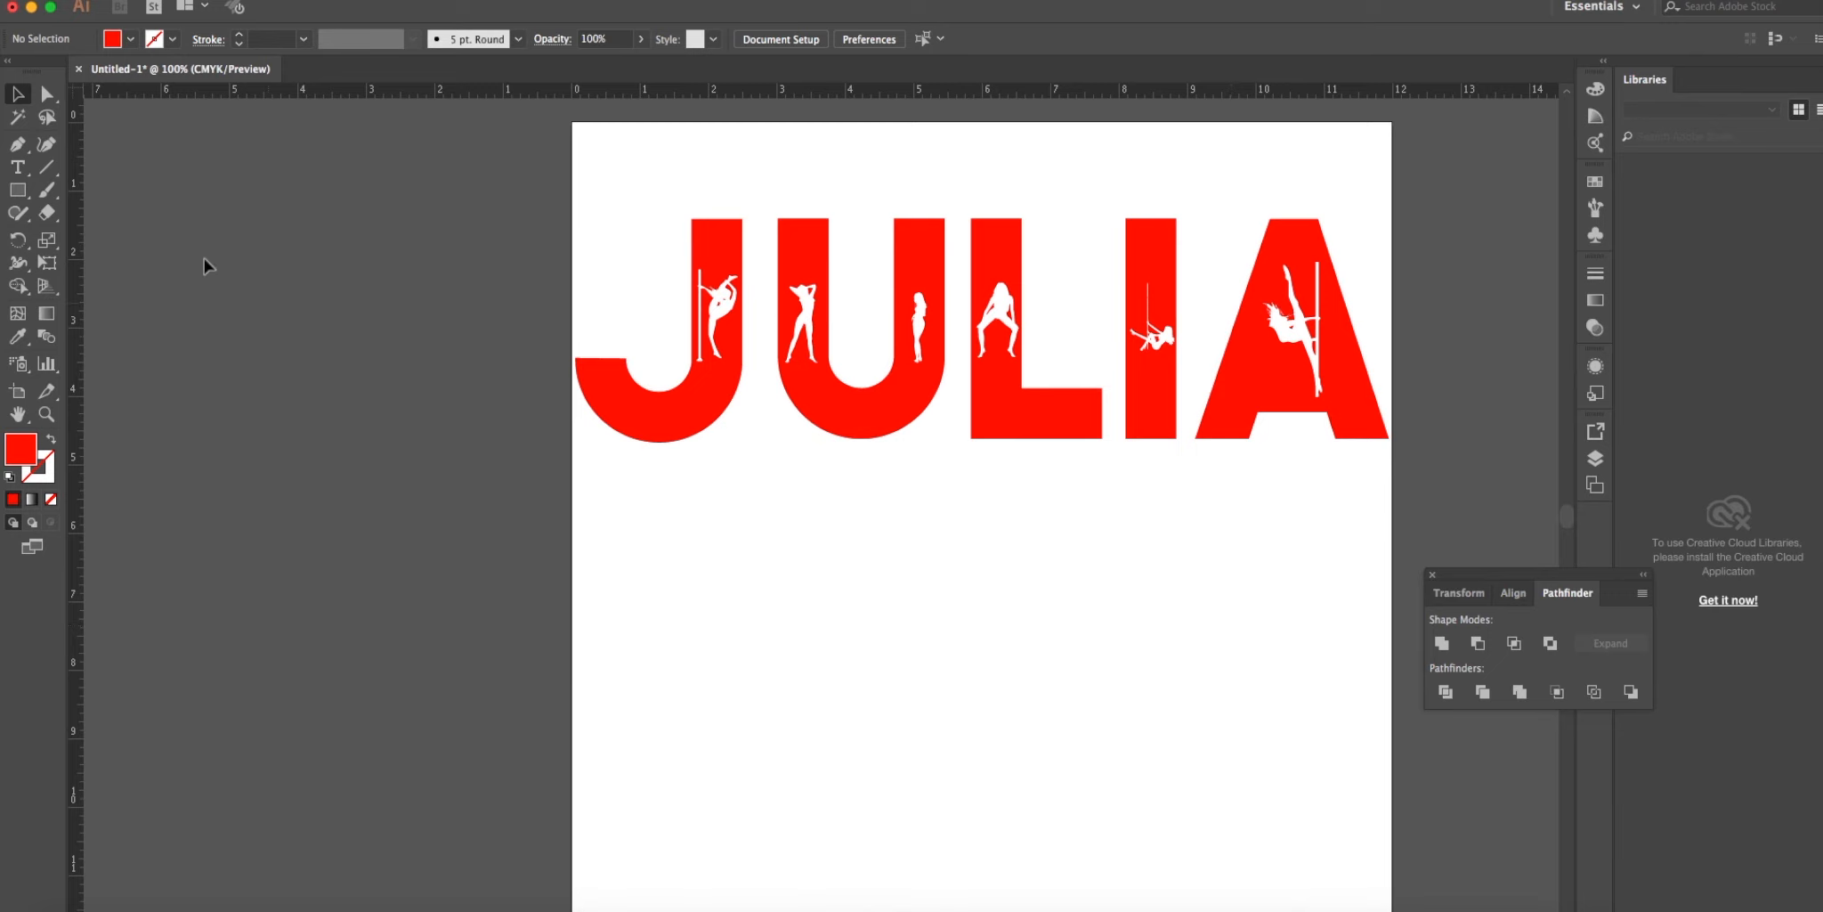
pyautogui.moveTo(331, 350)
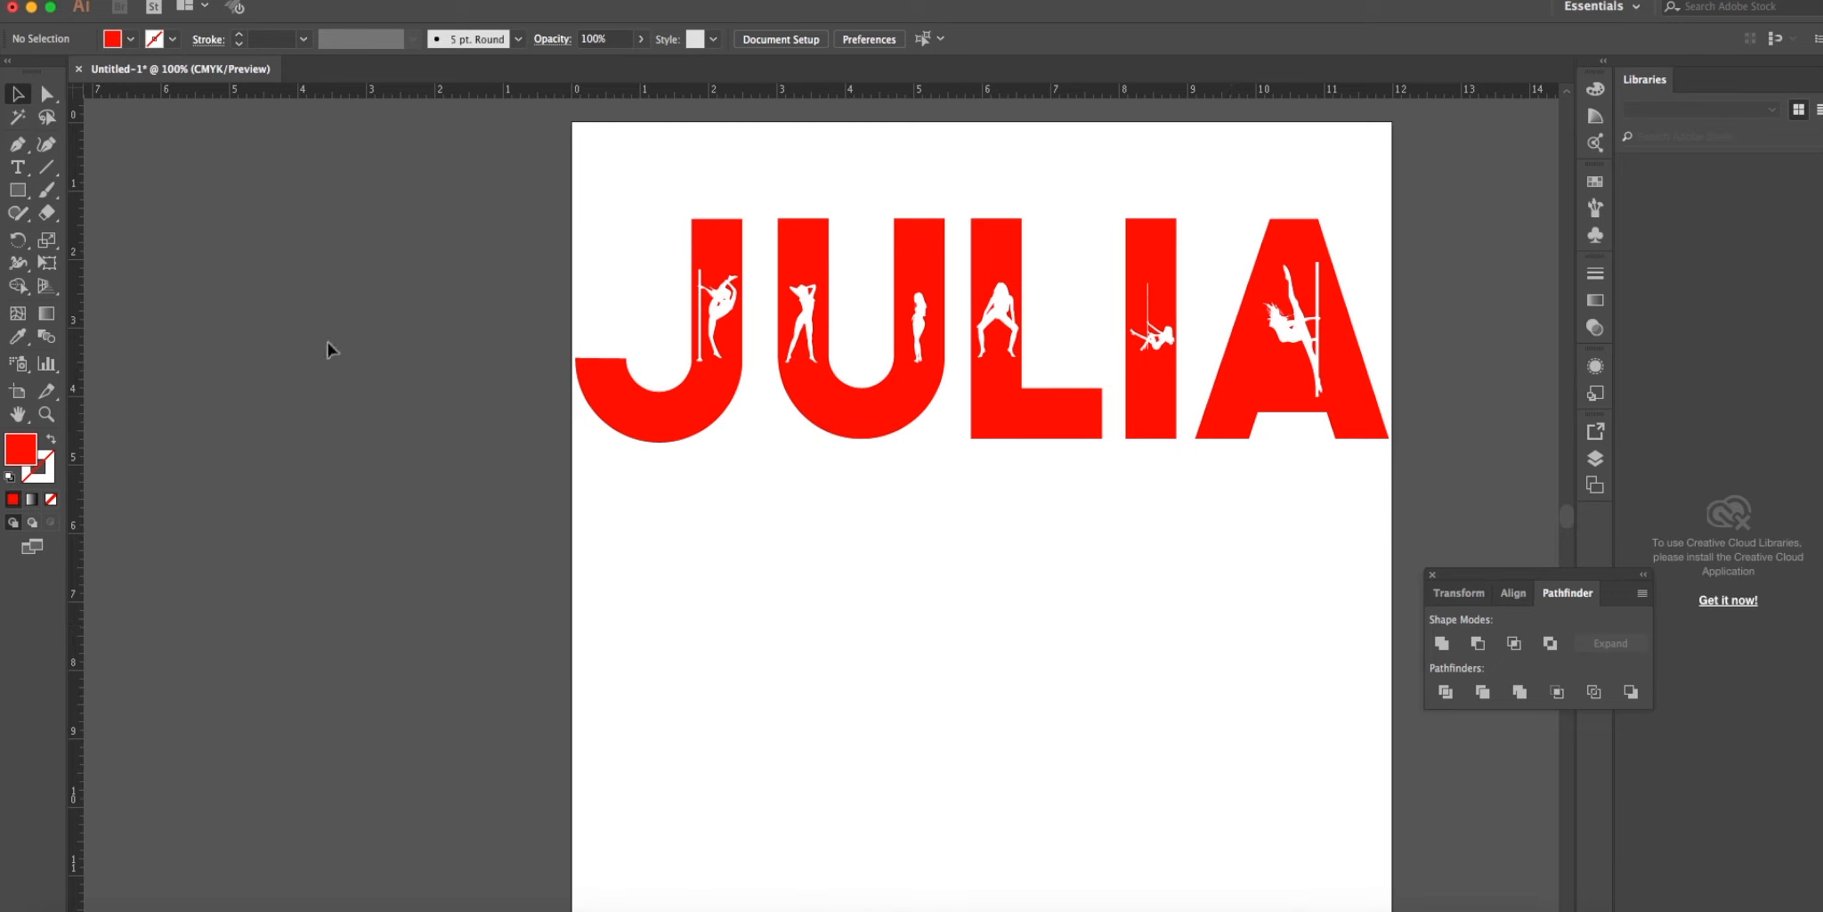
pyautogui.moveTo(431, 186)
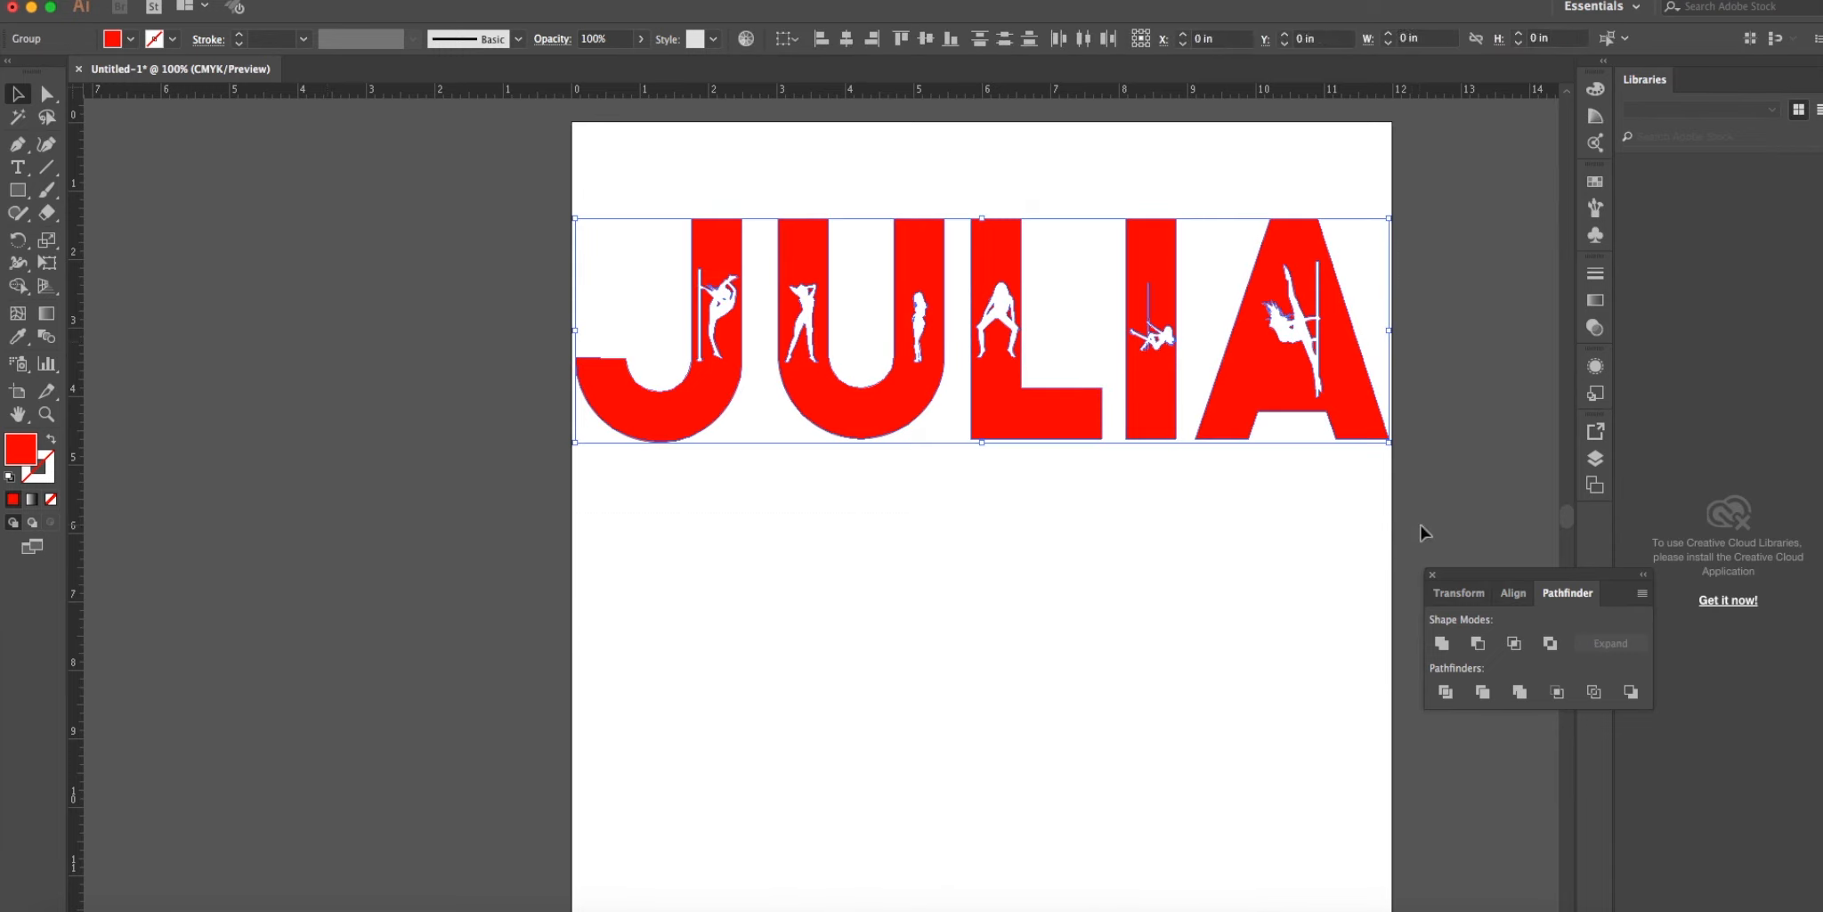
# Ungroup the JULIA lettering and drag the letters closer together, lower on the page.
pyautogui.click(285, 5)
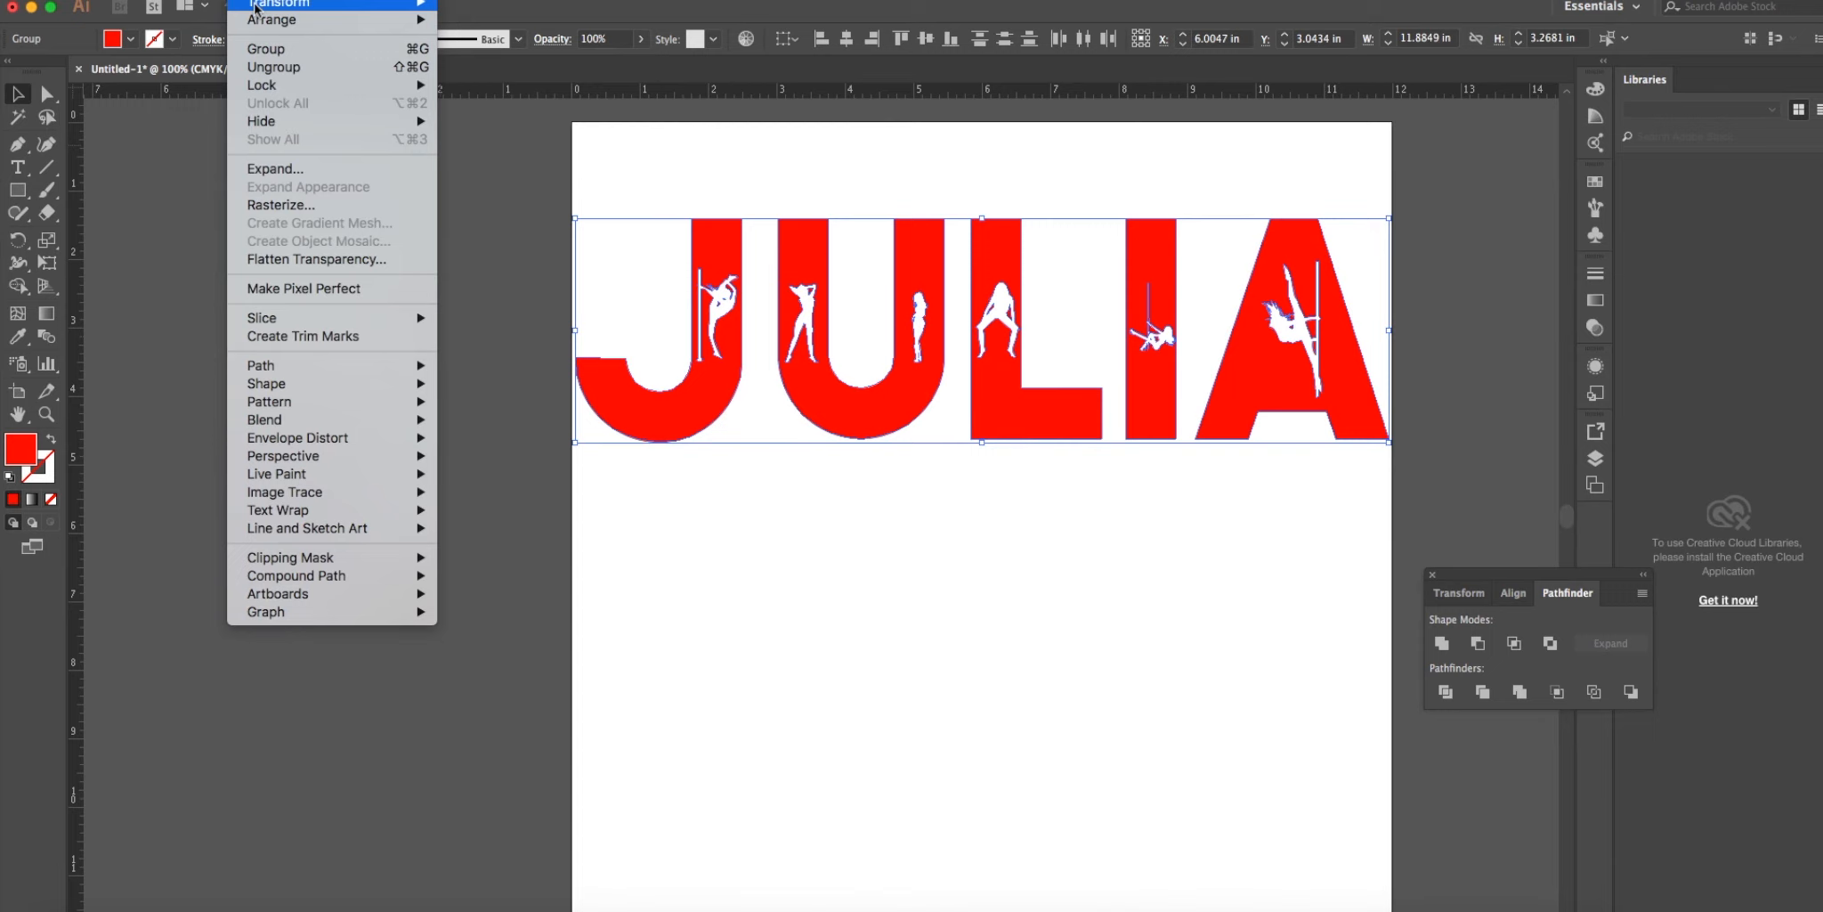
pyautogui.click(1152, 652)
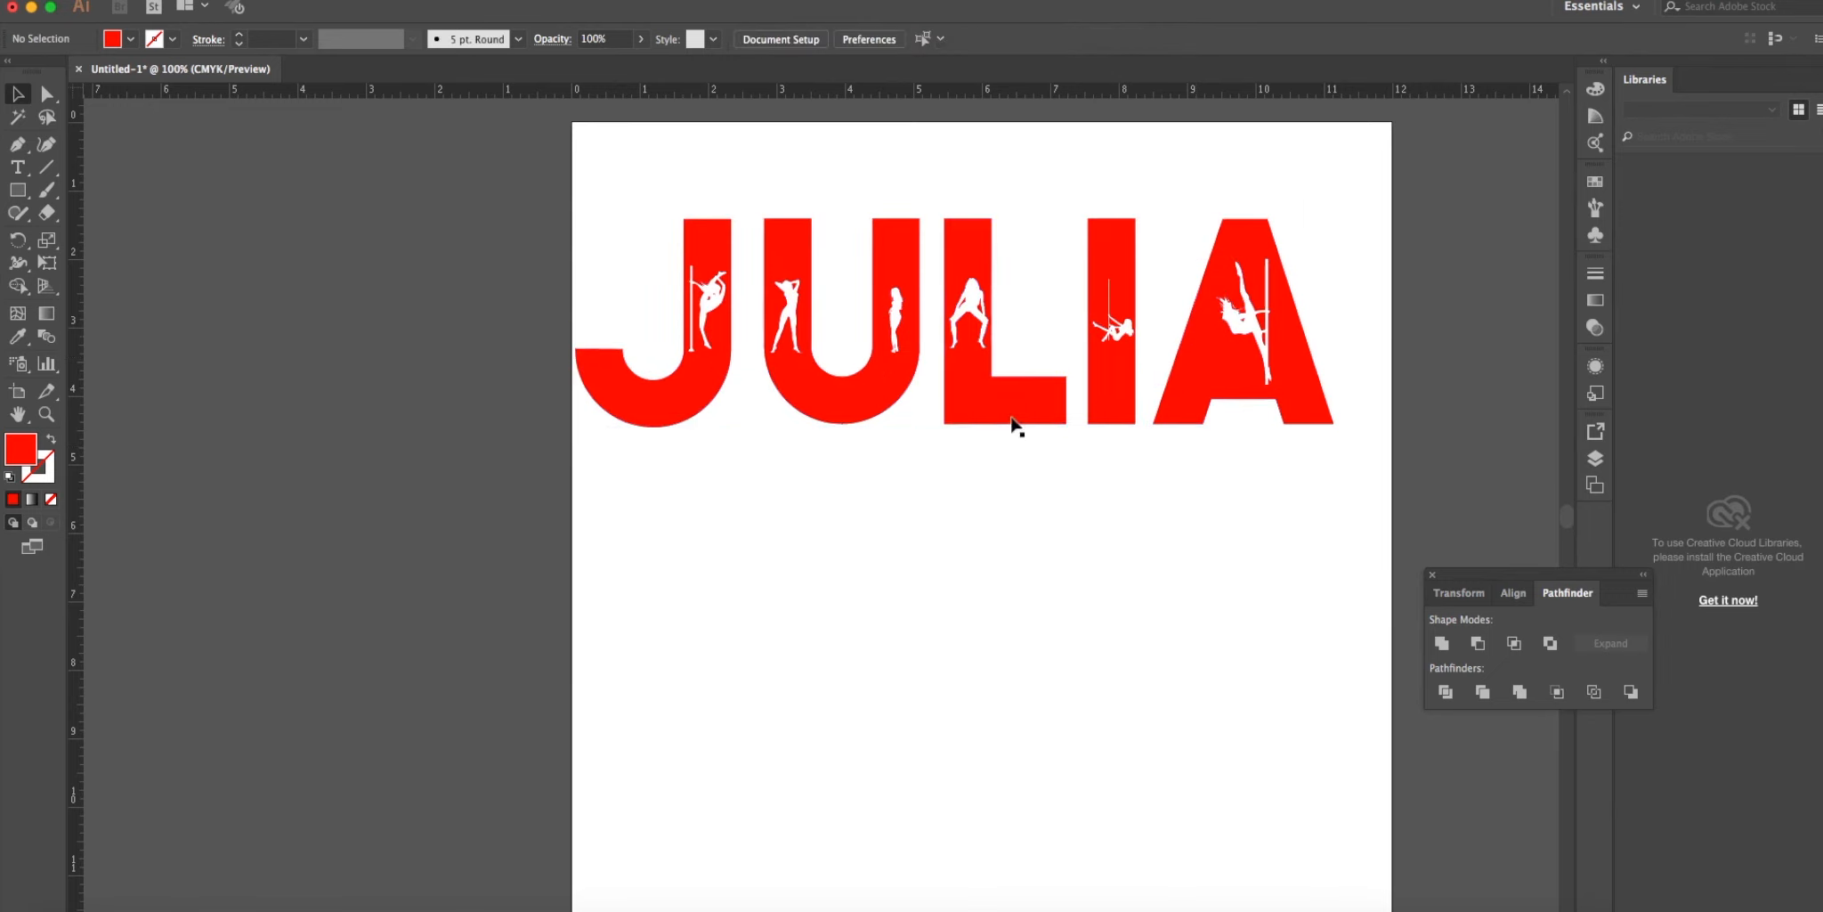
pyautogui.moveTo(1011, 337); pyautogui.dragTo(991, 518)
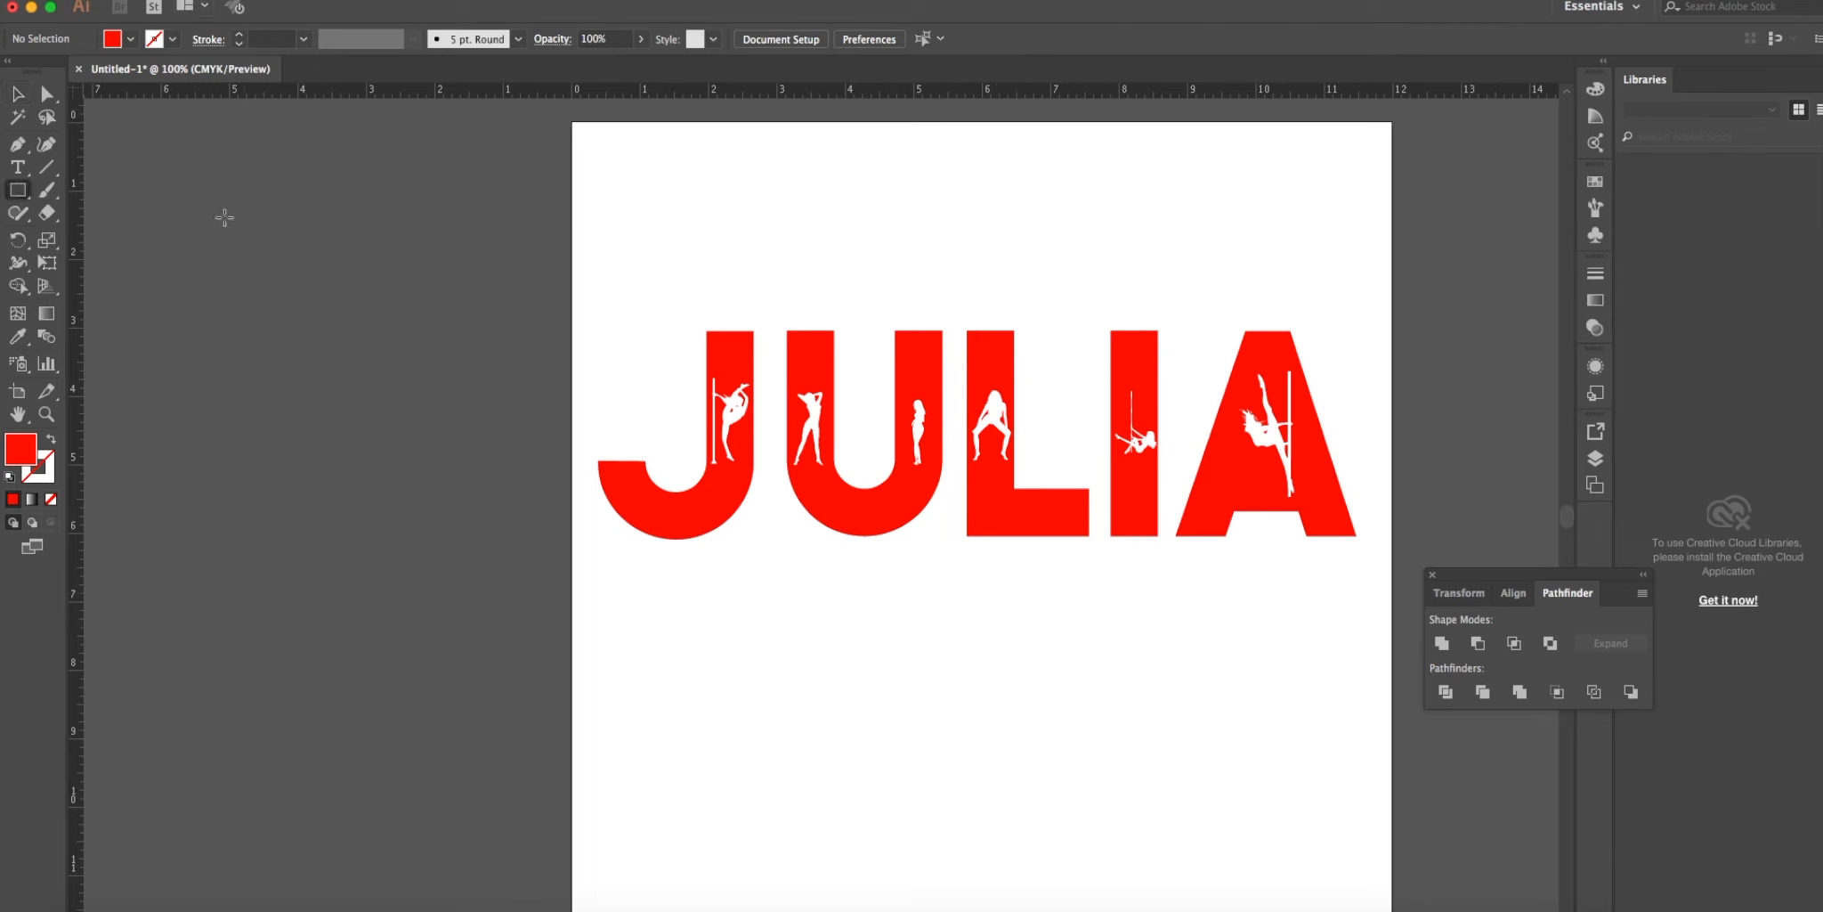
# Set the fill to navy blue and draw a large rectangle covering the lettering.
pyautogui.click(112, 39)
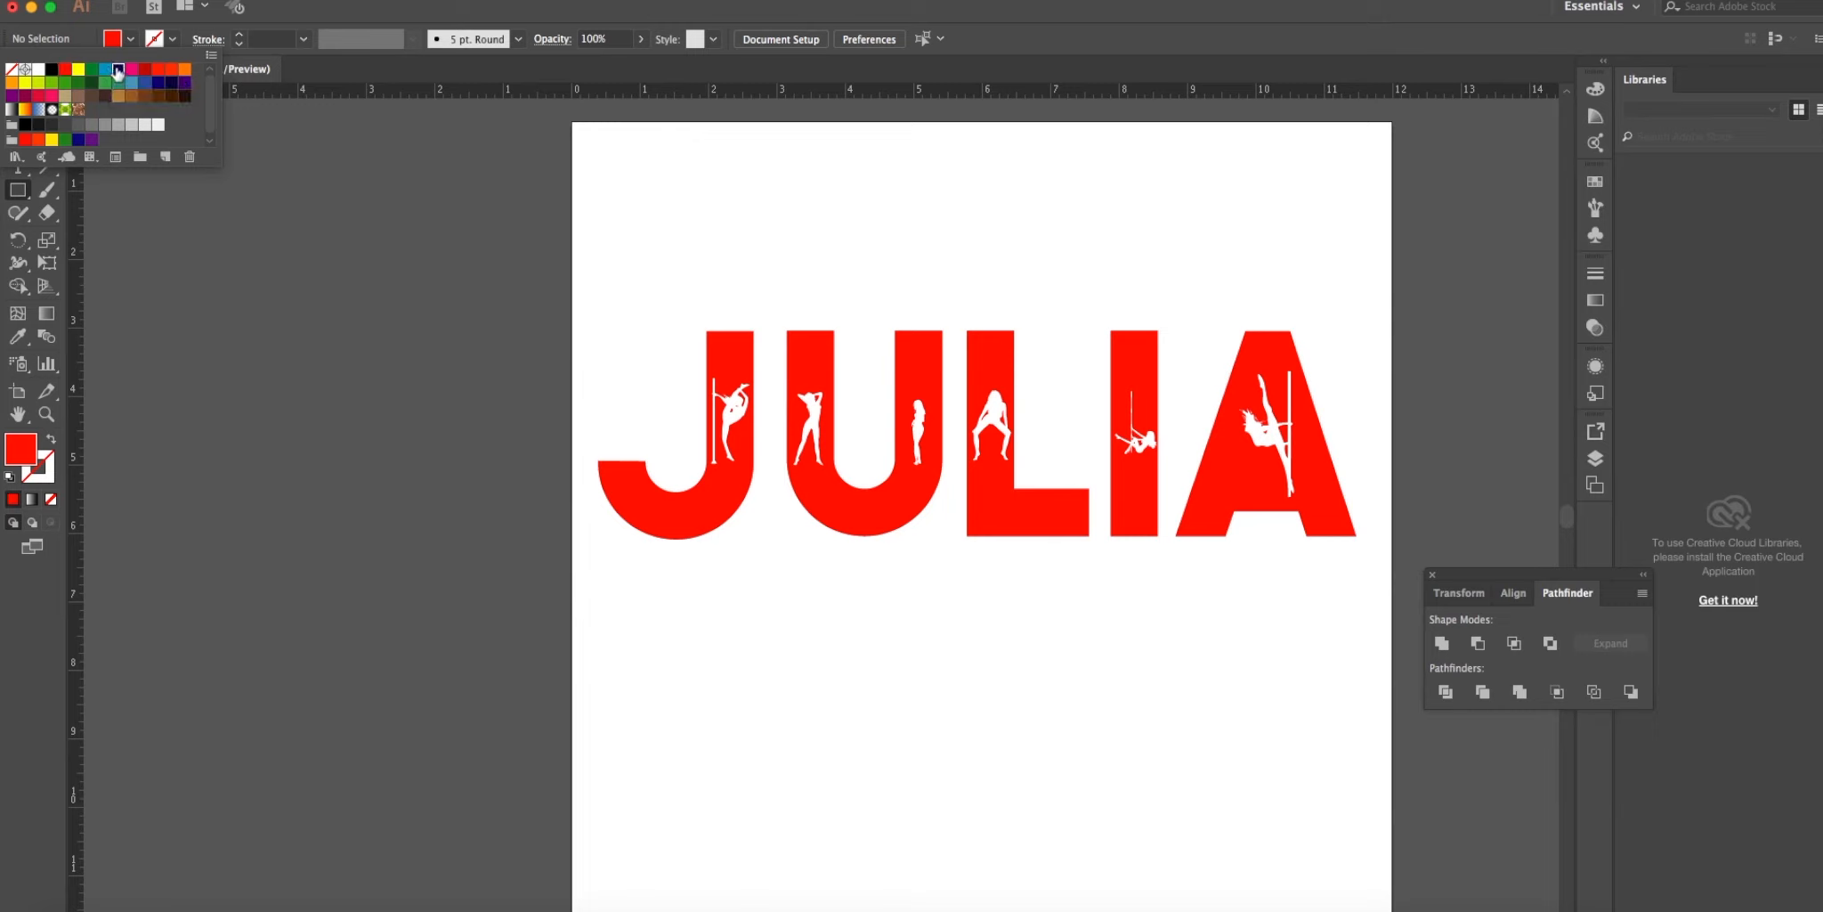
pyautogui.click(112, 70)
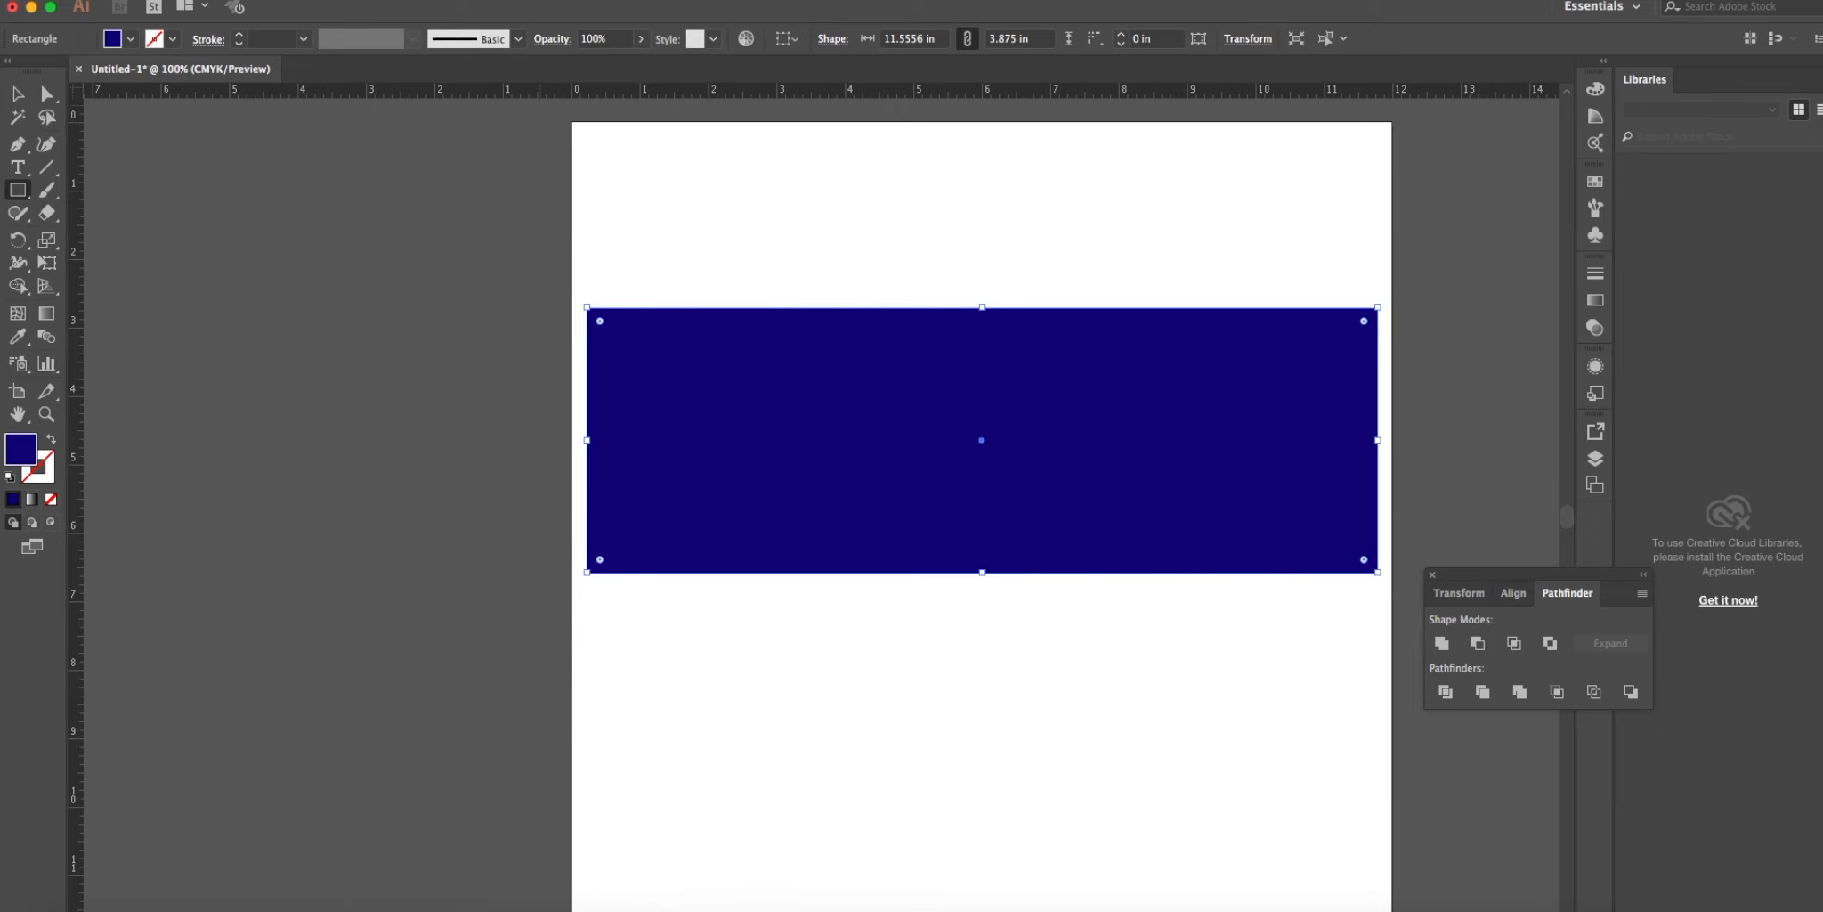
pyautogui.click(271, 19)
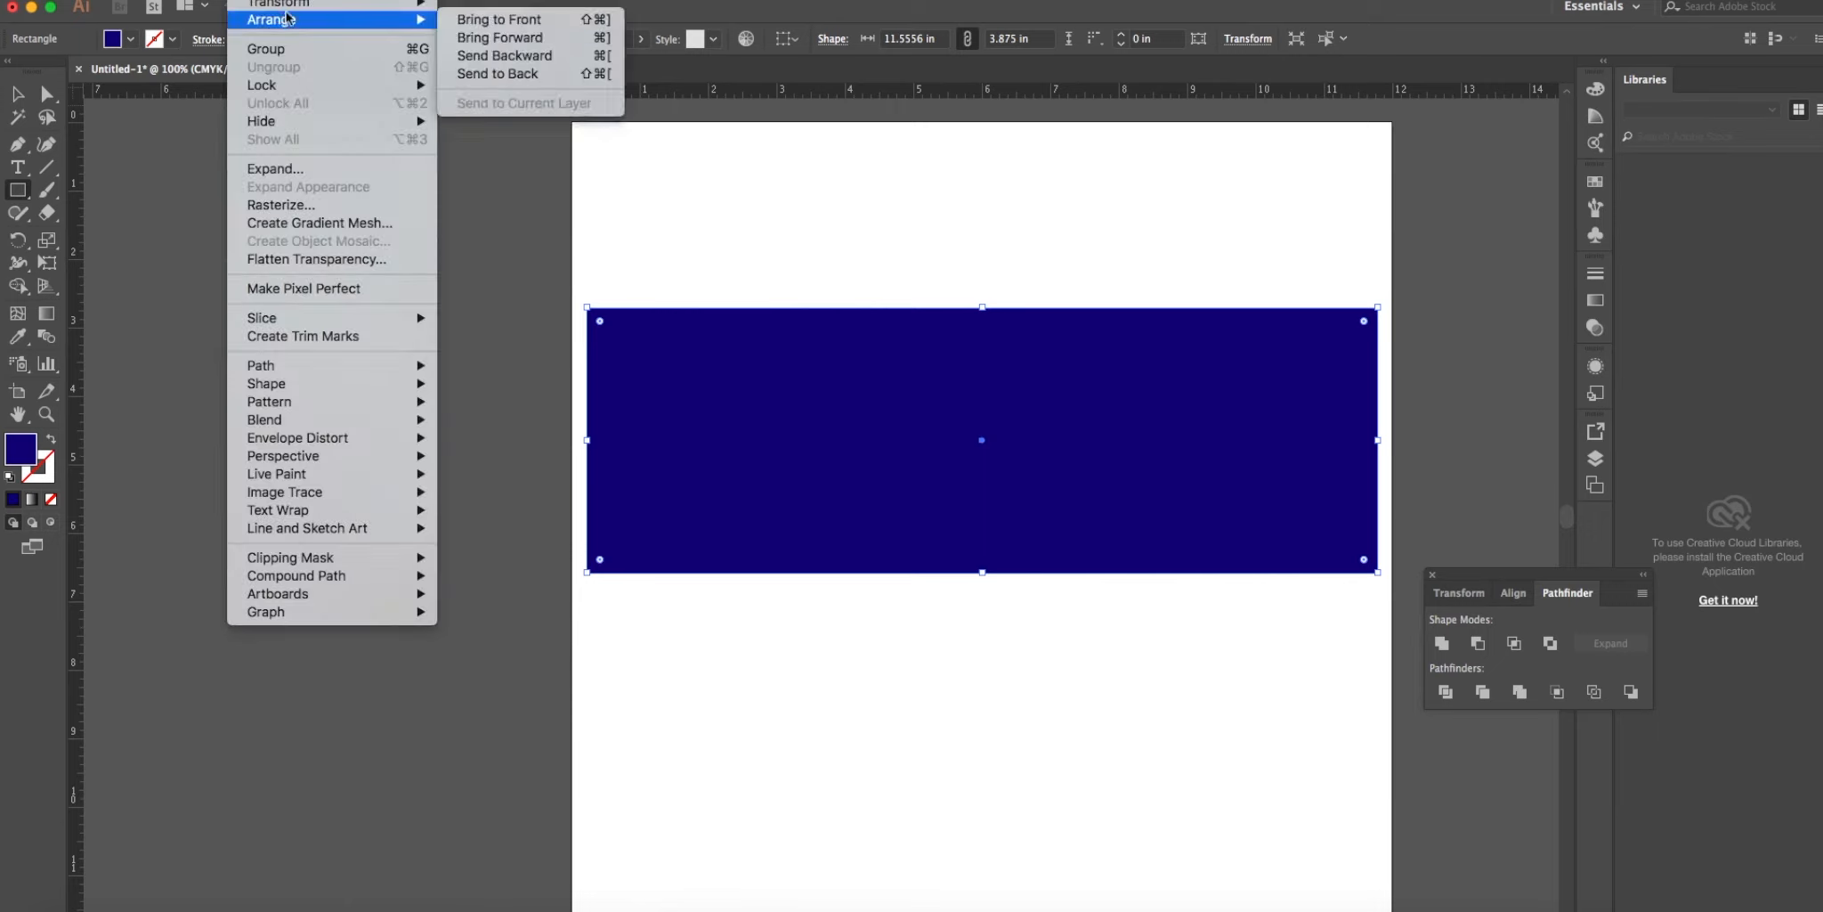